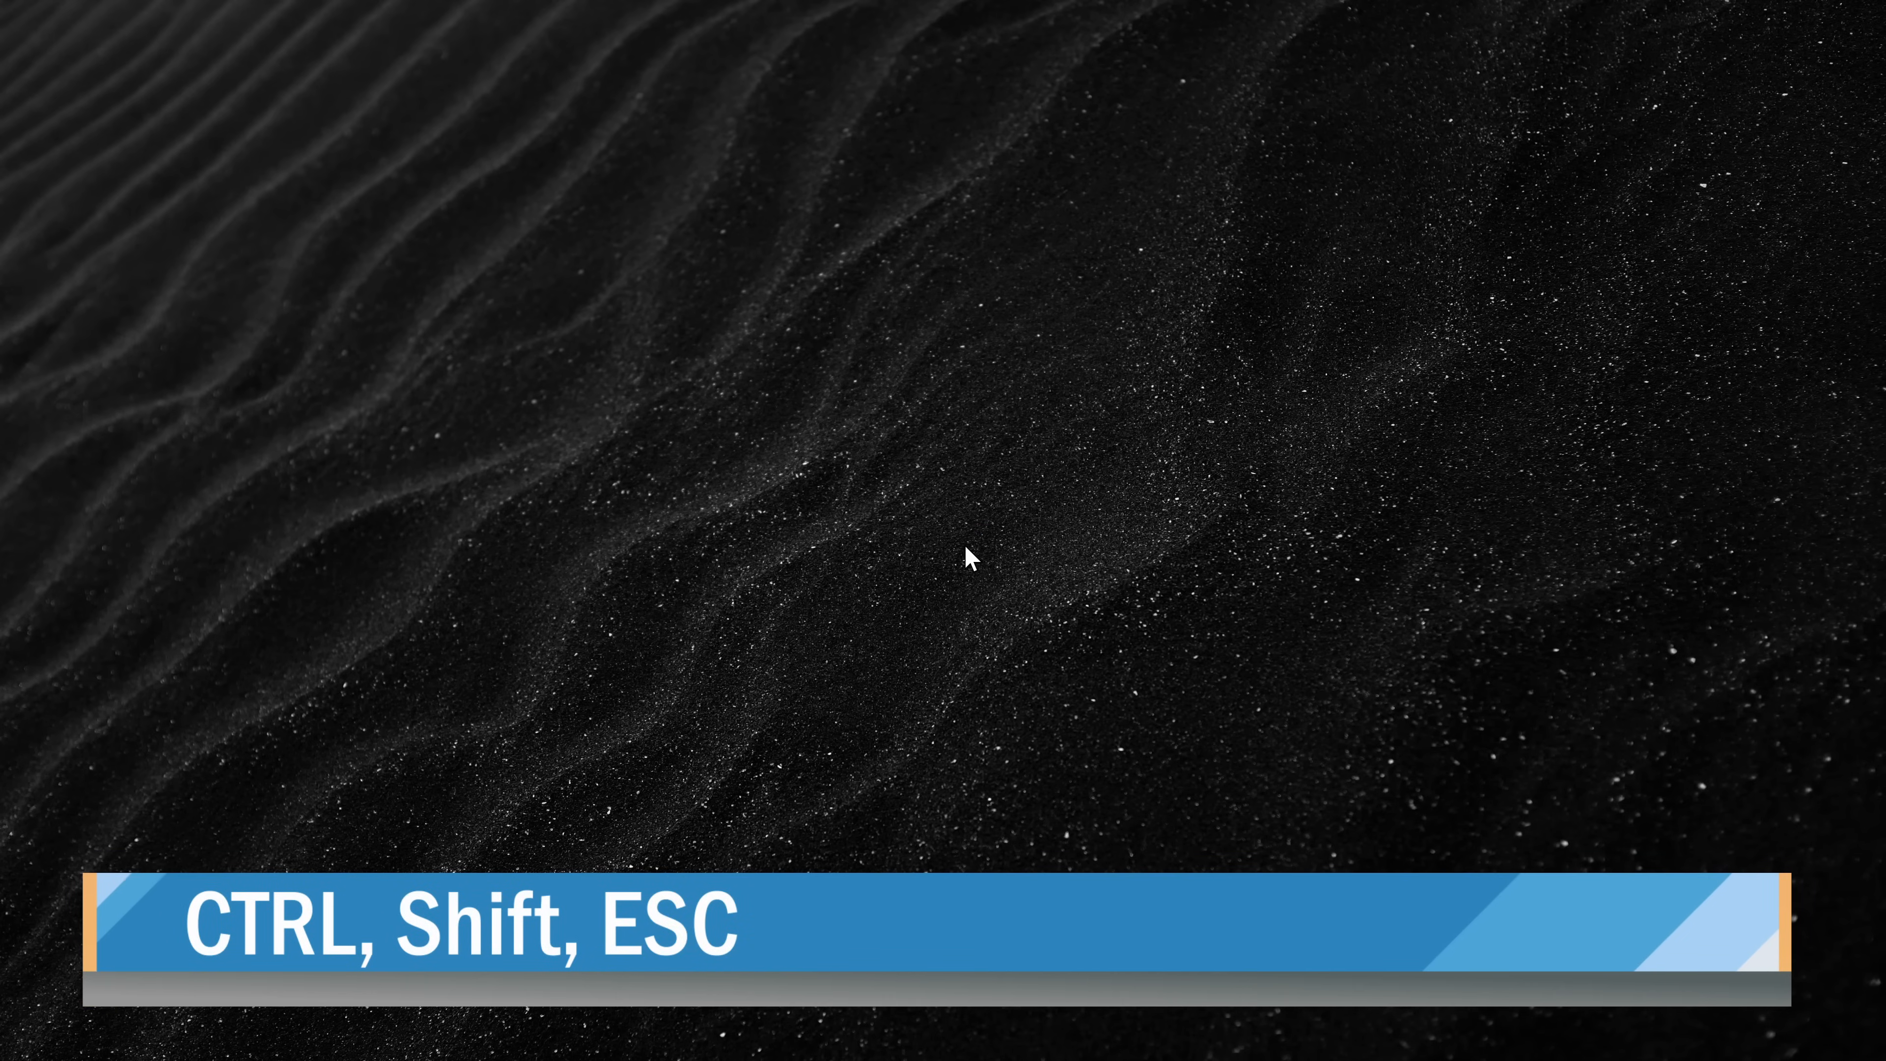
Bring up Windows Task Manager with the Ctrl+Shift+Esc shortcut
{"action": "key", "text": "Ctrl+Shift+Esc"}
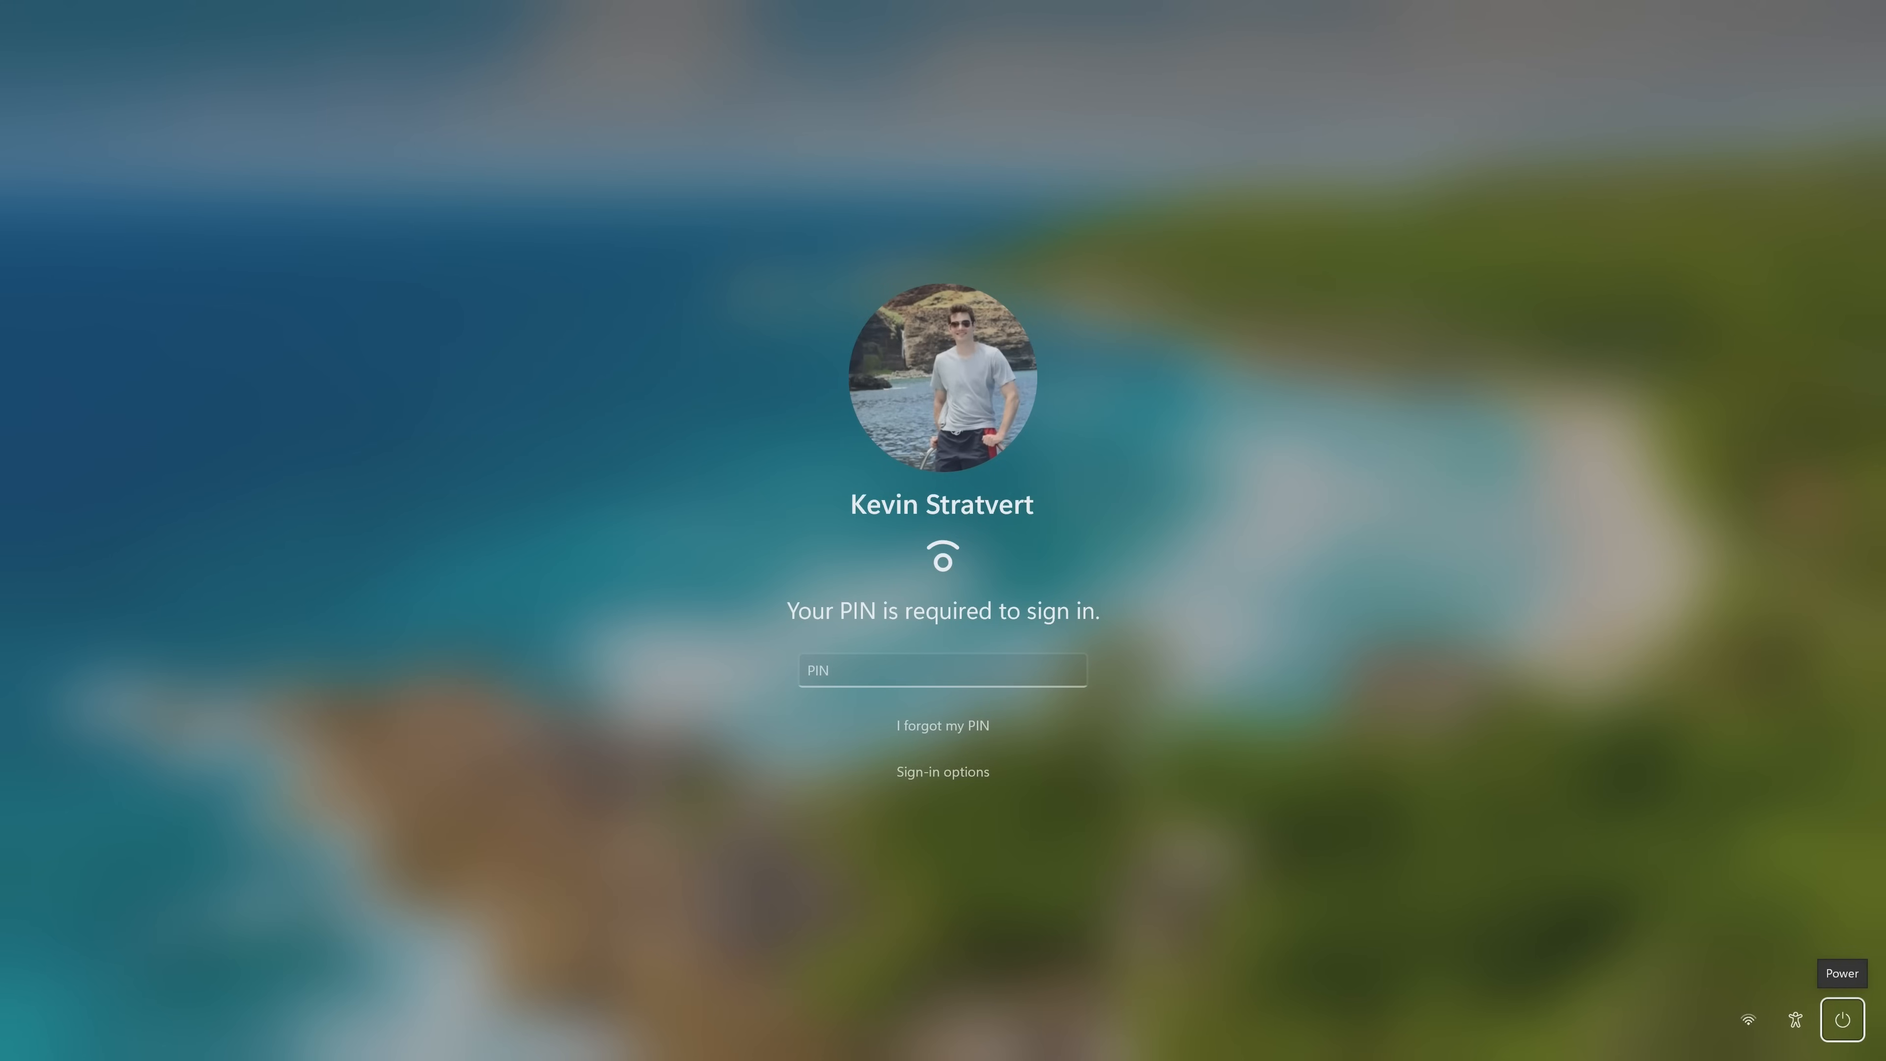
Show the sign-in screen's power choices: Sleep, Shut down and Restart
{"action": "left_click", "coordinate": [1842, 1019]}
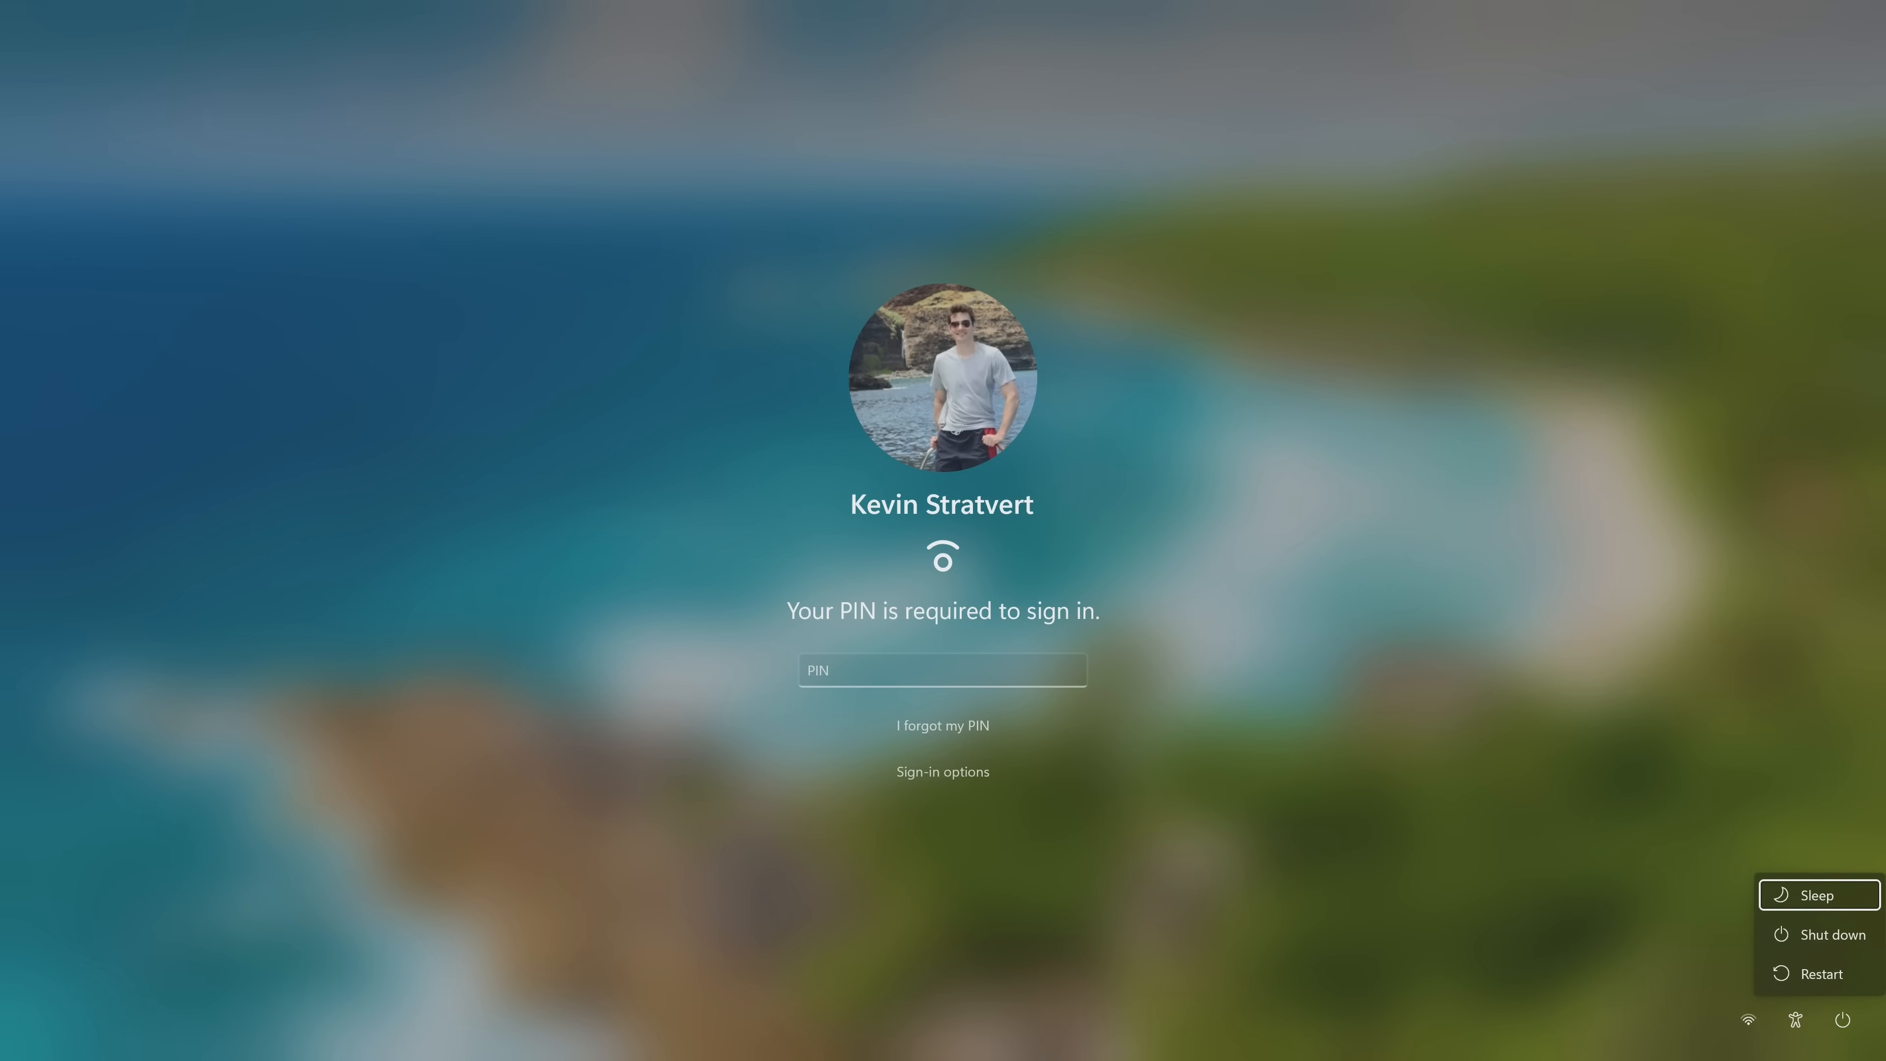
{"action": "mouse_move", "coordinate": [1817, 895]}
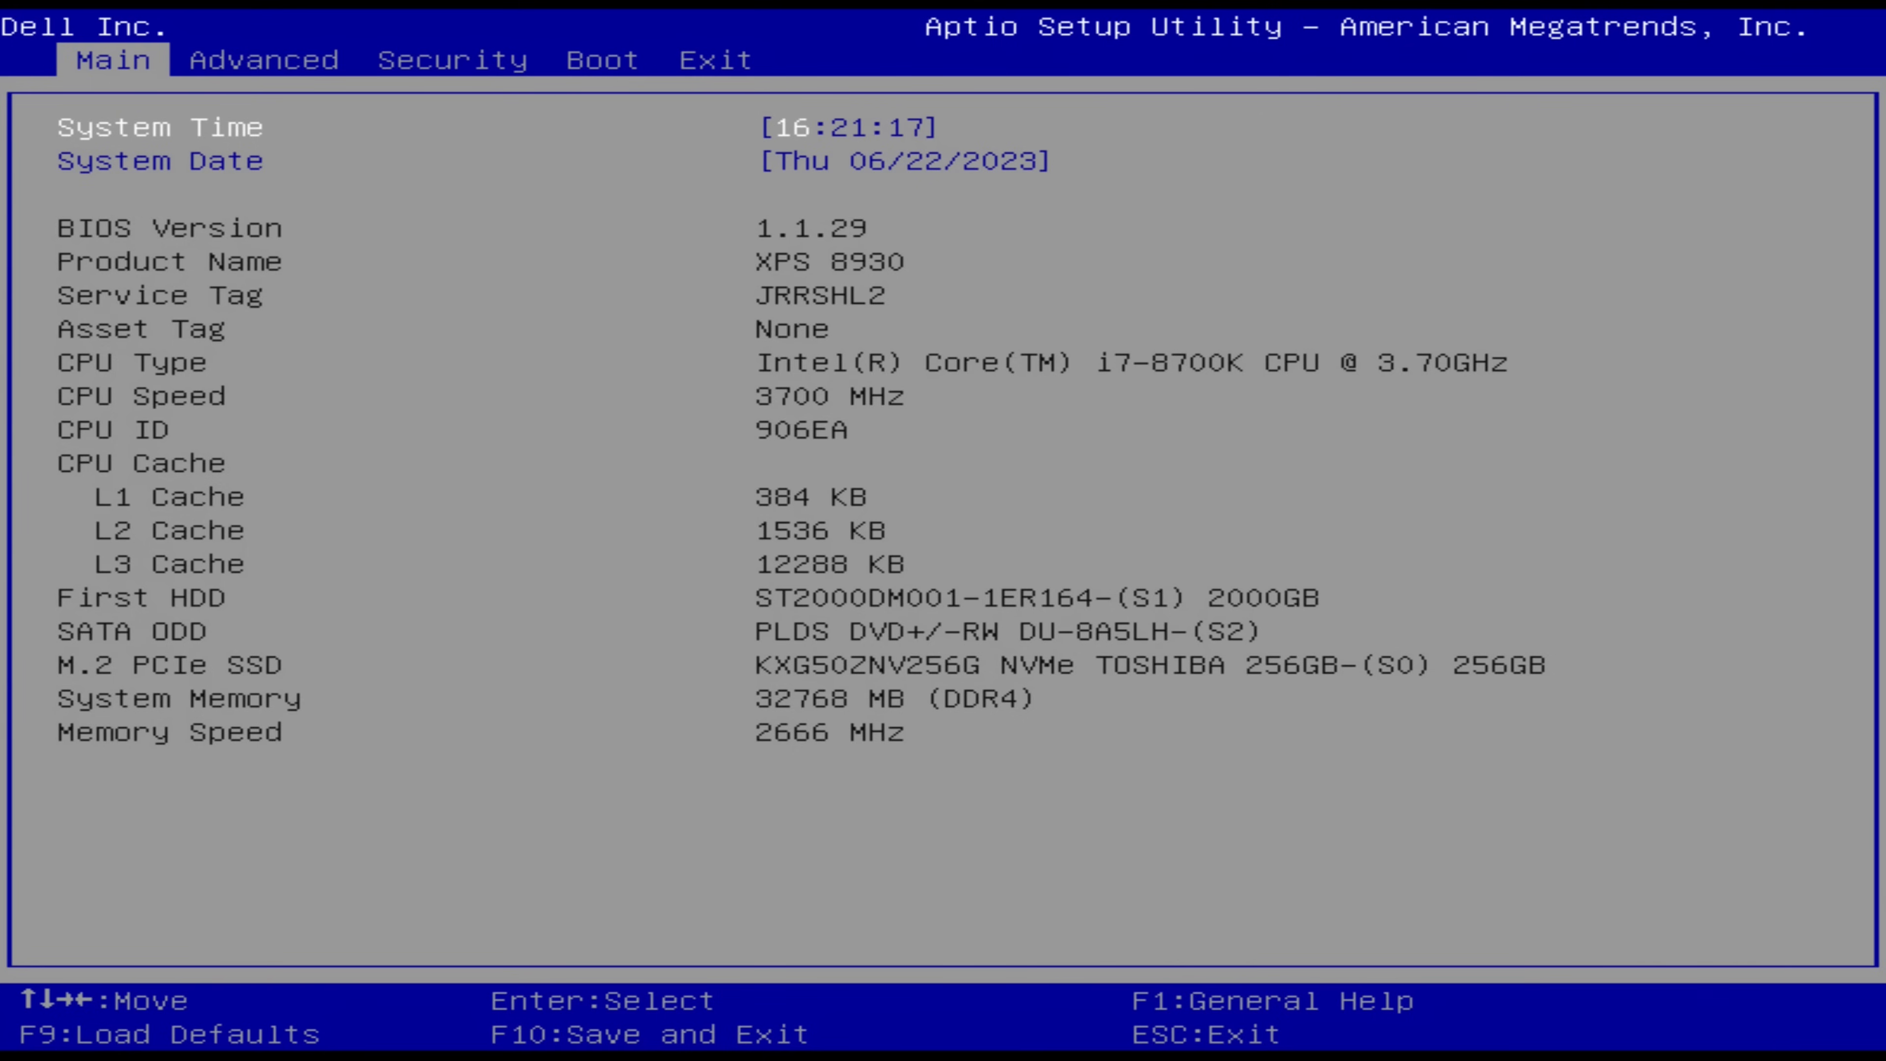
Review the Aptio Setup Utility Main tab's CPU, memory and drive information
{"action": "left_click", "coordinate": [264, 60]}
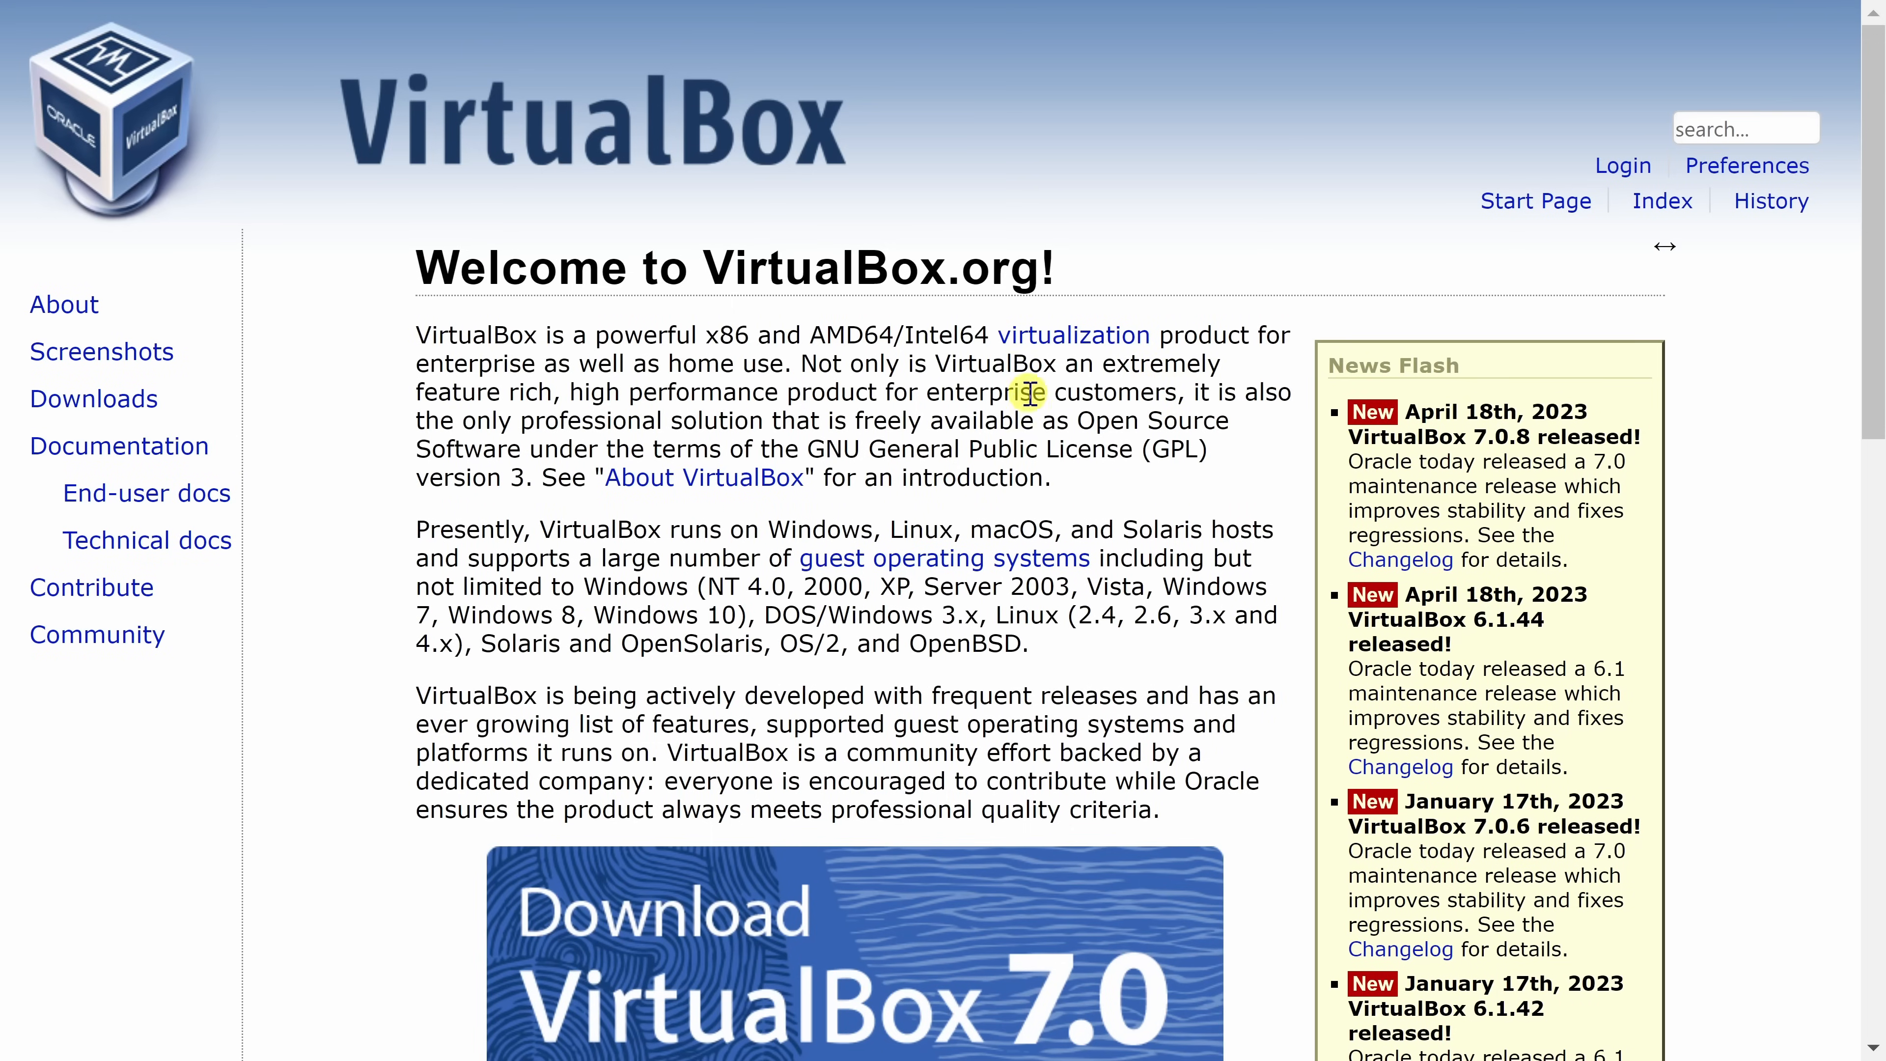
{"action": "mouse_move", "coordinate": [1028, 367]}
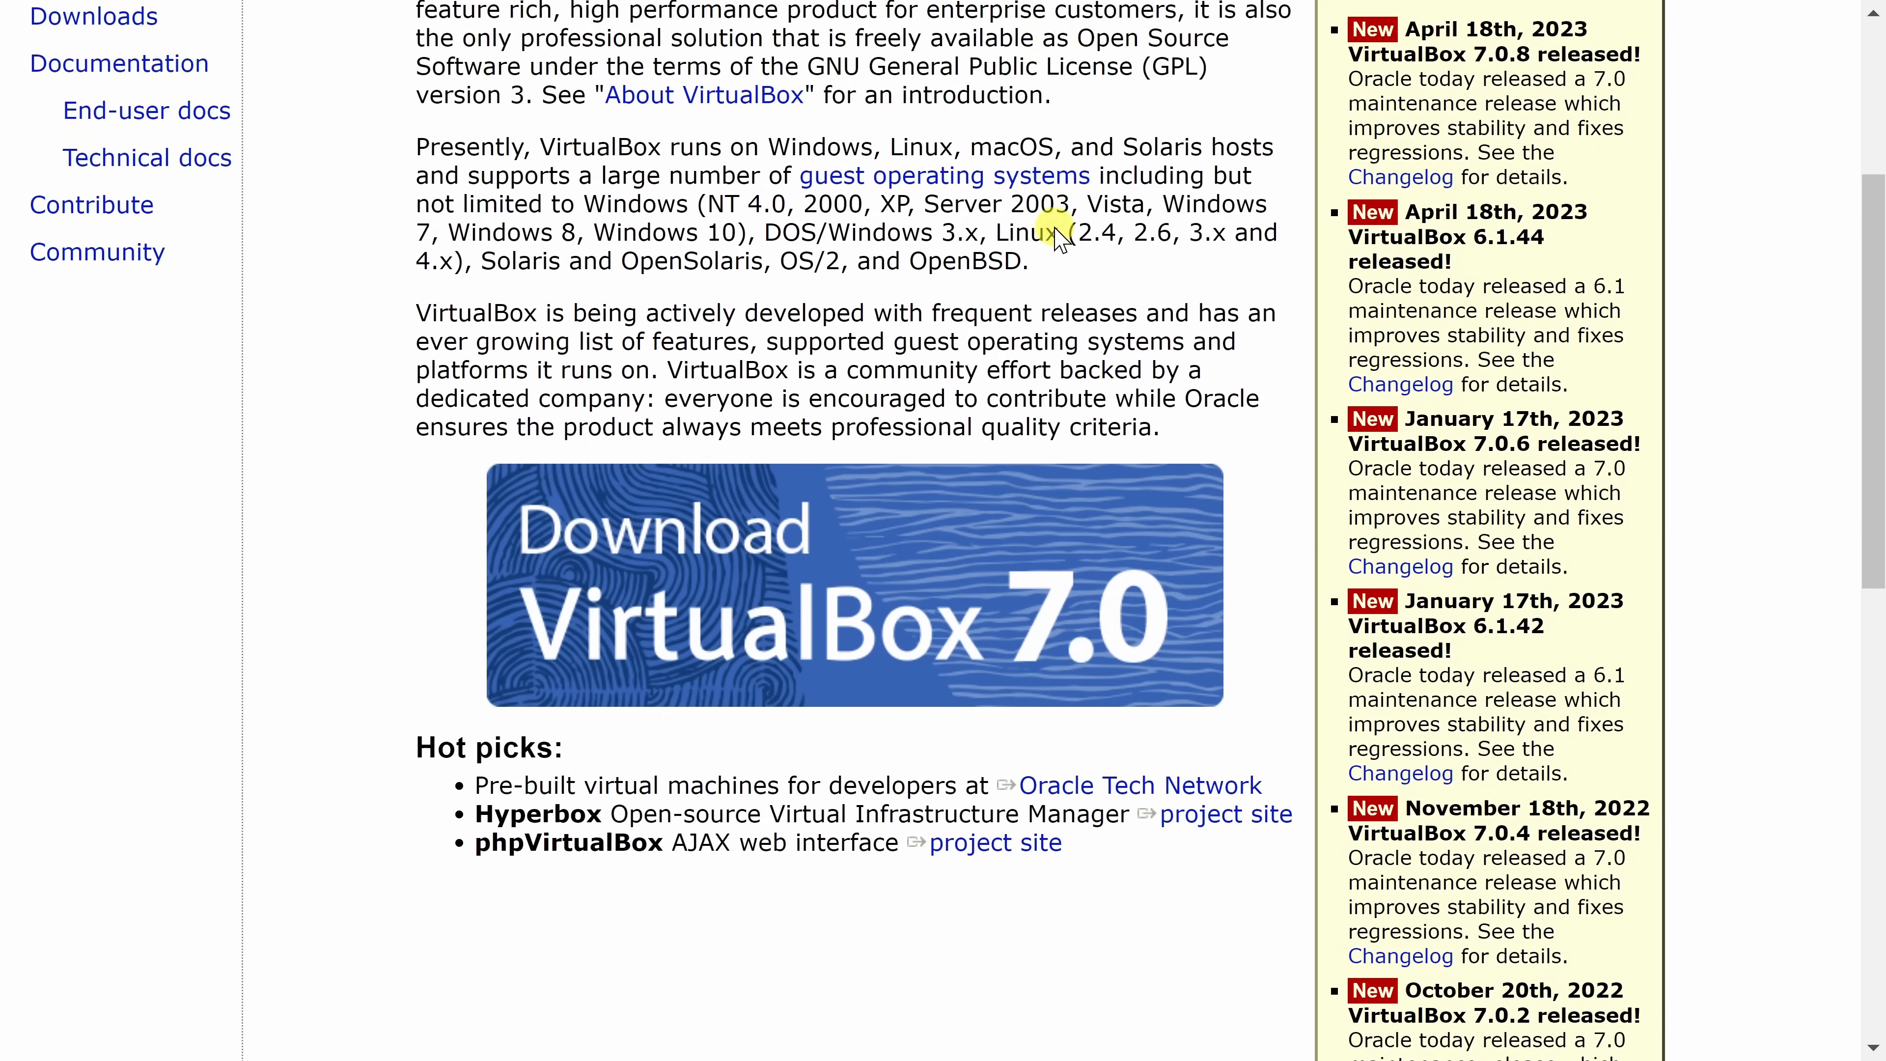
Download the VirtualBox 7.0.8 Windows hosts package from VirtualBox.org and launch its installer
{"action": "scroll", "scroll_direction": "down", "scroll_amount": 3}
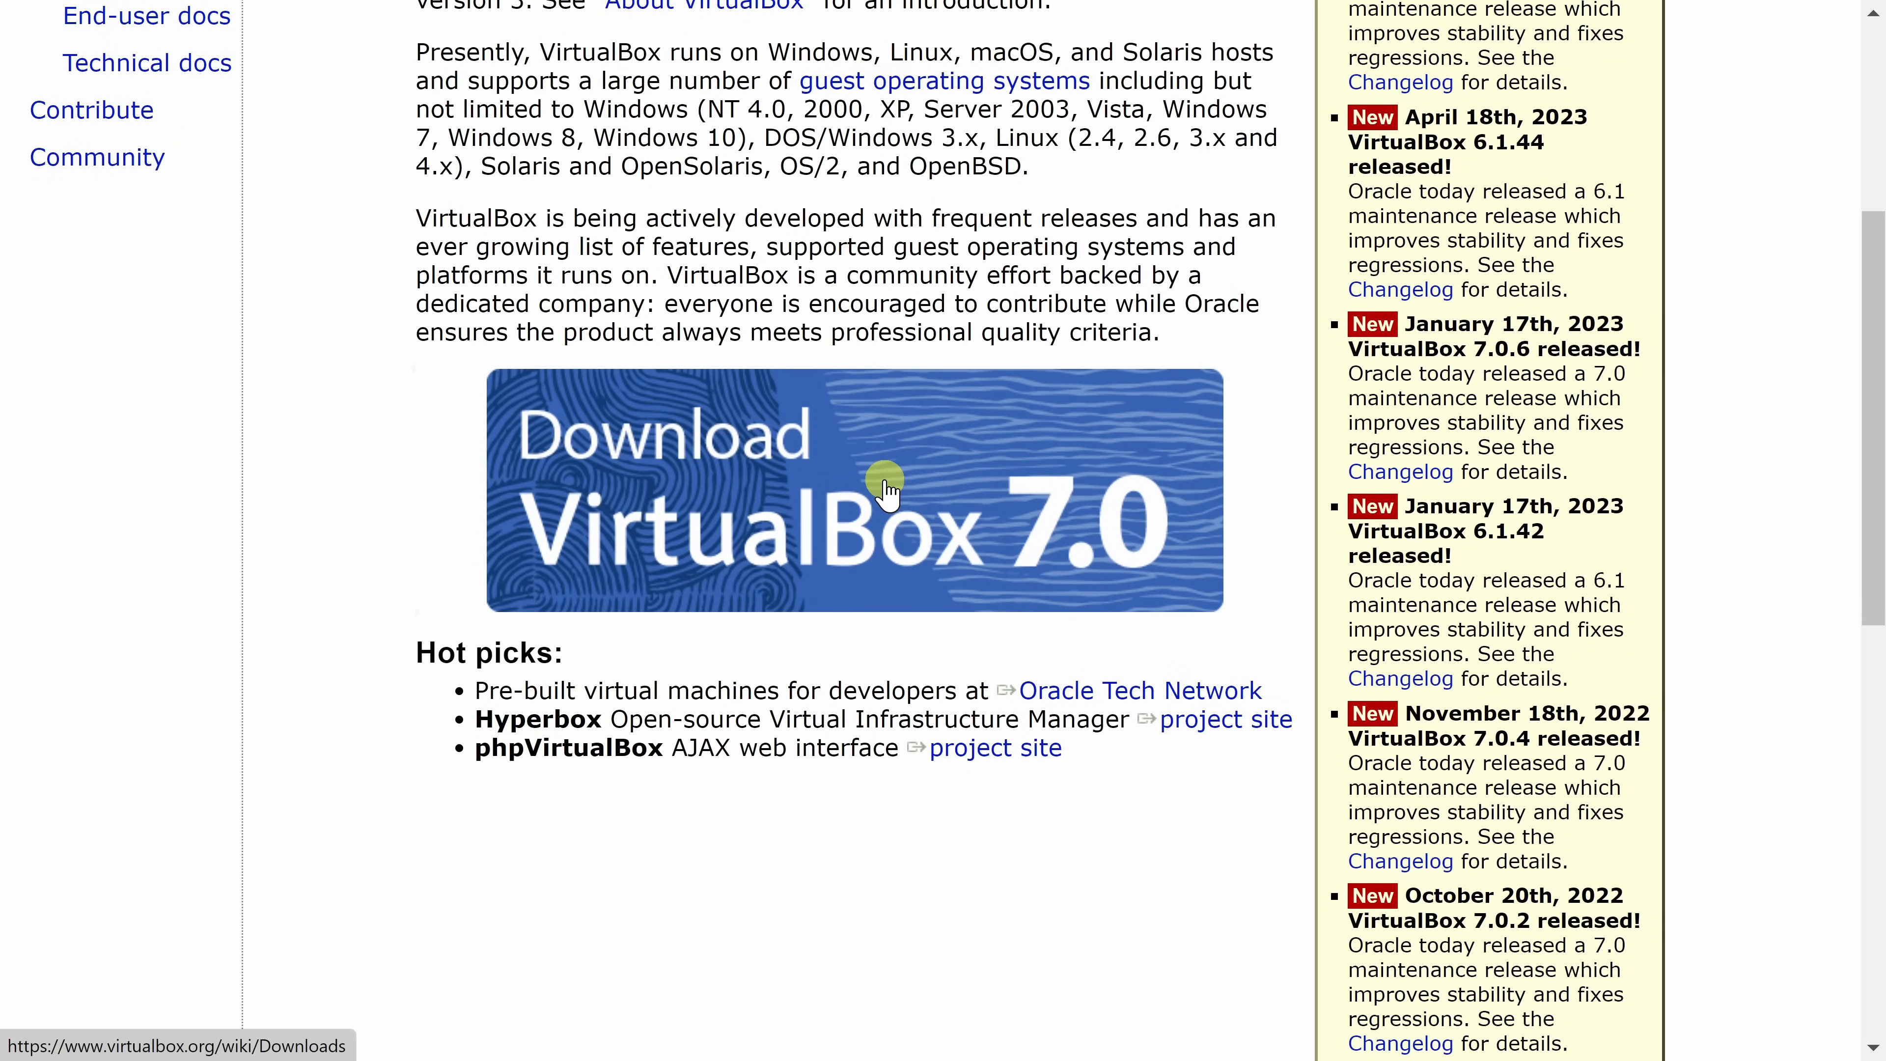
{"action": "mouse_move", "coordinate": [884, 488]}
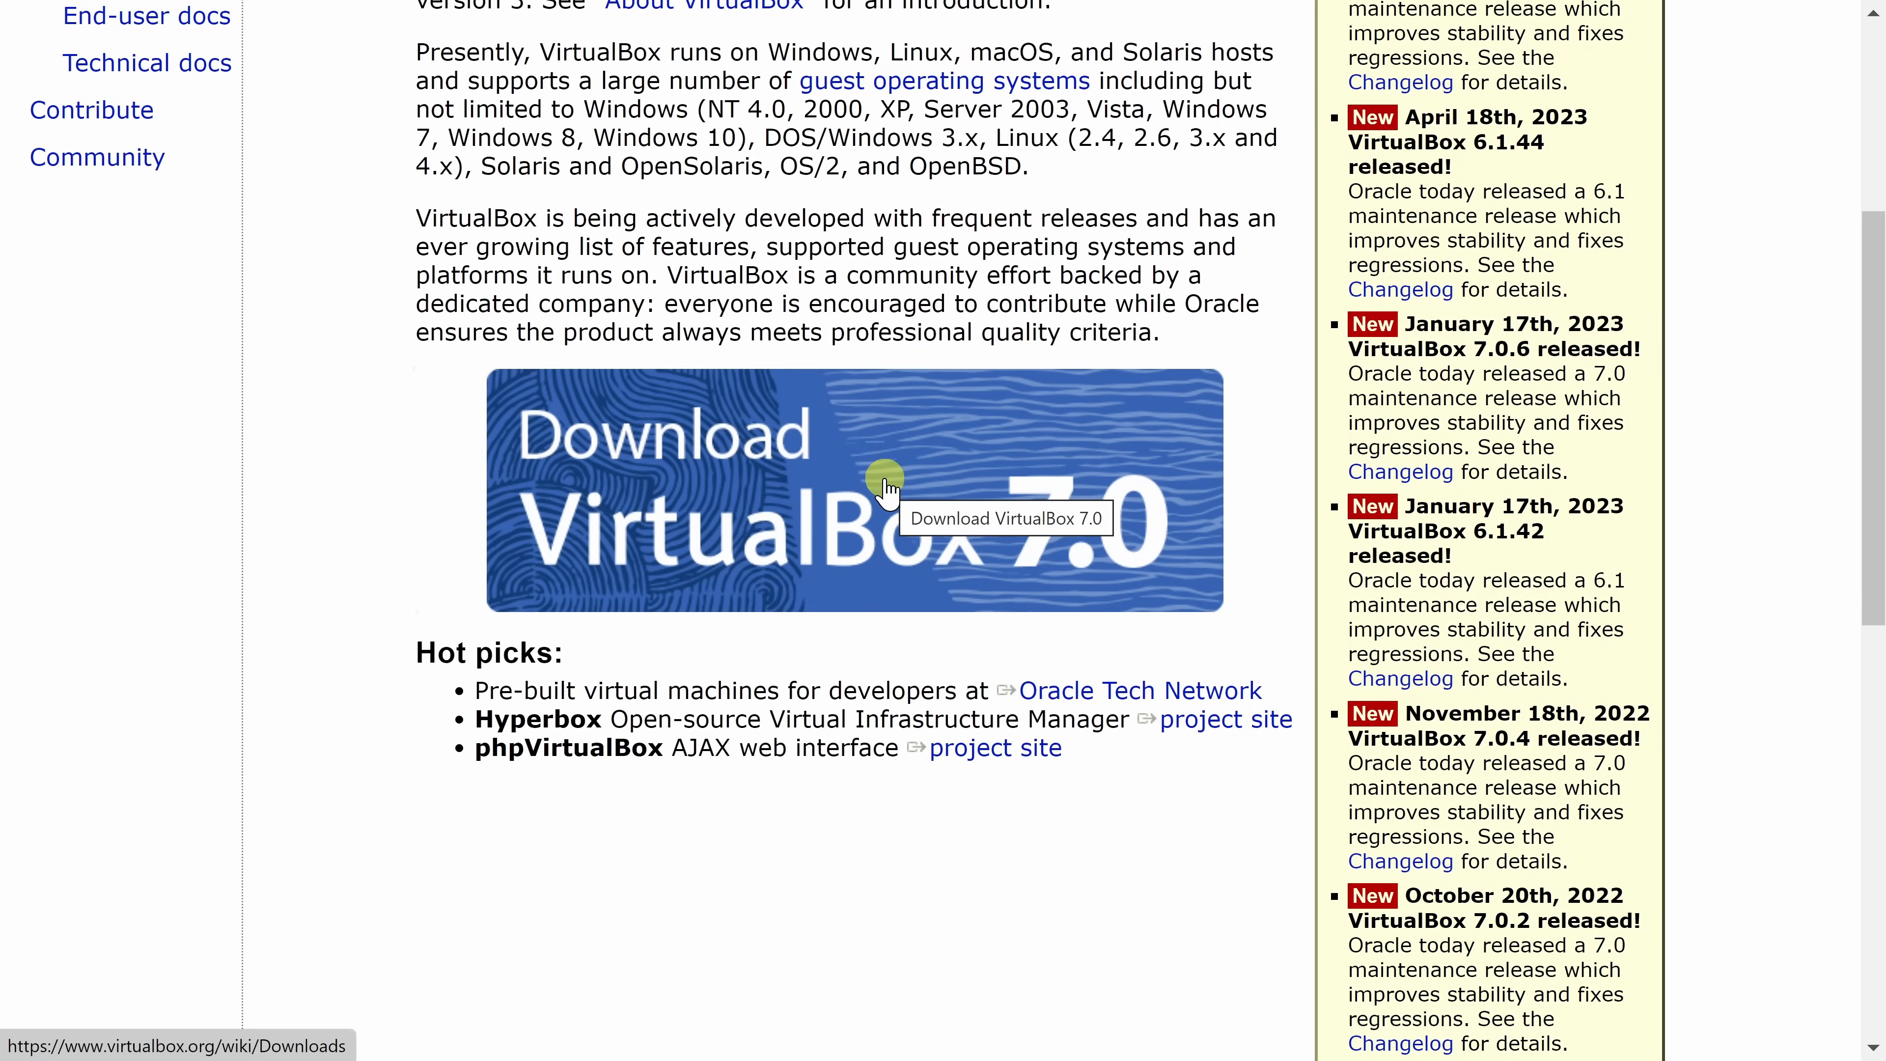
{"action": "left_click", "coordinate": [850, 490]}
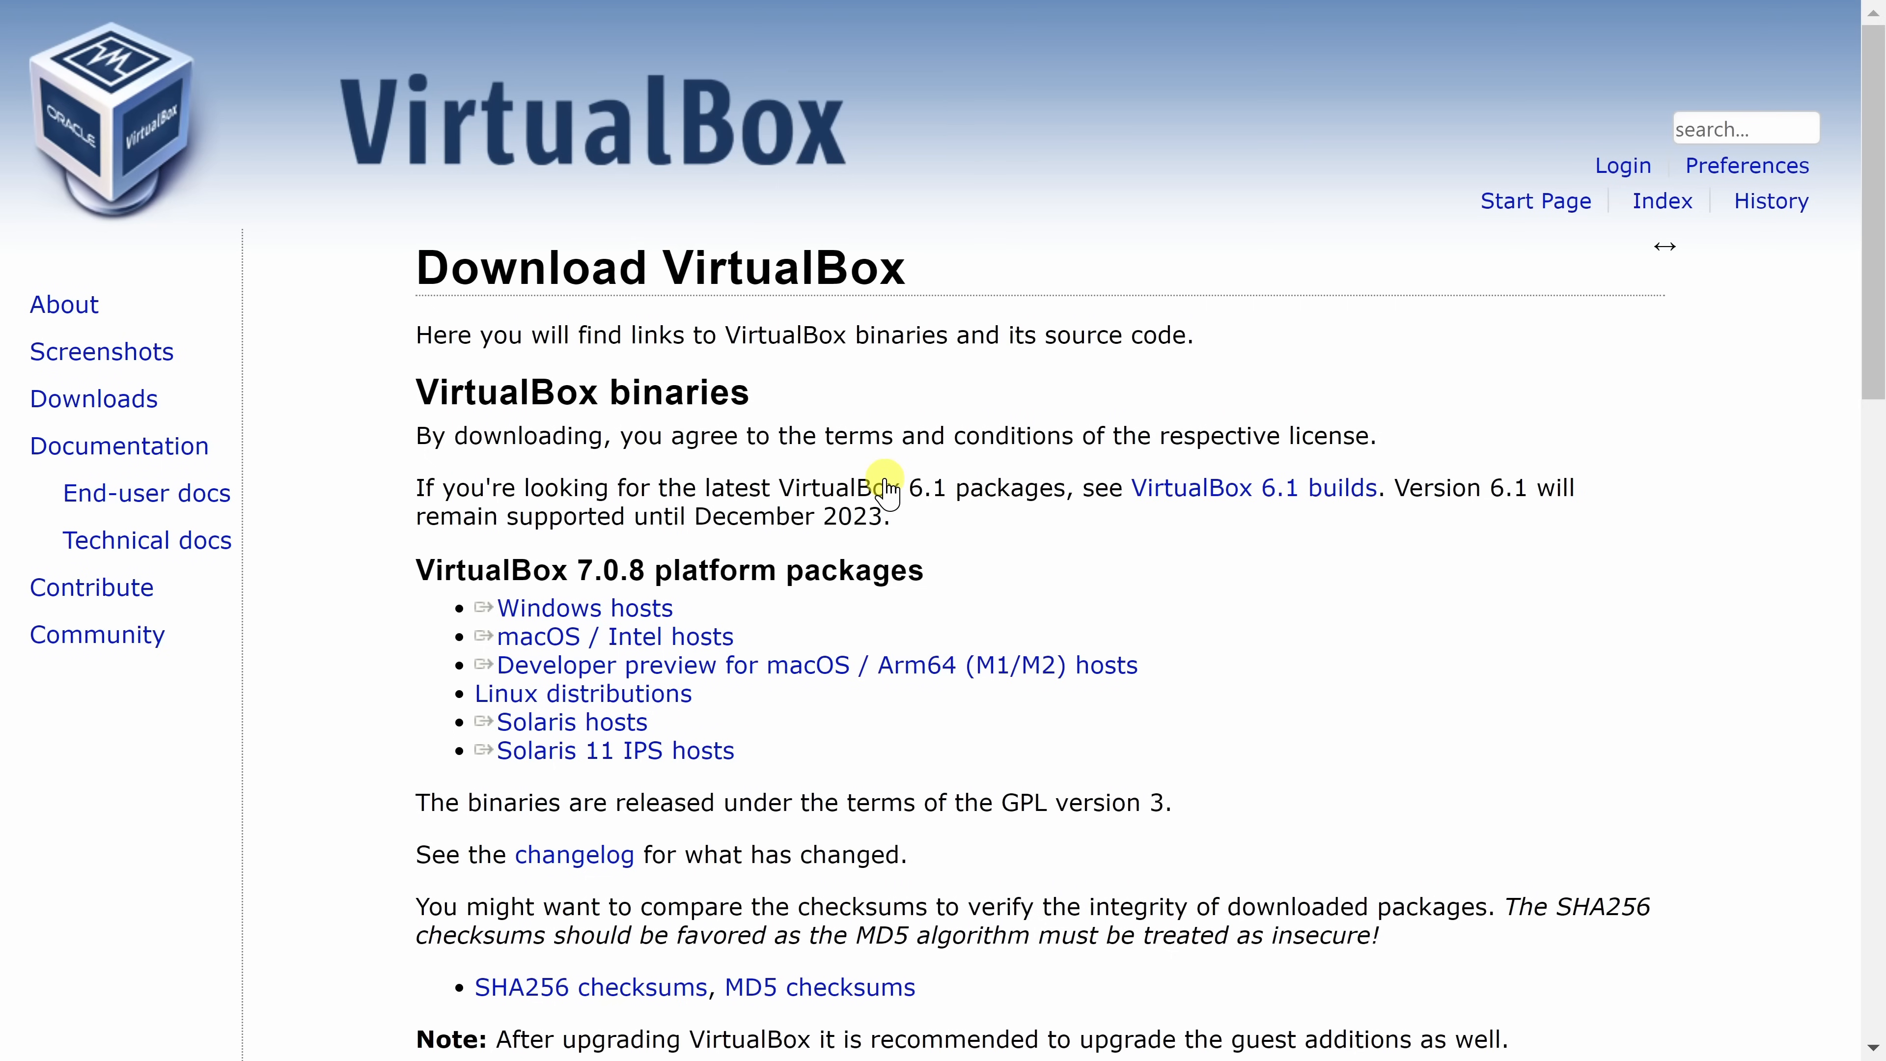
{"action": "scroll", "scroll_direction": "down", "scroll_amount": 3}
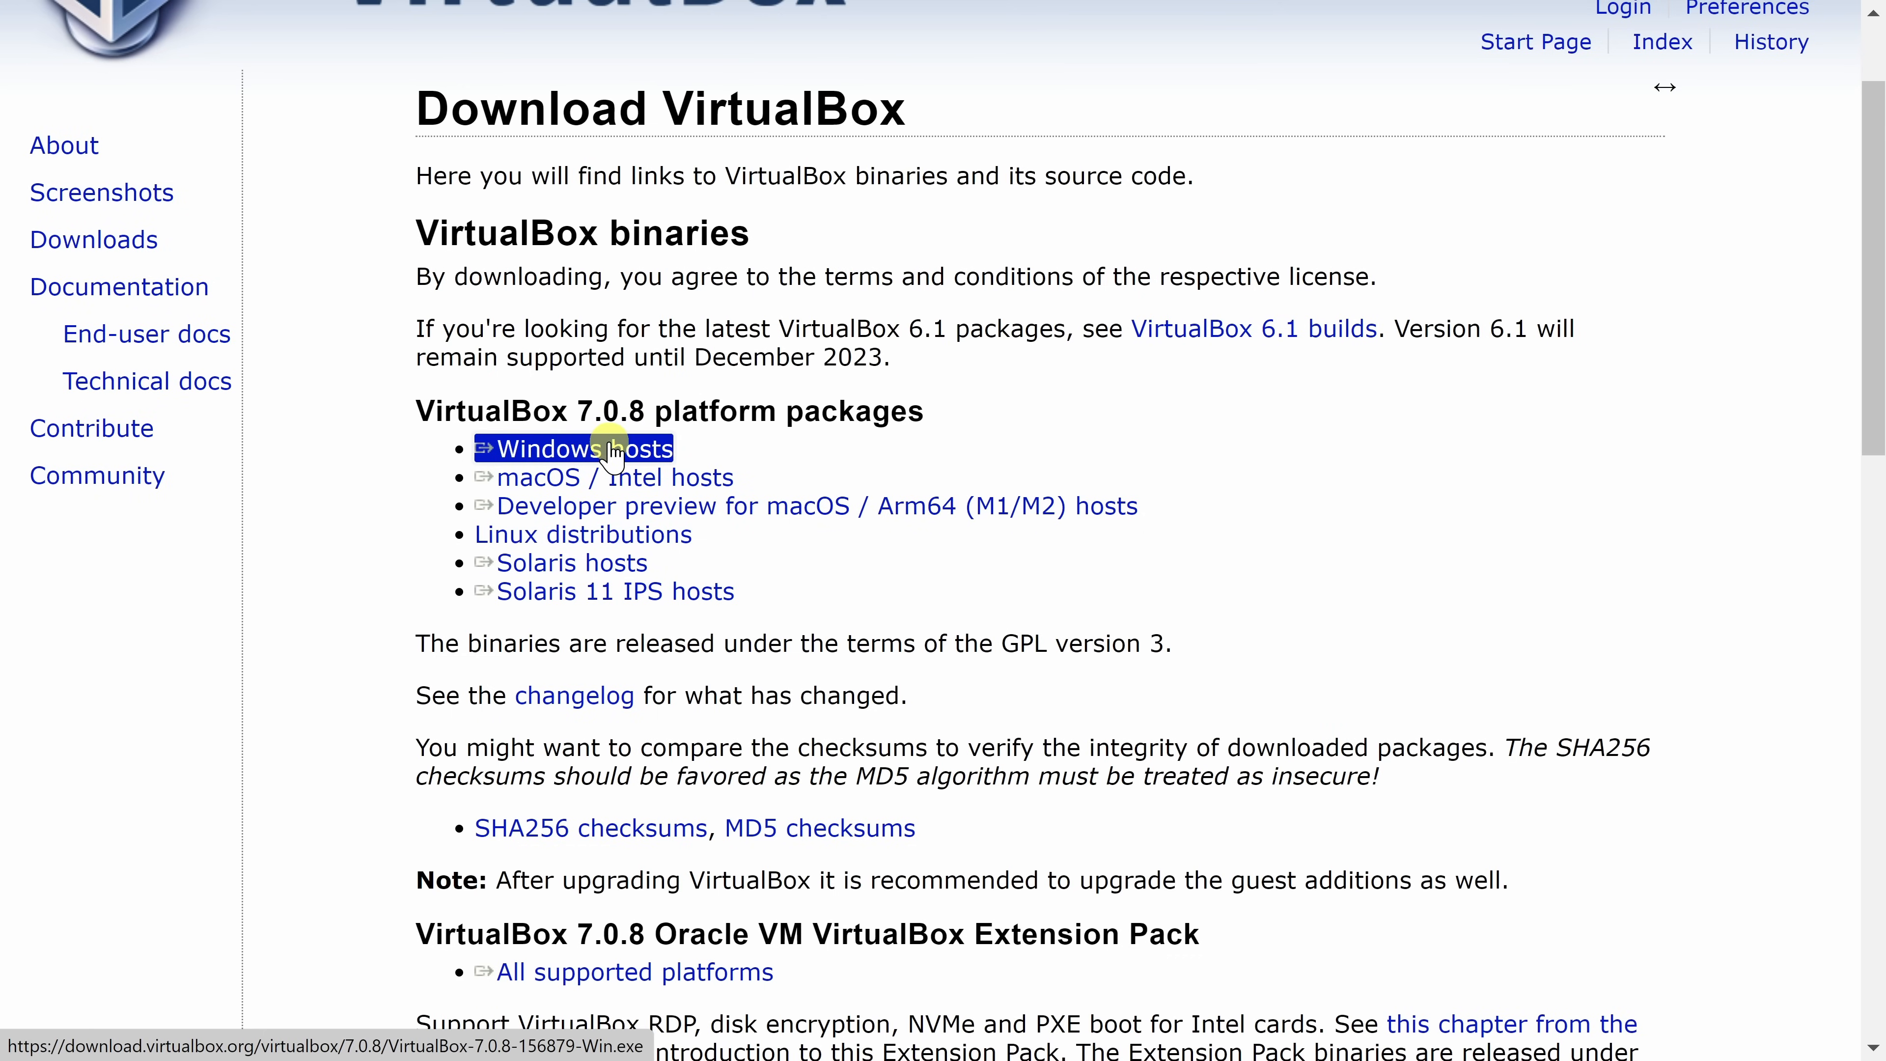
{"action": "left_click", "coordinate": [582, 534]}
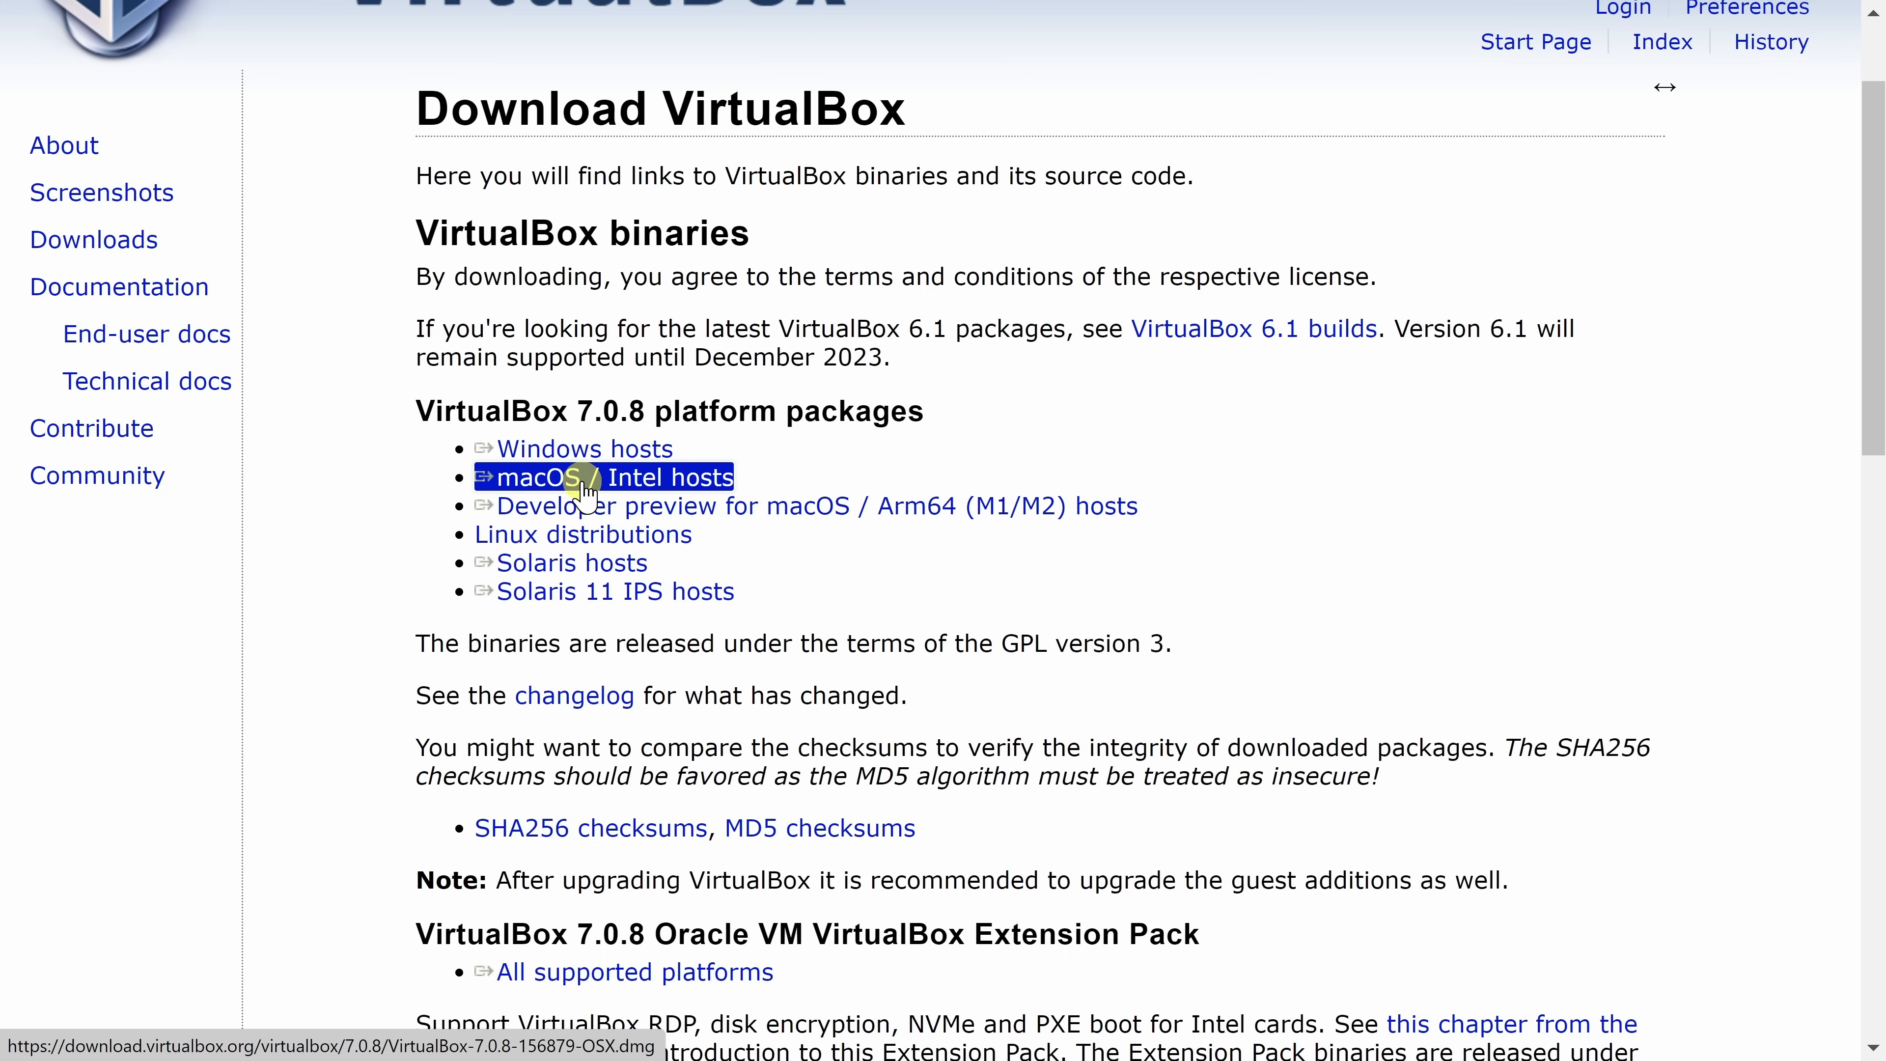
{"action": "mouse_move", "coordinate": [574, 448]}
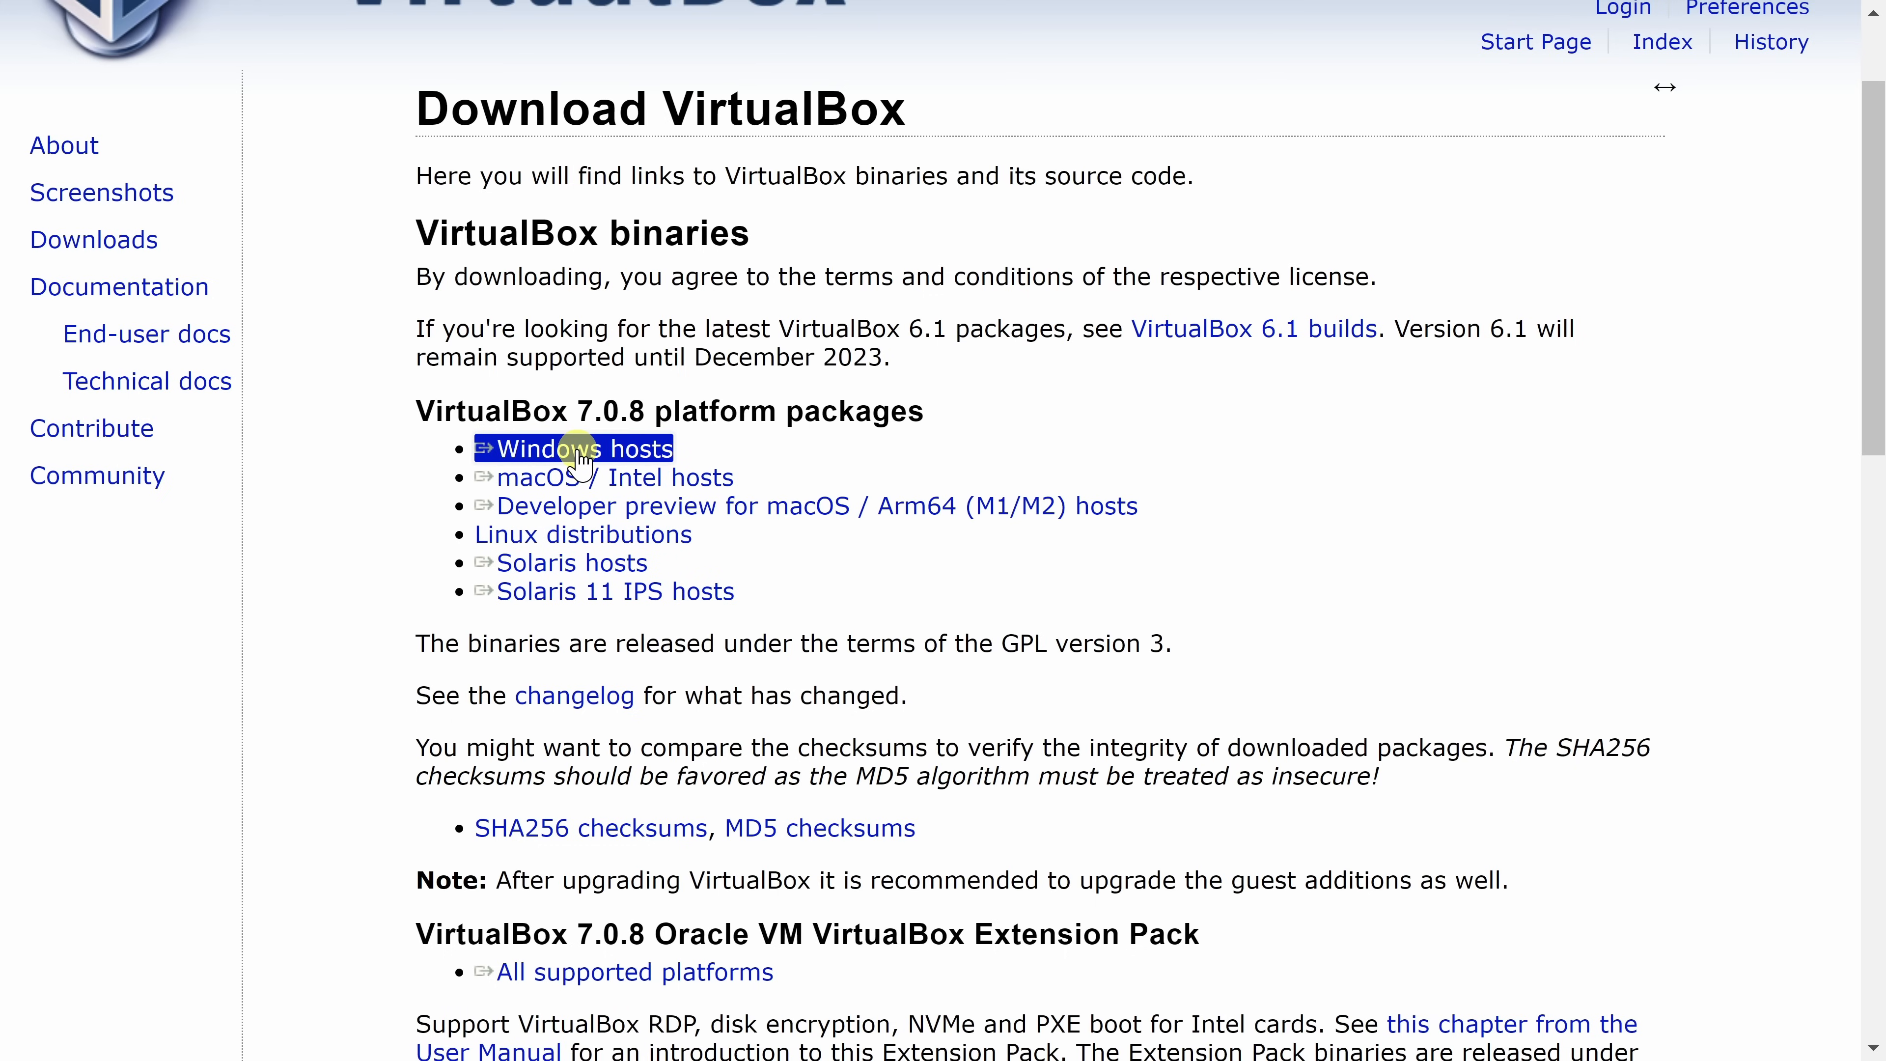
{"action": "left_click", "coordinate": [574, 449]}
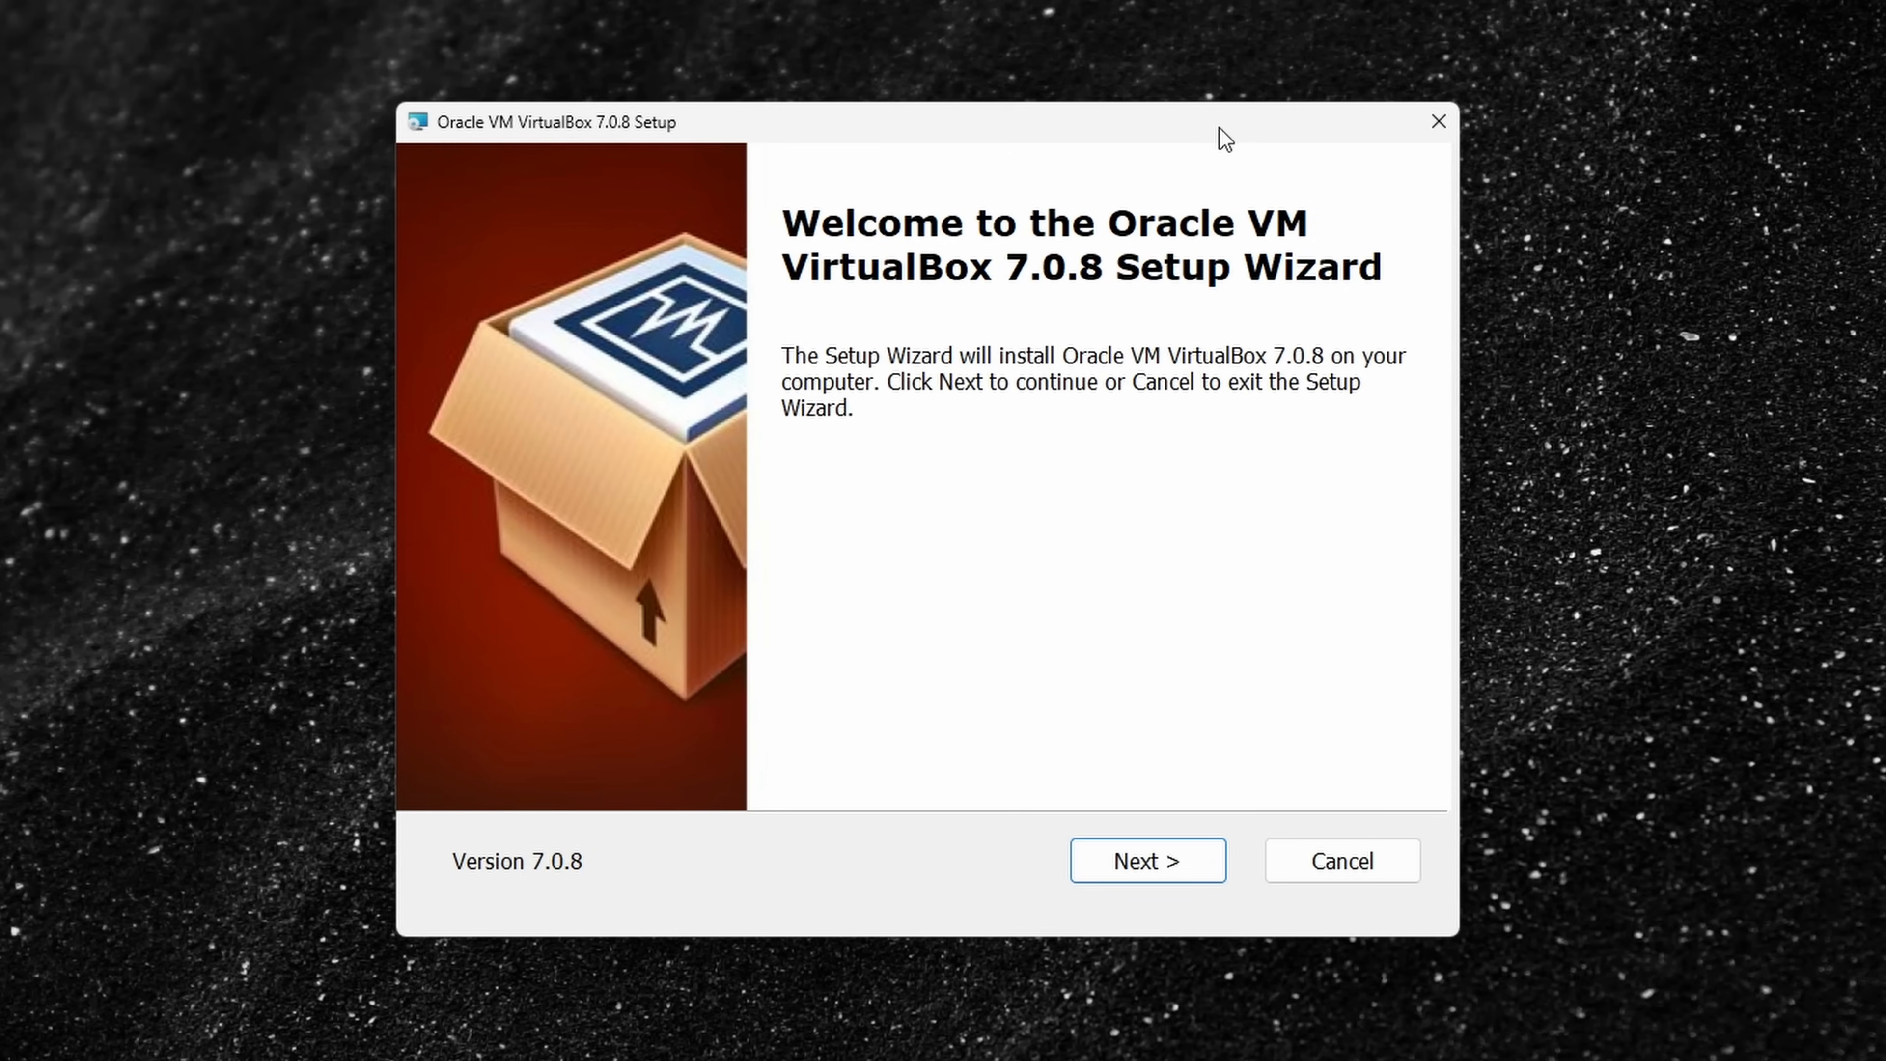
Accept the welcome page, default features and the network connection reset warning
{"action": "left_click", "coordinate": [1143, 861]}
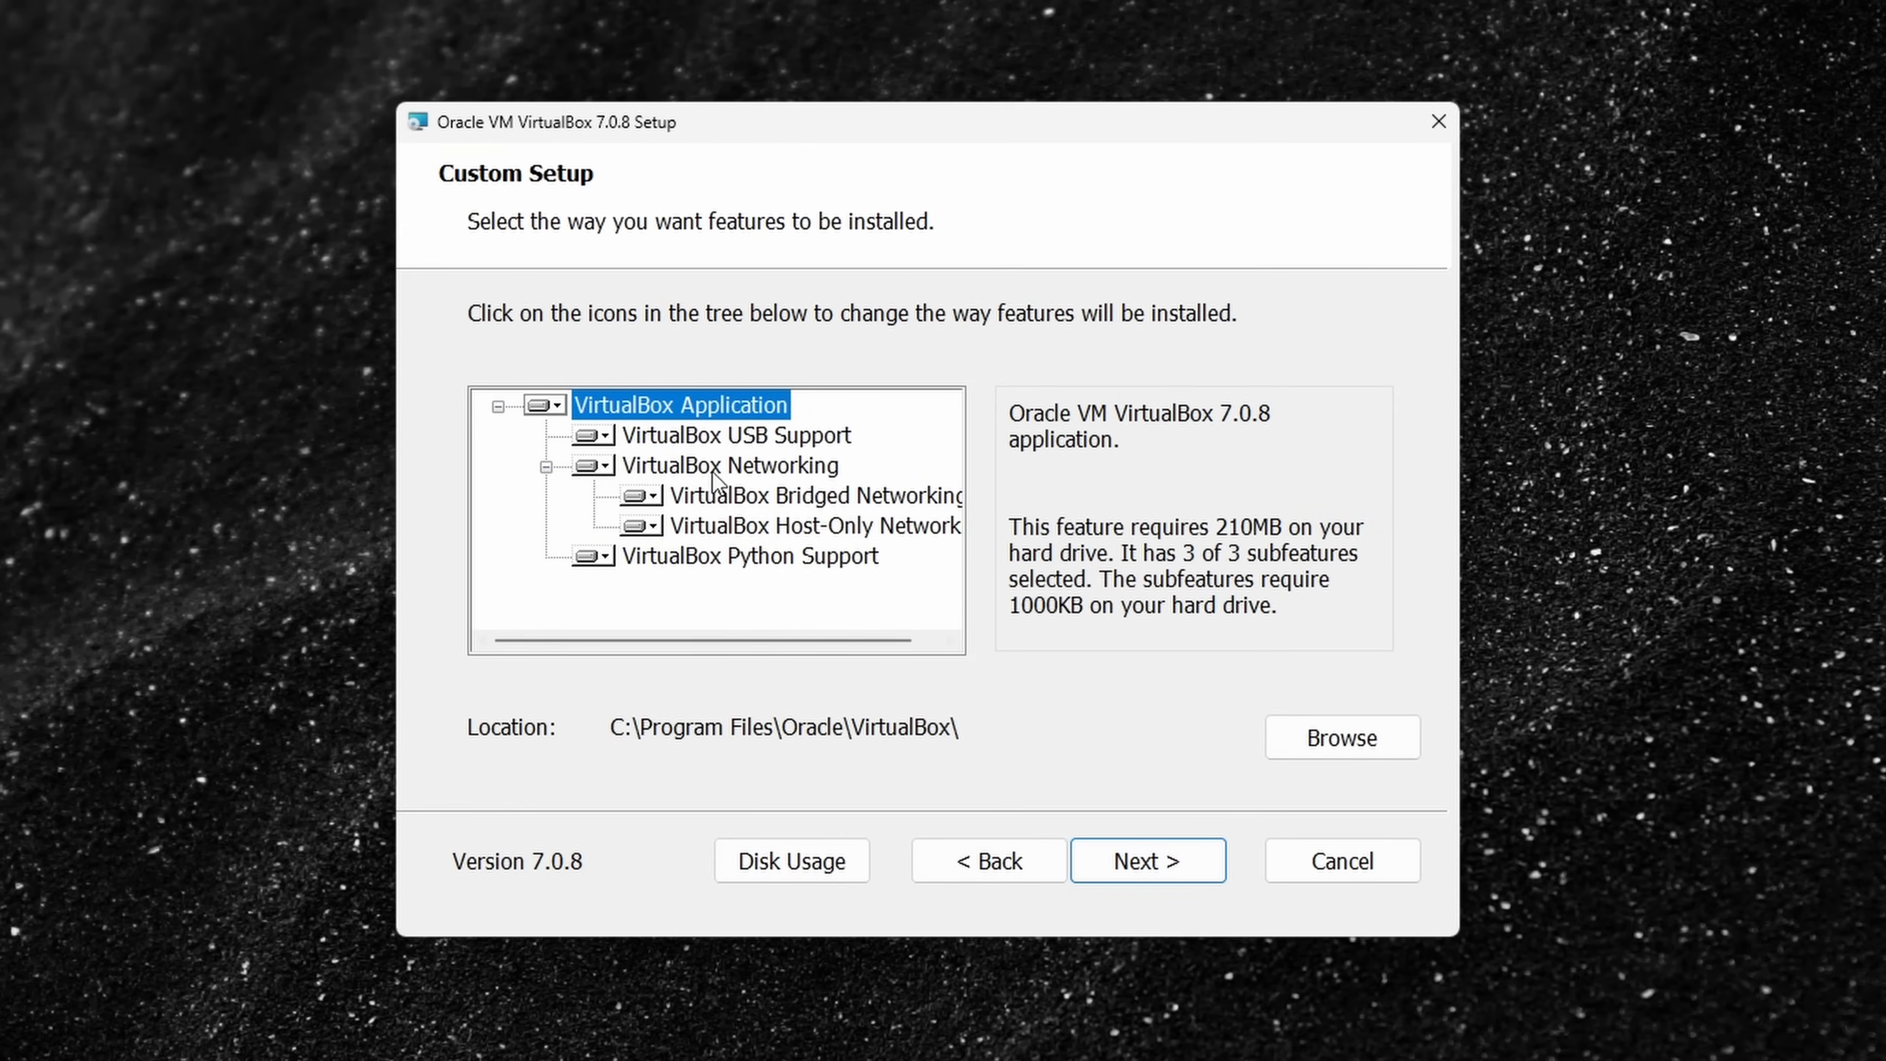
{"action": "mouse_move", "coordinate": [738, 418]}
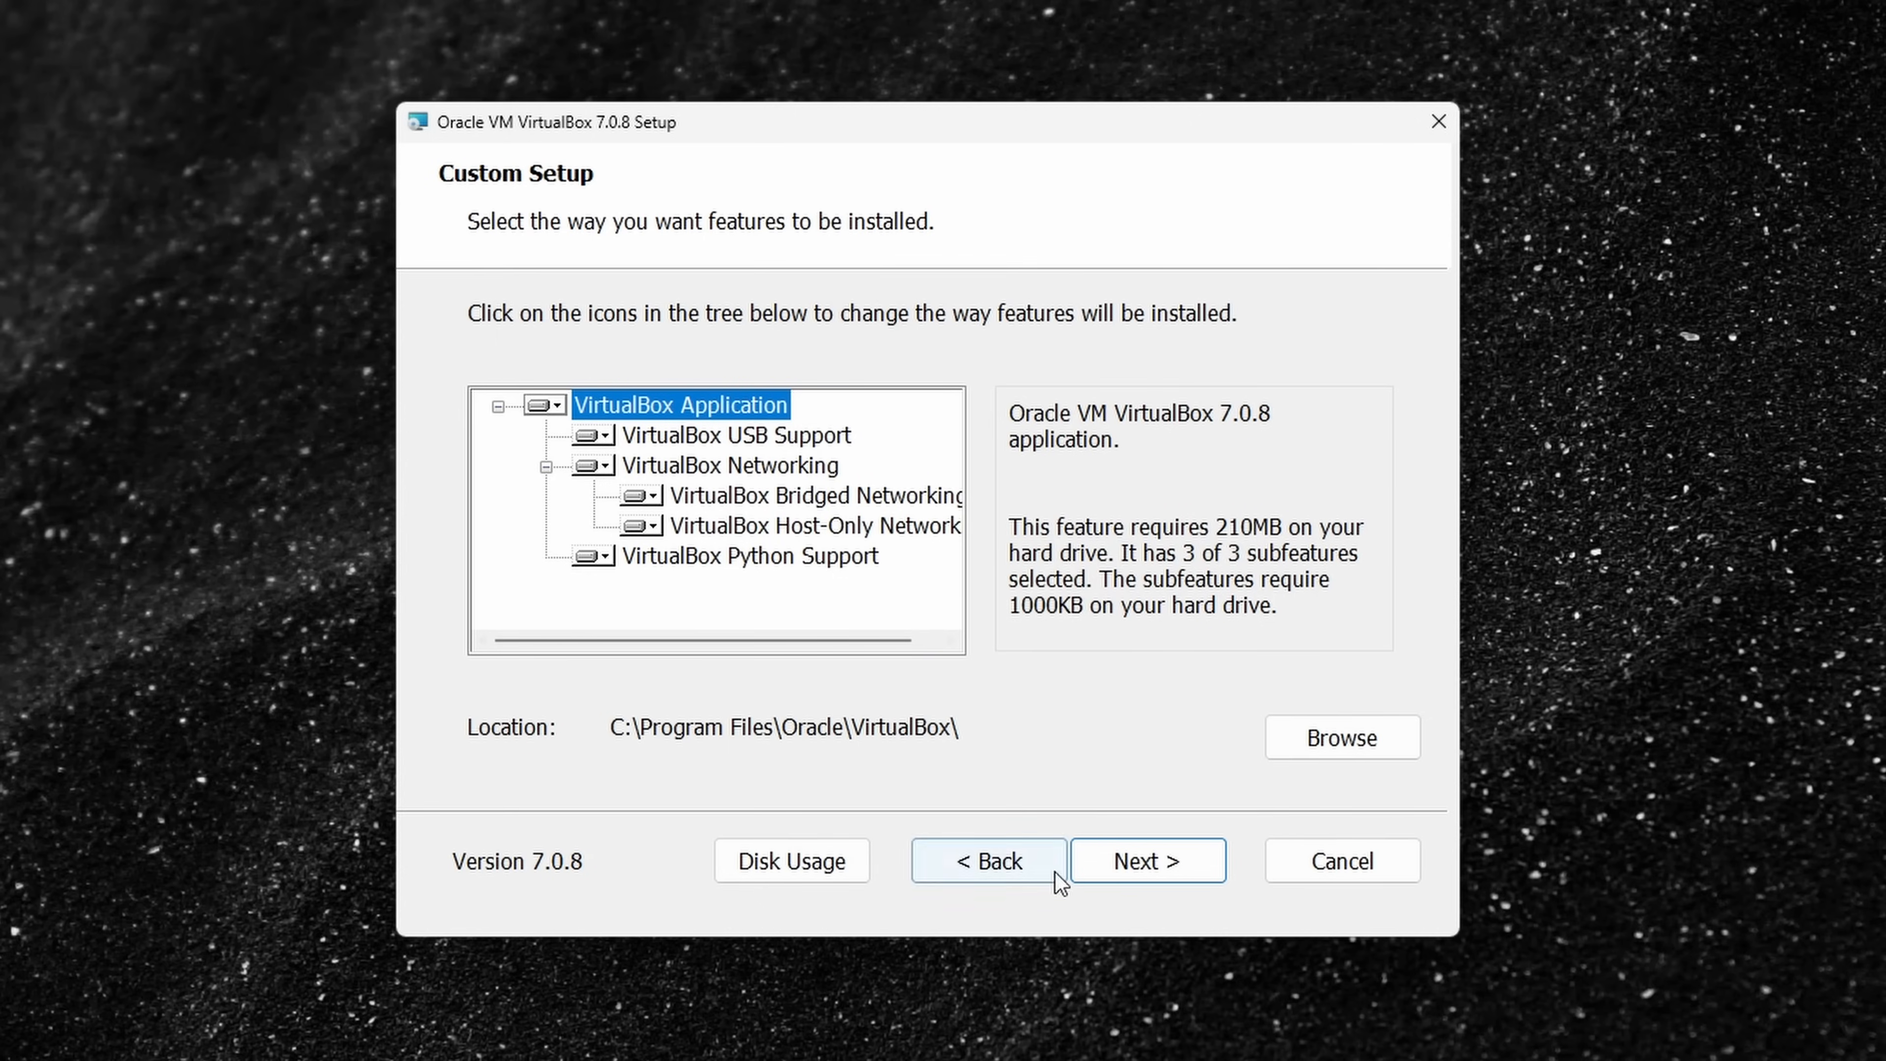
{"action": "left_click", "coordinate": [1143, 860]}
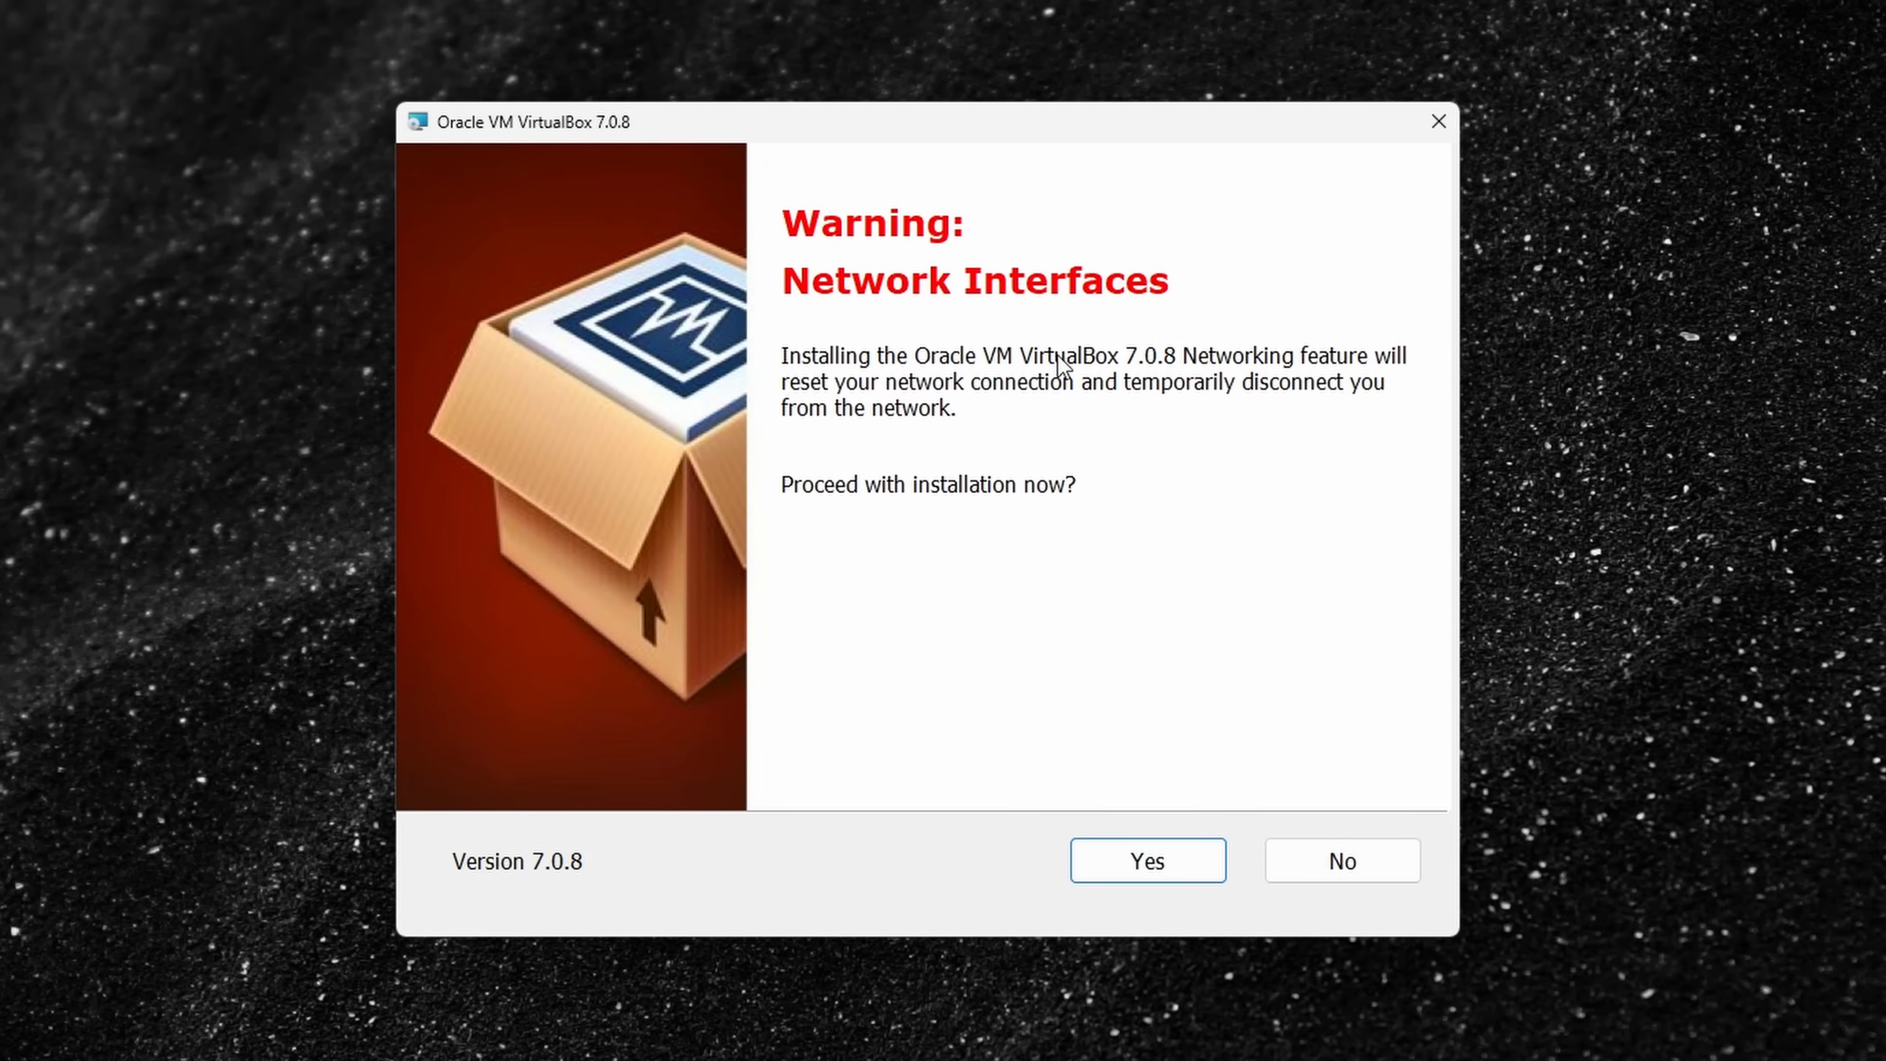
{"action": "mouse_move", "coordinate": [1294, 422]}
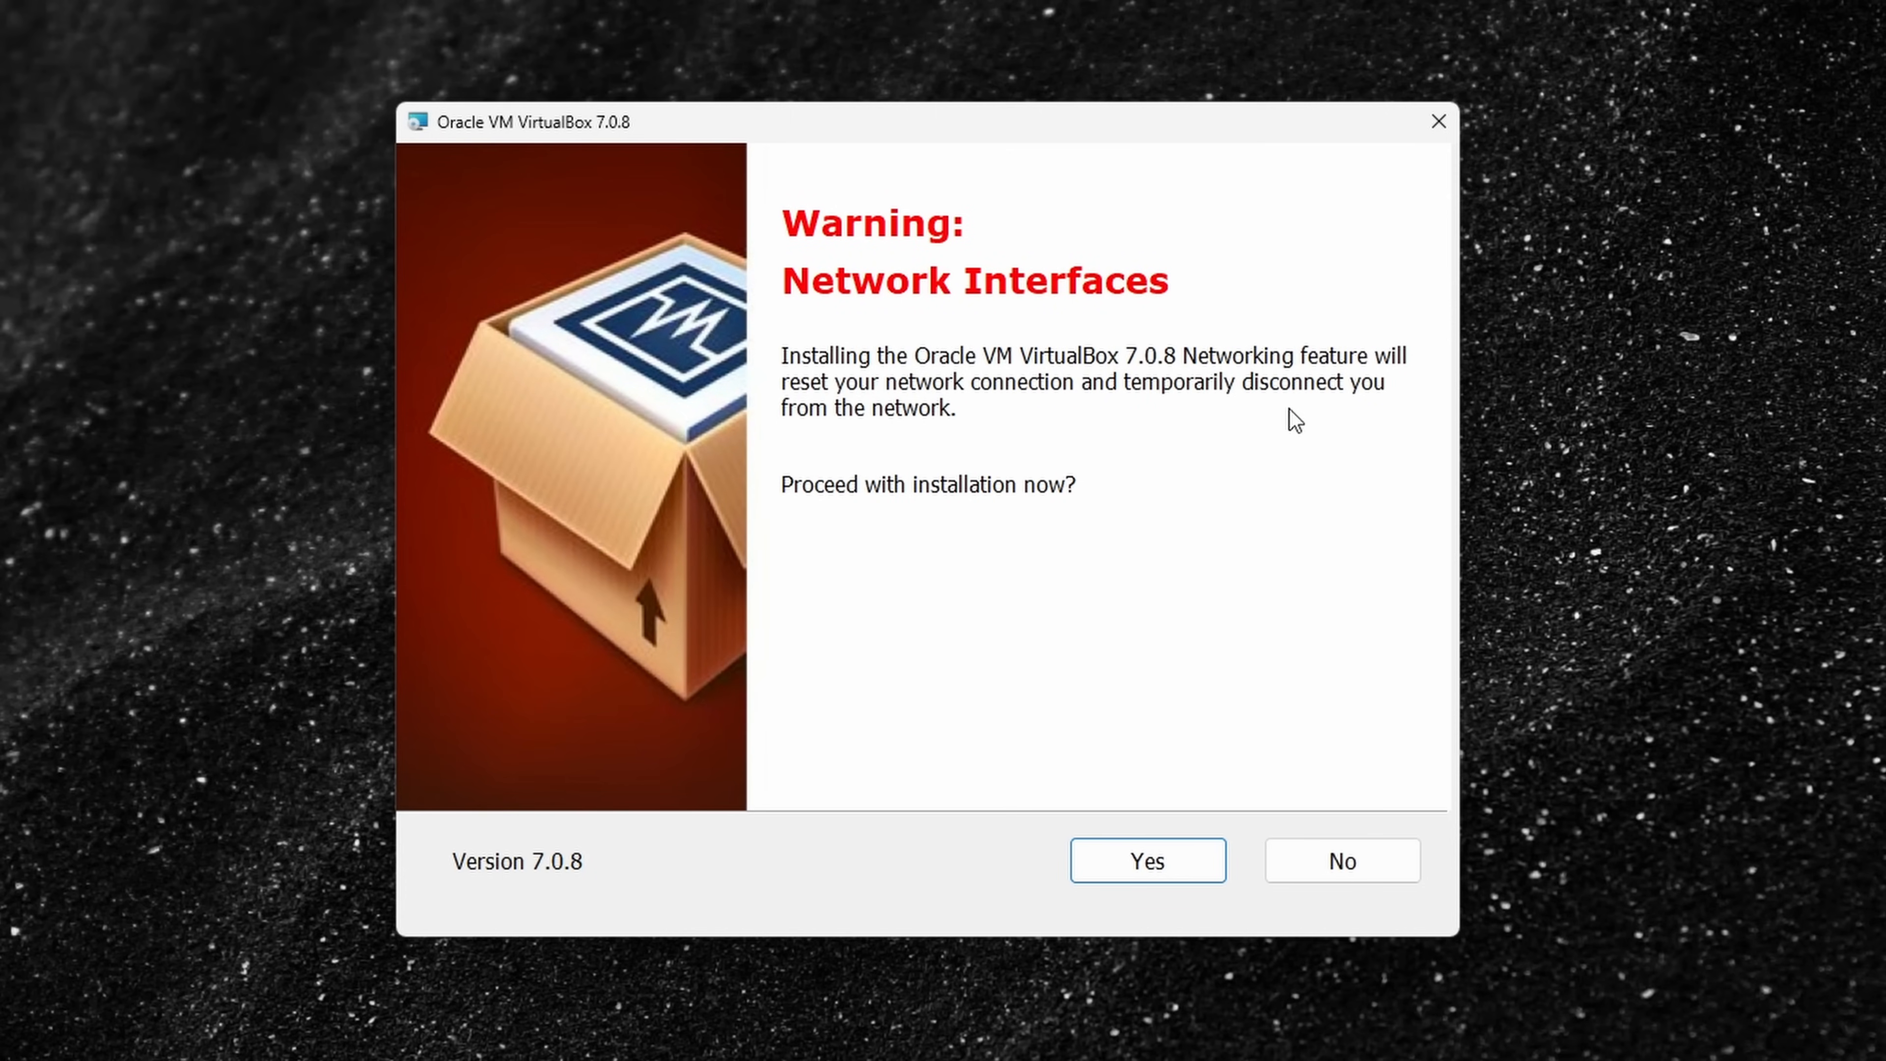
{"action": "mouse_move", "coordinate": [1145, 860]}
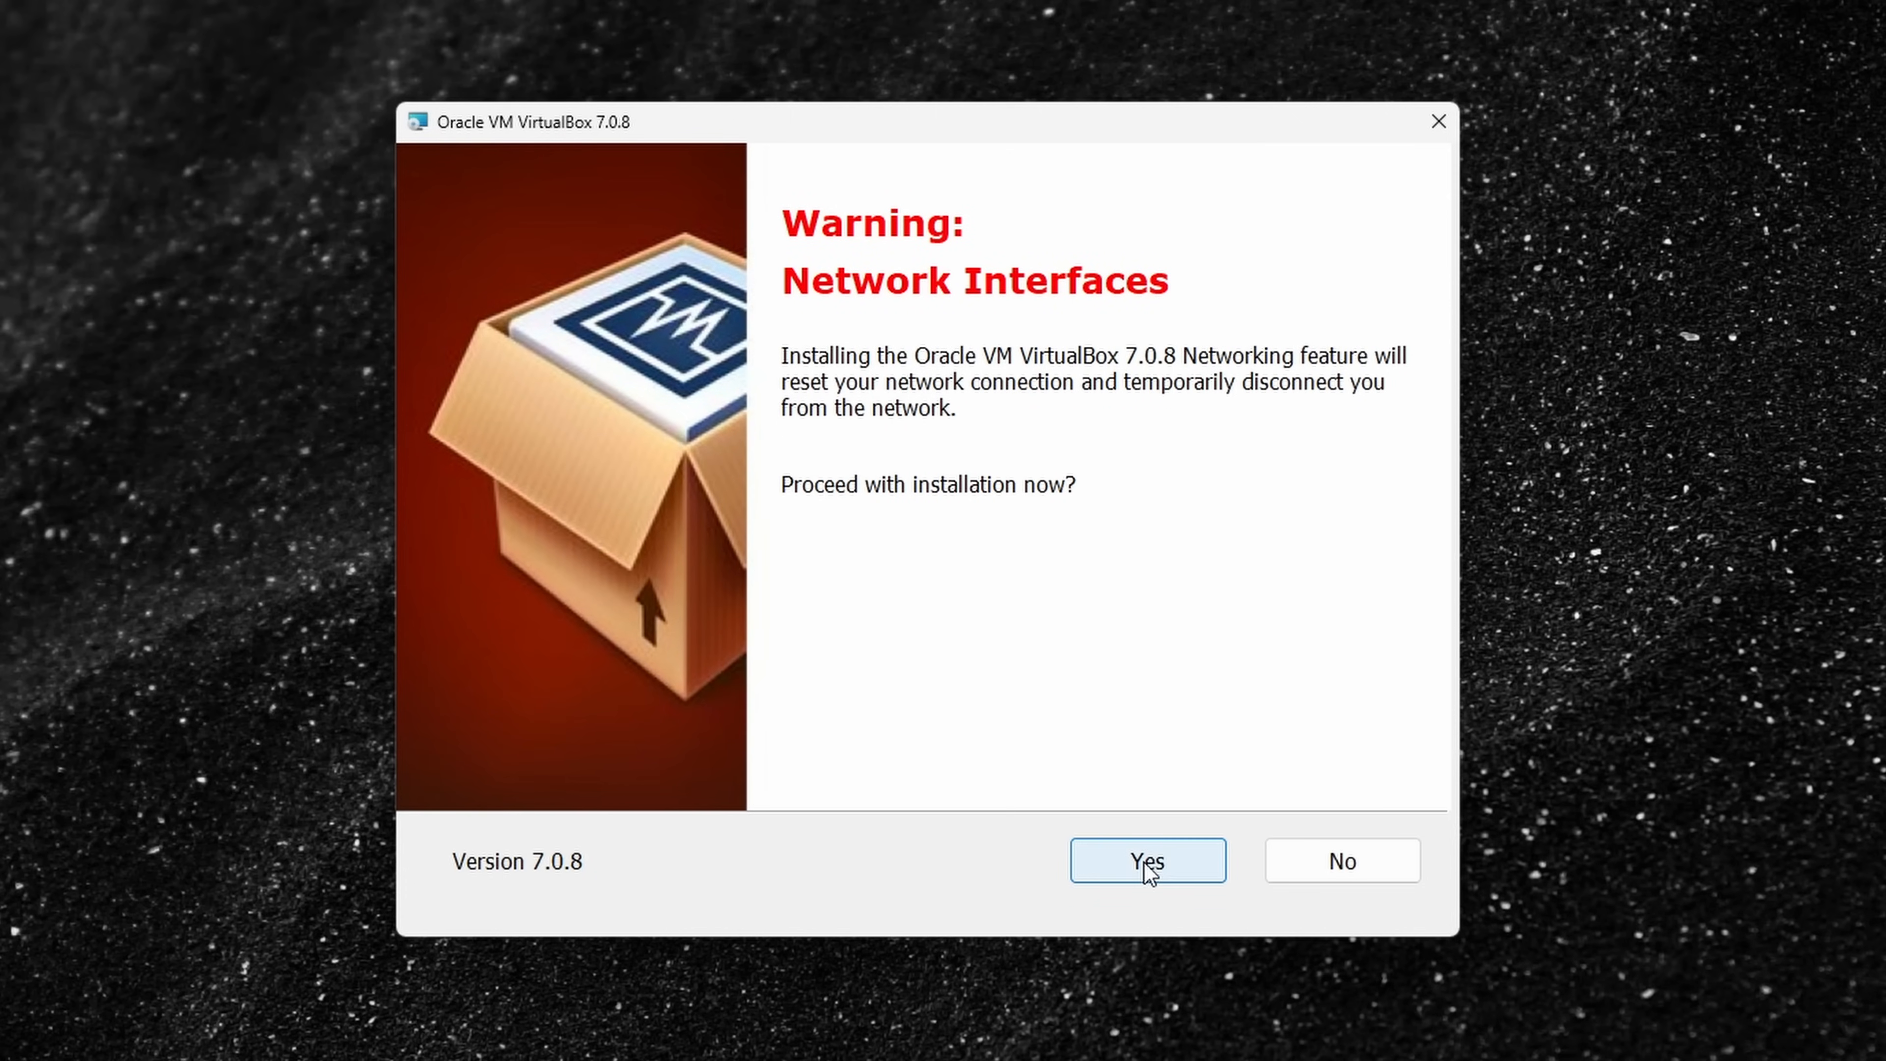
{"action": "left_click", "coordinate": [1145, 860]}
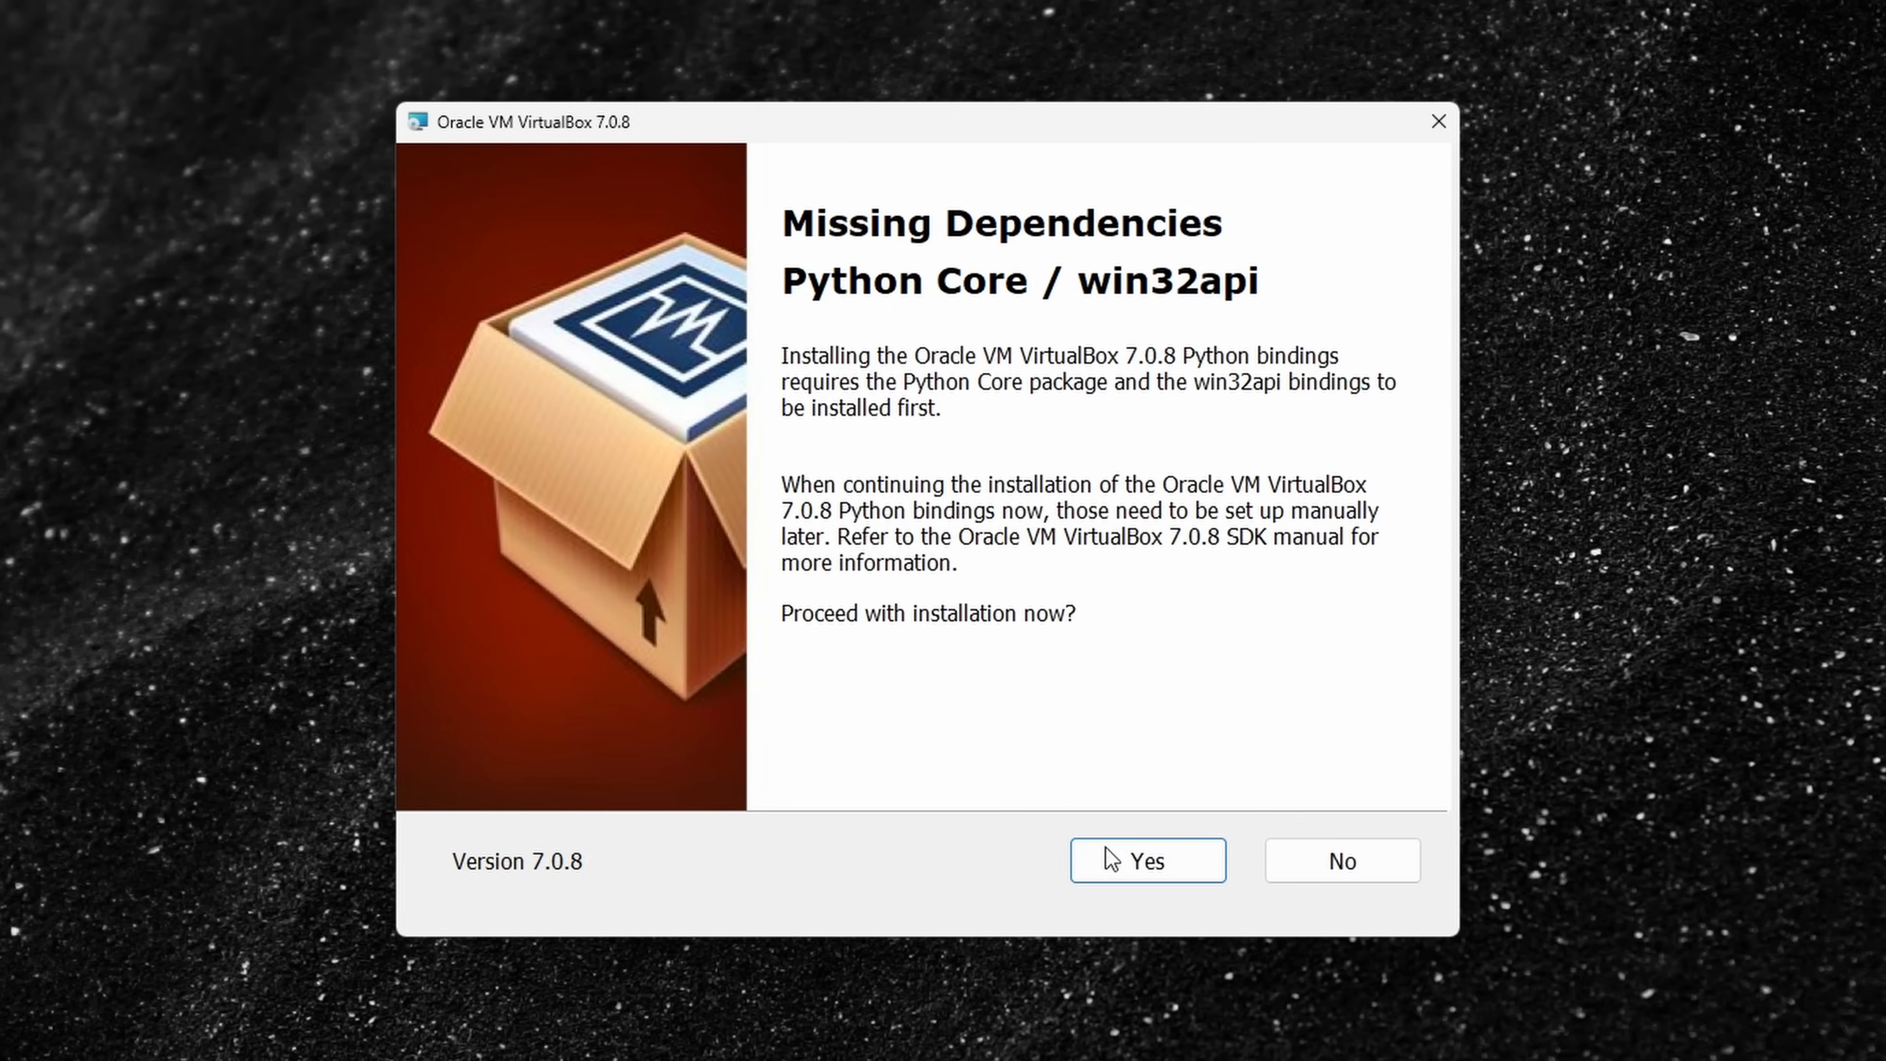
Proceed despite missing Python dependencies, install VirtualBox 7.0.8 and finish the wizard
{"action": "left_click", "coordinate": [1146, 861]}
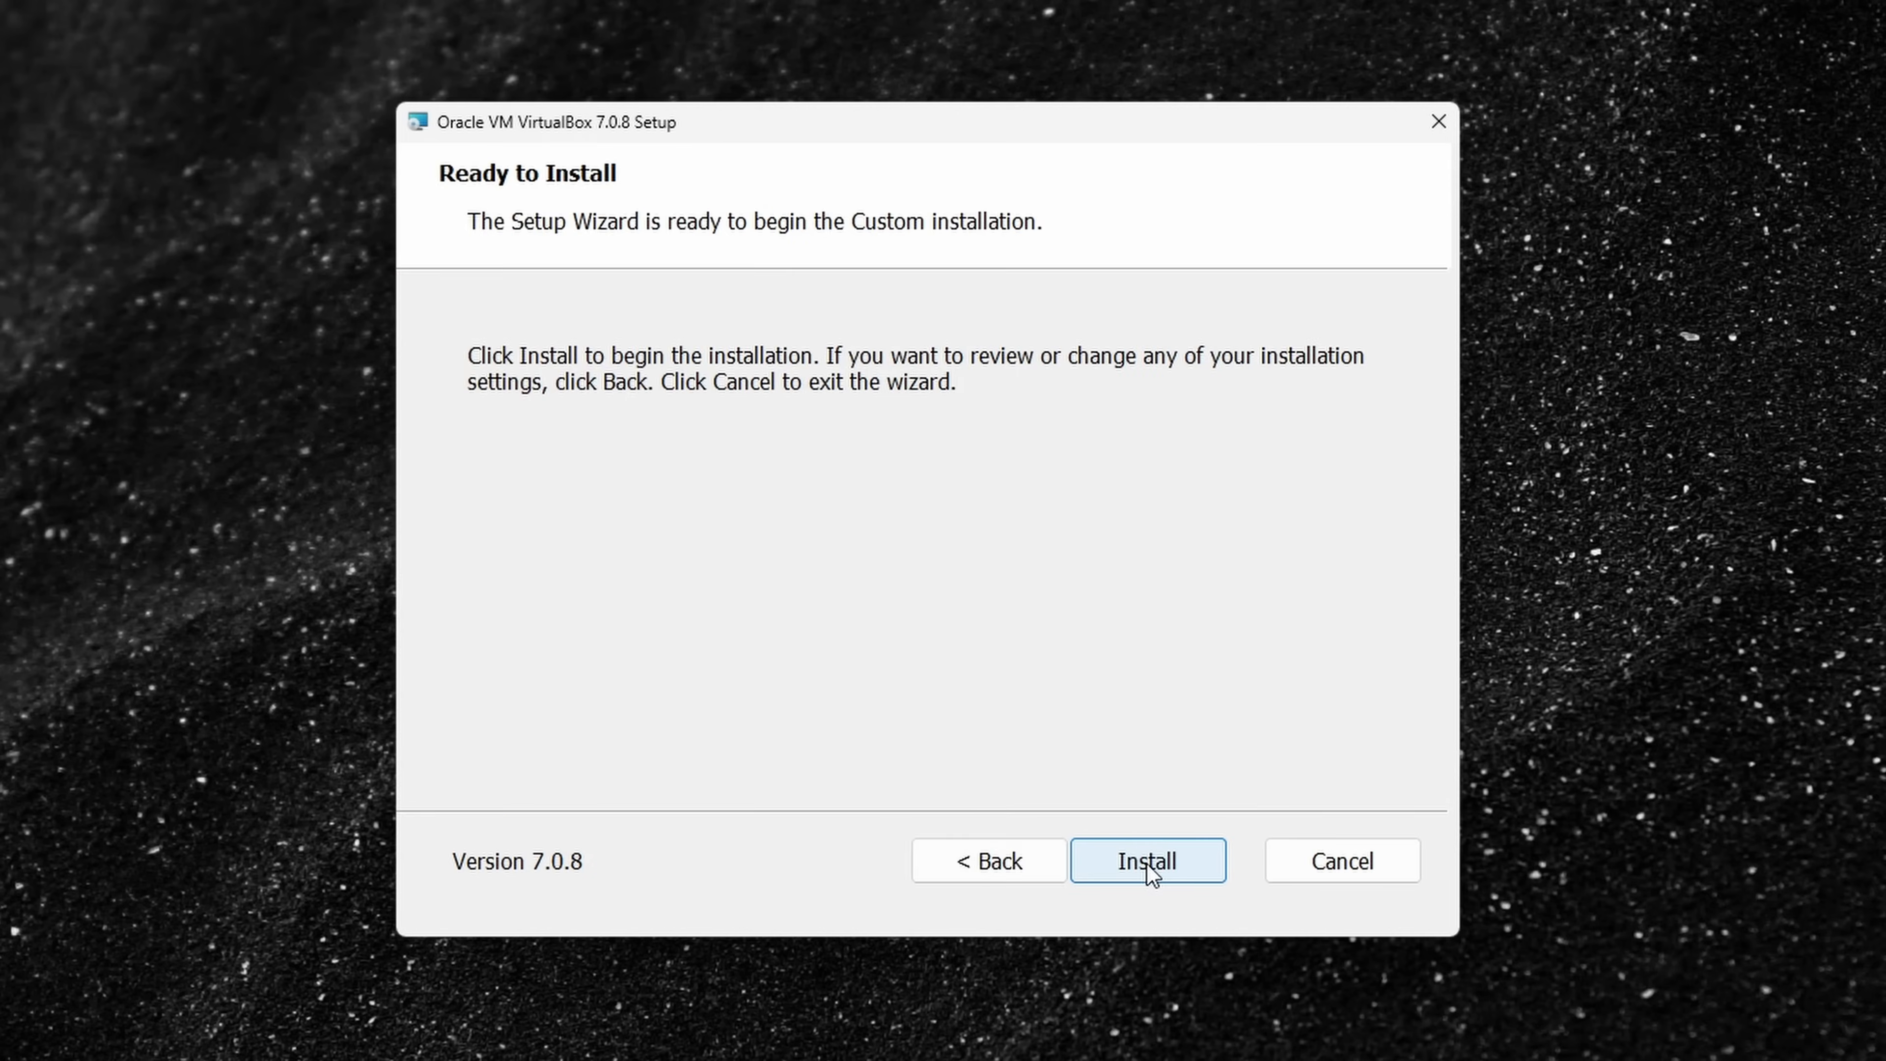
{"action": "left_click", "coordinate": [1147, 861]}
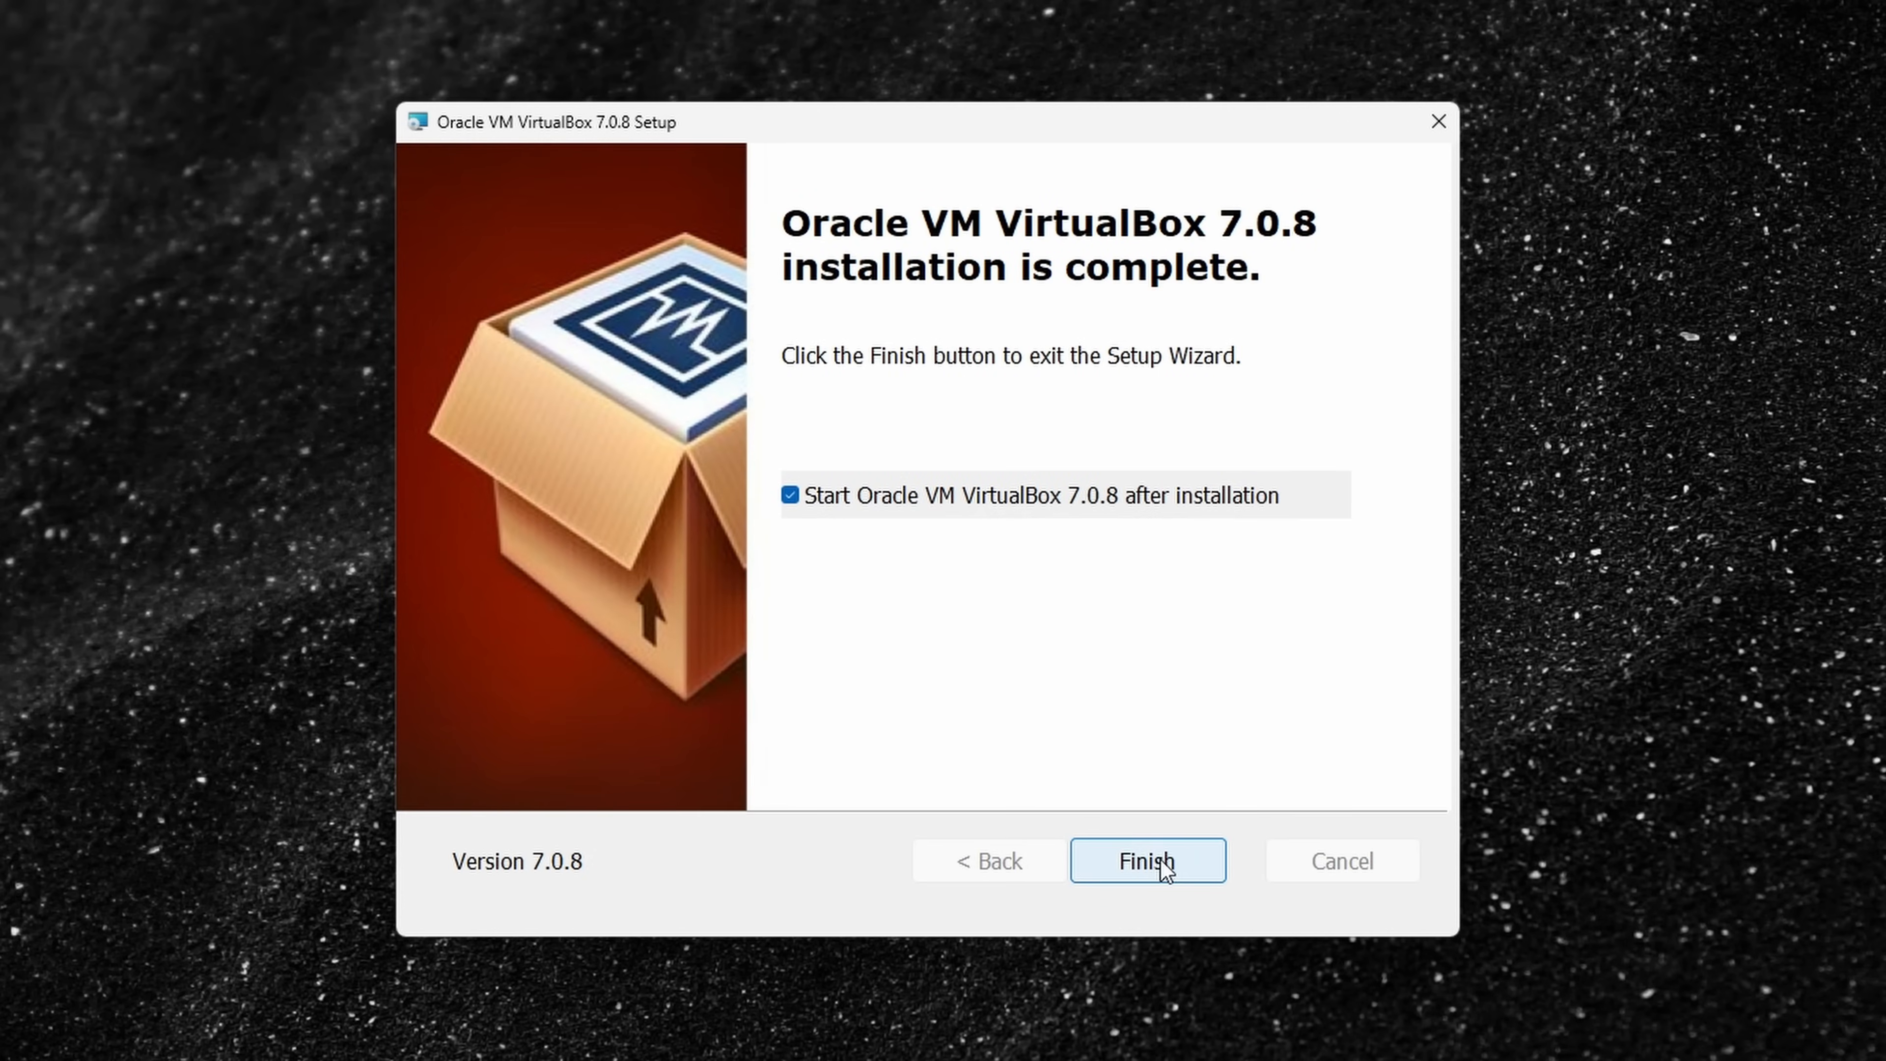
{"action": "left_click", "coordinate": [1145, 861]}
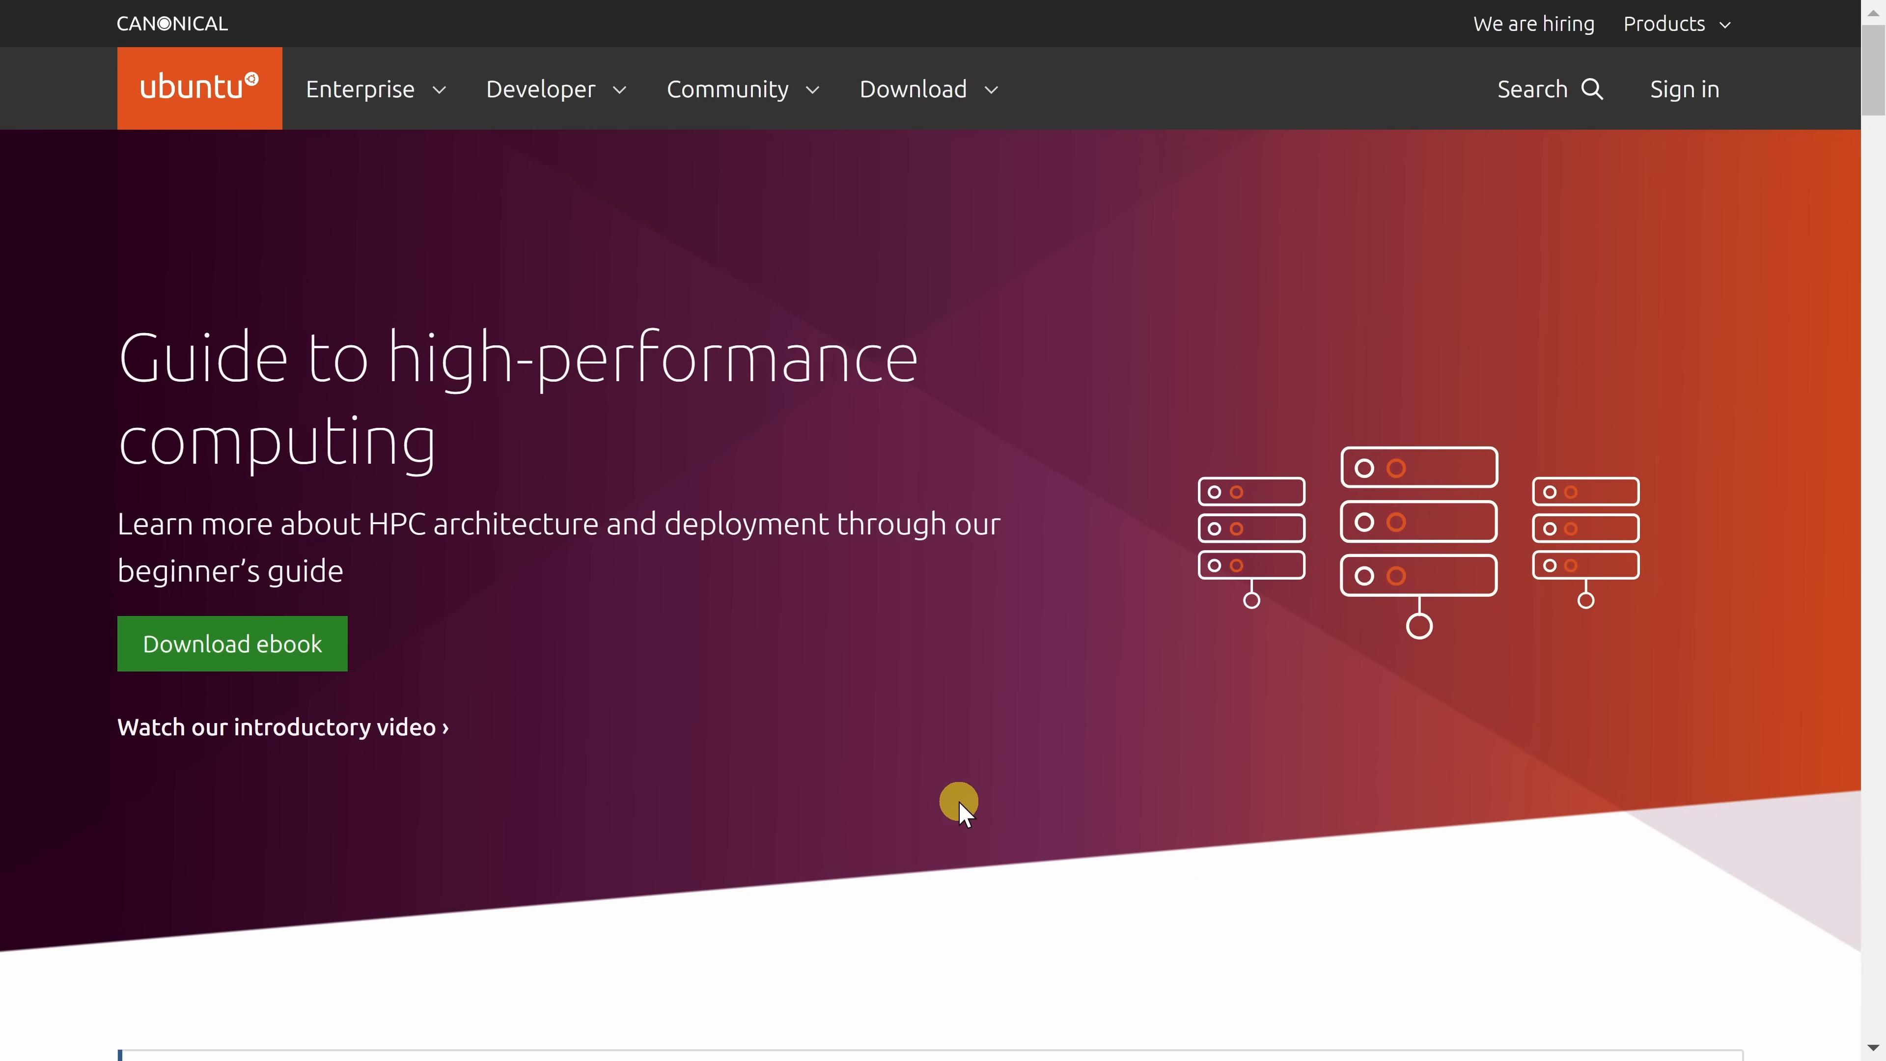
Navigate from the Download menu to Ubuntu Desktop and locate the Ubuntu 22.04.2 LTS release
{"action": "left_click", "coordinate": [913, 87]}
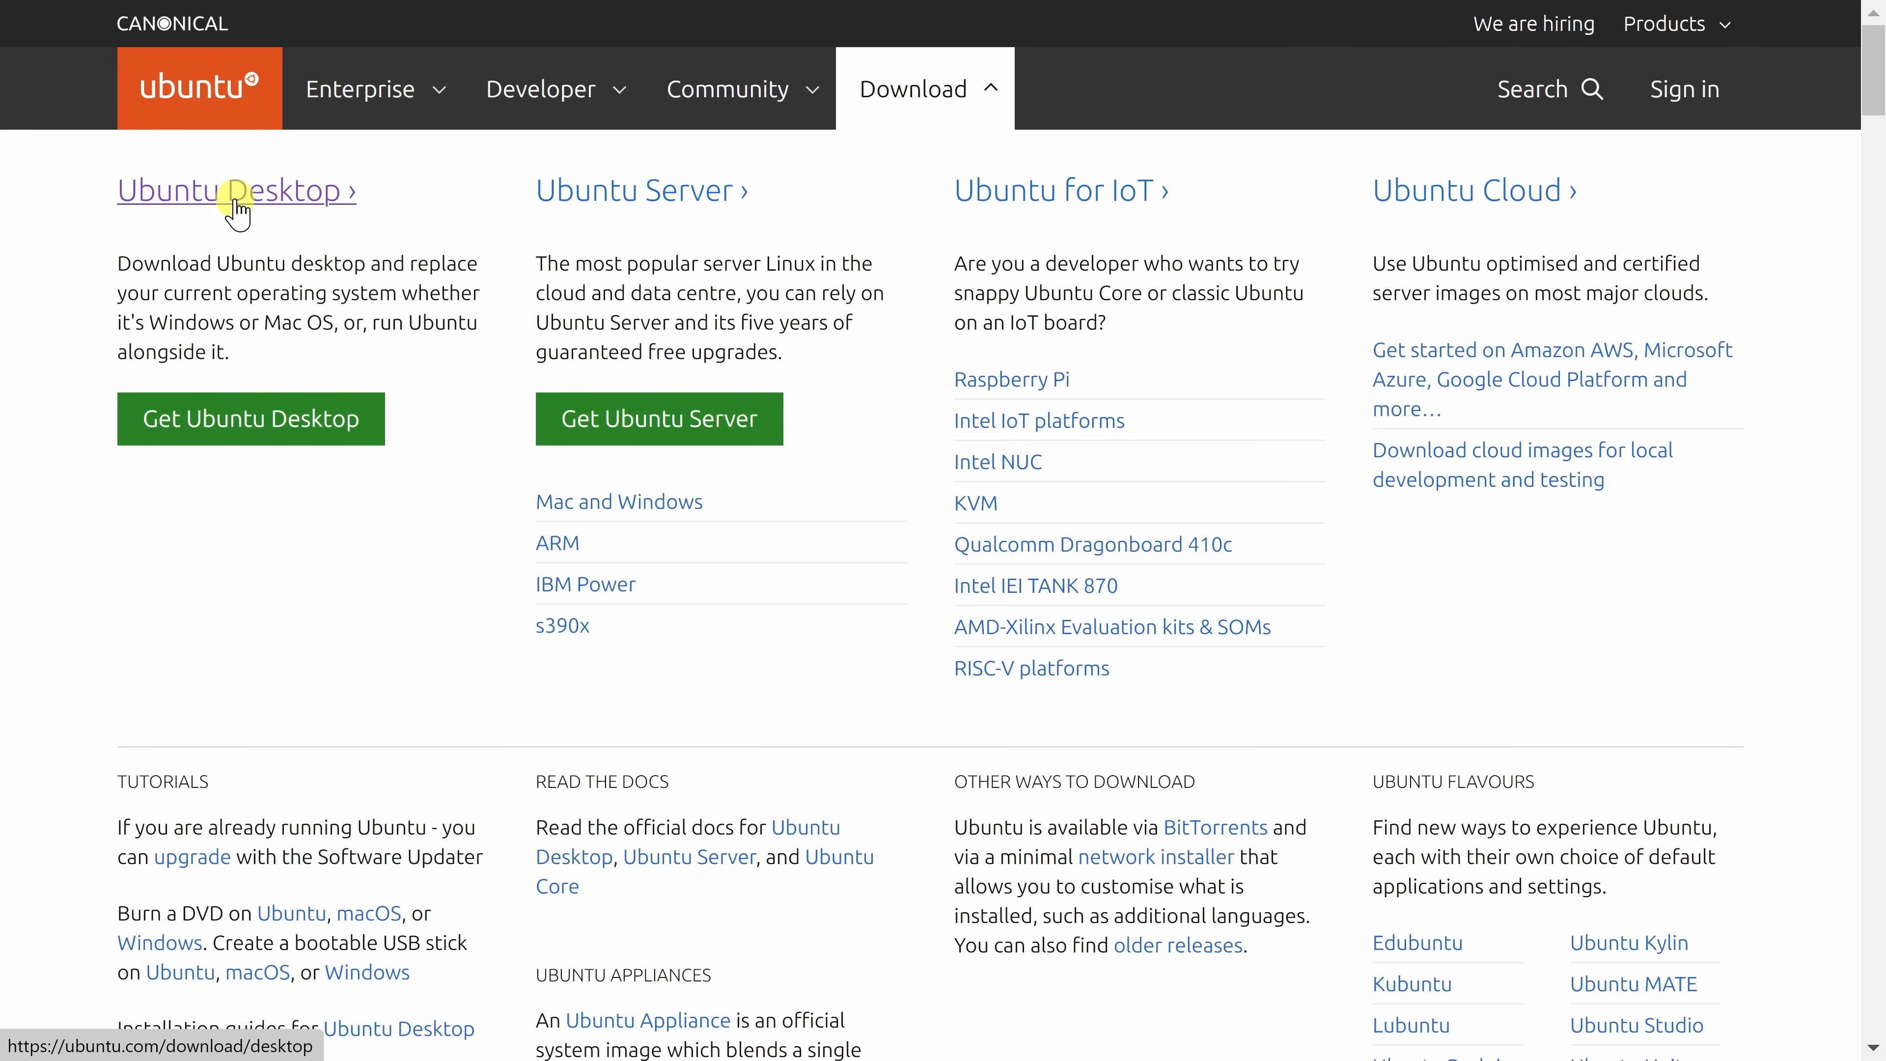
{"action": "left_click", "coordinate": [229, 190]}
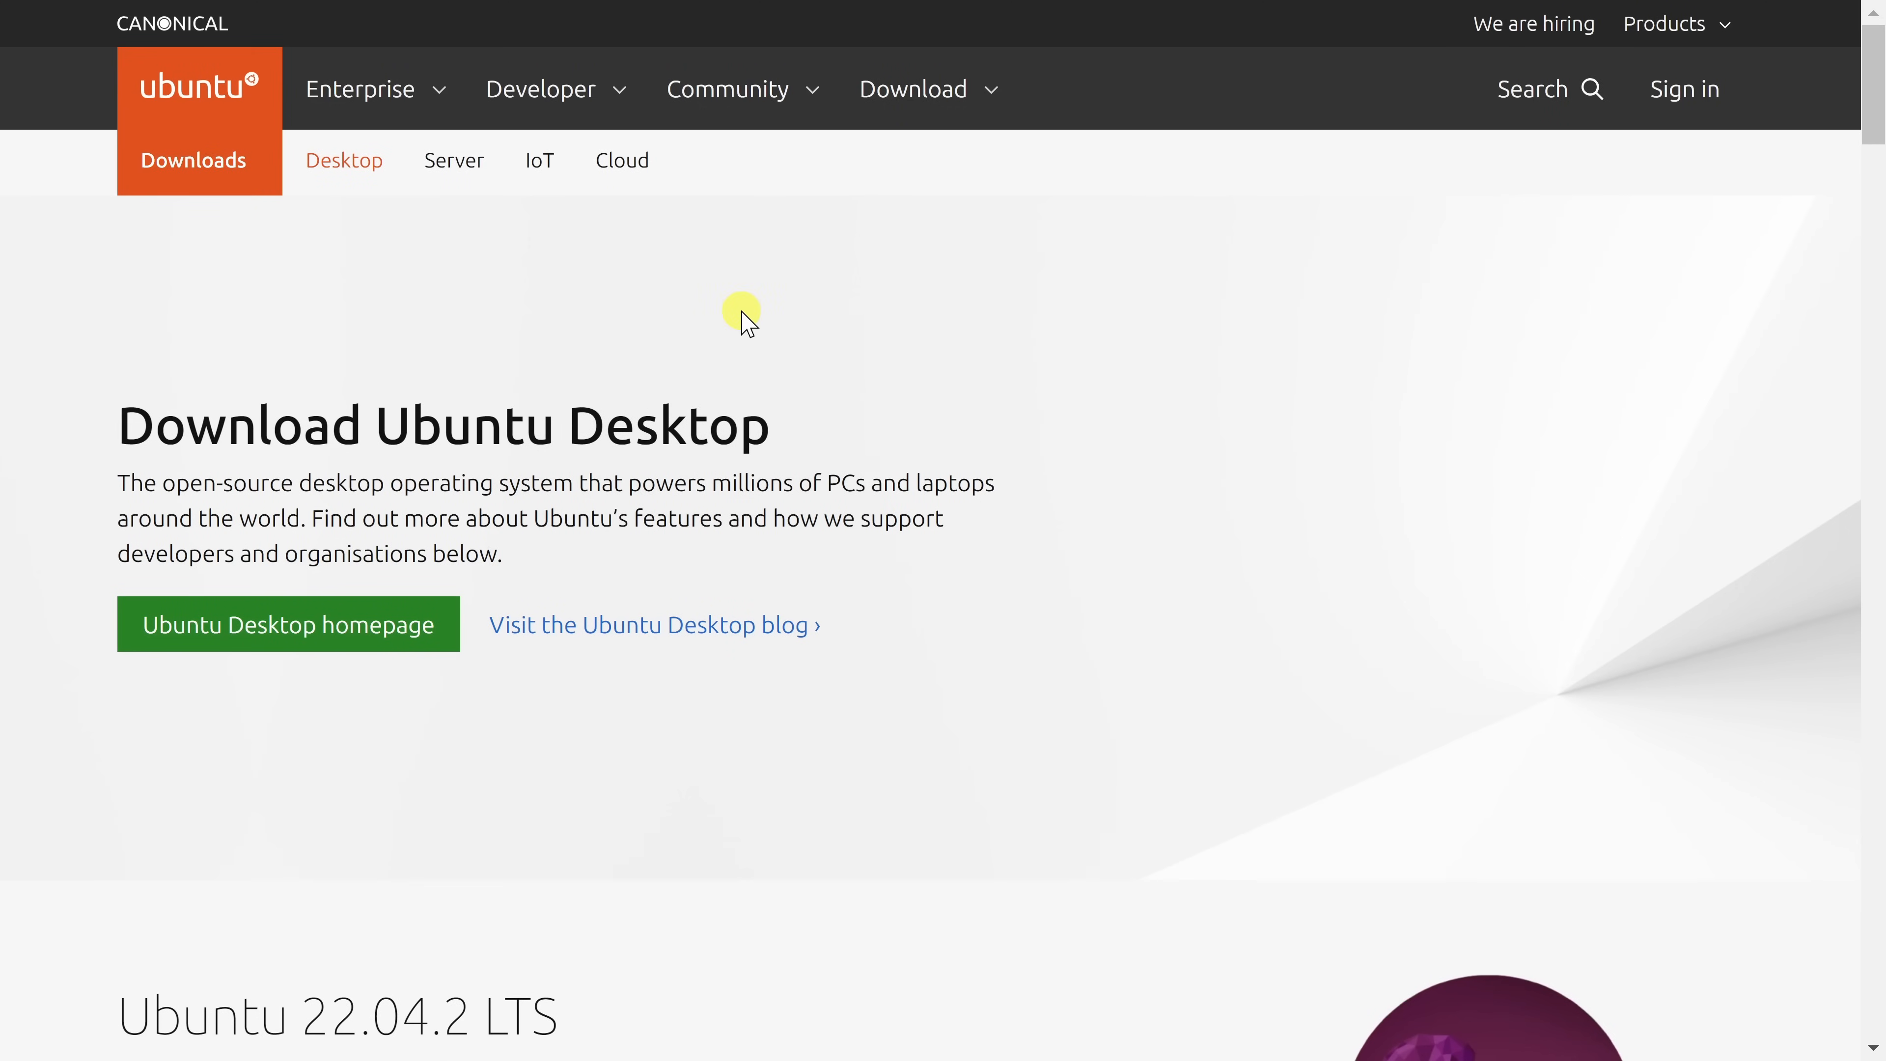
{"action": "scroll", "scroll_direction": "down", "scroll_amount": 3}
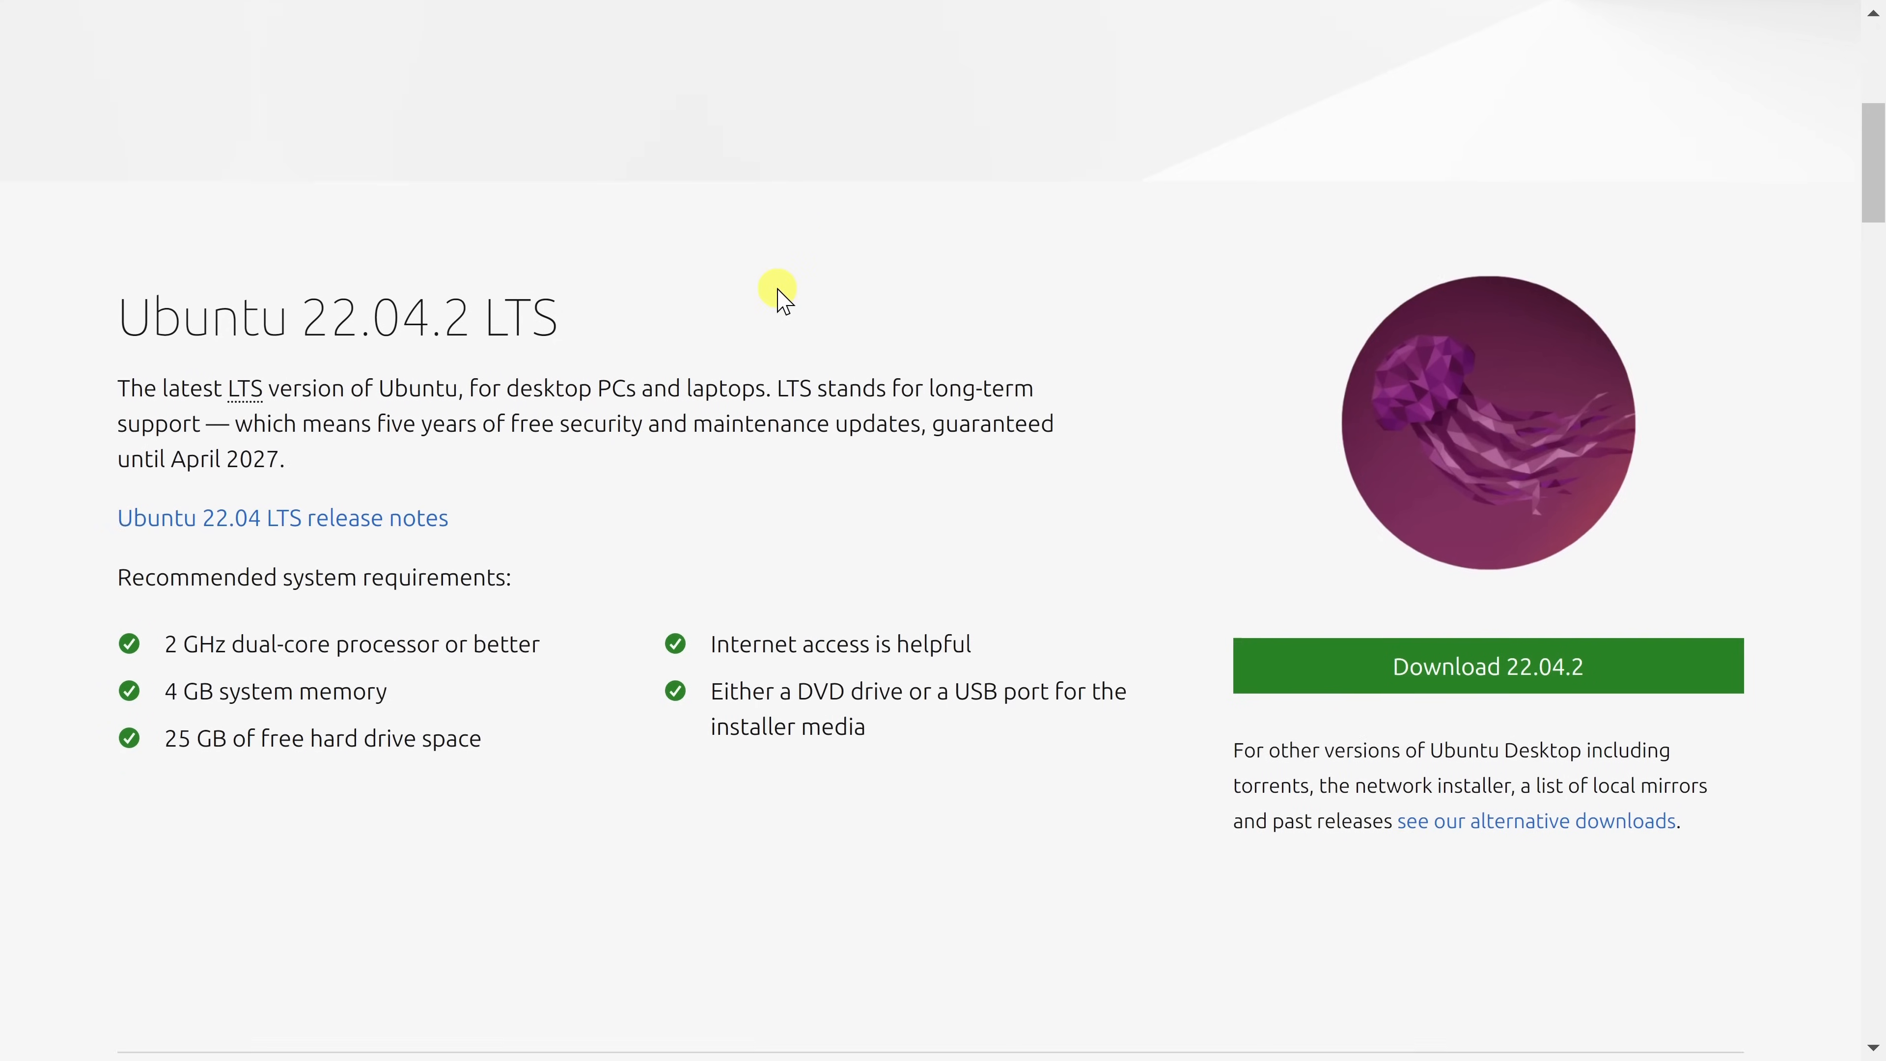
{"action": "scroll", "scroll_direction": "down", "scroll_amount": 3}
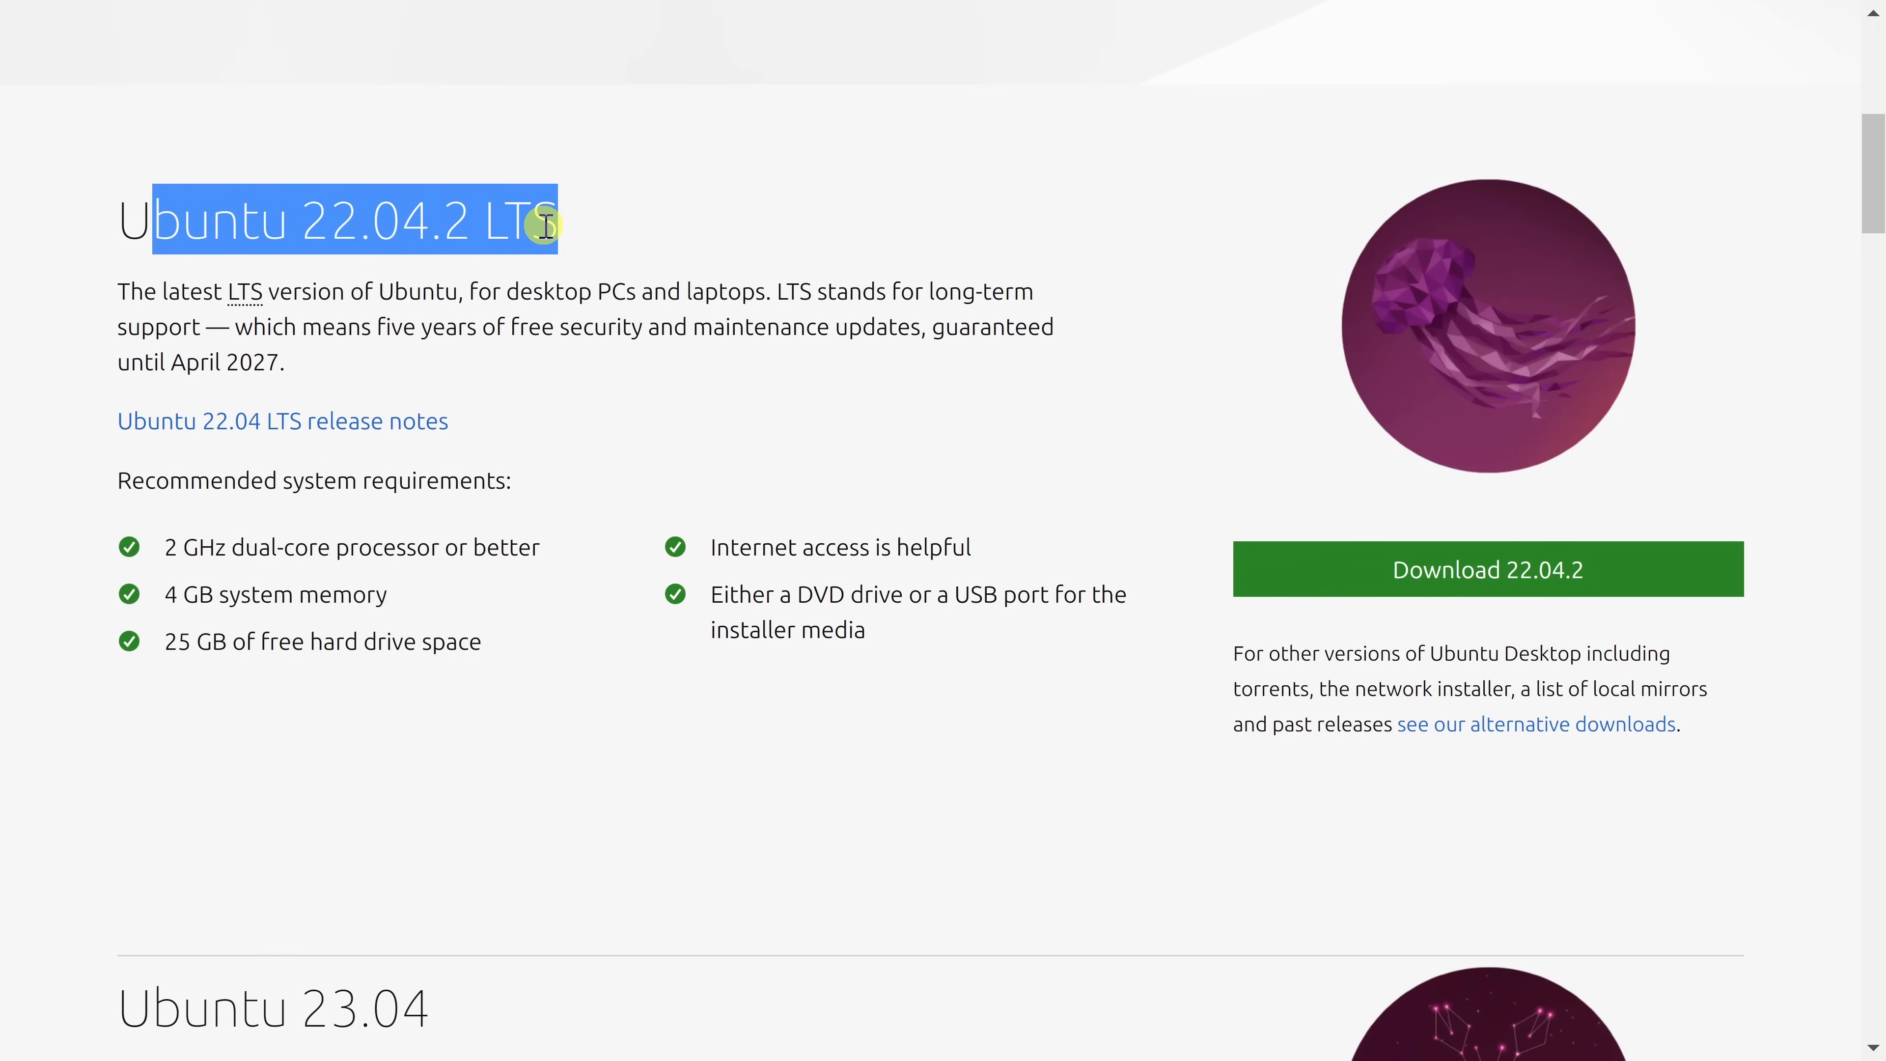
{"action": "left_click", "coordinate": [211, 505]}
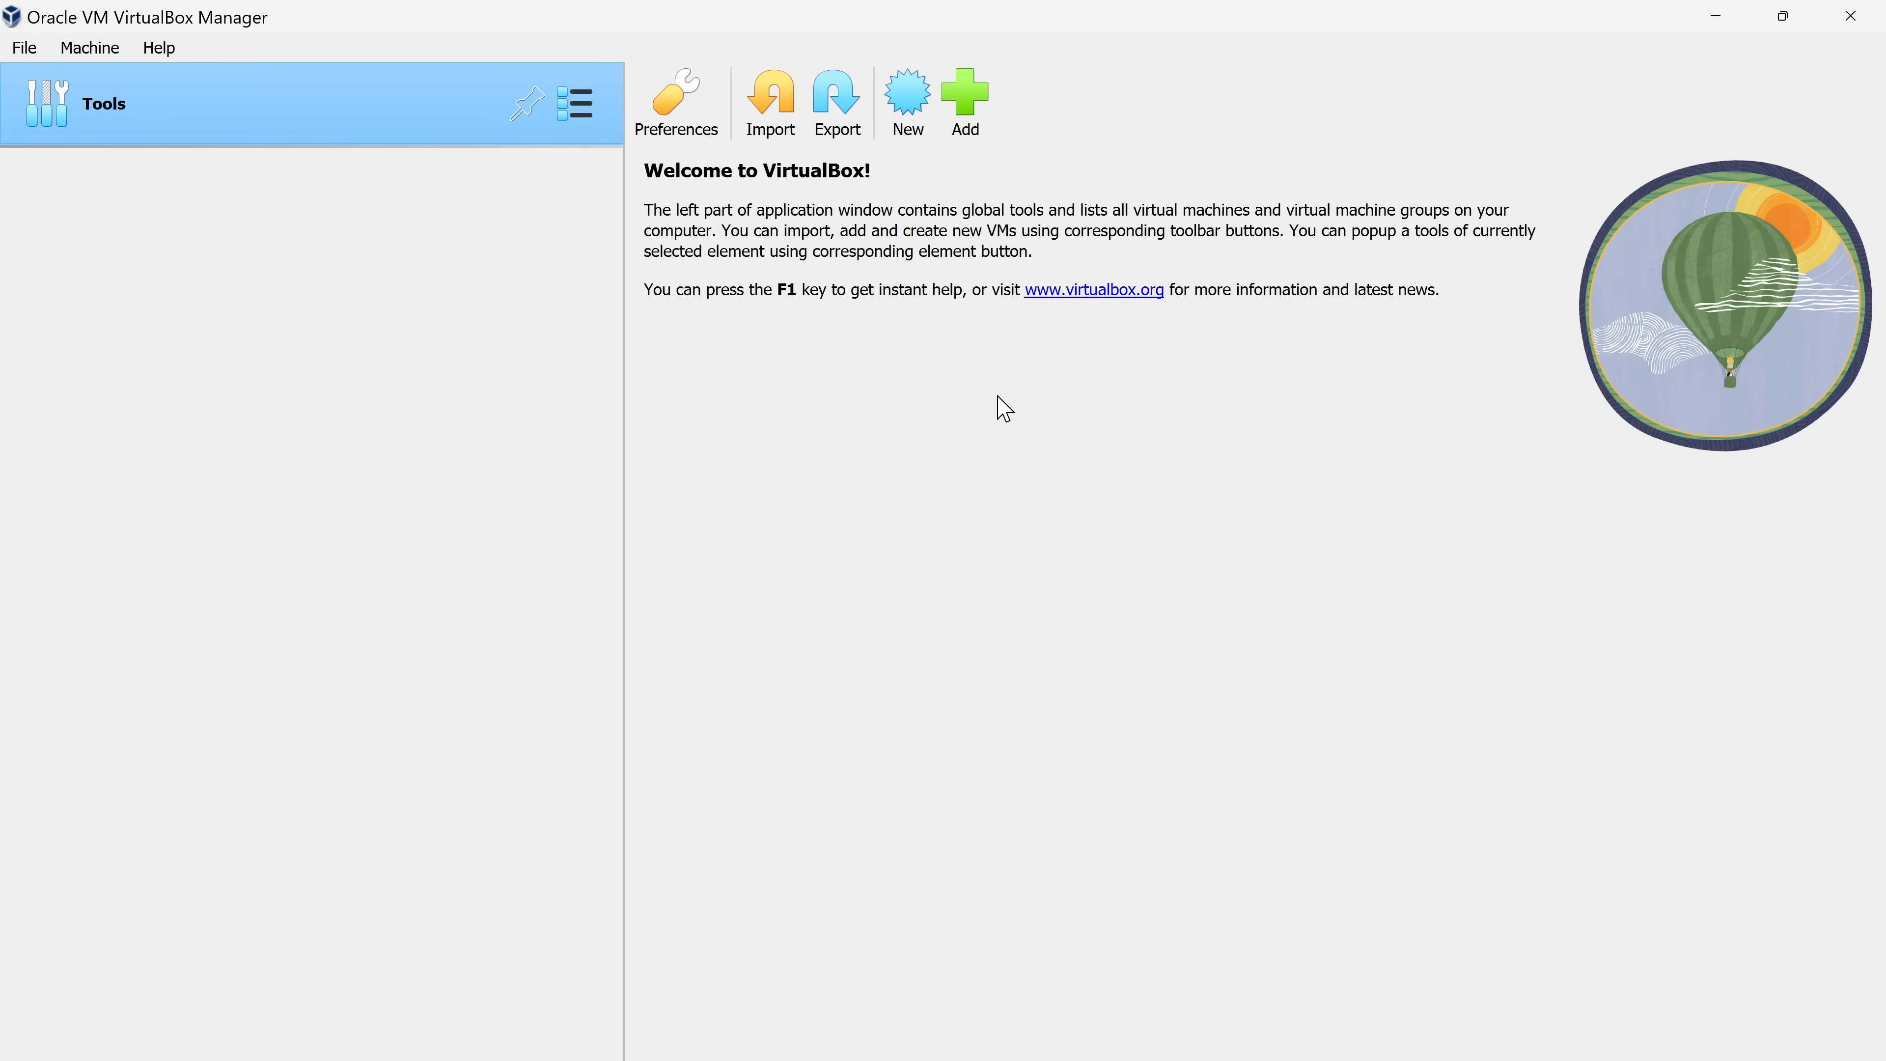
{"action": "mouse_move", "coordinate": [688, 209]}
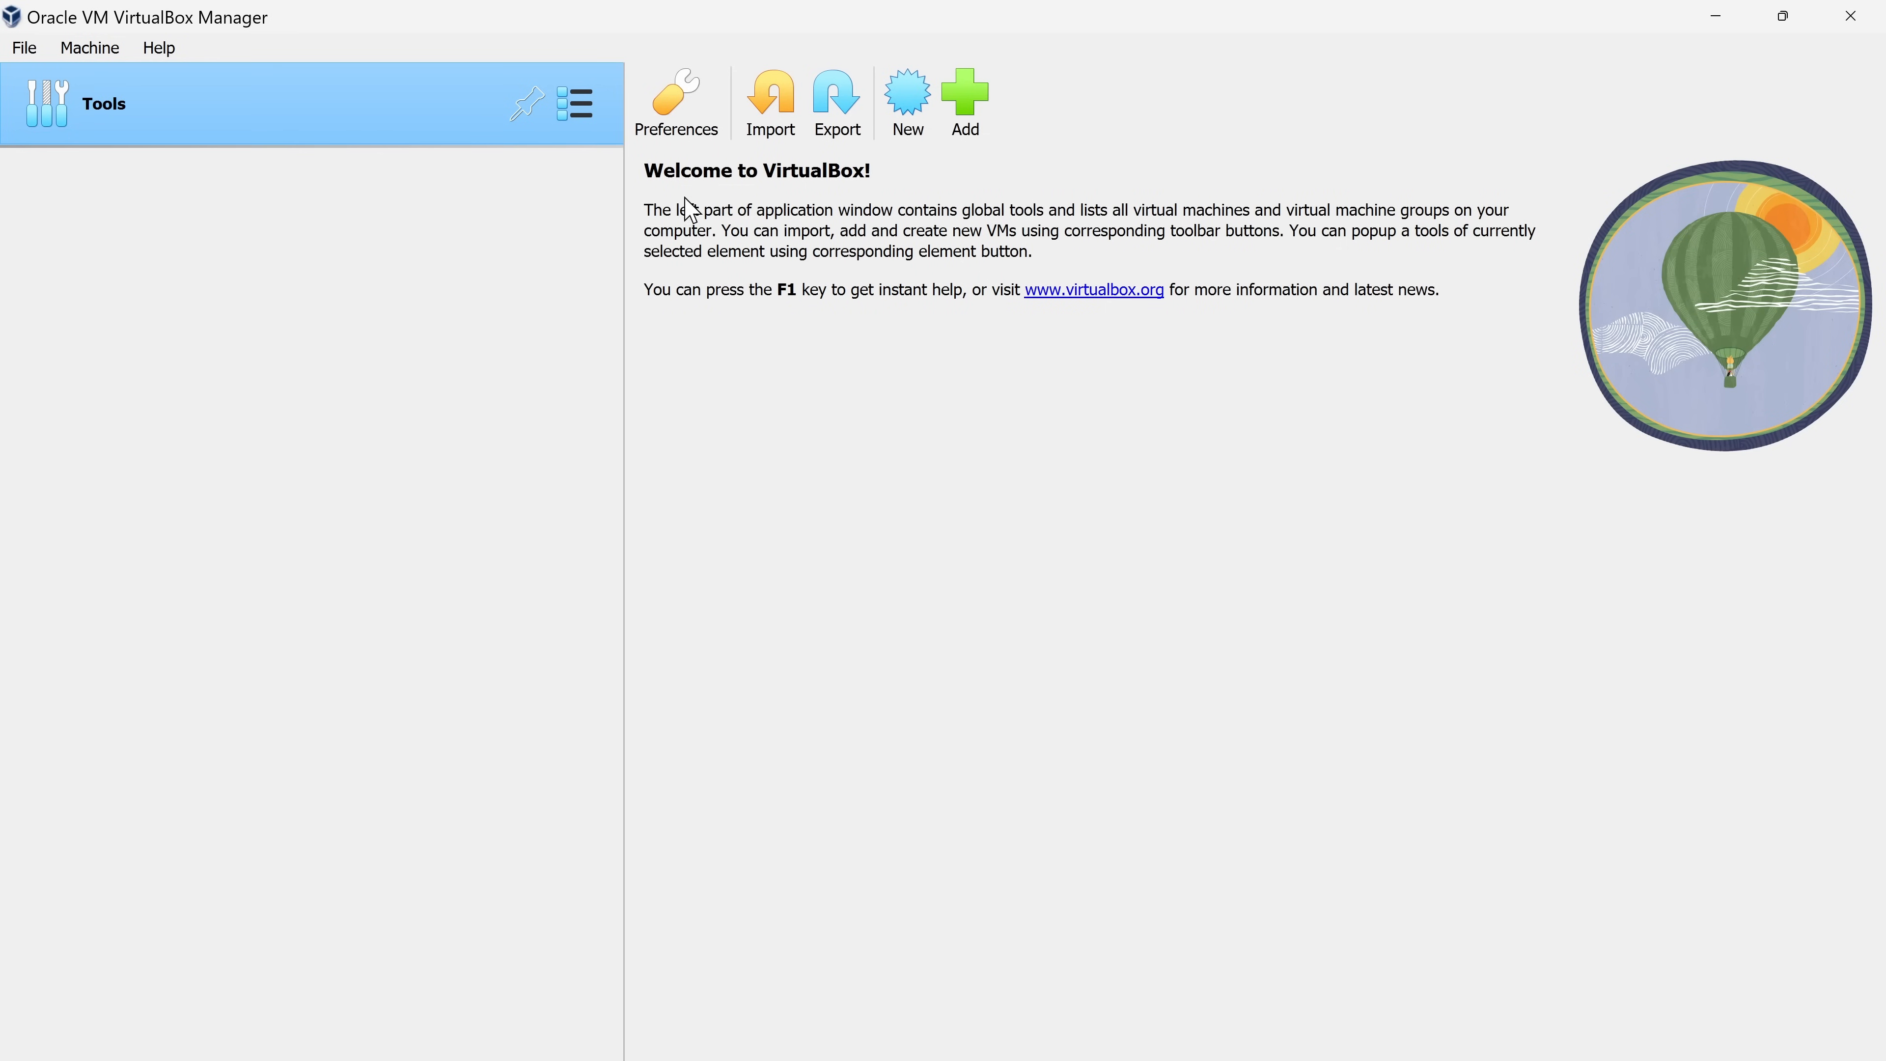
{"action": "mouse_move", "coordinate": [1332, 238]}
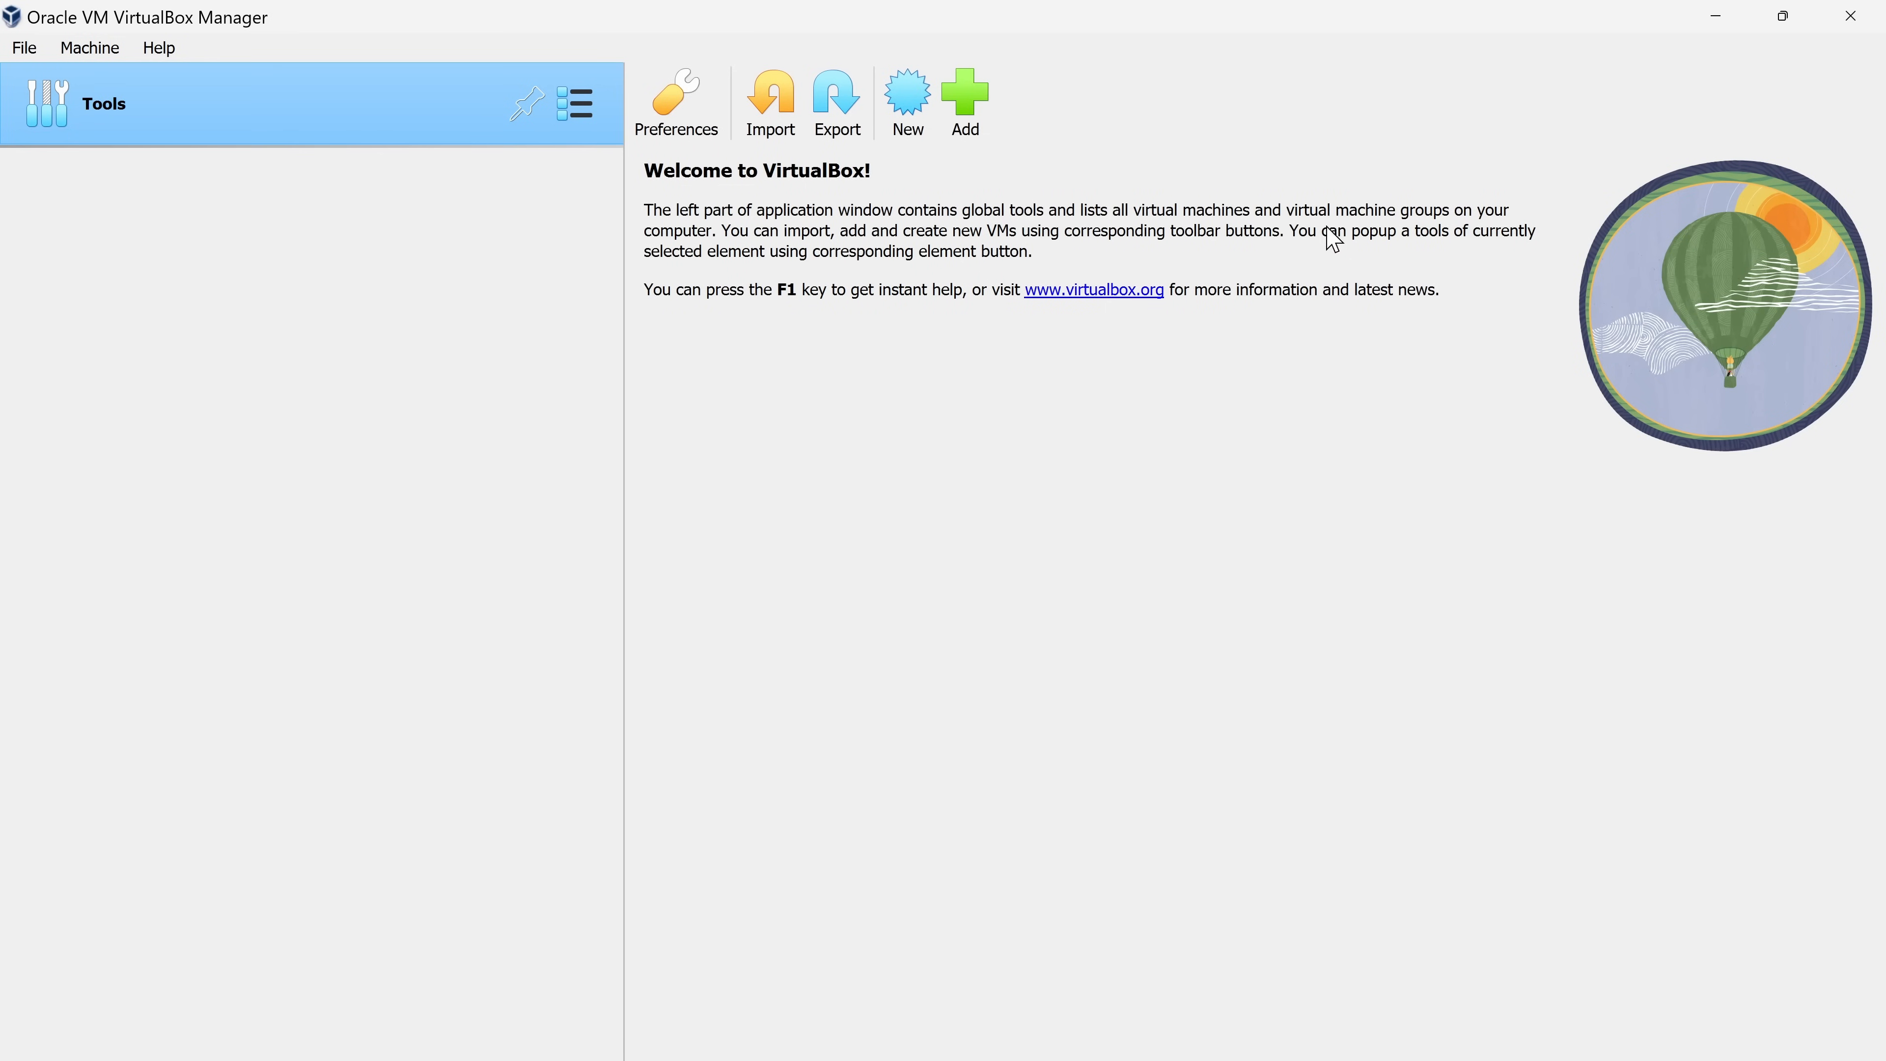
{"action": "mouse_move", "coordinate": [845, 284]}
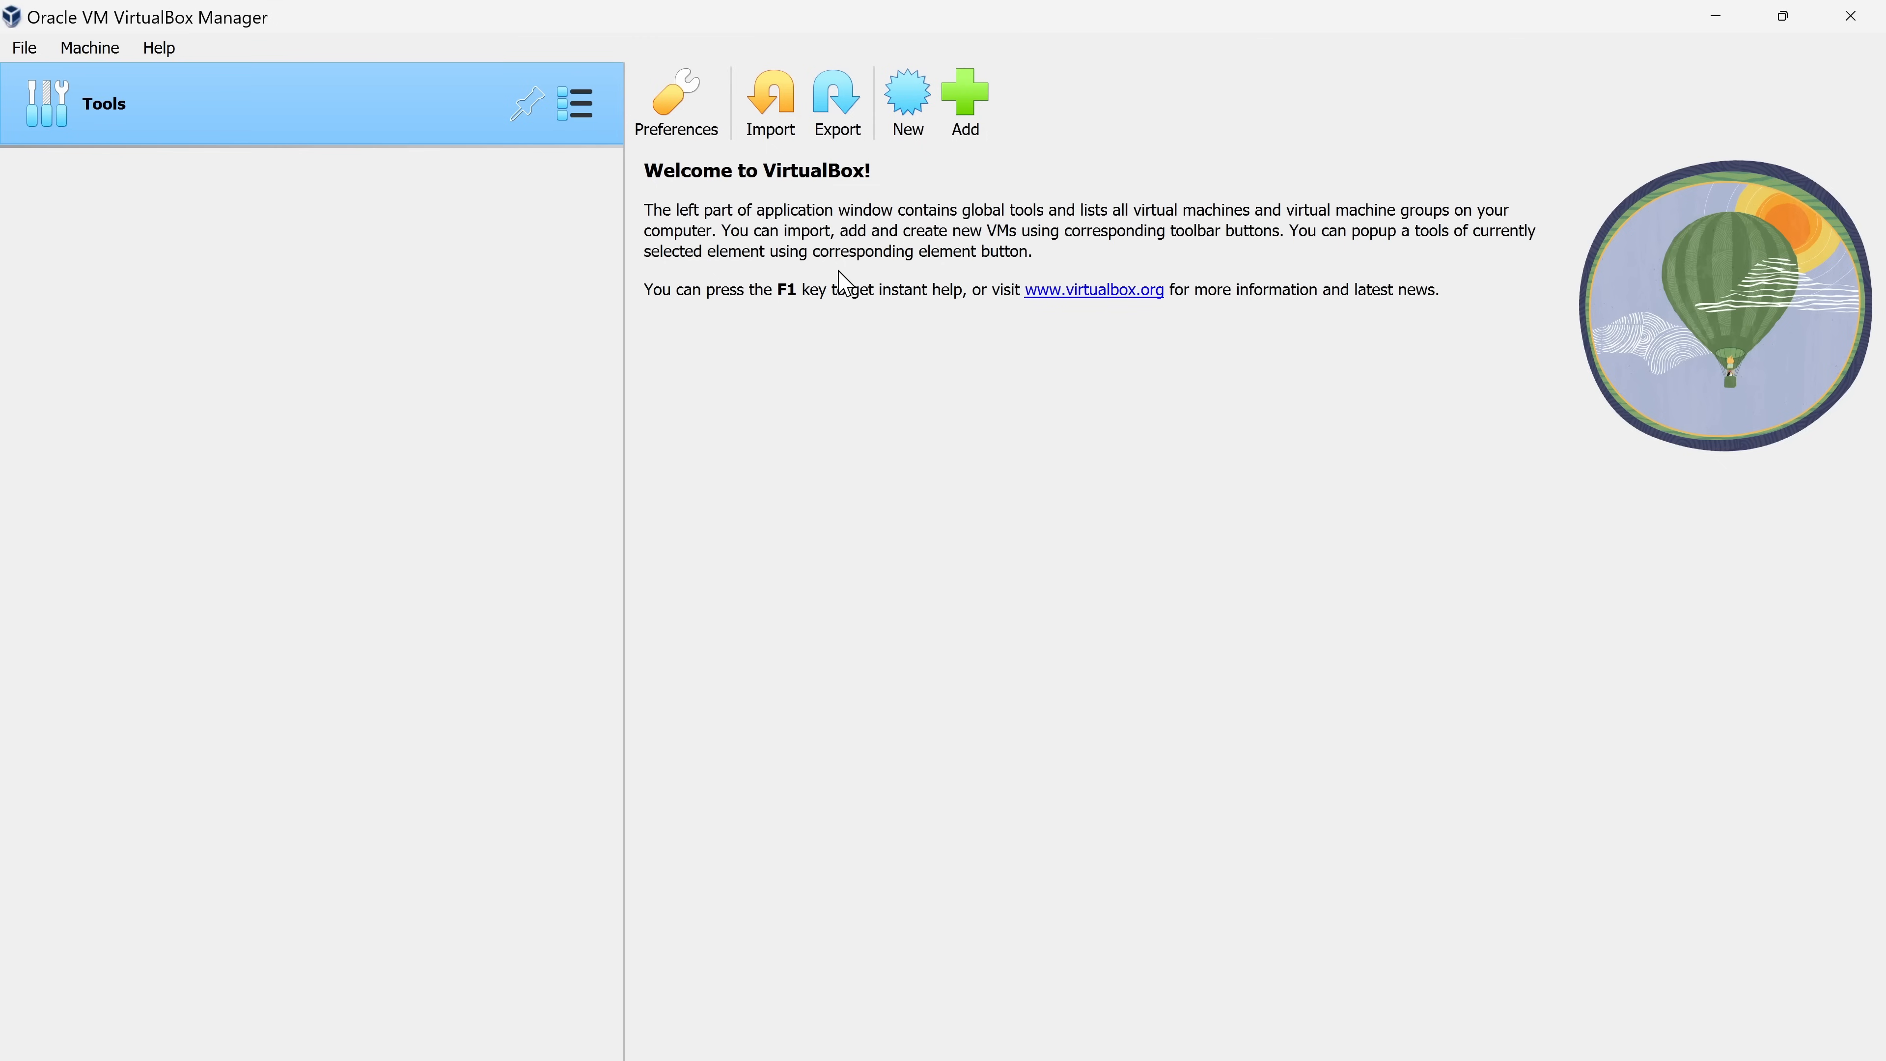
{"action": "mouse_move", "coordinate": [1292, 251]}
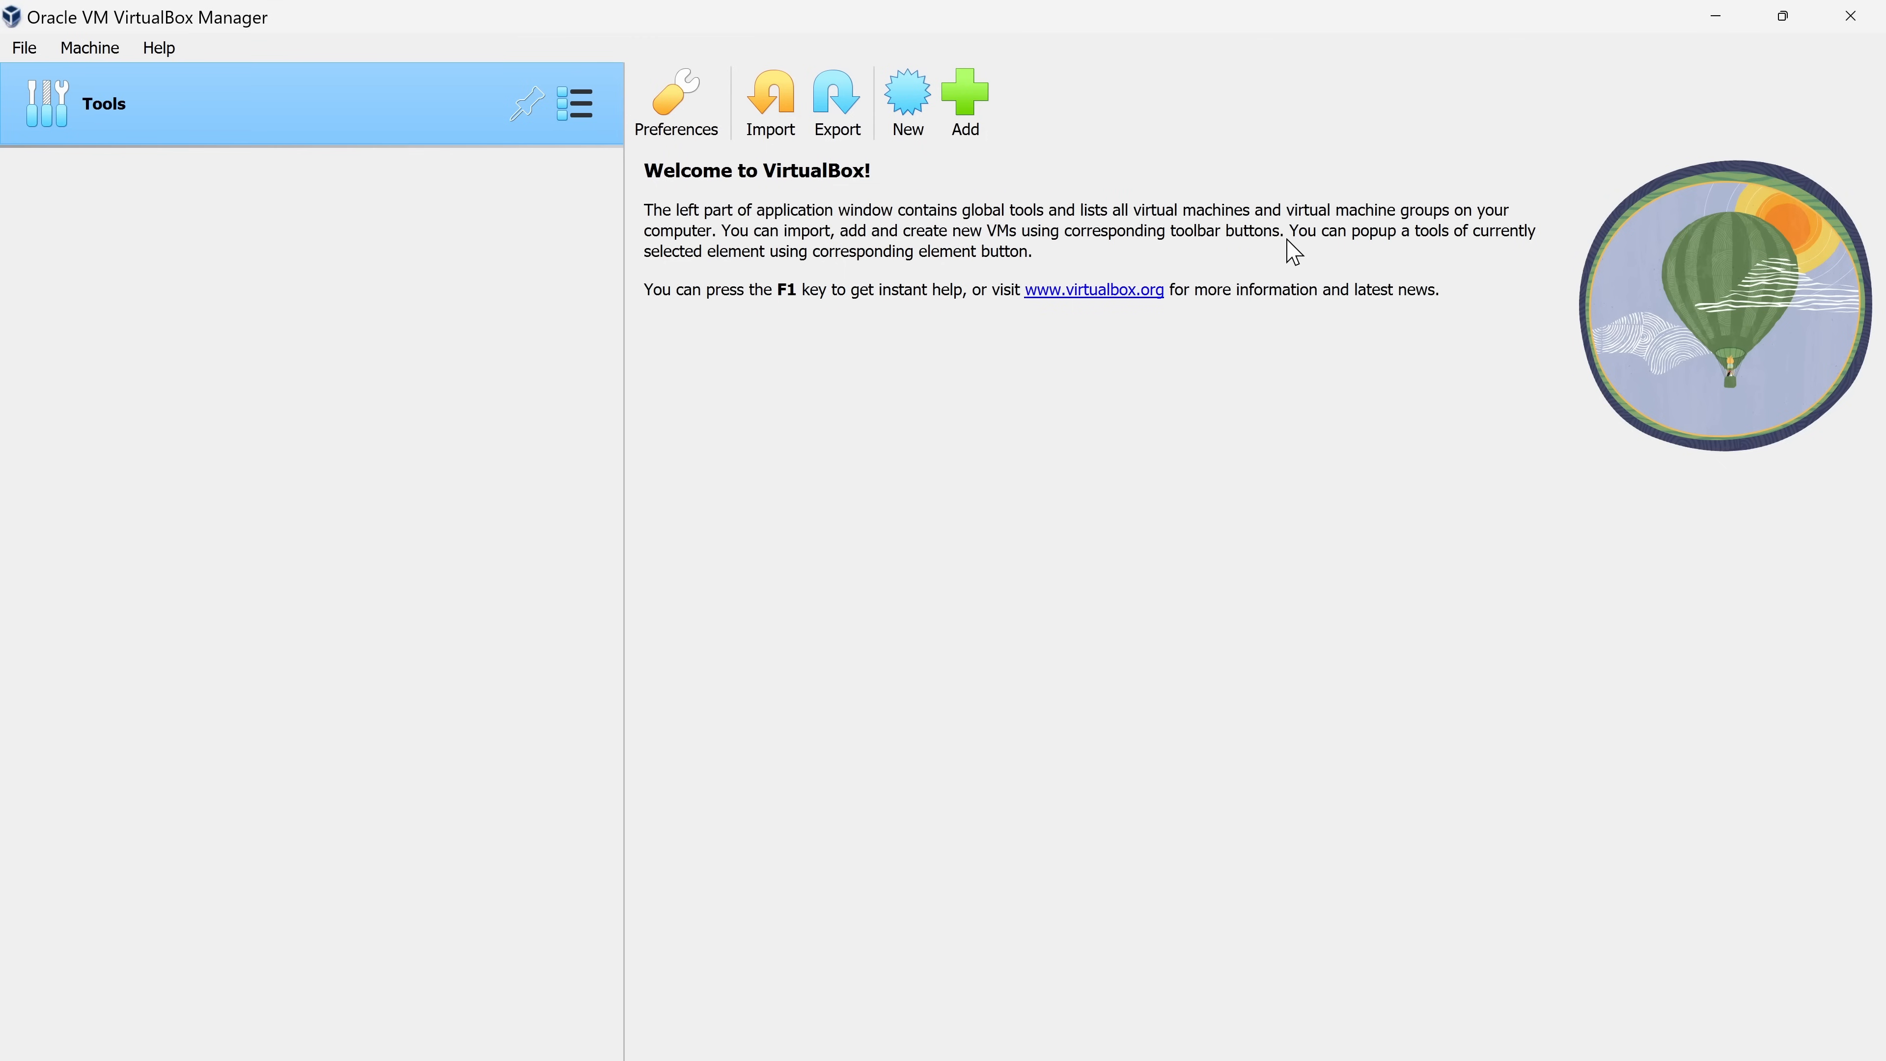
{"action": "mouse_move", "coordinate": [235, 216]}
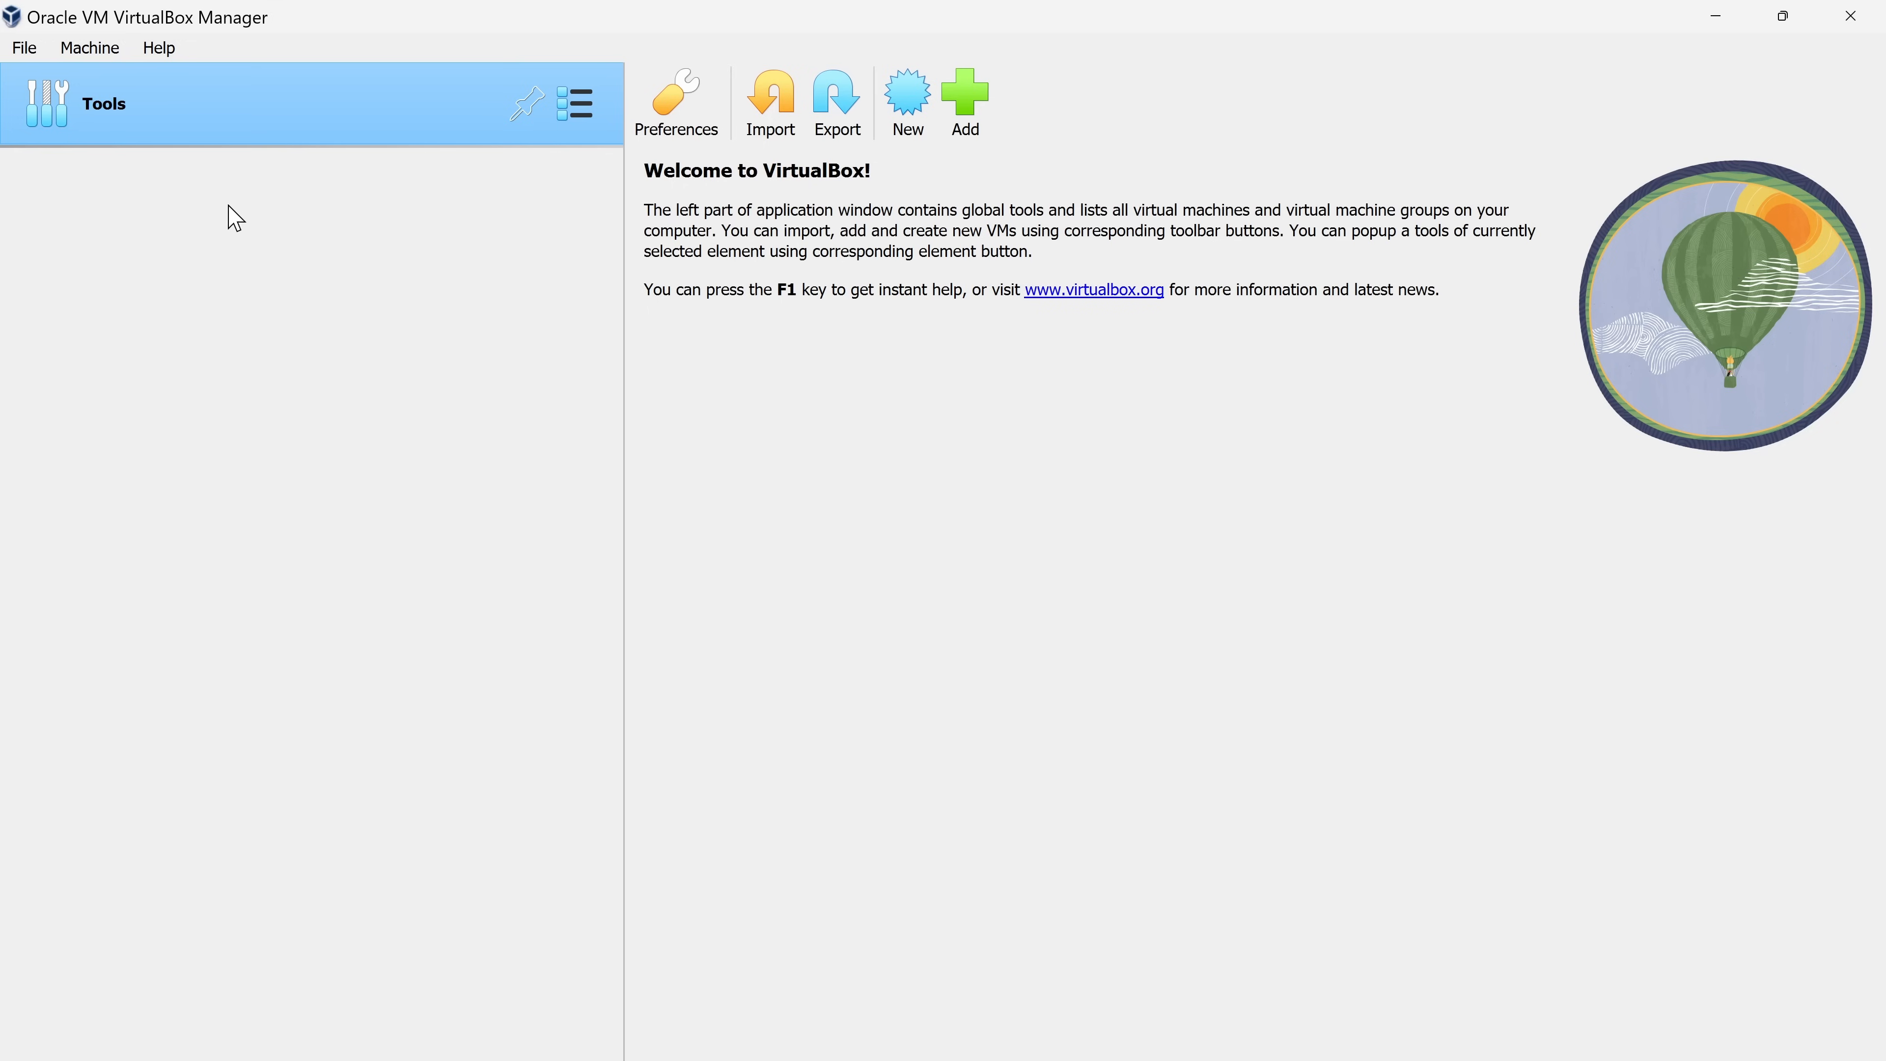
{"action": "mouse_move", "coordinate": [338, 157]}
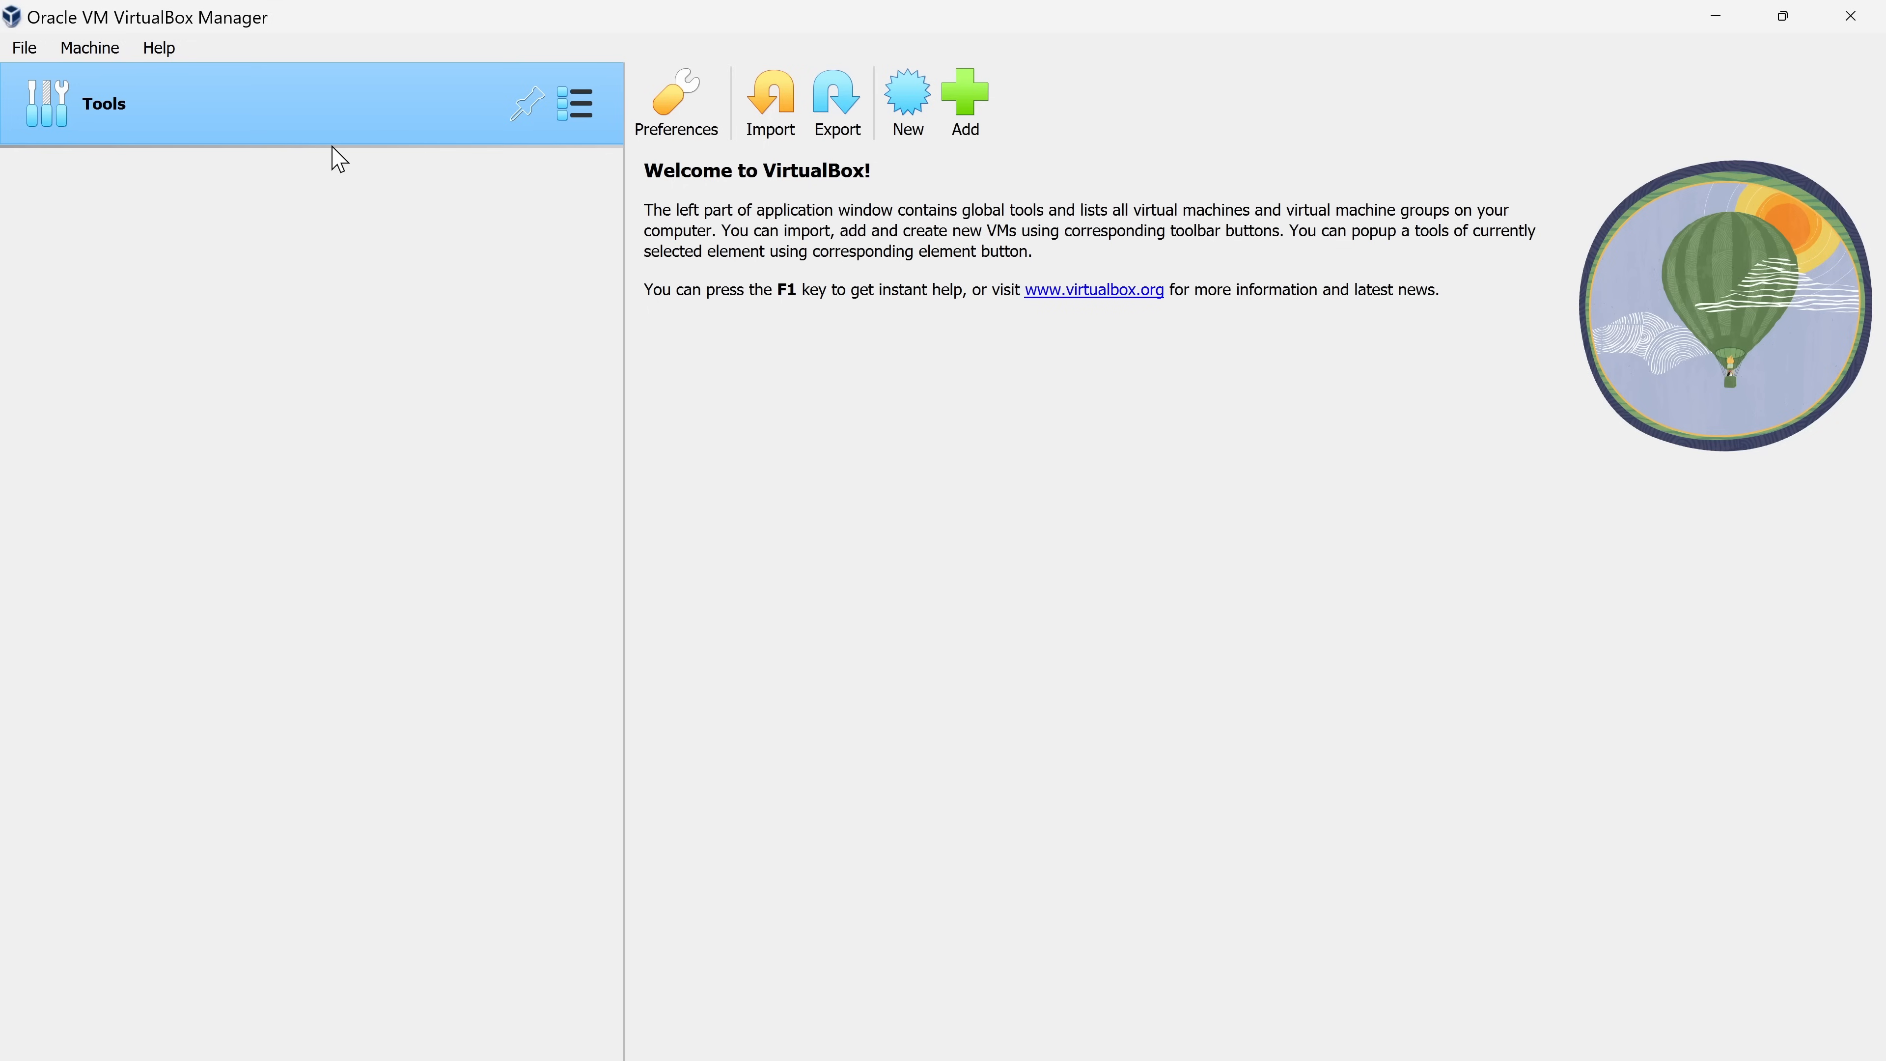
{"action": "mouse_move", "coordinate": [342, 248]}
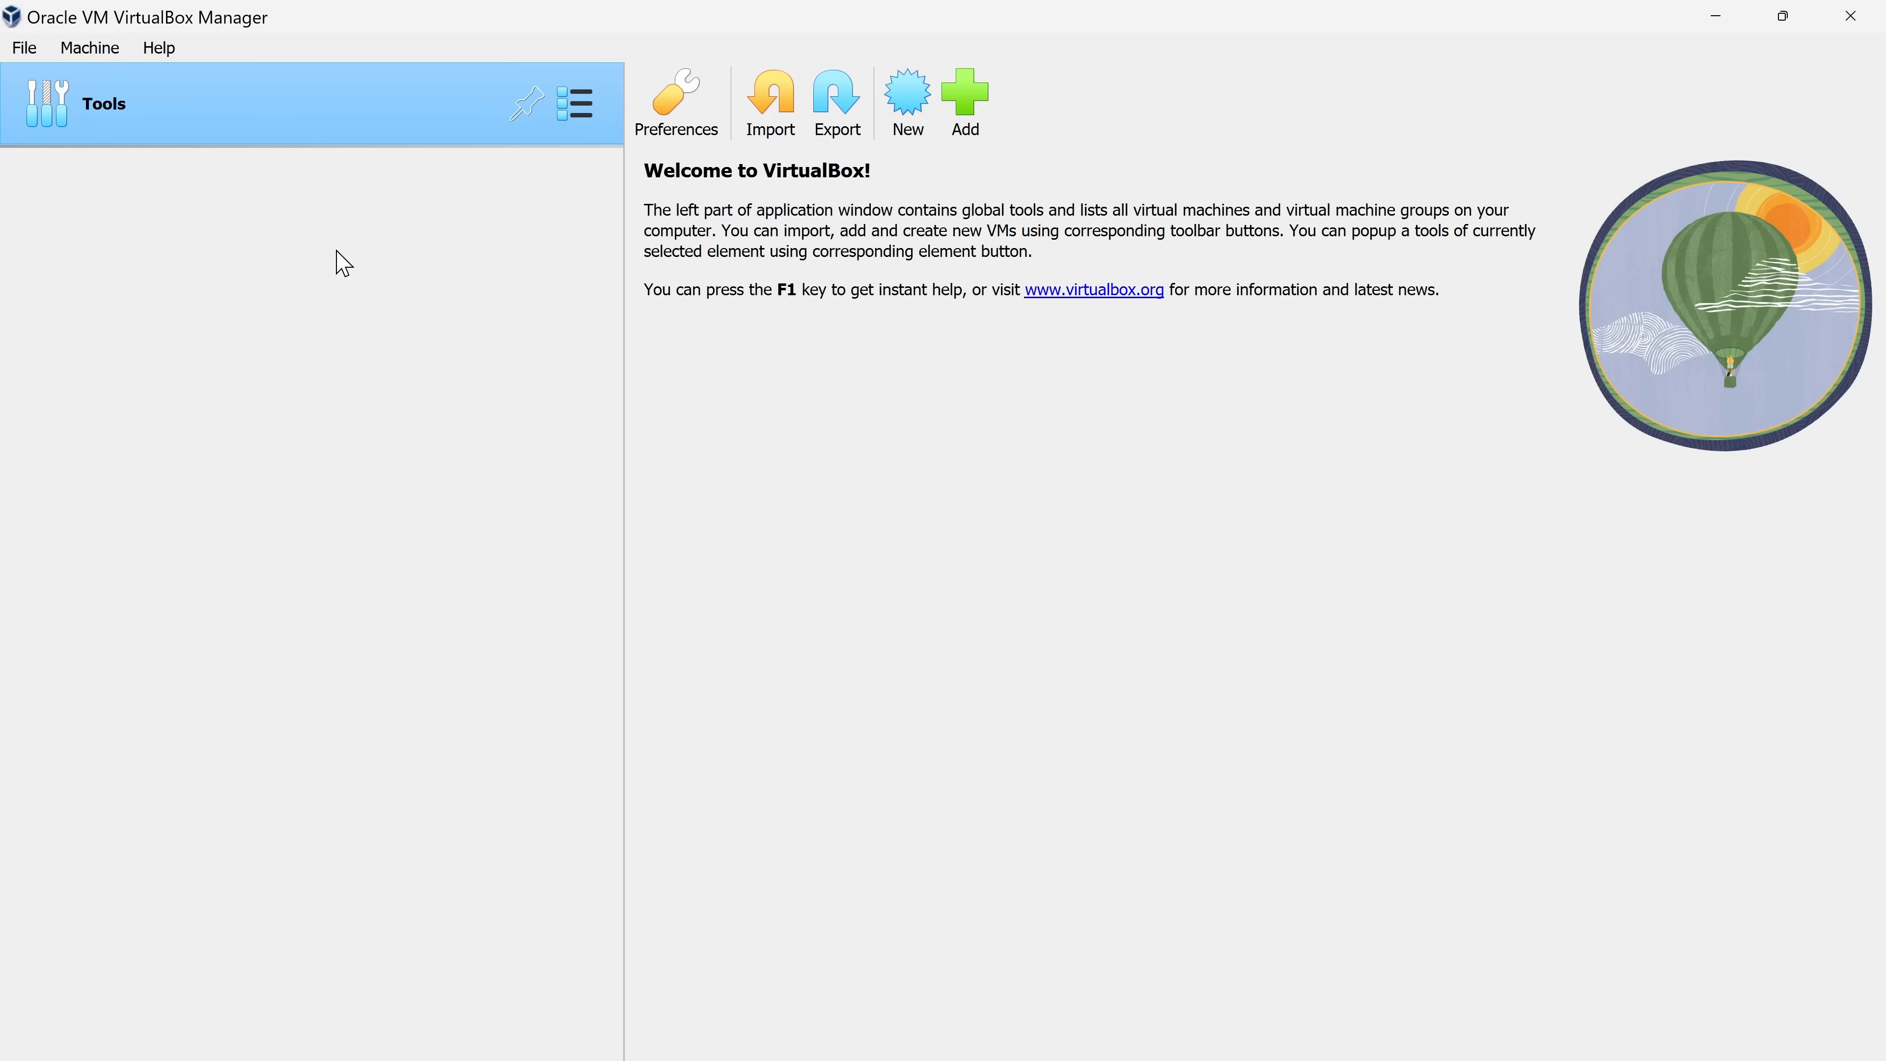
{"action": "mouse_move", "coordinate": [435, 290]}
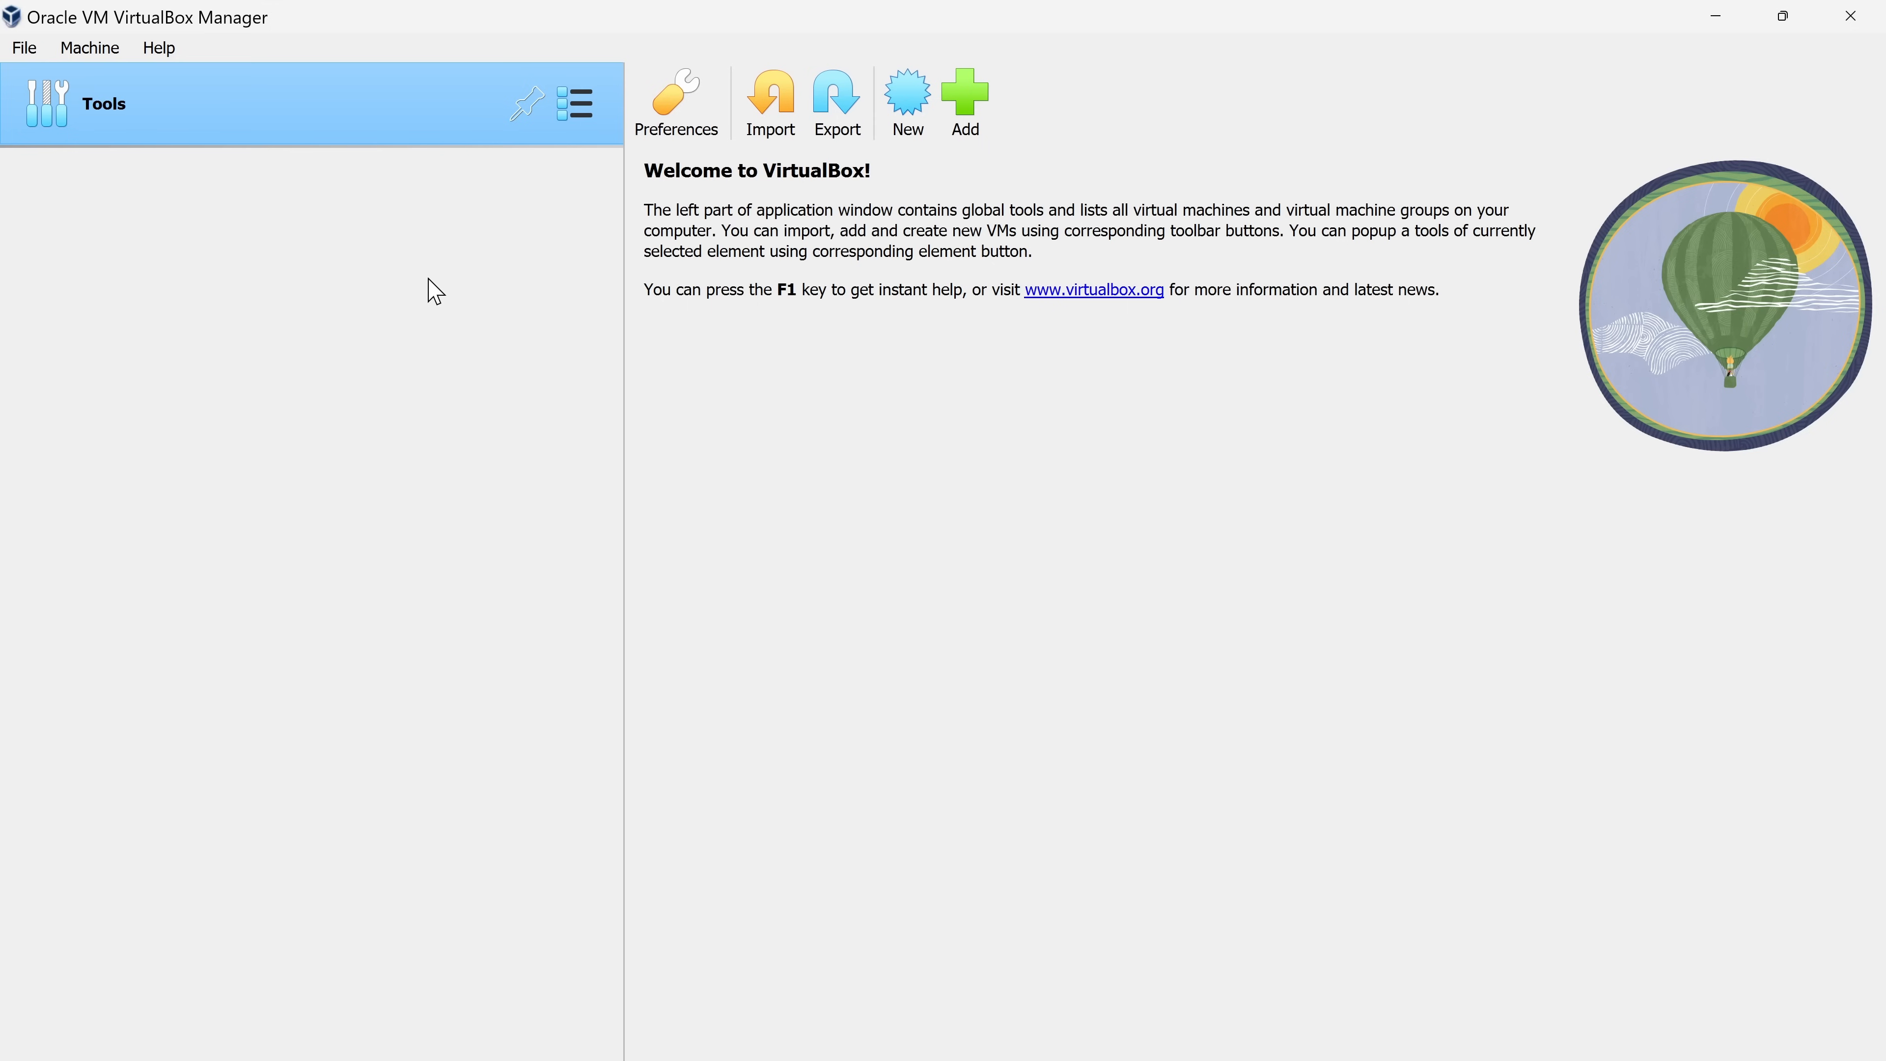
{"action": "mouse_move", "coordinate": [908, 96]}
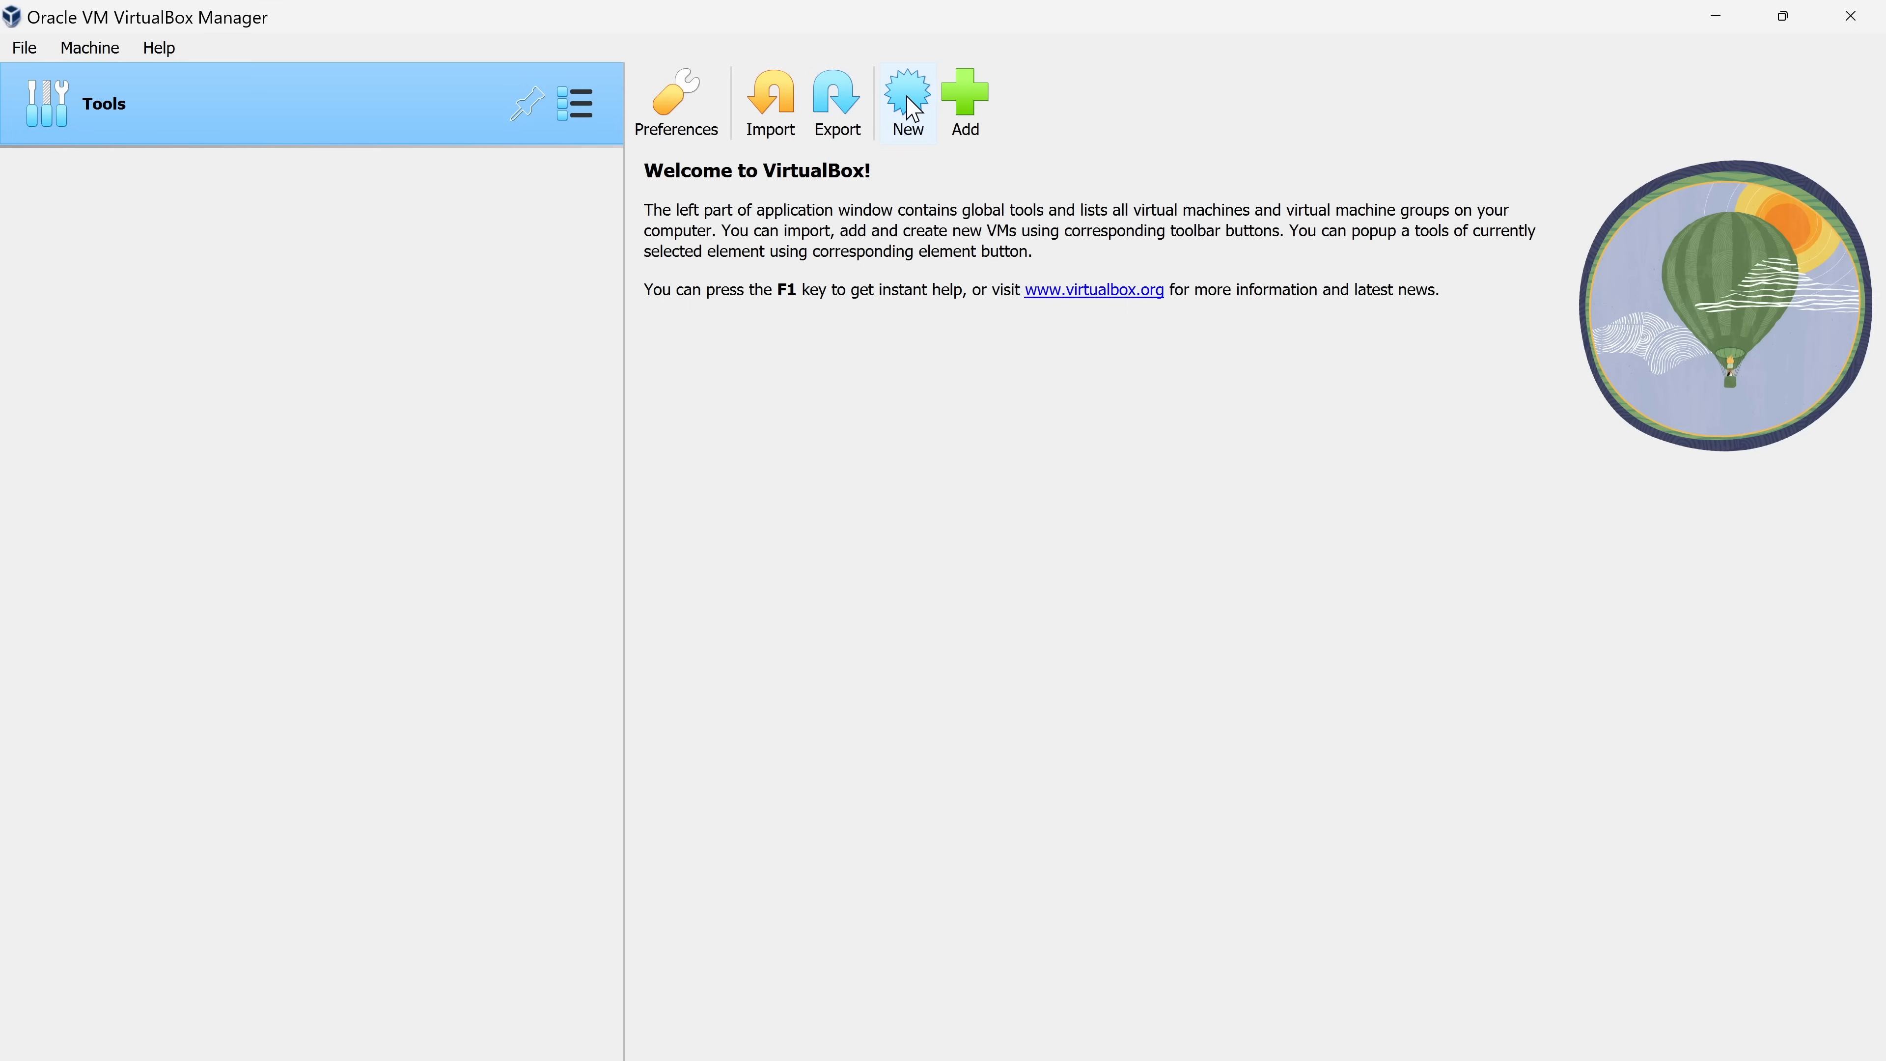
Start a new virtual machine named Ubunto and list the available ISO images including ubuntu-22.04.2-desktop-amd64.iso
{"action": "left_click", "coordinate": [906, 102]}
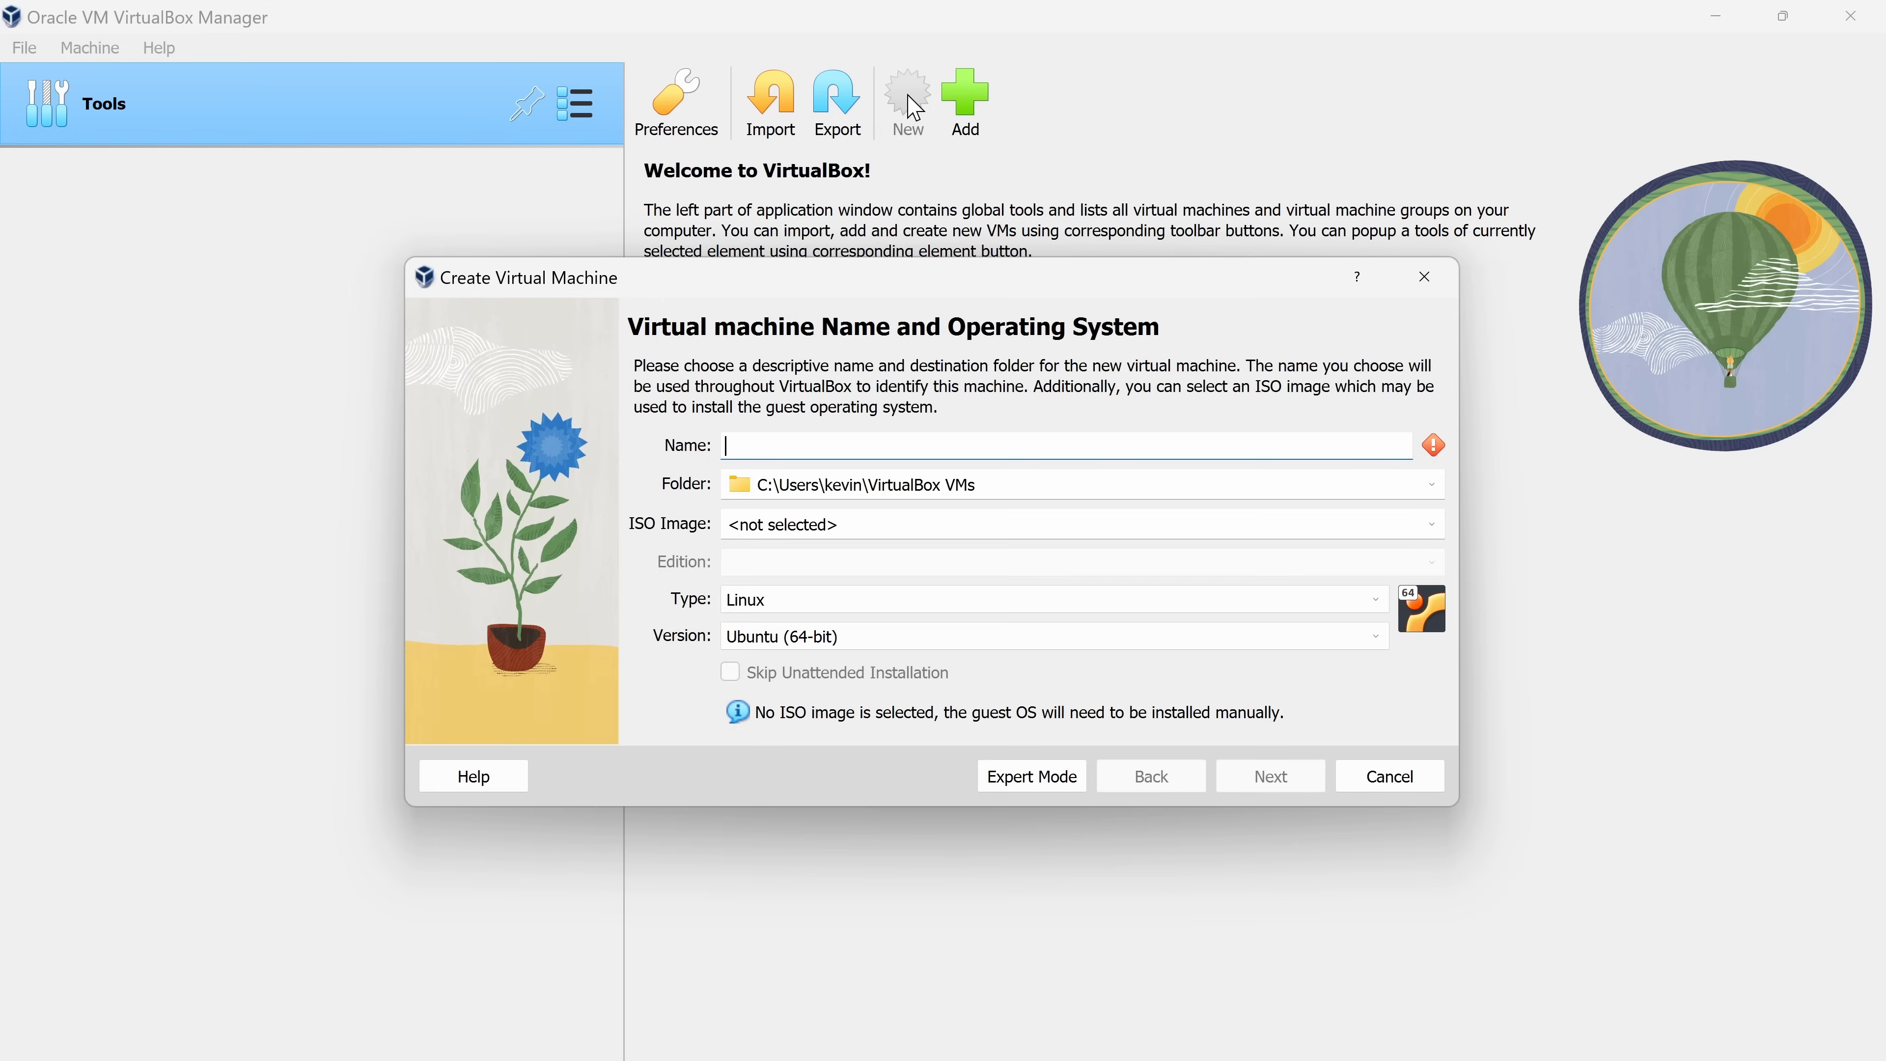
{"action": "mouse_move", "coordinate": [897, 300]}
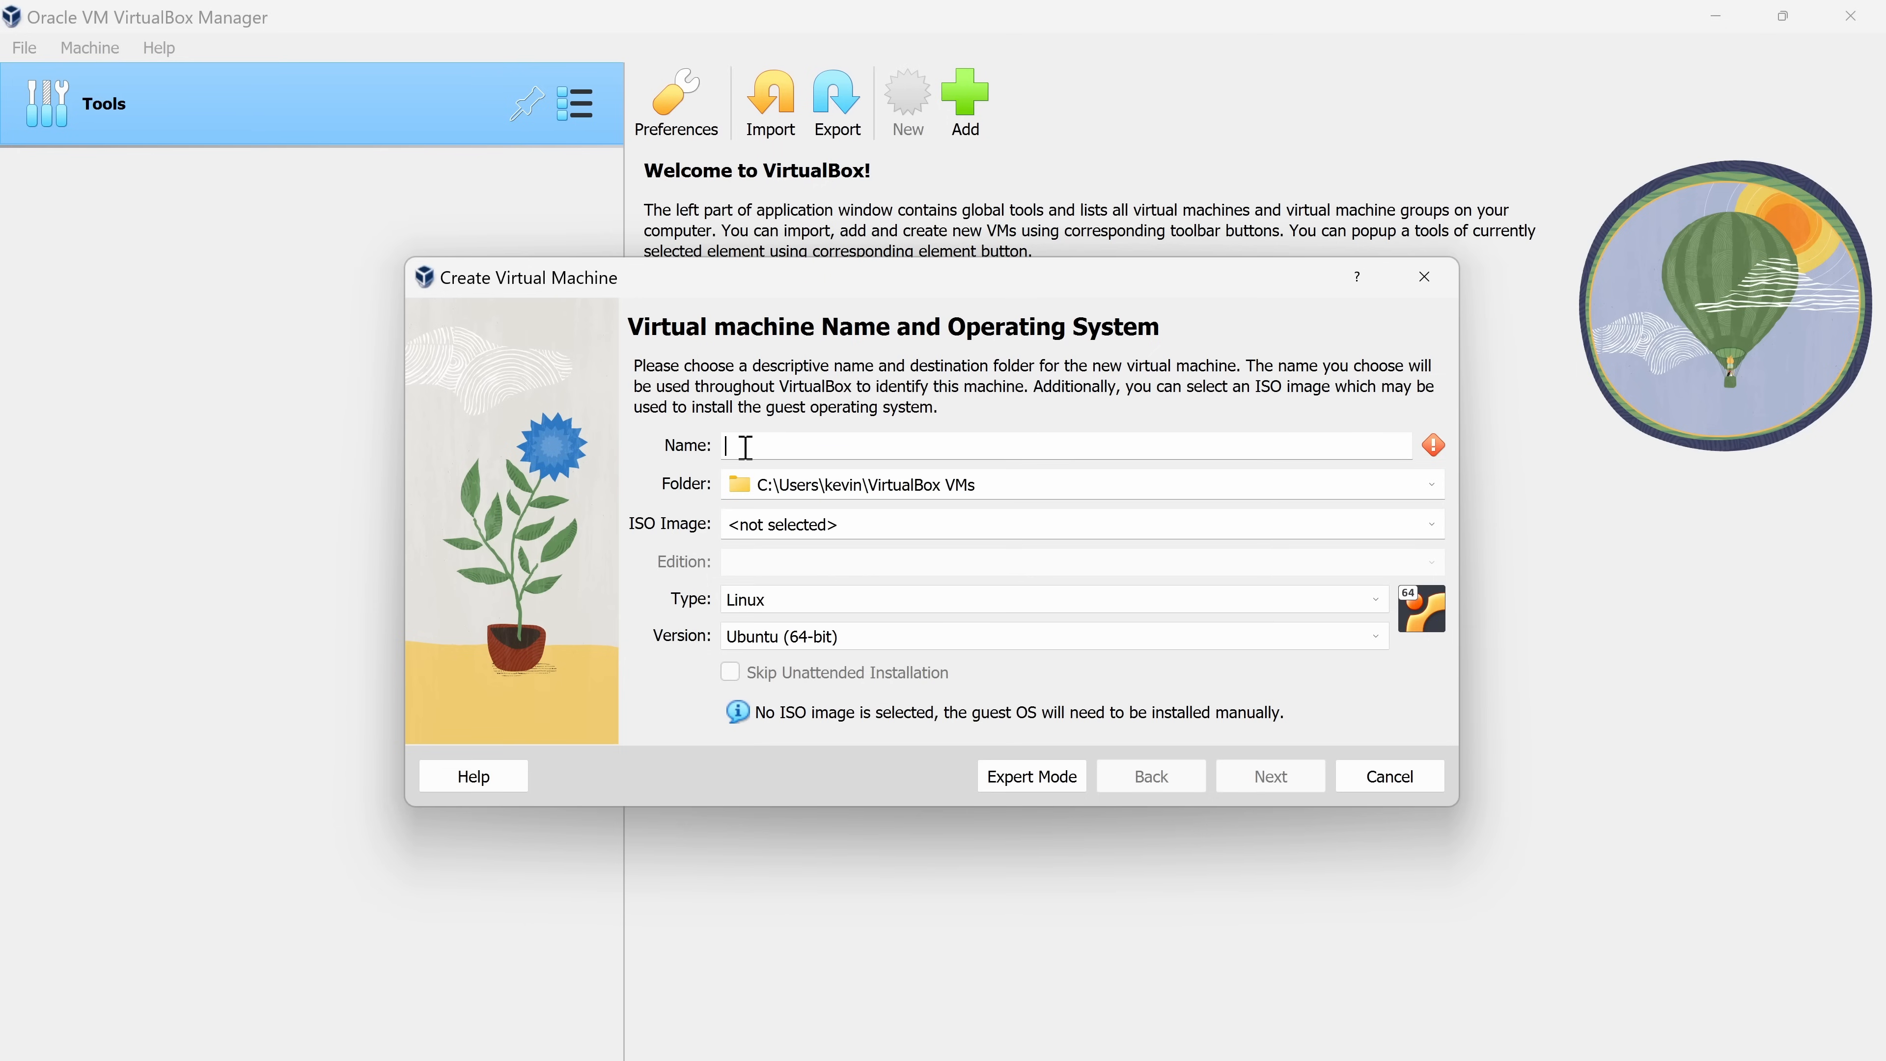
{"action": "type", "text": "Ubunto"}
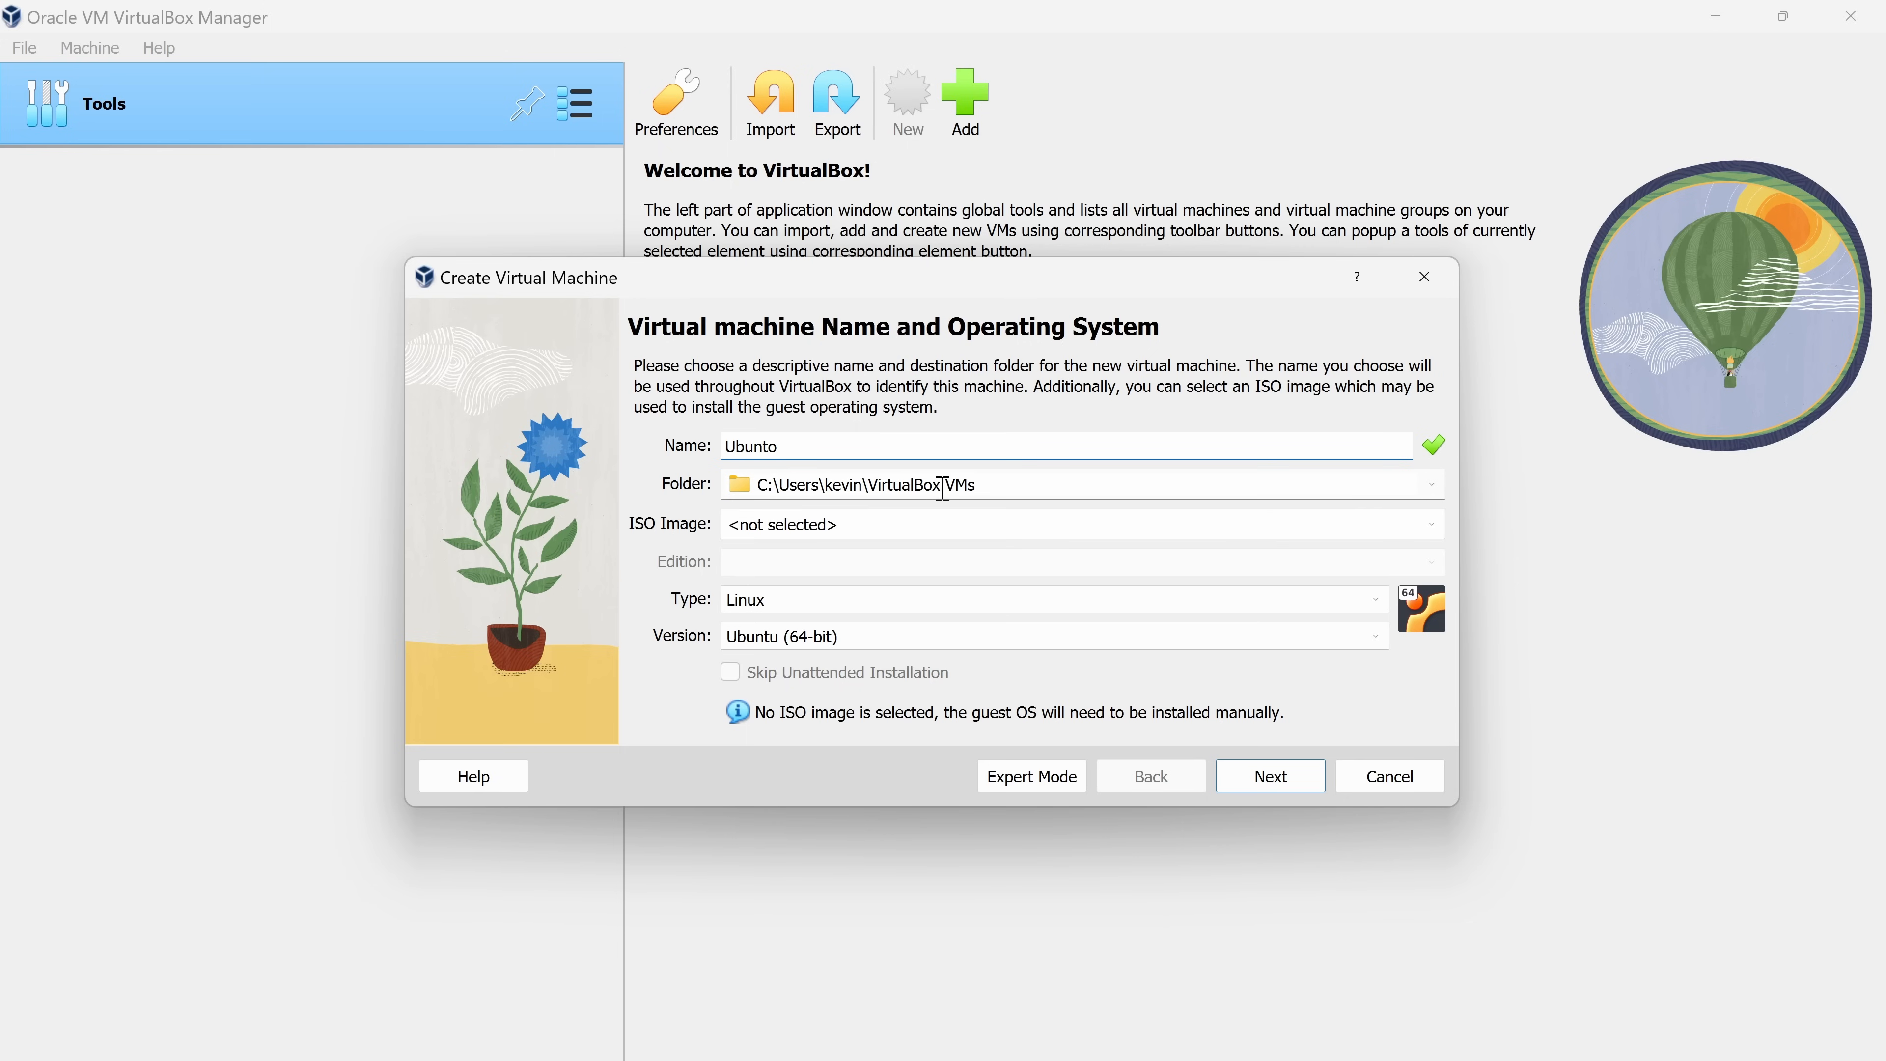
{"action": "mouse_move", "coordinate": [986, 482]}
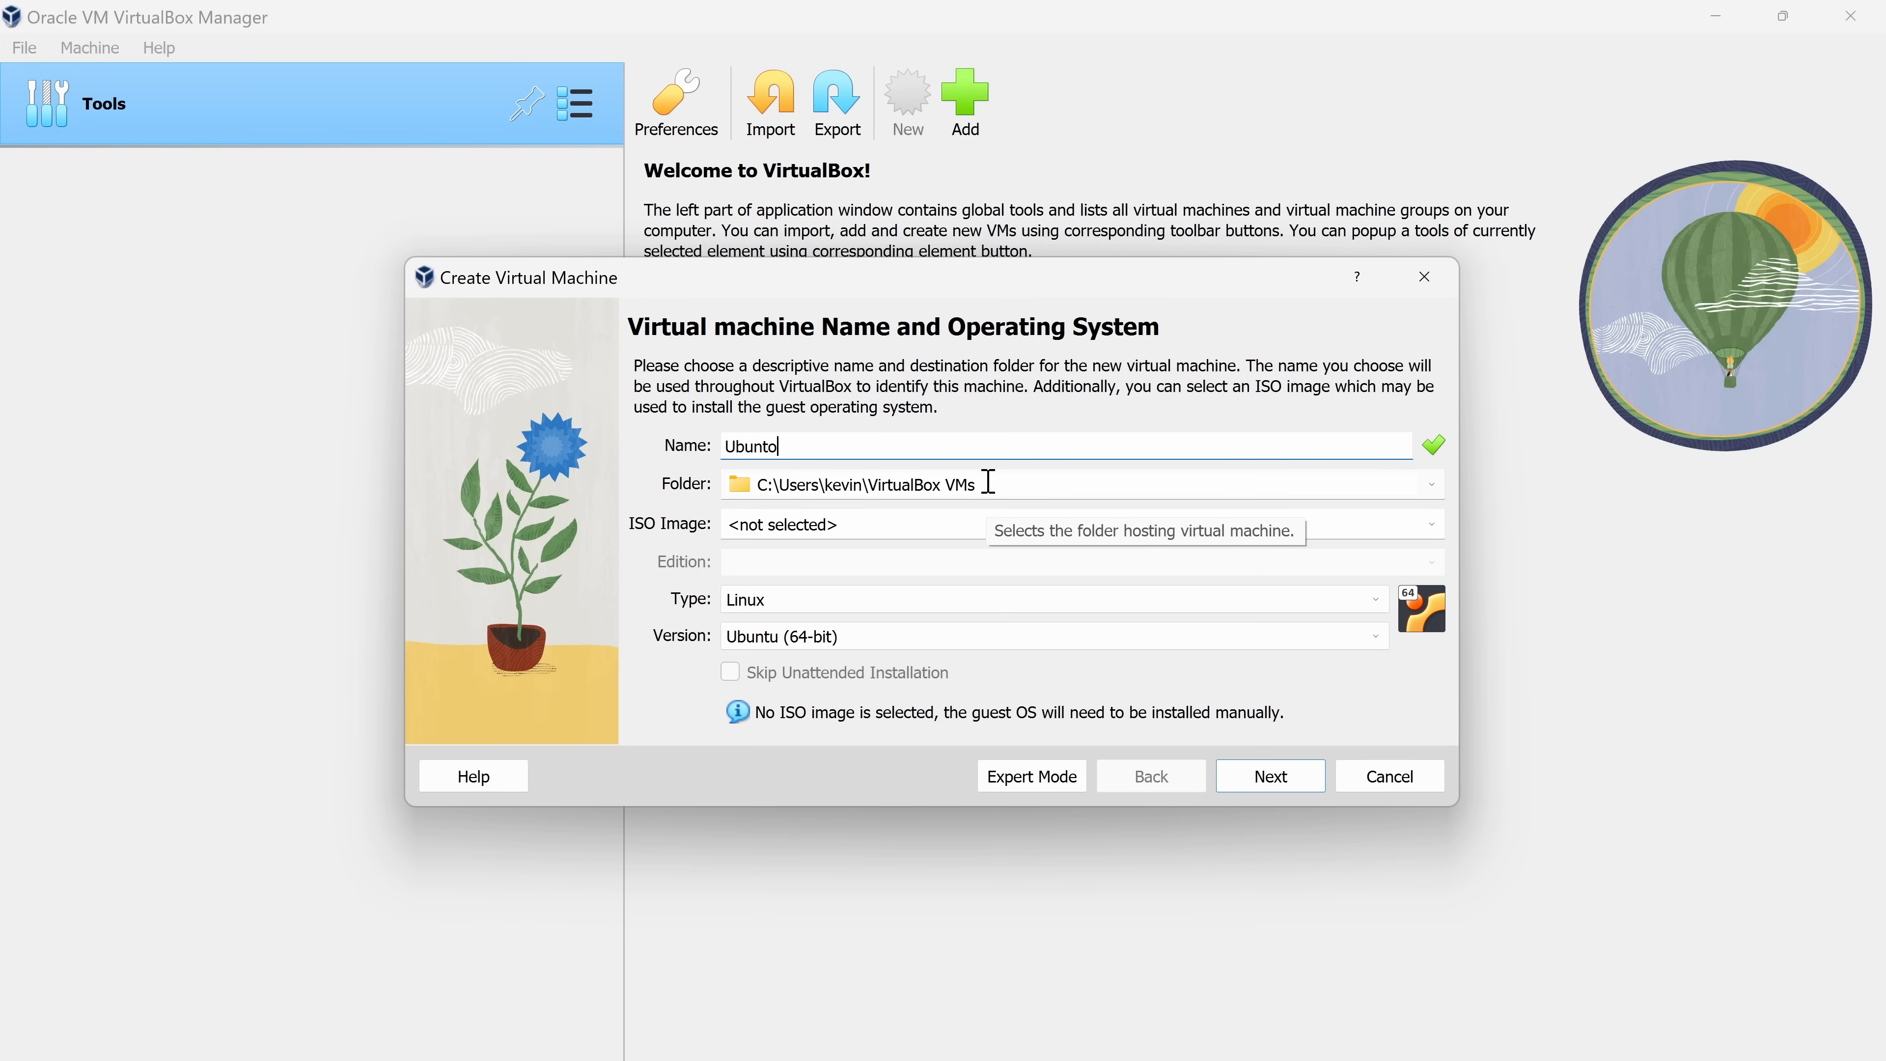
{"action": "mouse_move", "coordinate": [984, 473]}
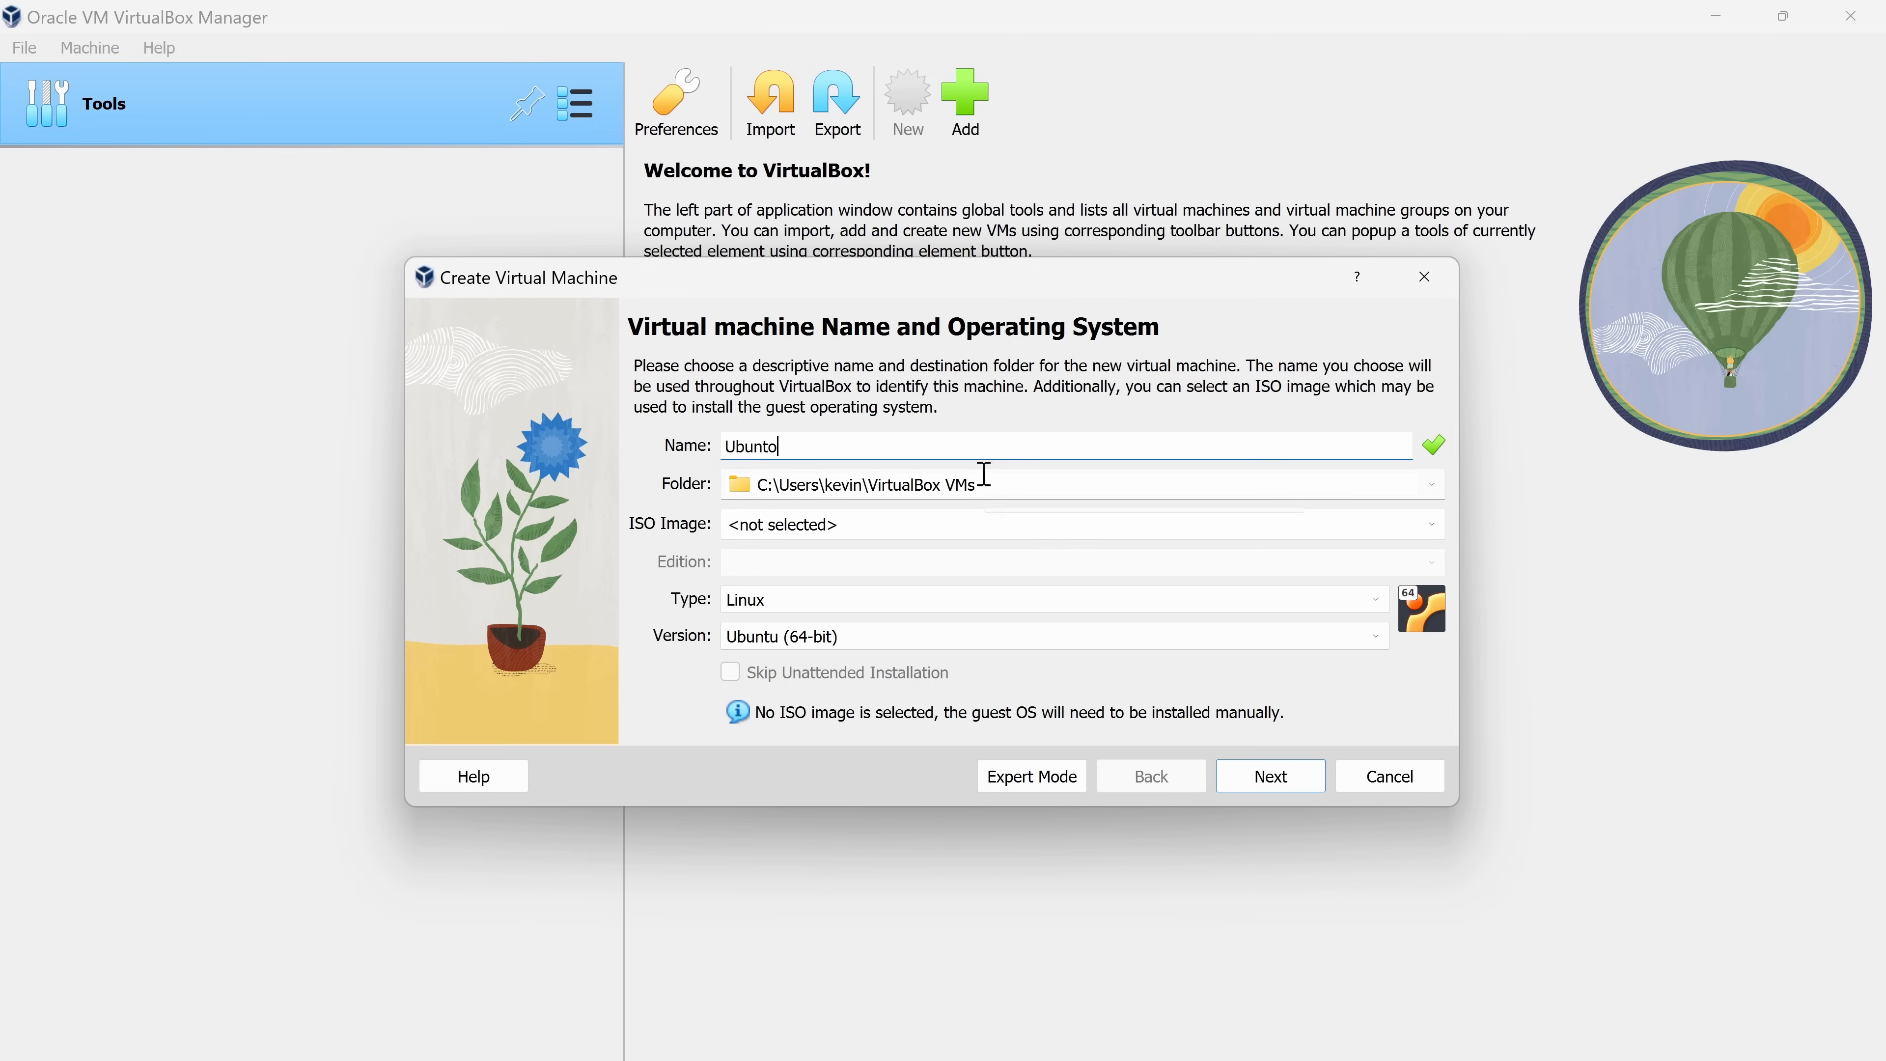
{"action": "mouse_move", "coordinate": [978, 509]}
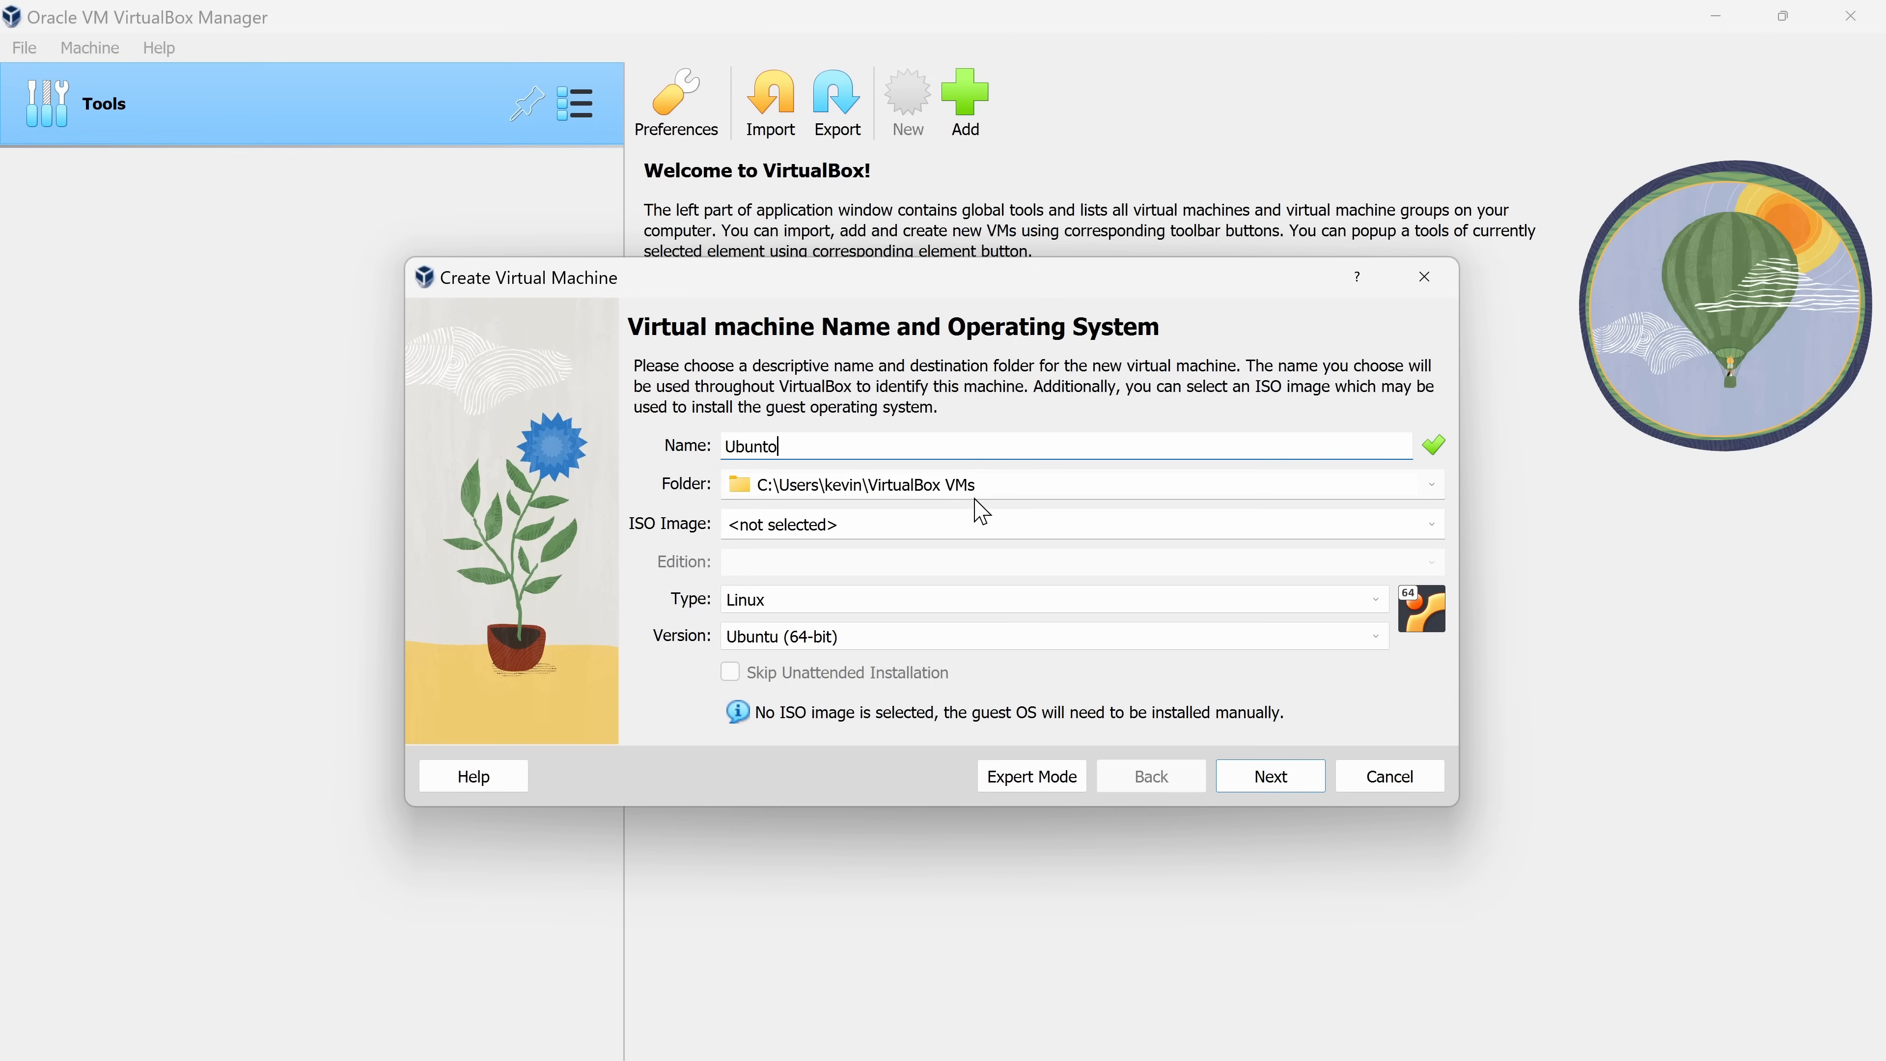
{"action": "left_click", "coordinate": [1430, 524]}
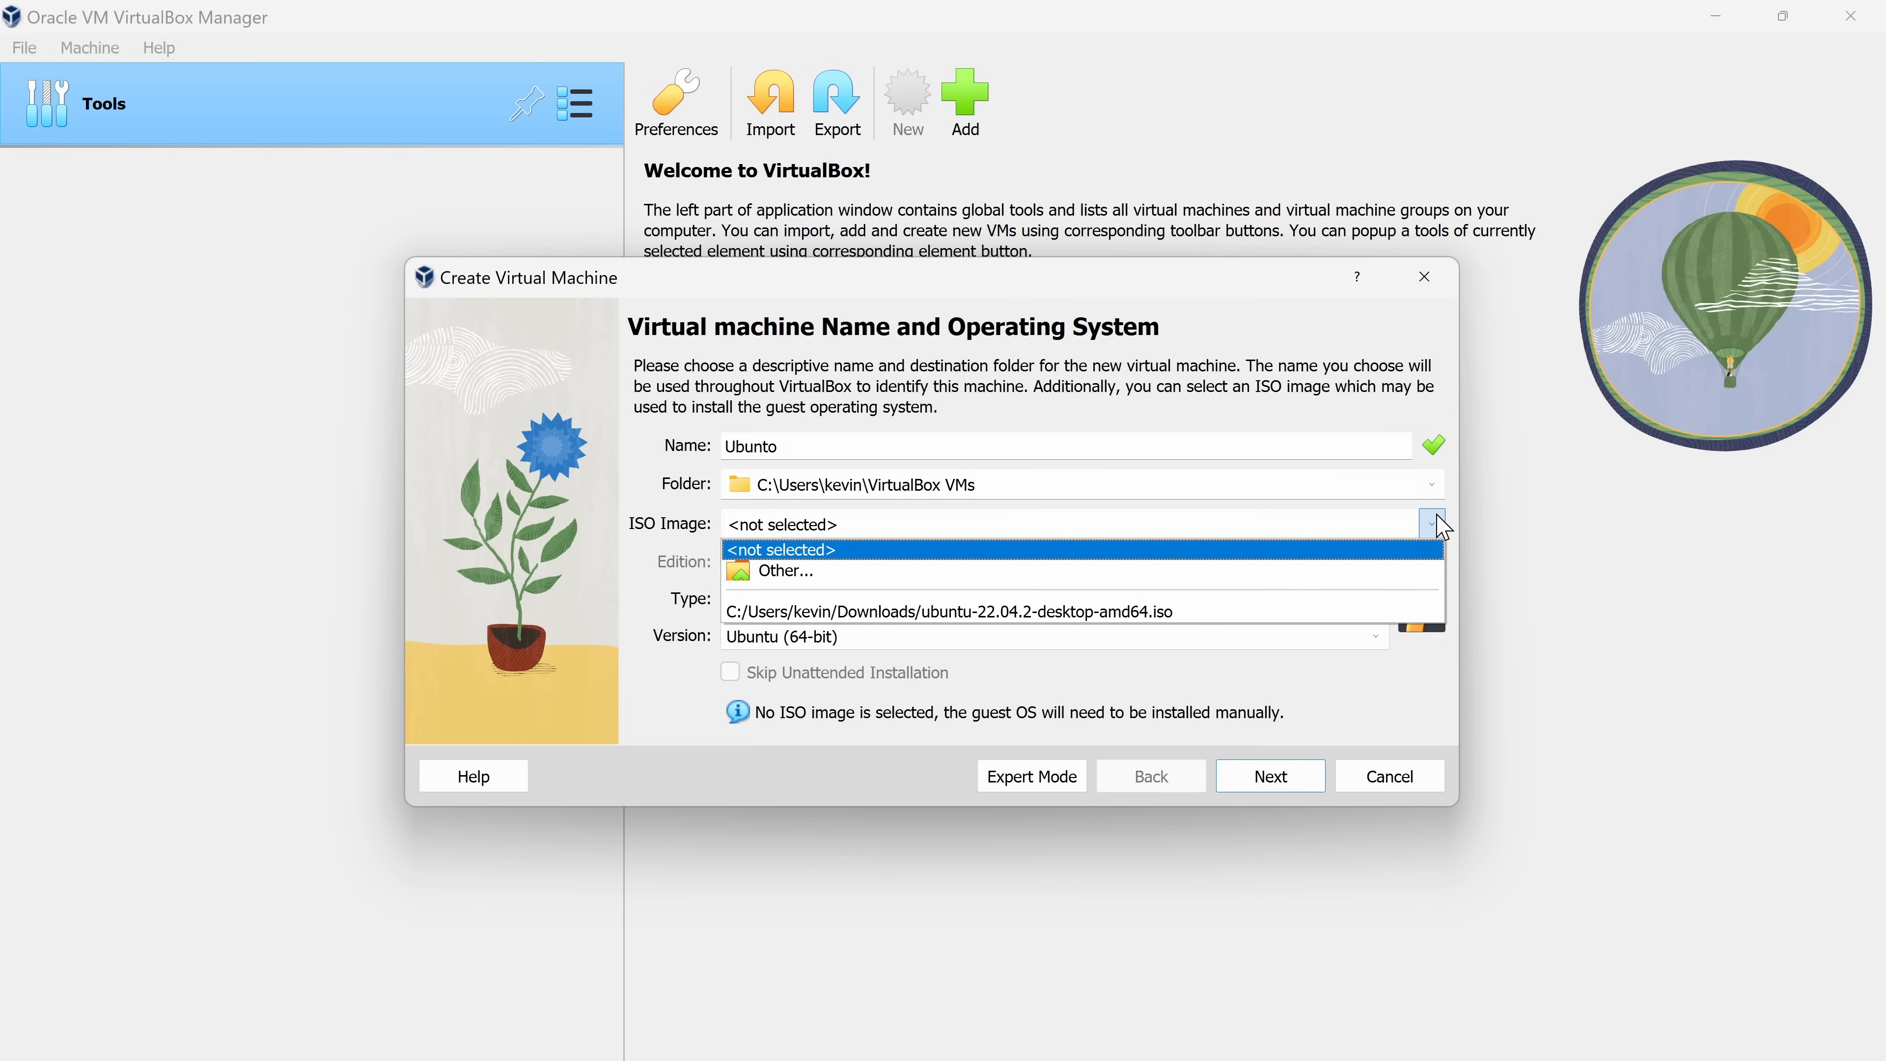
{"action": "mouse_move", "coordinate": [1037, 612]}
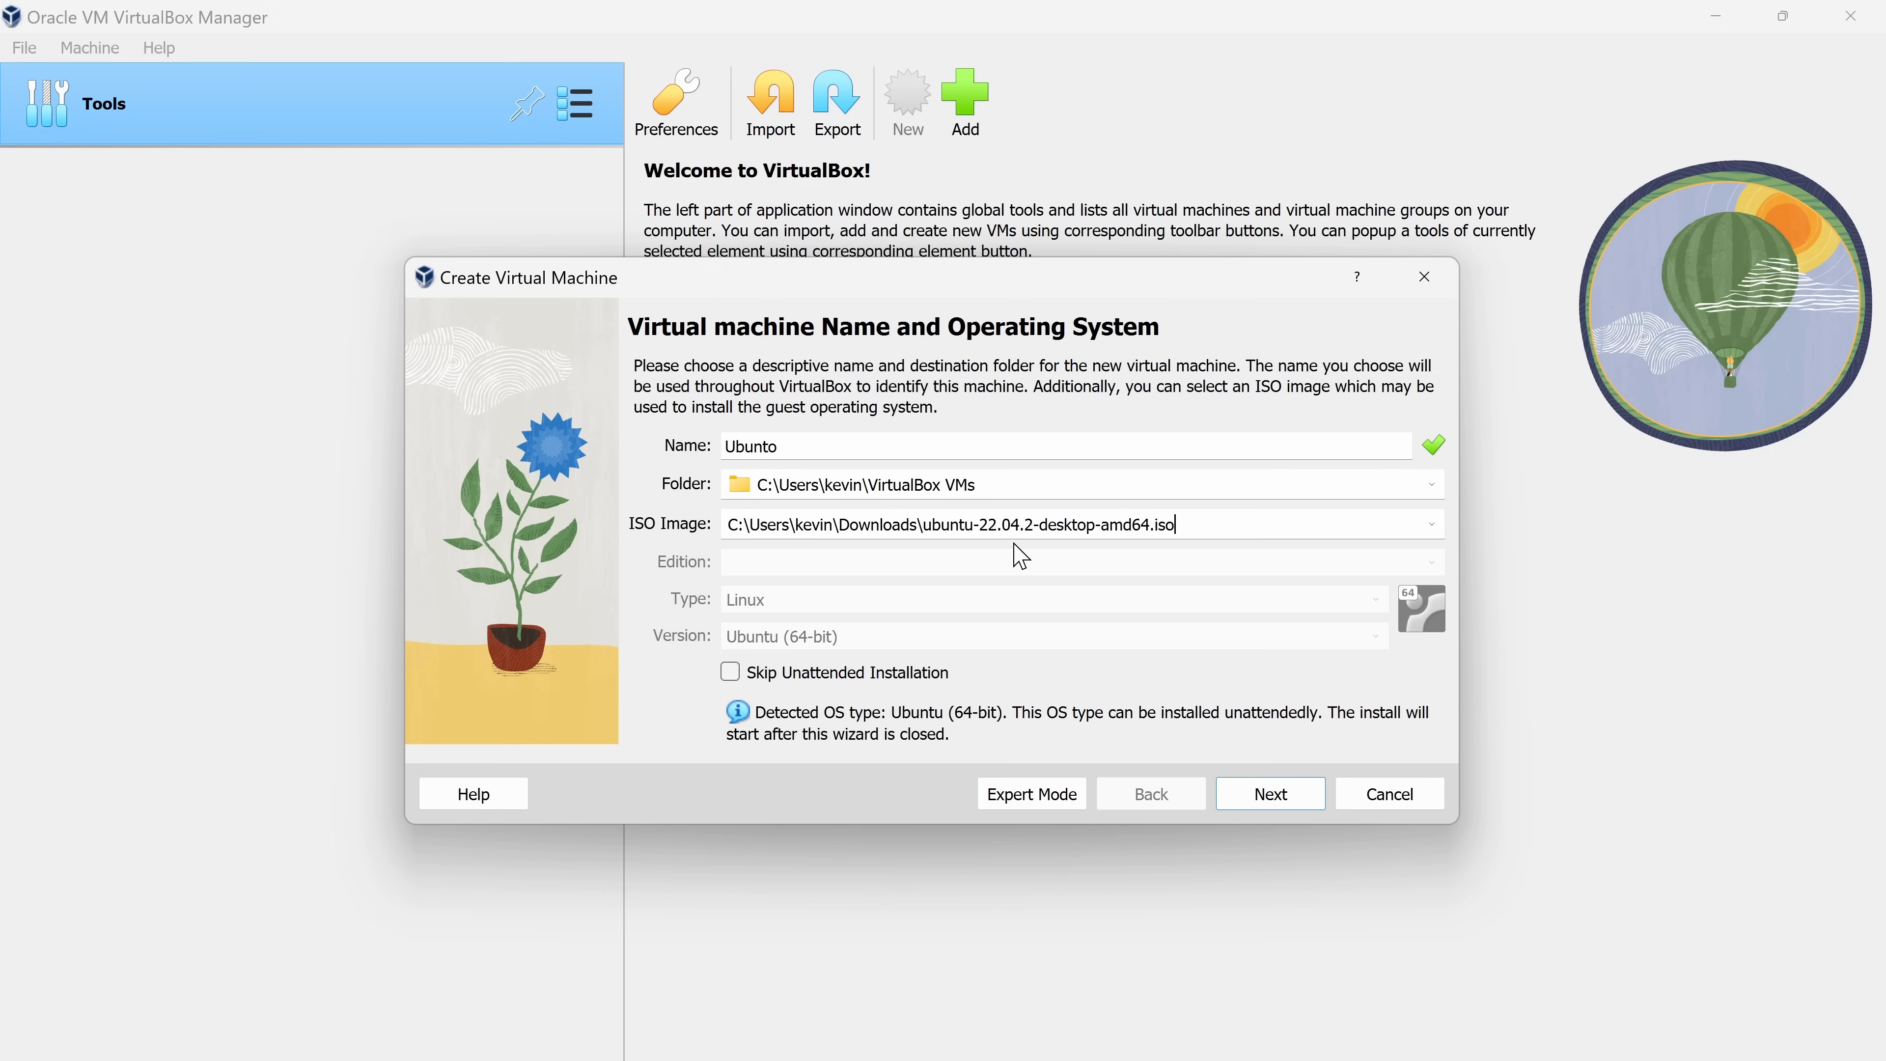
{"action": "mouse_move", "coordinate": [781, 569]}
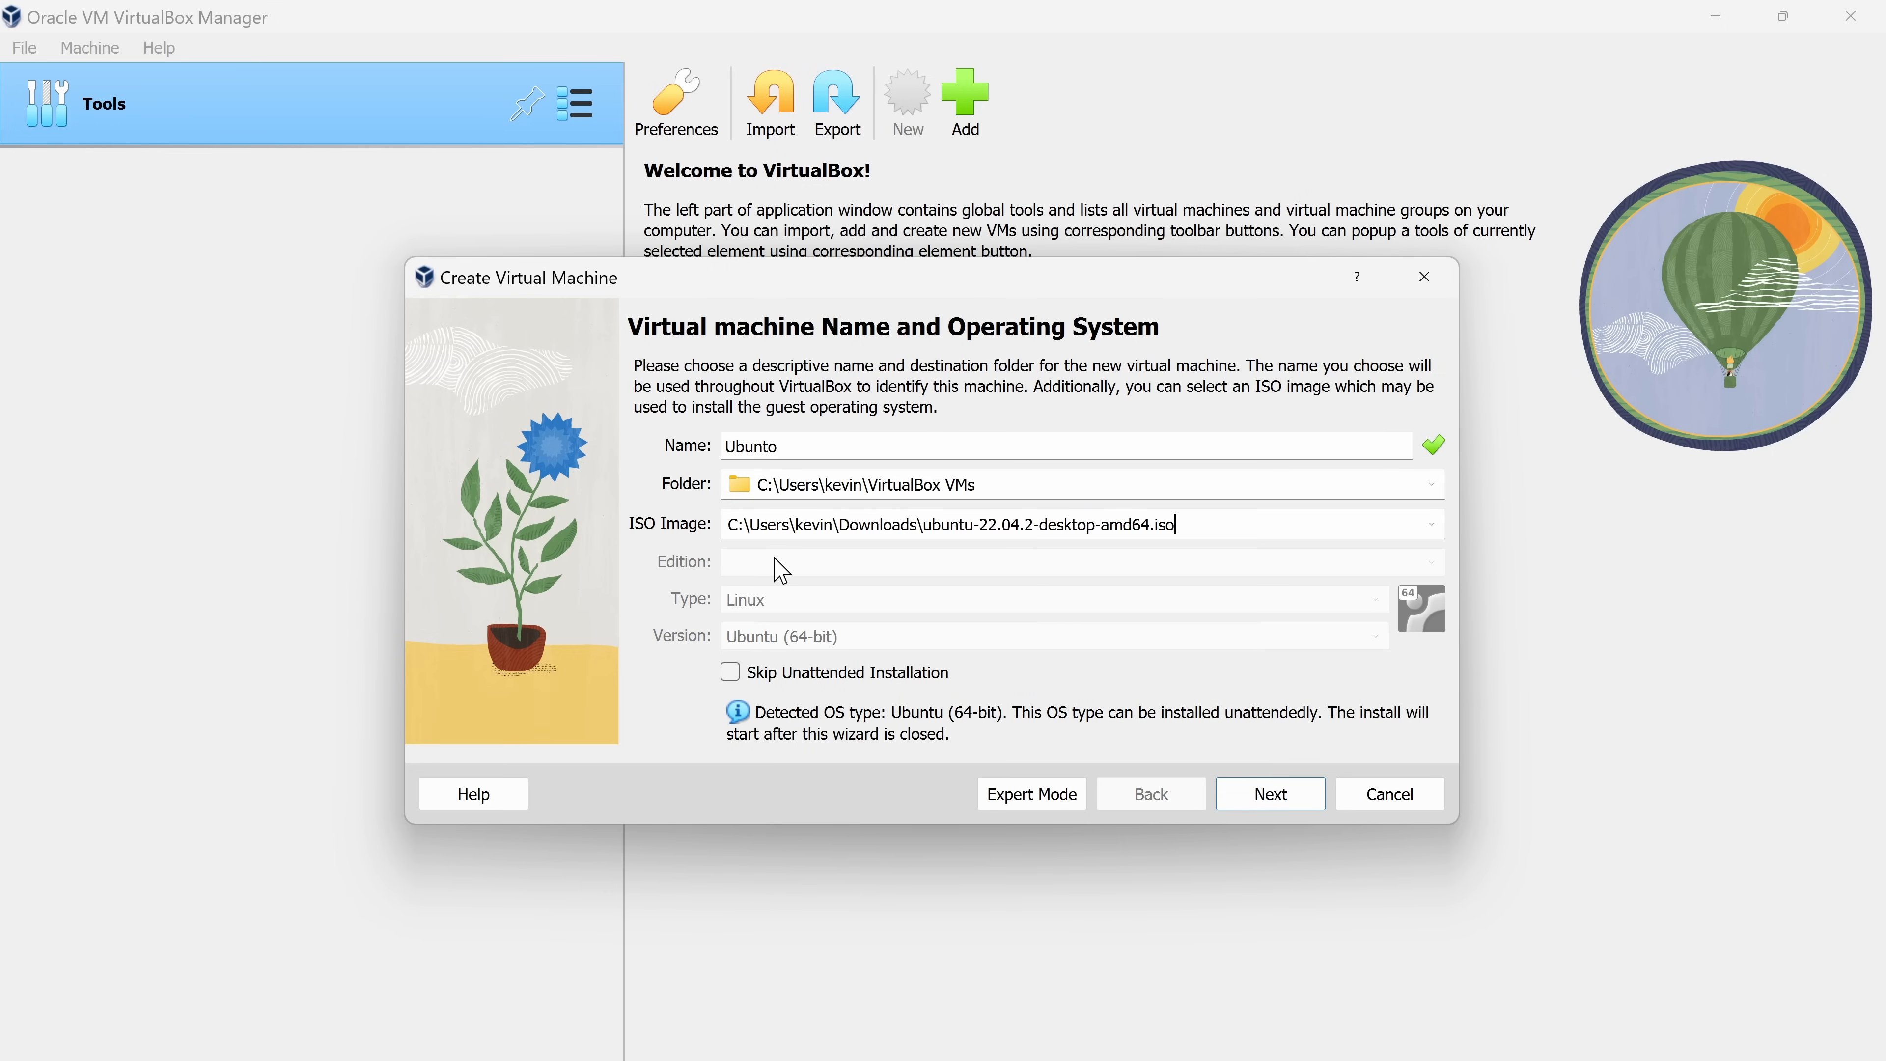
{"action": "mouse_move", "coordinate": [761, 613]}
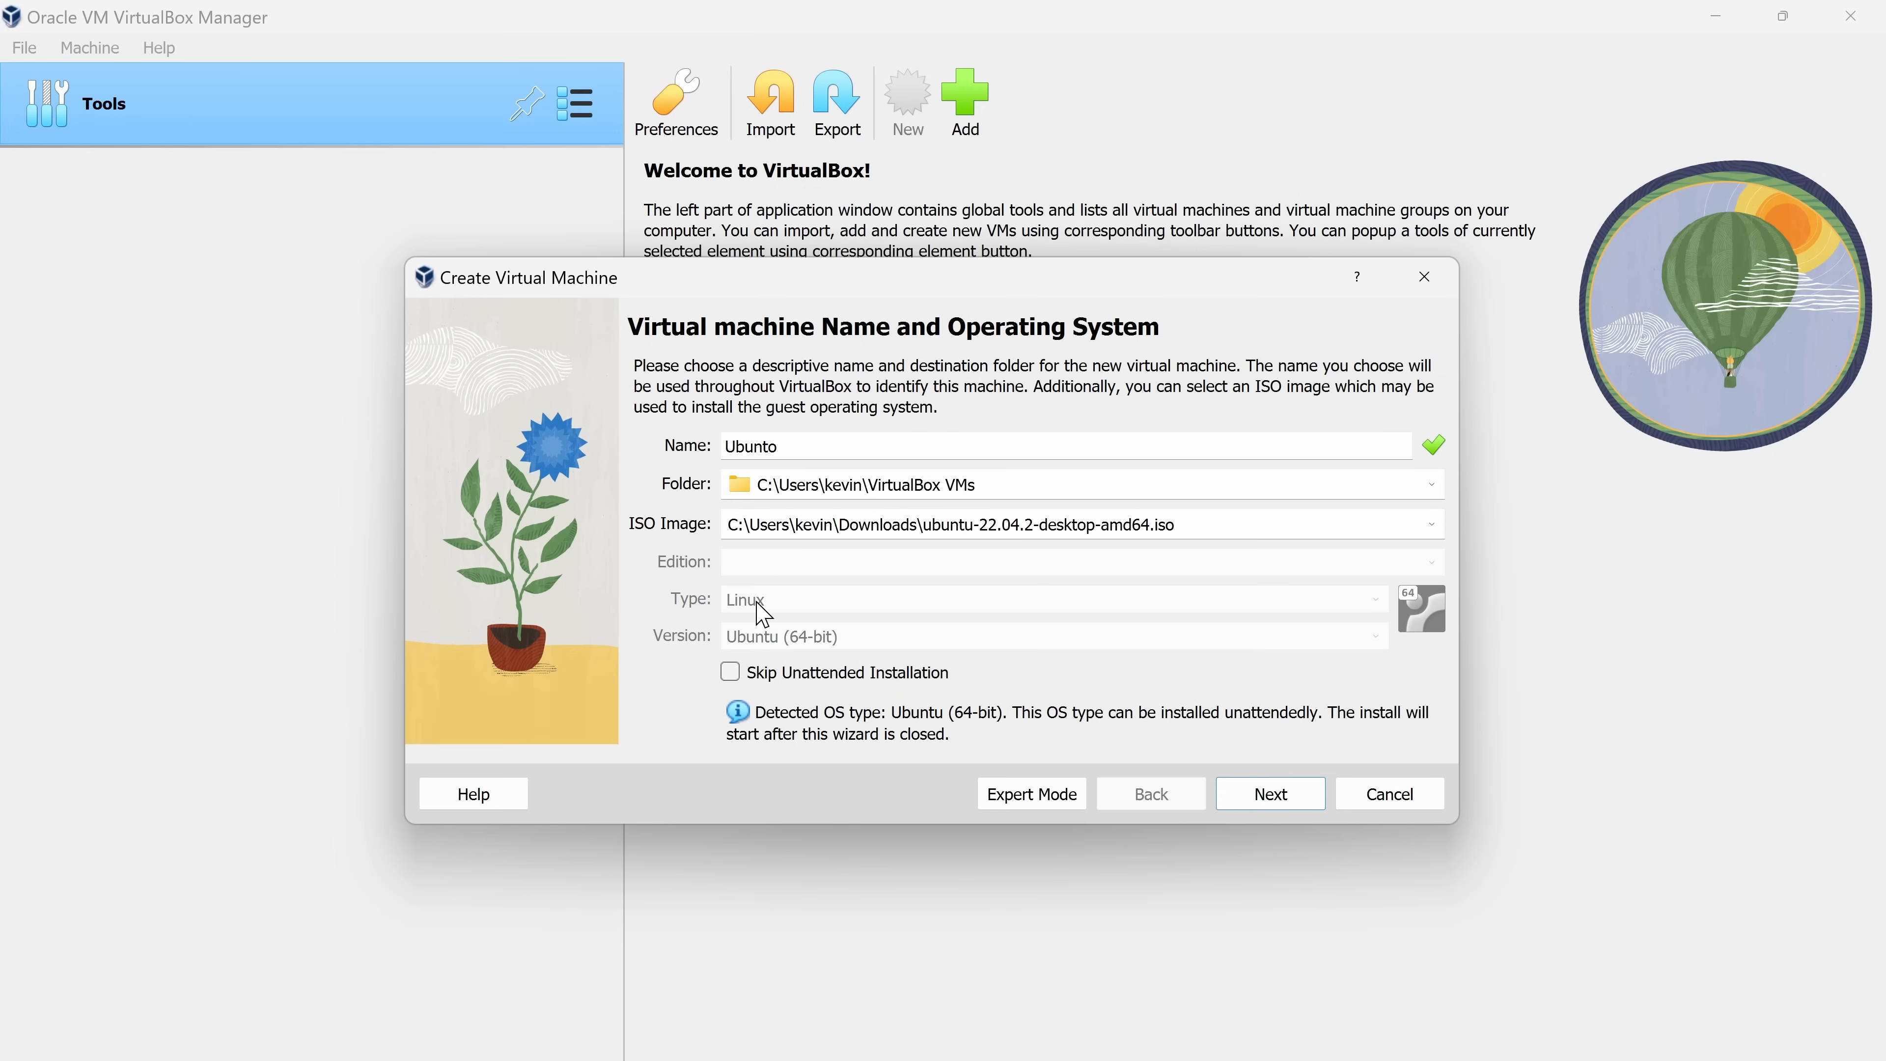
{"action": "mouse_move", "coordinate": [779, 656]}
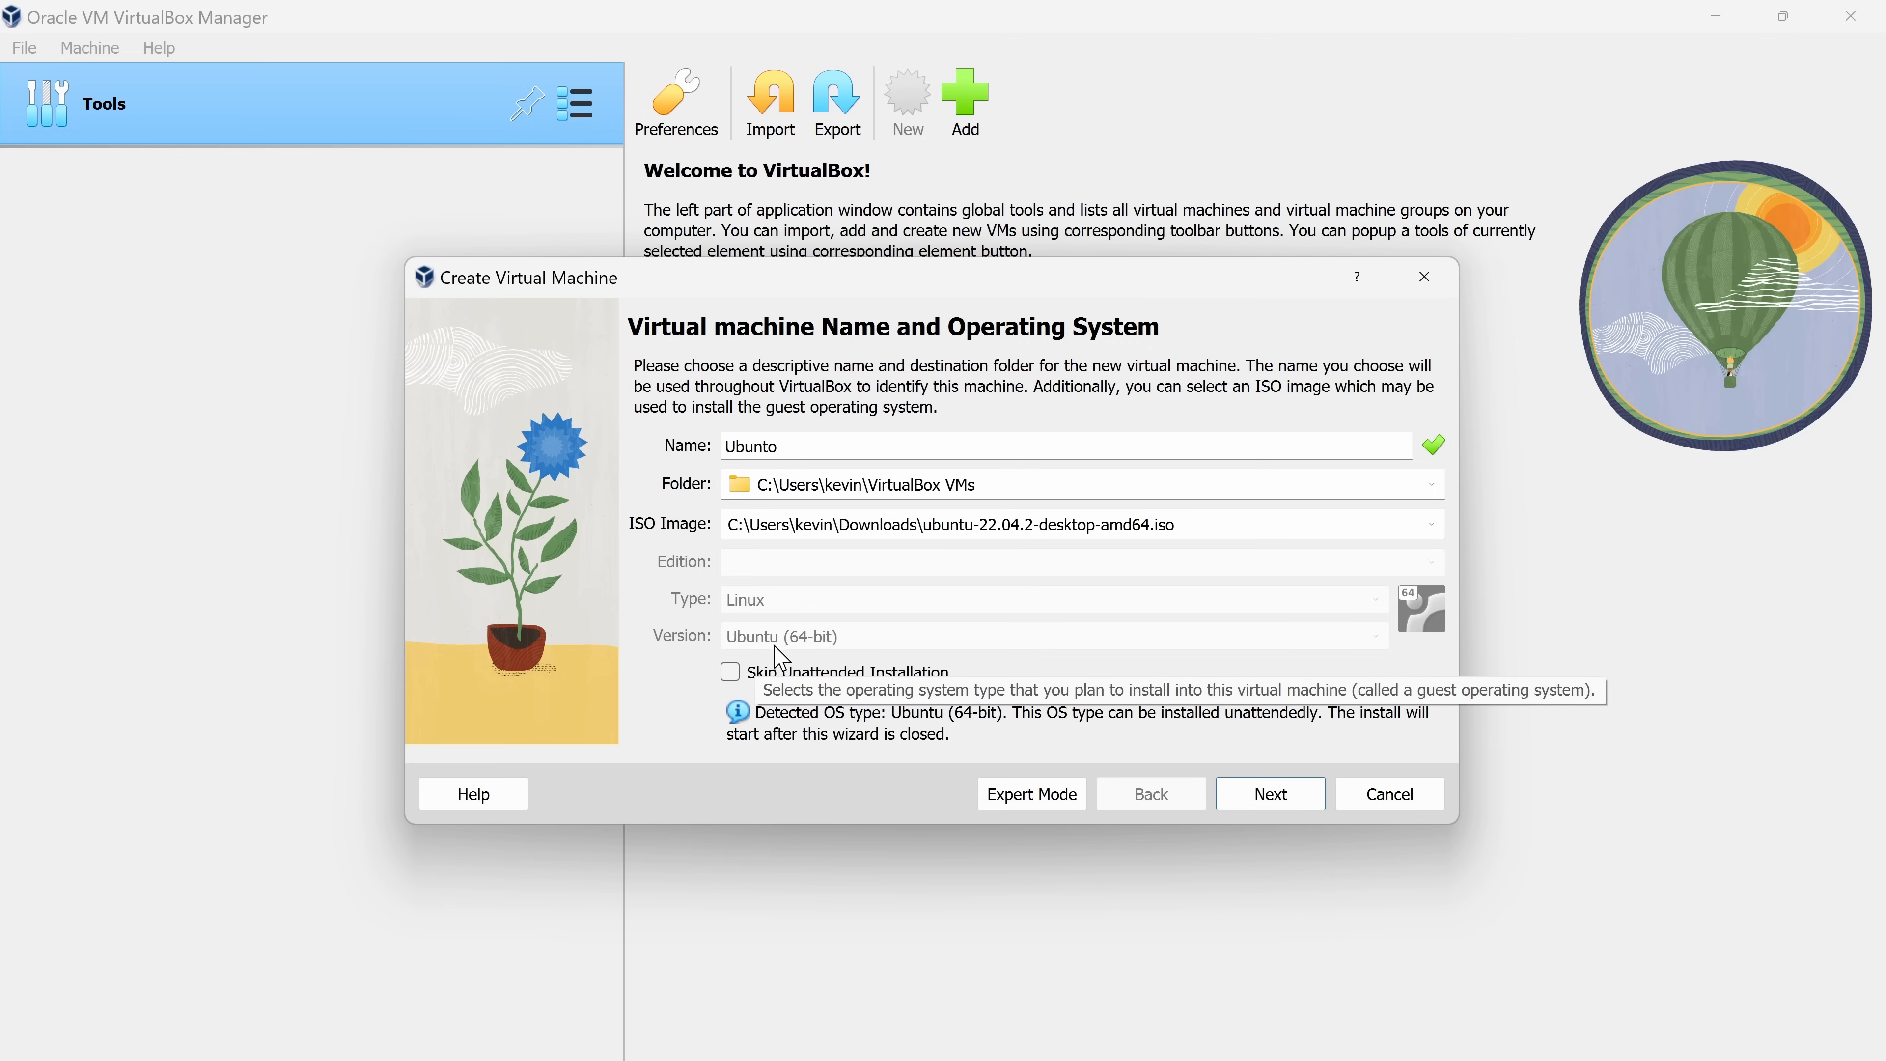
{"action": "mouse_move", "coordinate": [1256, 790]}
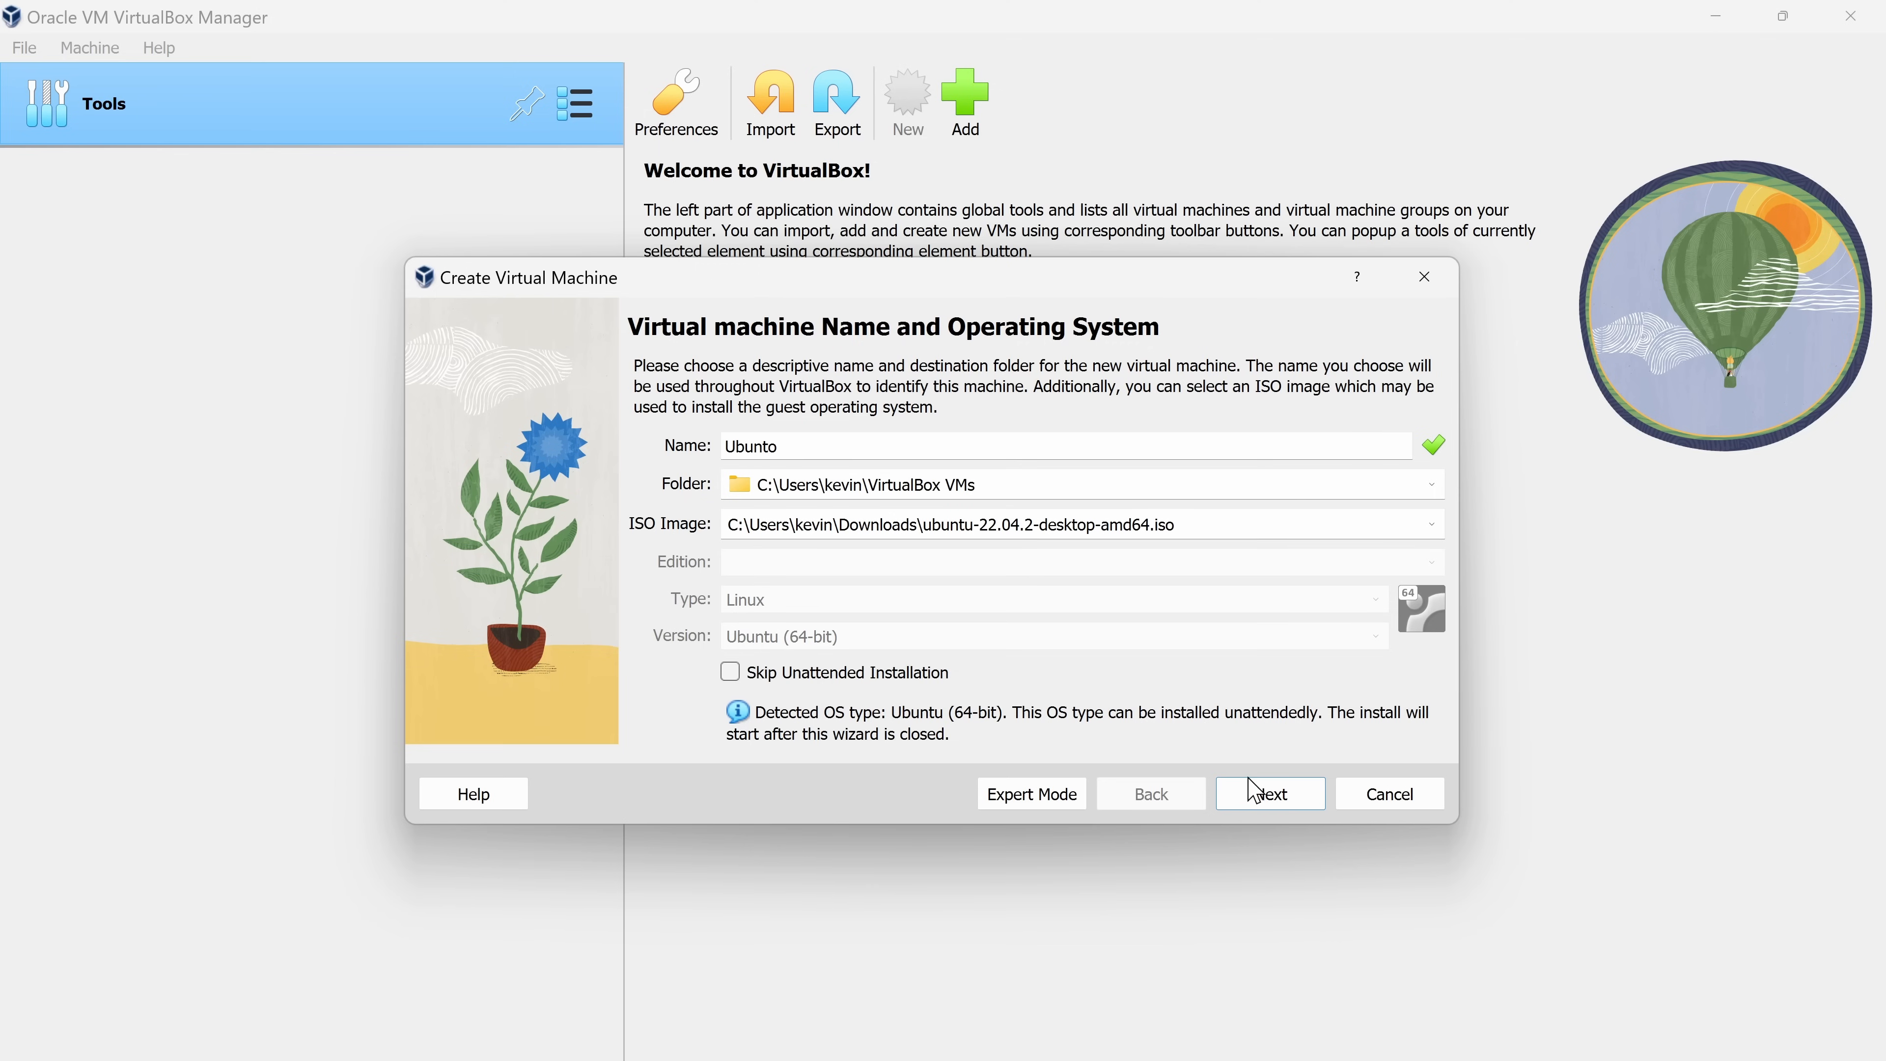
Continue to the unattended install setup and enable Guest Additions after the guest OS install
{"action": "left_click", "coordinate": [1268, 793]}
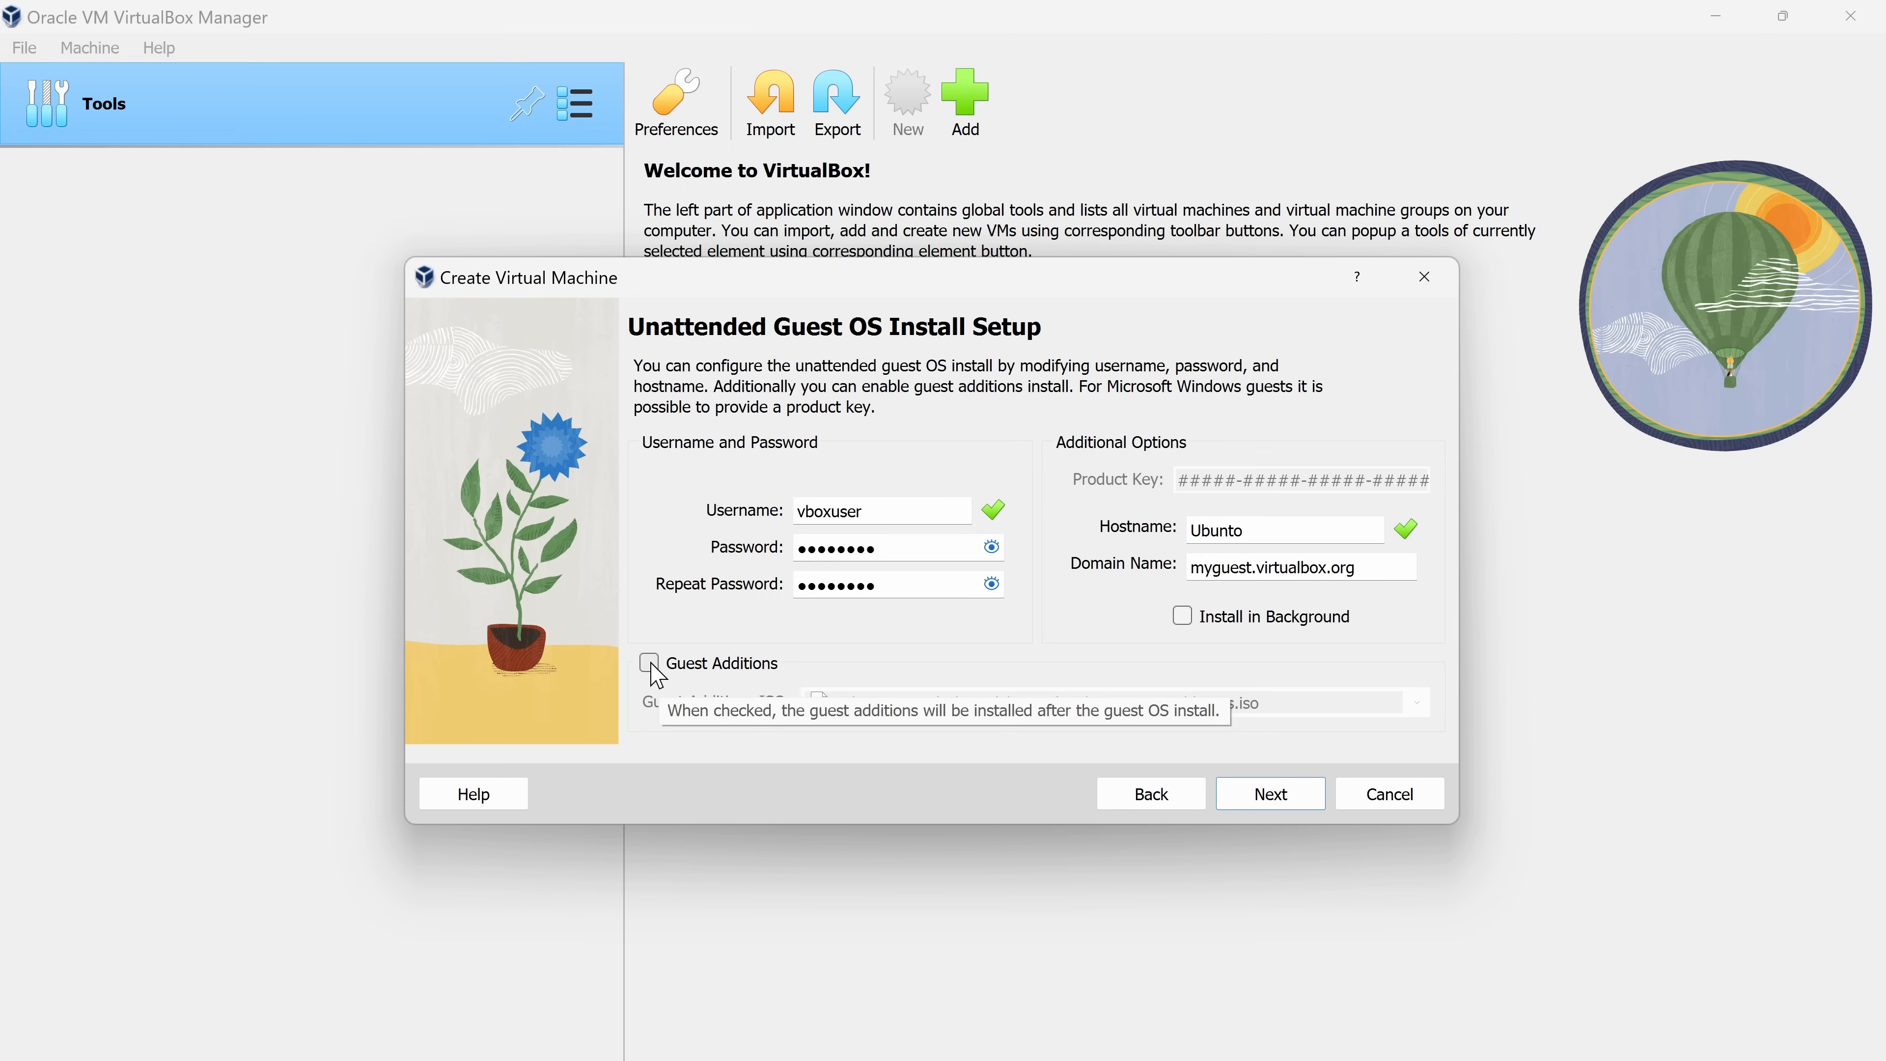
{"action": "left_click", "coordinate": [650, 663]}
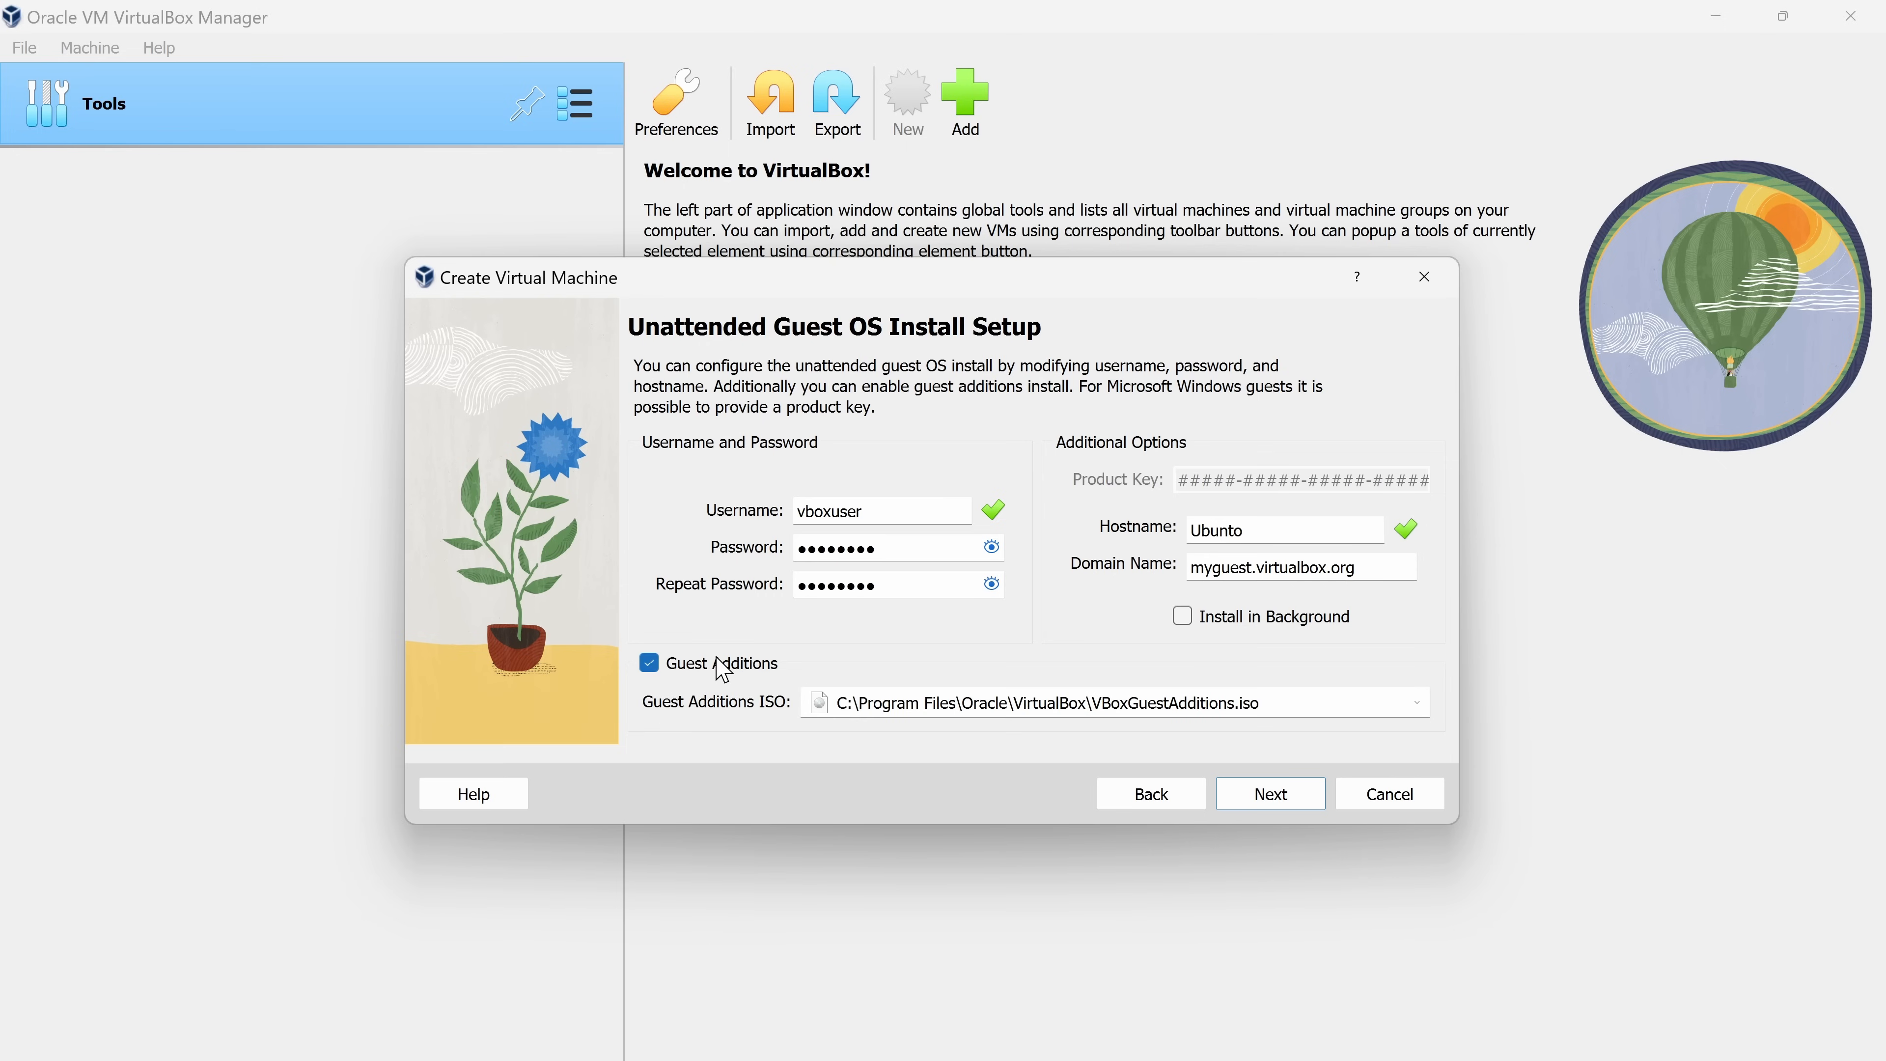
{"action": "mouse_move", "coordinate": [772, 680]}
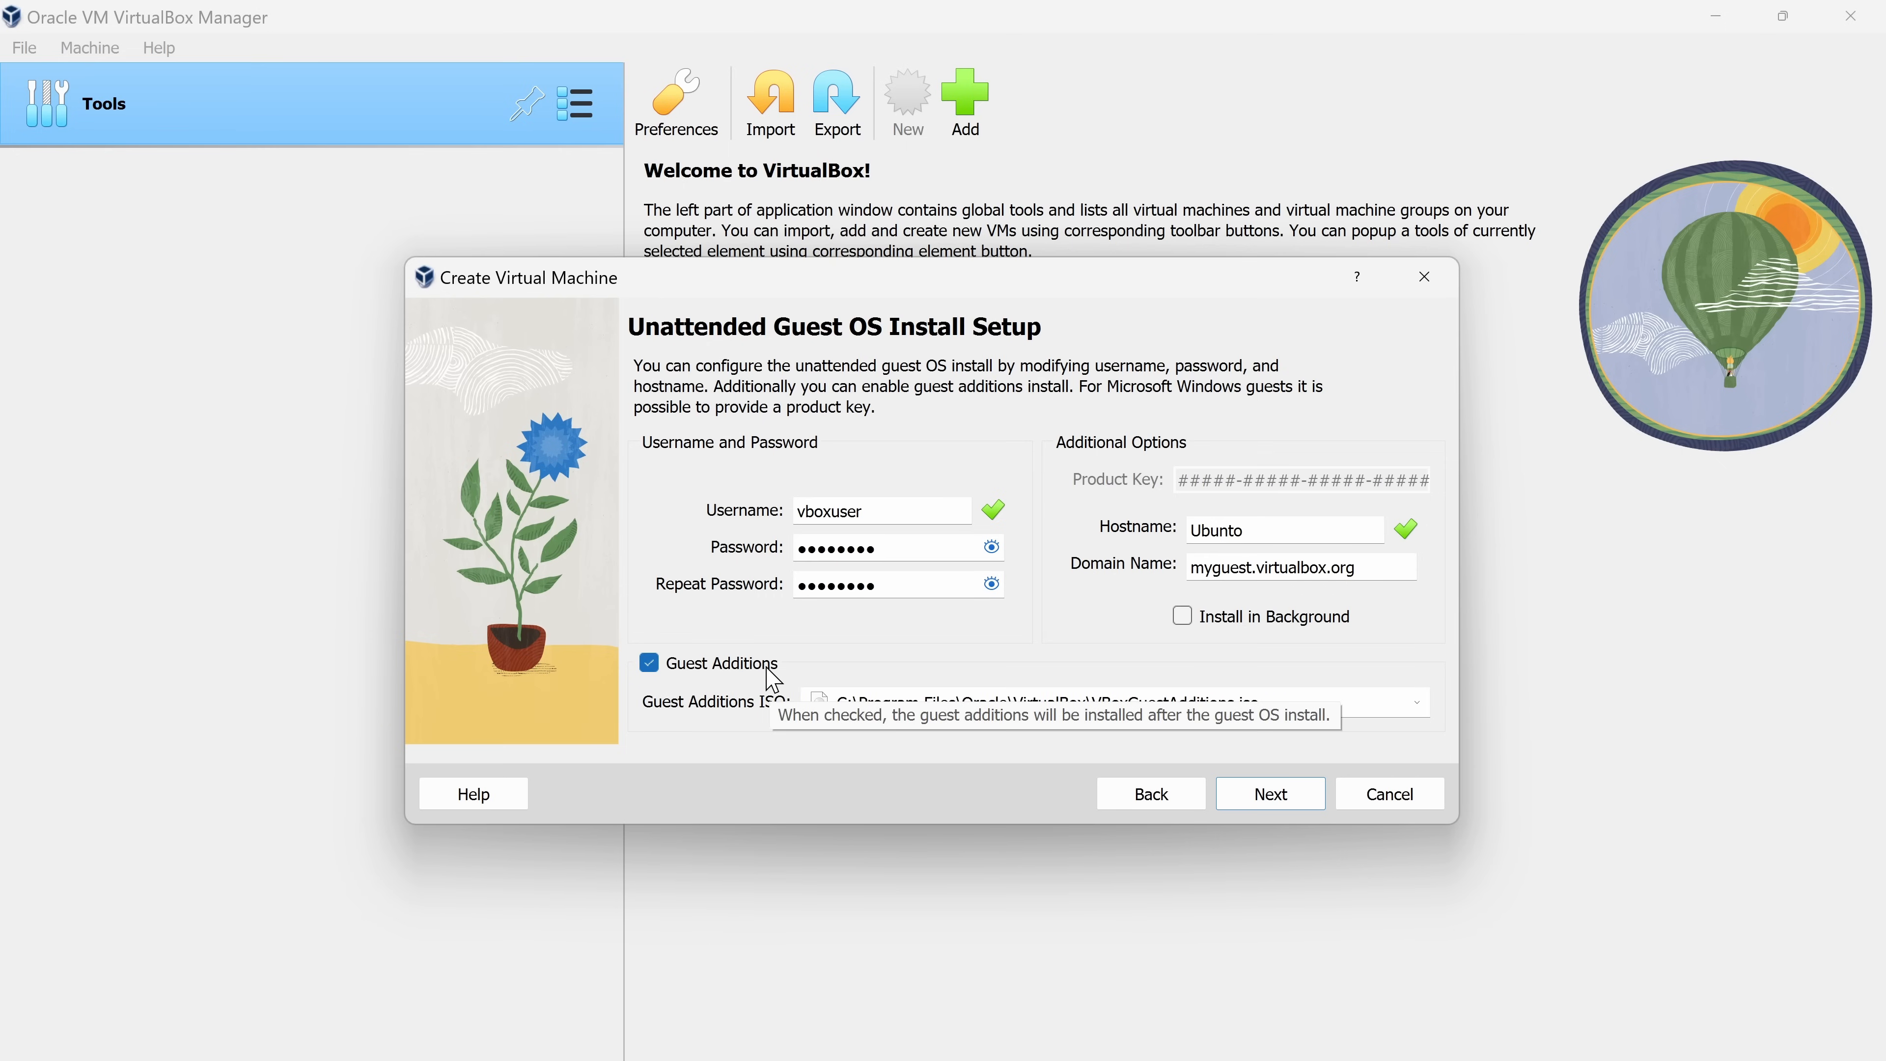
{"action": "mouse_move", "coordinate": [1226, 825]}
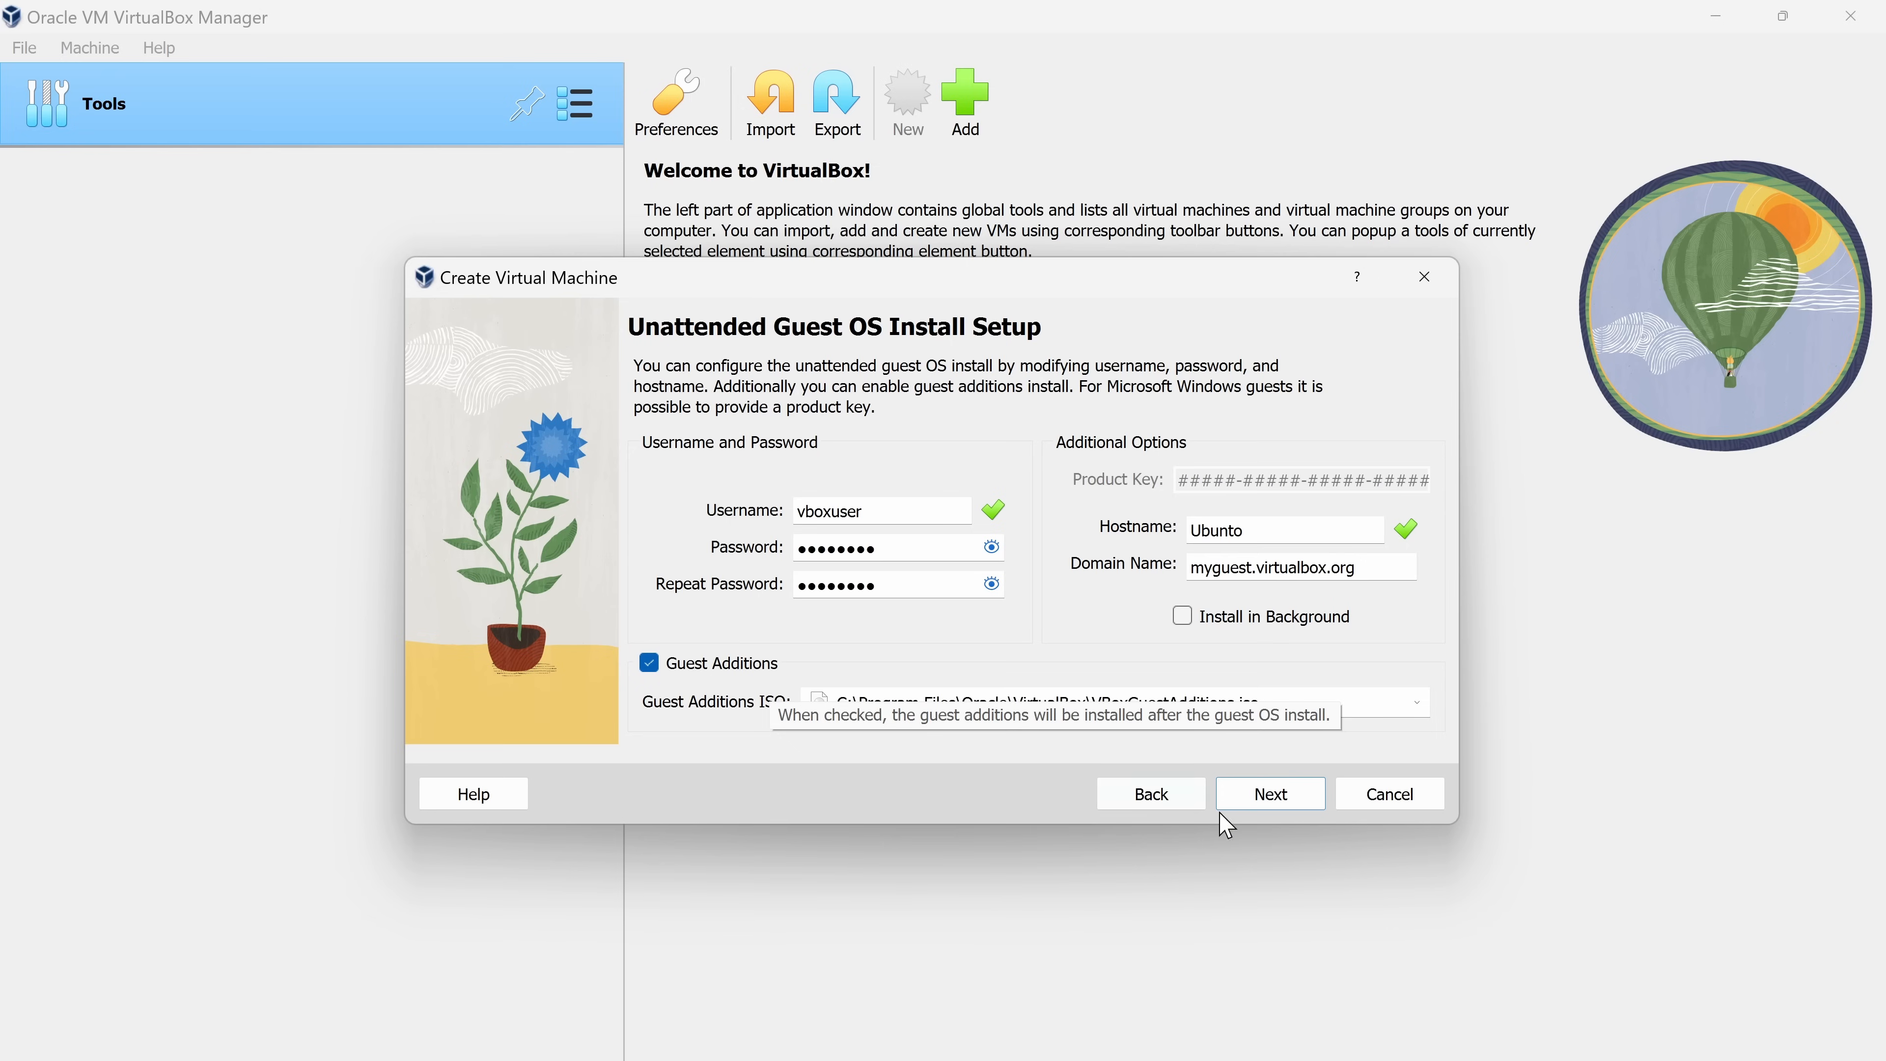
Set the new machine's hardware to 4096 MB base memory and 4 processors
{"action": "left_click", "coordinate": [1268, 792]}
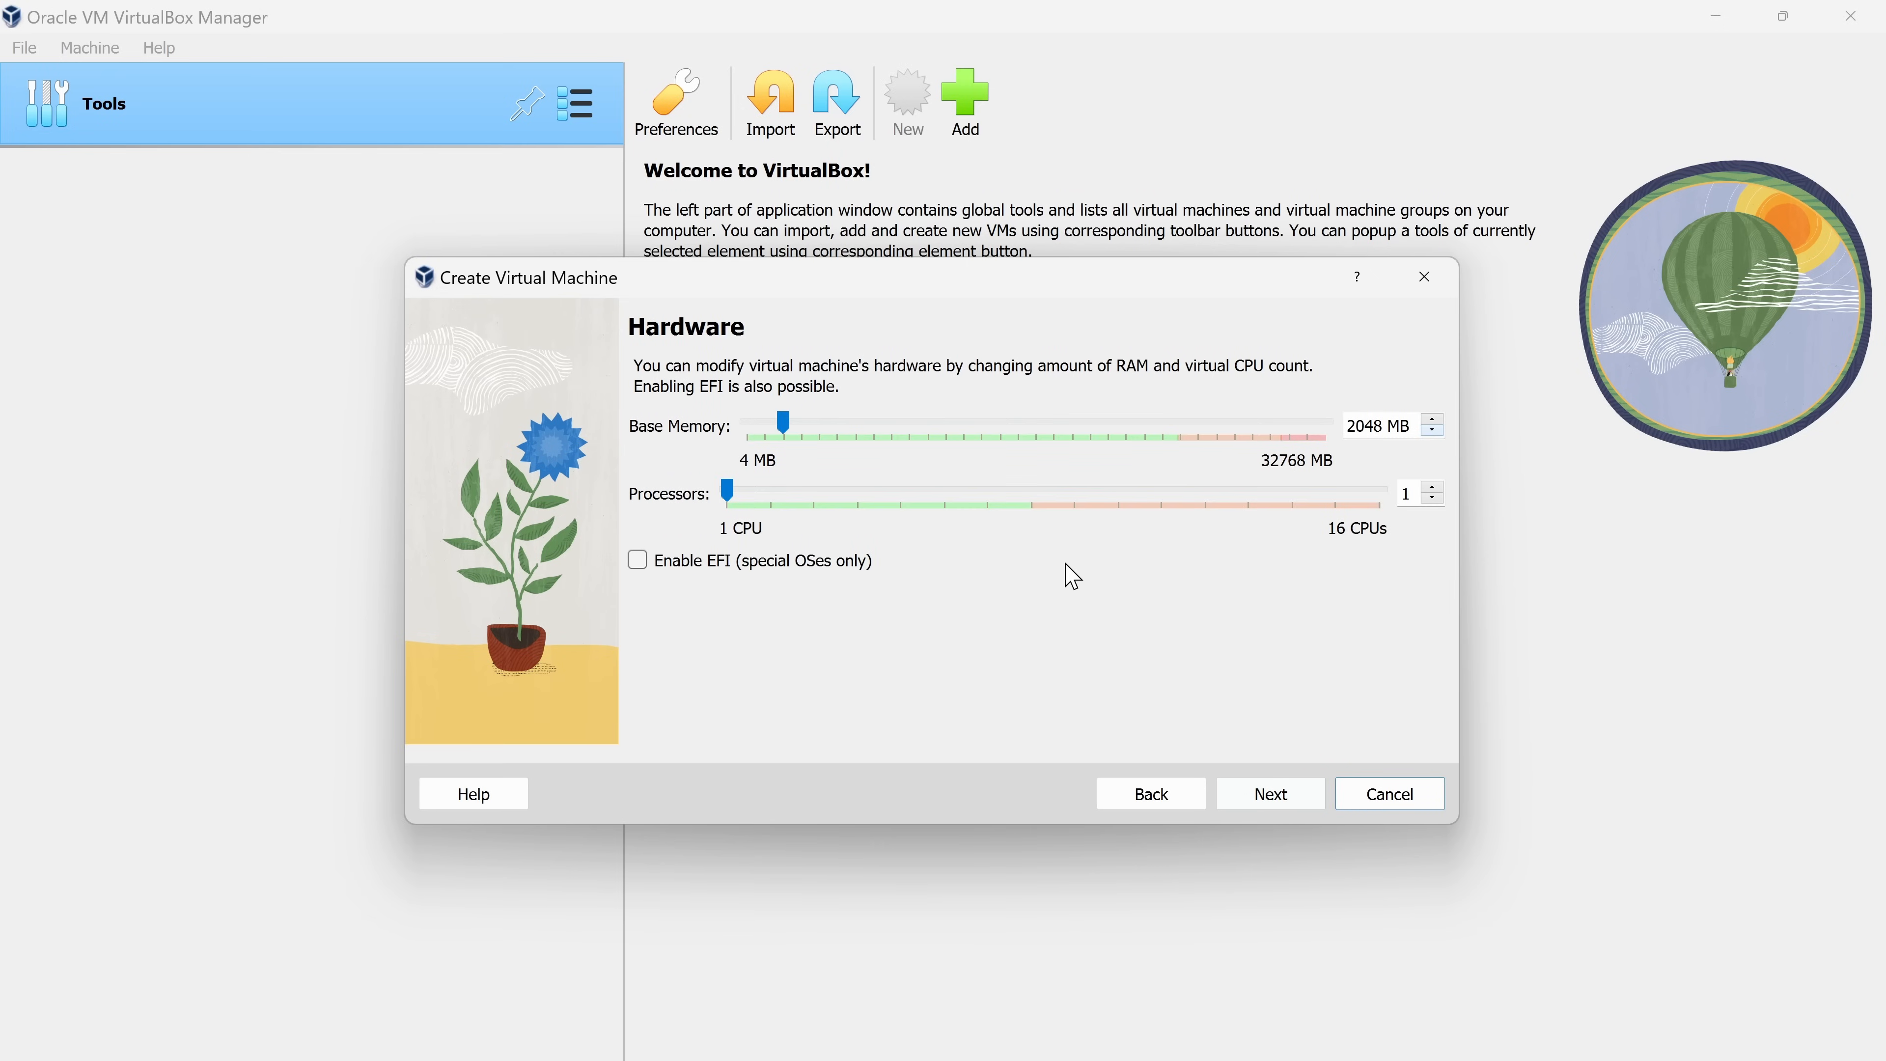
{"action": "mouse_move", "coordinate": [1063, 577]}
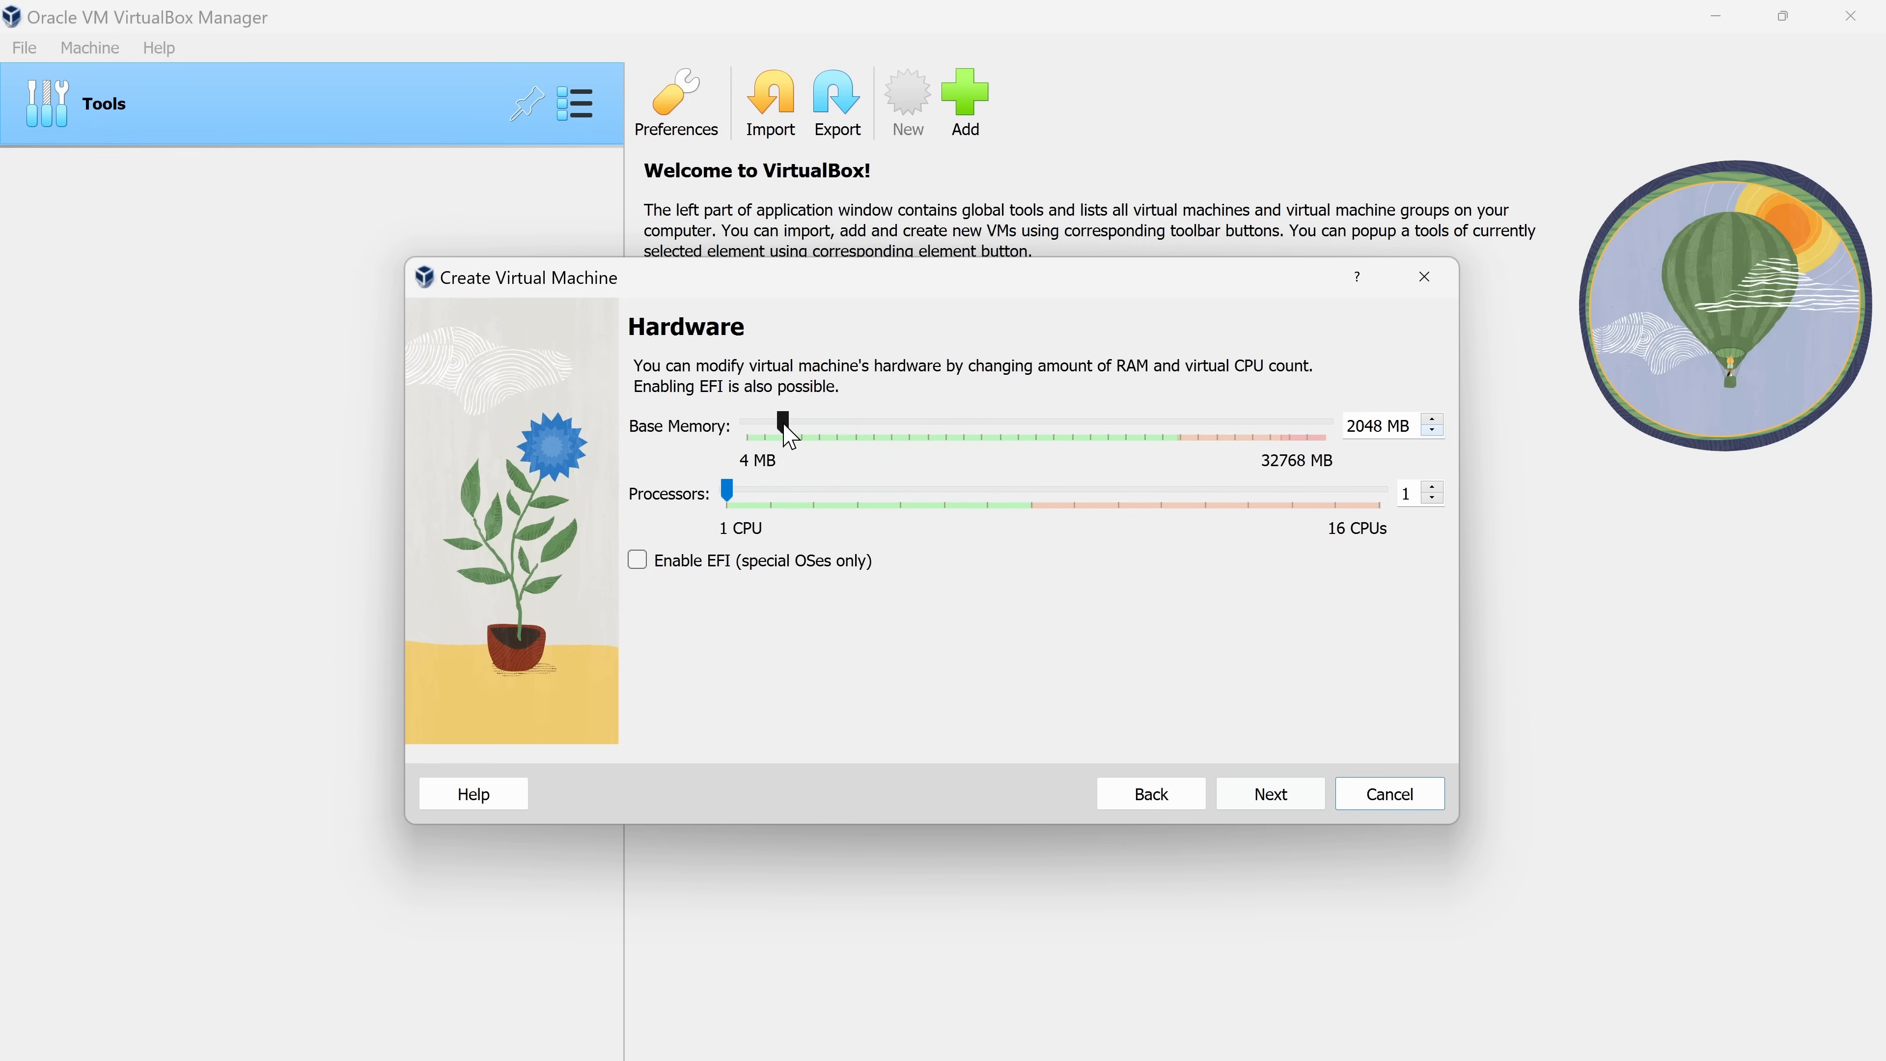
{"action": "mouse_move", "coordinate": [981, 457]}
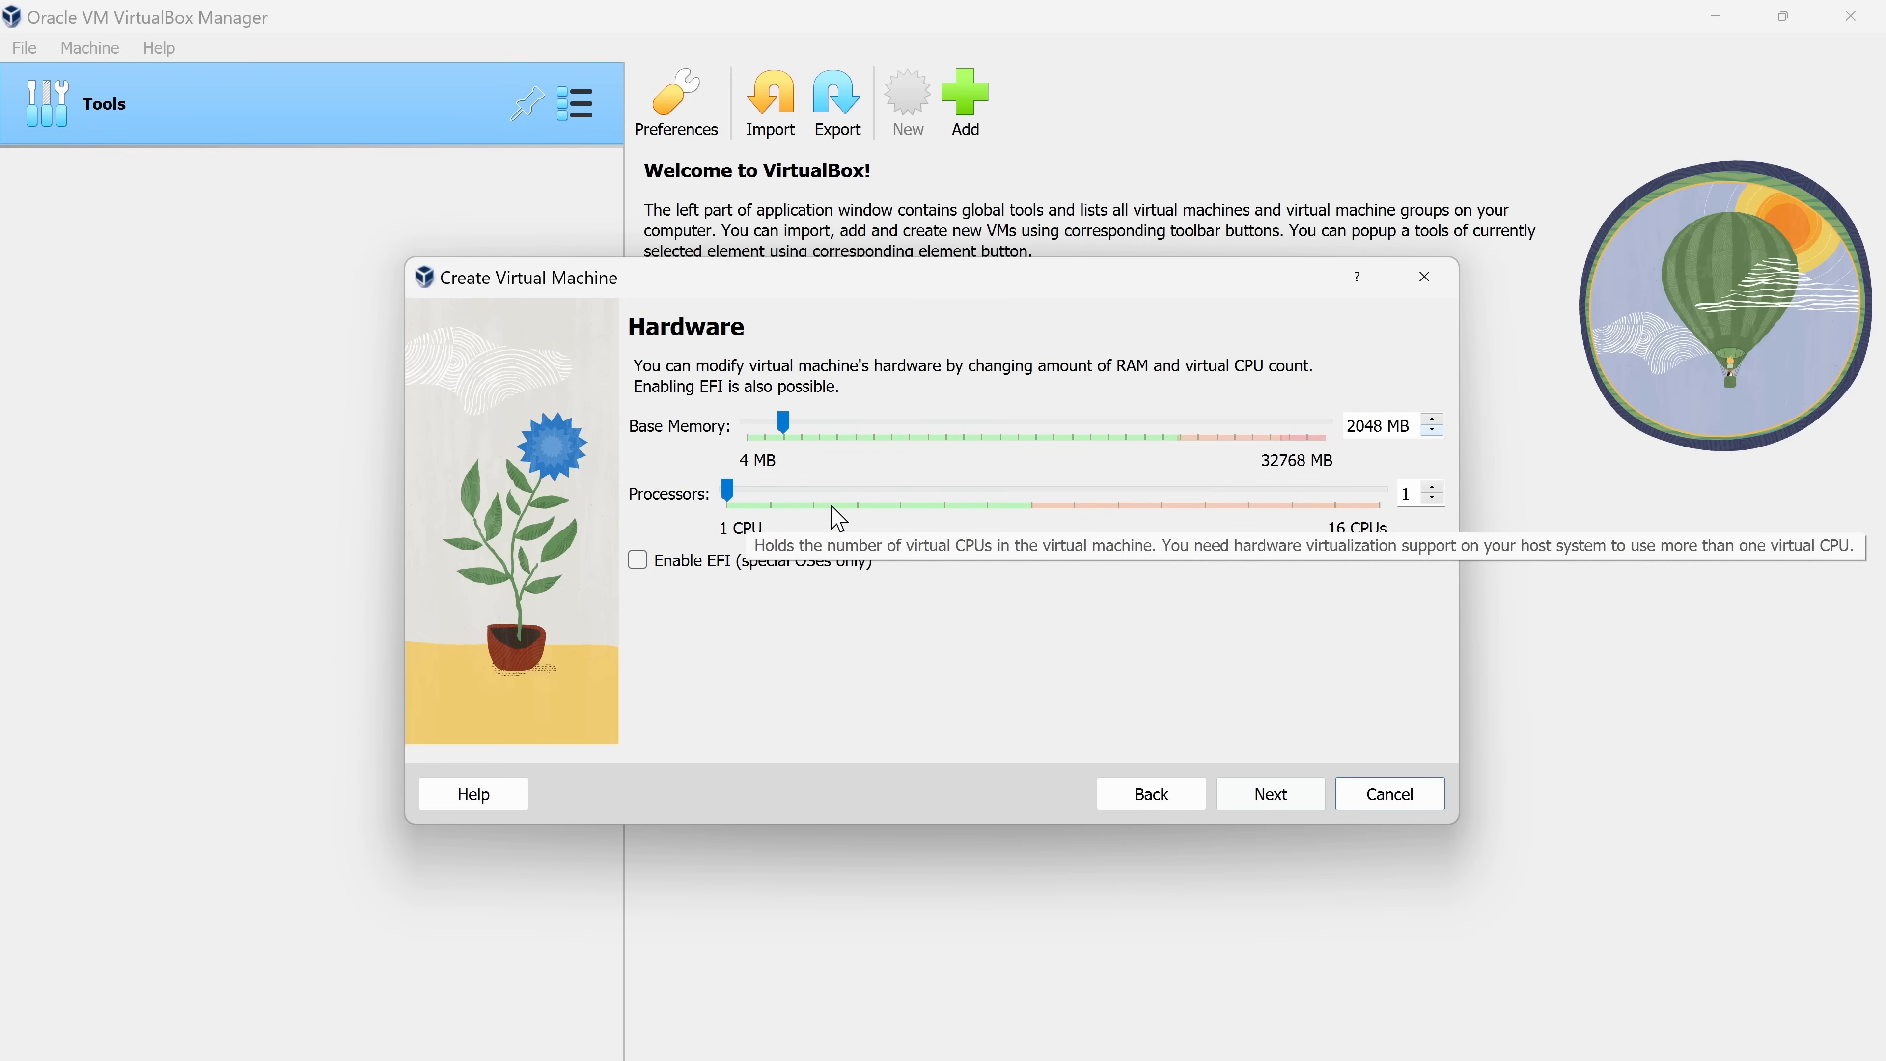
{"action": "left_click_drag", "start_coordinate": [781, 423], "coordinate": [799, 423]}
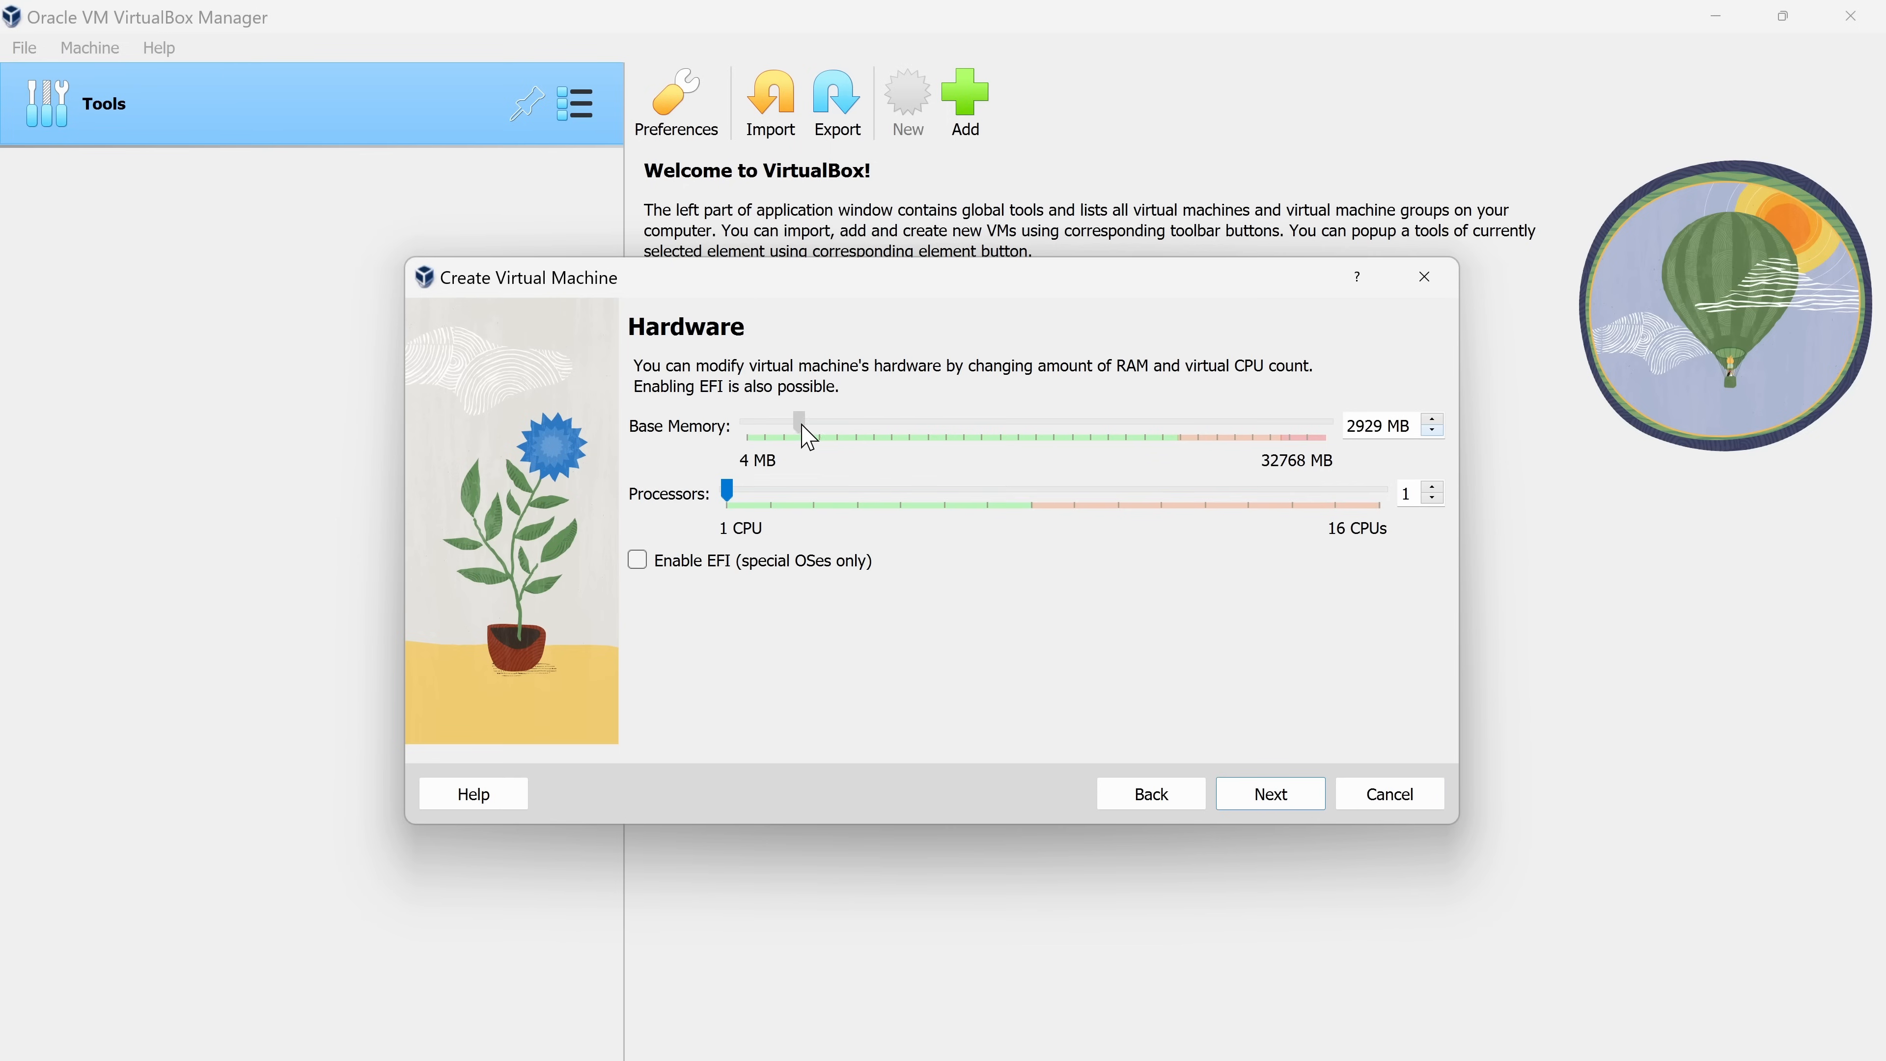
{"action": "left_click_drag", "start_coordinate": [800, 423], "coordinate": [822, 422]}
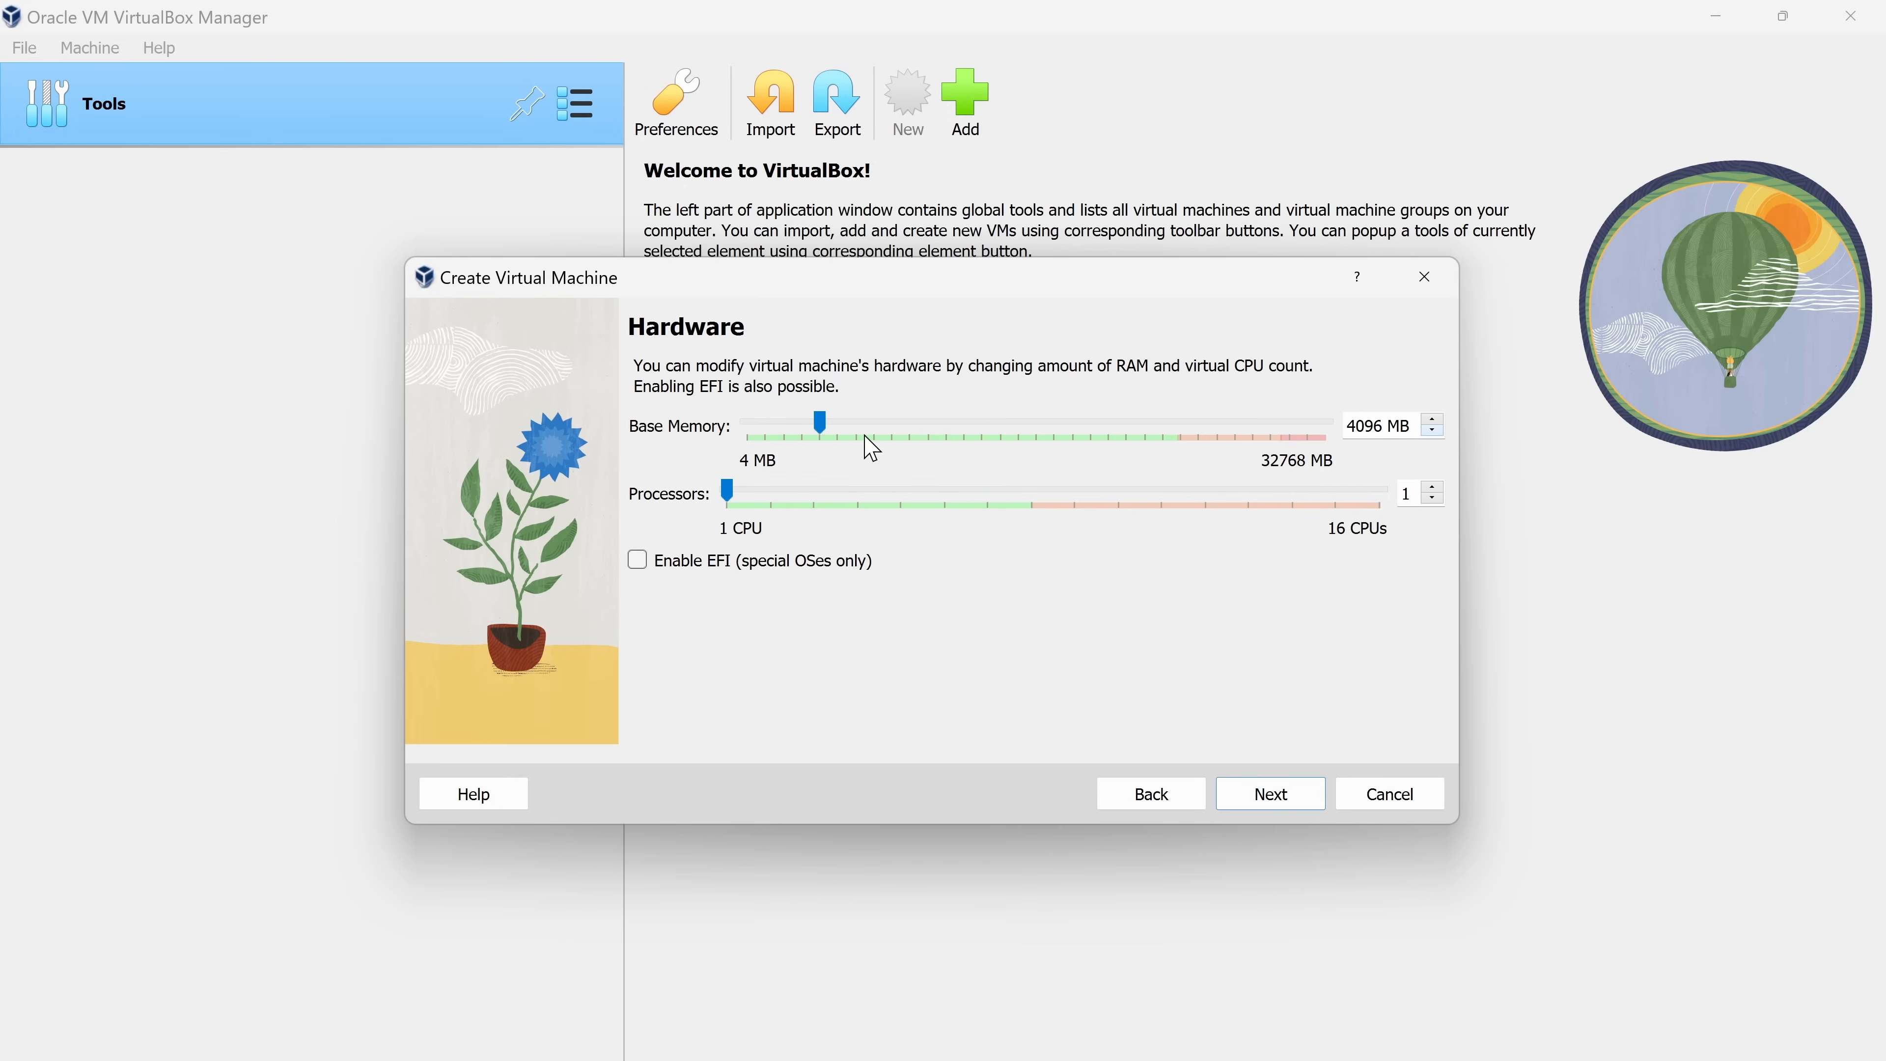
{"action": "mouse_move", "coordinate": [1276, 467]}
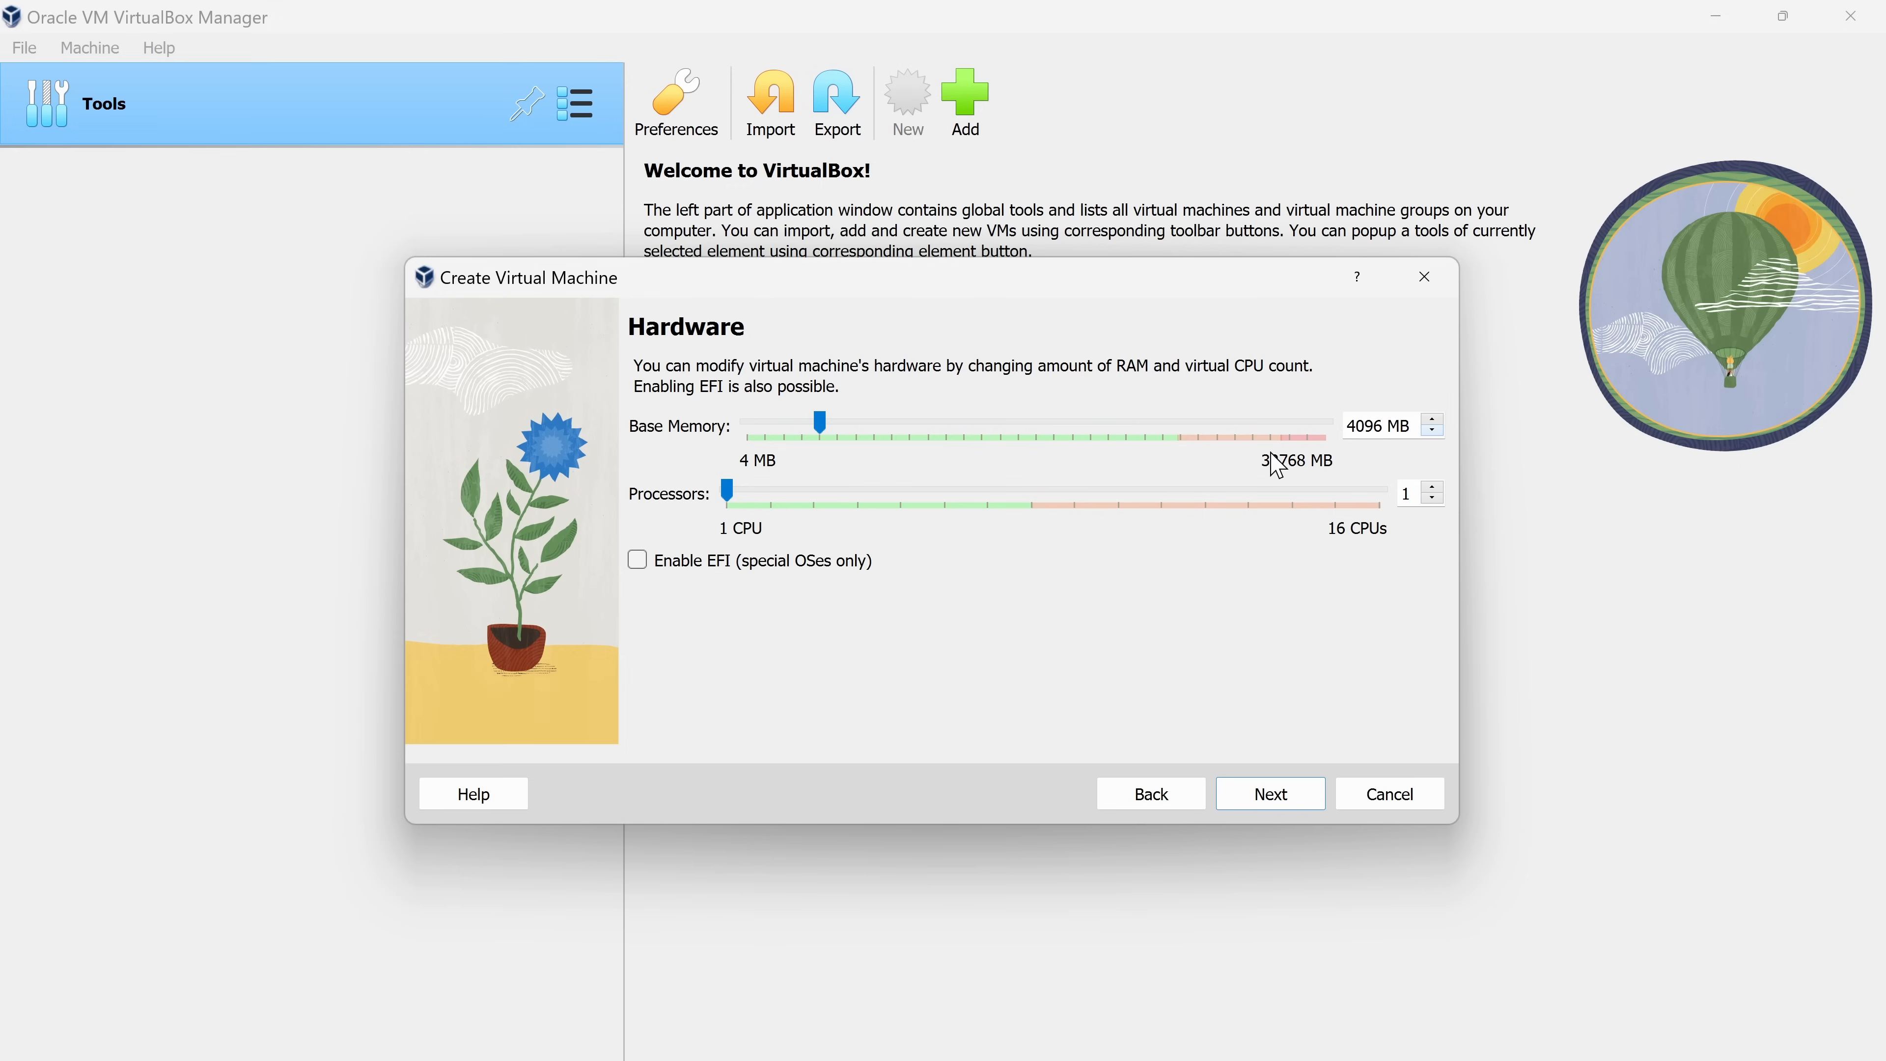
{"action": "mouse_move", "coordinate": [1281, 450]}
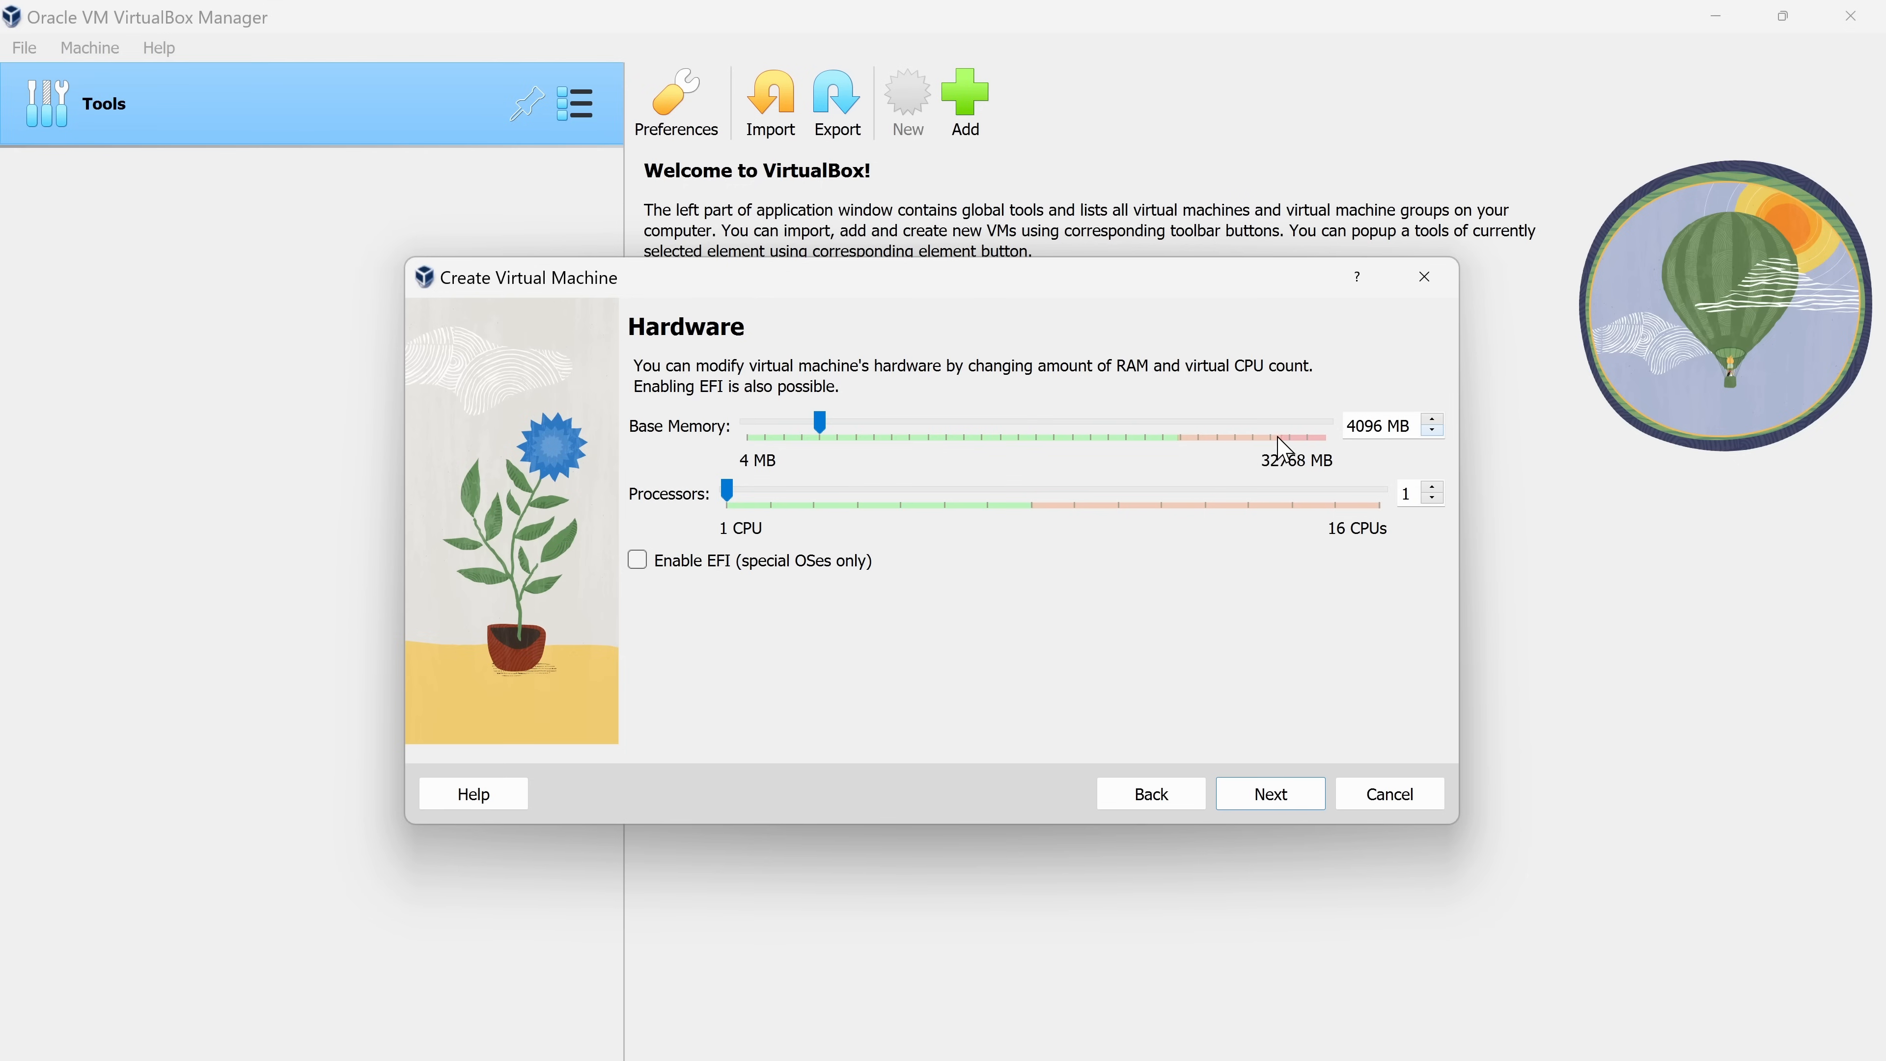
{"action": "mouse_move", "coordinate": [1284, 427]}
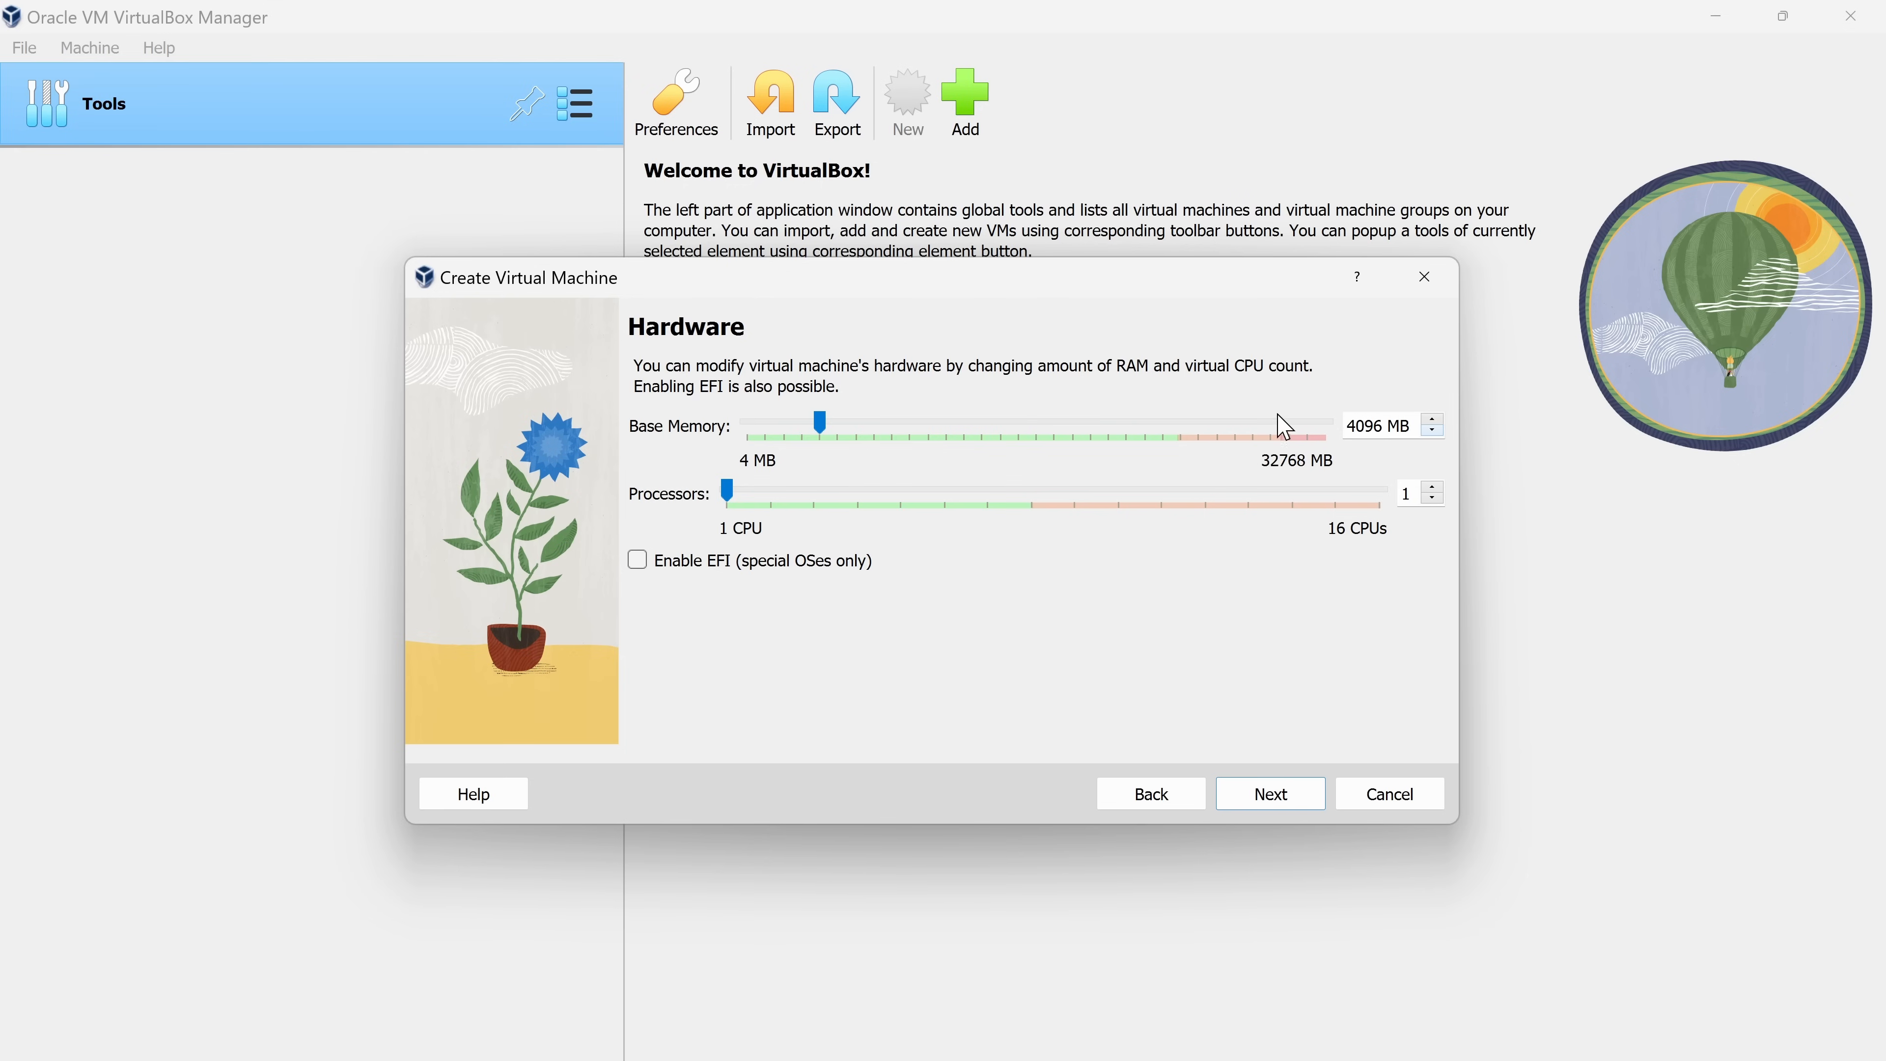
{"action": "mouse_move", "coordinate": [1194, 448]}
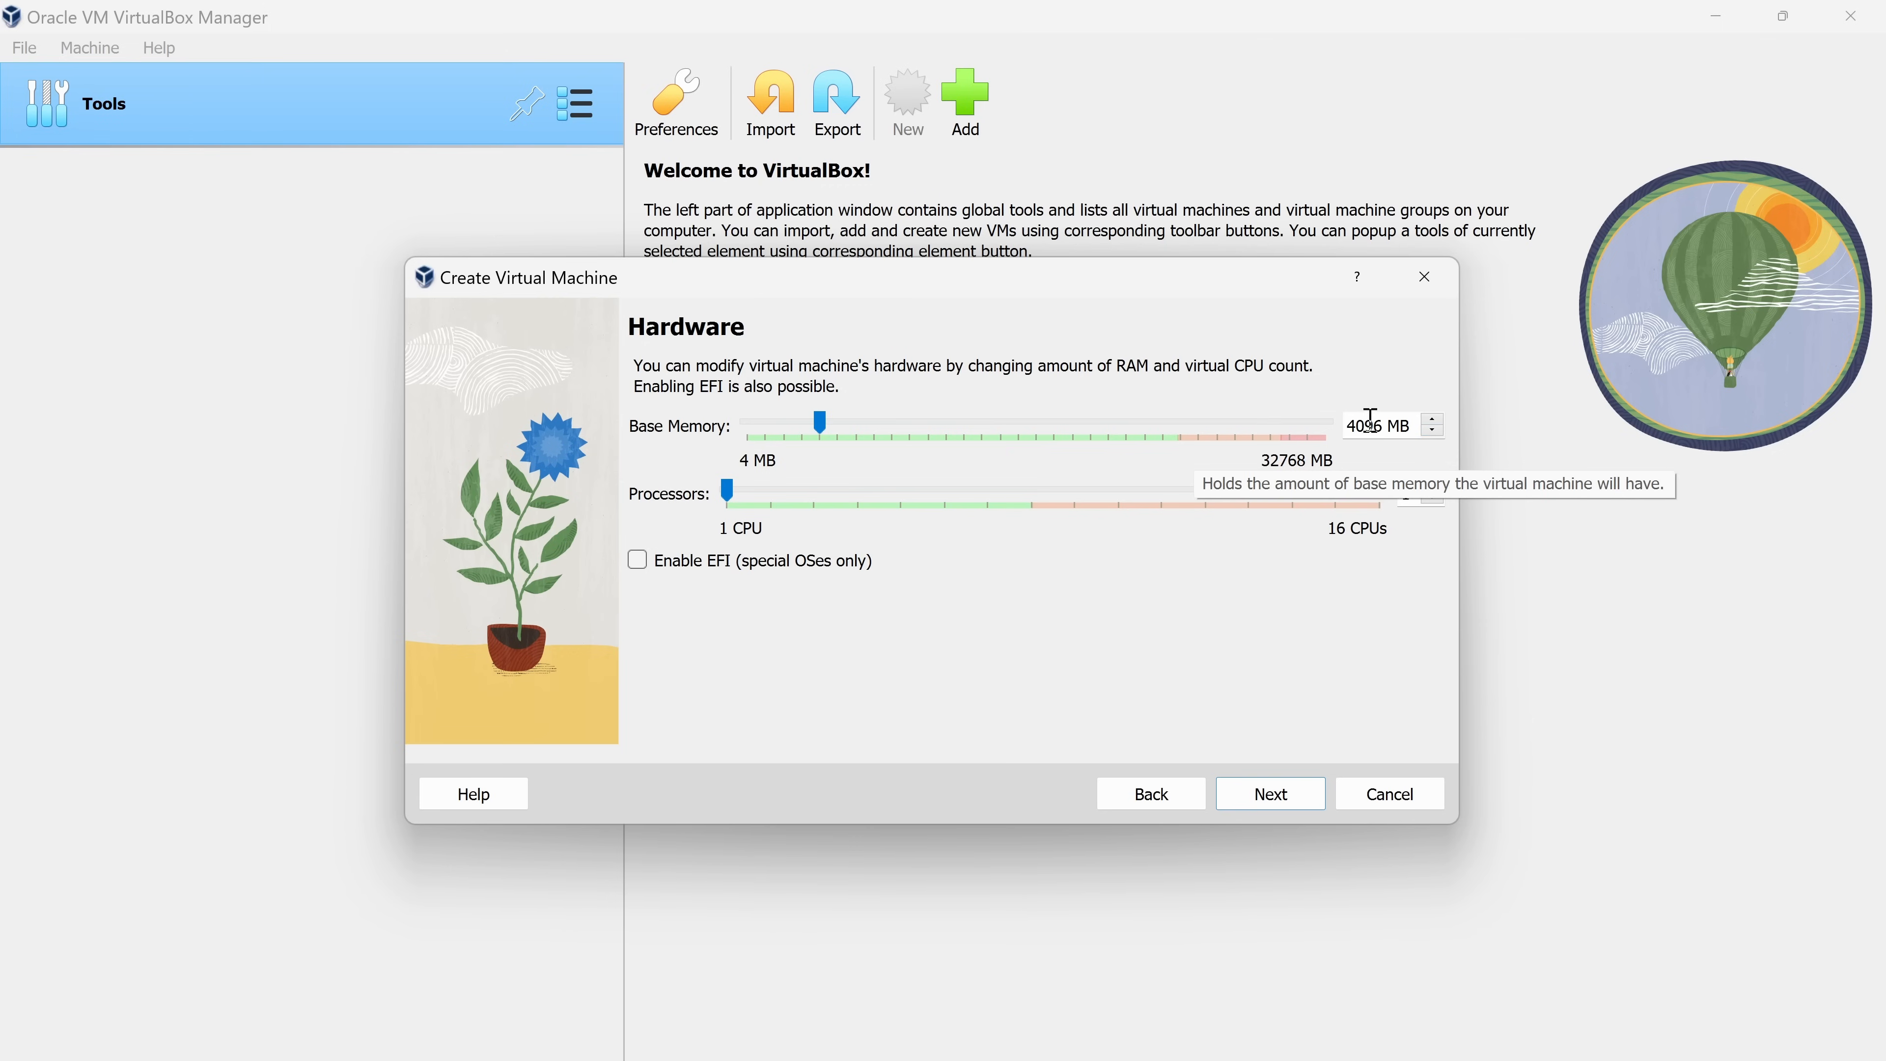
{"action": "mouse_move", "coordinate": [868, 494]}
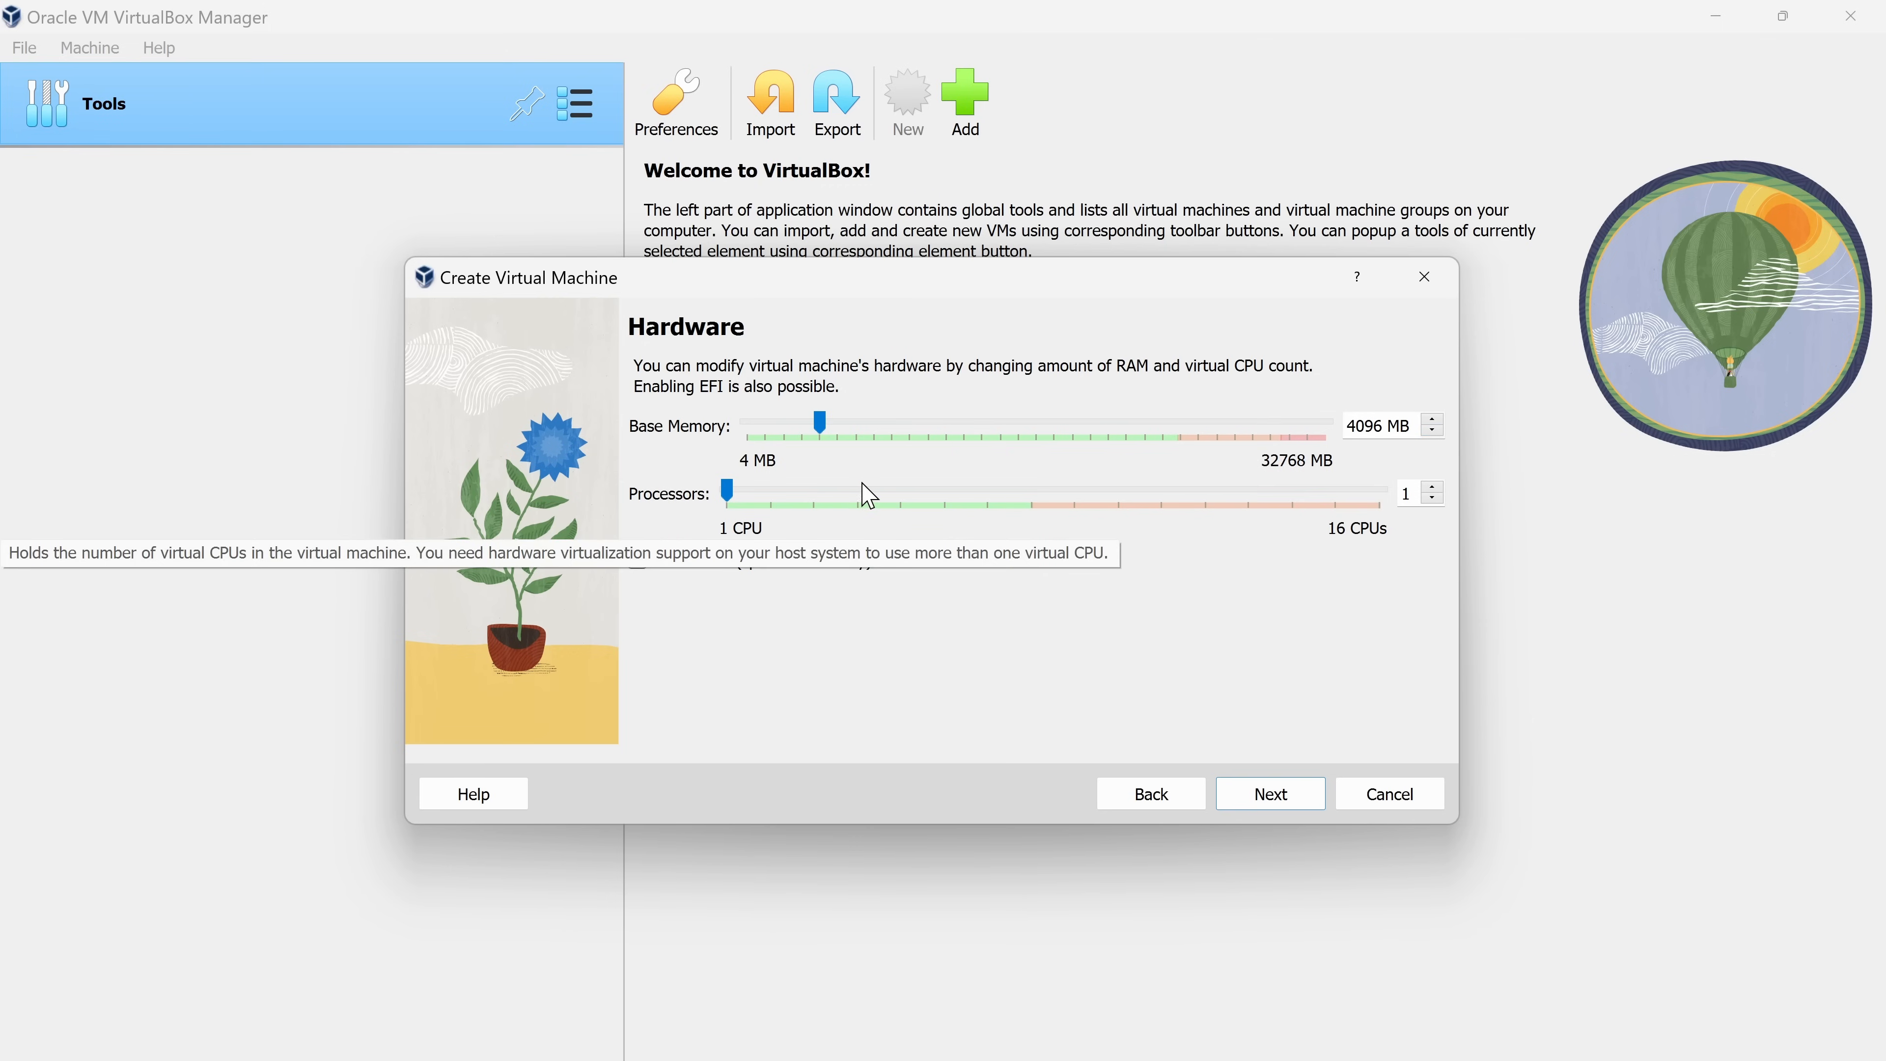
{"action": "left_click_drag", "start_coordinate": [729, 493], "coordinate": [859, 493]}
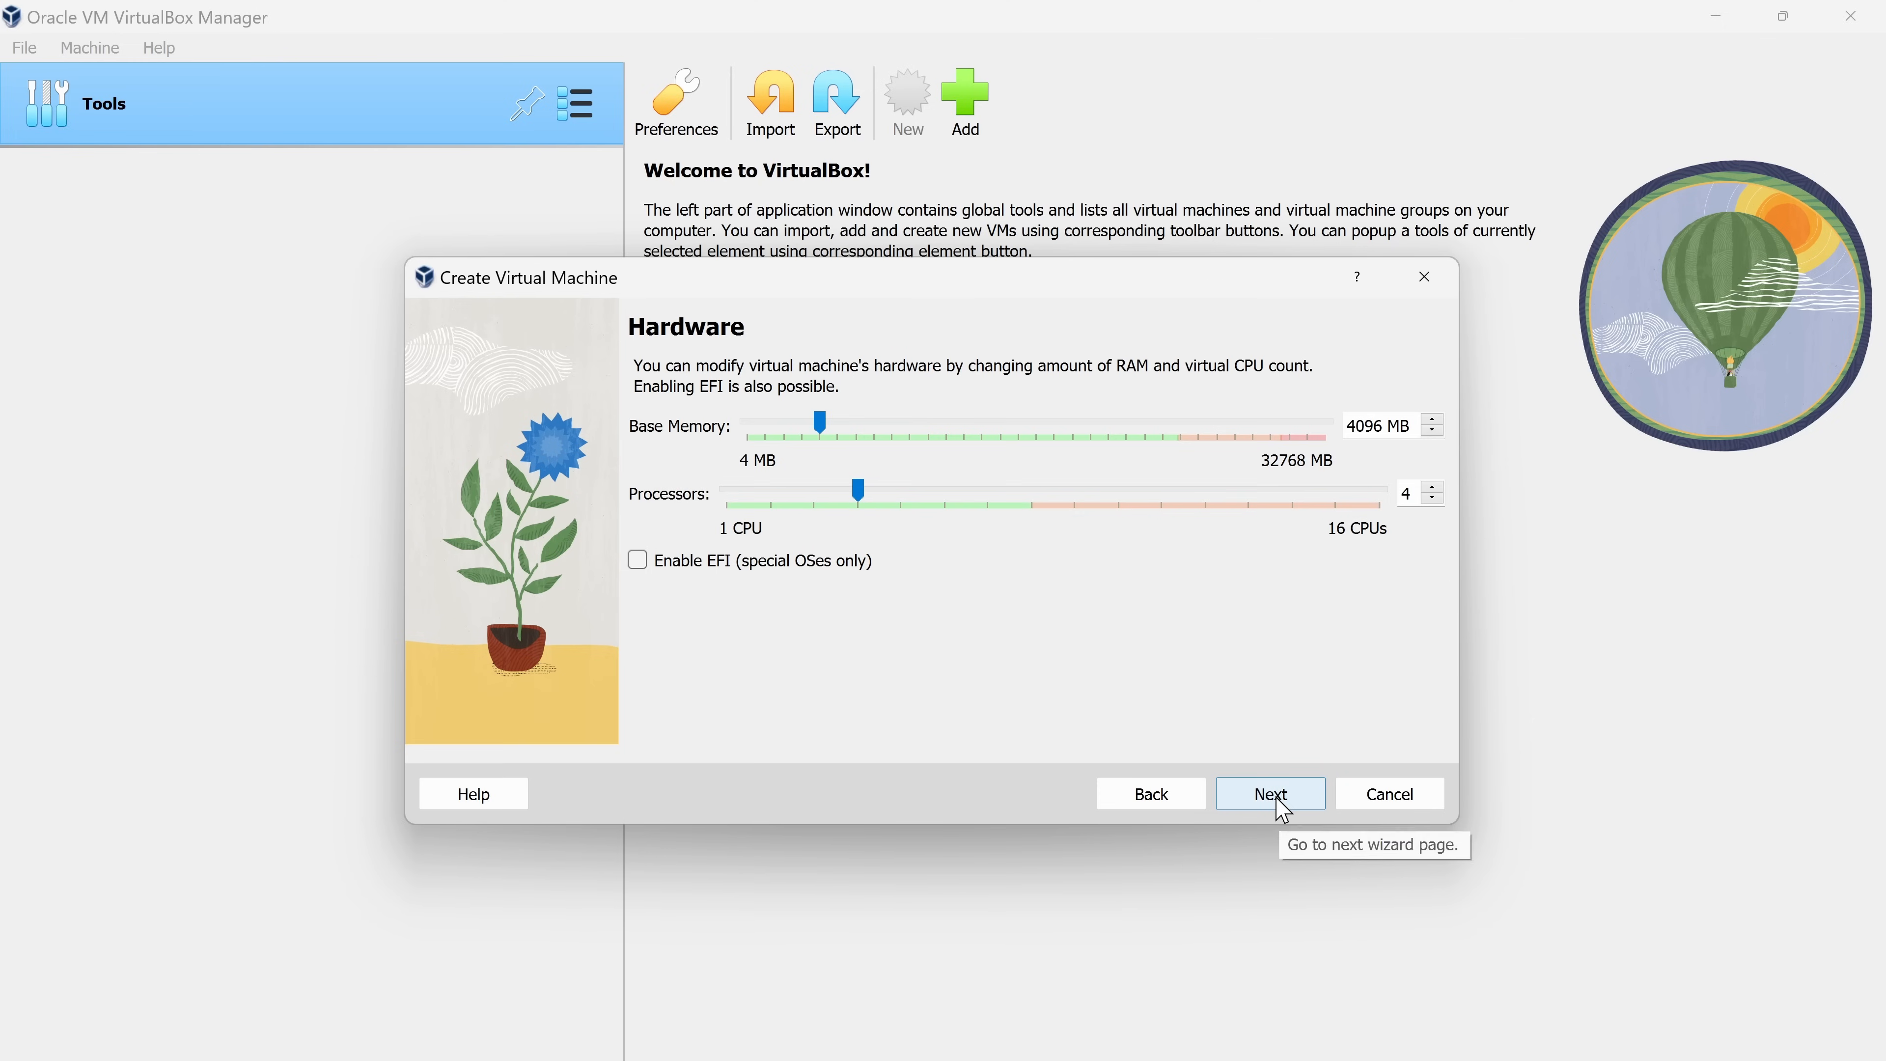
Keep the default 25 GB new virtual hard disk and advance to the configuration summary
{"action": "left_click", "coordinate": [1269, 794]}
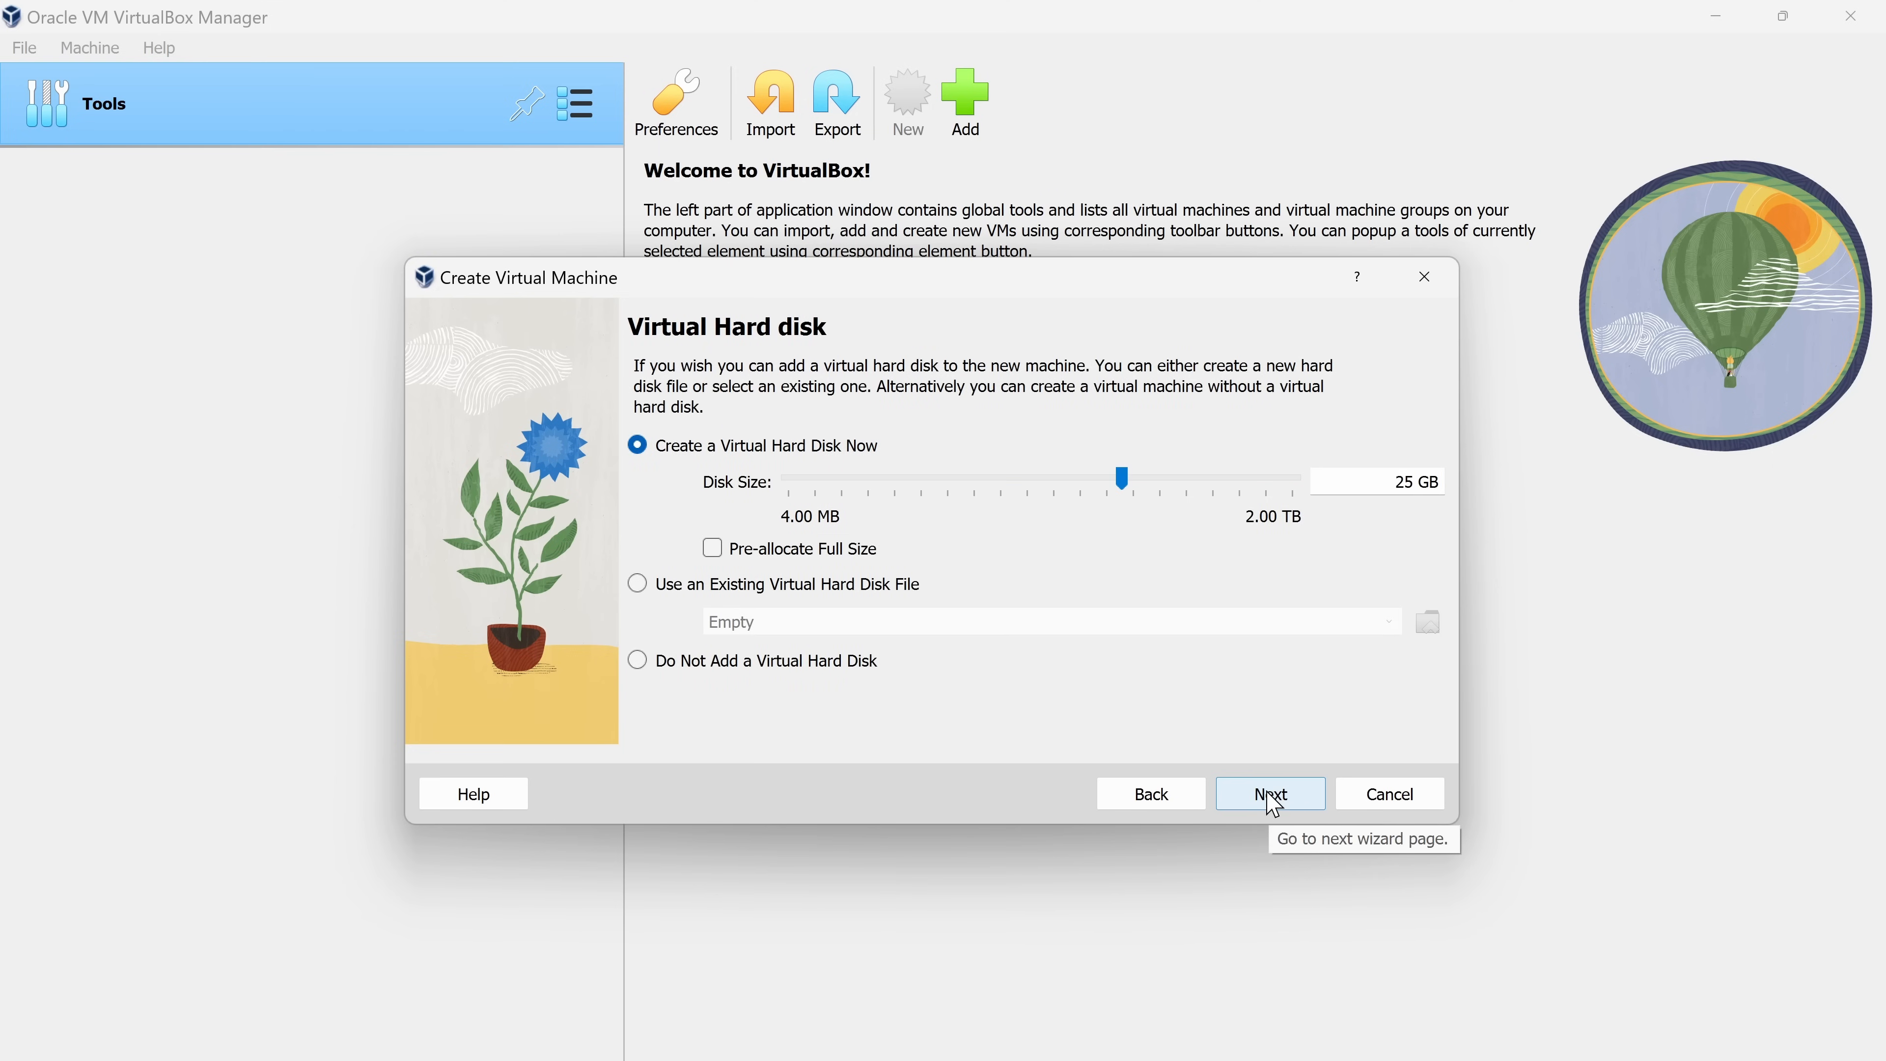
{"action": "mouse_move", "coordinate": [1125, 505]}
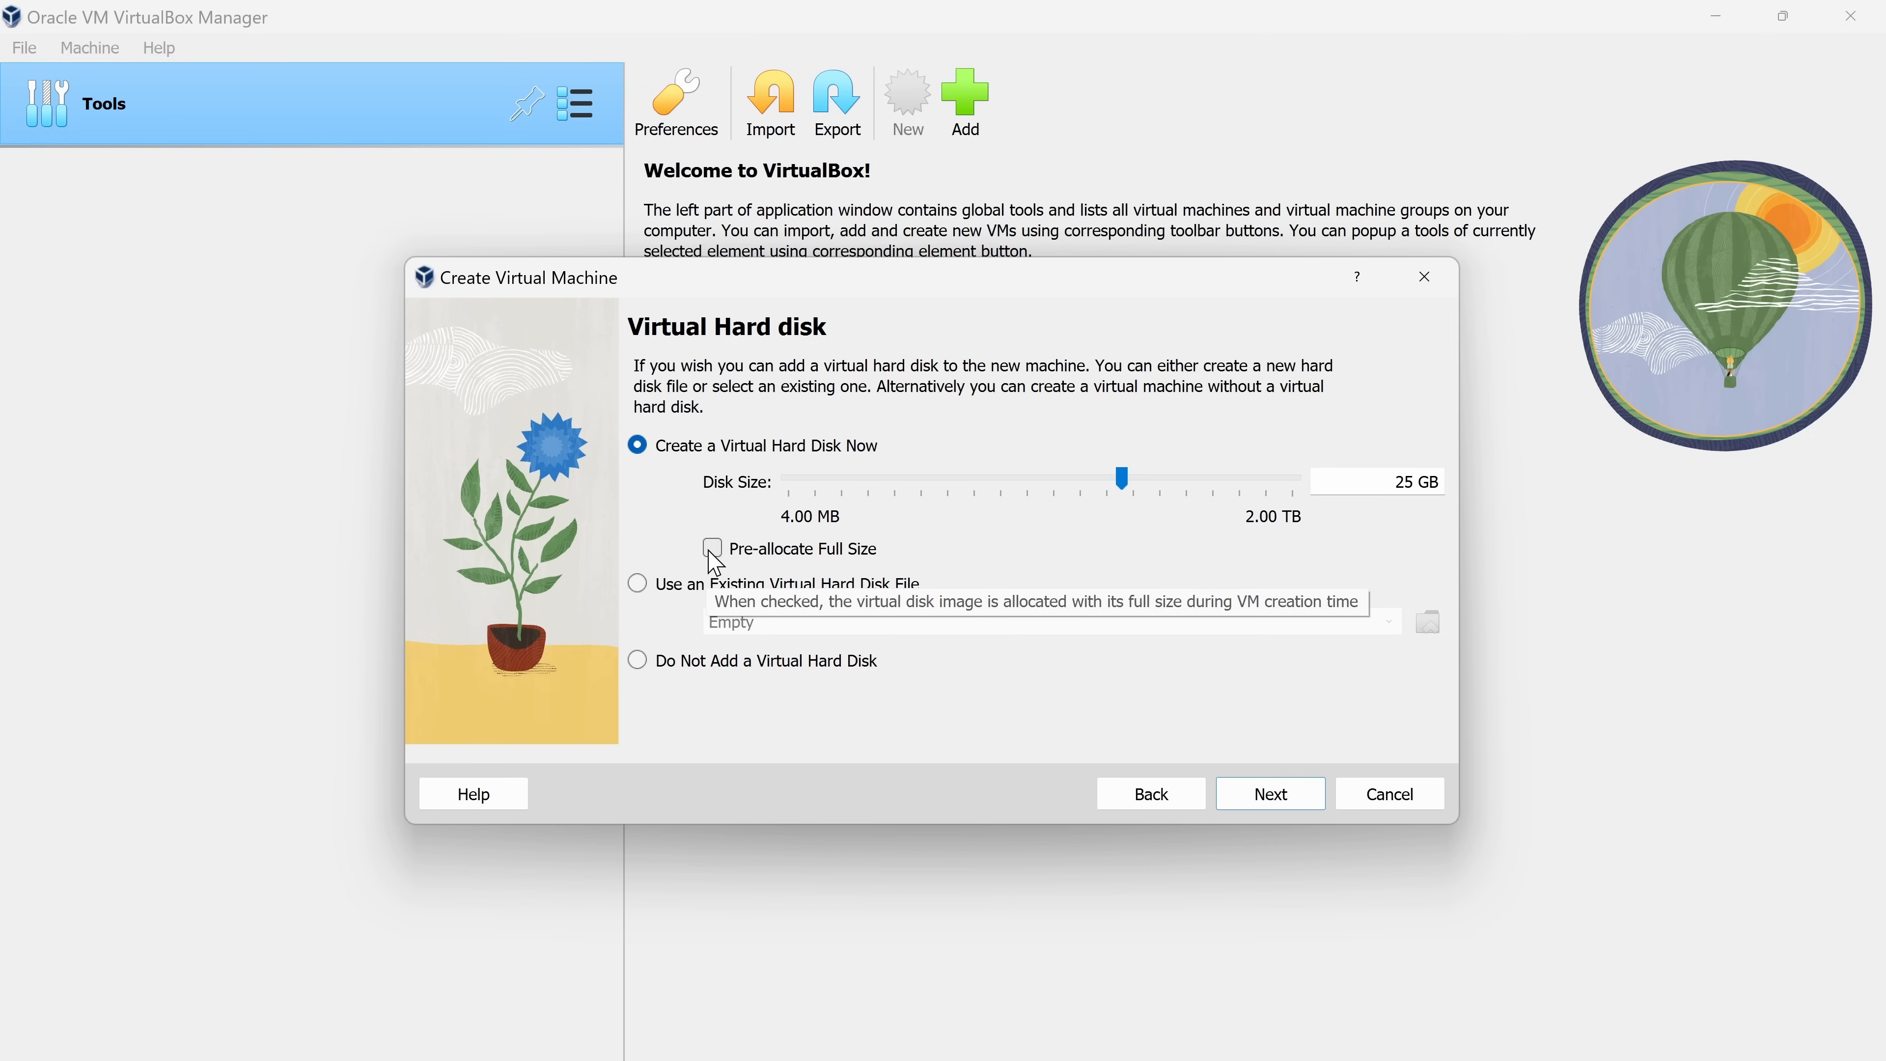
{"action": "mouse_move", "coordinate": [861, 557]}
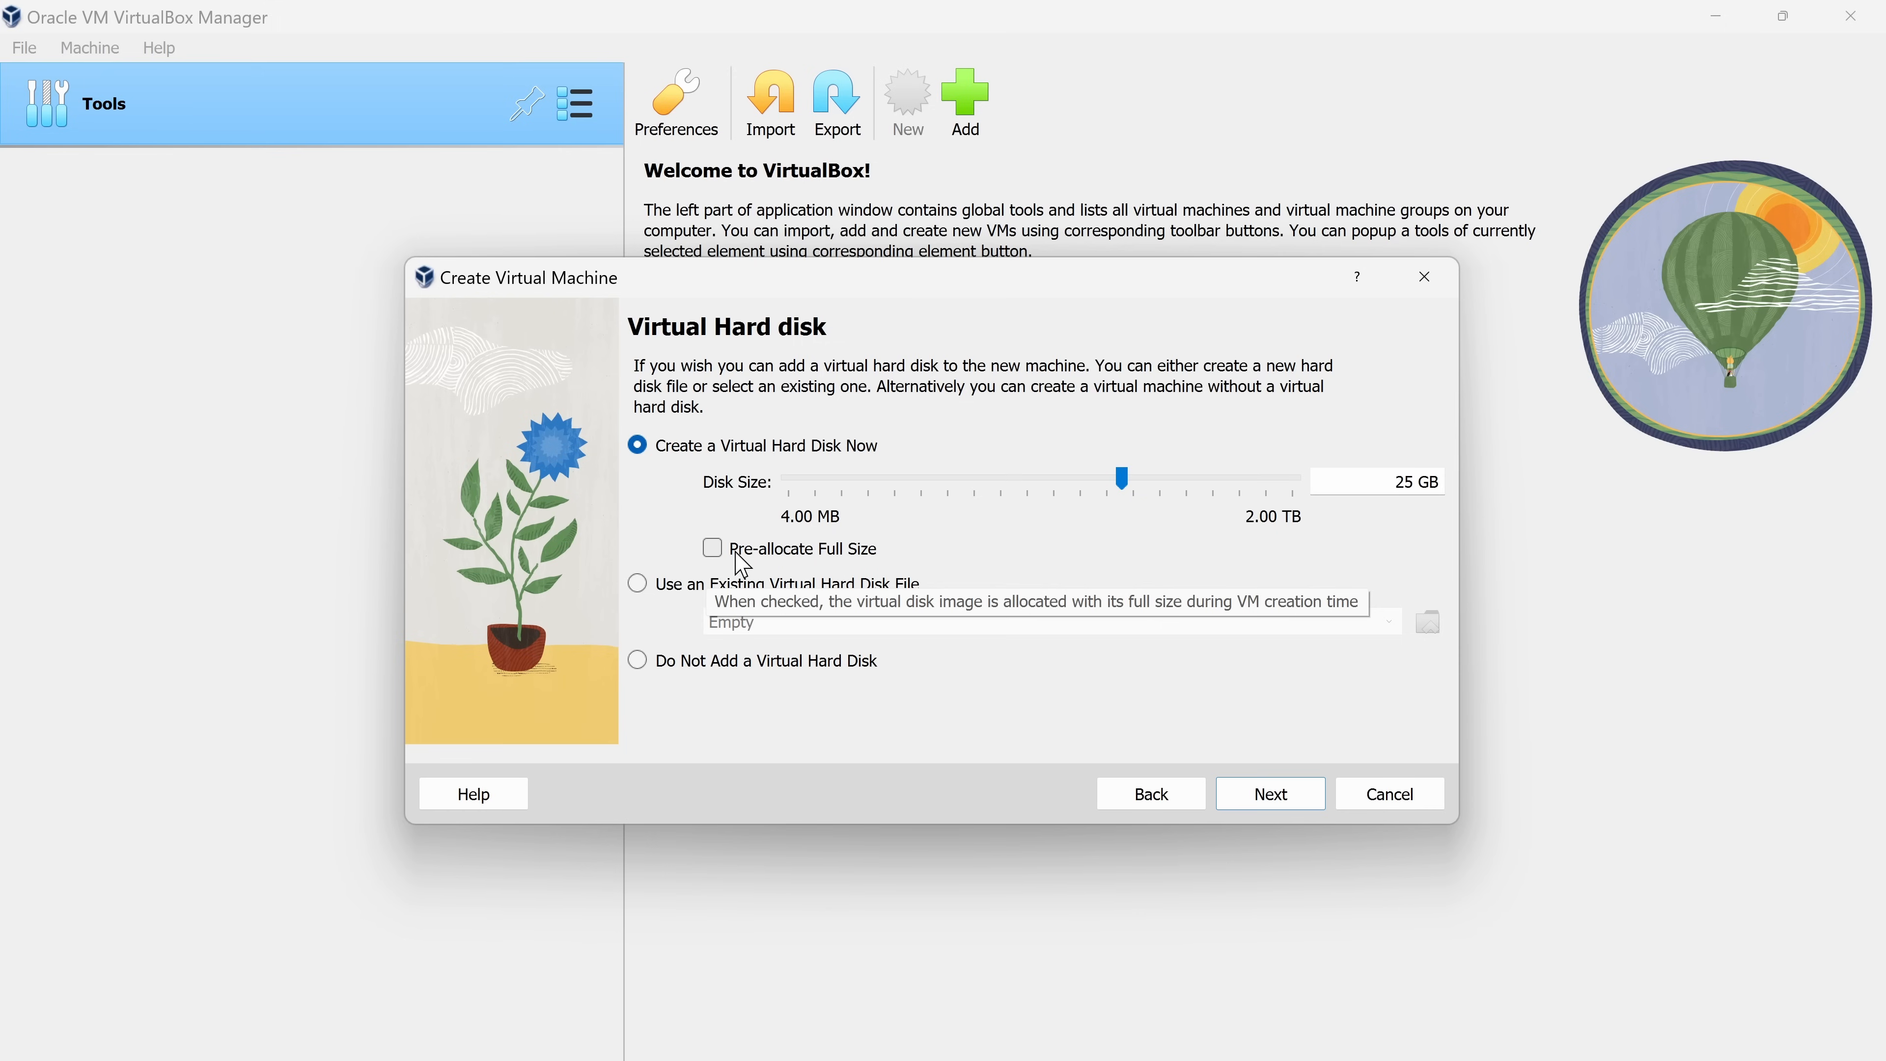
{"action": "mouse_move", "coordinate": [1151, 476]}
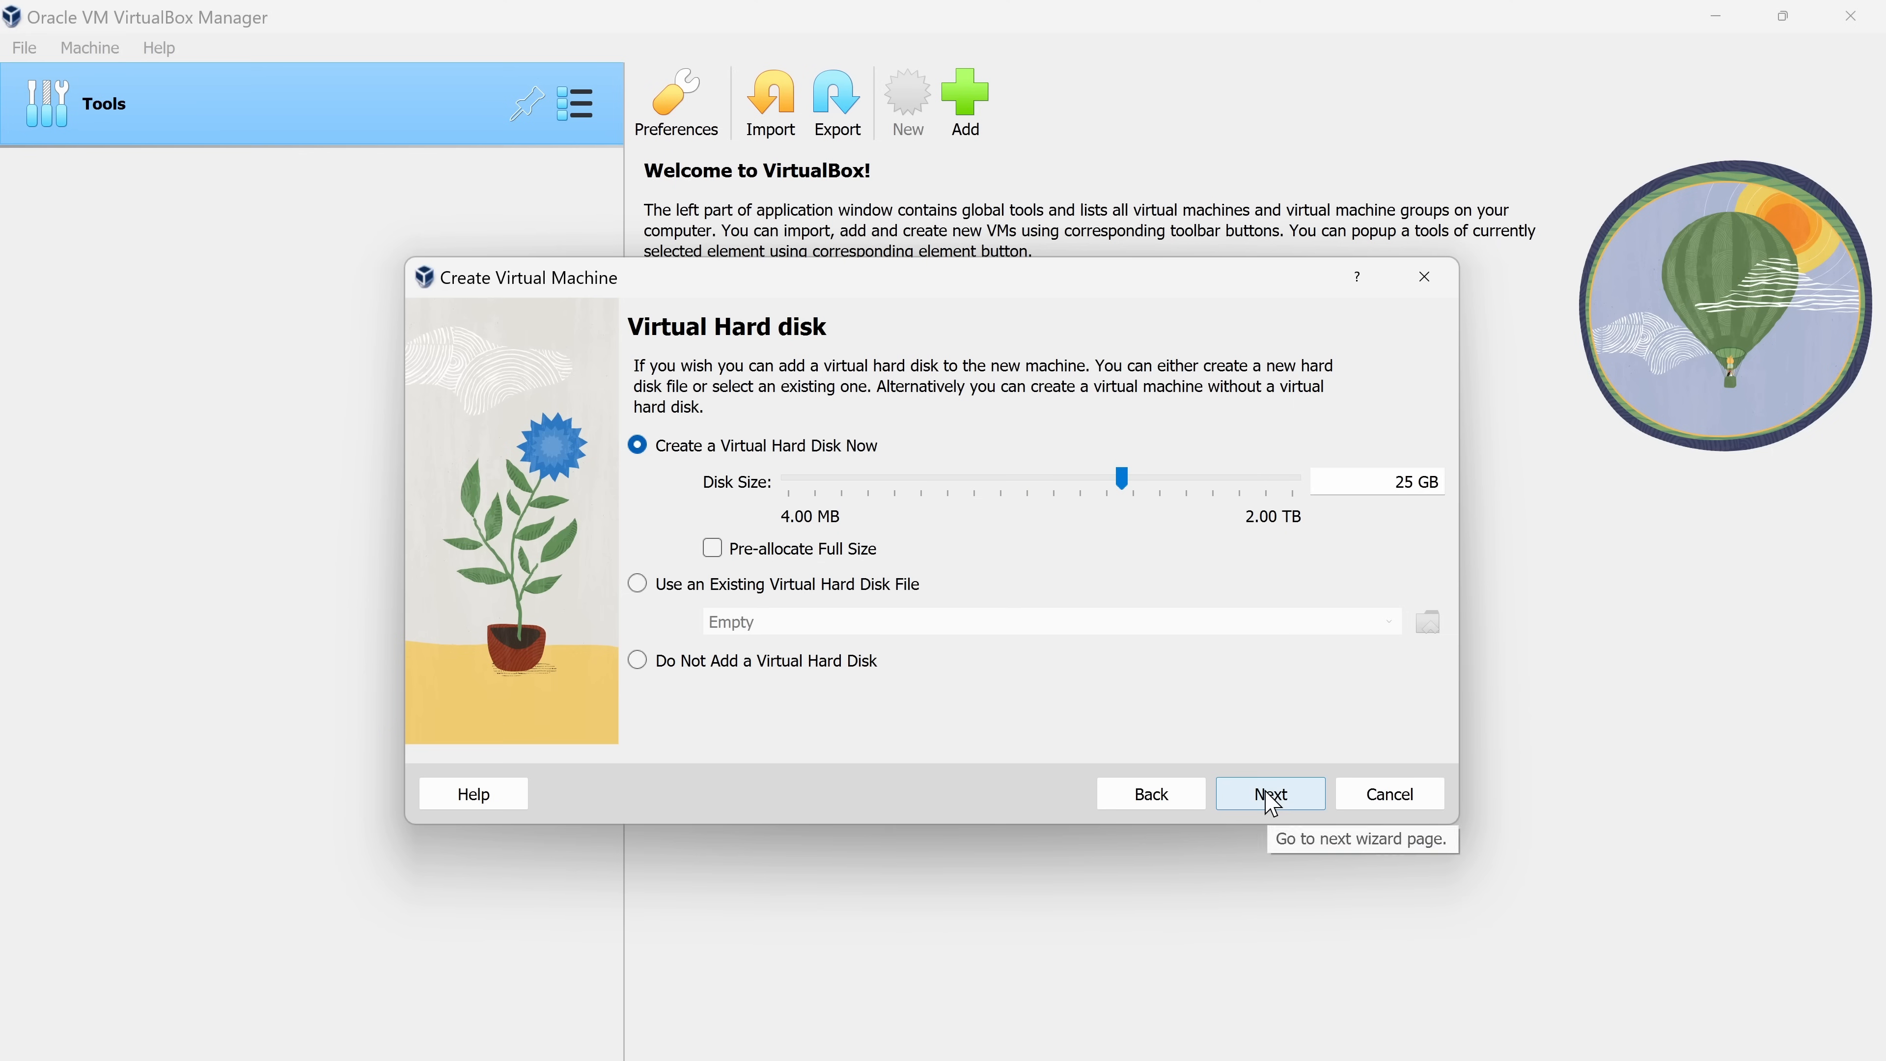
{"action": "left_click", "coordinate": [1268, 793]}
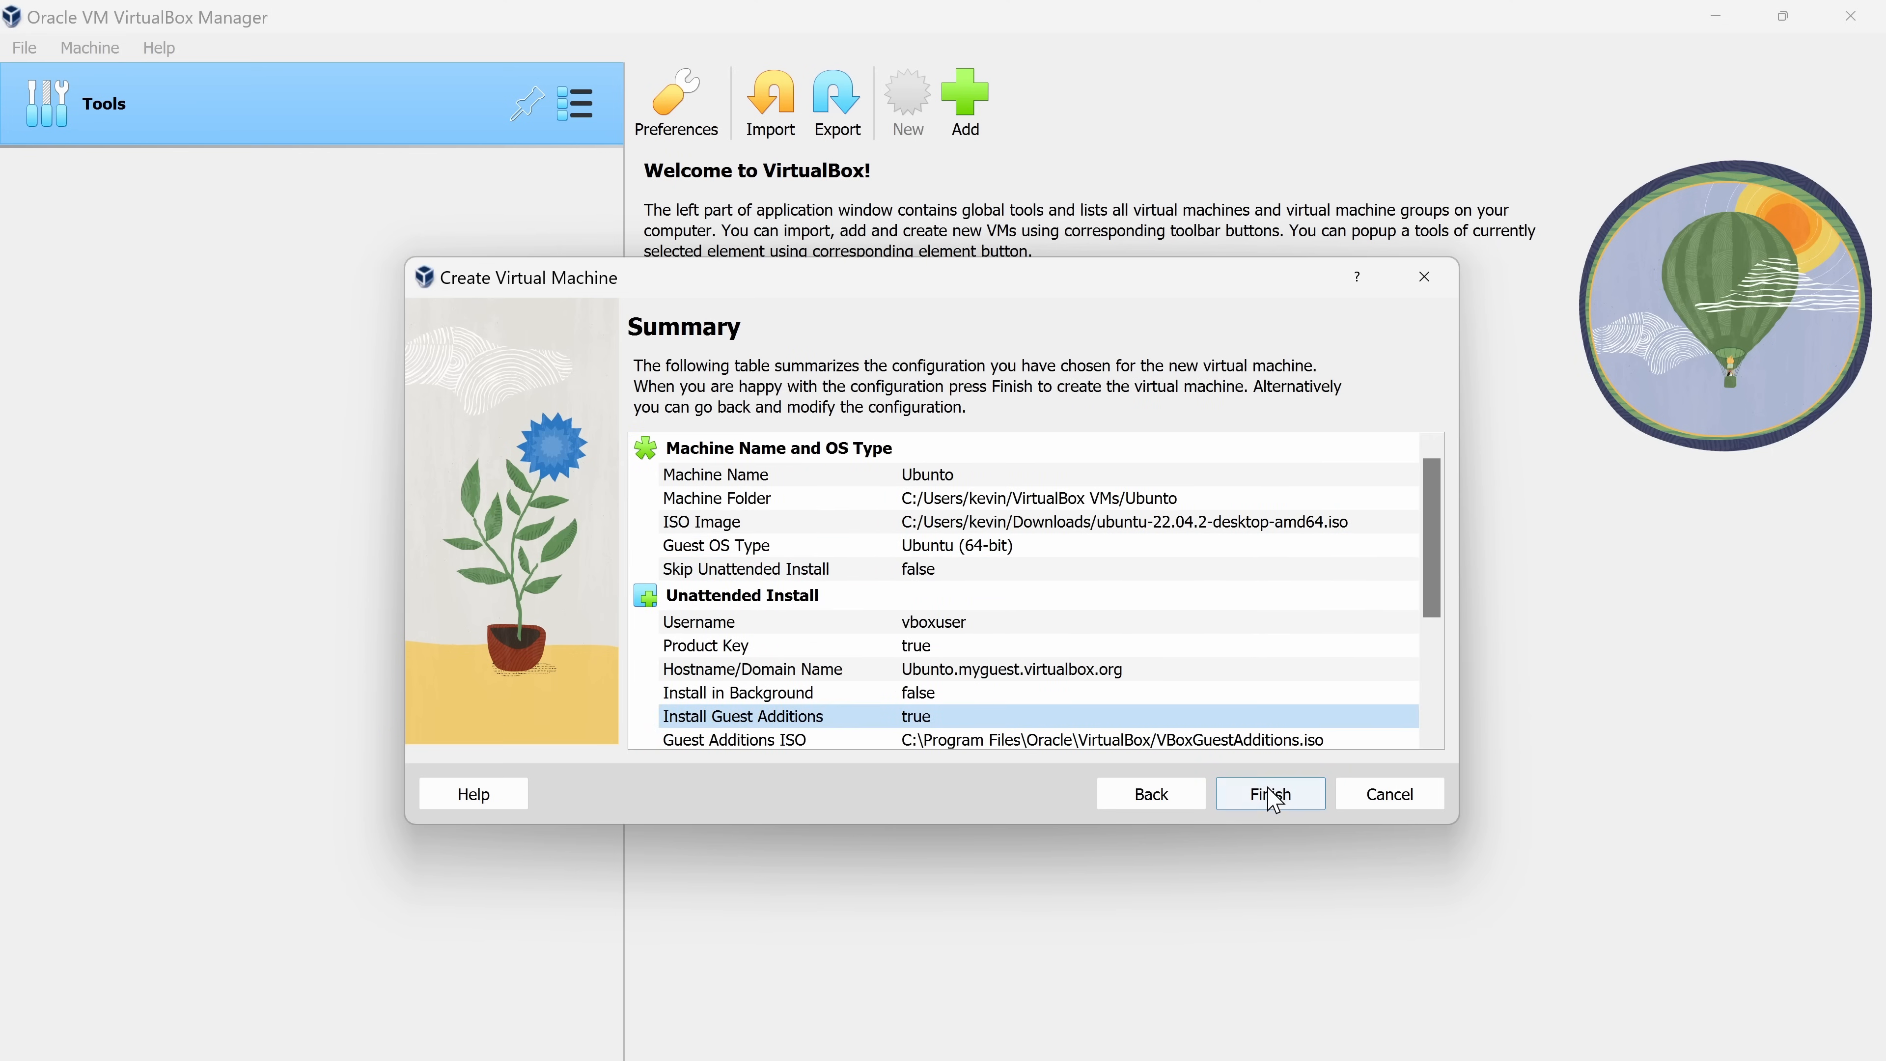
Finish creating the Ubuntu machine, boot it and sign in as vboxuser to reach the desktop
{"action": "left_click", "coordinate": [1269, 793]}
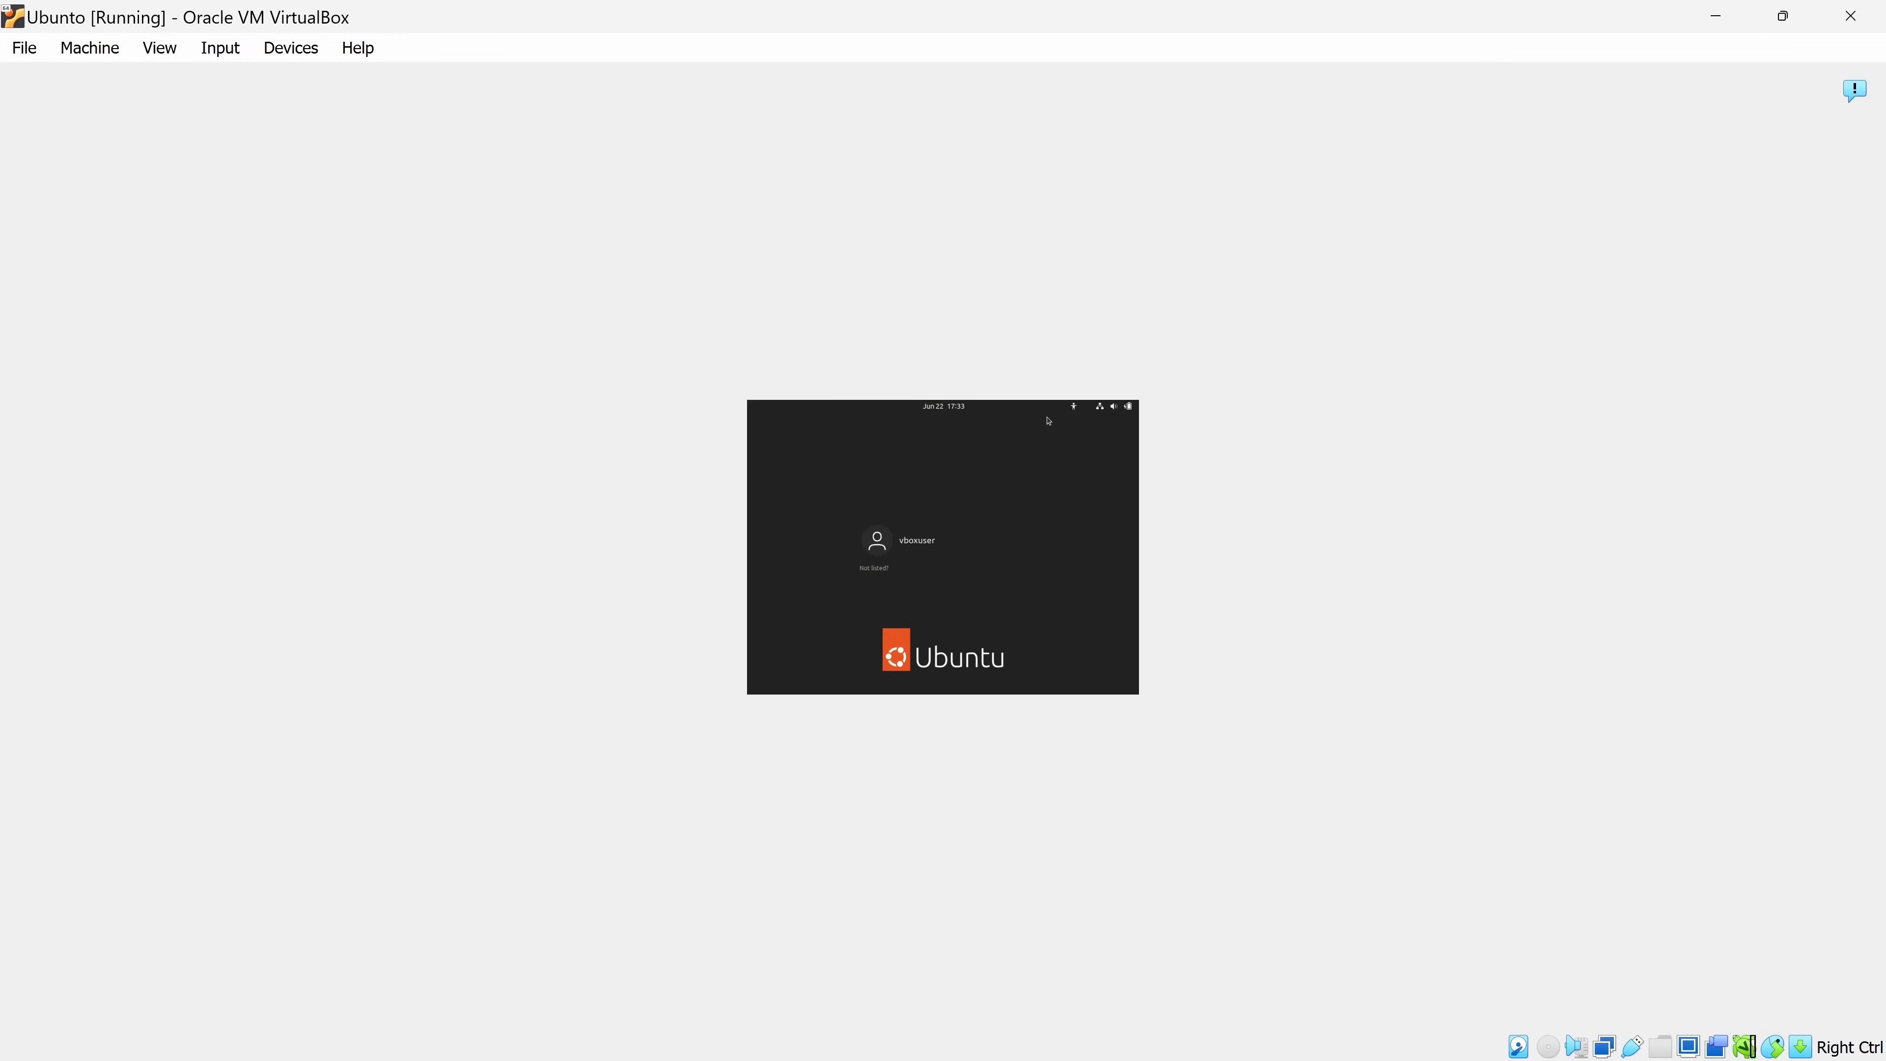
{"action": "mouse_move", "coordinate": [1061, 397]}
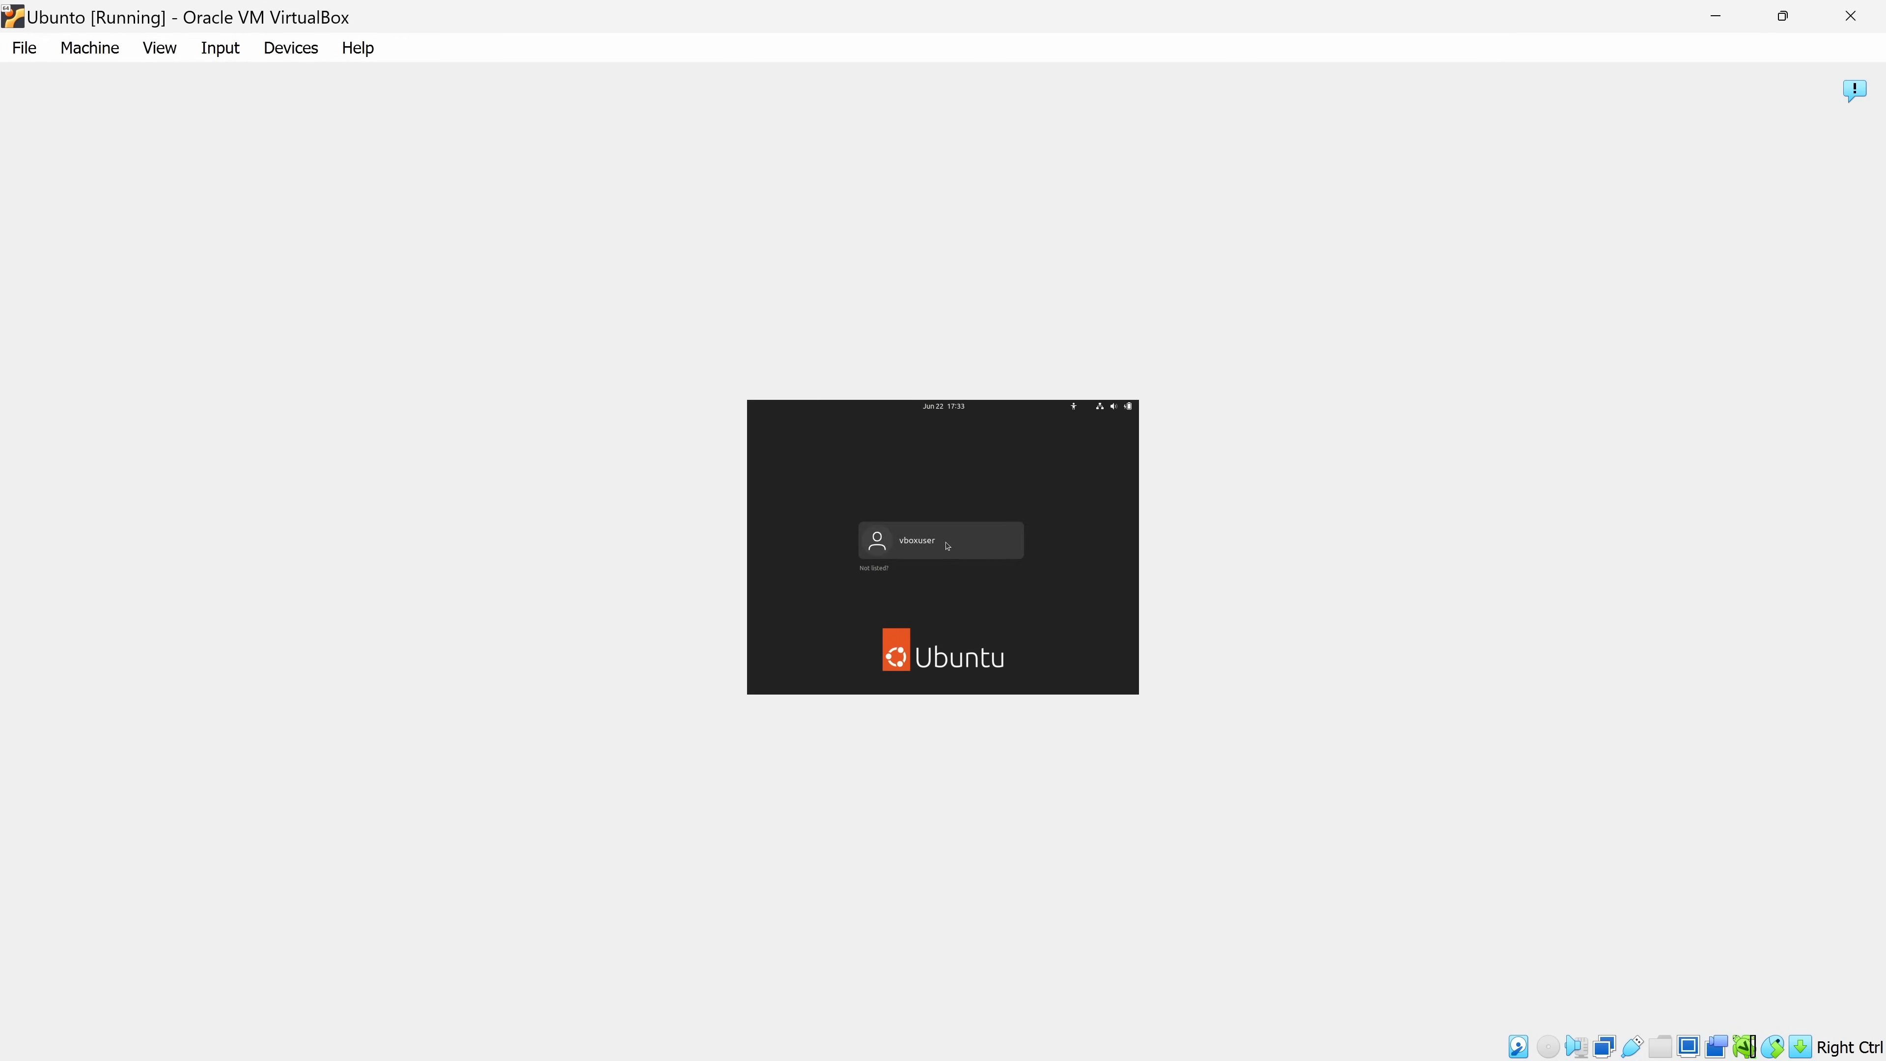
{"action": "left_click", "coordinate": [939, 540]}
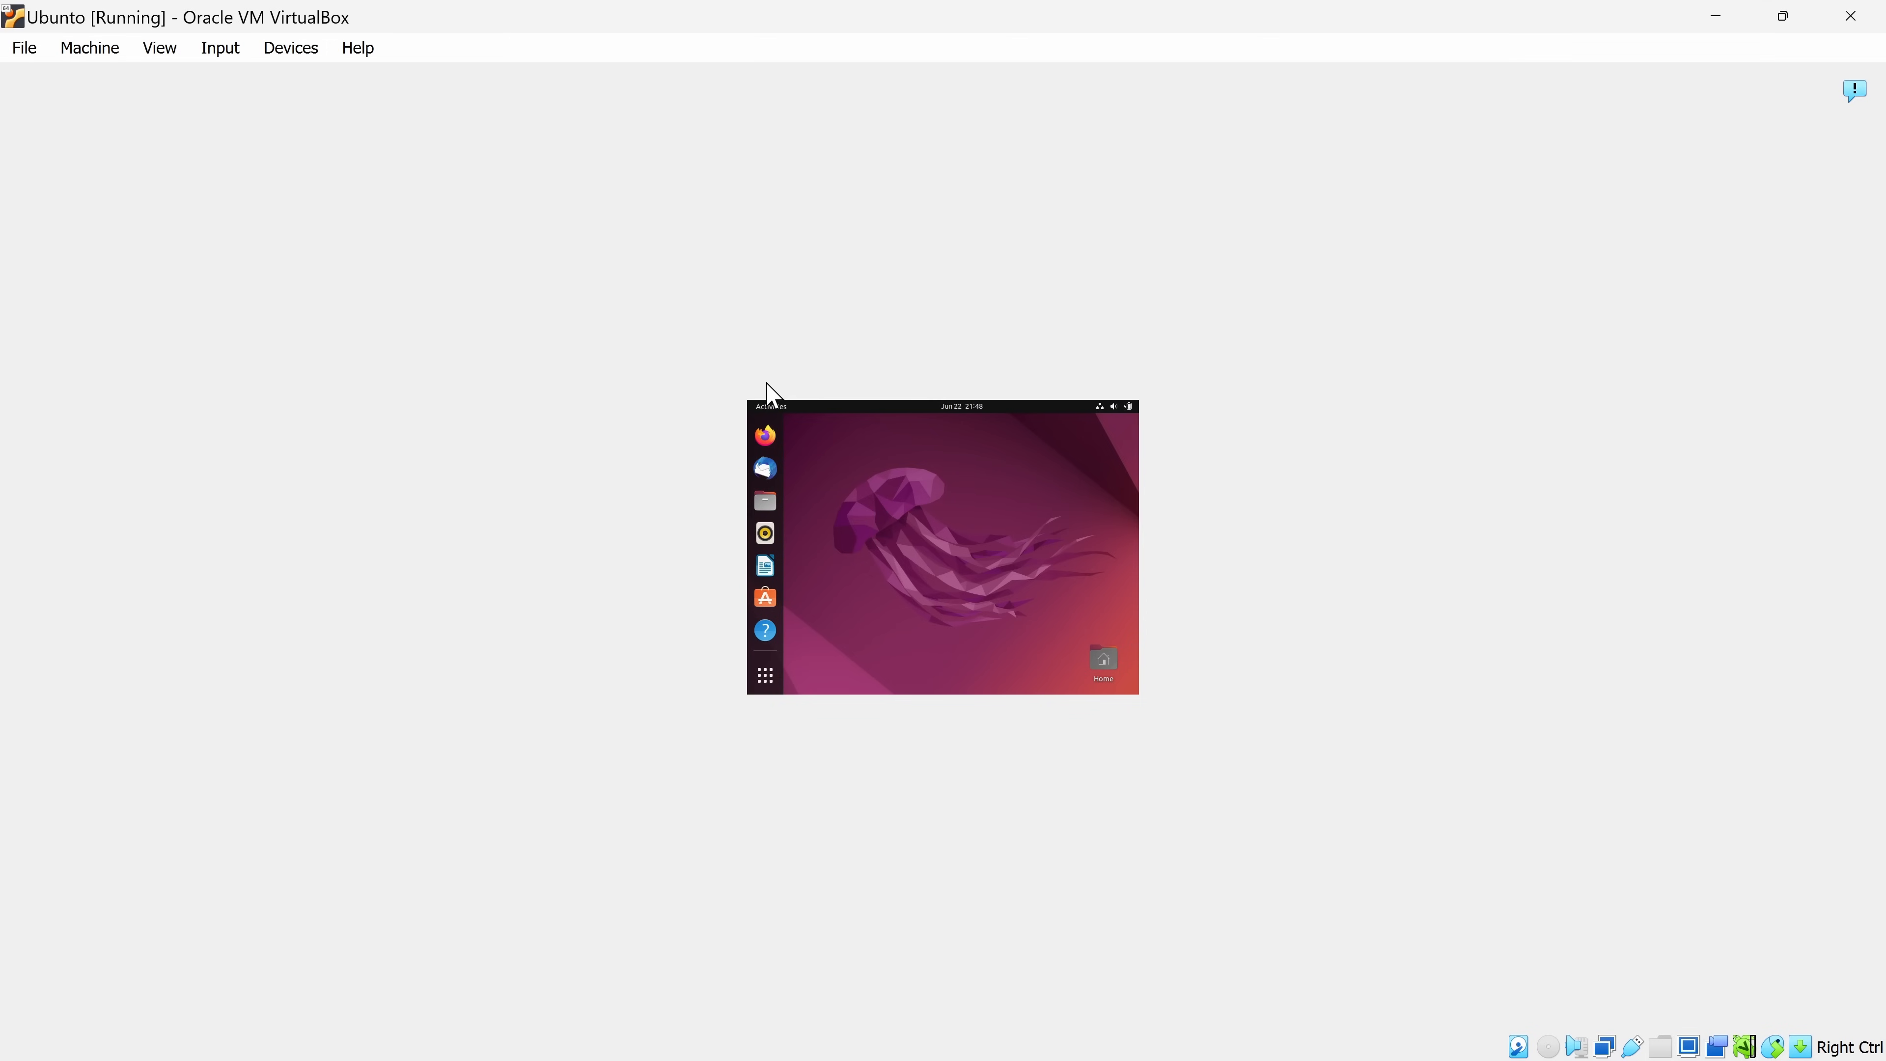
{"action": "mouse_move", "coordinate": [1067, 714]}
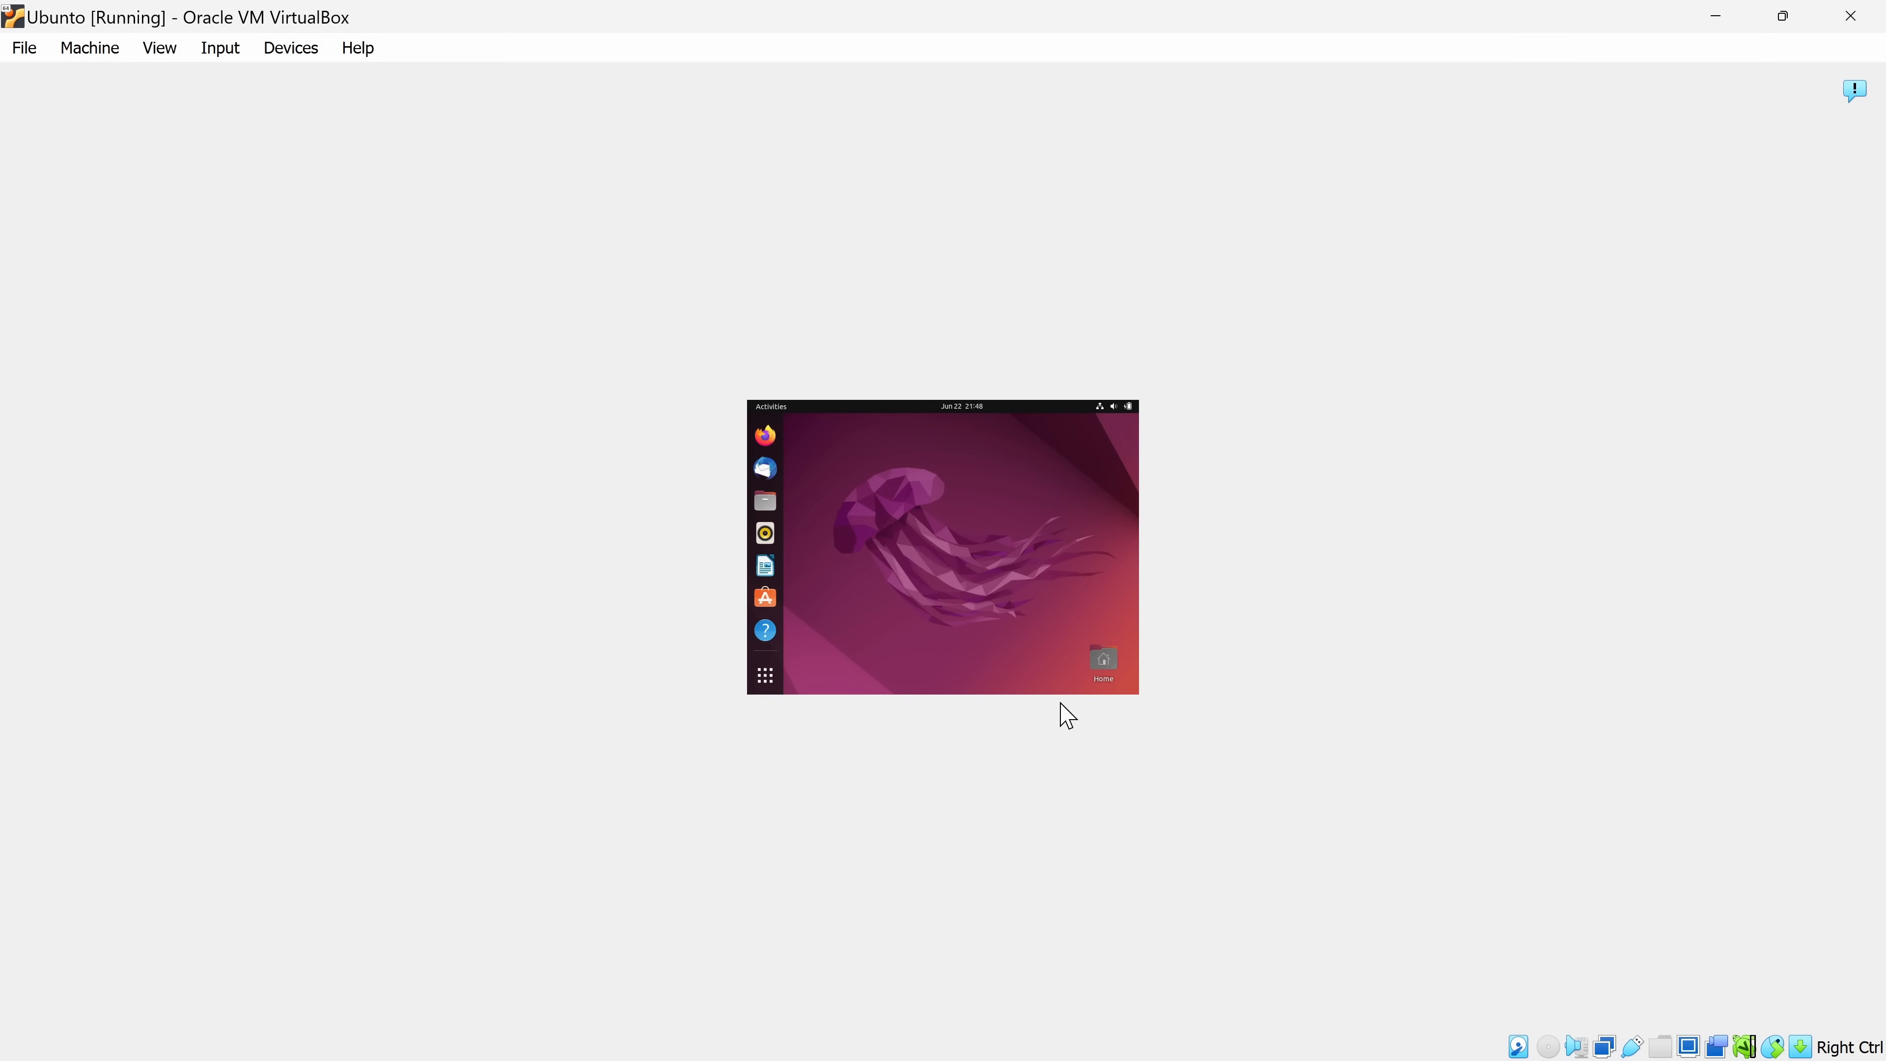
{"action": "mouse_move", "coordinate": [834, 804]}
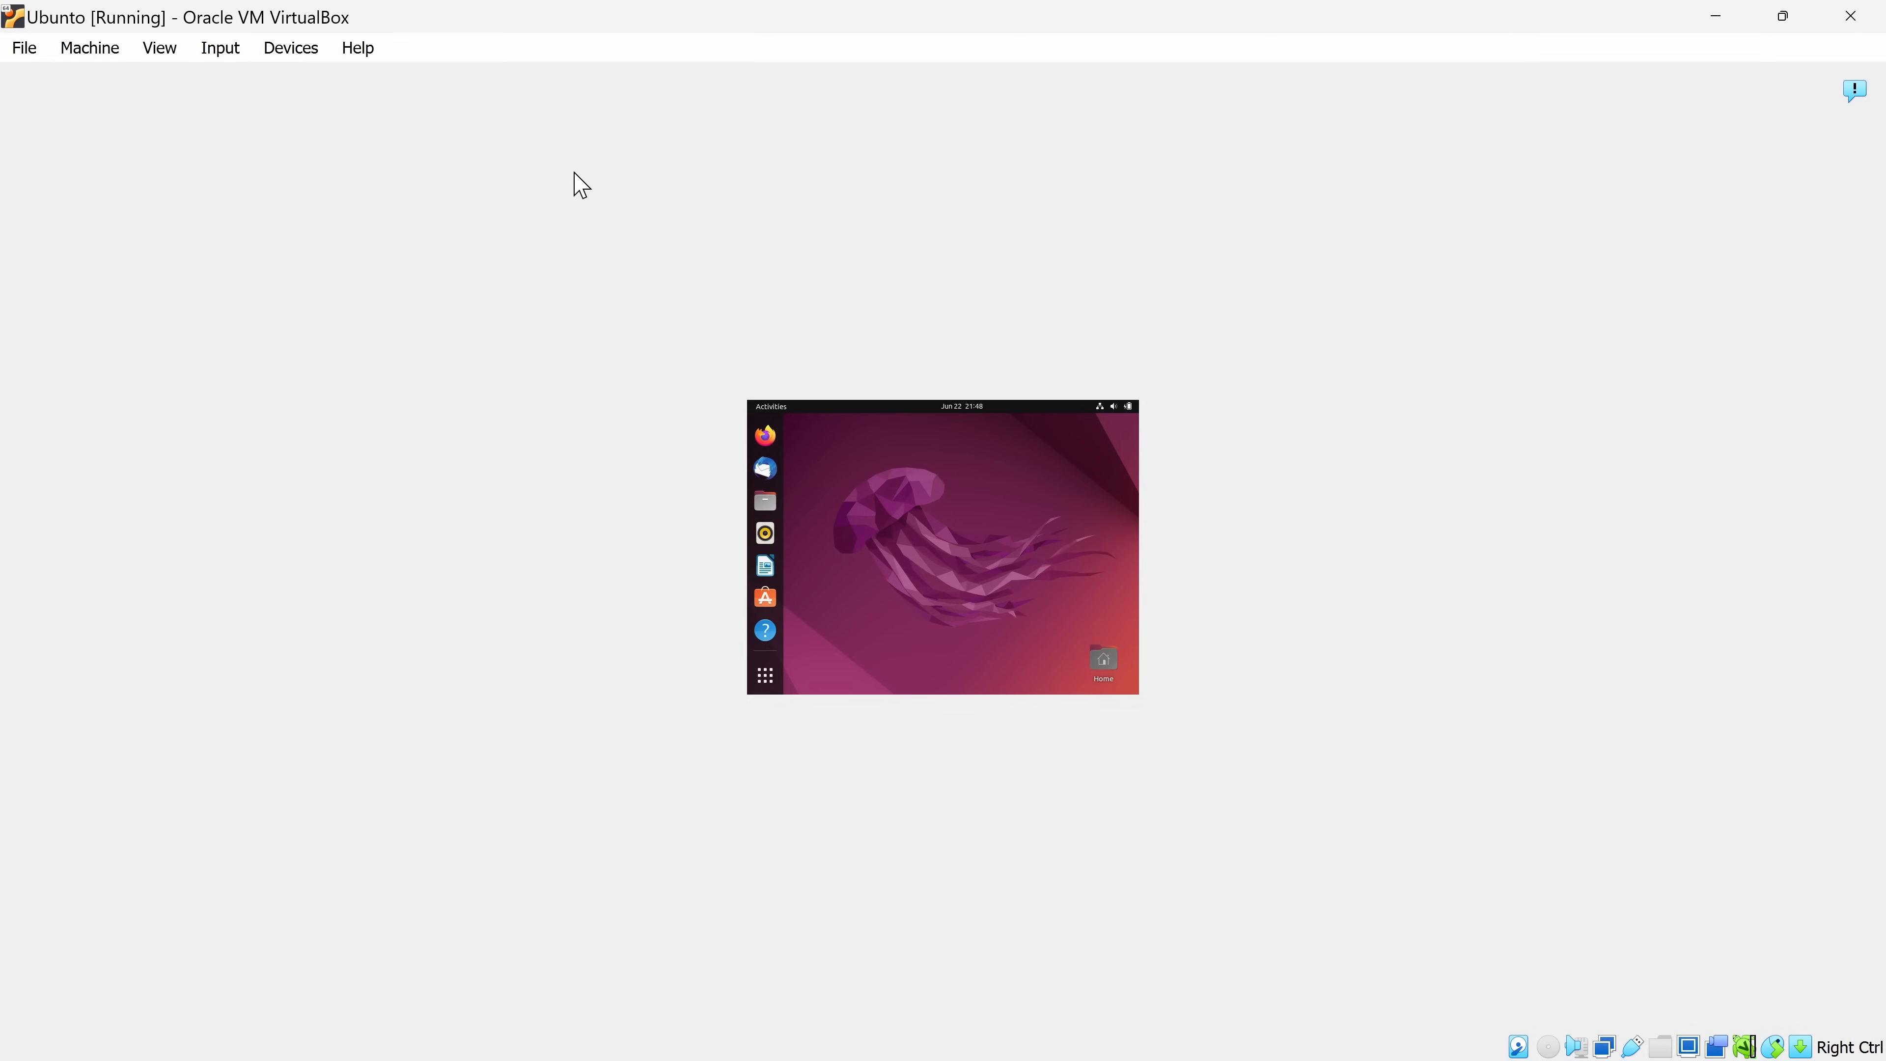
{"action": "mouse_move", "coordinate": [573, 190]}
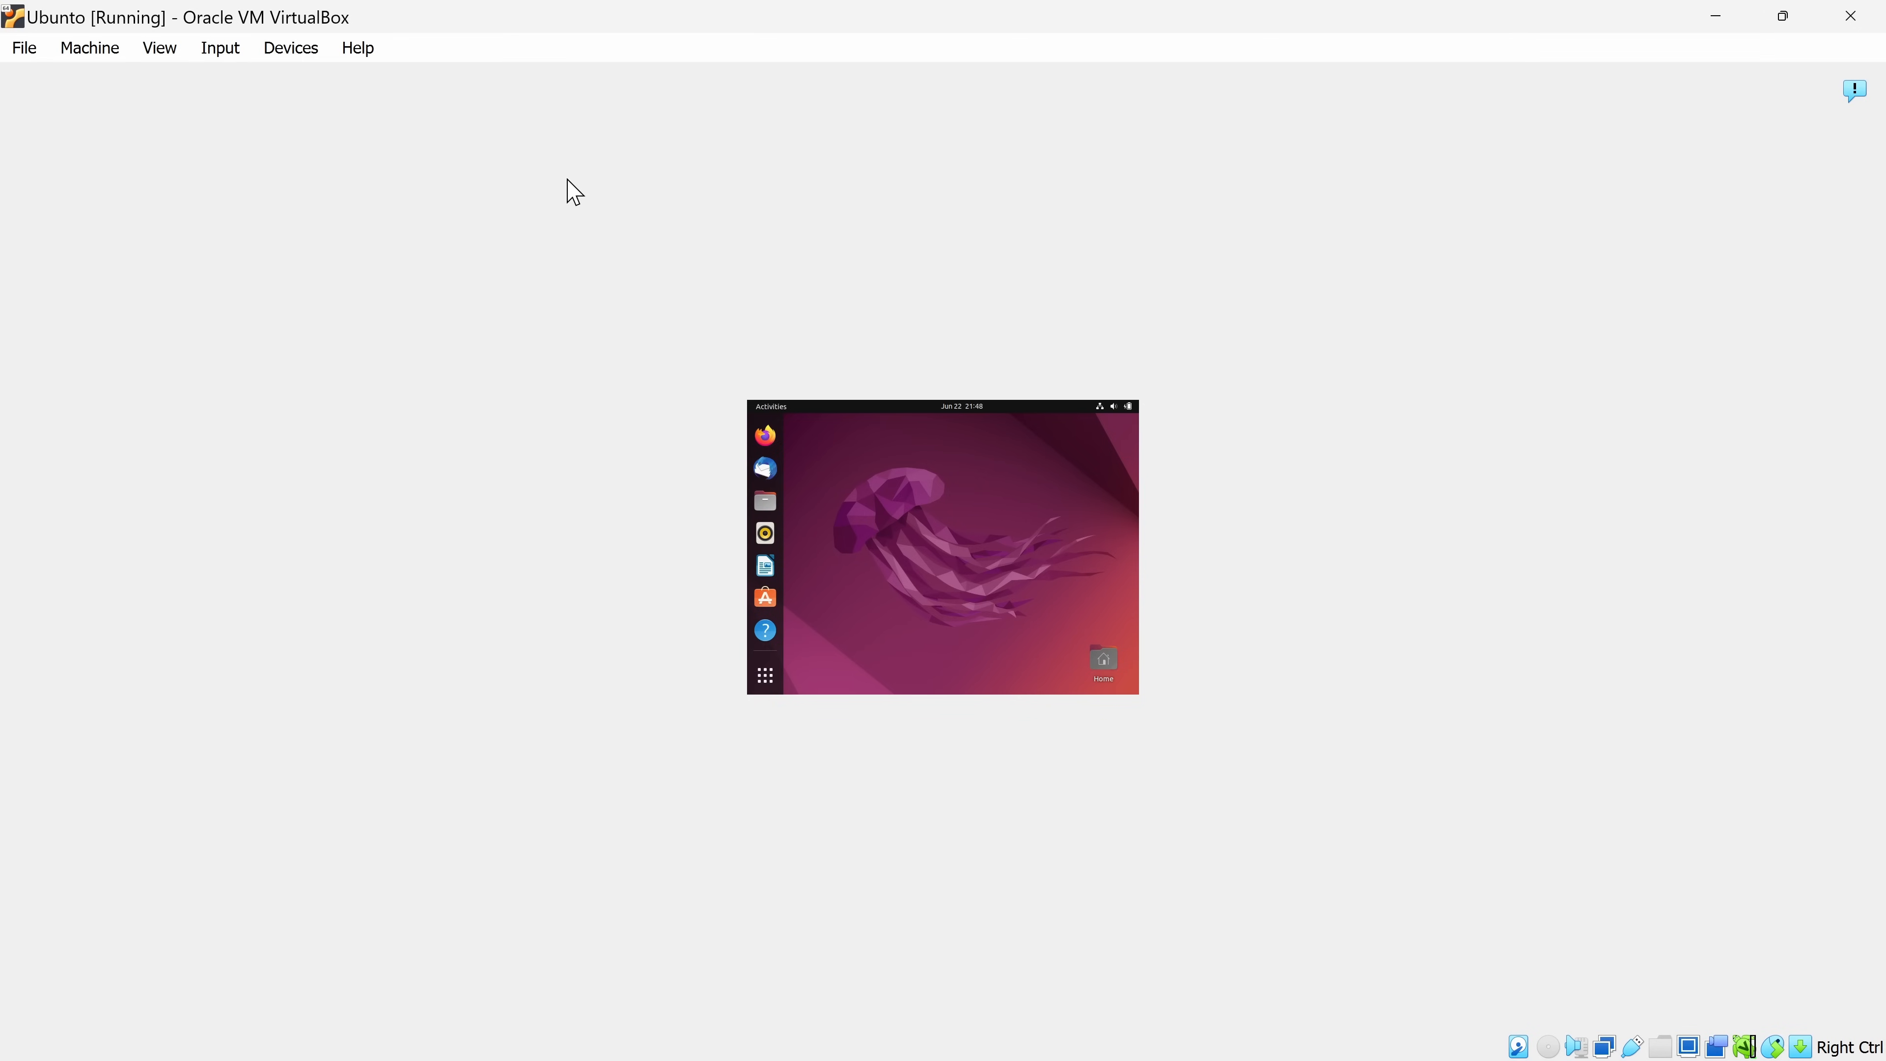
Enable Auto-resize Guest Display for the Ubuntu VM, then browse the View menu again
{"action": "left_click", "coordinate": [159, 48]}
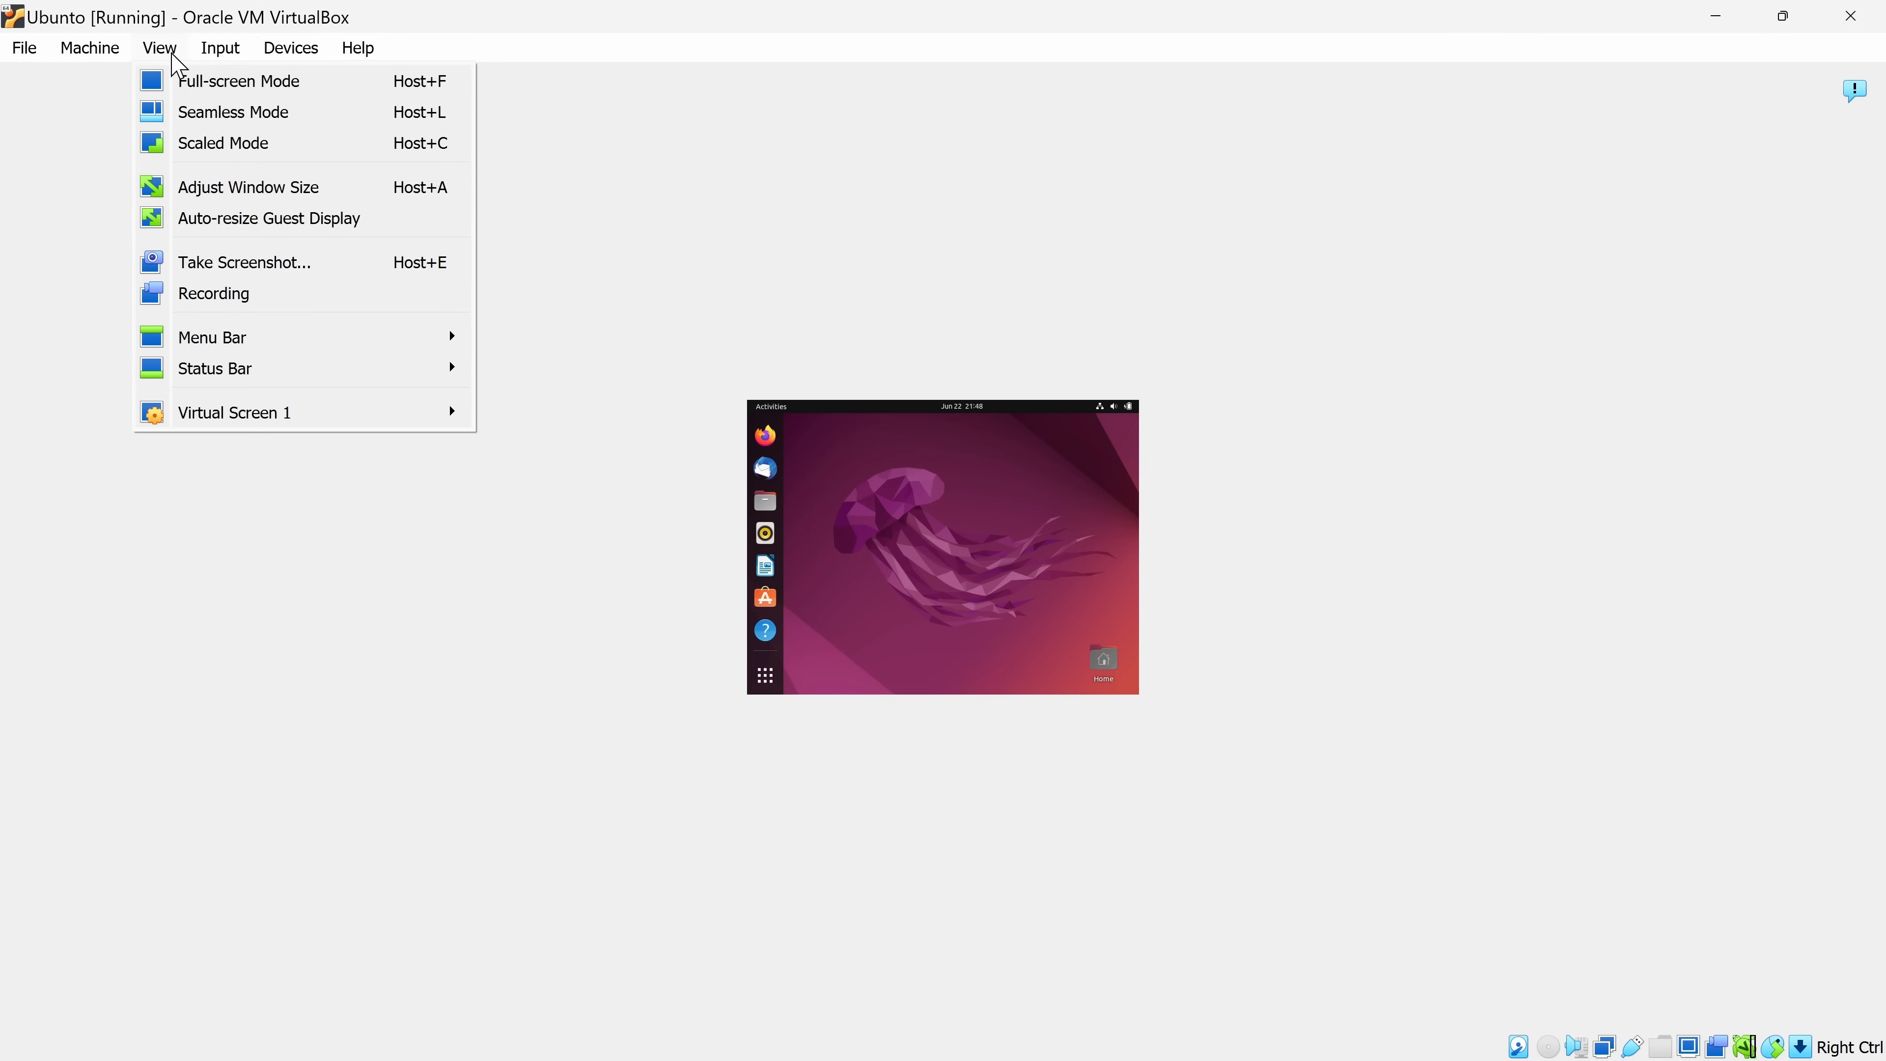
{"action": "mouse_move", "coordinate": [268, 218]}
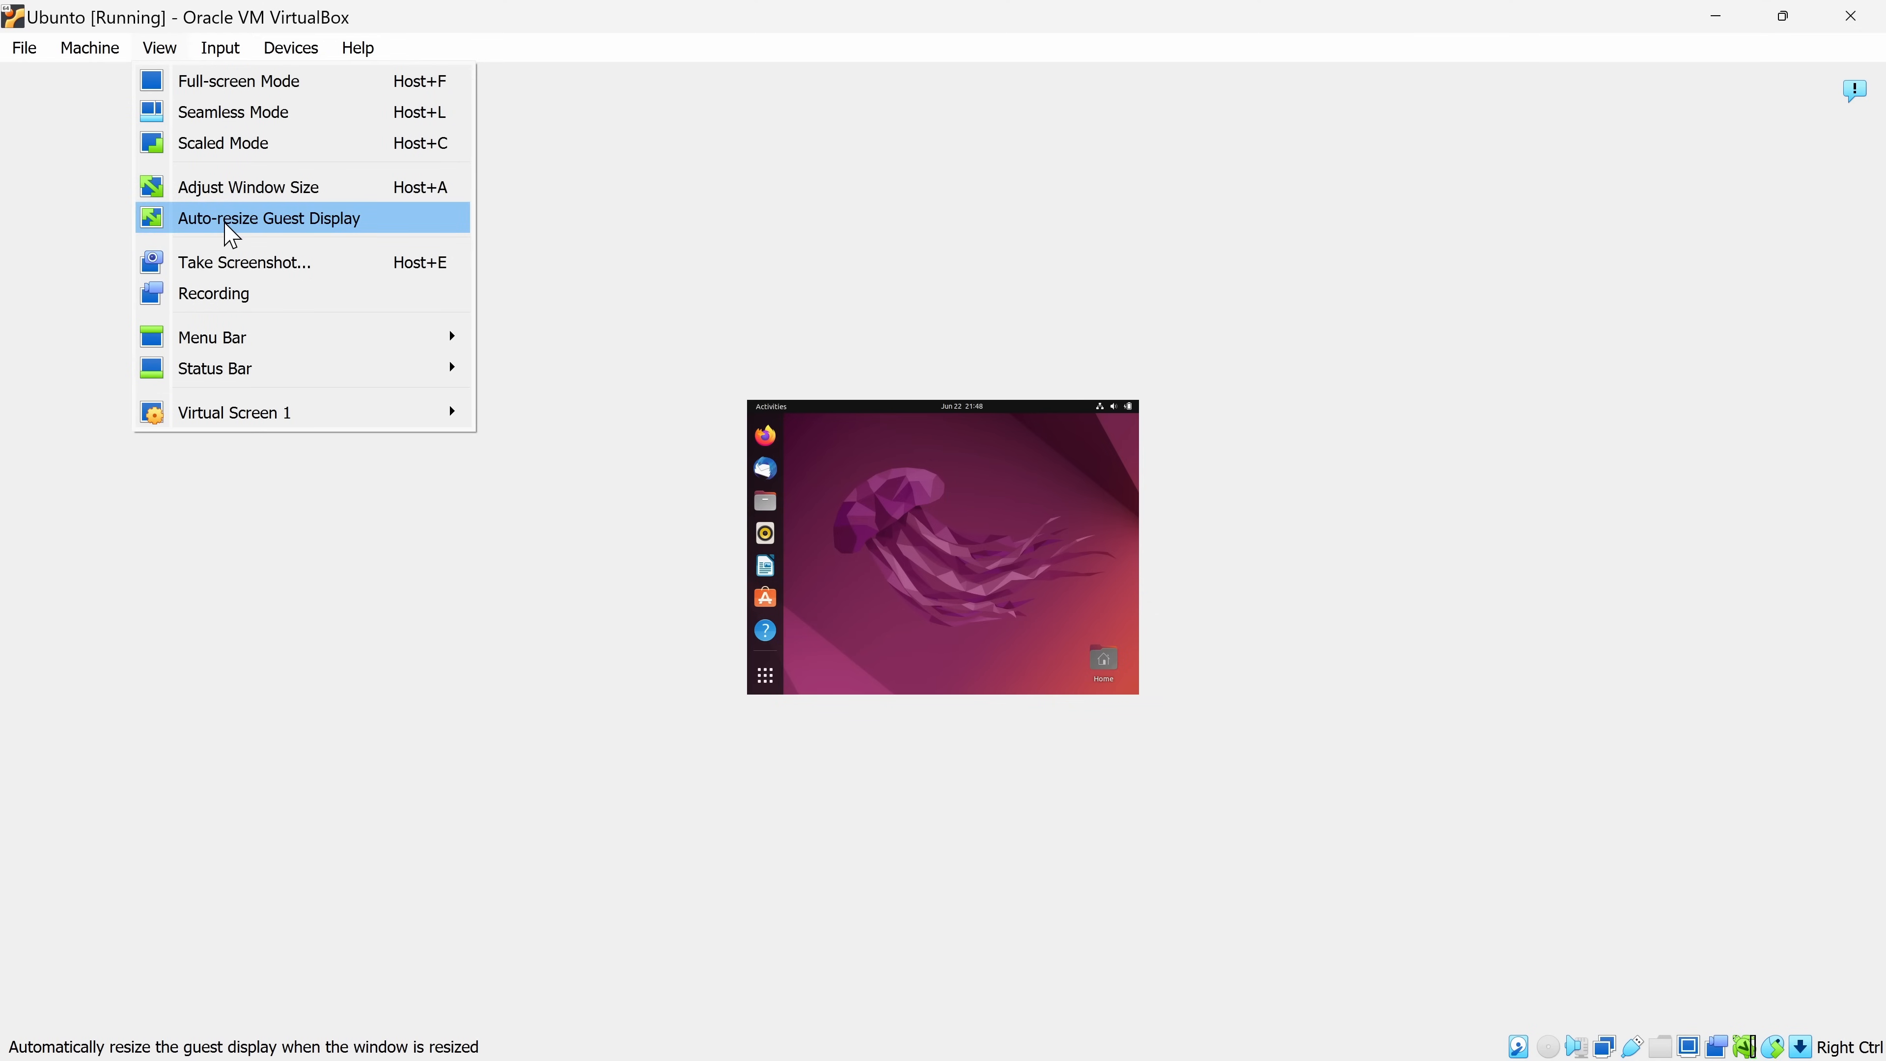
{"action": "left_click", "coordinate": [268, 218]}
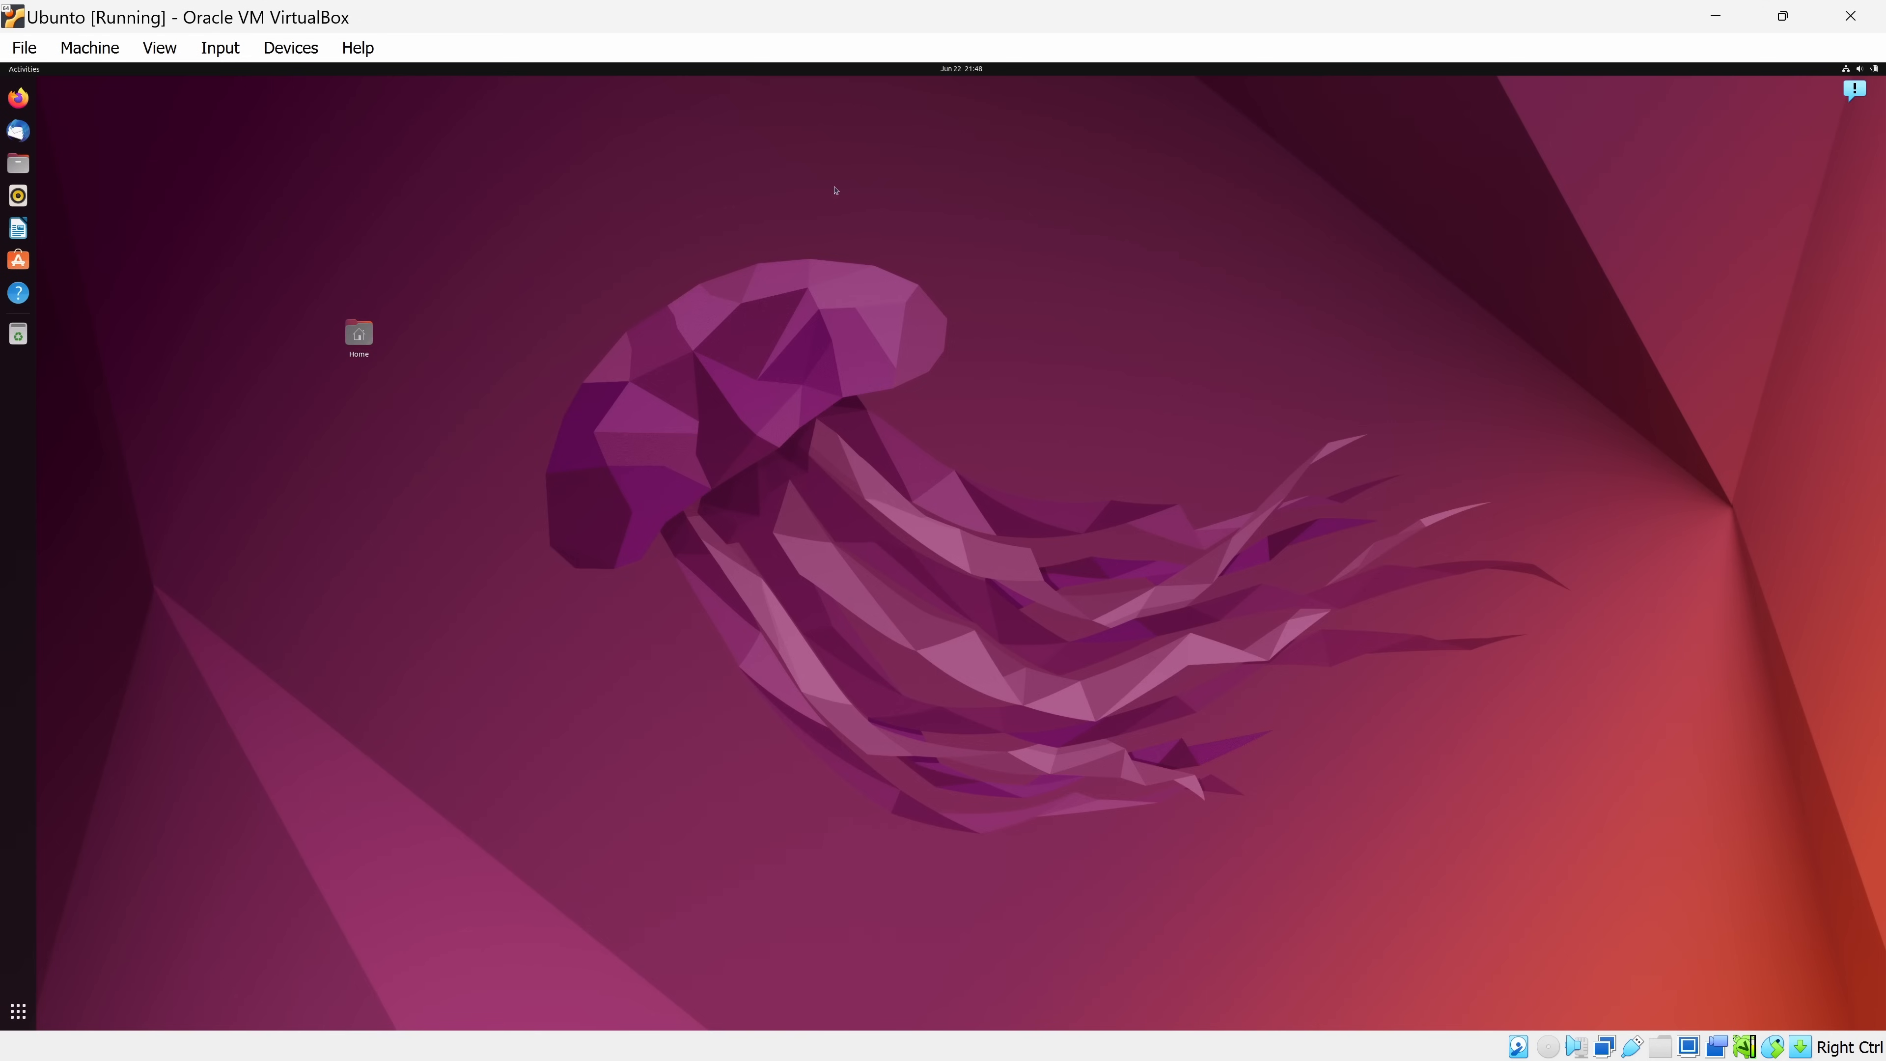
{"action": "mouse_move", "coordinate": [682, 965]}
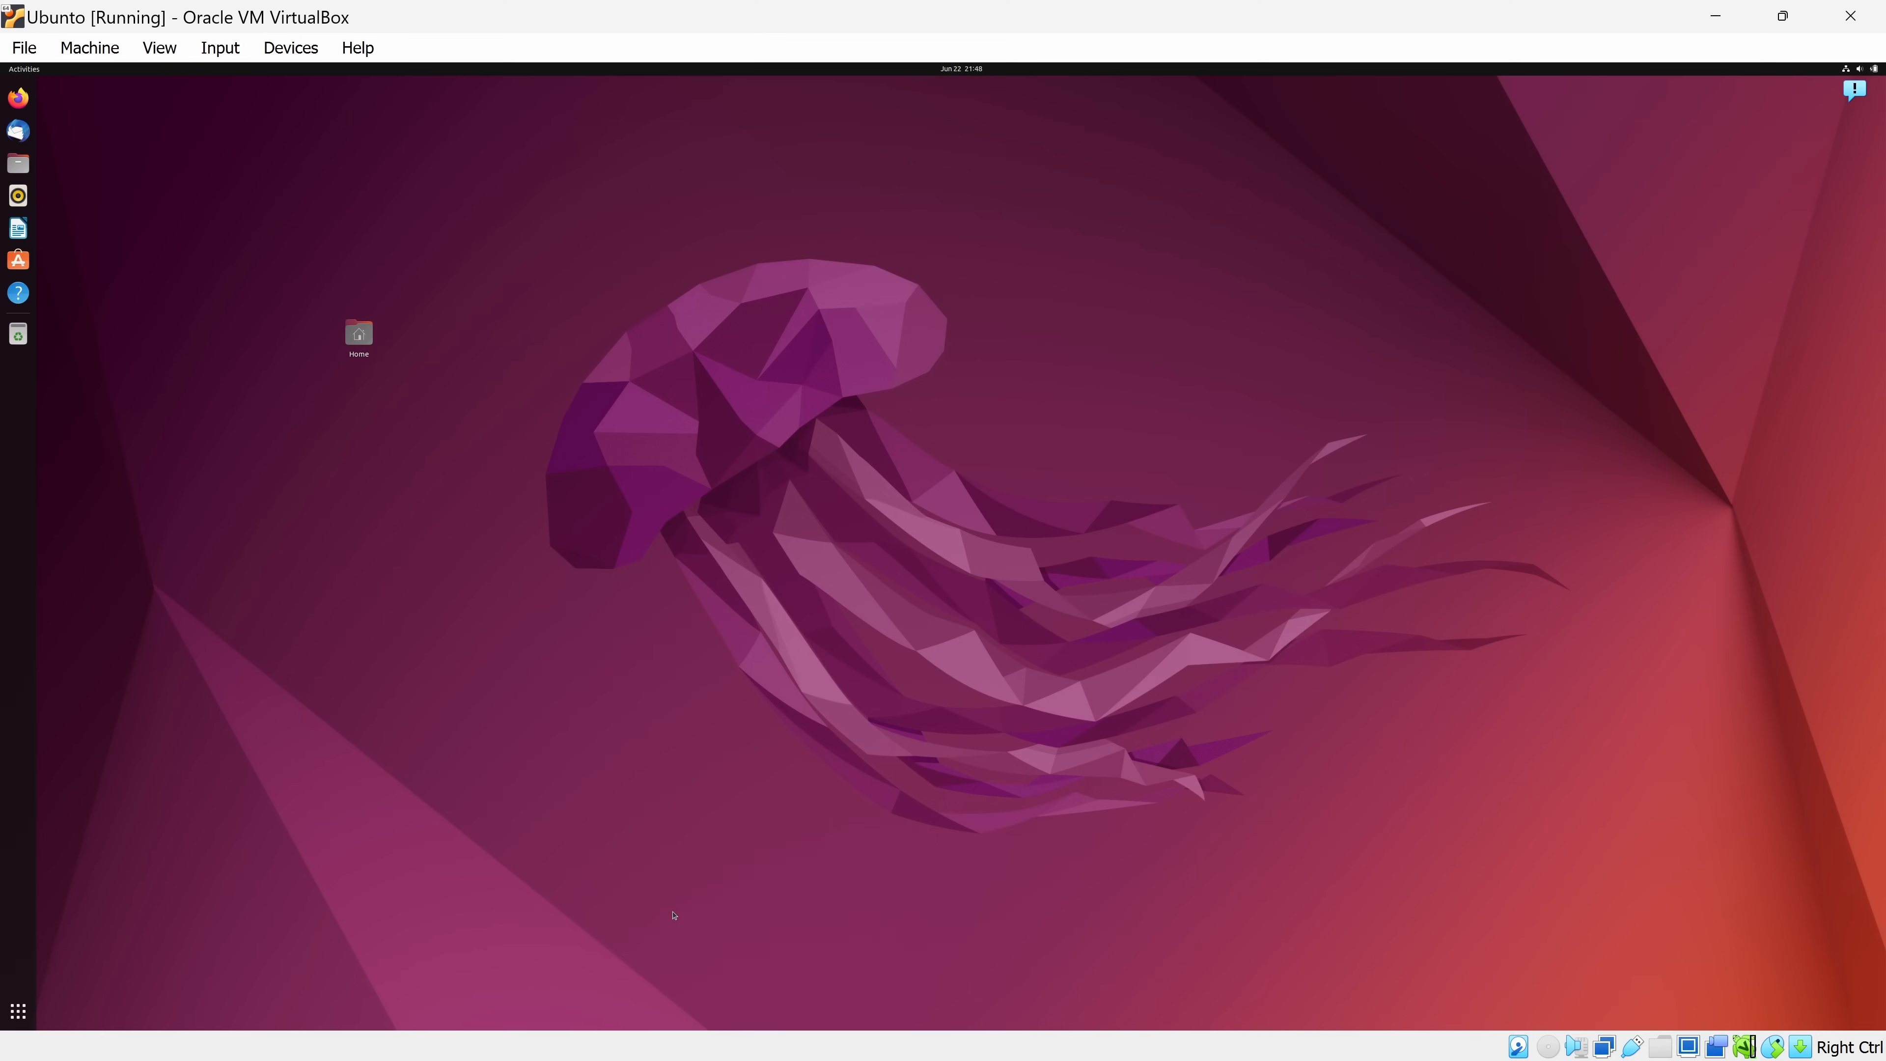
{"action": "left_click", "coordinate": [157, 47]}
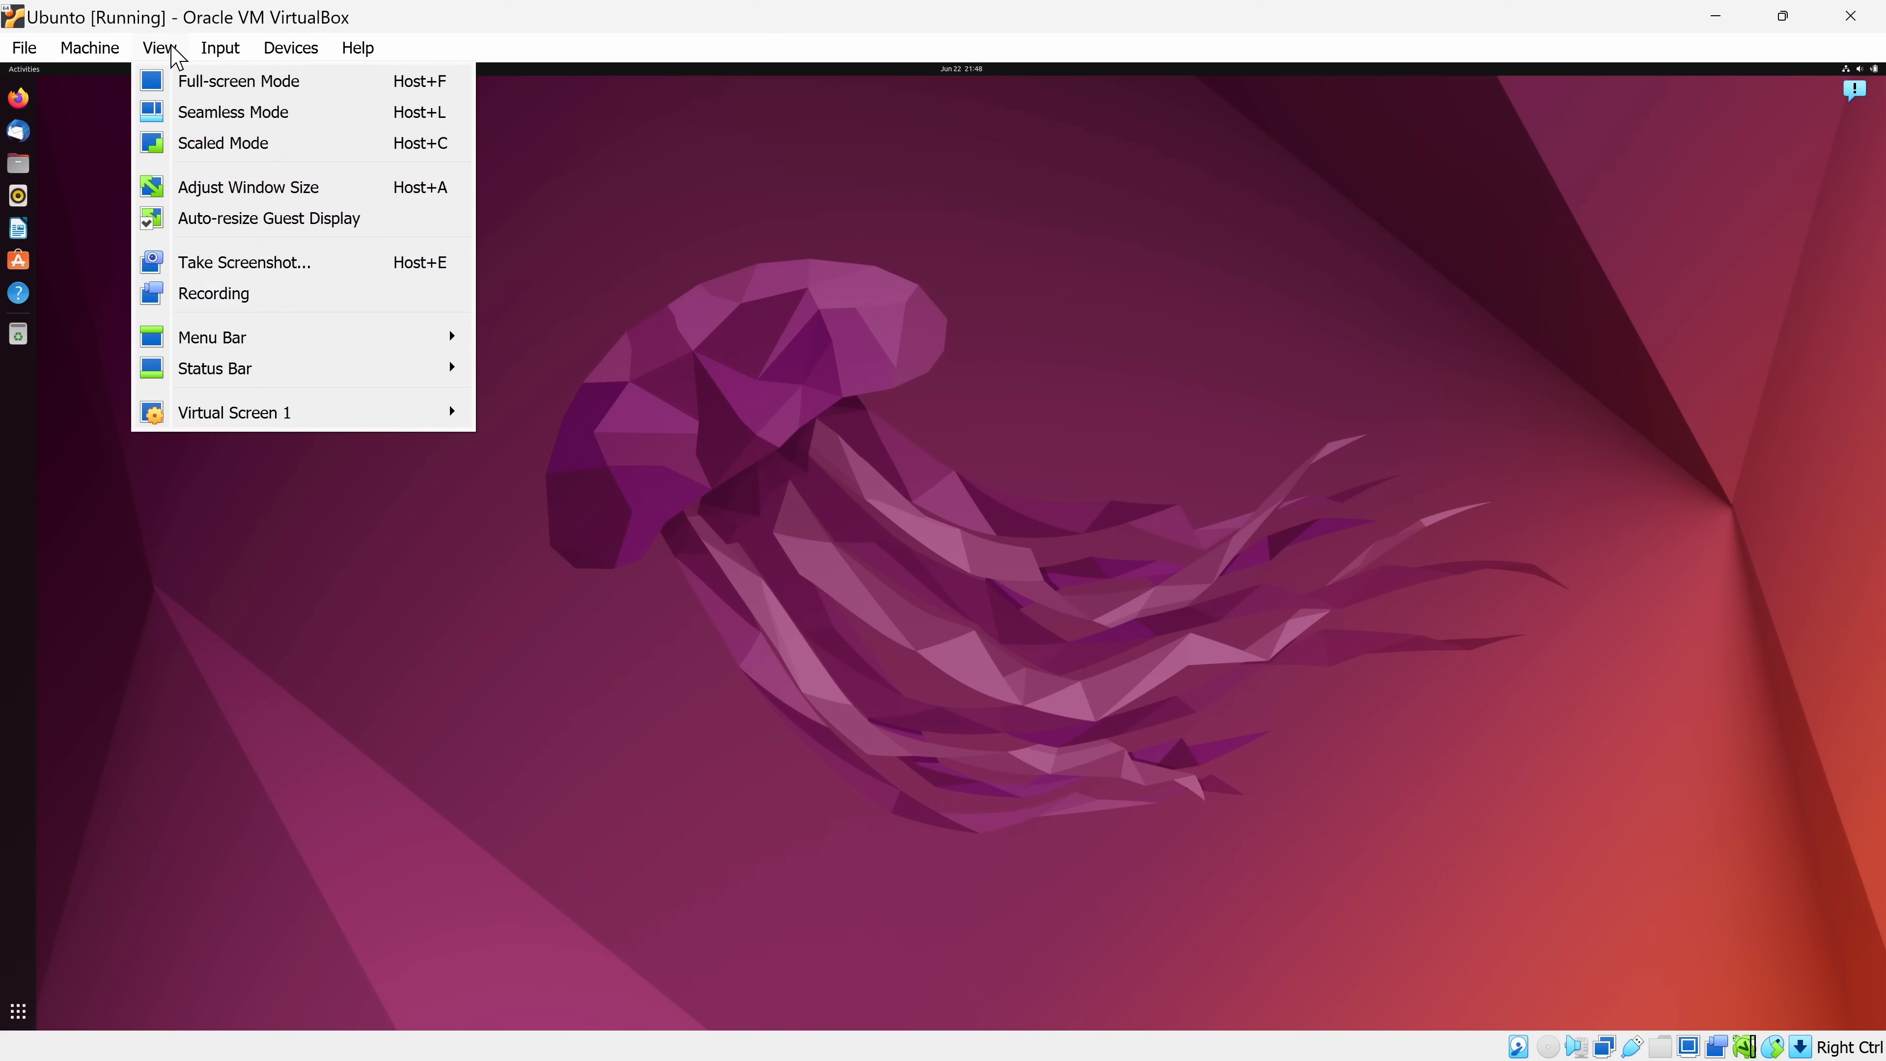
{"action": "mouse_move", "coordinate": [237, 81]}
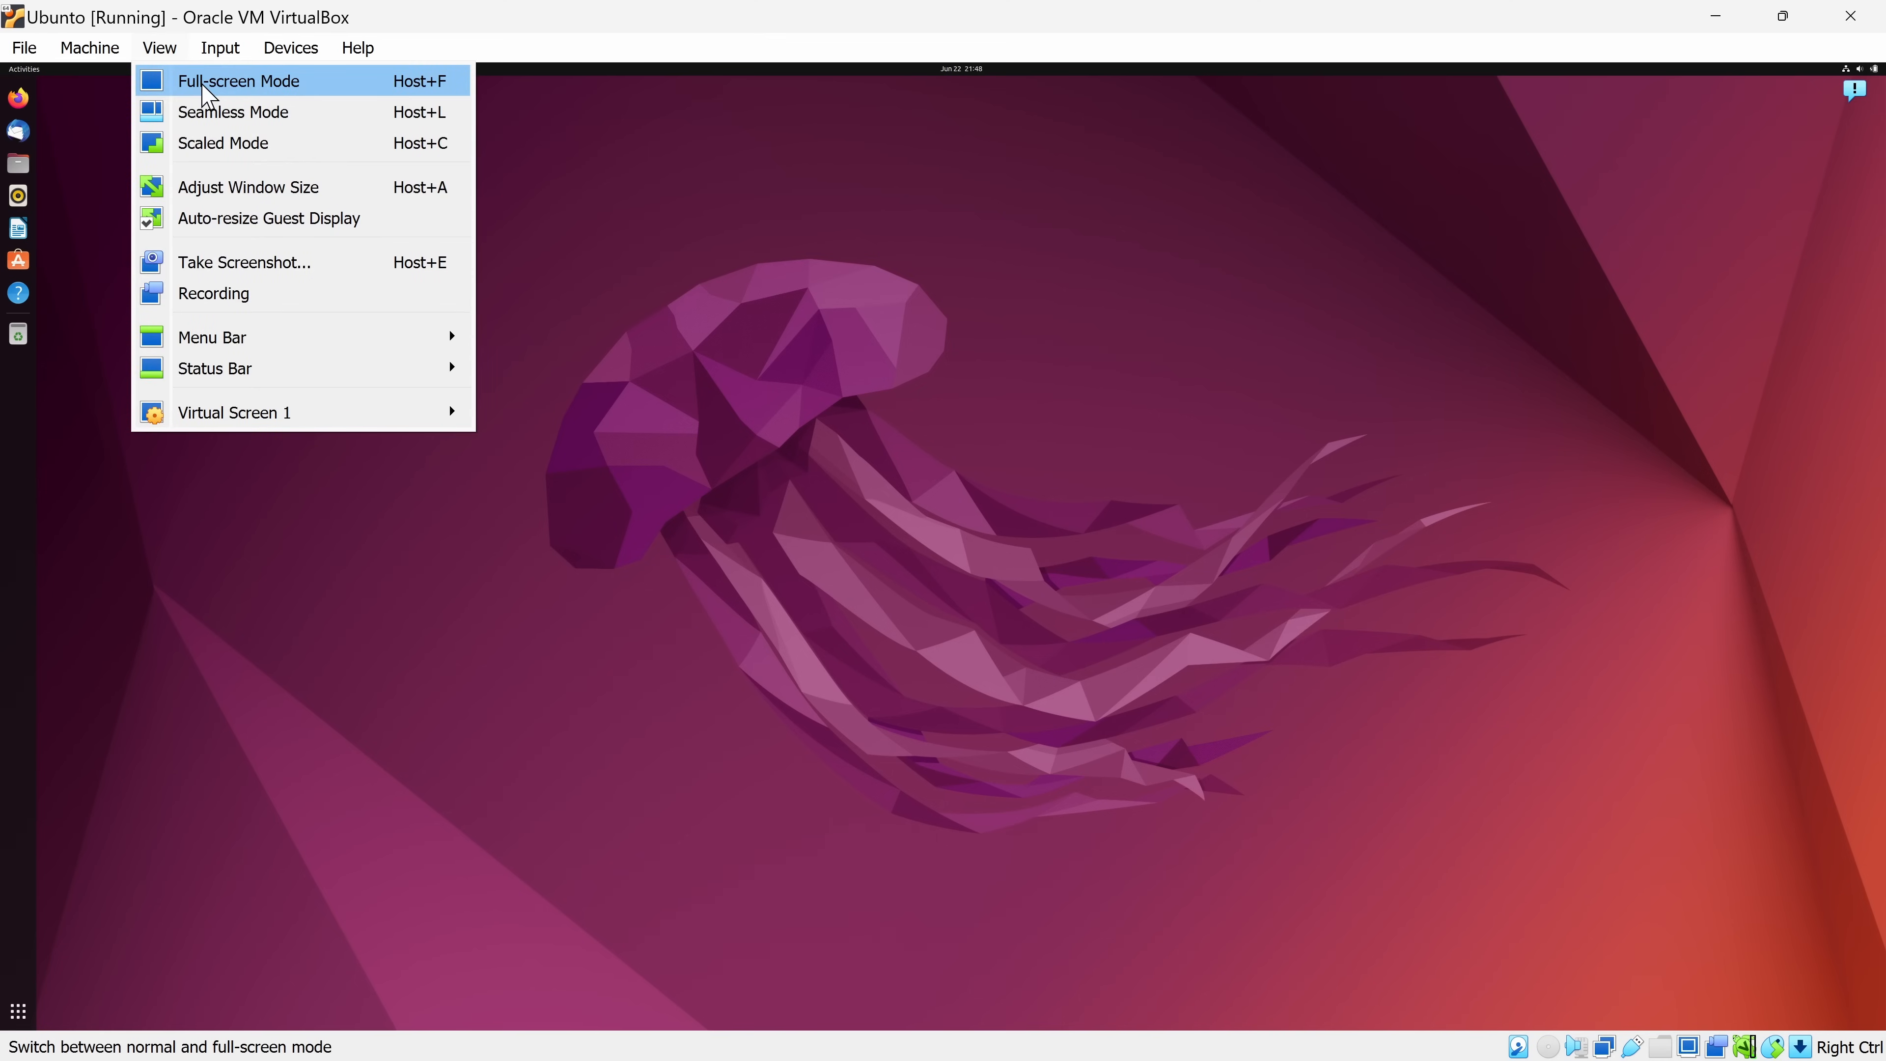
{"action": "mouse_move", "coordinate": [216, 94]}
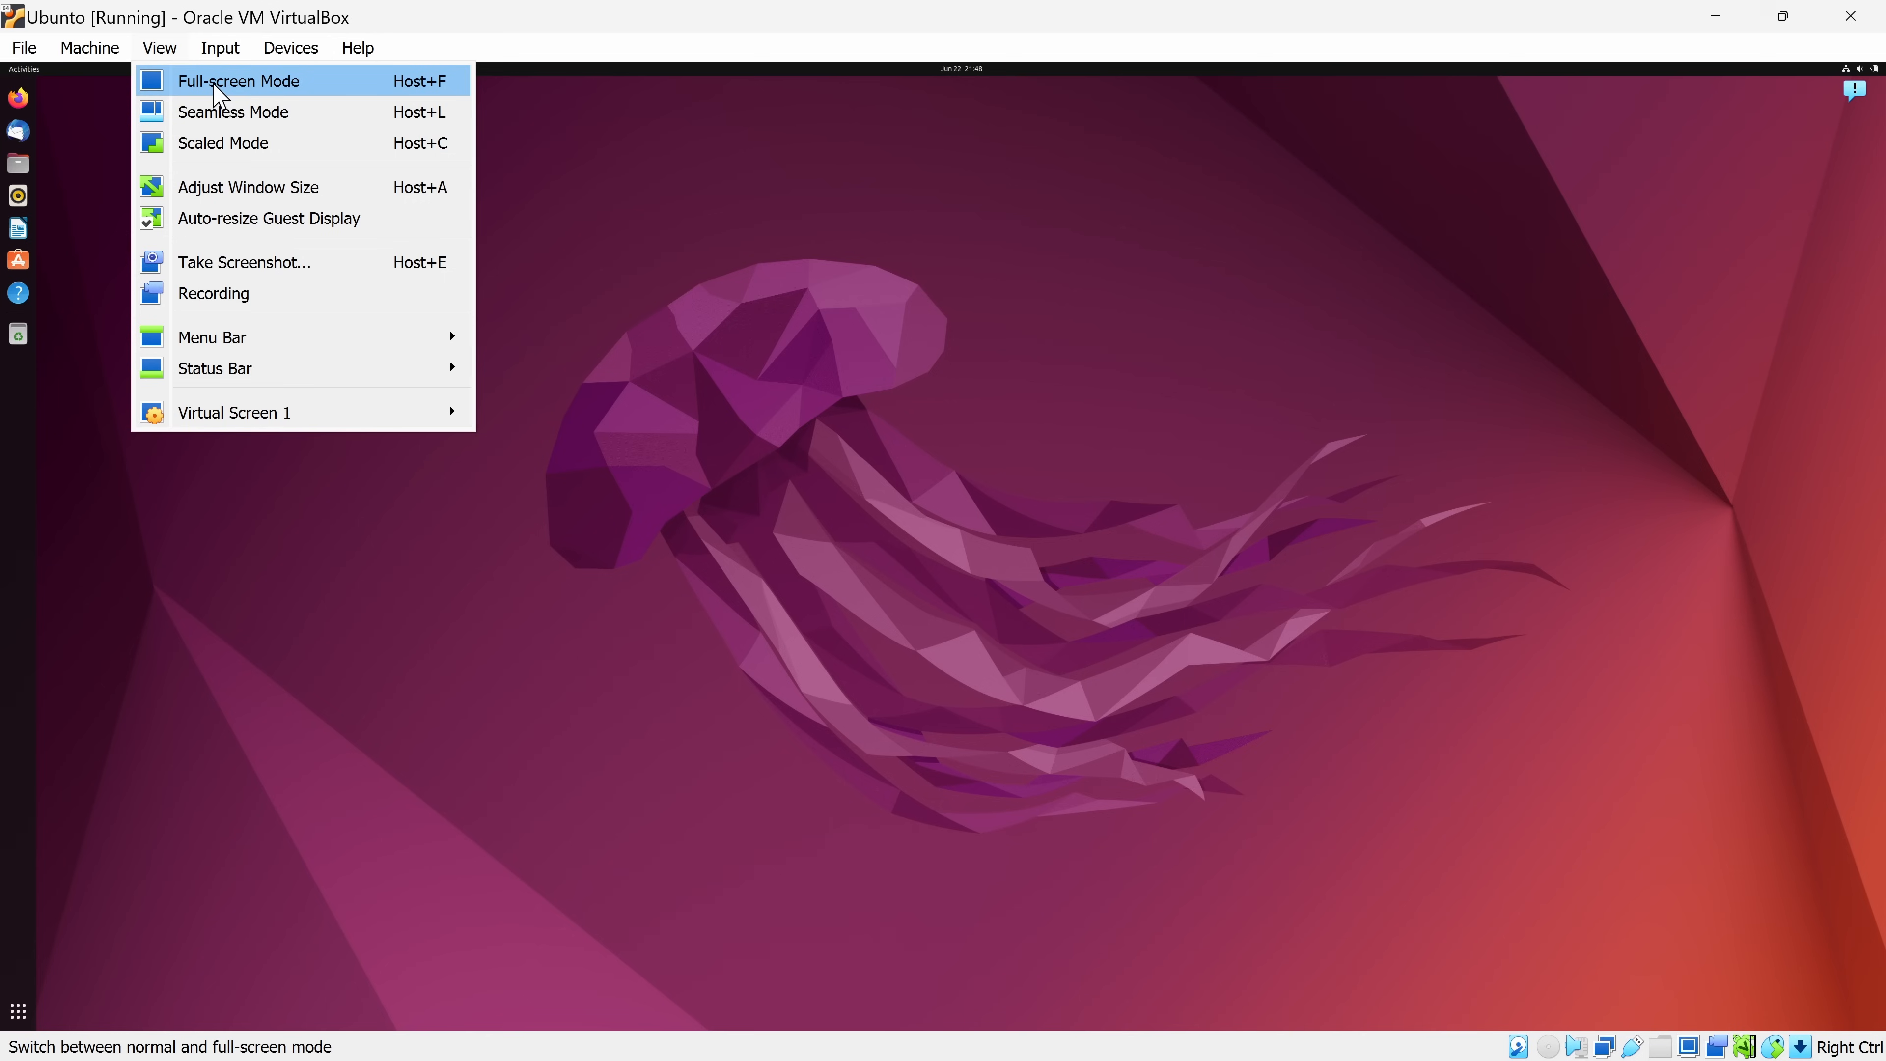
{"action": "mouse_move", "coordinate": [258, 95]}
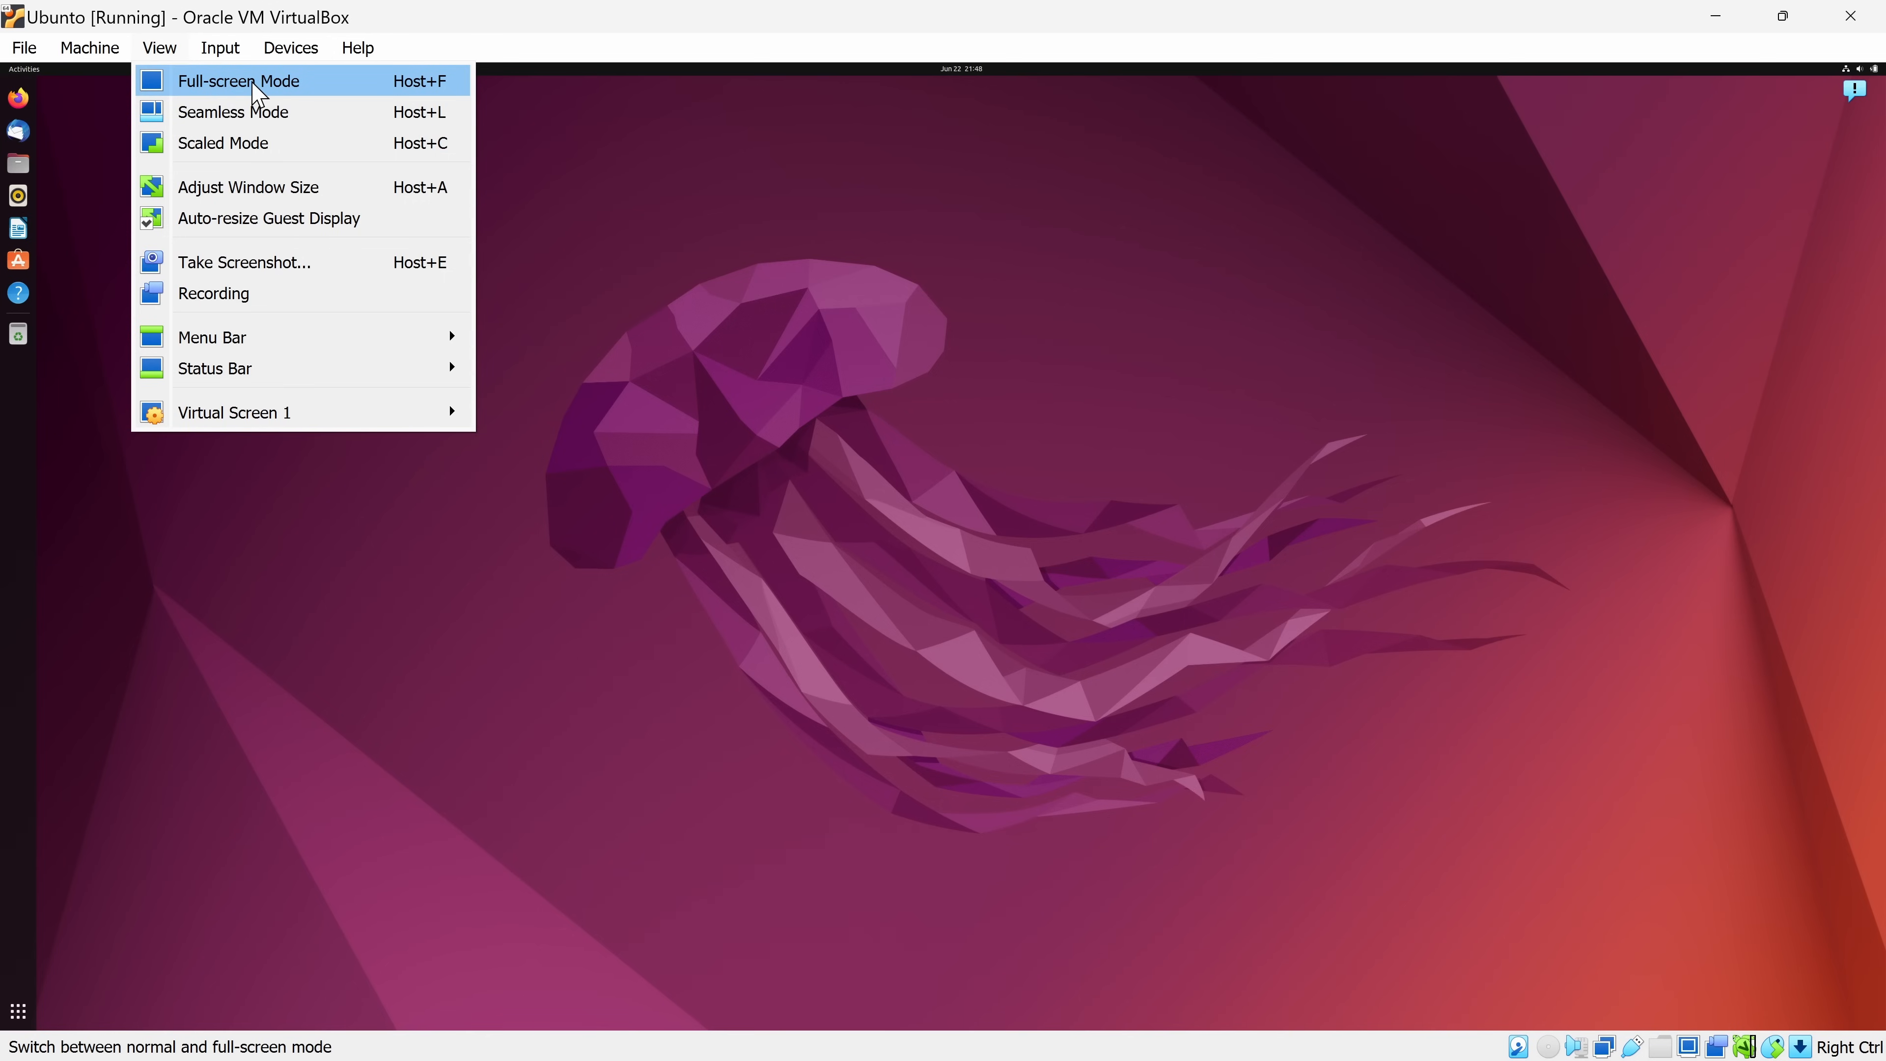
{"action": "mouse_move", "coordinate": [408, 96]}
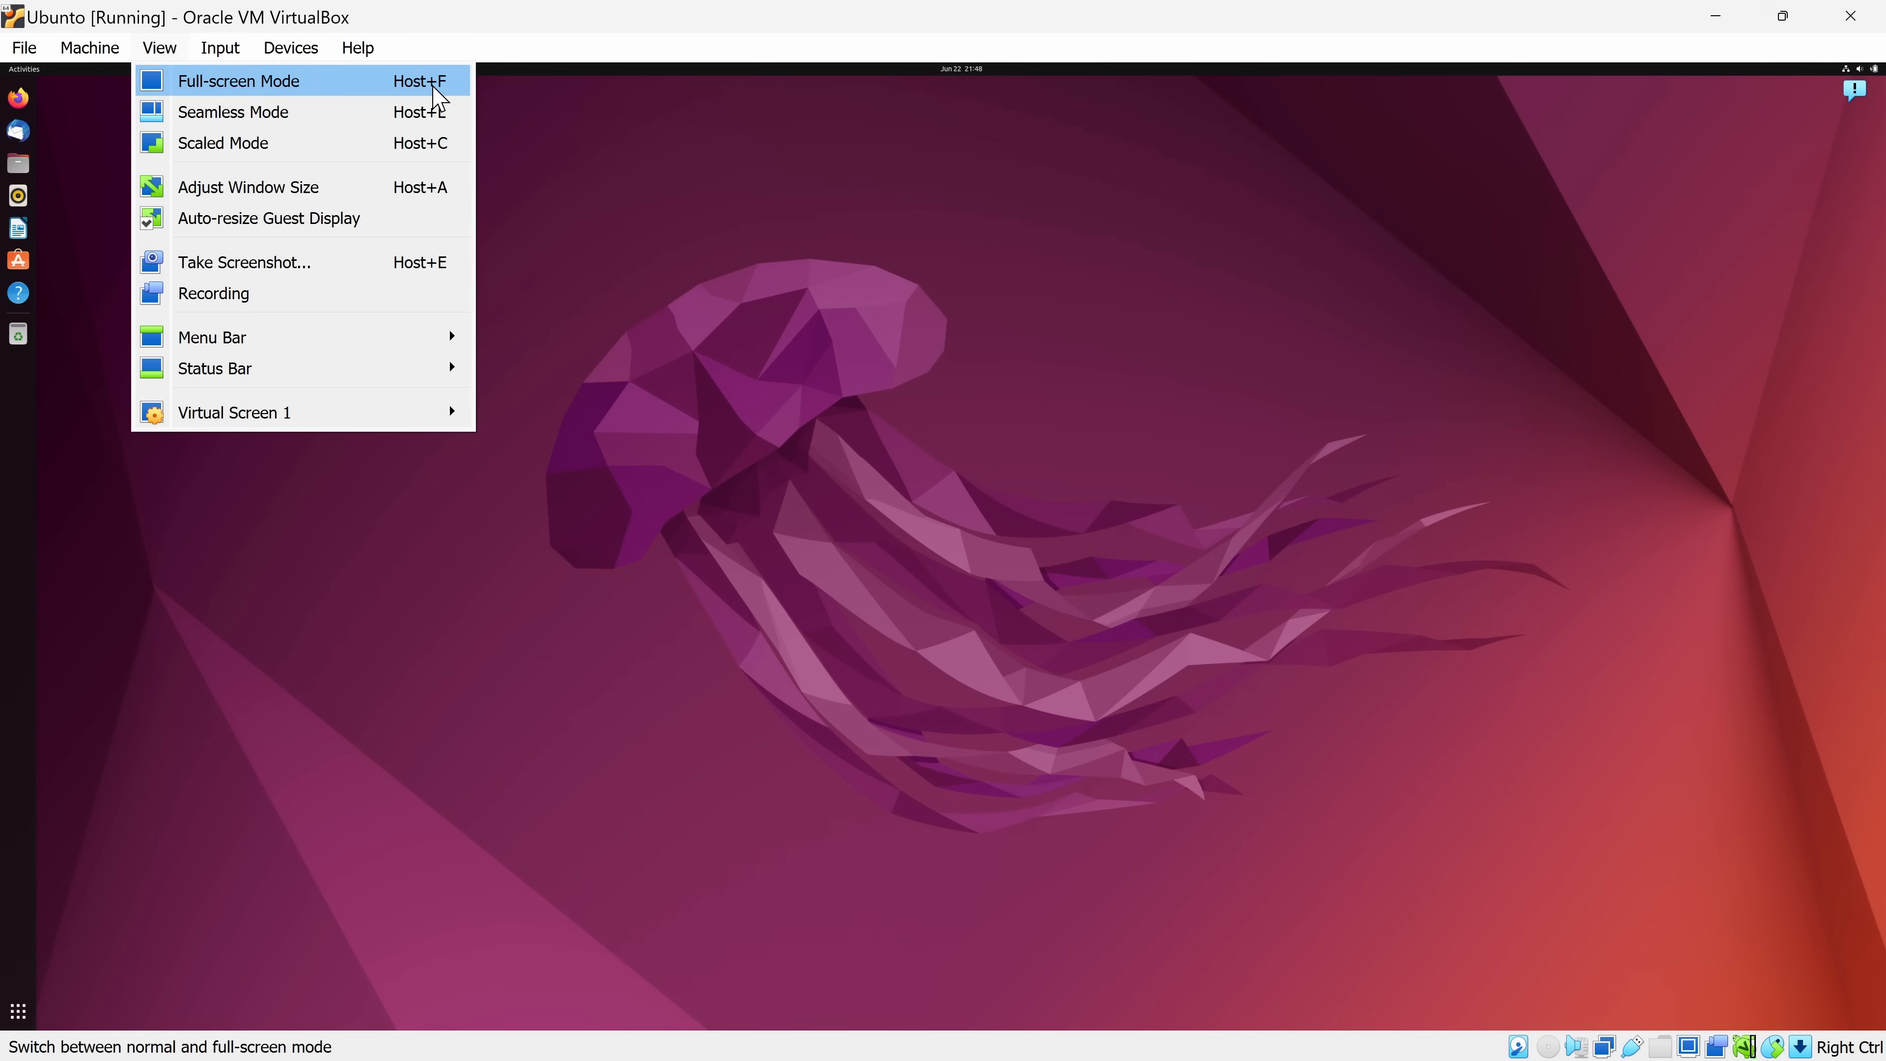
{"action": "mouse_move", "coordinate": [407, 101]}
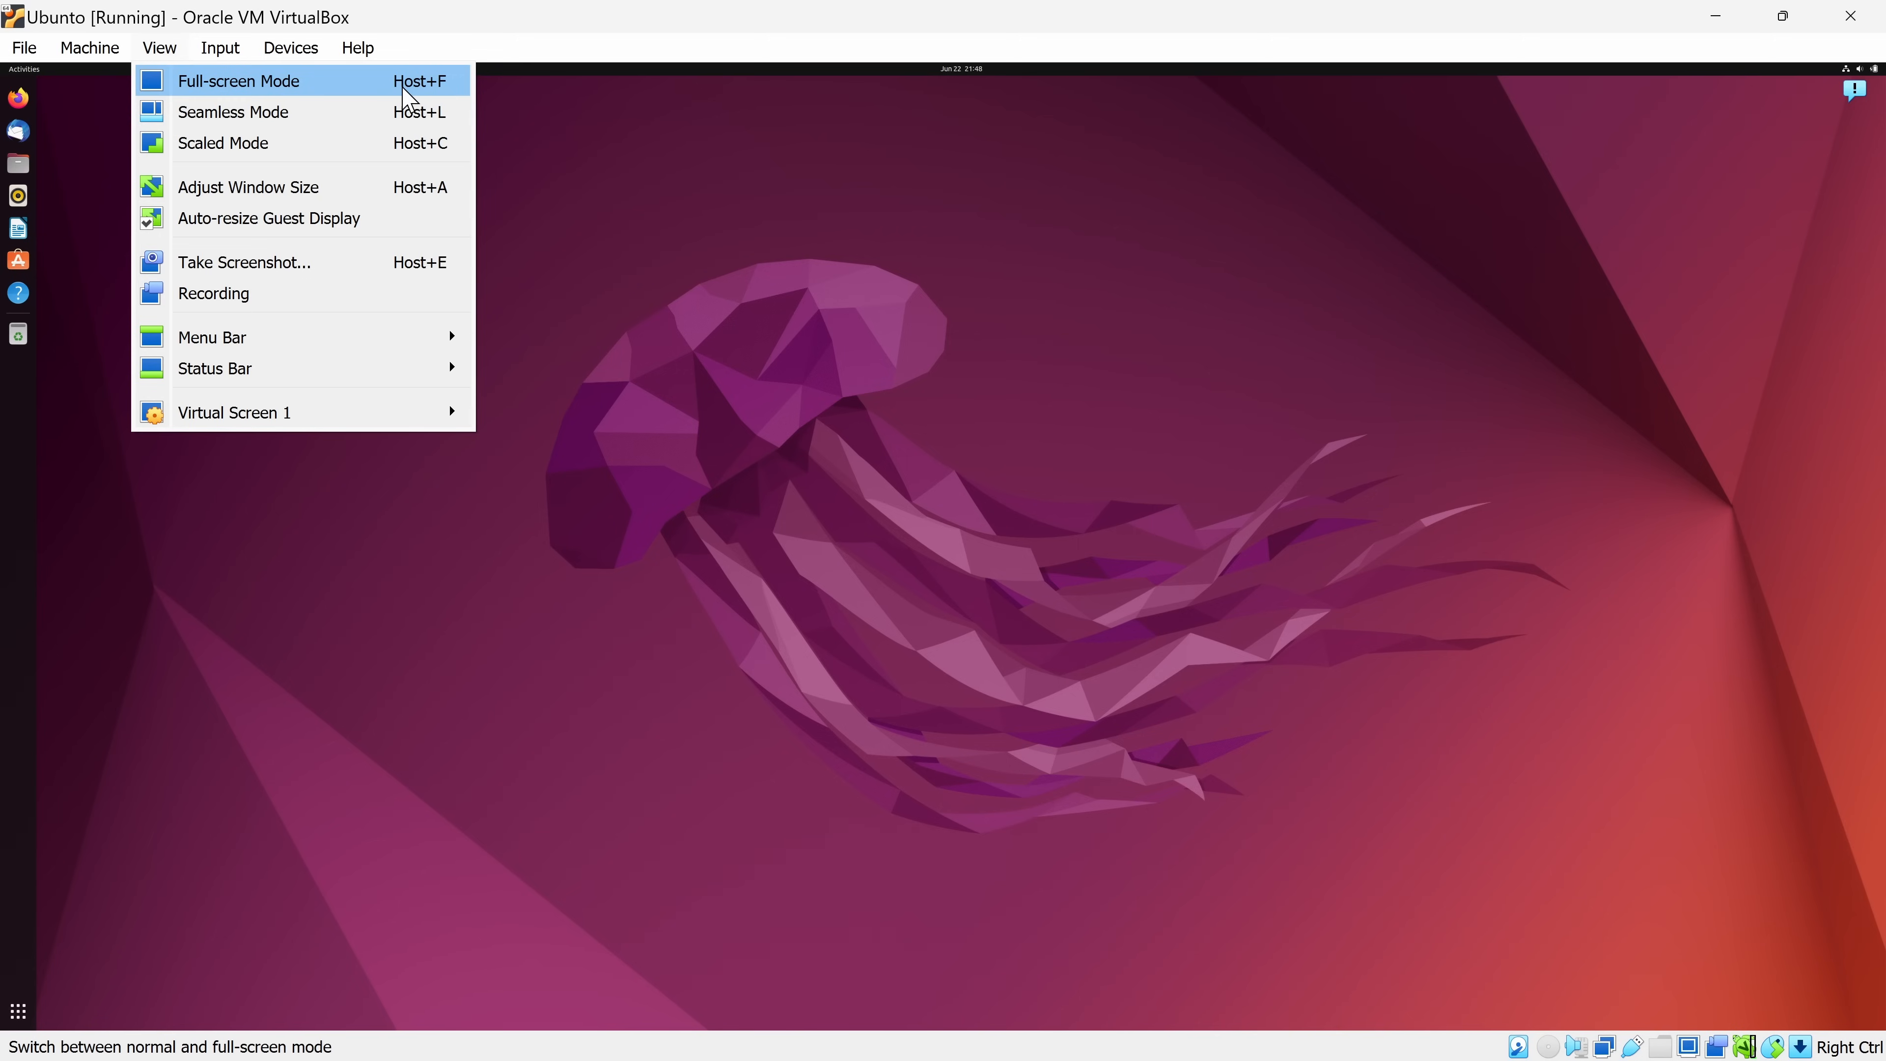
{"action": "left_click", "coordinate": [238, 81]}
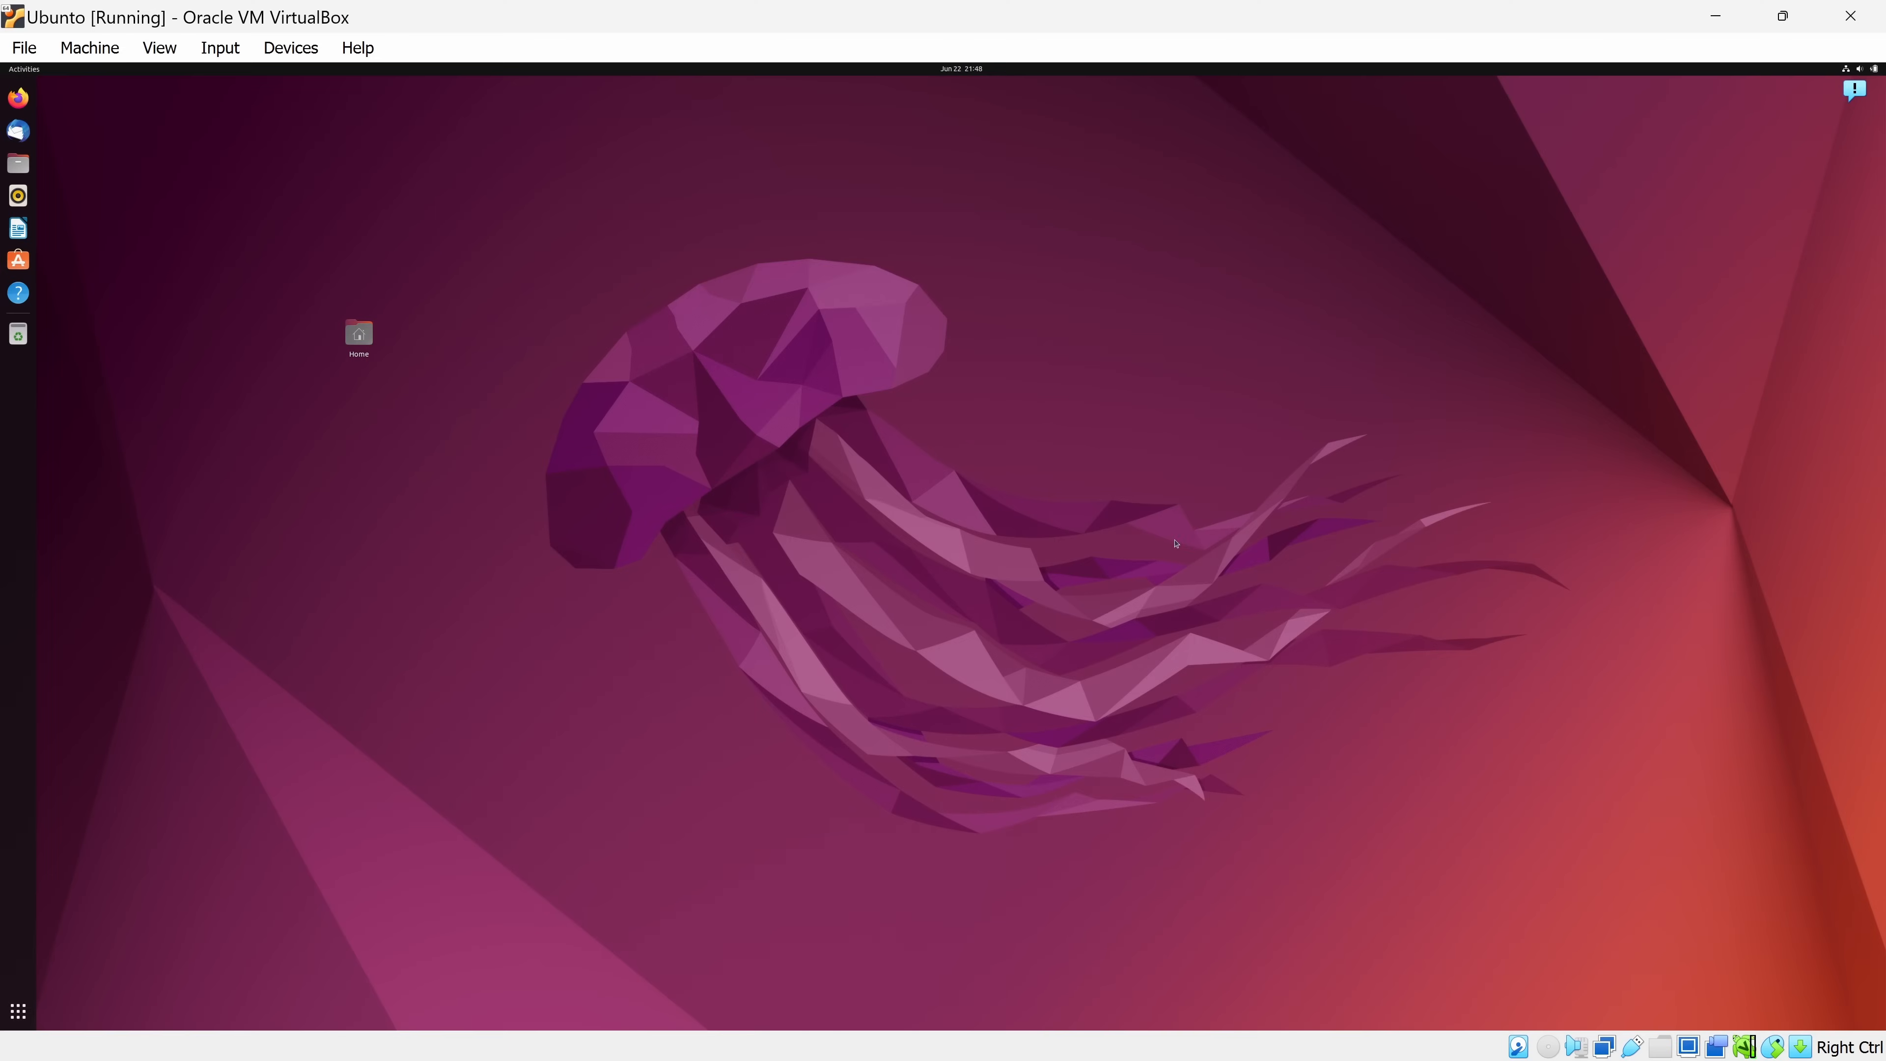
{"action": "mouse_move", "coordinate": [1141, 518]}
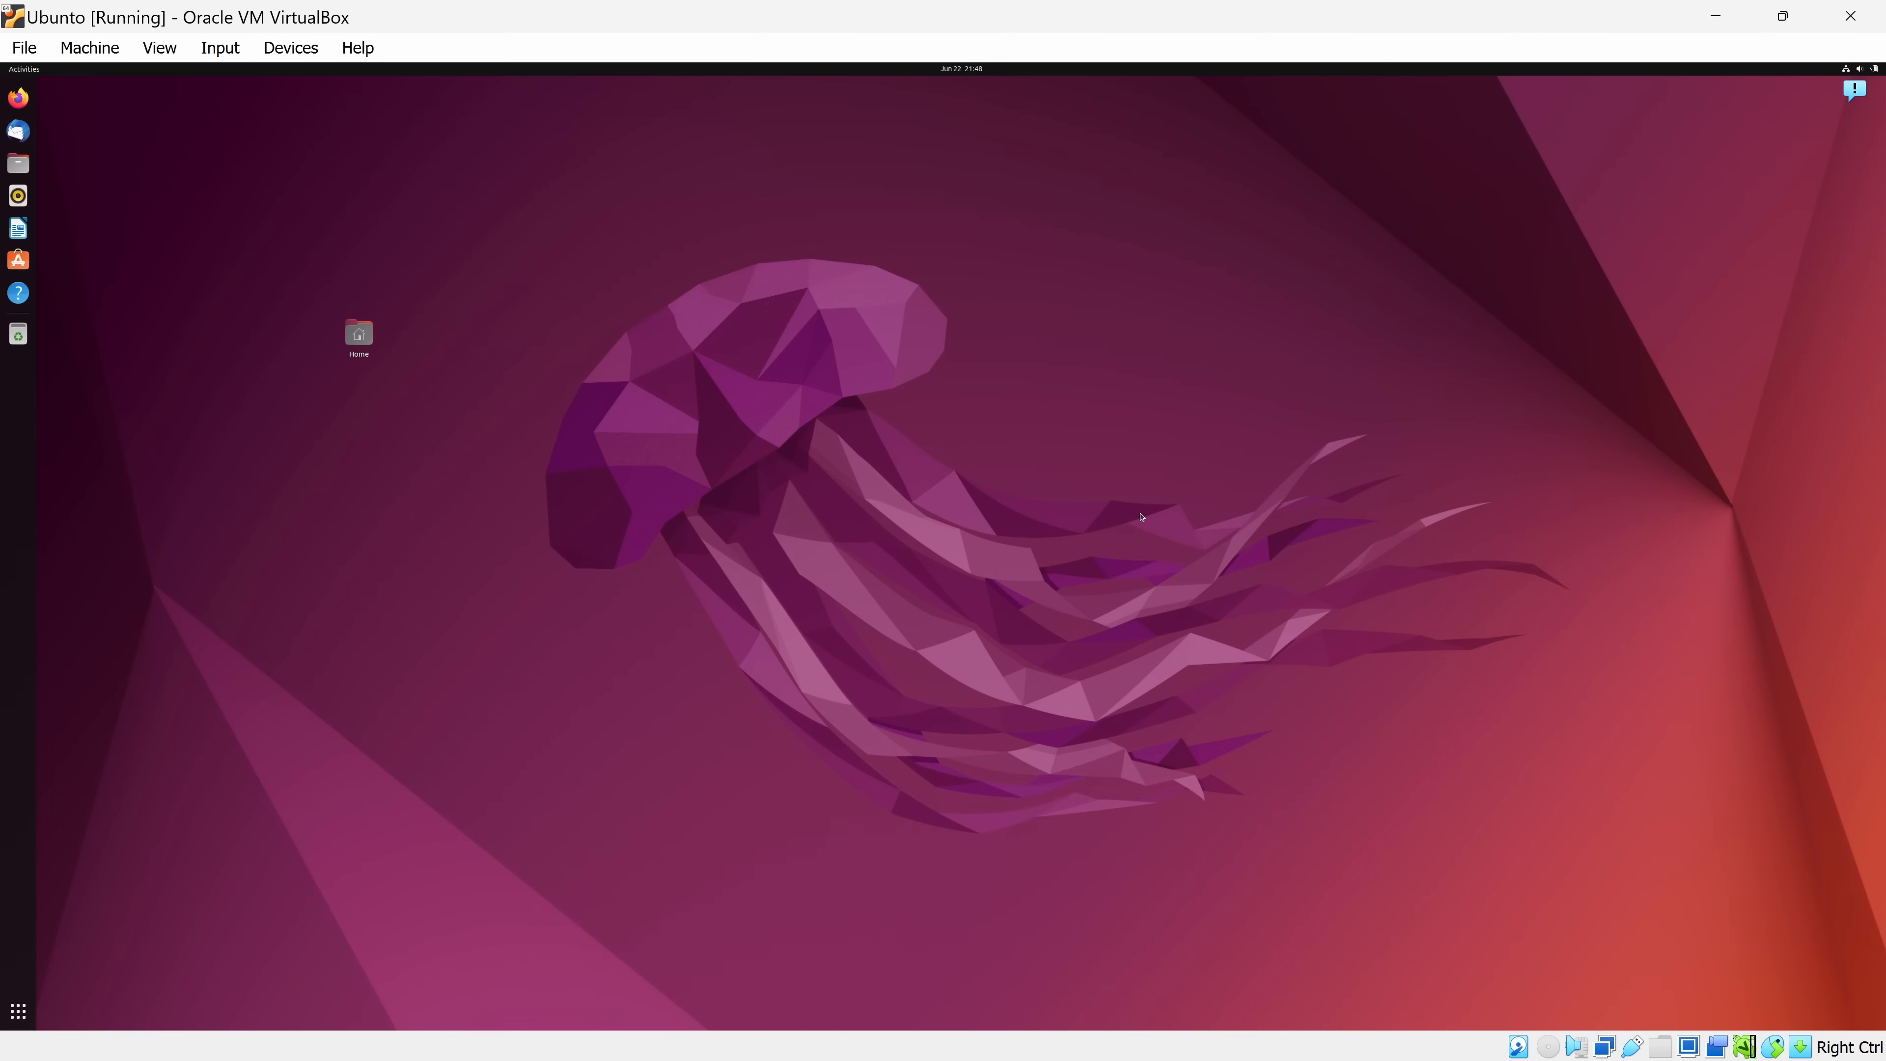
{"action": "mouse_move", "coordinate": [784, 212]}
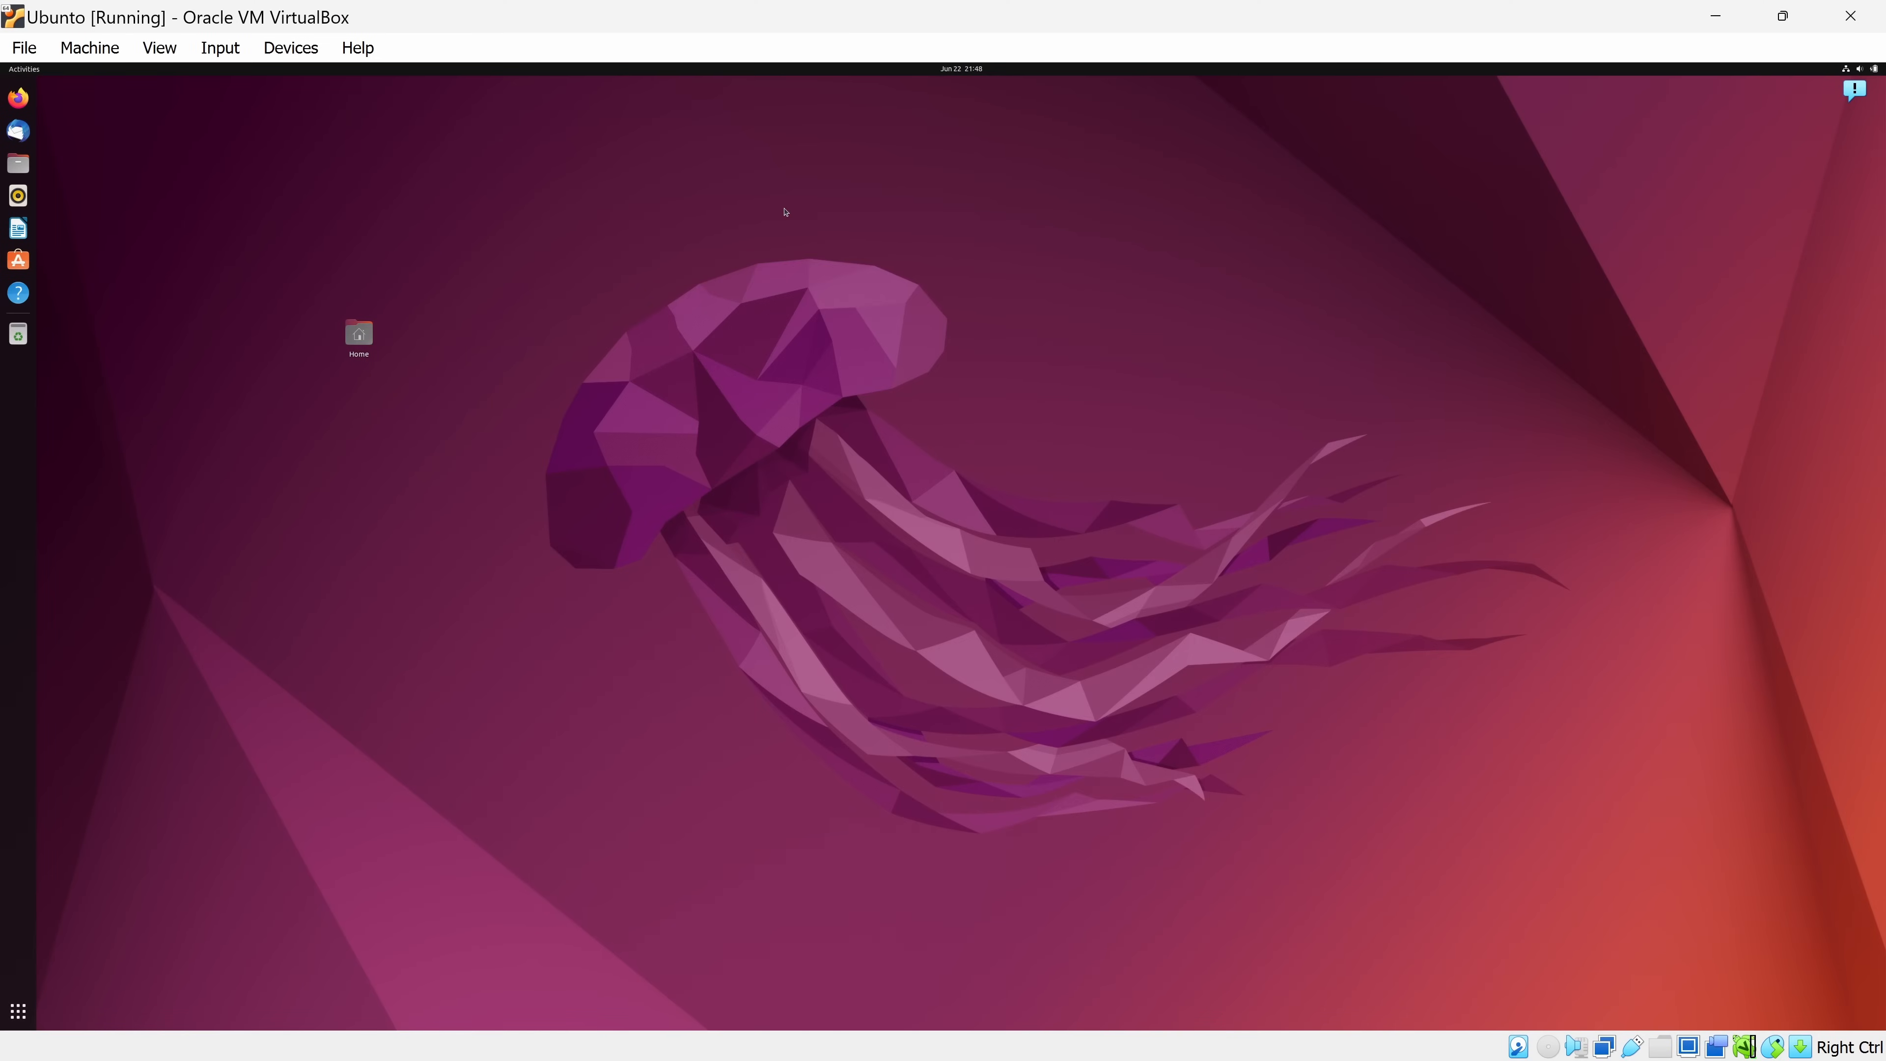
{"action": "mouse_move", "coordinate": [220, 47]}
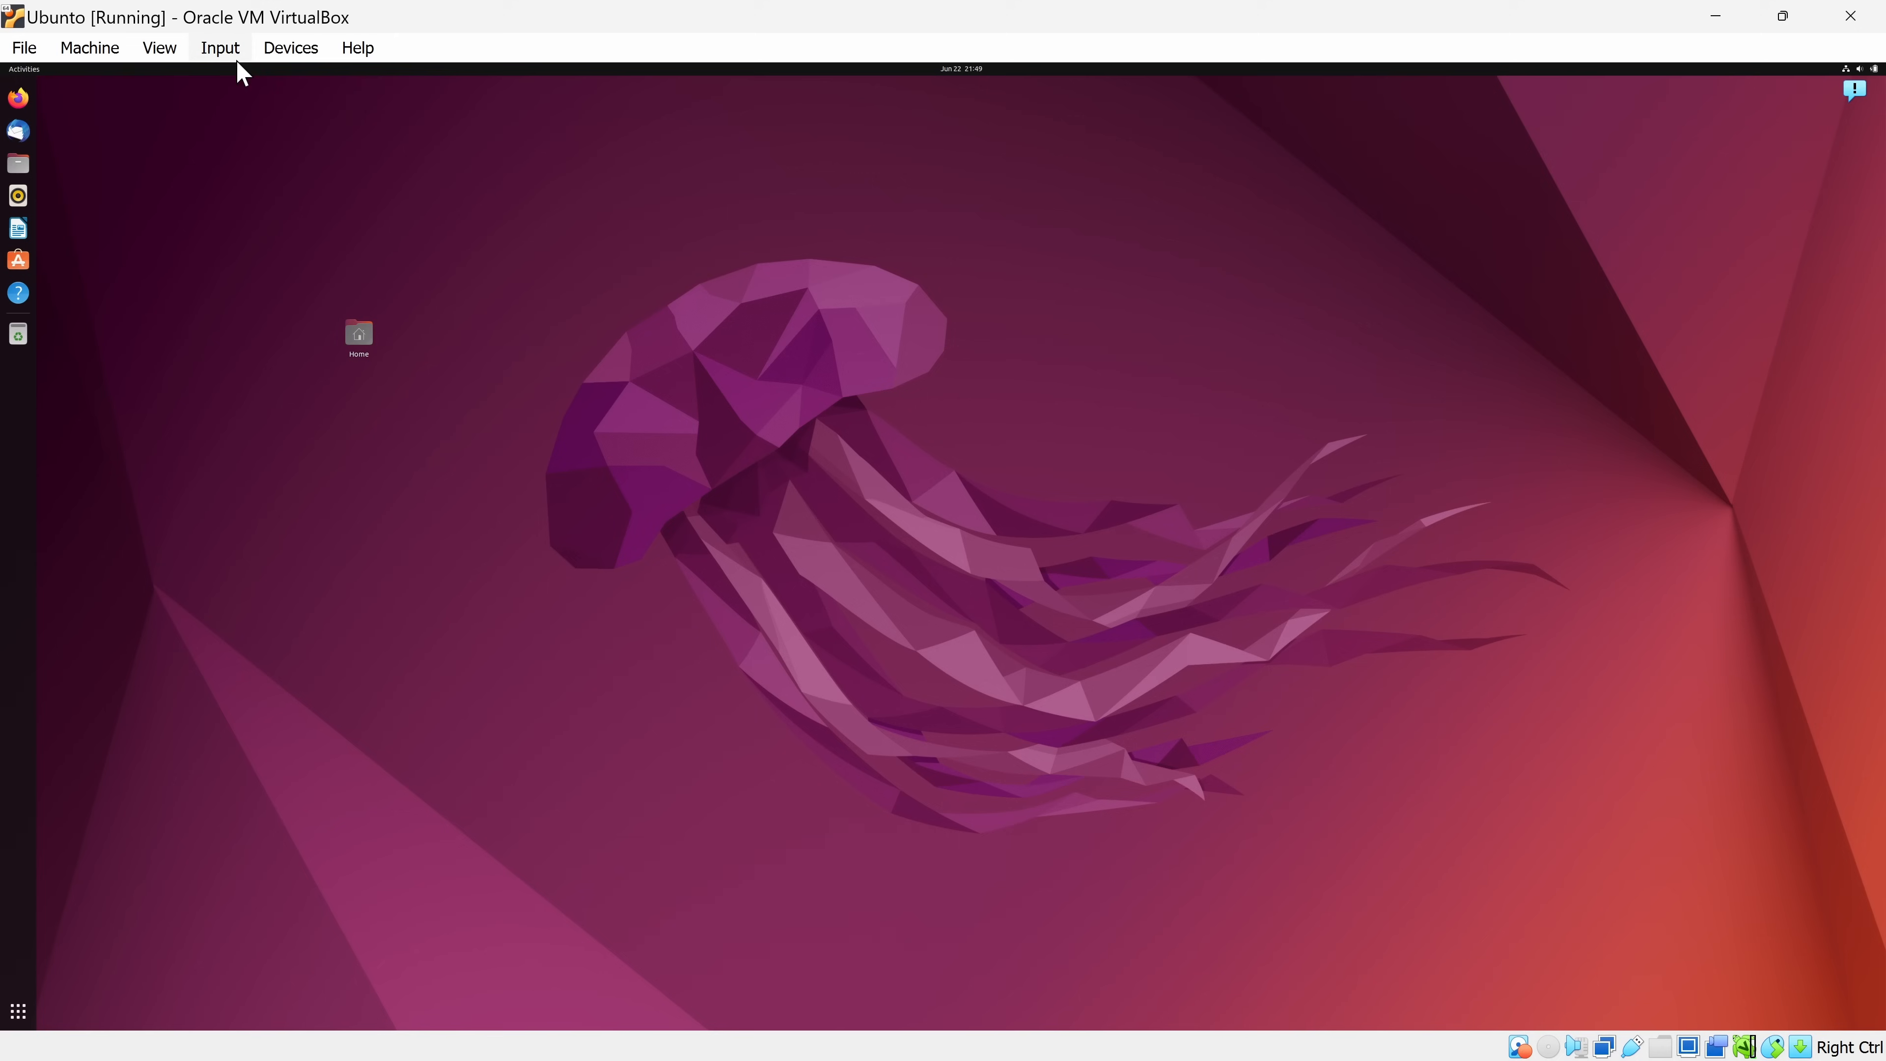
{"action": "left_click", "coordinate": [220, 47]}
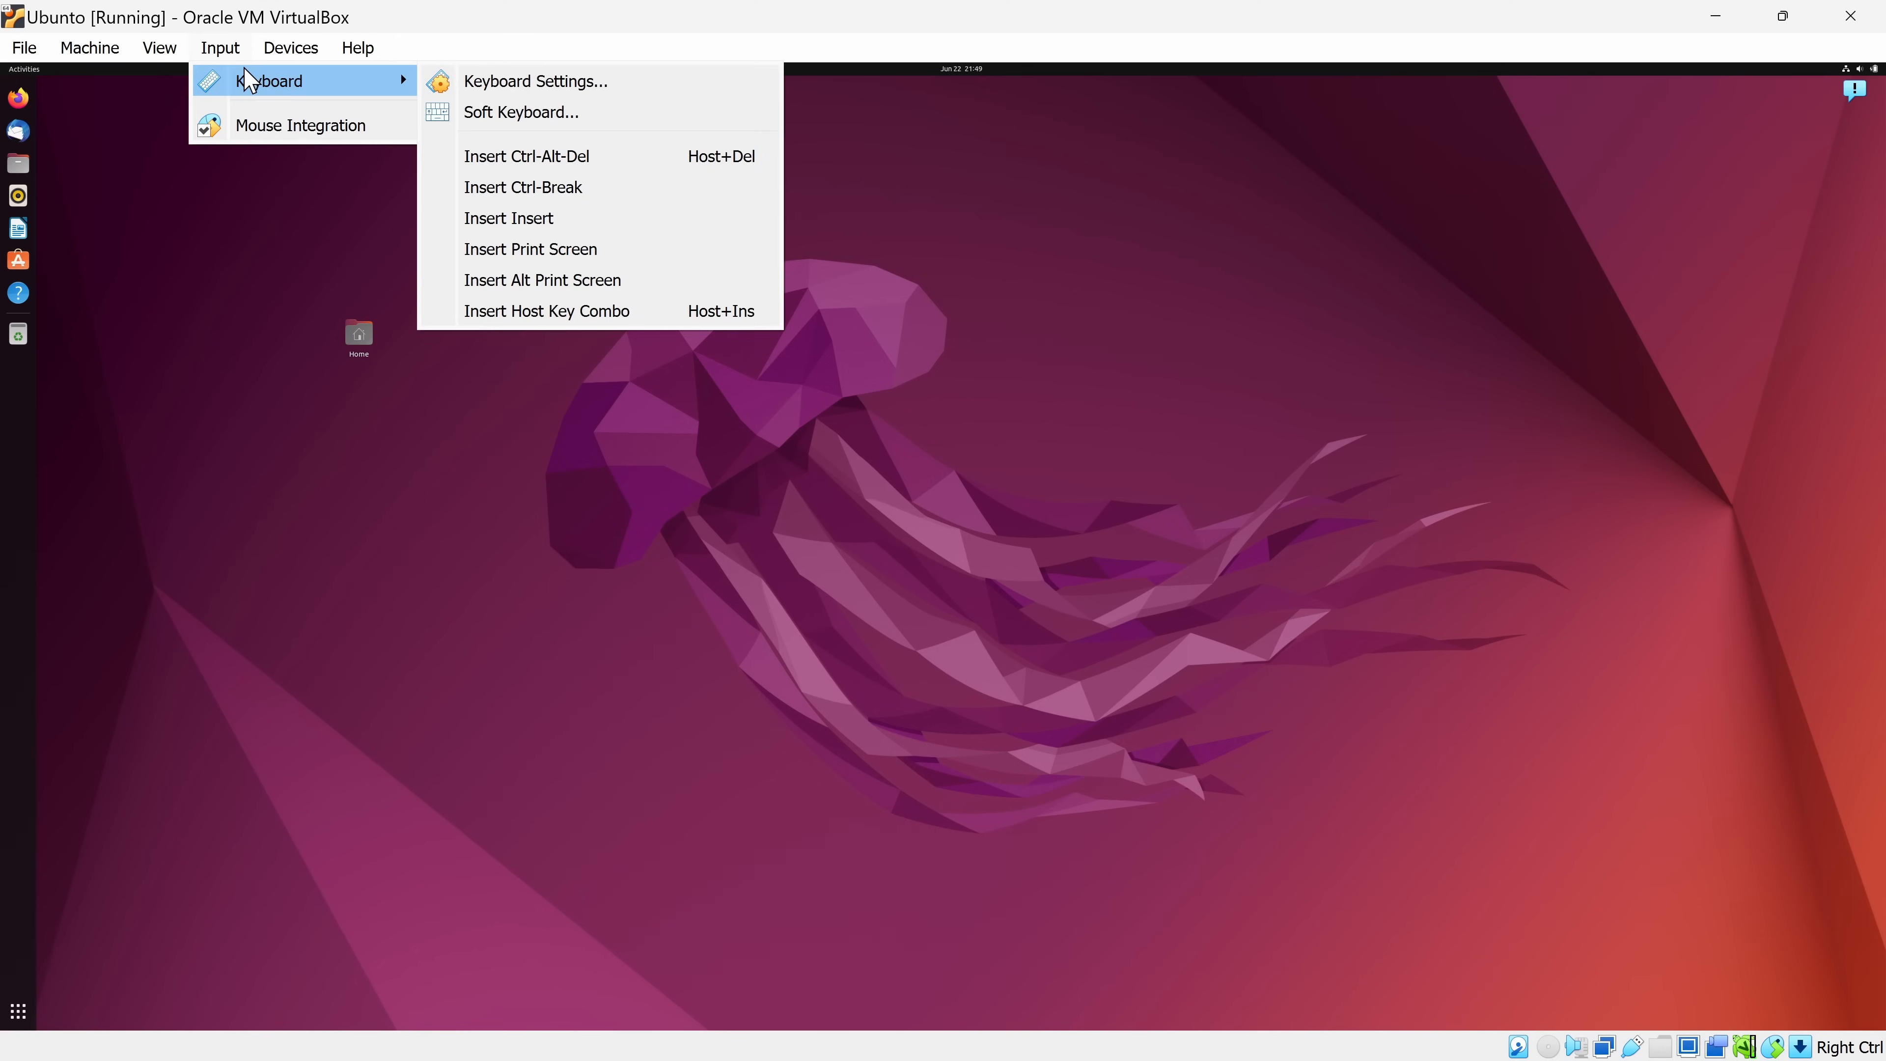
{"action": "left_click", "coordinate": [535, 81]}
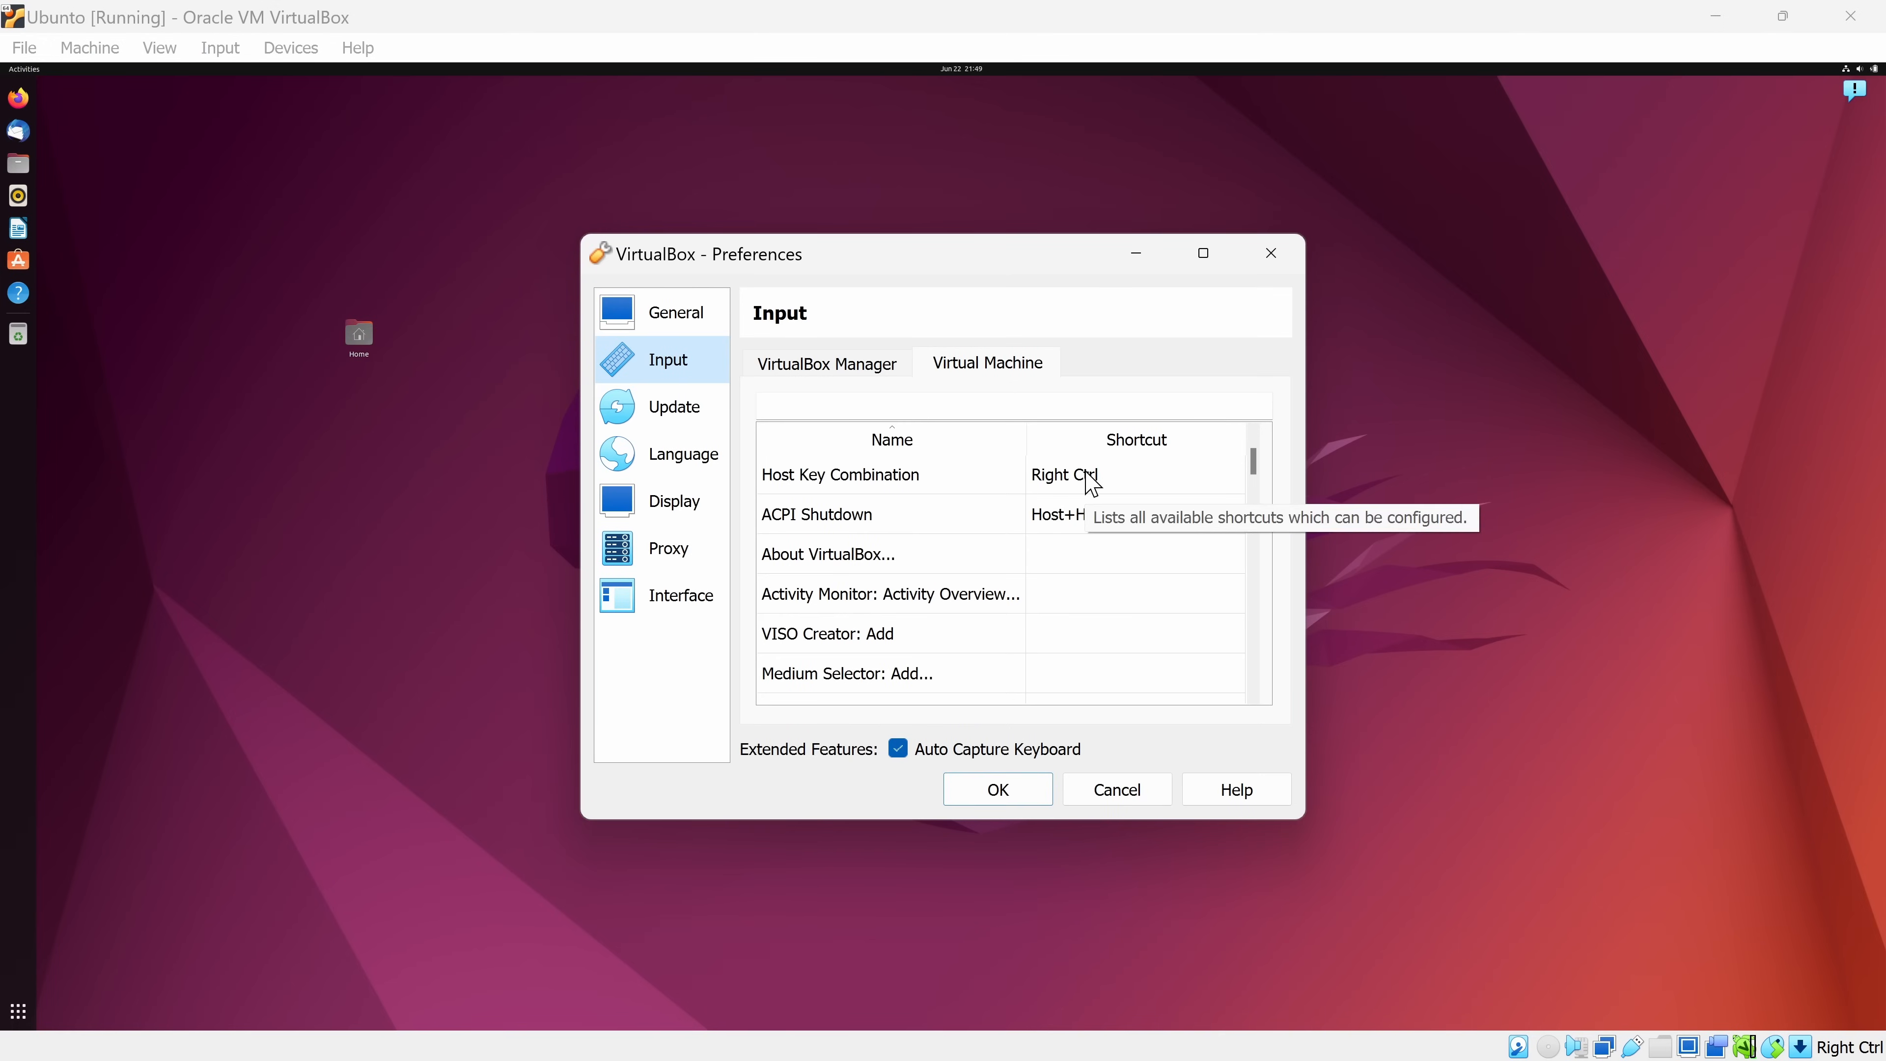
{"action": "left_click", "coordinate": [1114, 788]}
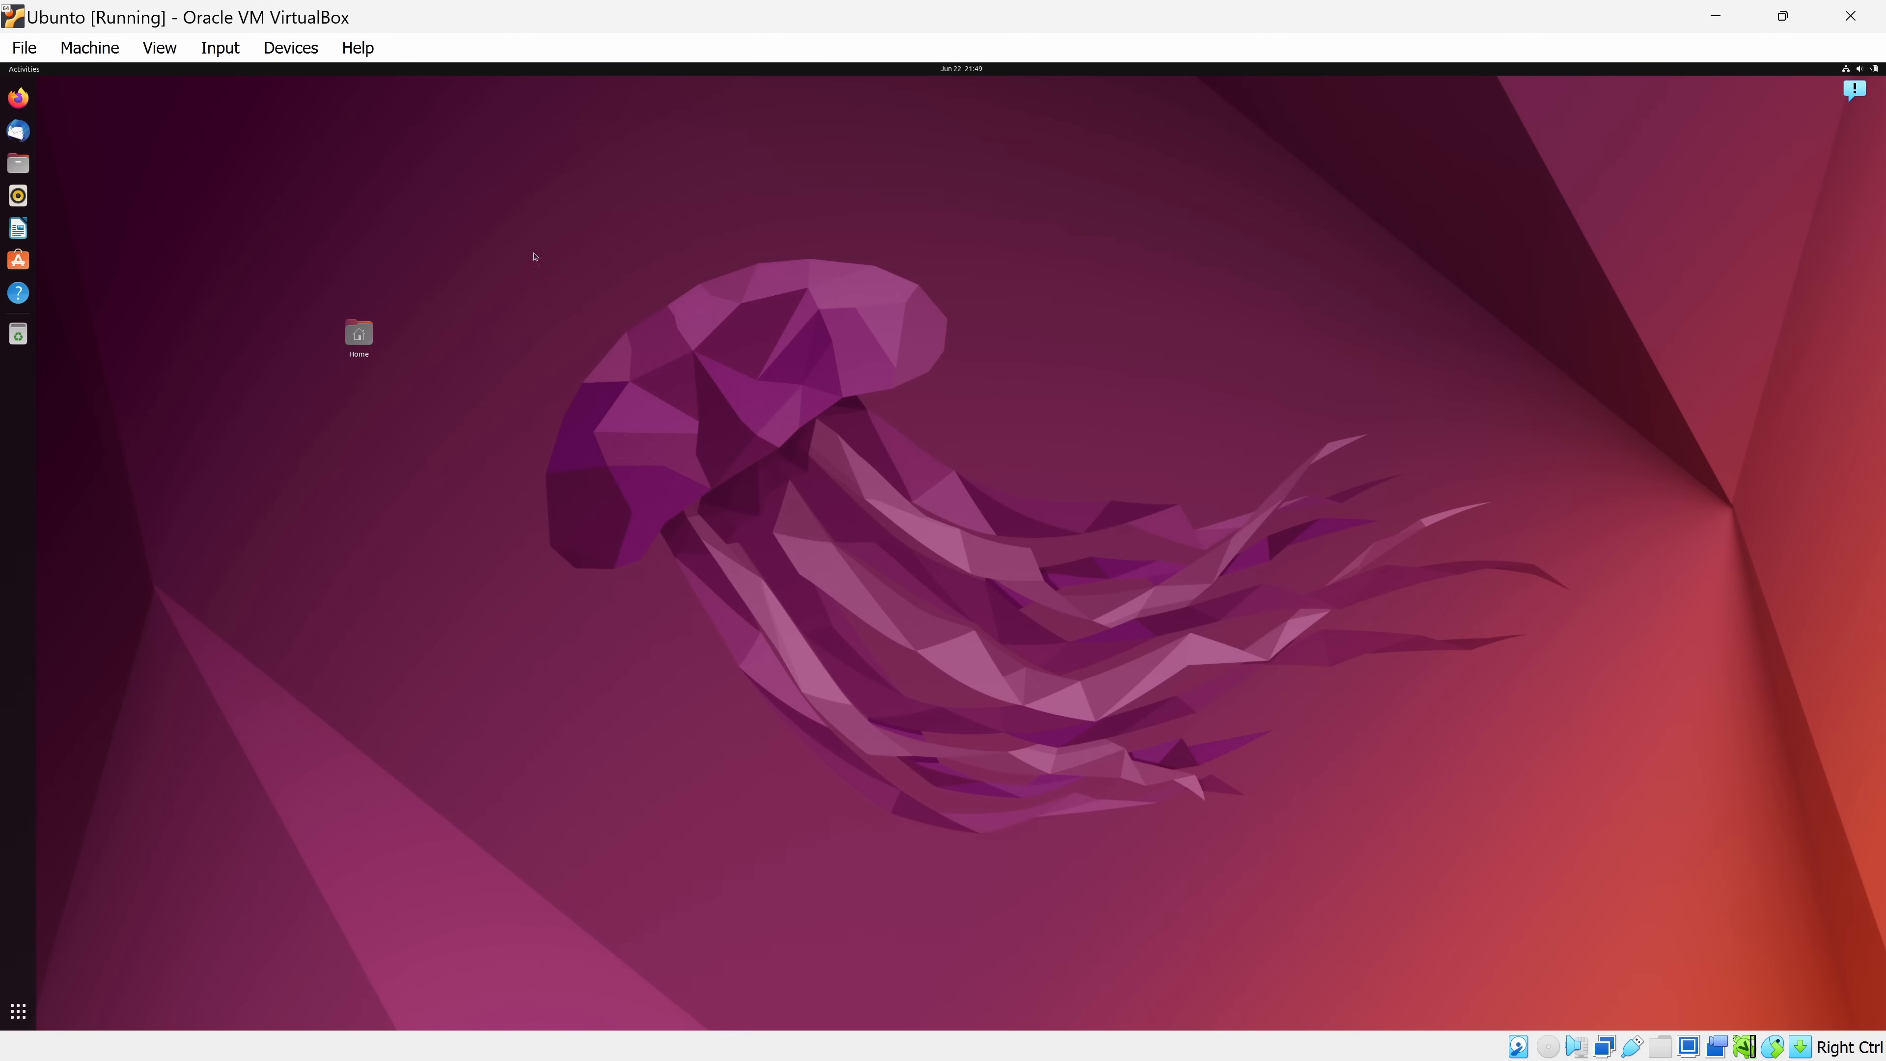
Switch the Ubuntu VM into full-screen mode, then return it to a normal window via the mini toolbar
{"action": "left_click", "coordinate": [158, 48]}
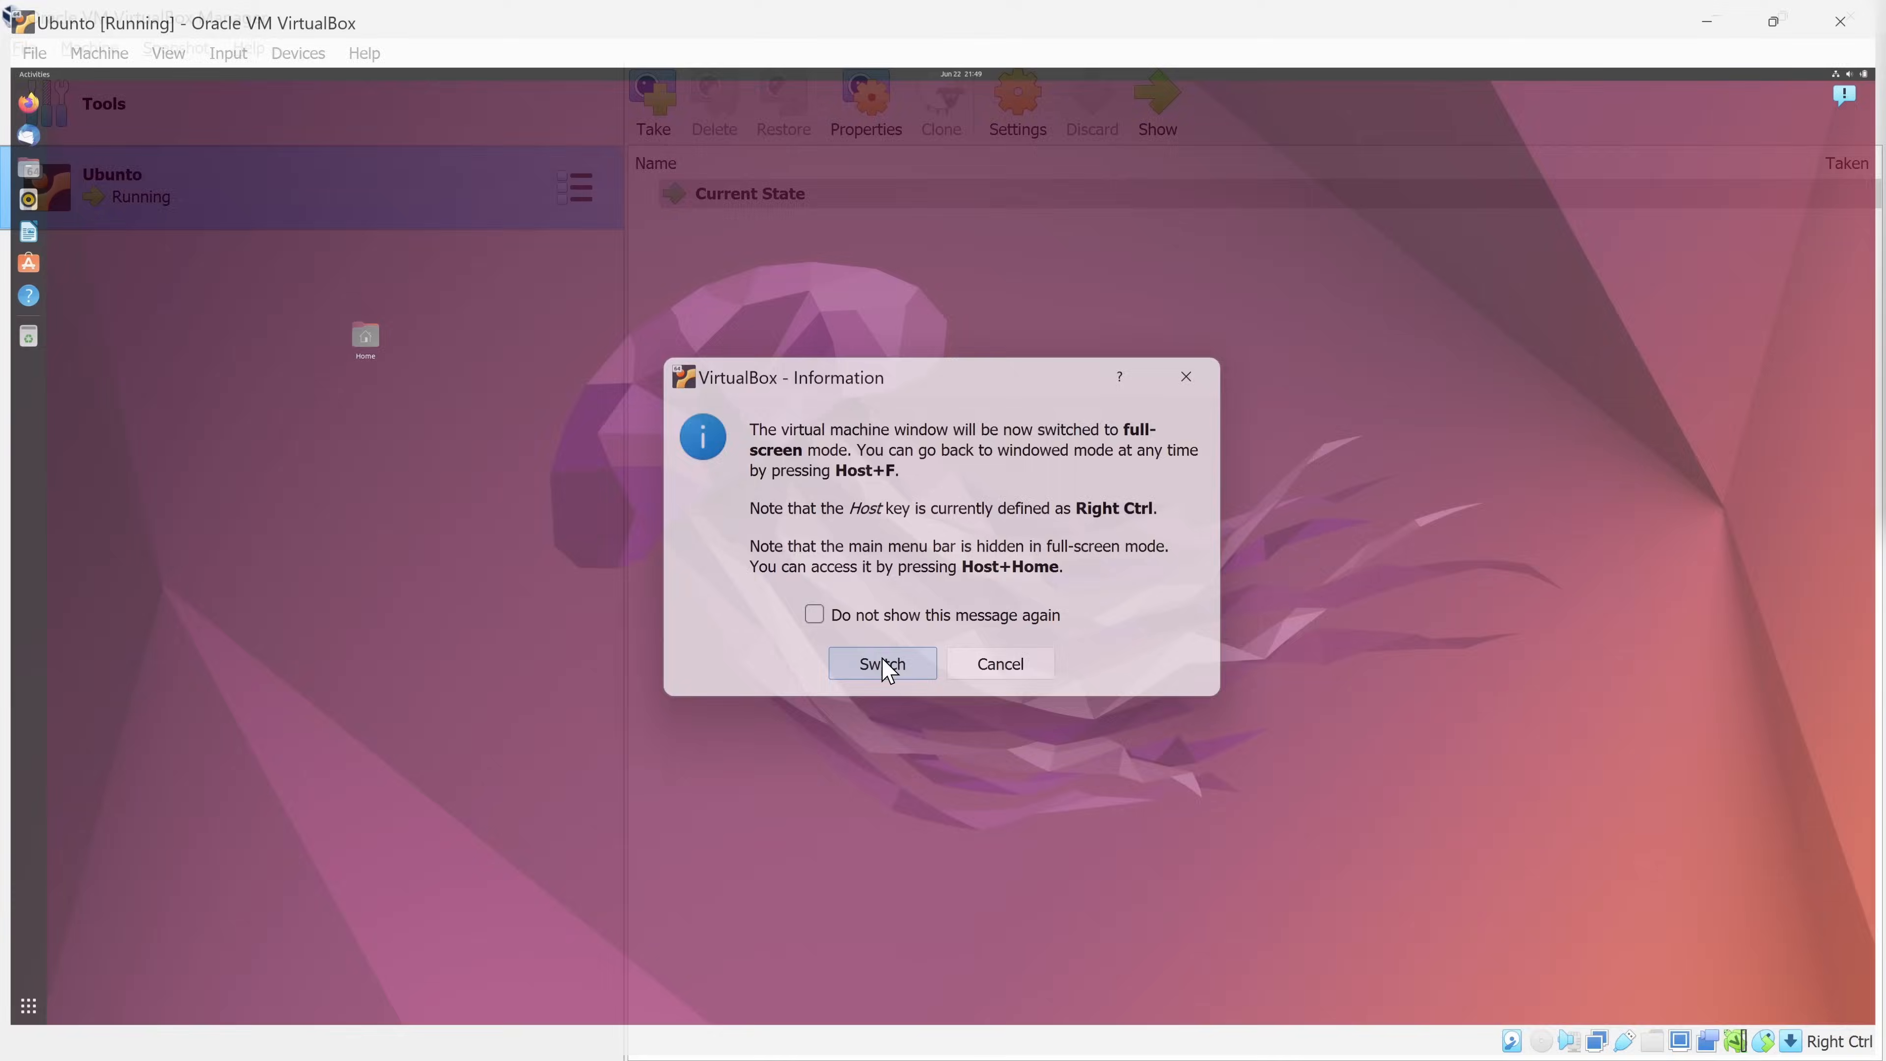
{"action": "left_click", "coordinate": [882, 663]}
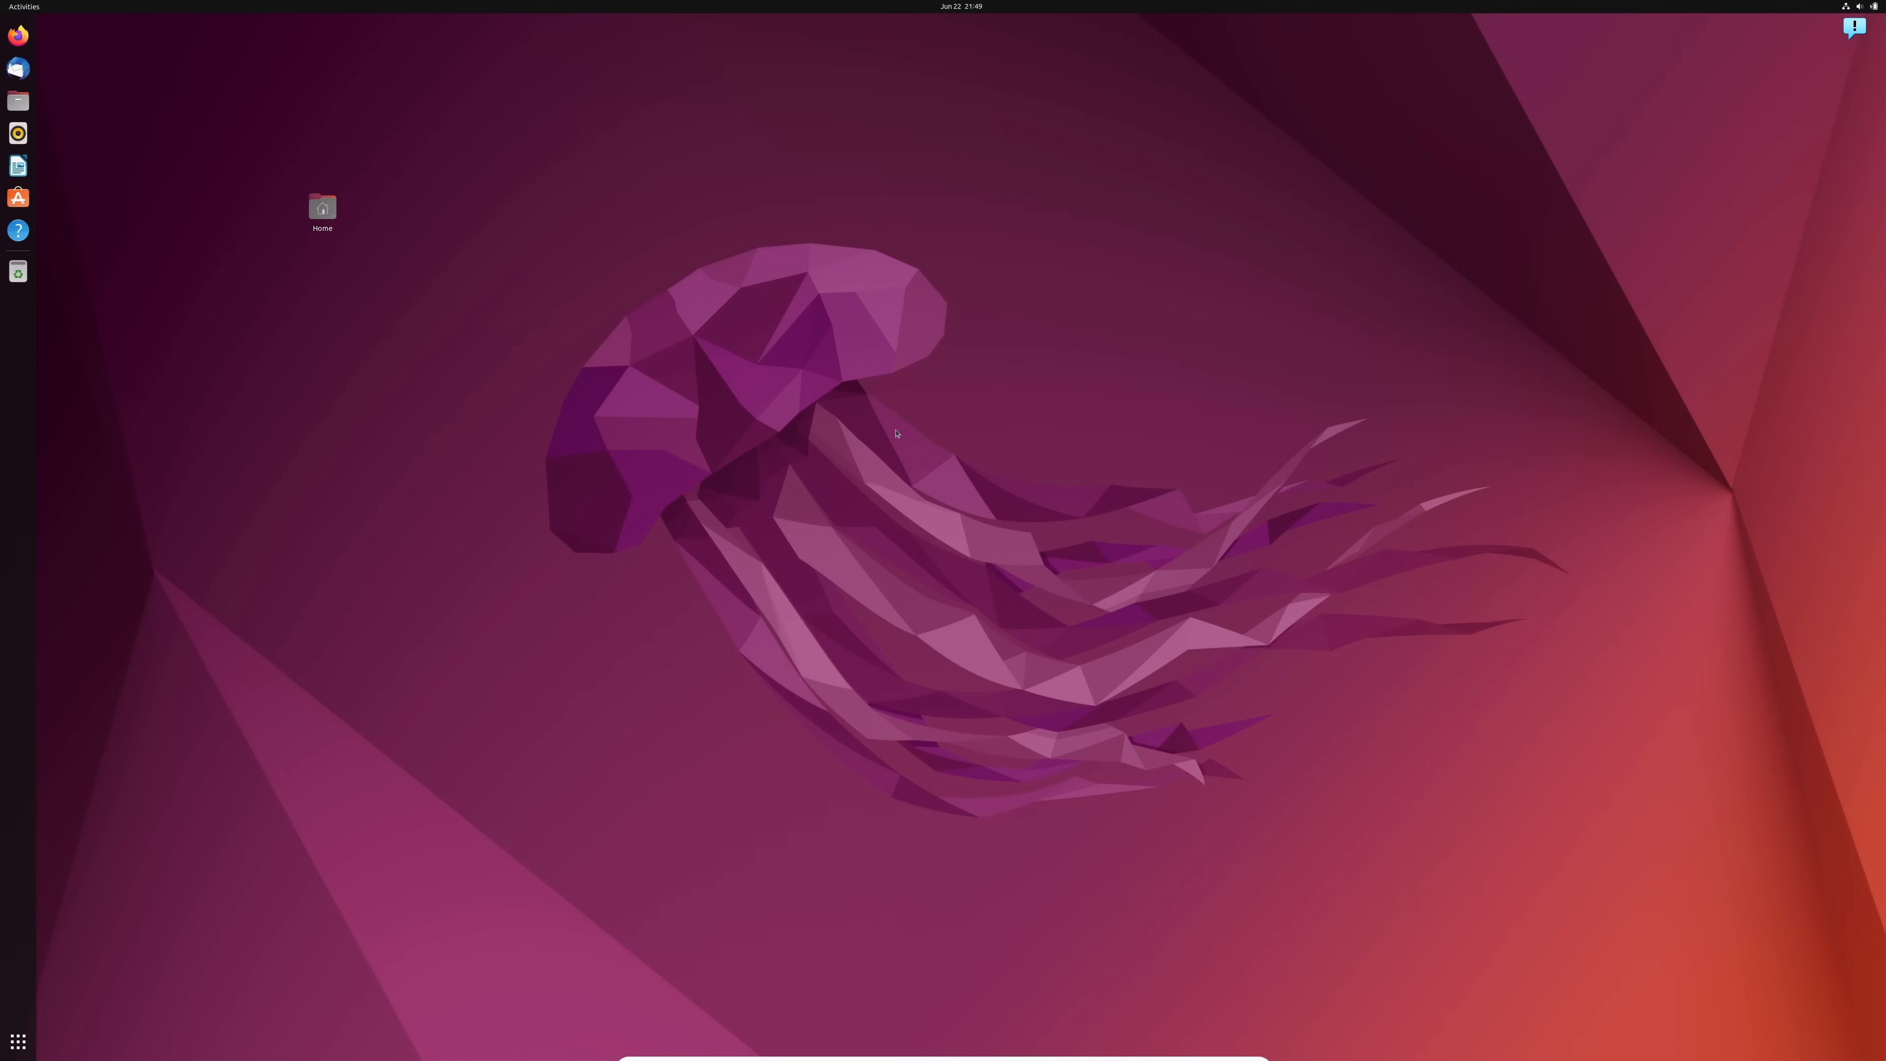
{"action": "mouse_move", "coordinate": [1027, 236]}
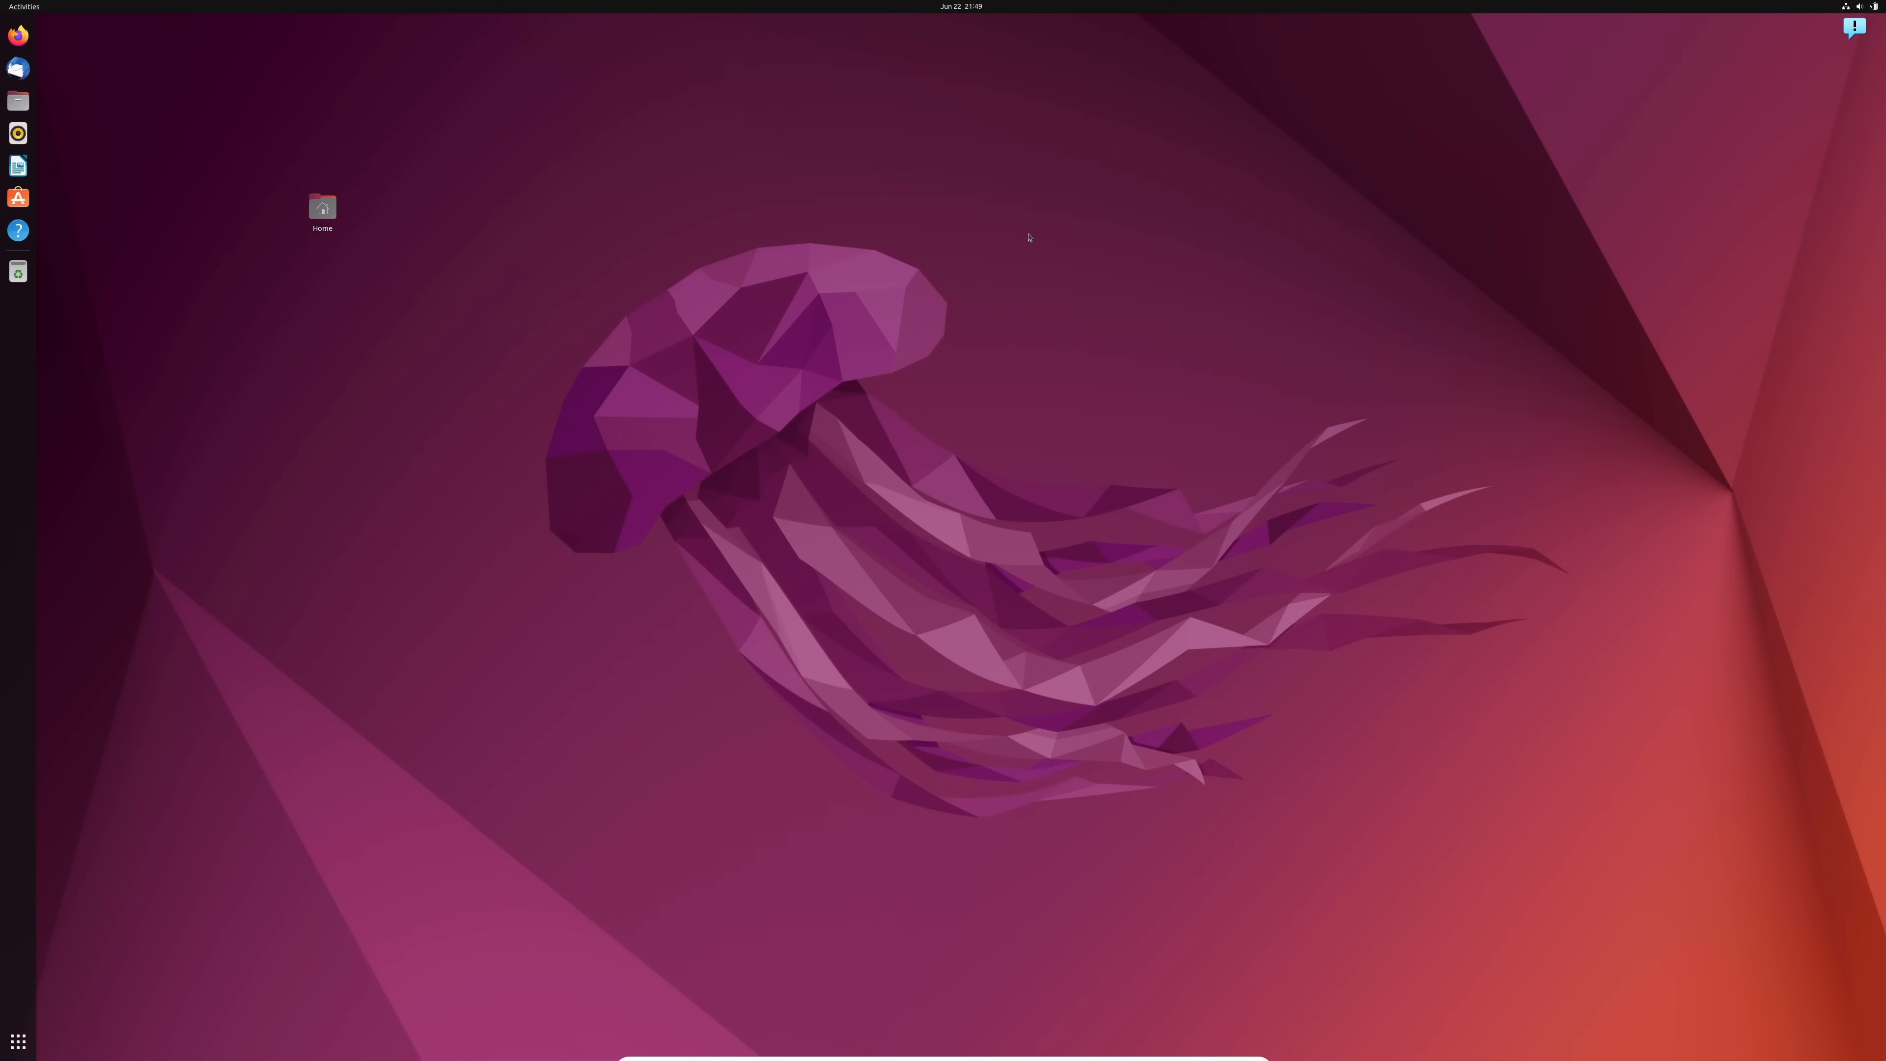
{"action": "mouse_move", "coordinate": [1022, 226]}
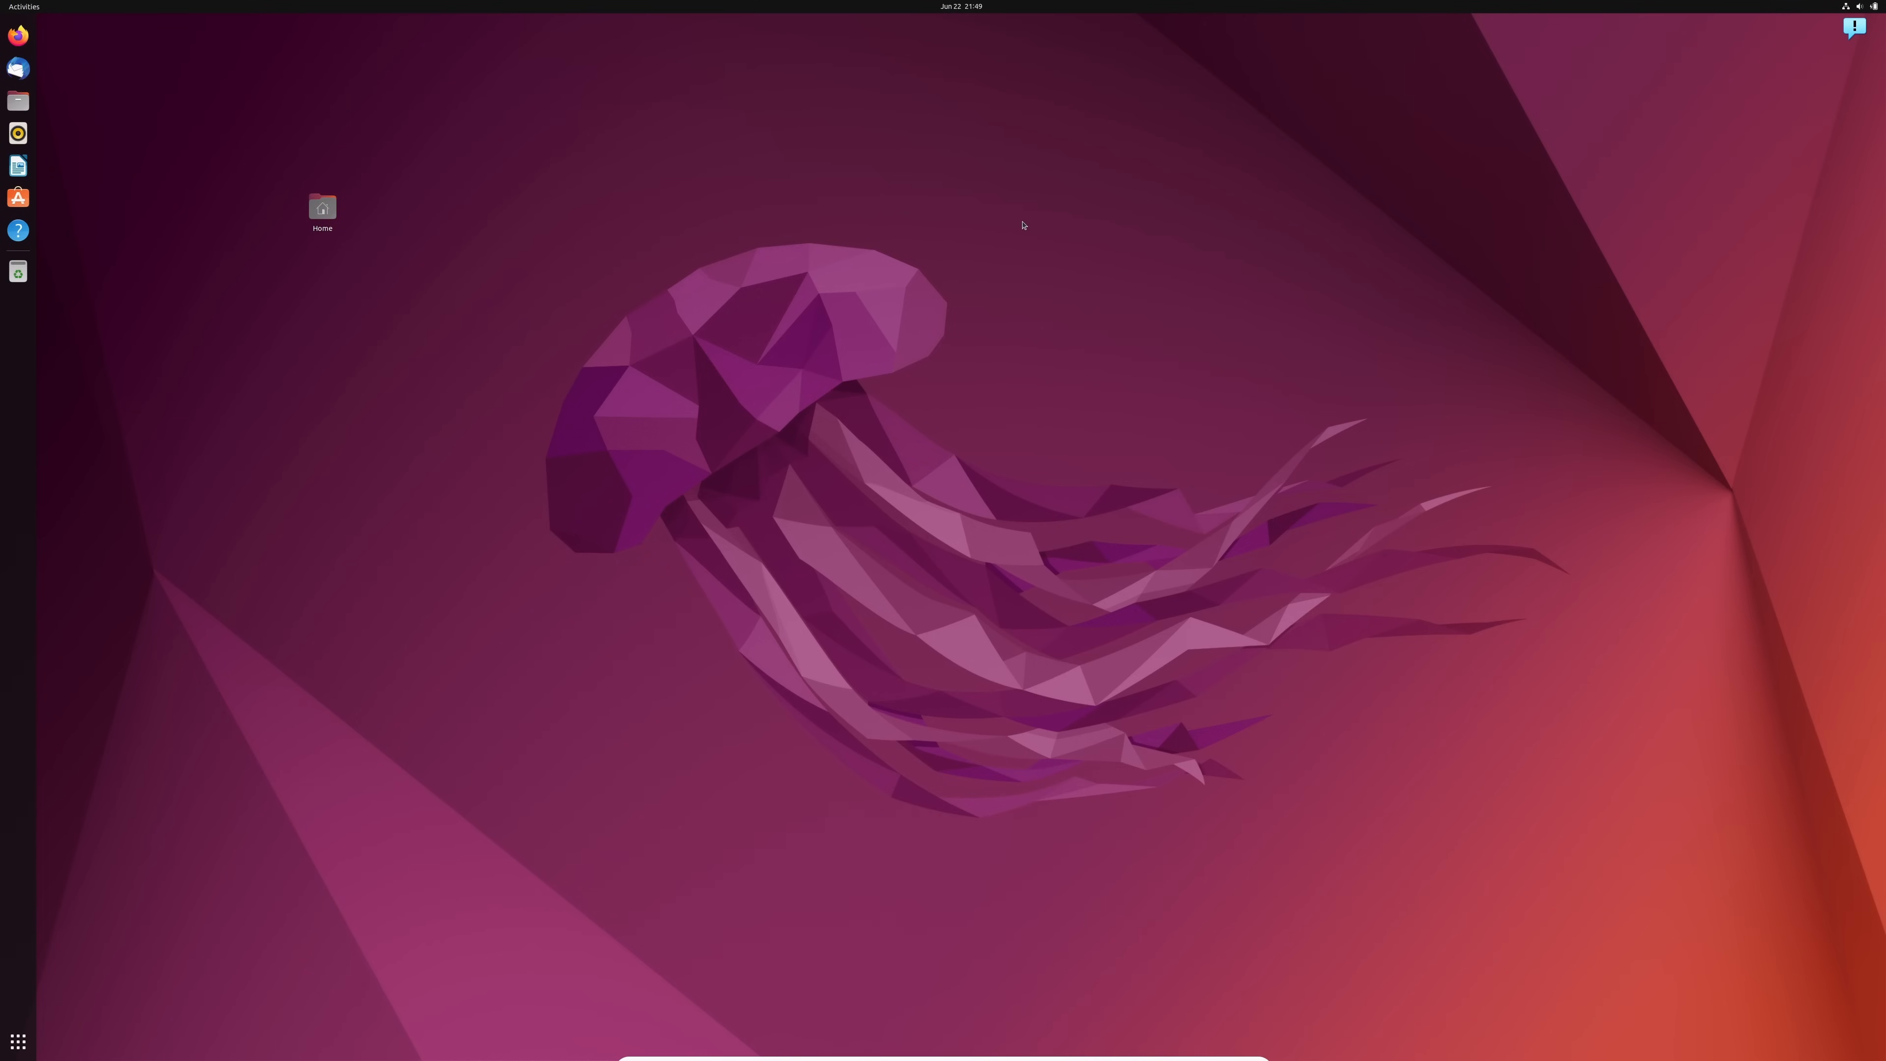
{"action": "mouse_move", "coordinate": [1030, 219]}
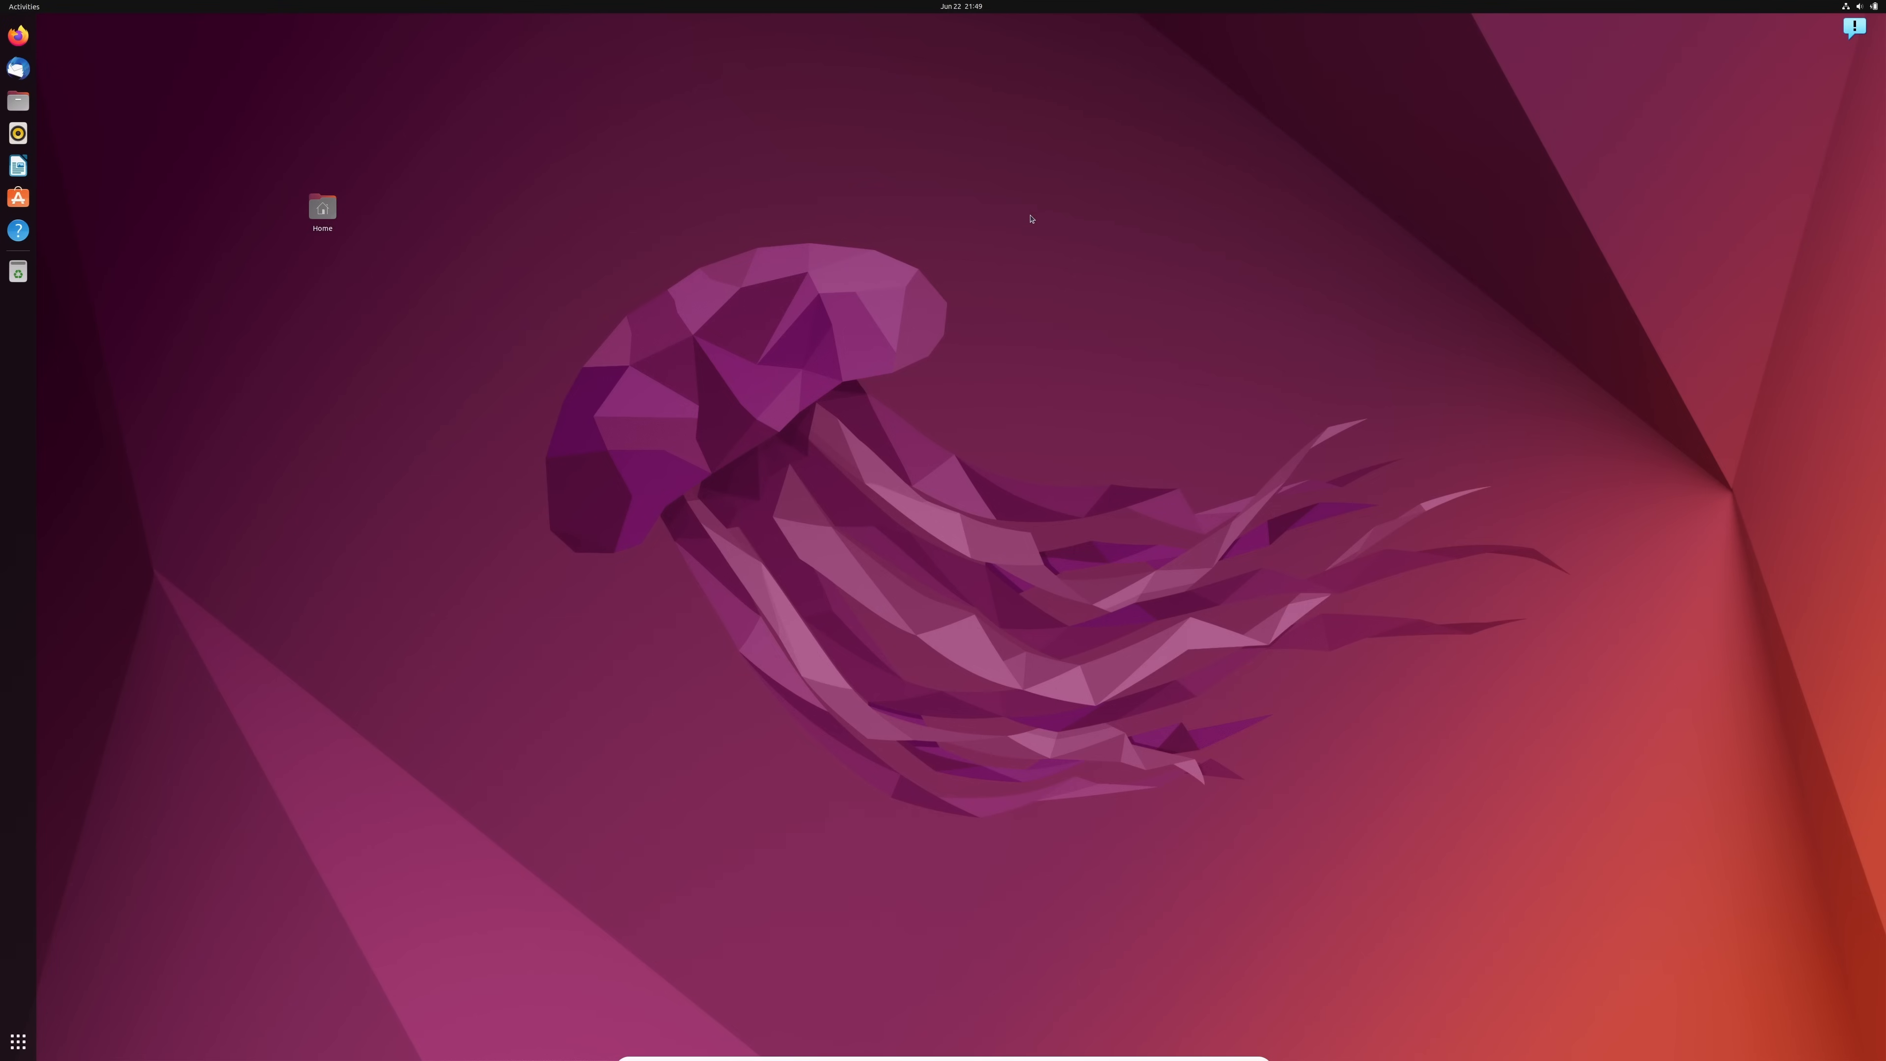
{"action": "mouse_move", "coordinate": [976, 203]}
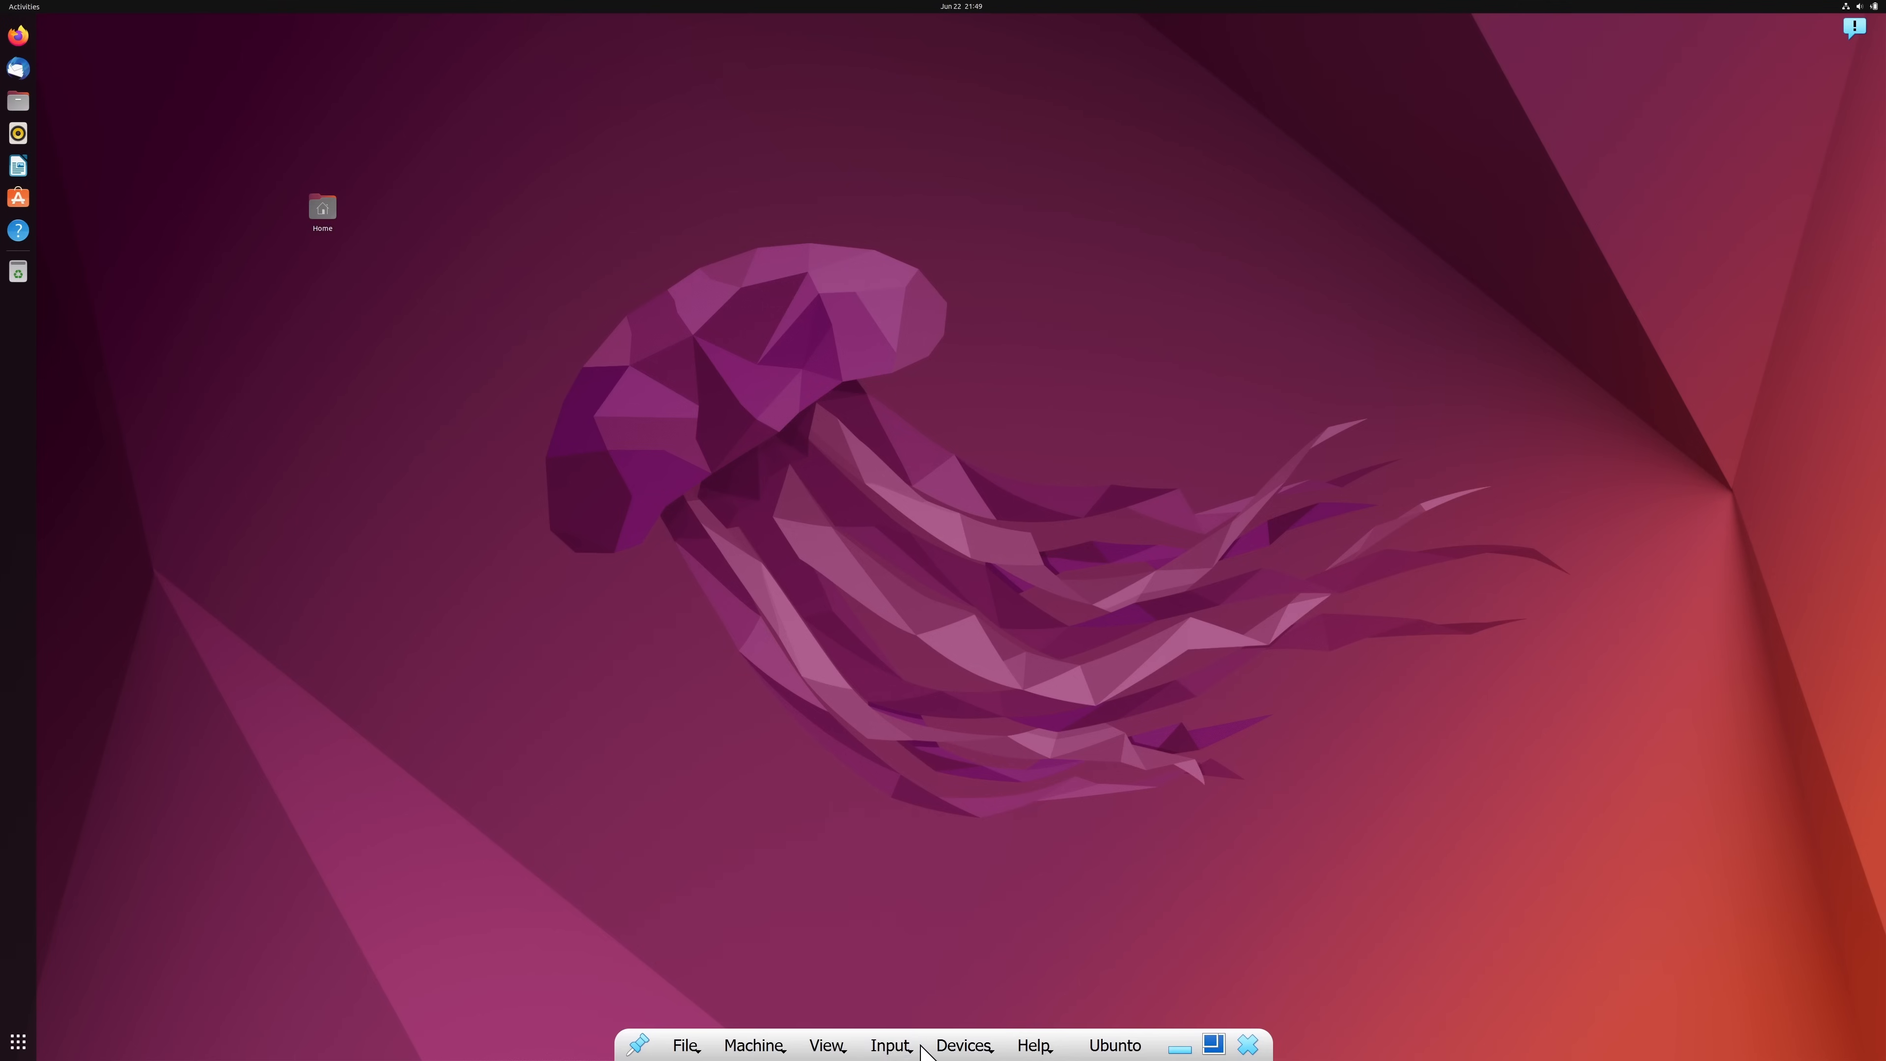
{"action": "left_click", "coordinate": [686, 1045]}
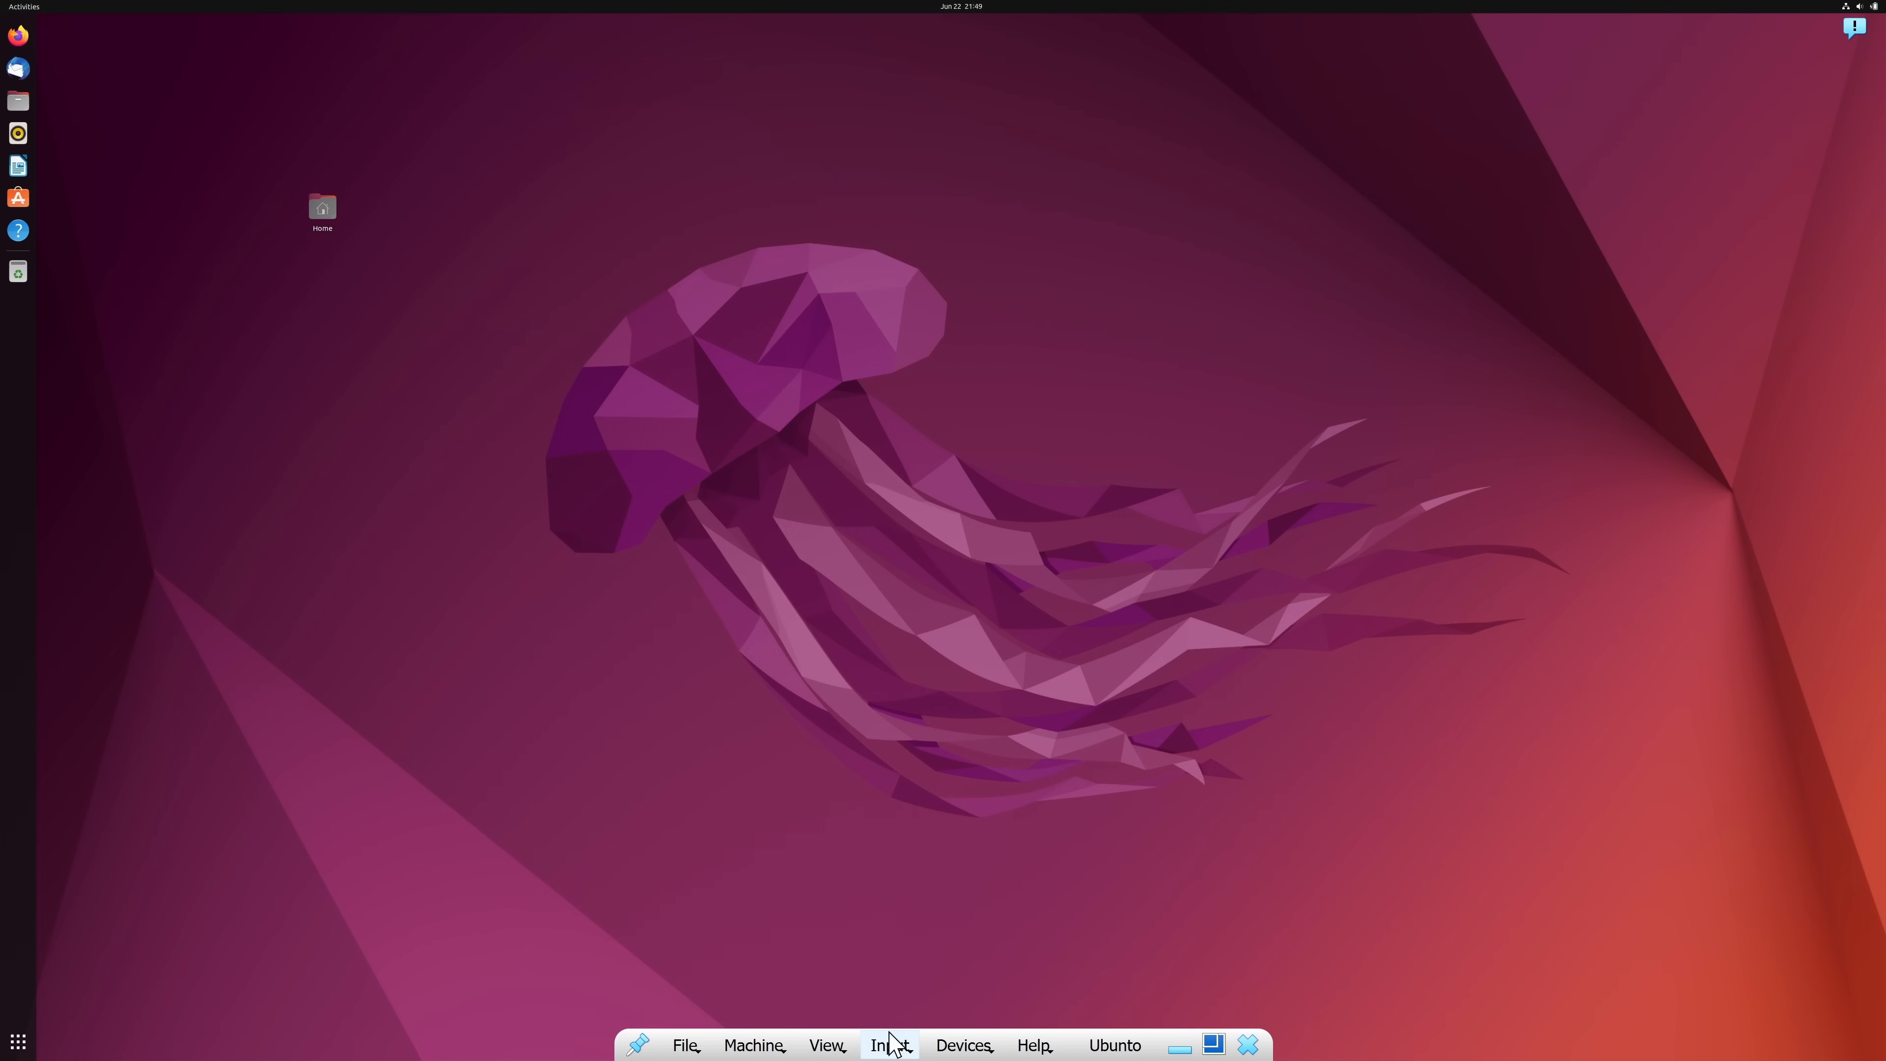
{"action": "left_click", "coordinate": [826, 1045]}
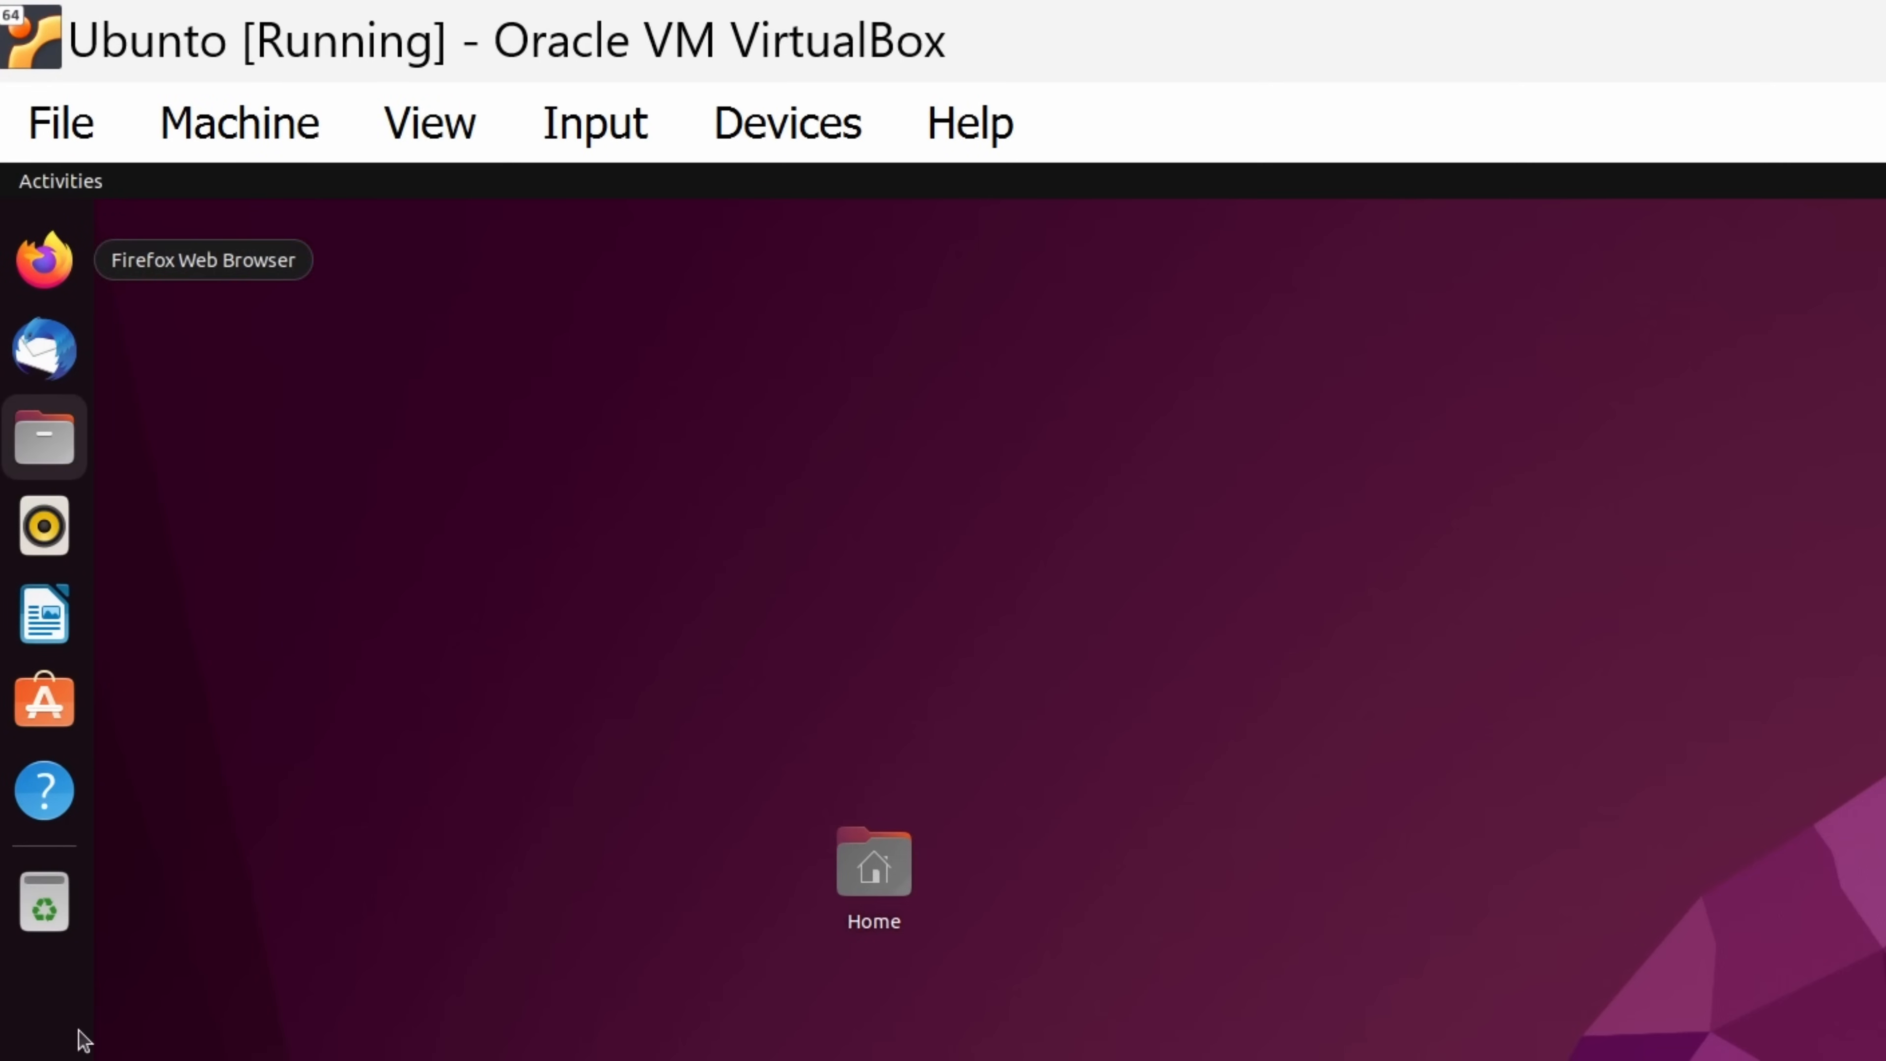
{"action": "mouse_move", "coordinate": [44, 260]}
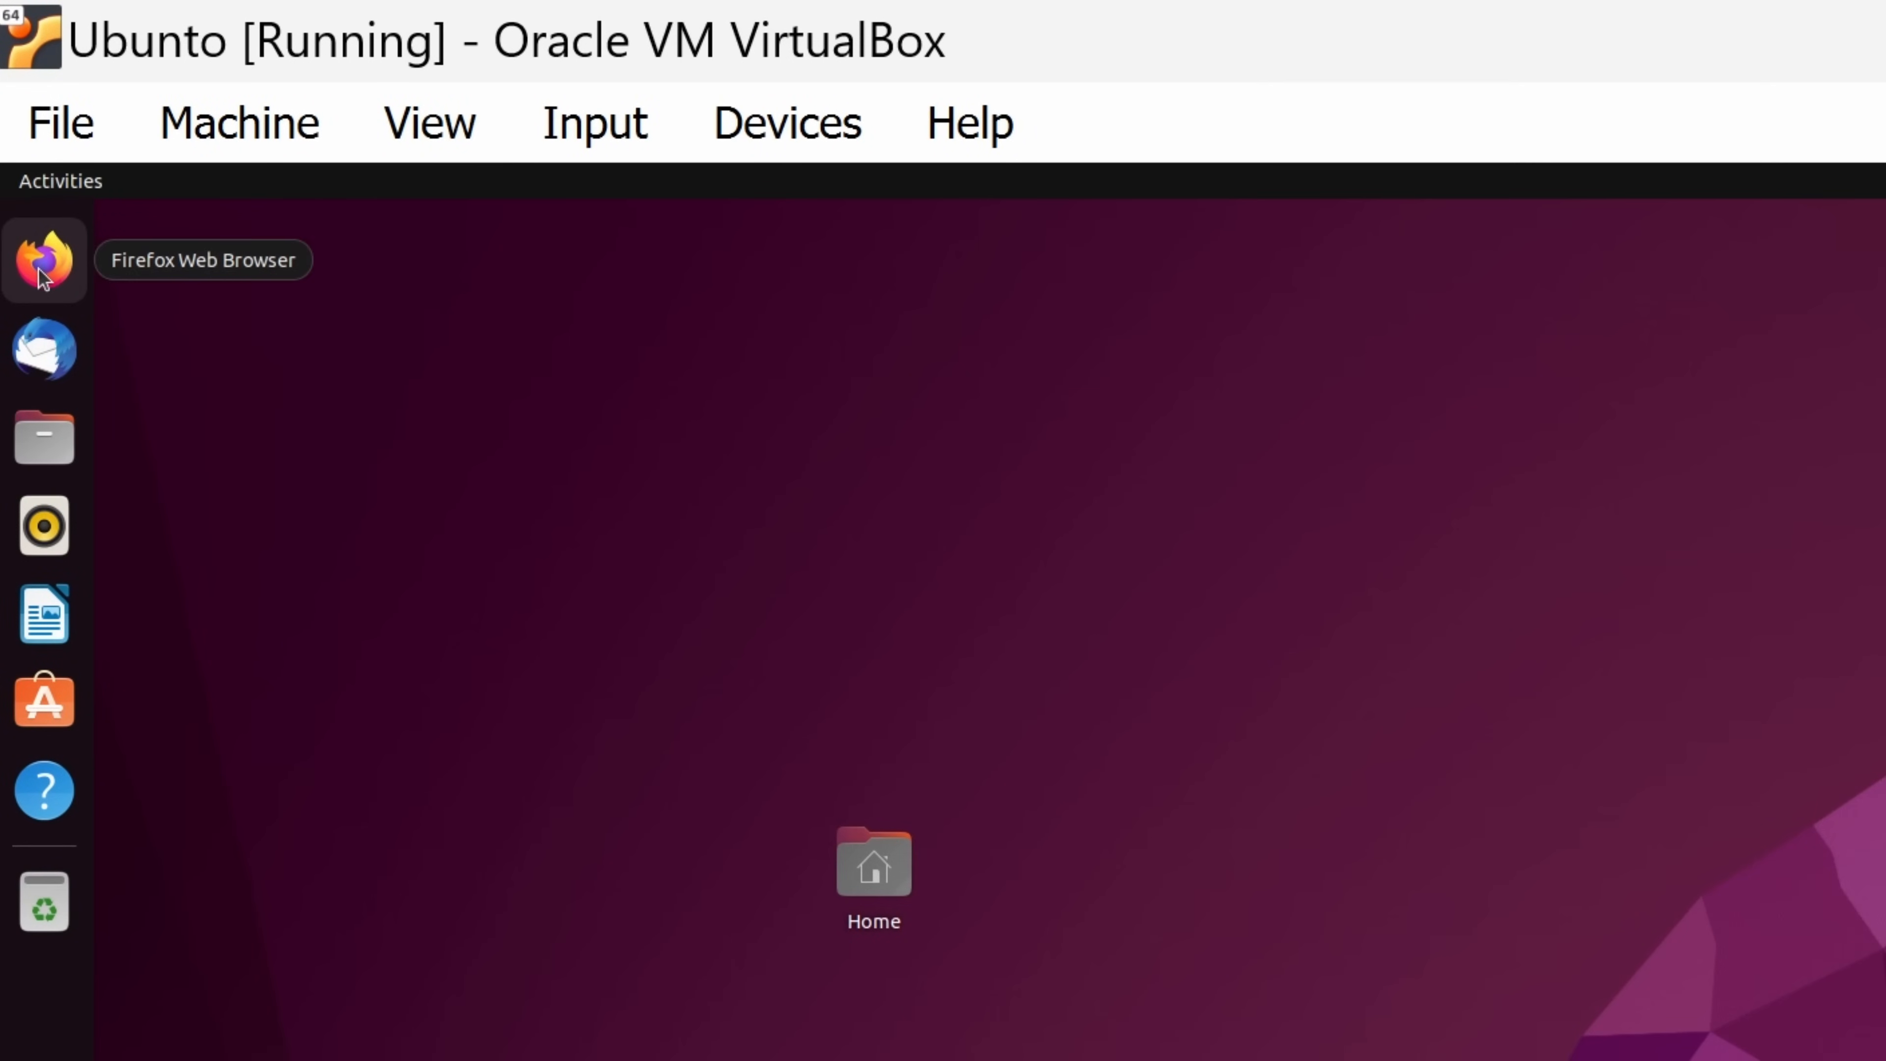
{"action": "mouse_move", "coordinate": [44, 613]}
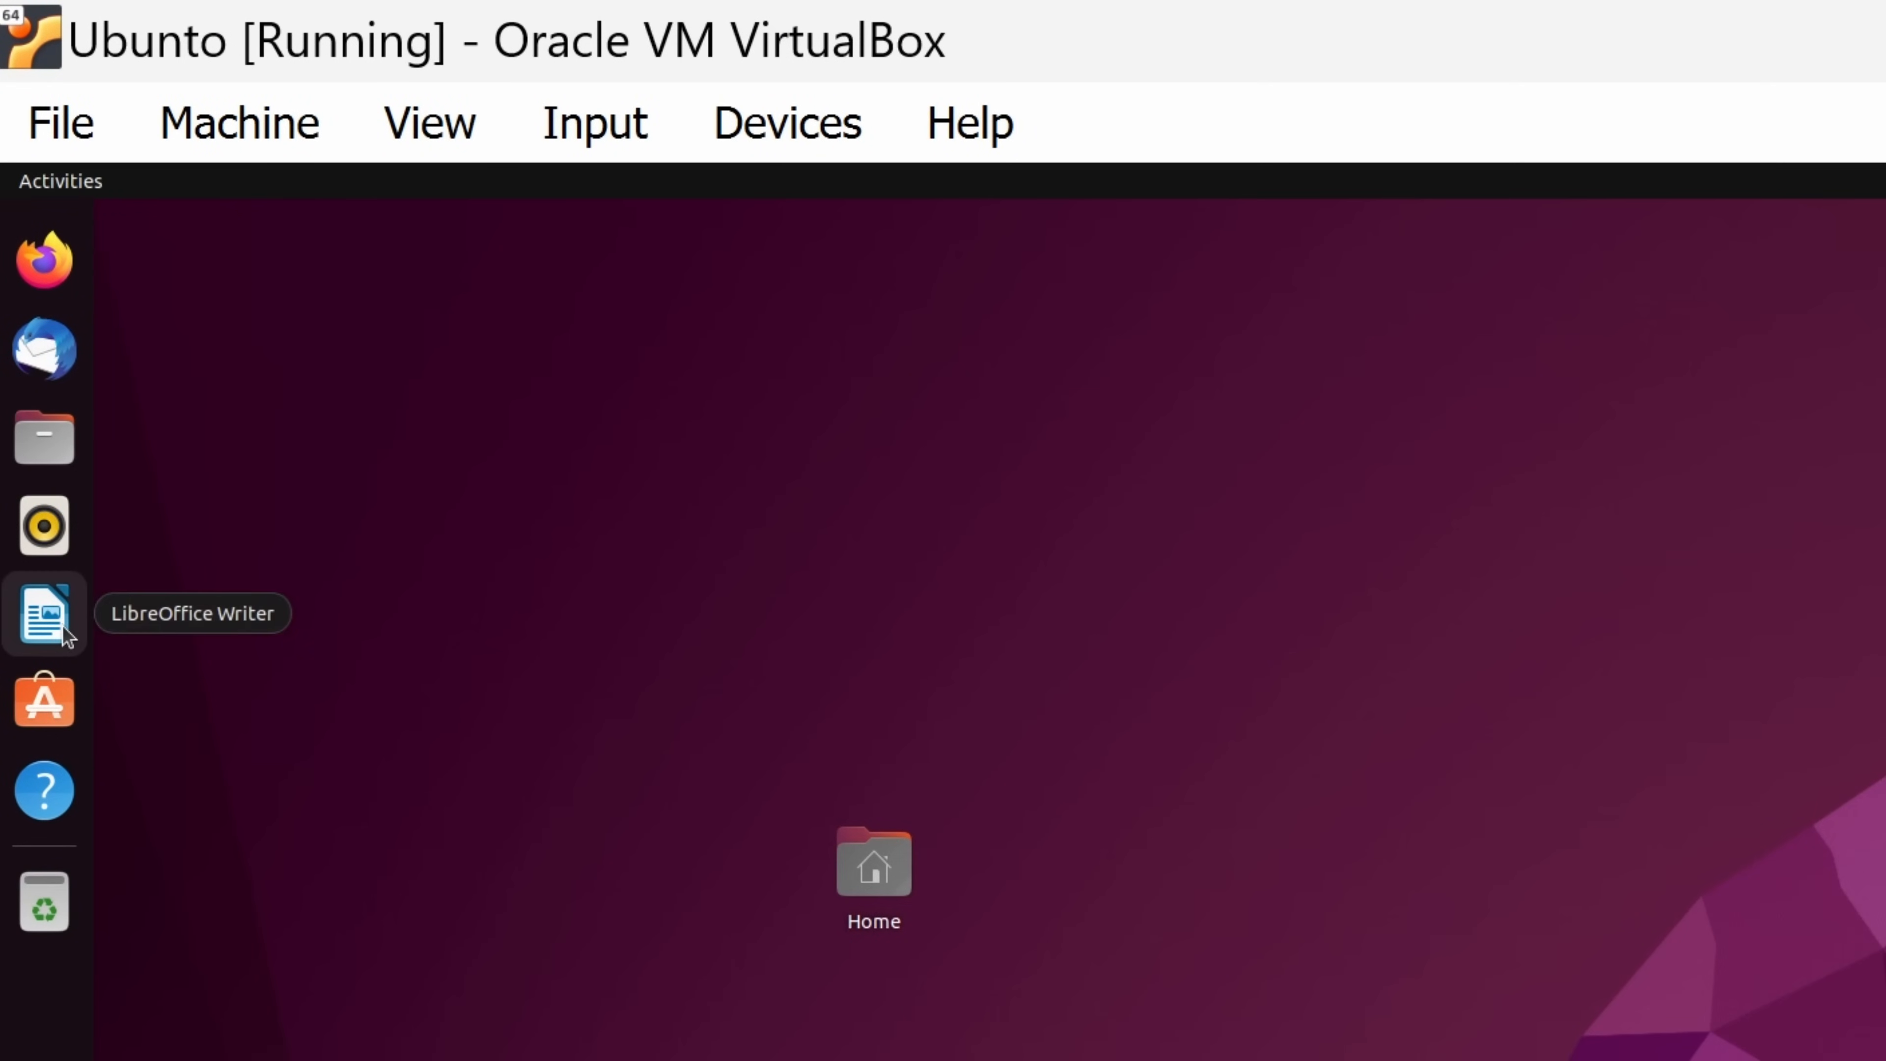
{"action": "mouse_move", "coordinate": [44, 701]}
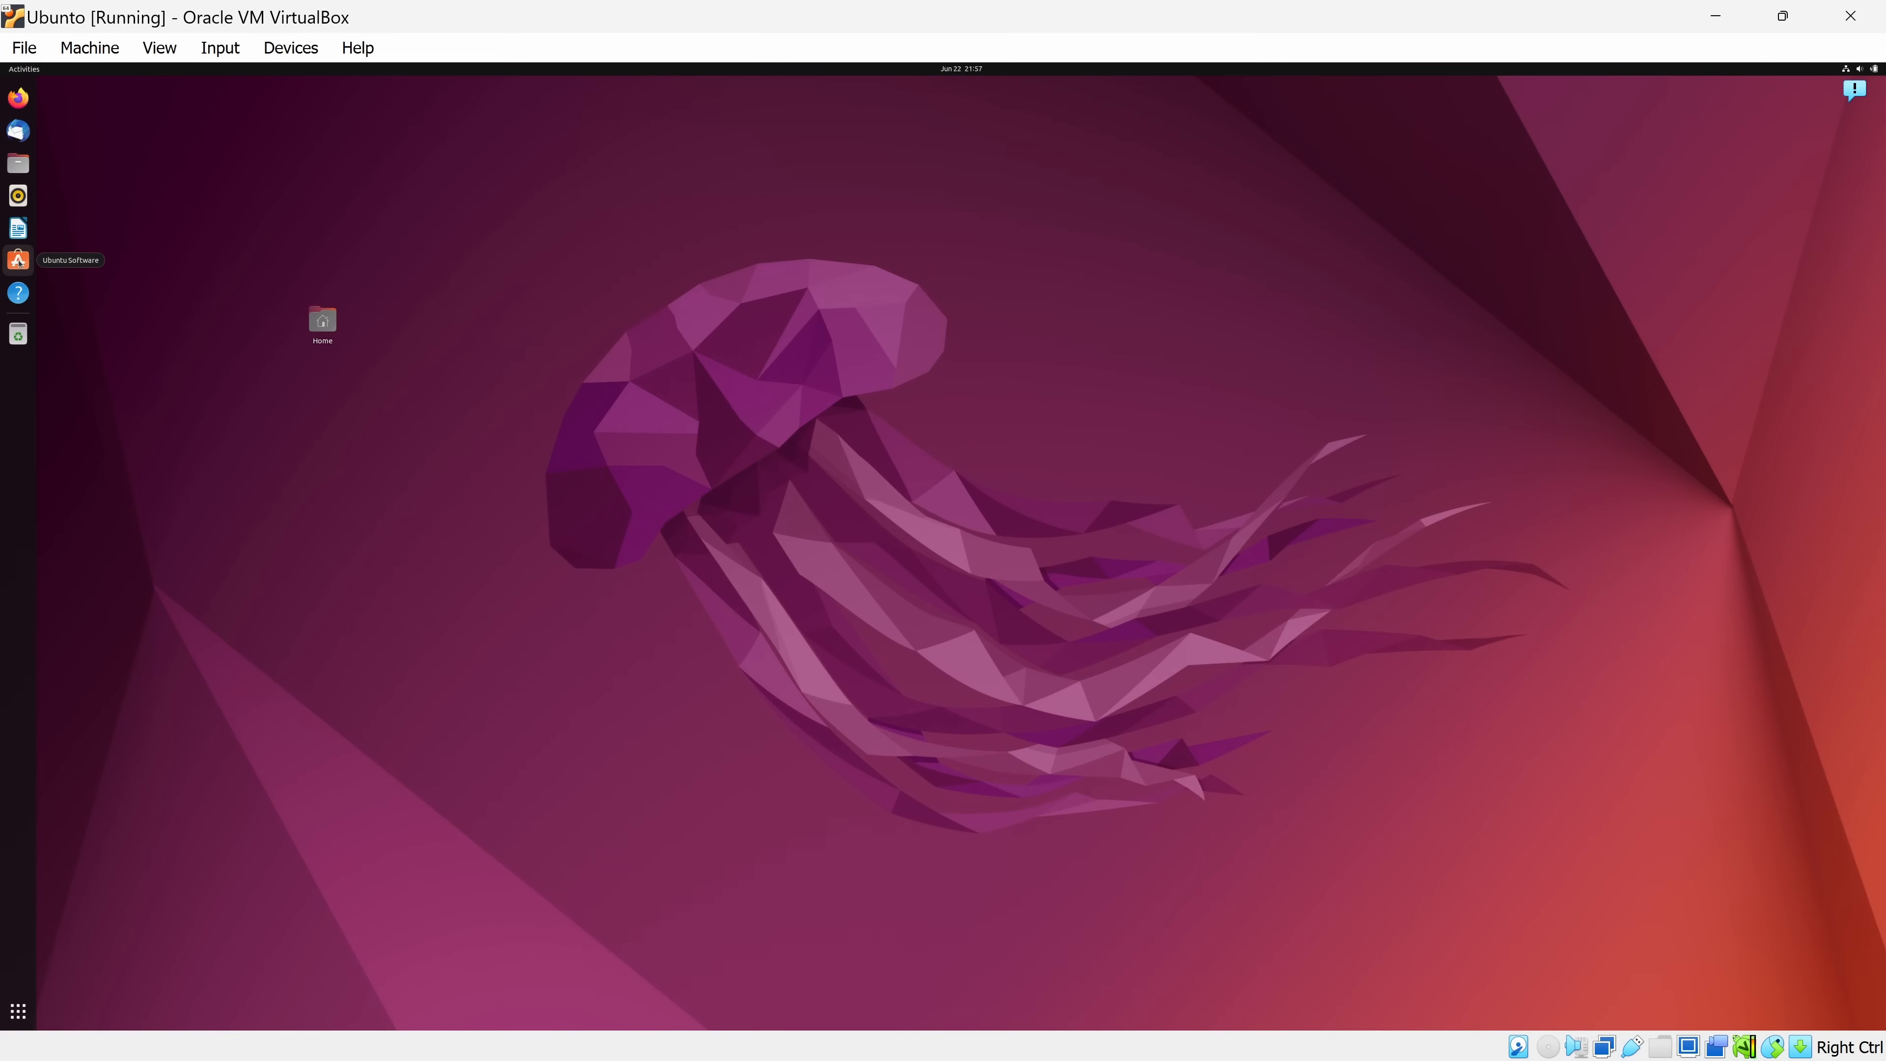
{"action": "left_click", "coordinate": [90, 47]}
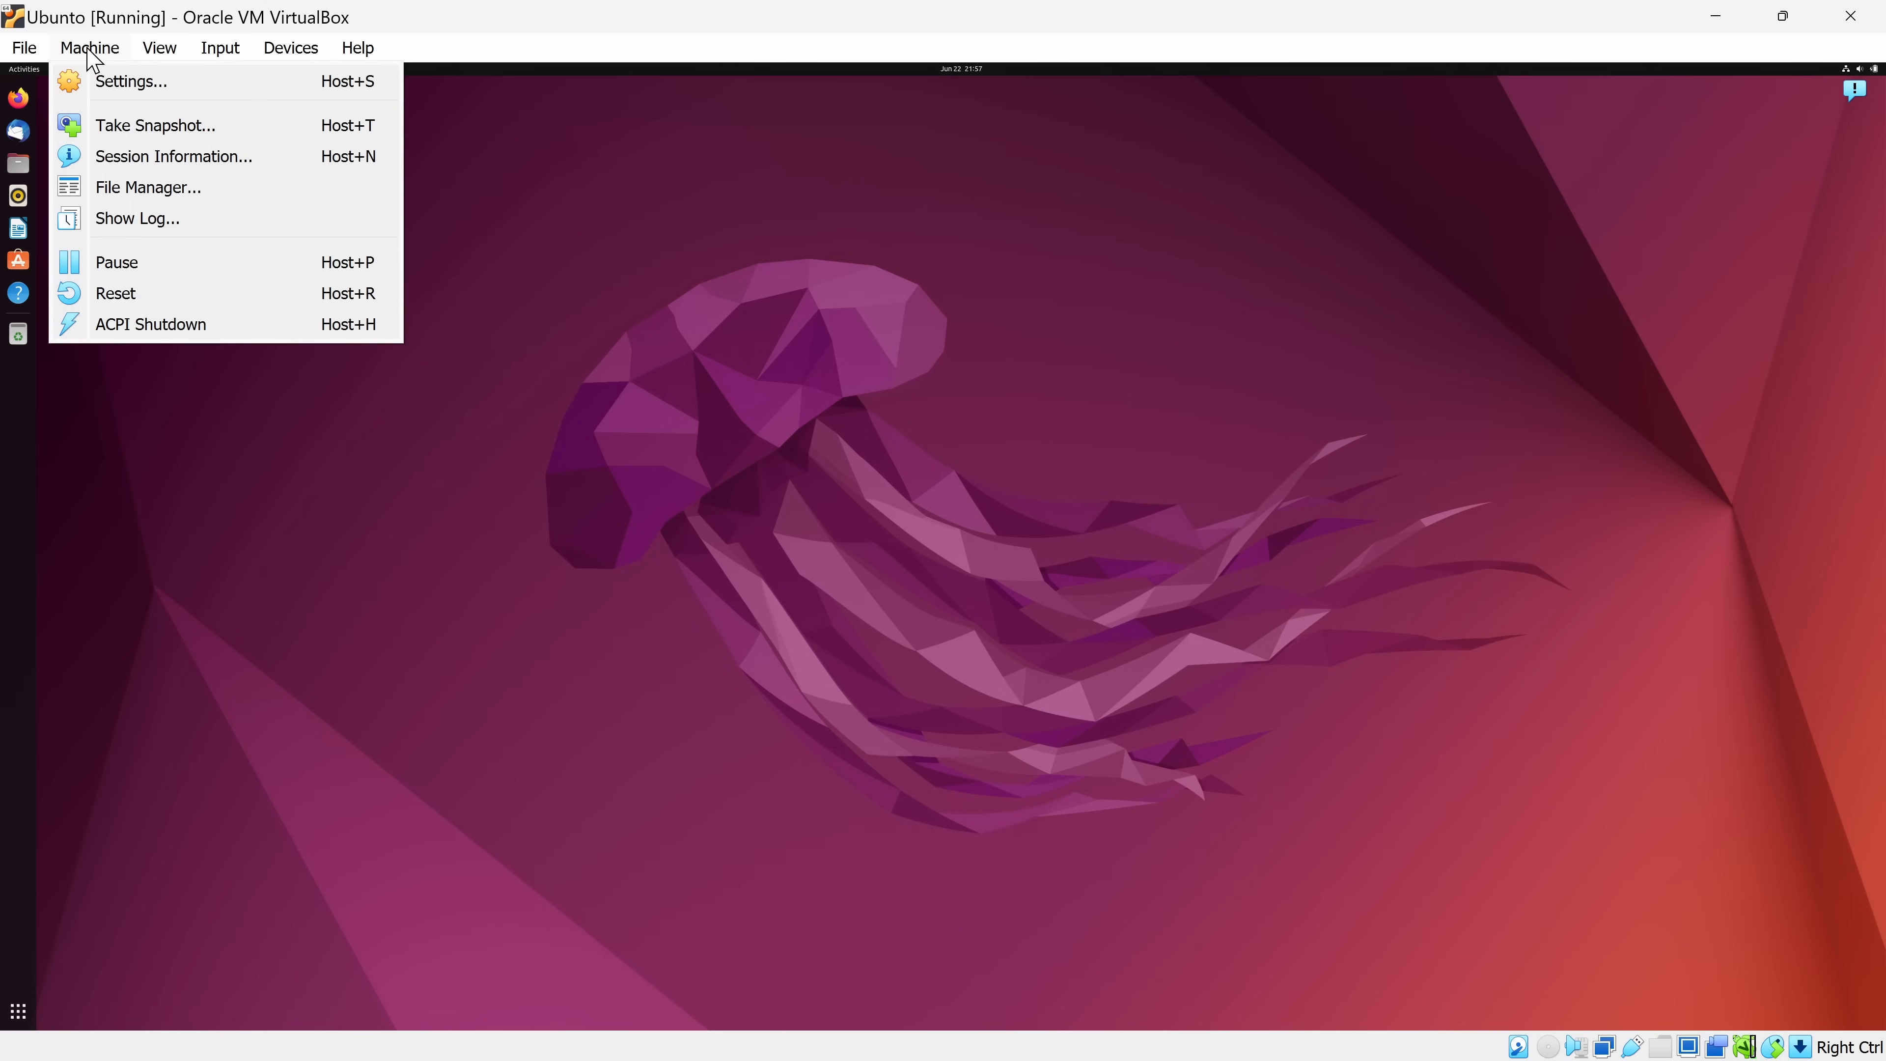
{"action": "mouse_move", "coordinate": [154, 124]}
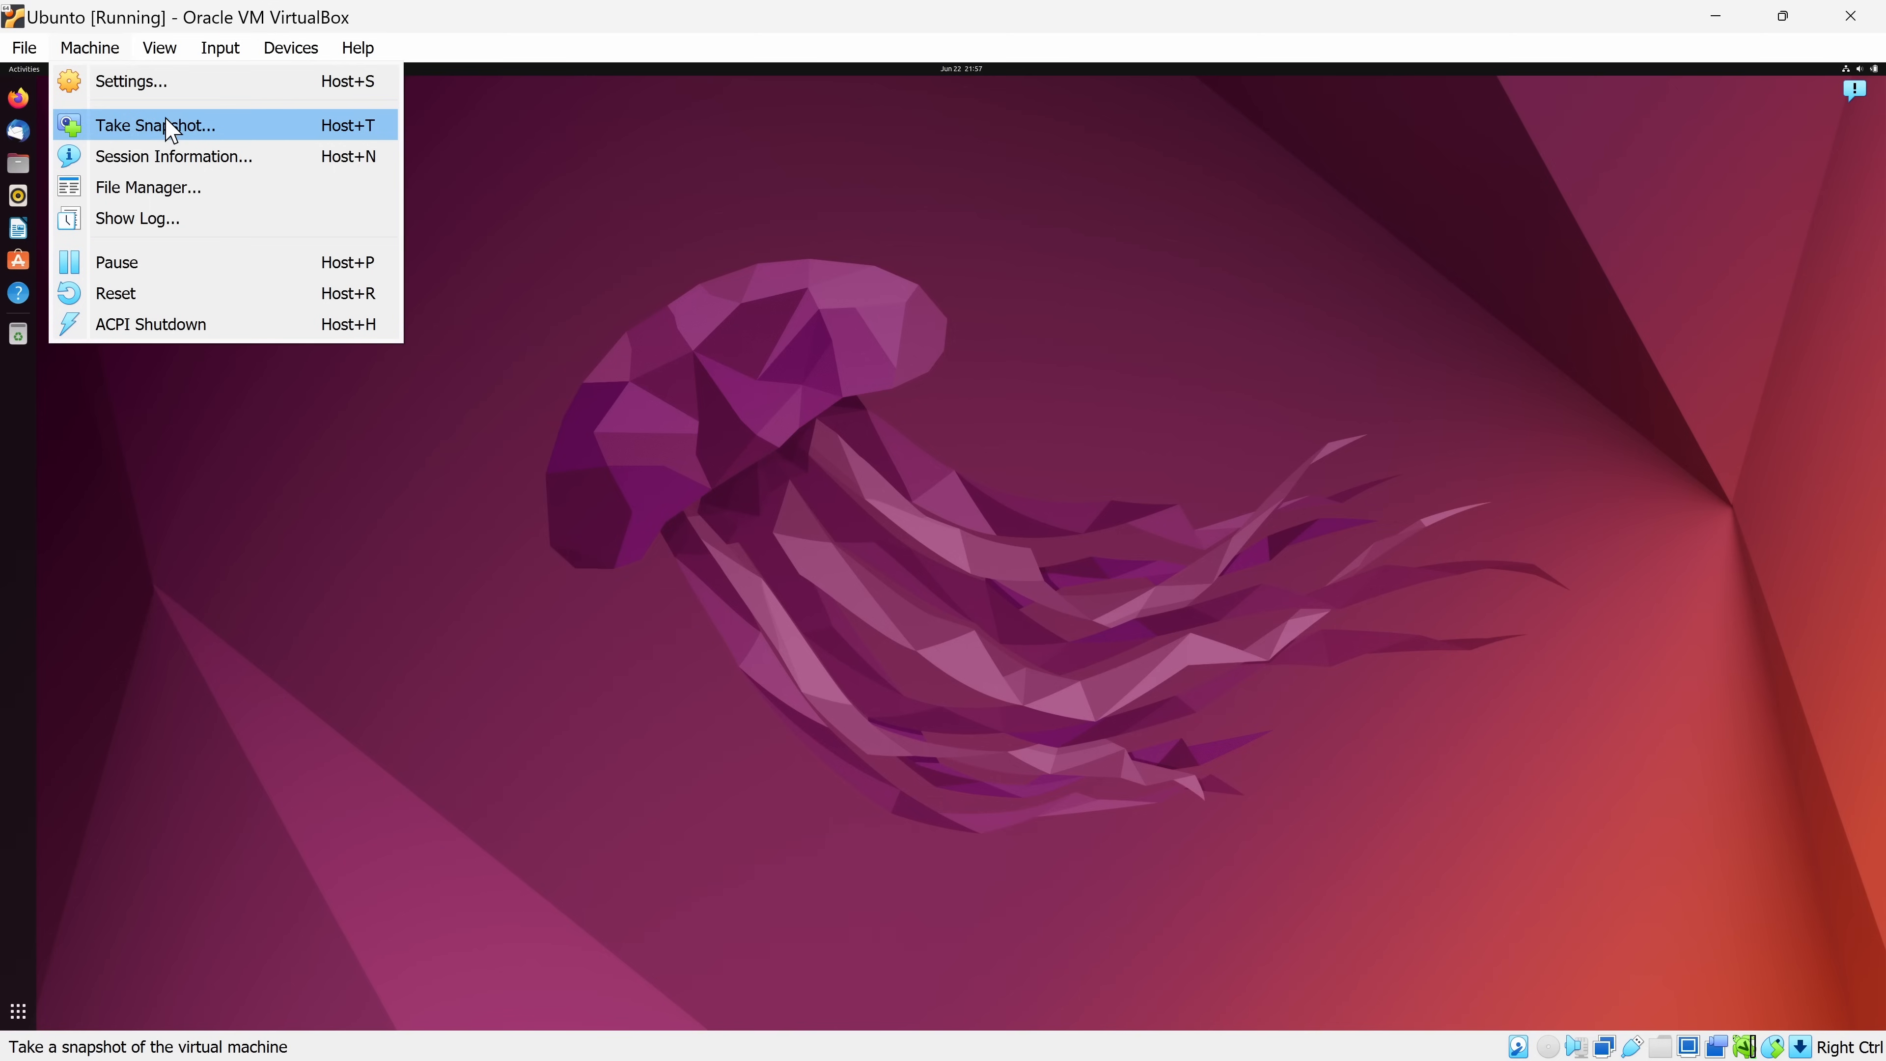
{"action": "mouse_move", "coordinate": [301, 128]}
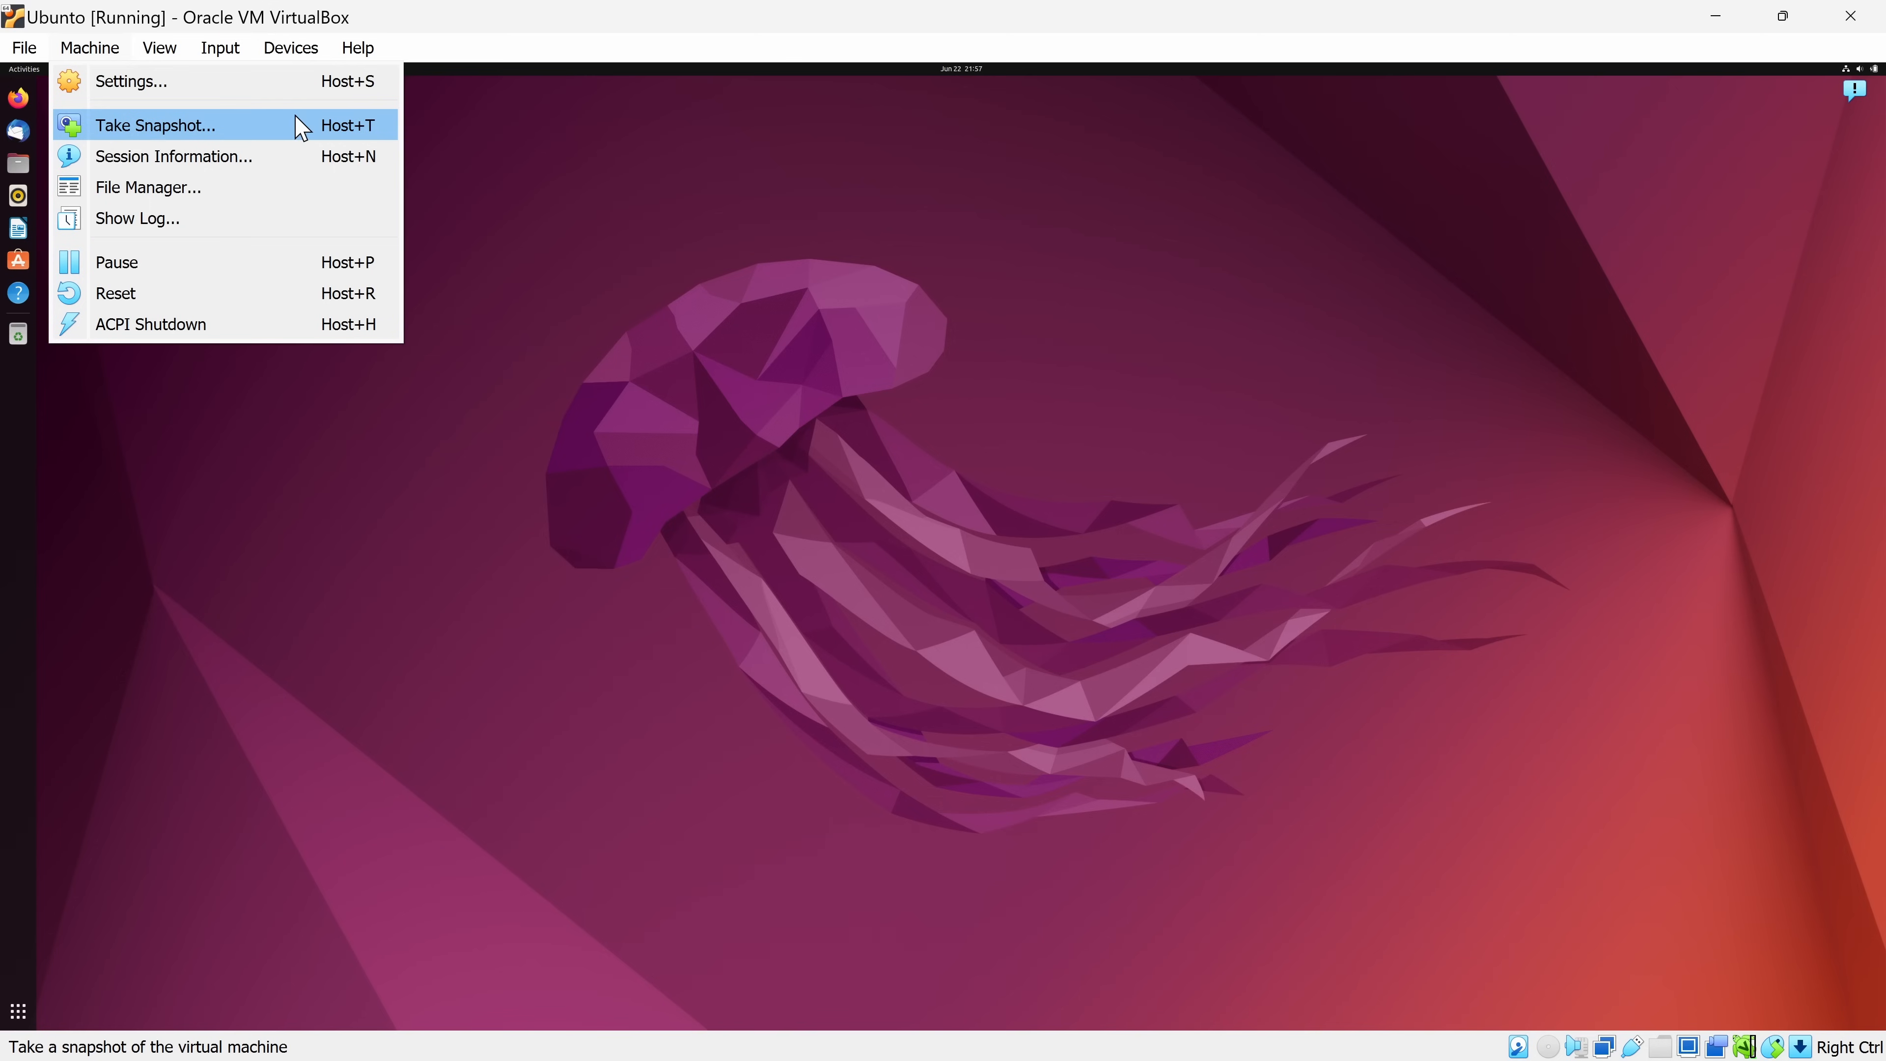
{"action": "mouse_move", "coordinate": [208, 136]}
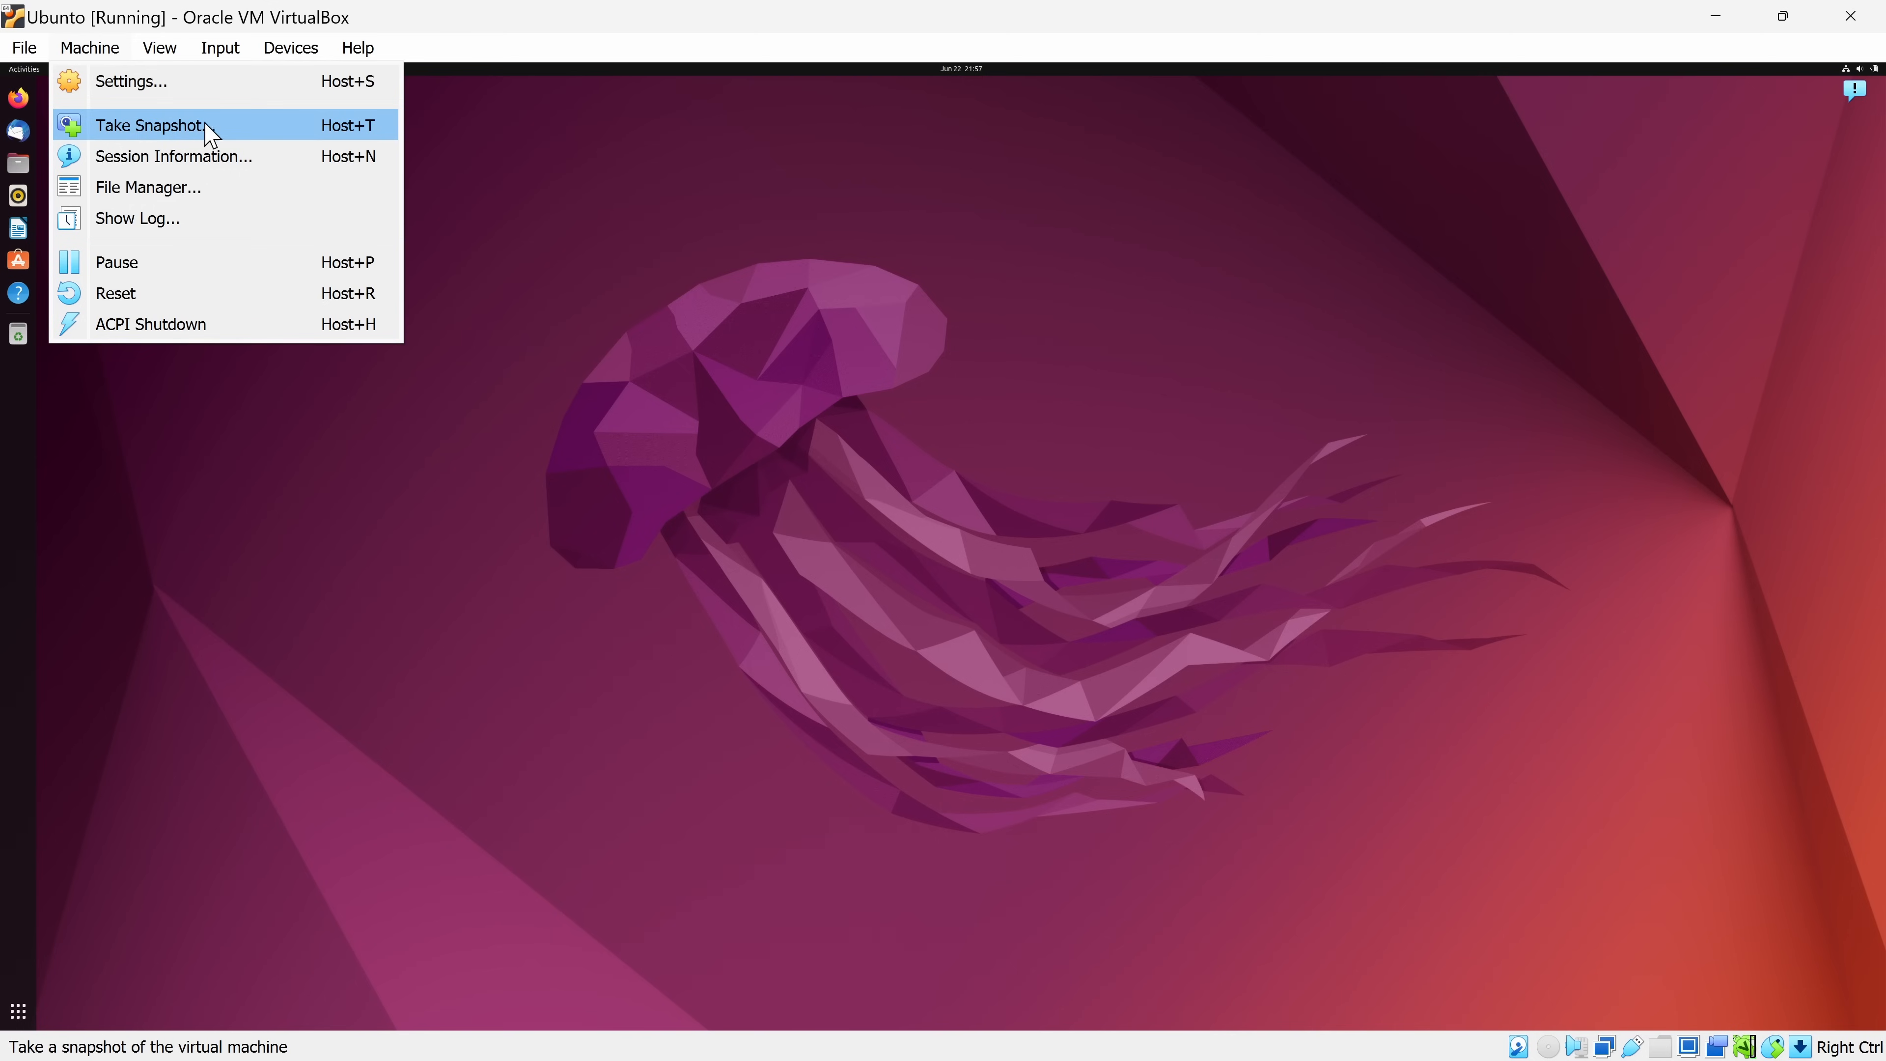
{"action": "mouse_move", "coordinate": [225, 155]}
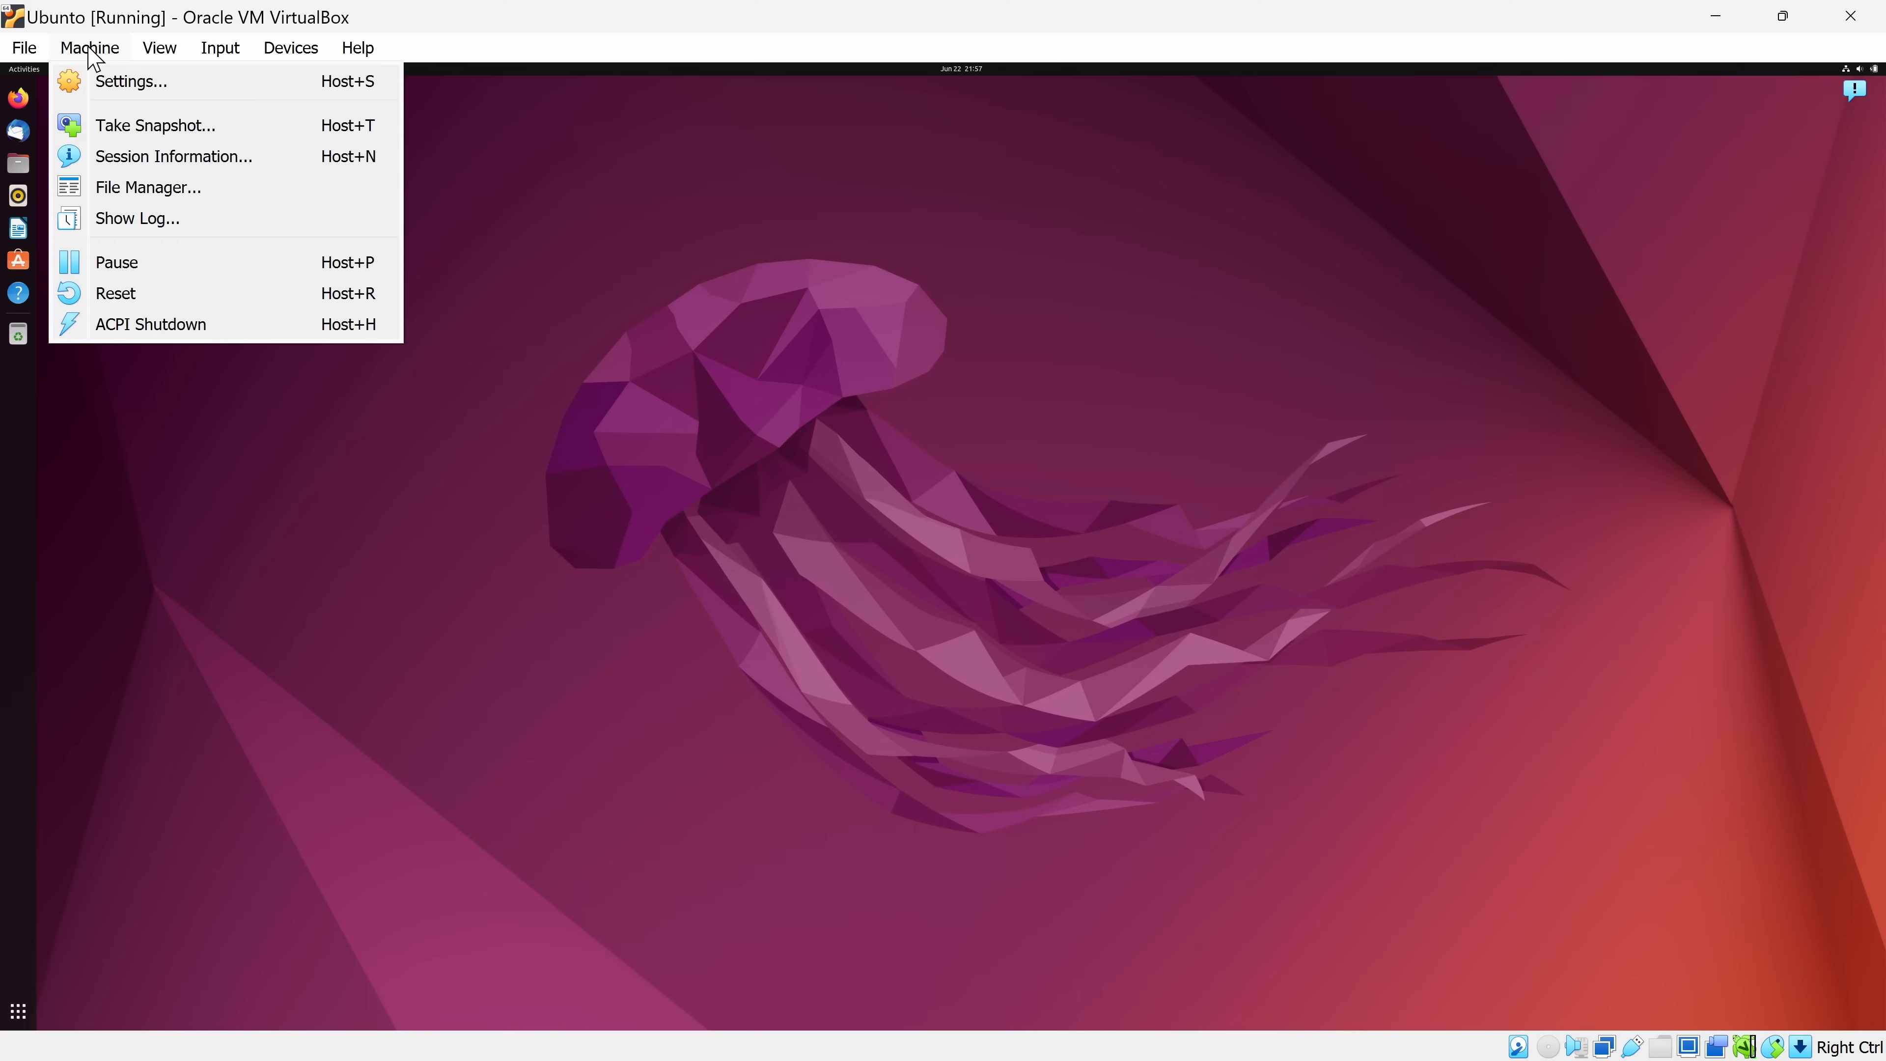
{"action": "mouse_move", "coordinate": [136, 218]}
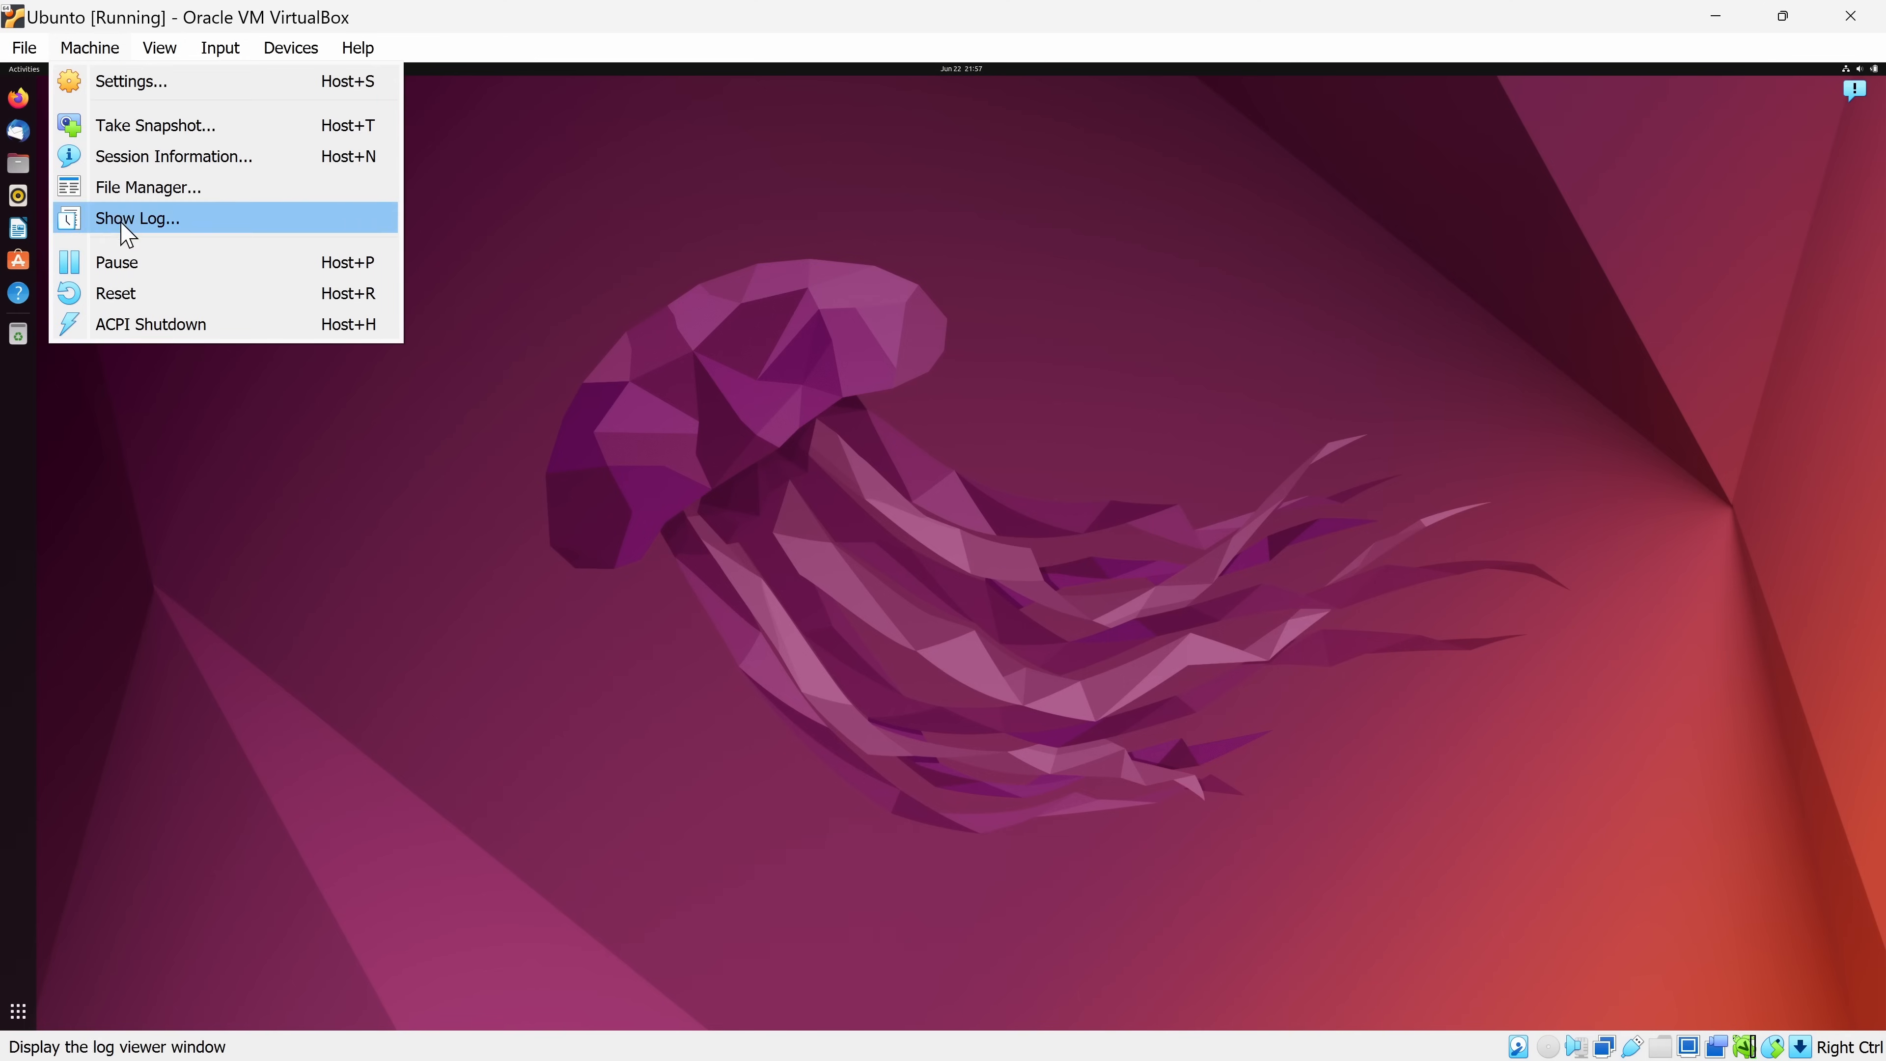
{"action": "mouse_move", "coordinate": [168, 263]}
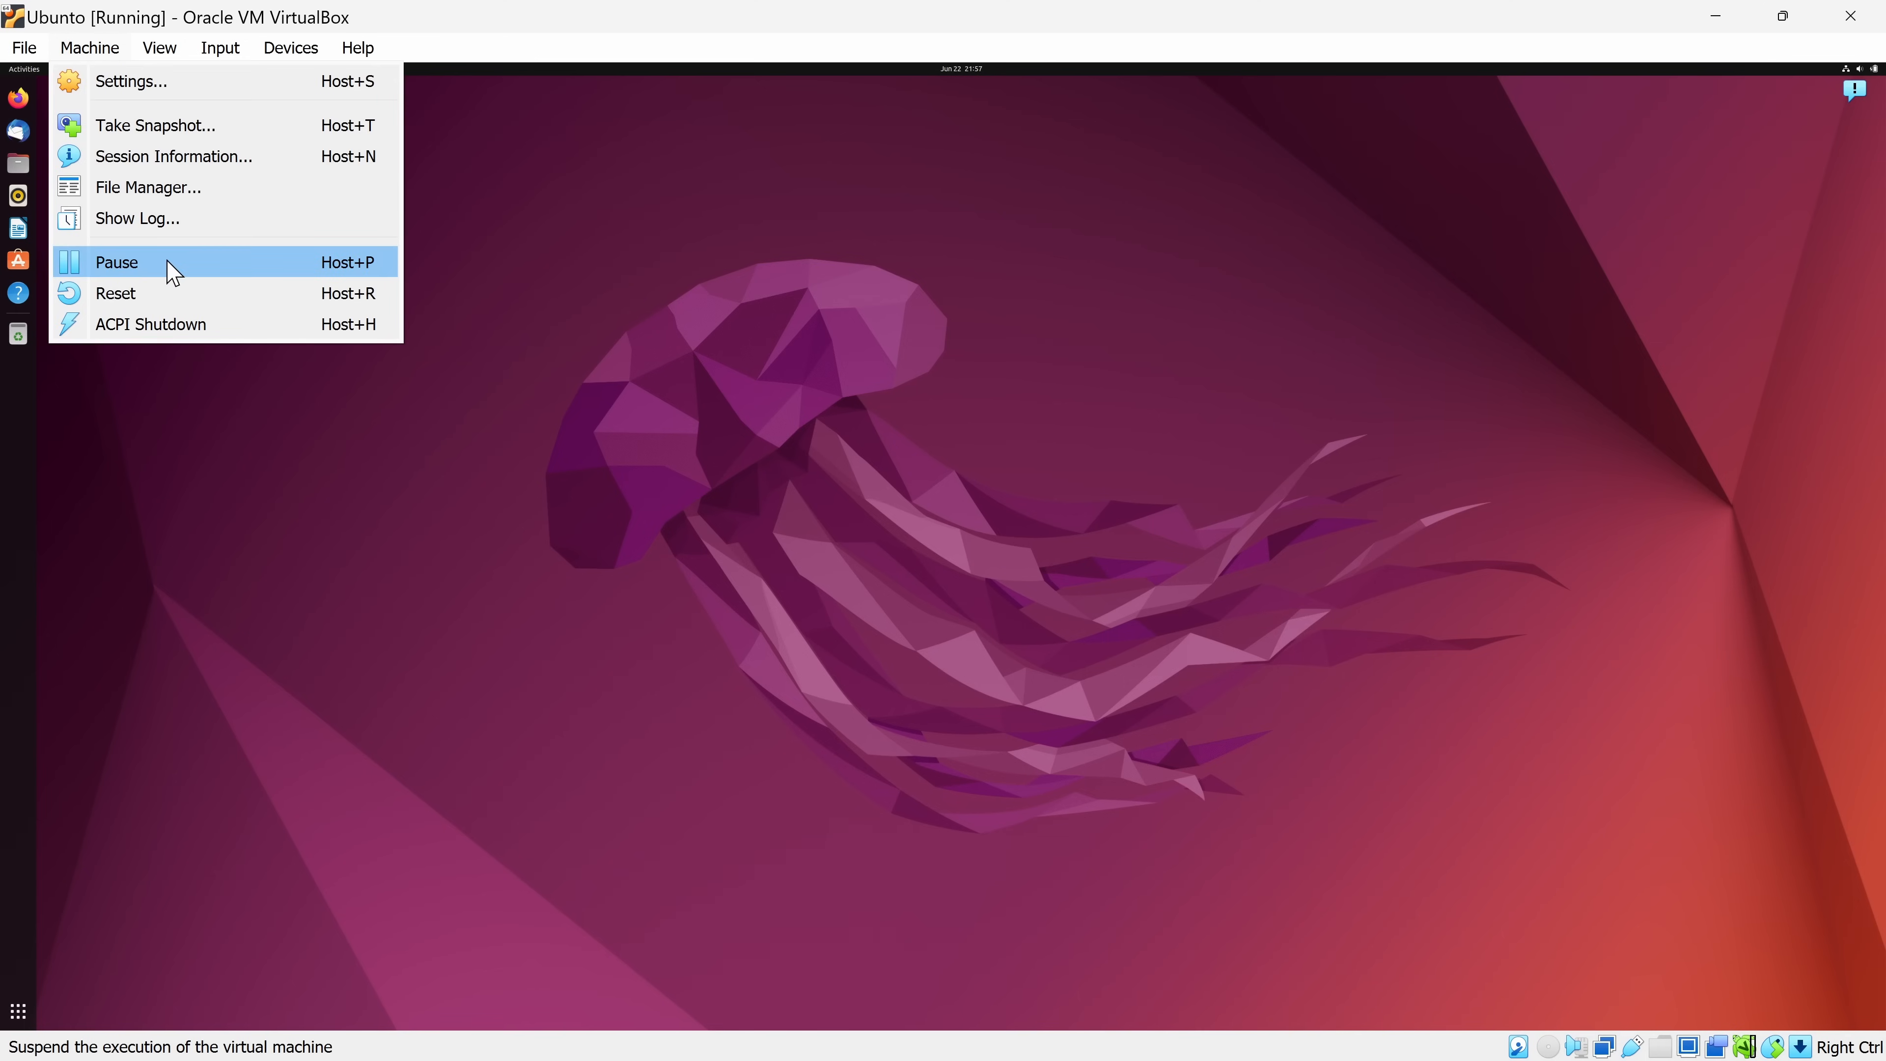
{"action": "mouse_move", "coordinate": [187, 323]}
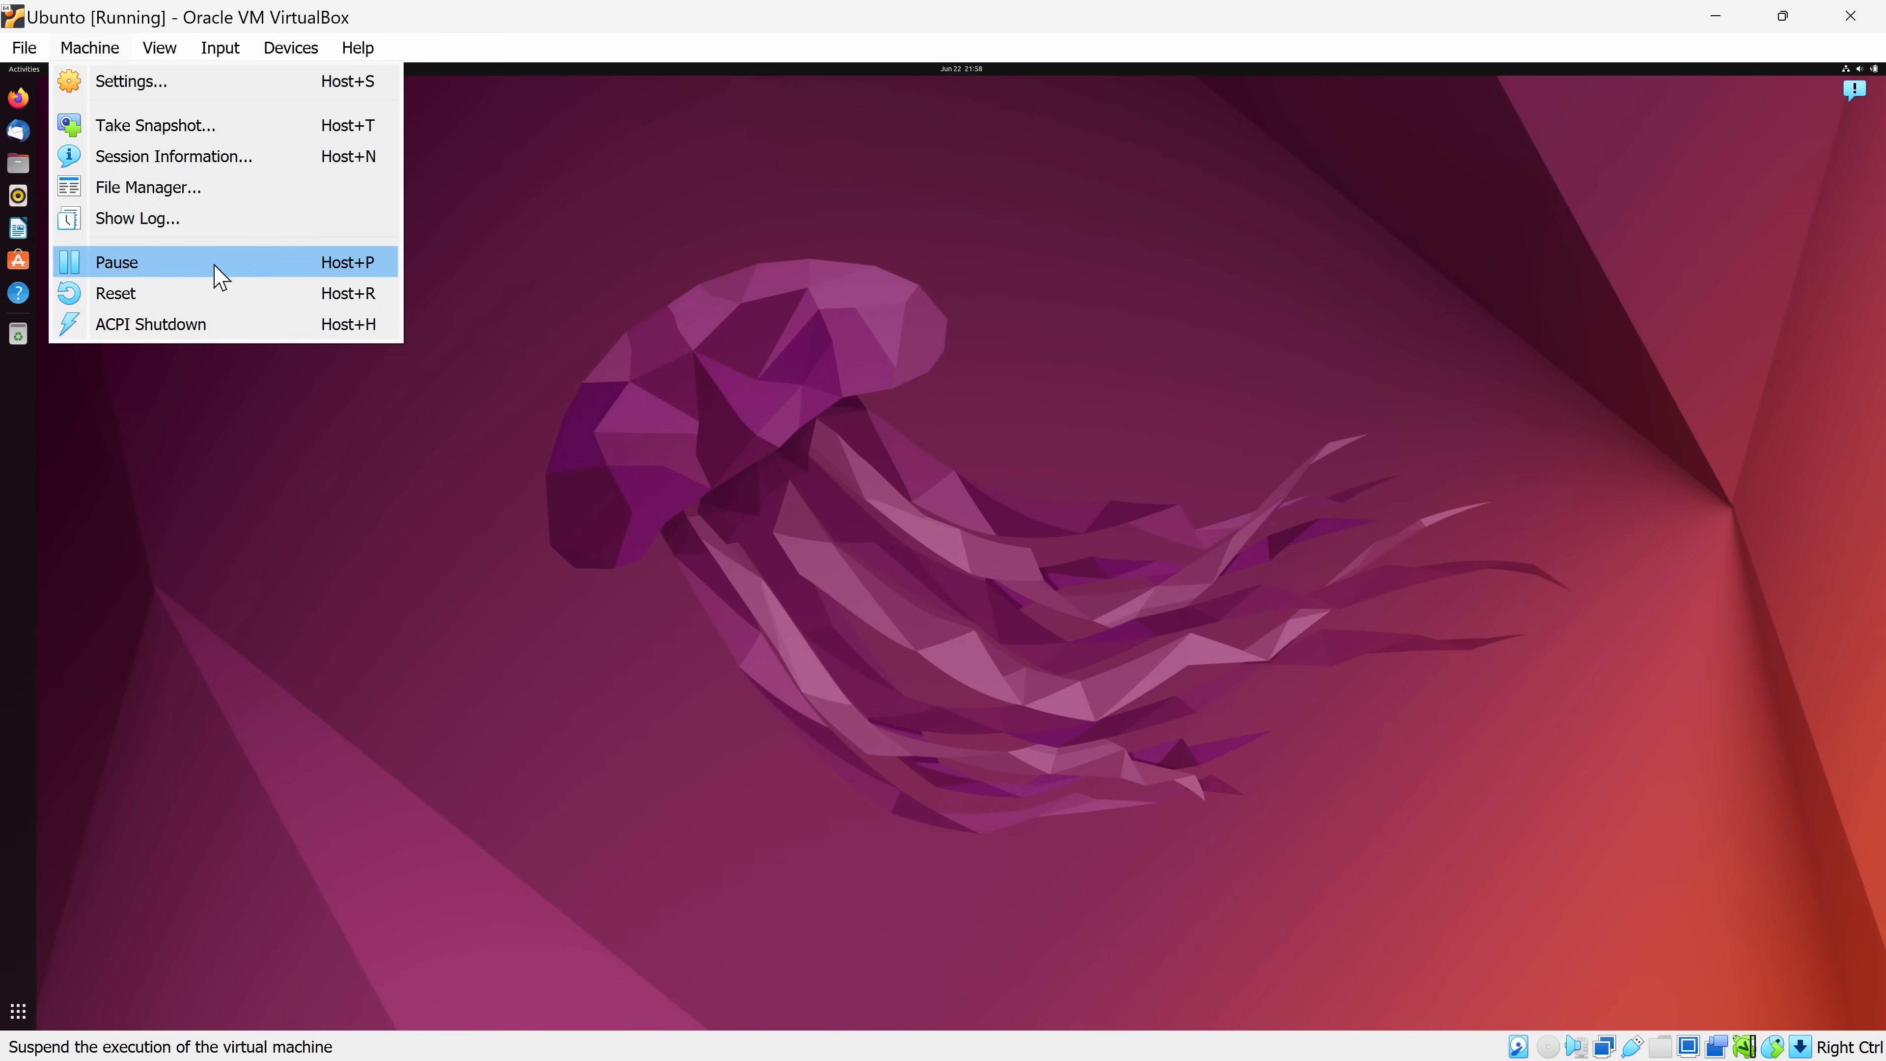
Pause the running Ubuntu virtual machine from the Machine menu
{"action": "left_click", "coordinate": [116, 263]}
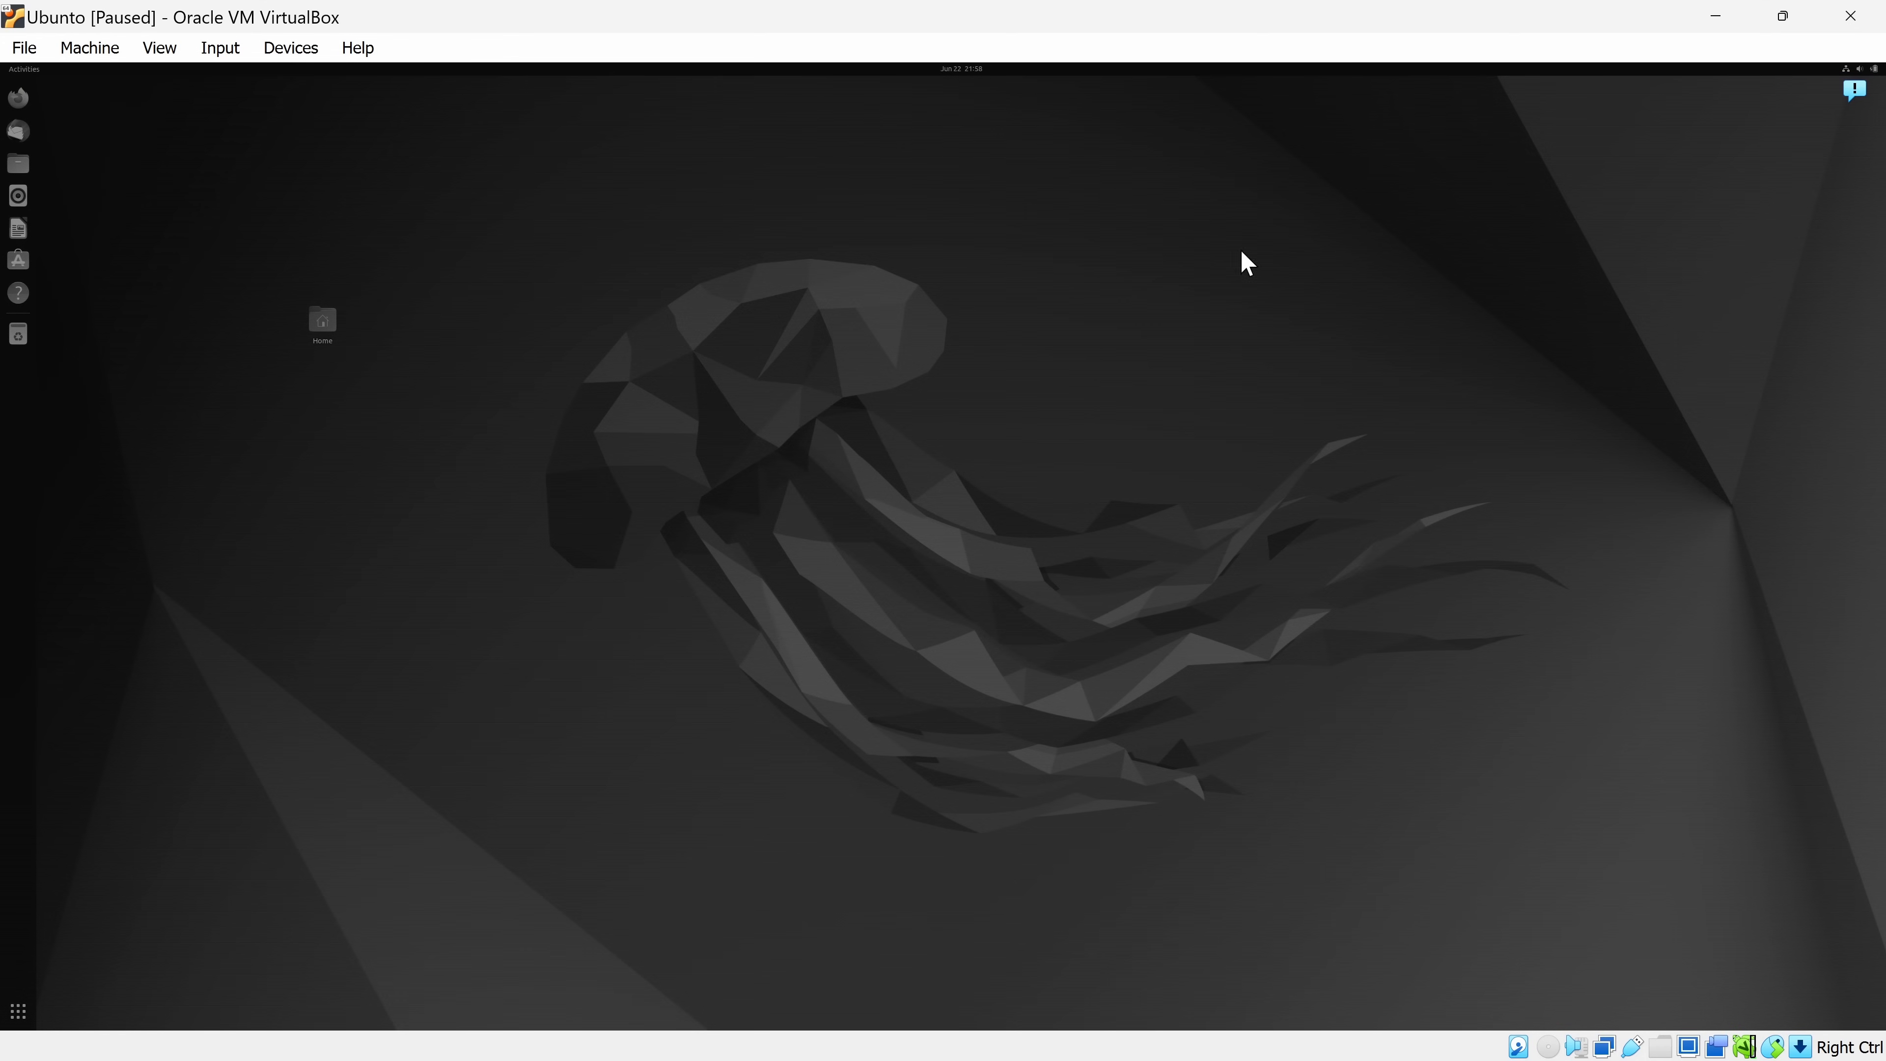
Uncheck Pause to resume the Ubuntu VM, glance at the Machine menu, then bring up the Input options
{"action": "left_click", "coordinate": [90, 47]}
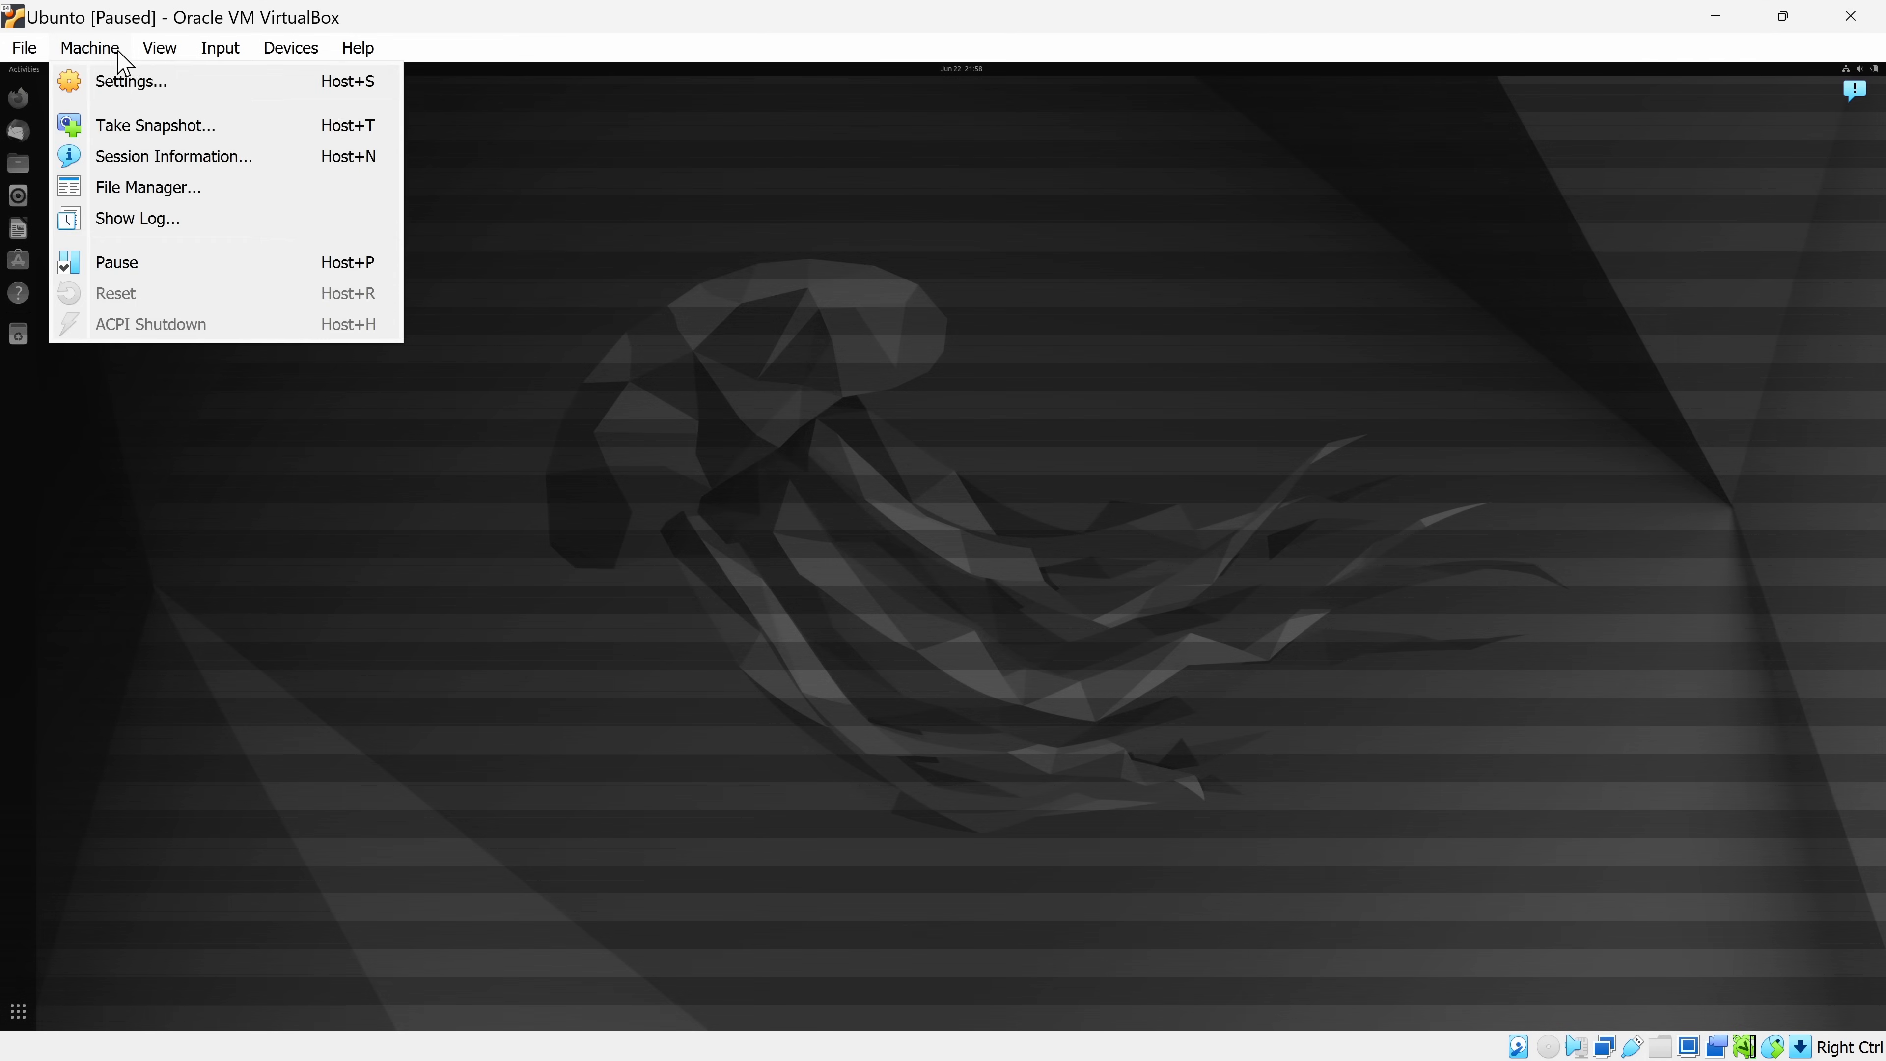
{"action": "left_click", "coordinate": [116, 263]}
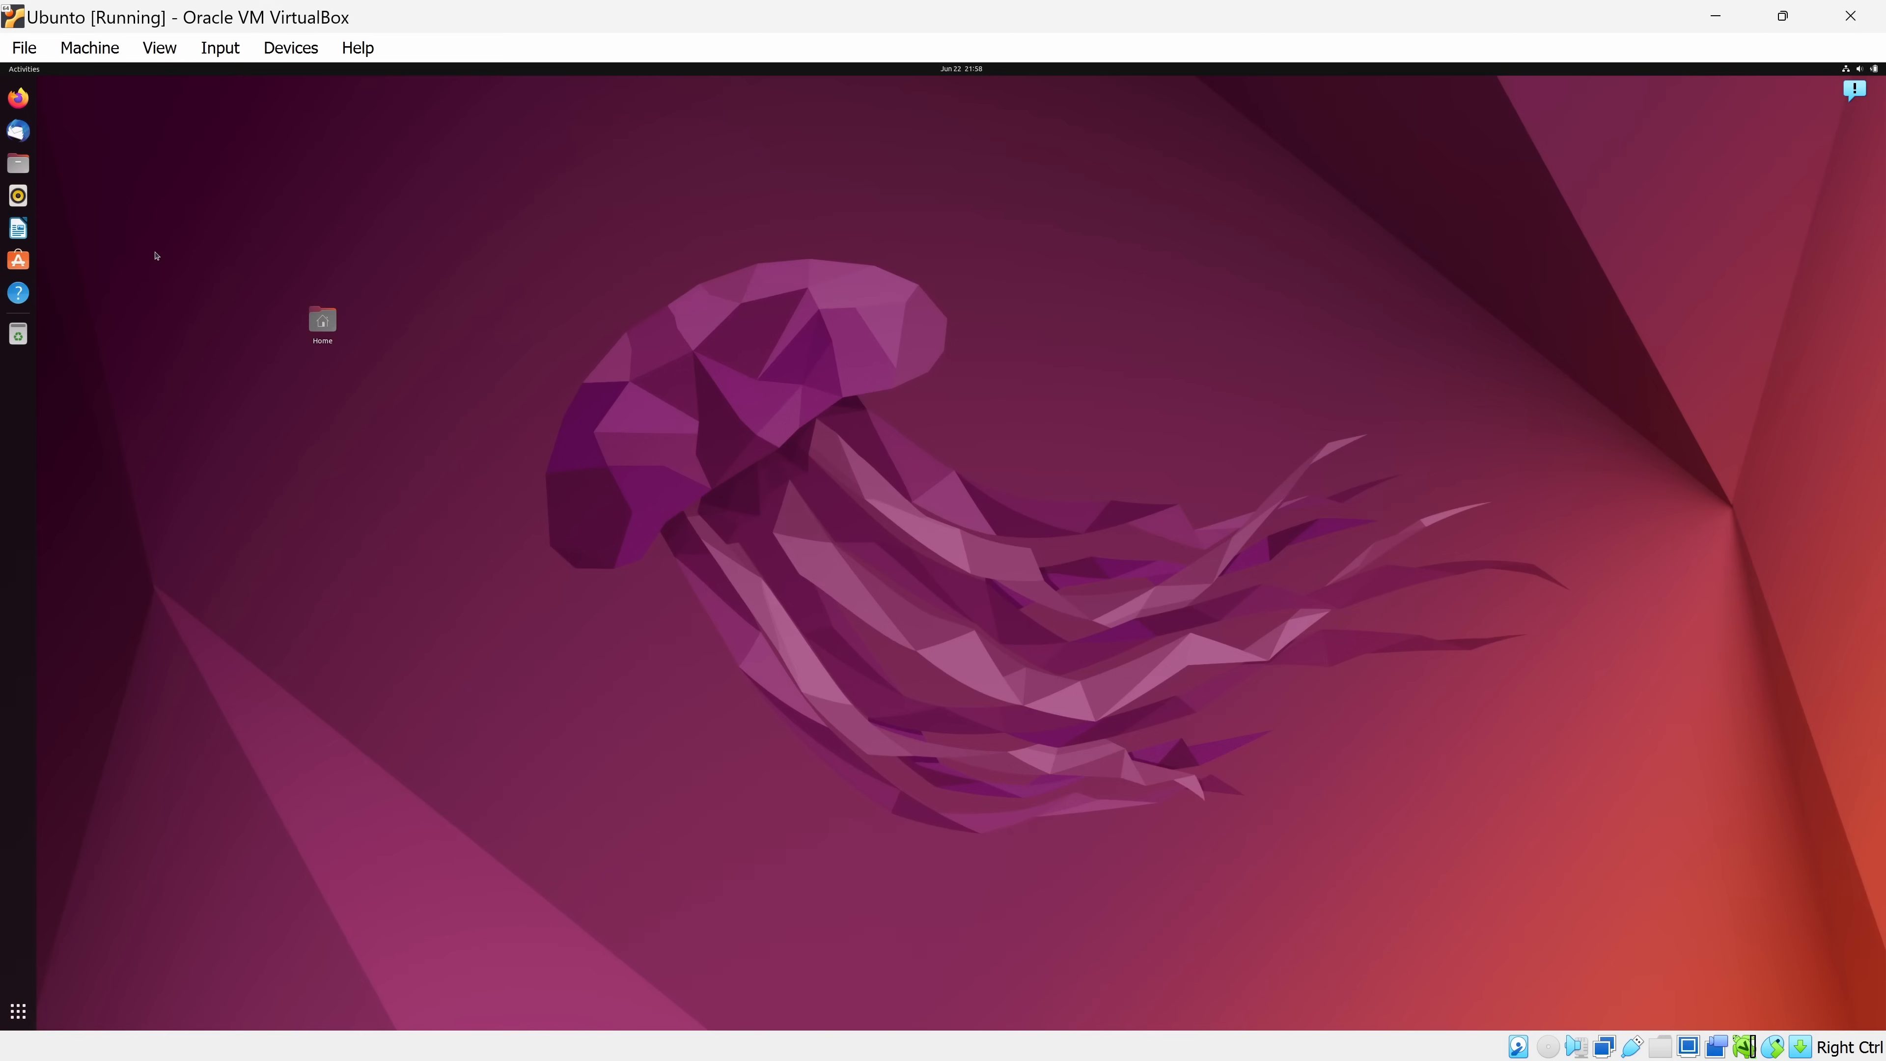
{"action": "left_click", "coordinate": [88, 47]}
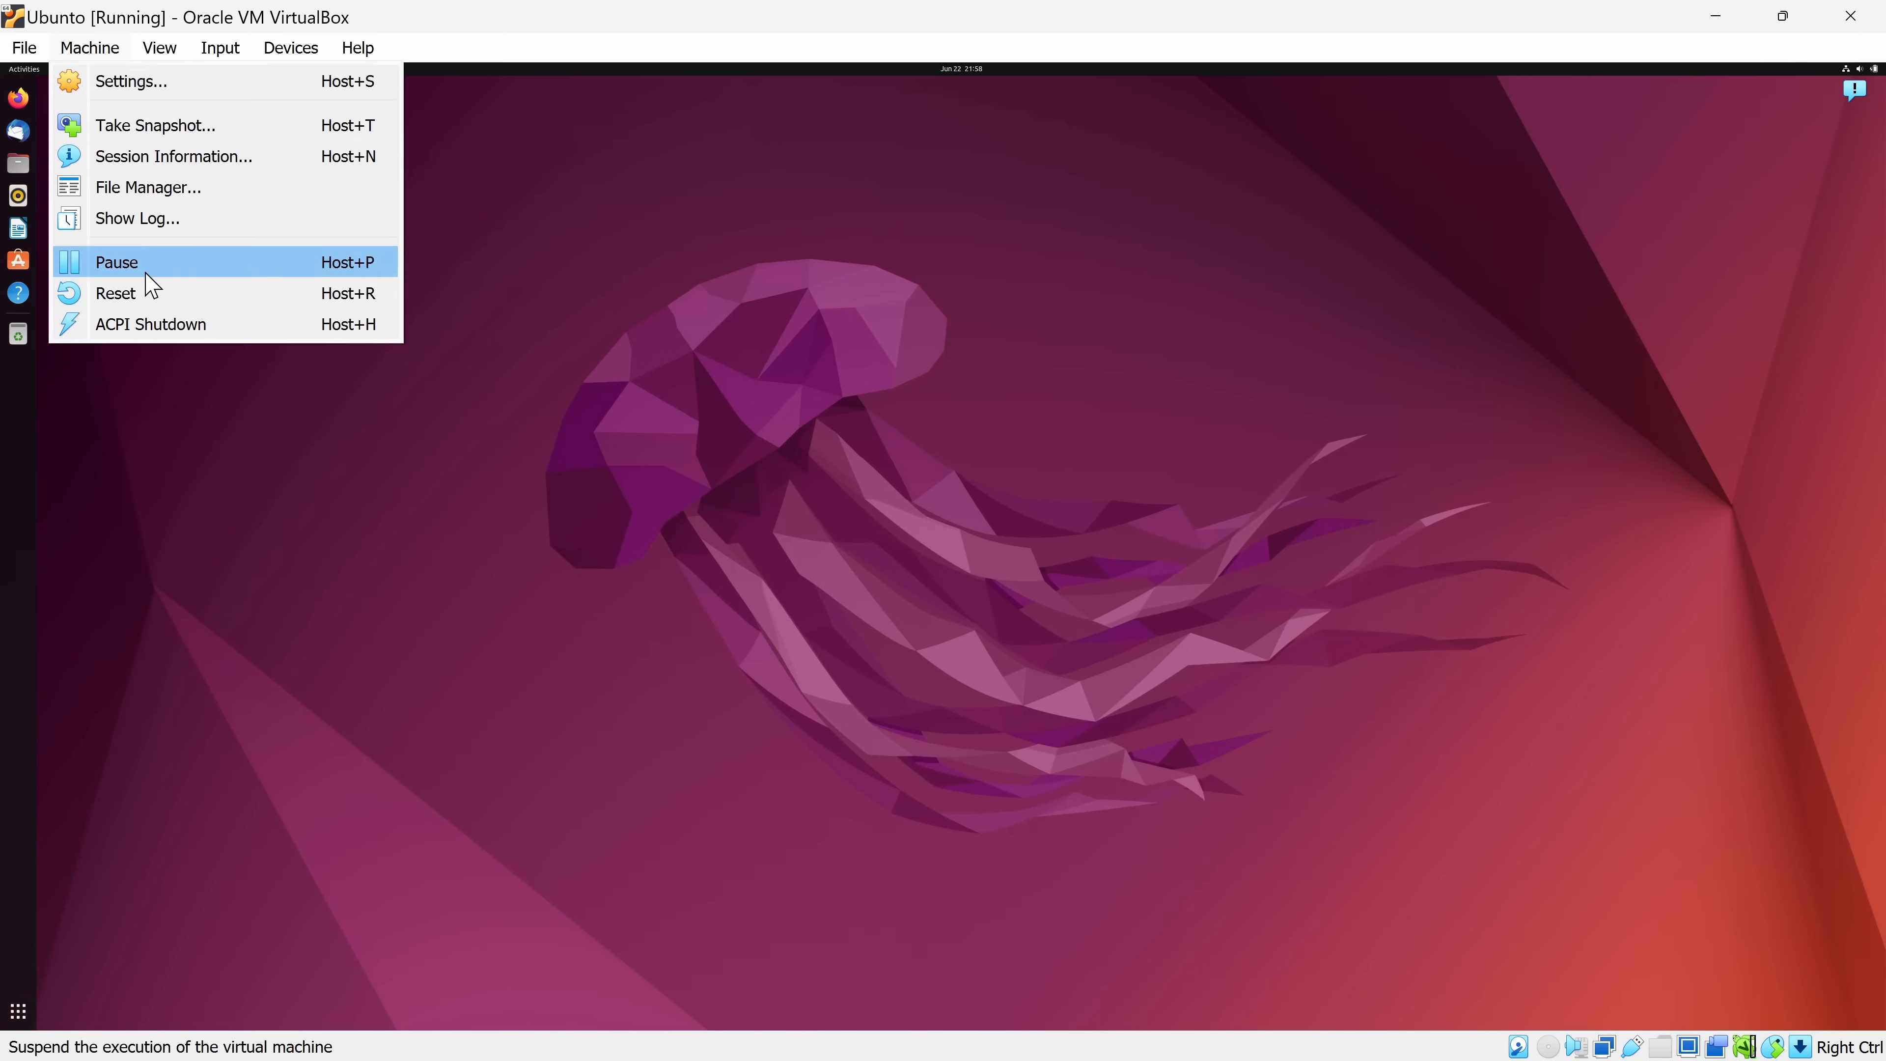
{"action": "mouse_move", "coordinate": [162, 294]}
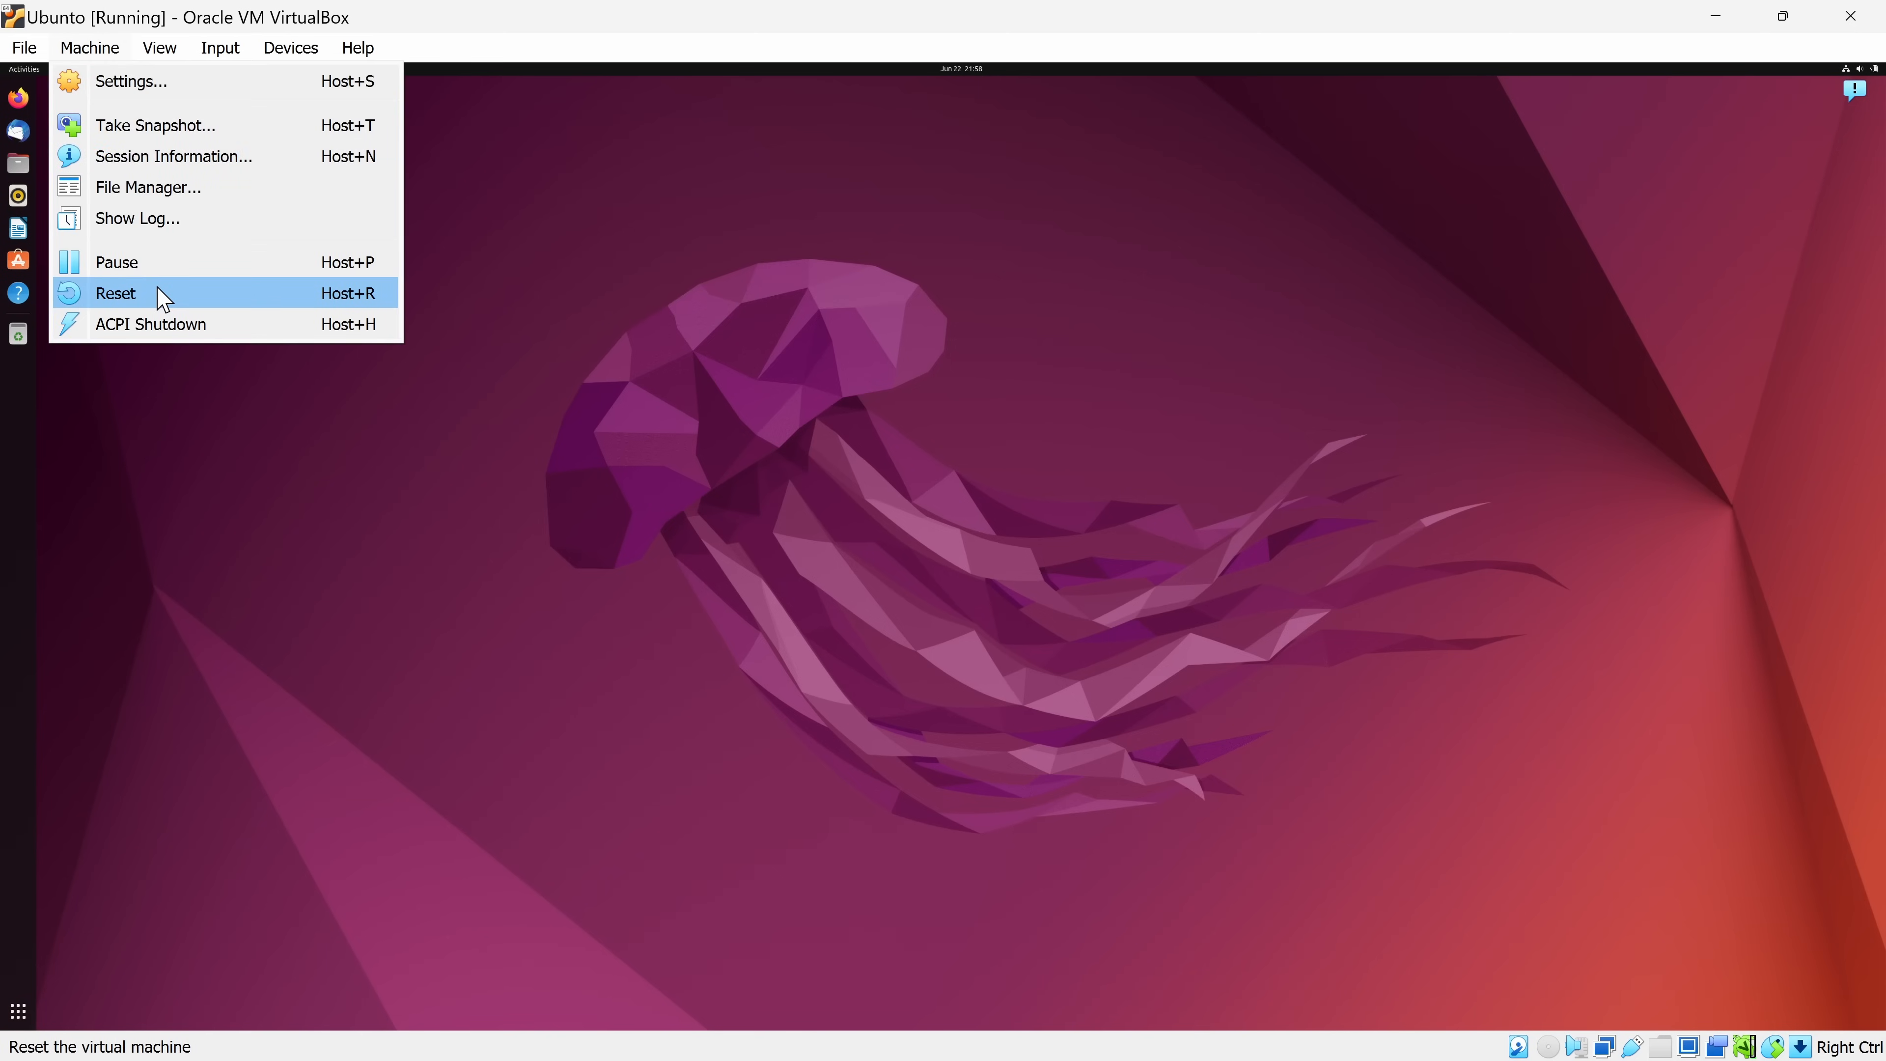
{"action": "mouse_move", "coordinate": [186, 325]}
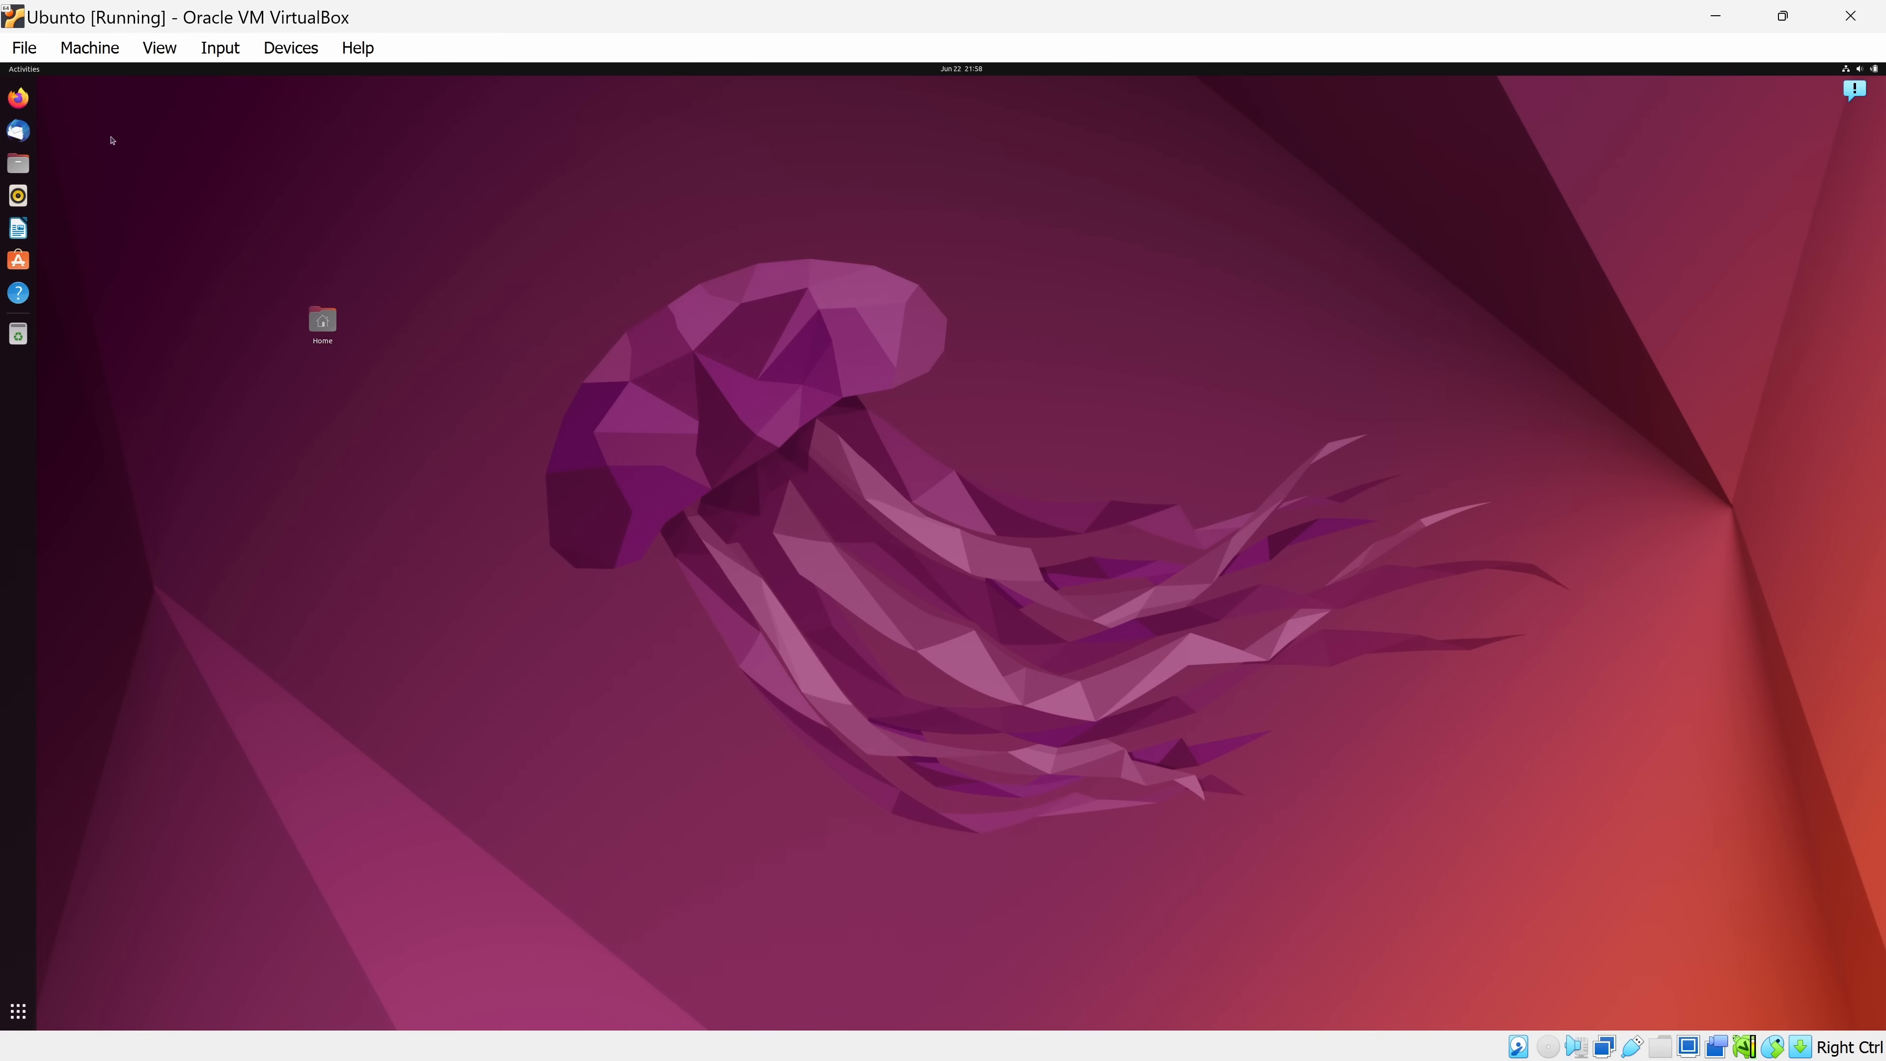
{"action": "left_click", "coordinate": [159, 48]}
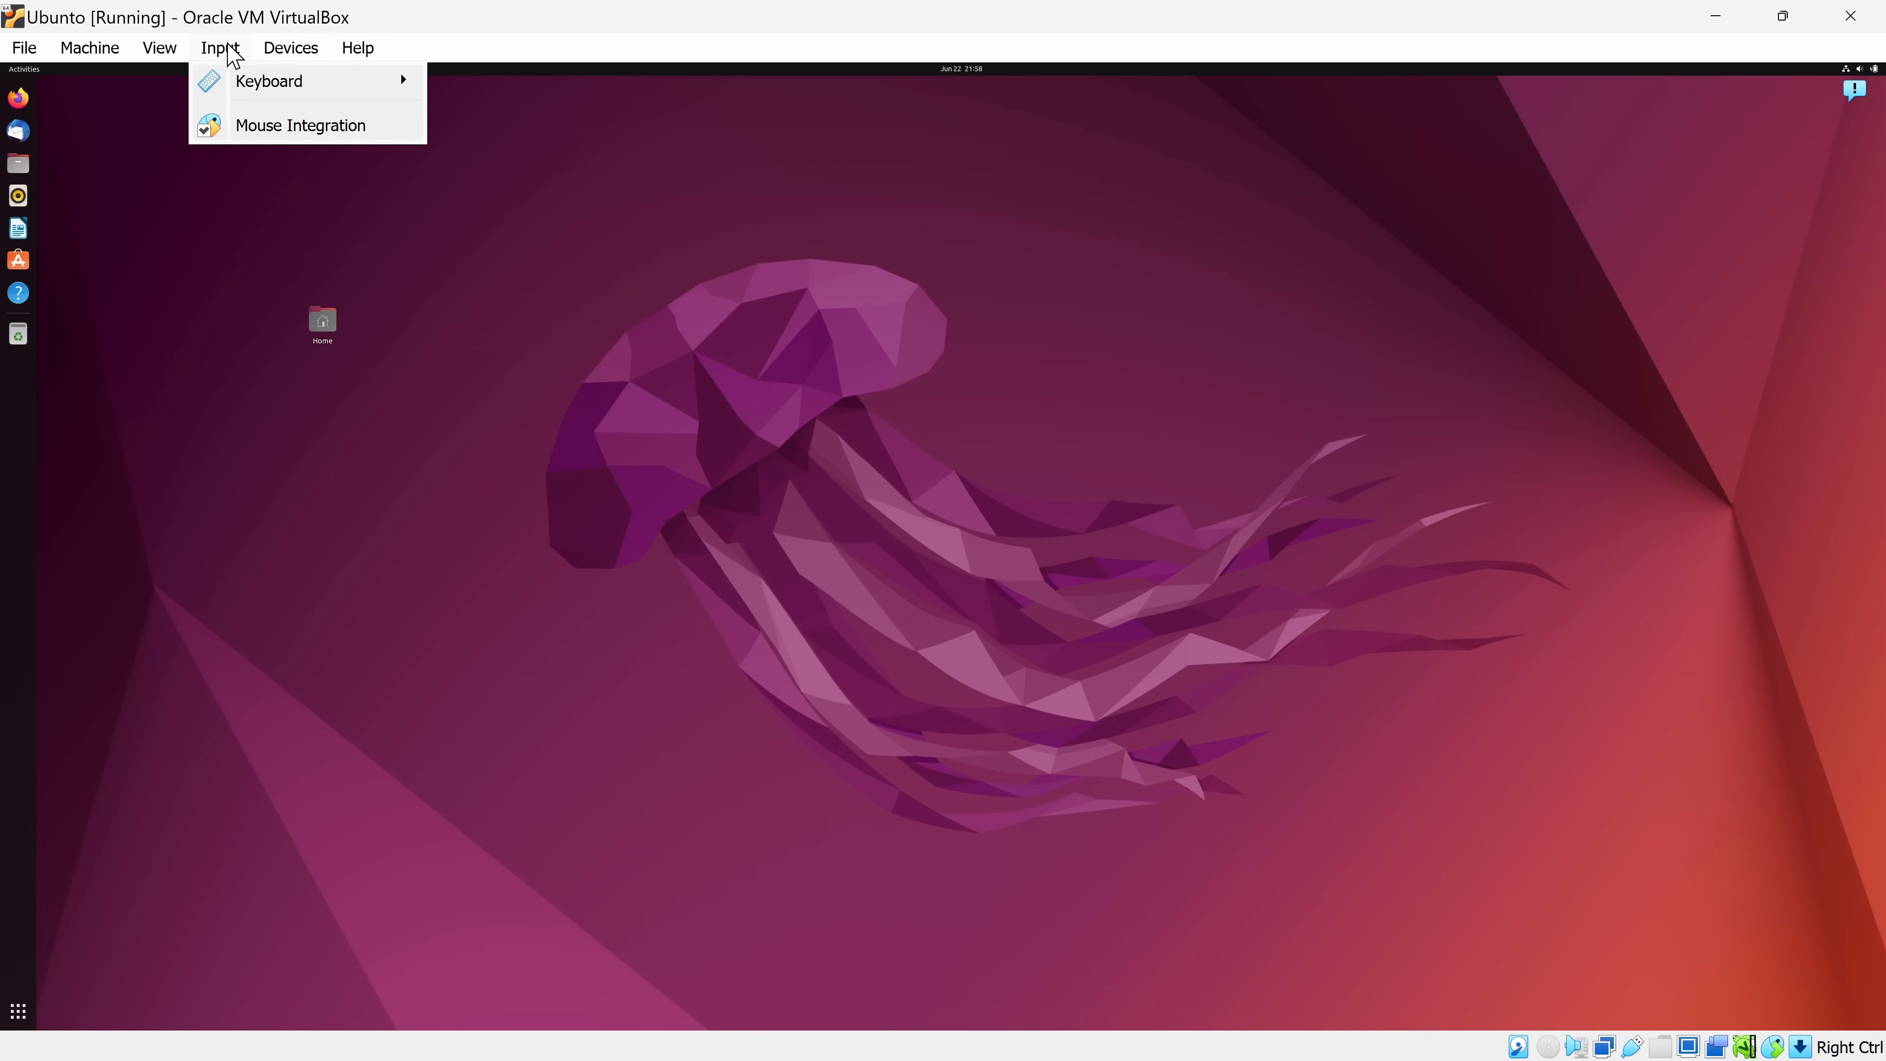
{"action": "mouse_move", "coordinate": [268, 80]}
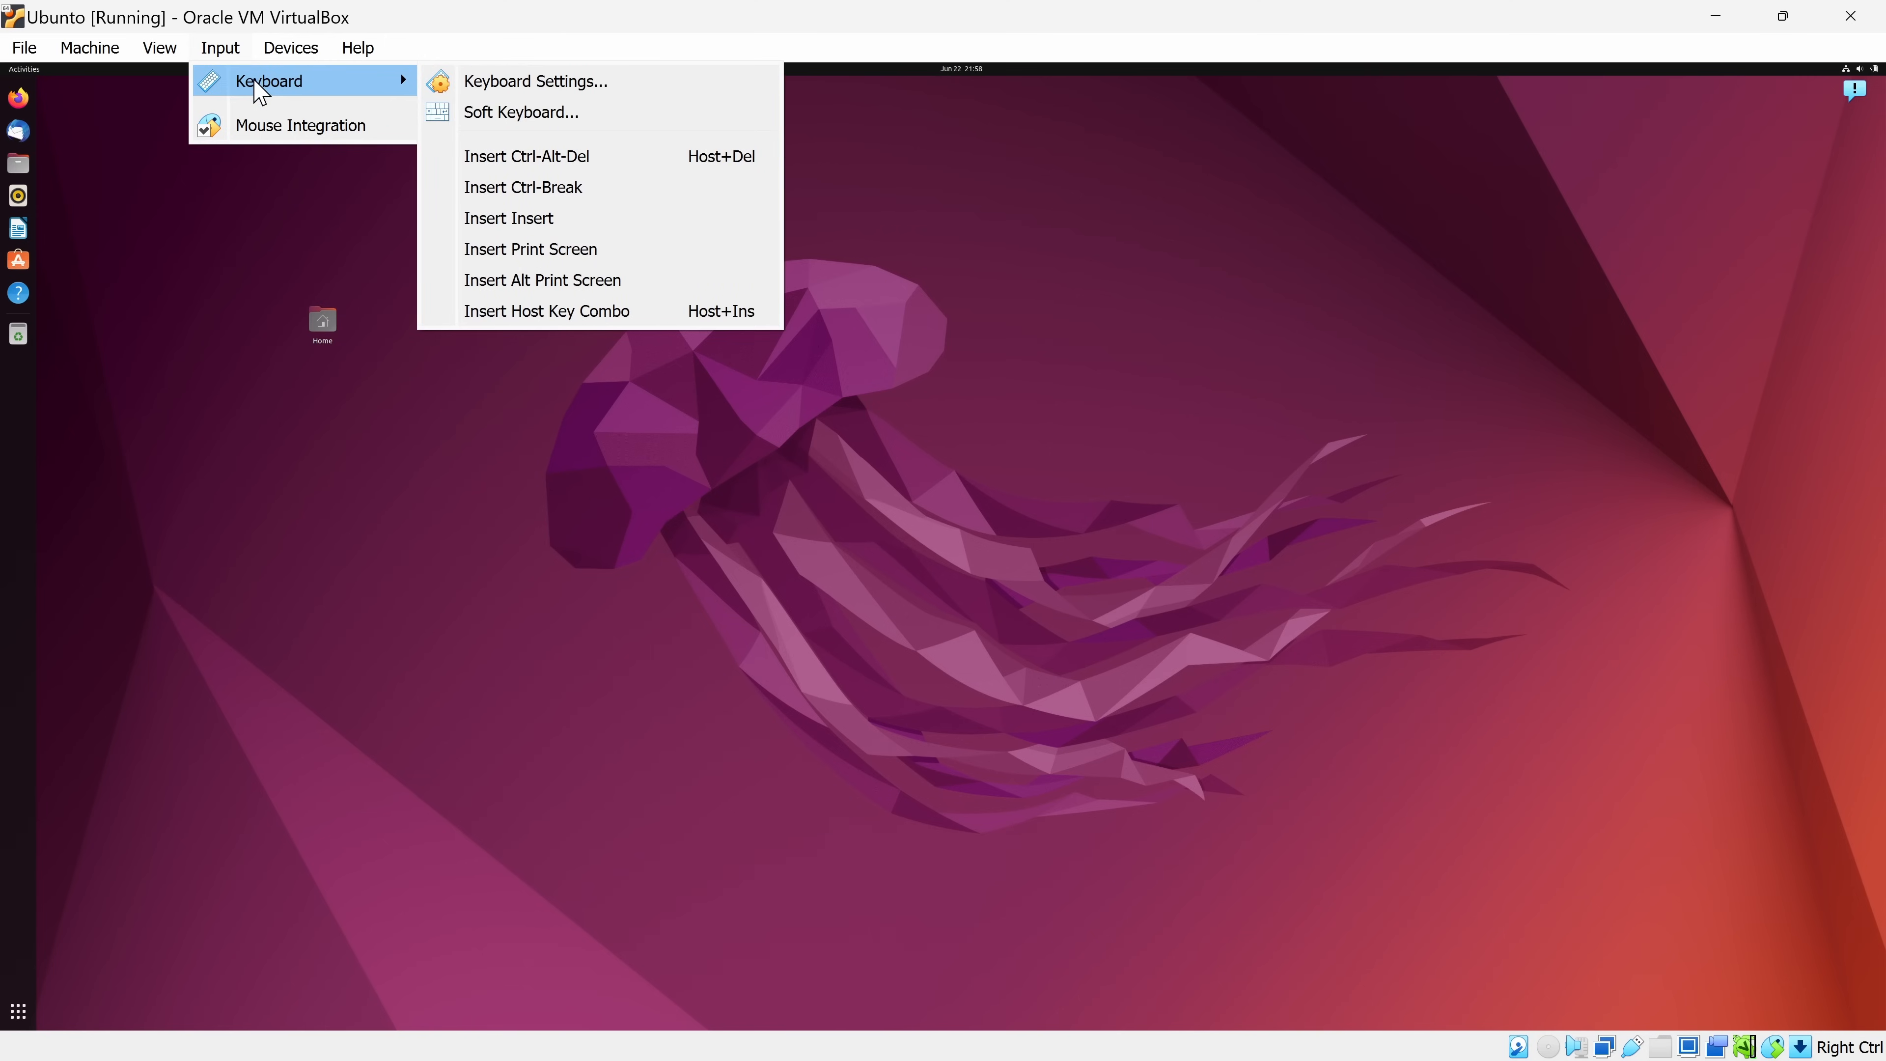
Browse the Devices menu: optical drives, USB, shared folders, clipboard and drag-and-drop modes
{"action": "left_click", "coordinate": [290, 48]}
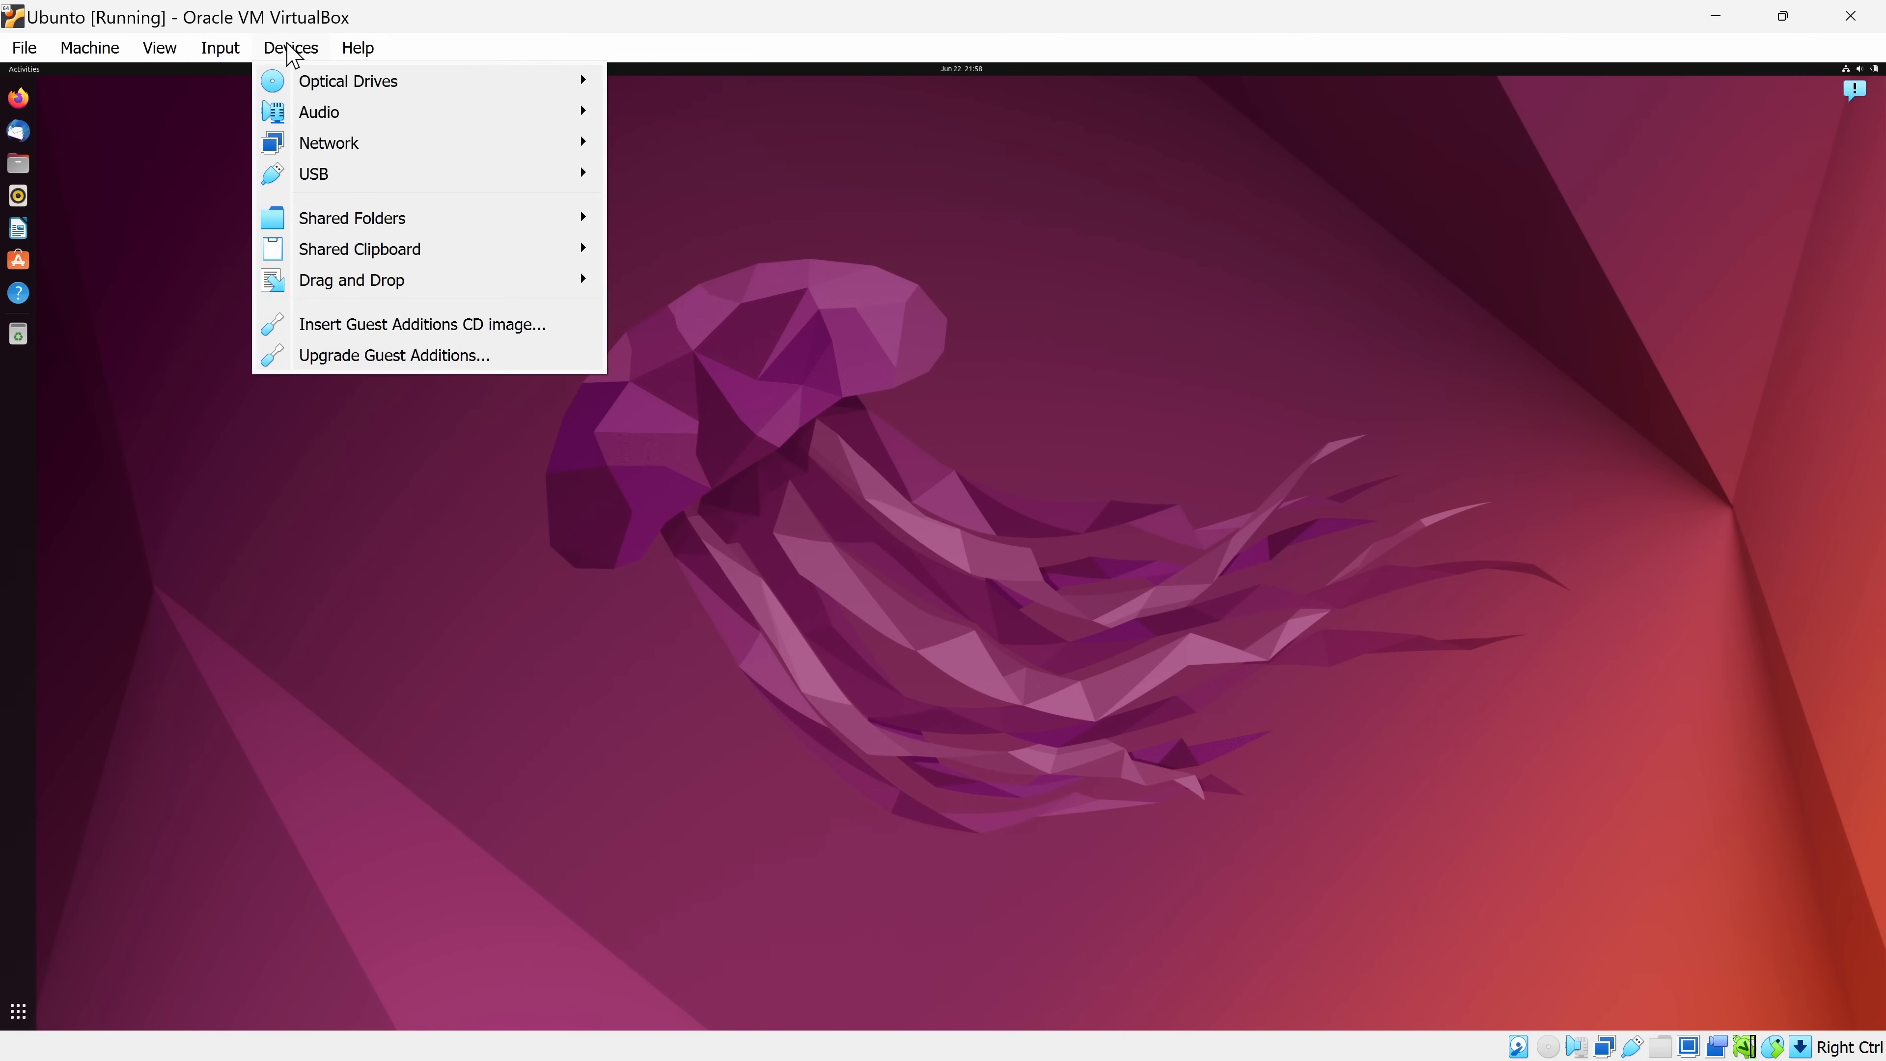
{"action": "mouse_move", "coordinate": [328, 142]}
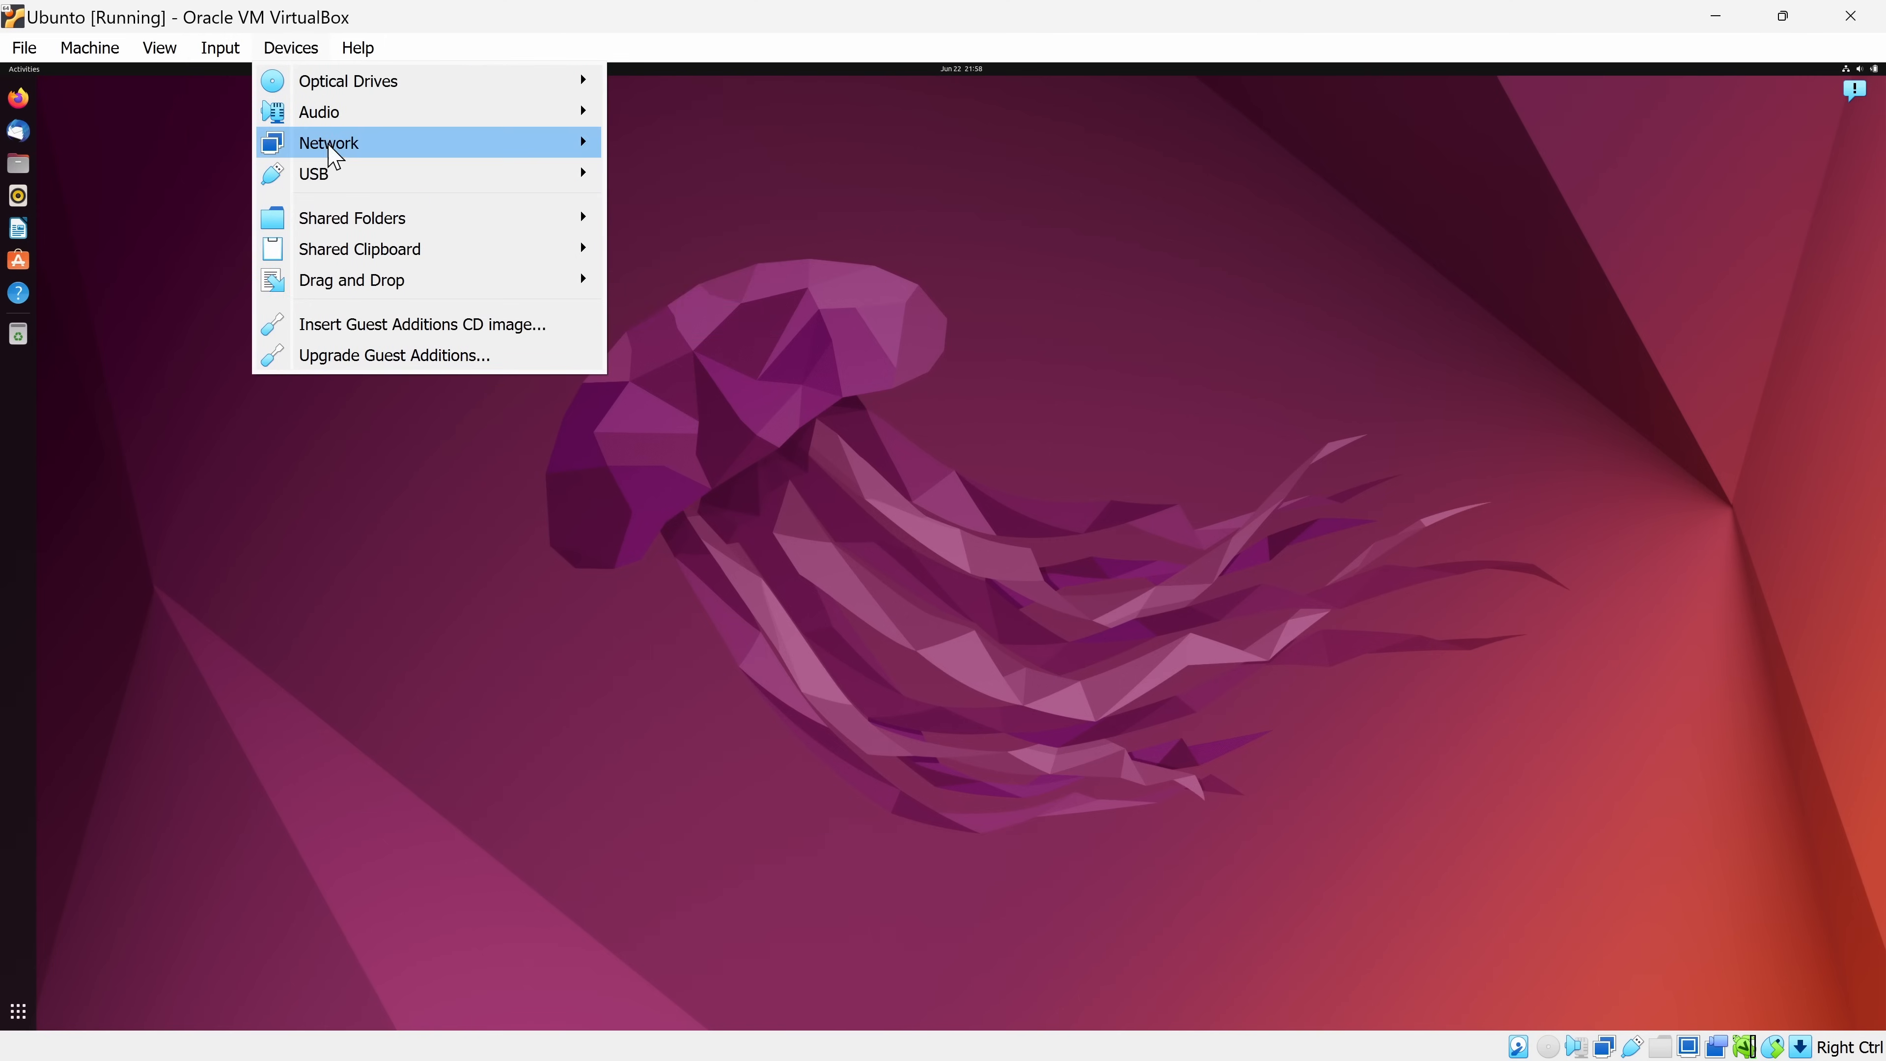
{"action": "mouse_move", "coordinate": [349, 173]}
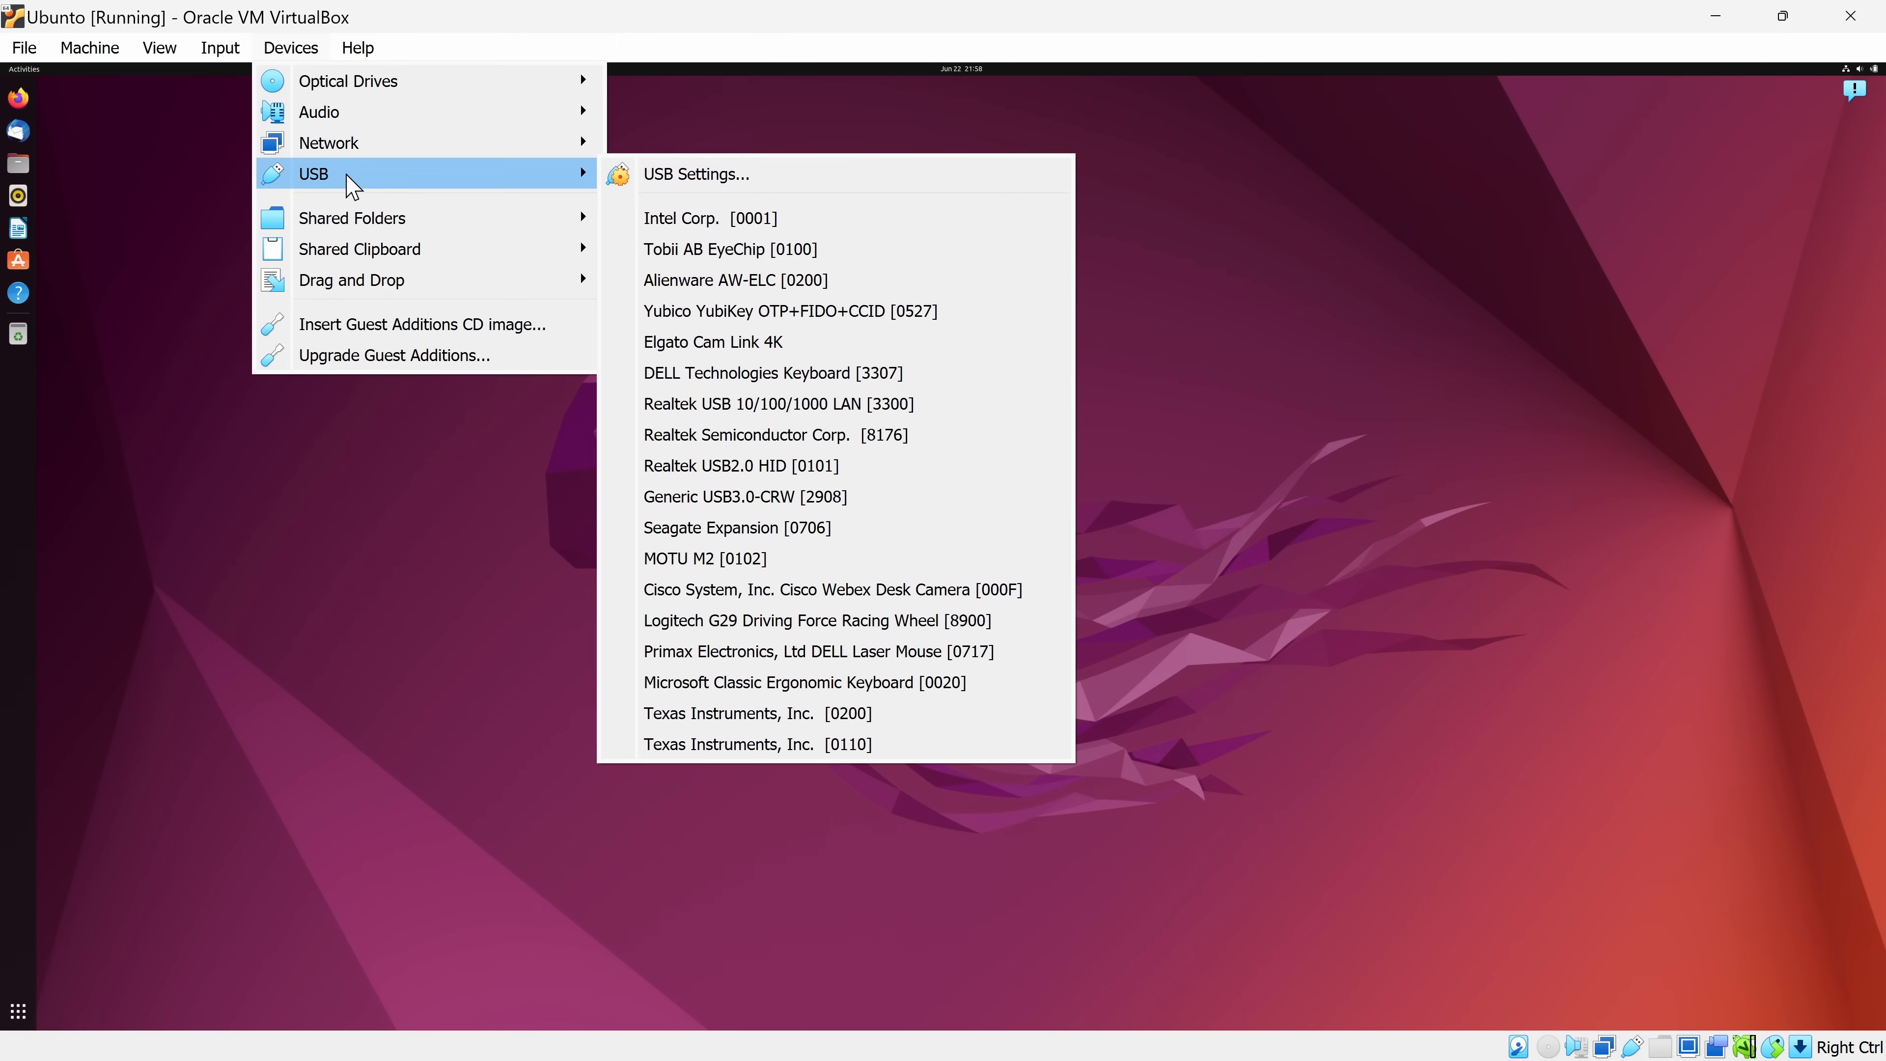
{"action": "mouse_move", "coordinate": [782, 495]}
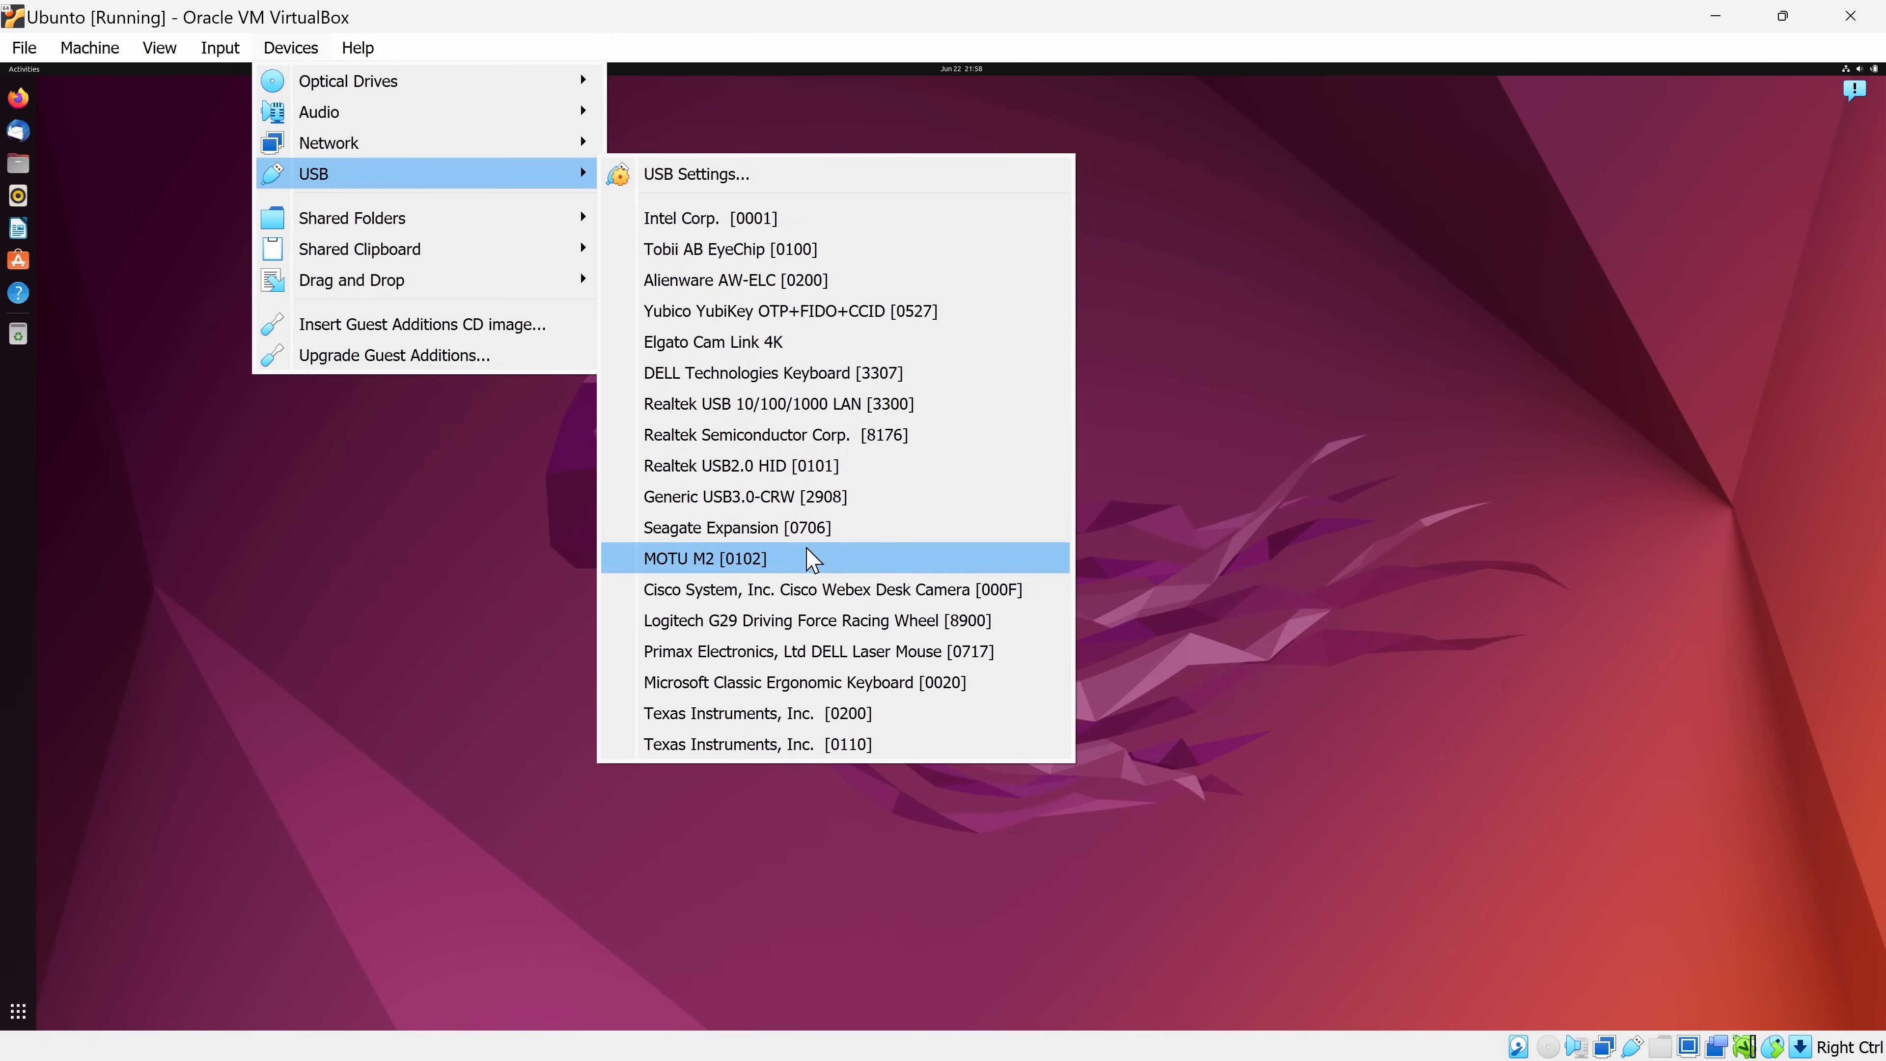
{"action": "mouse_move", "coordinate": [350, 218]}
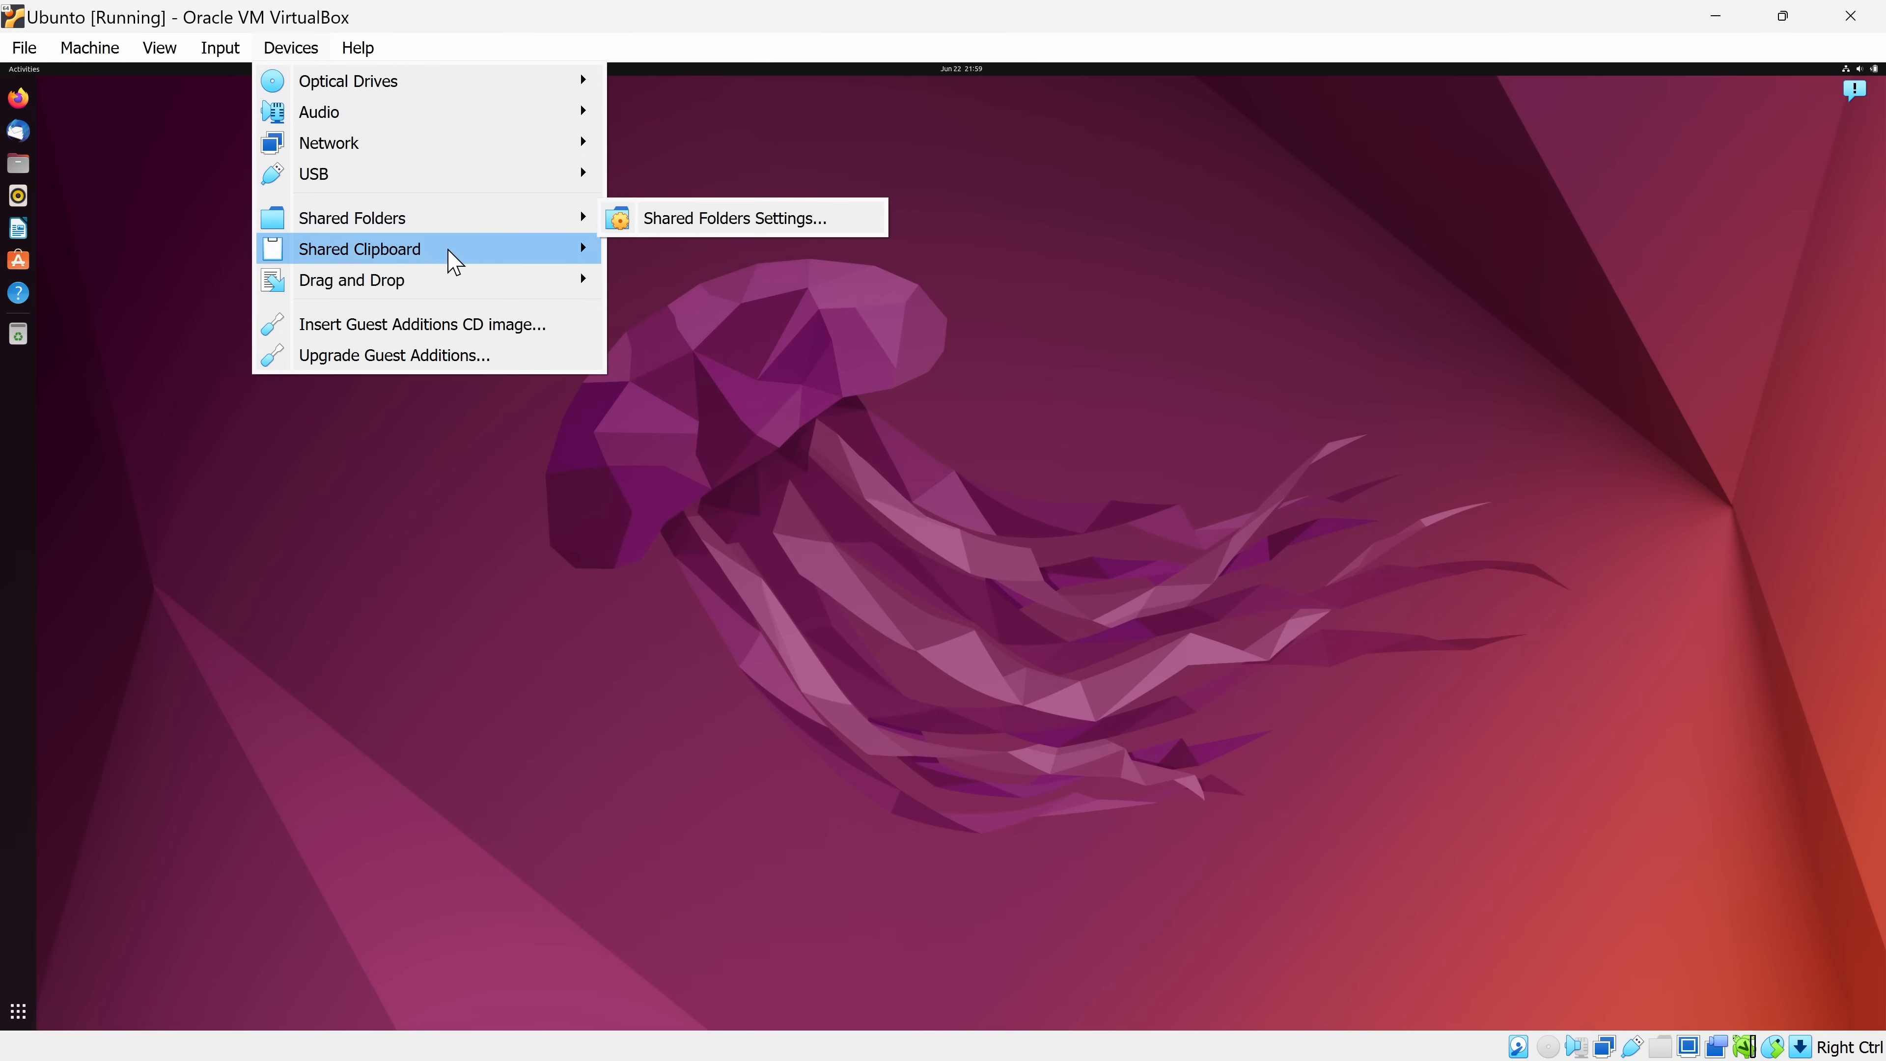
{"action": "mouse_move", "coordinate": [352, 218]}
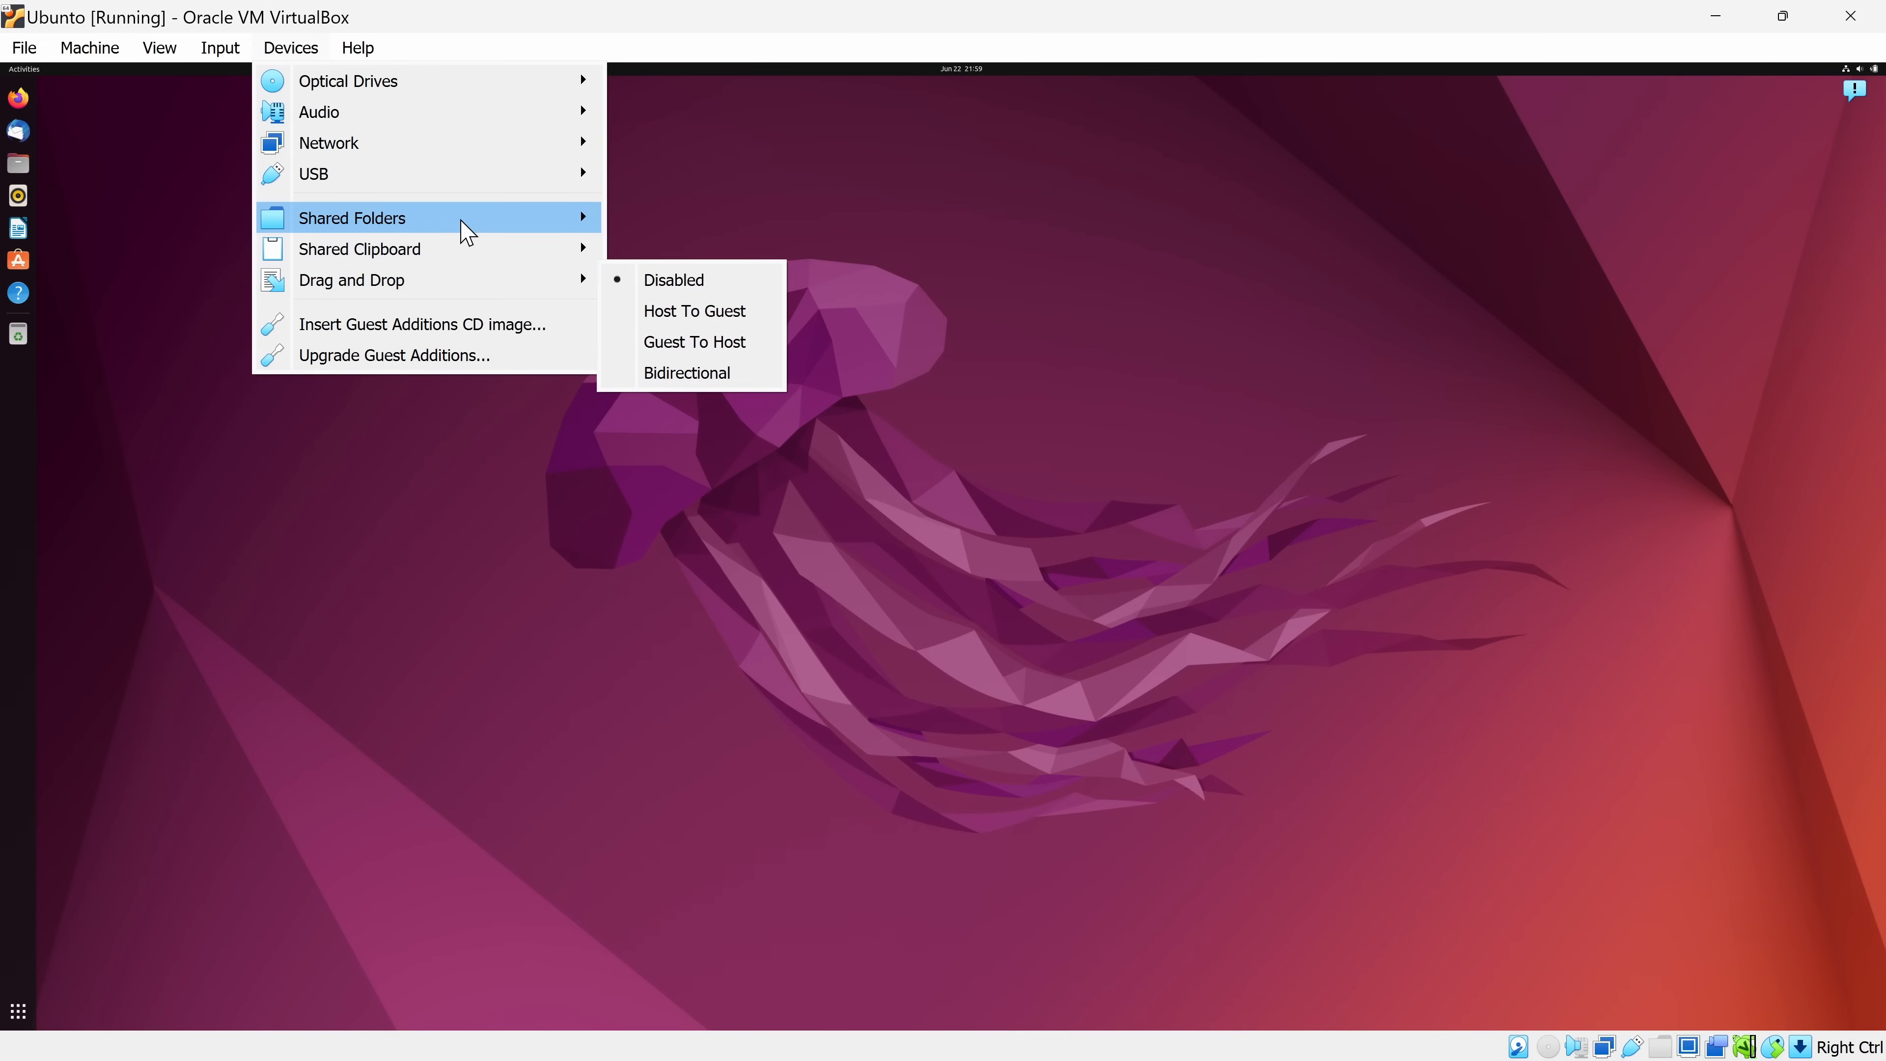
{"action": "mouse_move", "coordinate": [352, 218]}
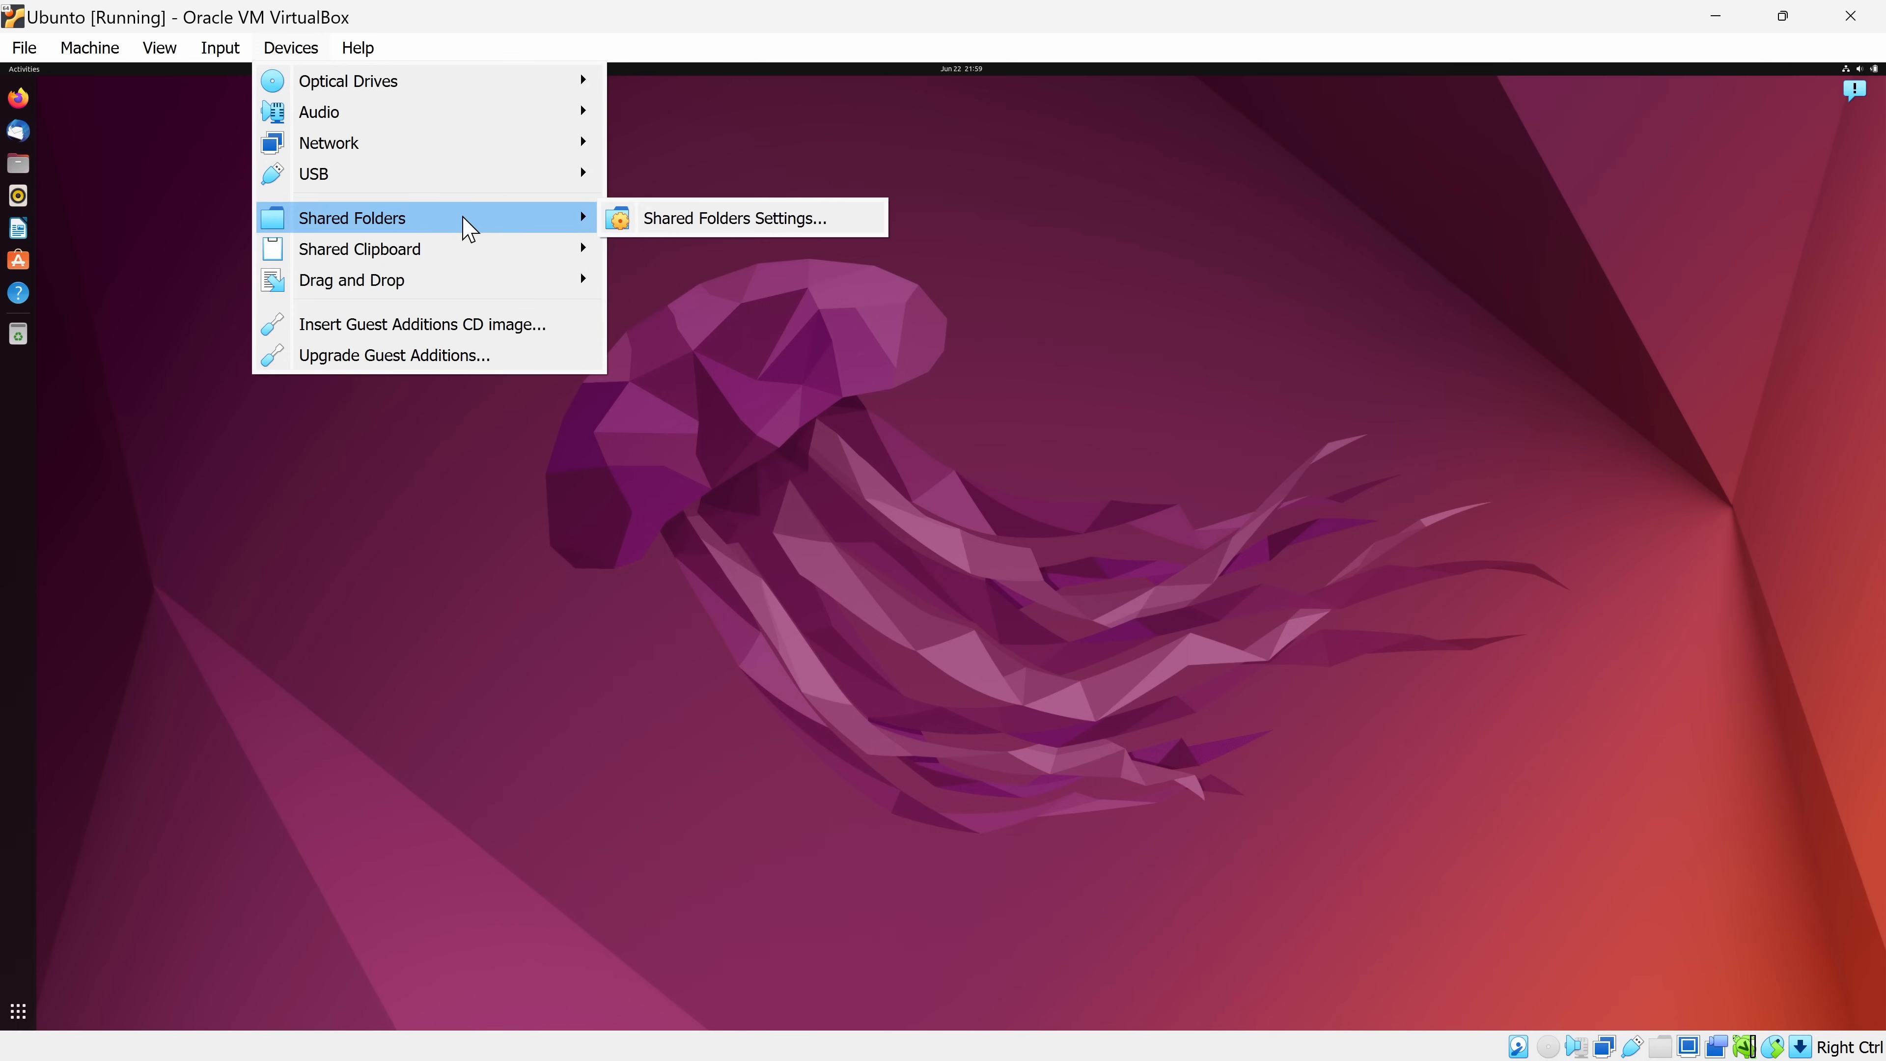
{"action": "mouse_move", "coordinate": [351, 279]}
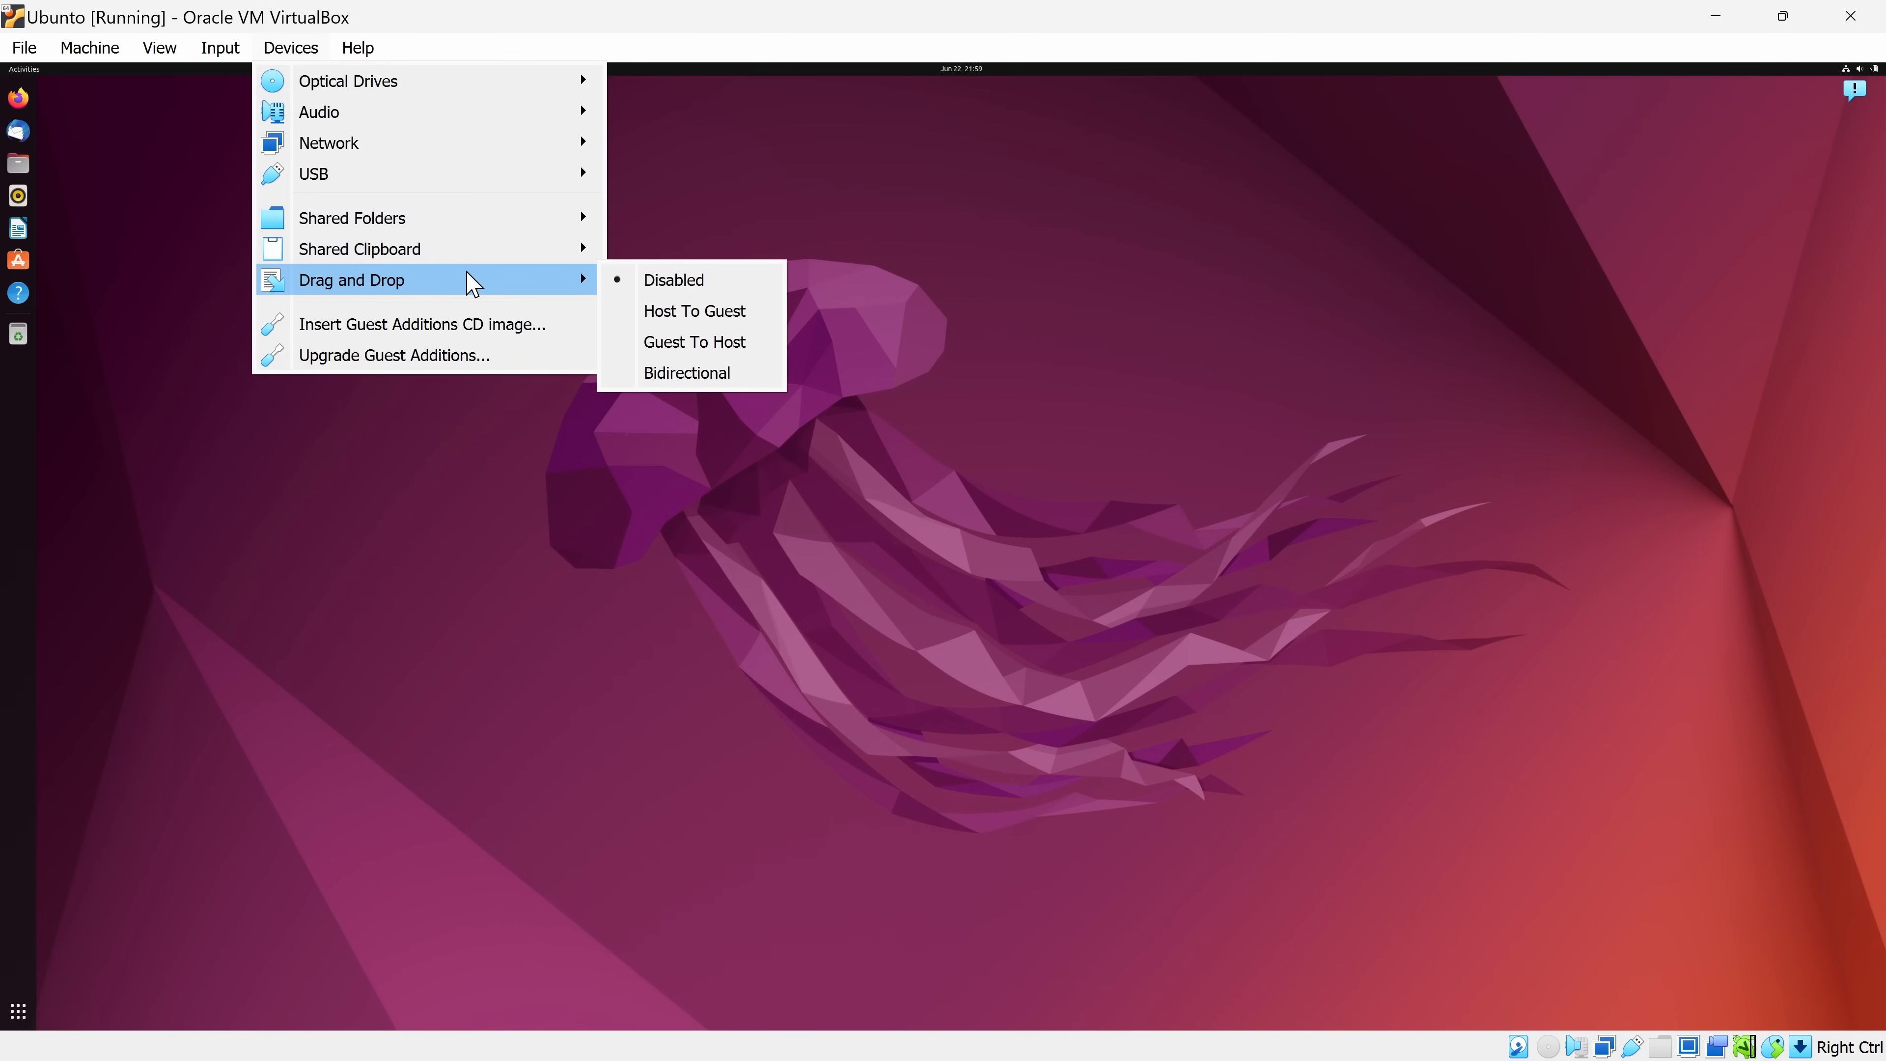
{"action": "mouse_move", "coordinate": [515, 285]}
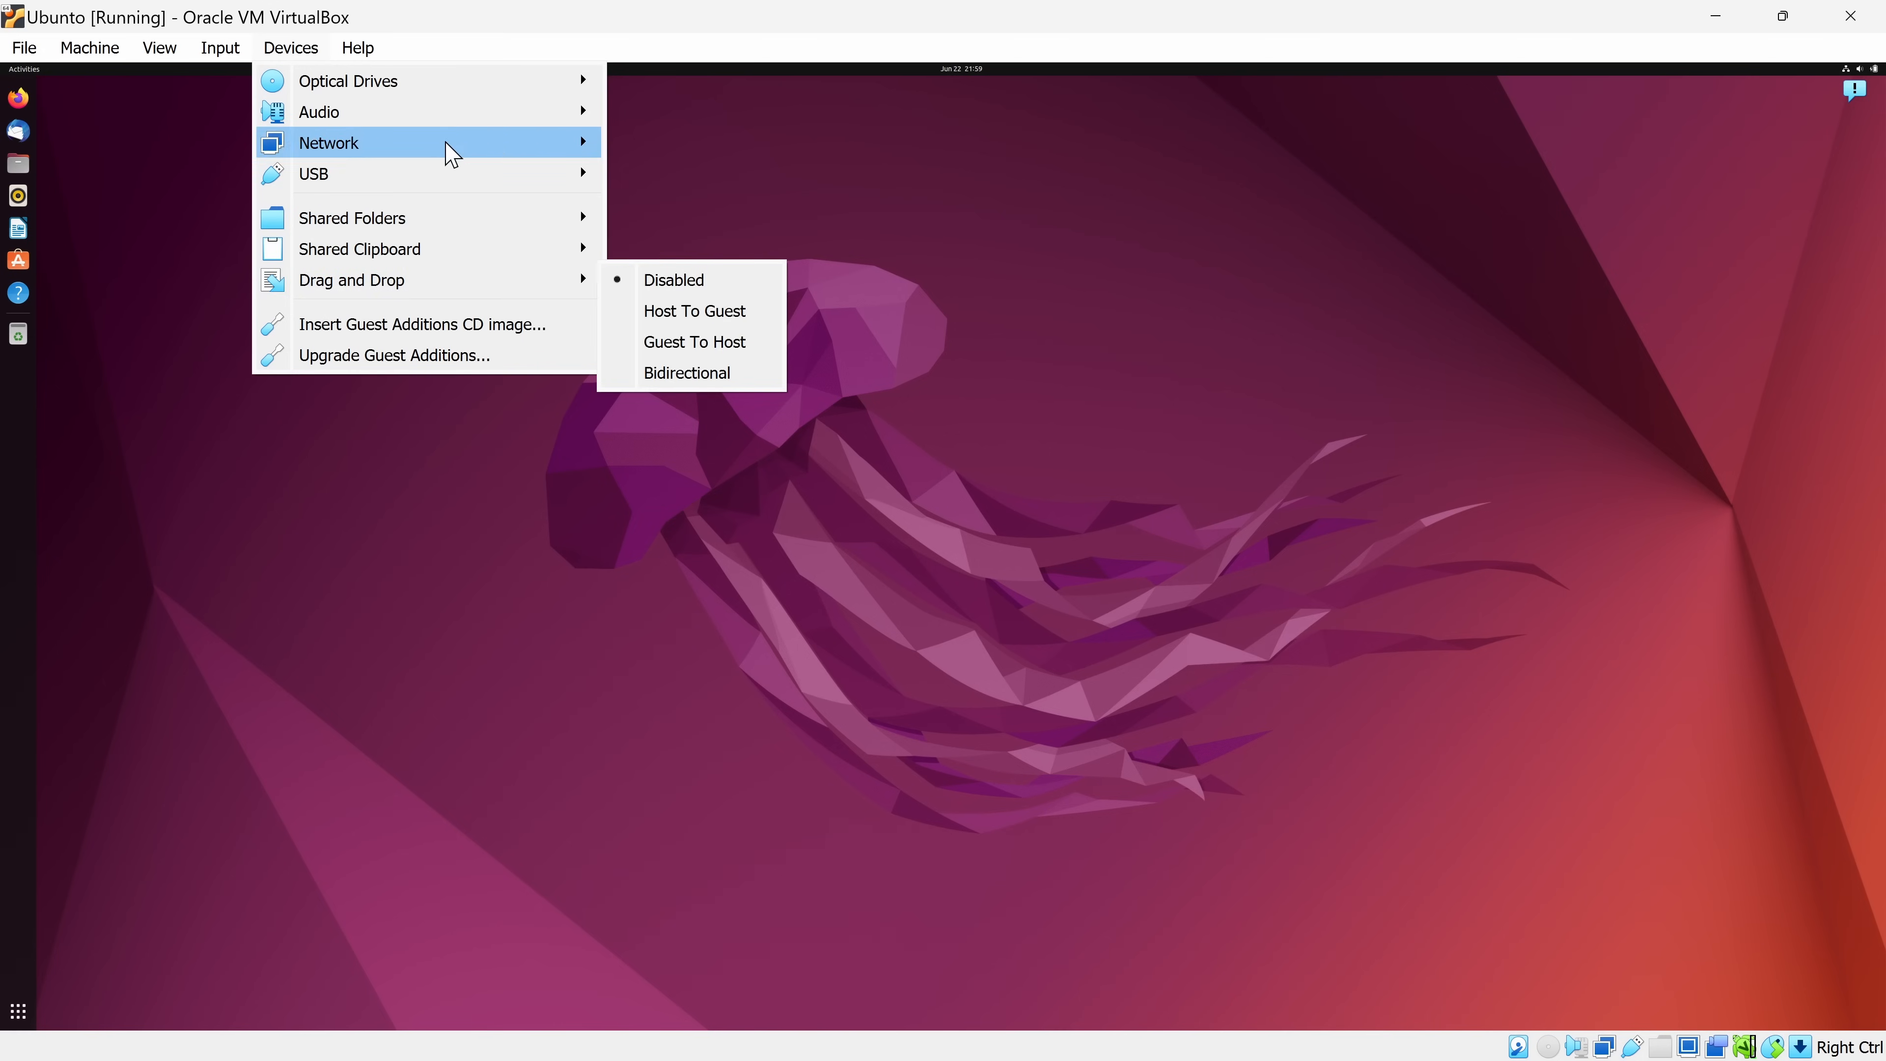
Browse the Help menu, then bring up the Machine menu of the running Ubuntu VM
{"action": "left_click", "coordinate": [357, 47]}
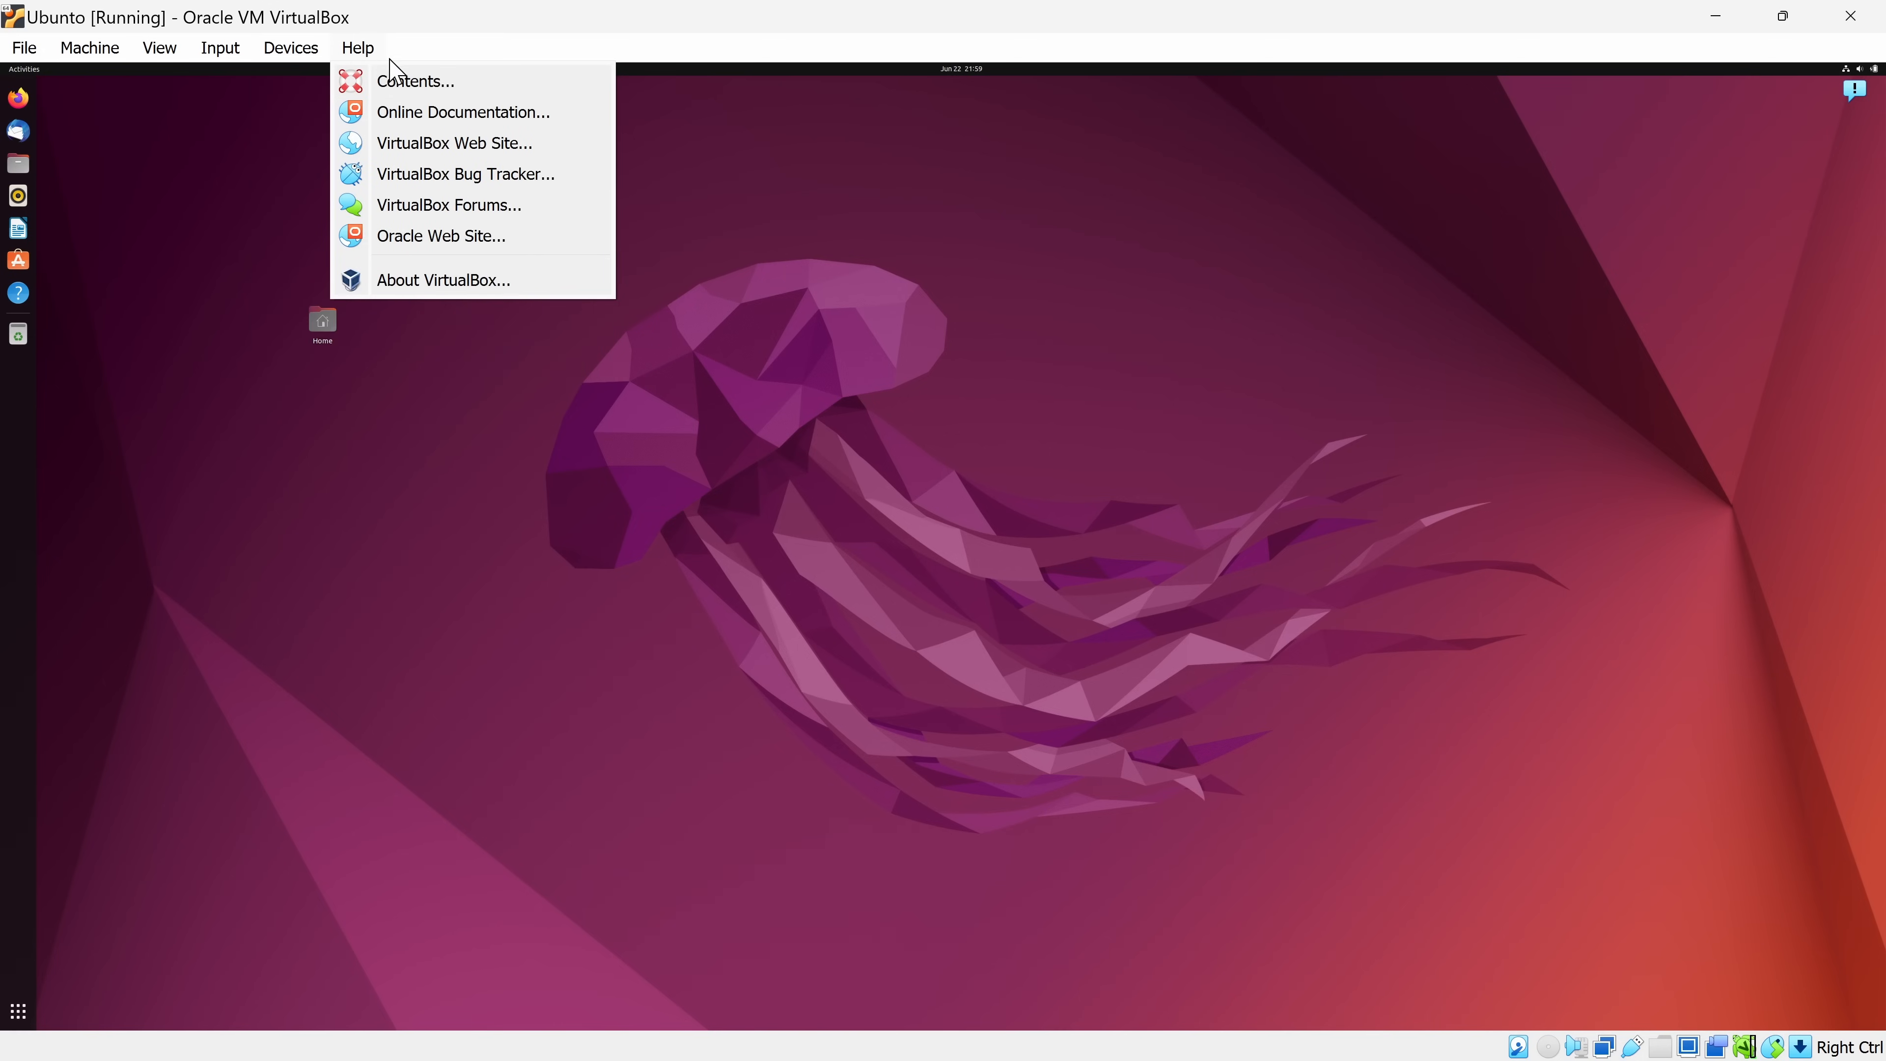
{"action": "mouse_move", "coordinate": [523, 271]}
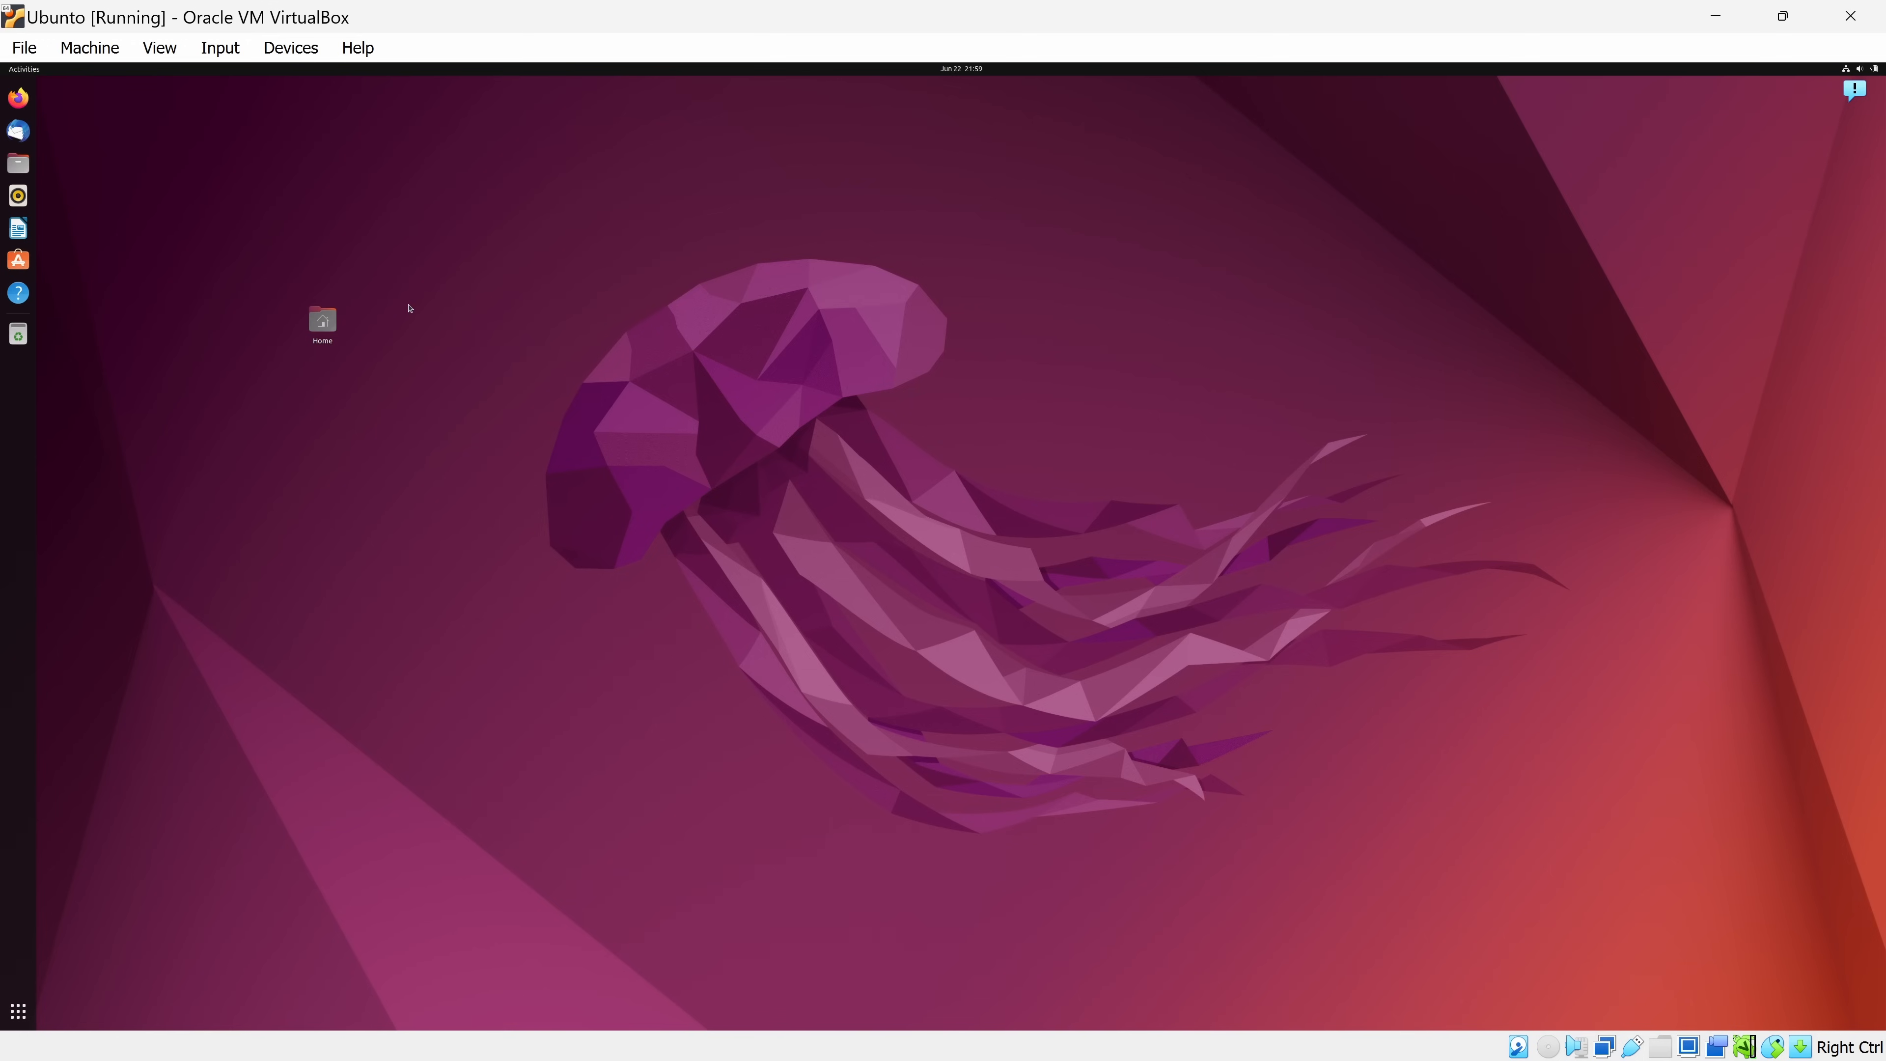
{"action": "mouse_move", "coordinate": [293, 221]}
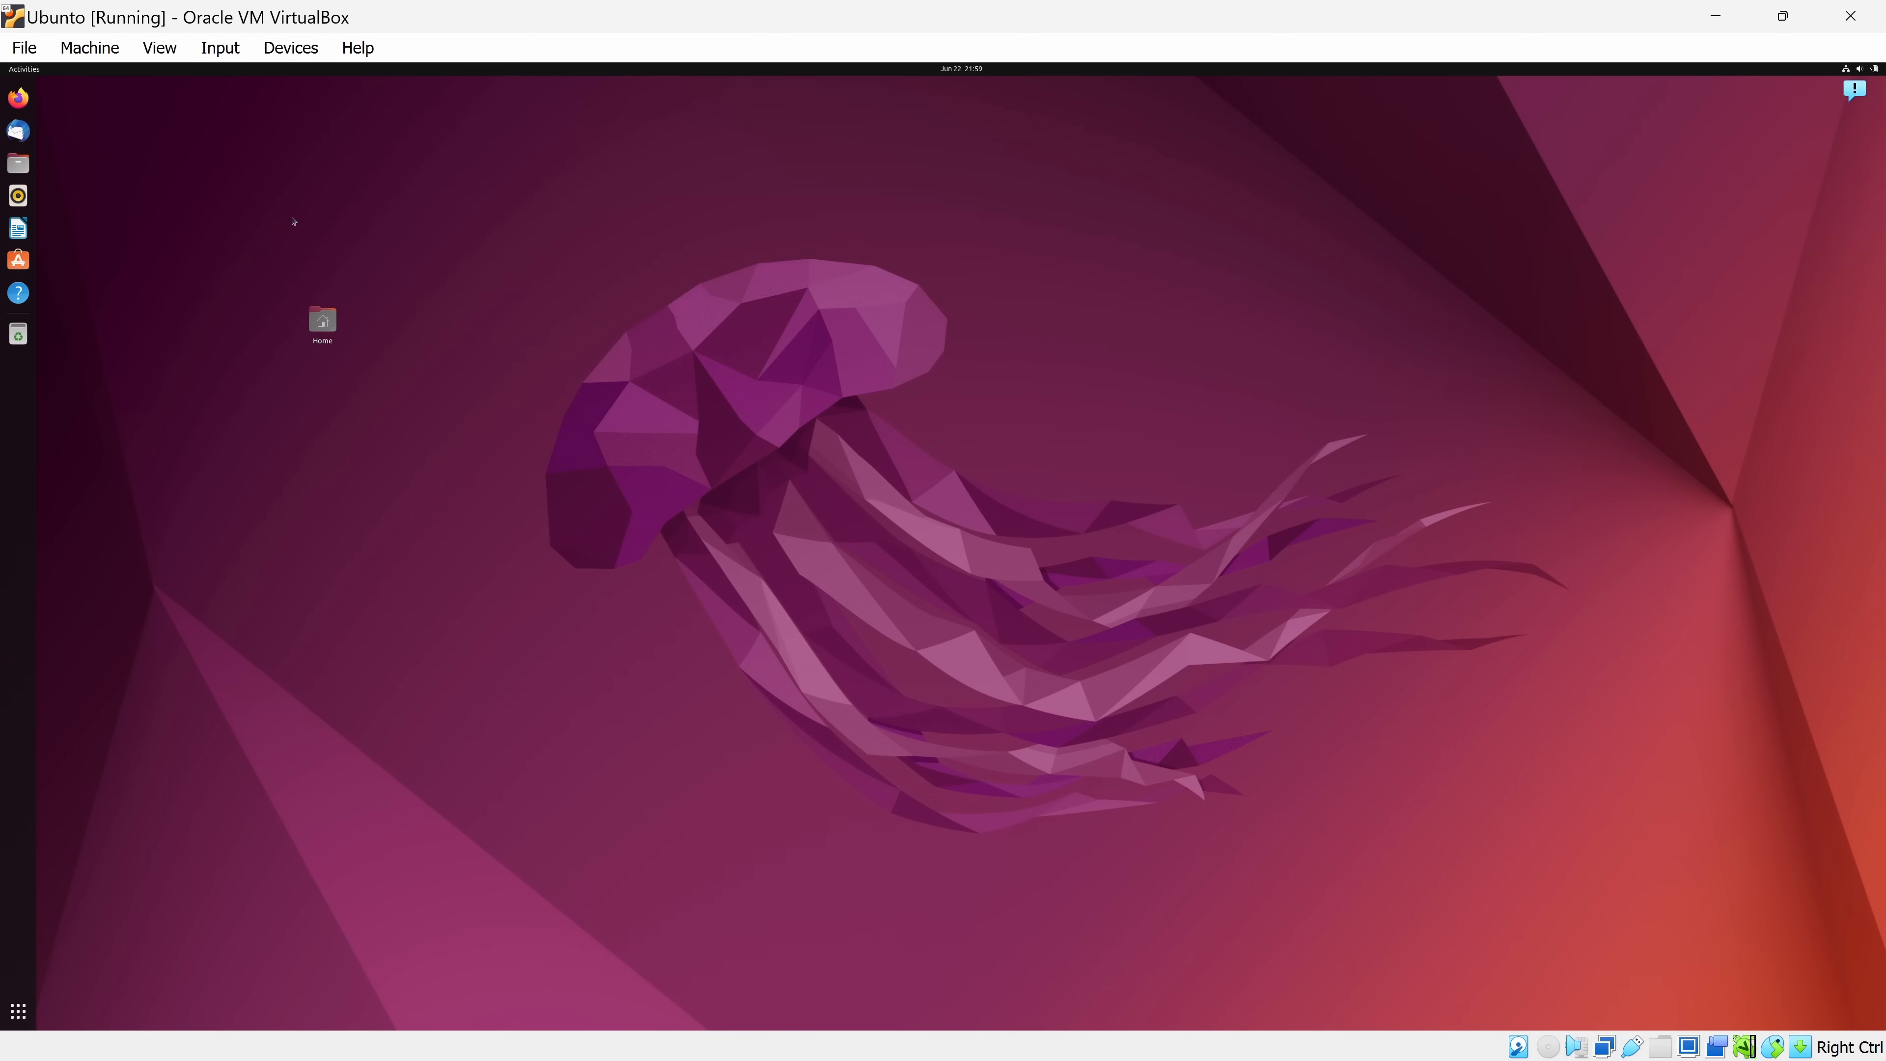
{"action": "left_click", "coordinate": [89, 47]}
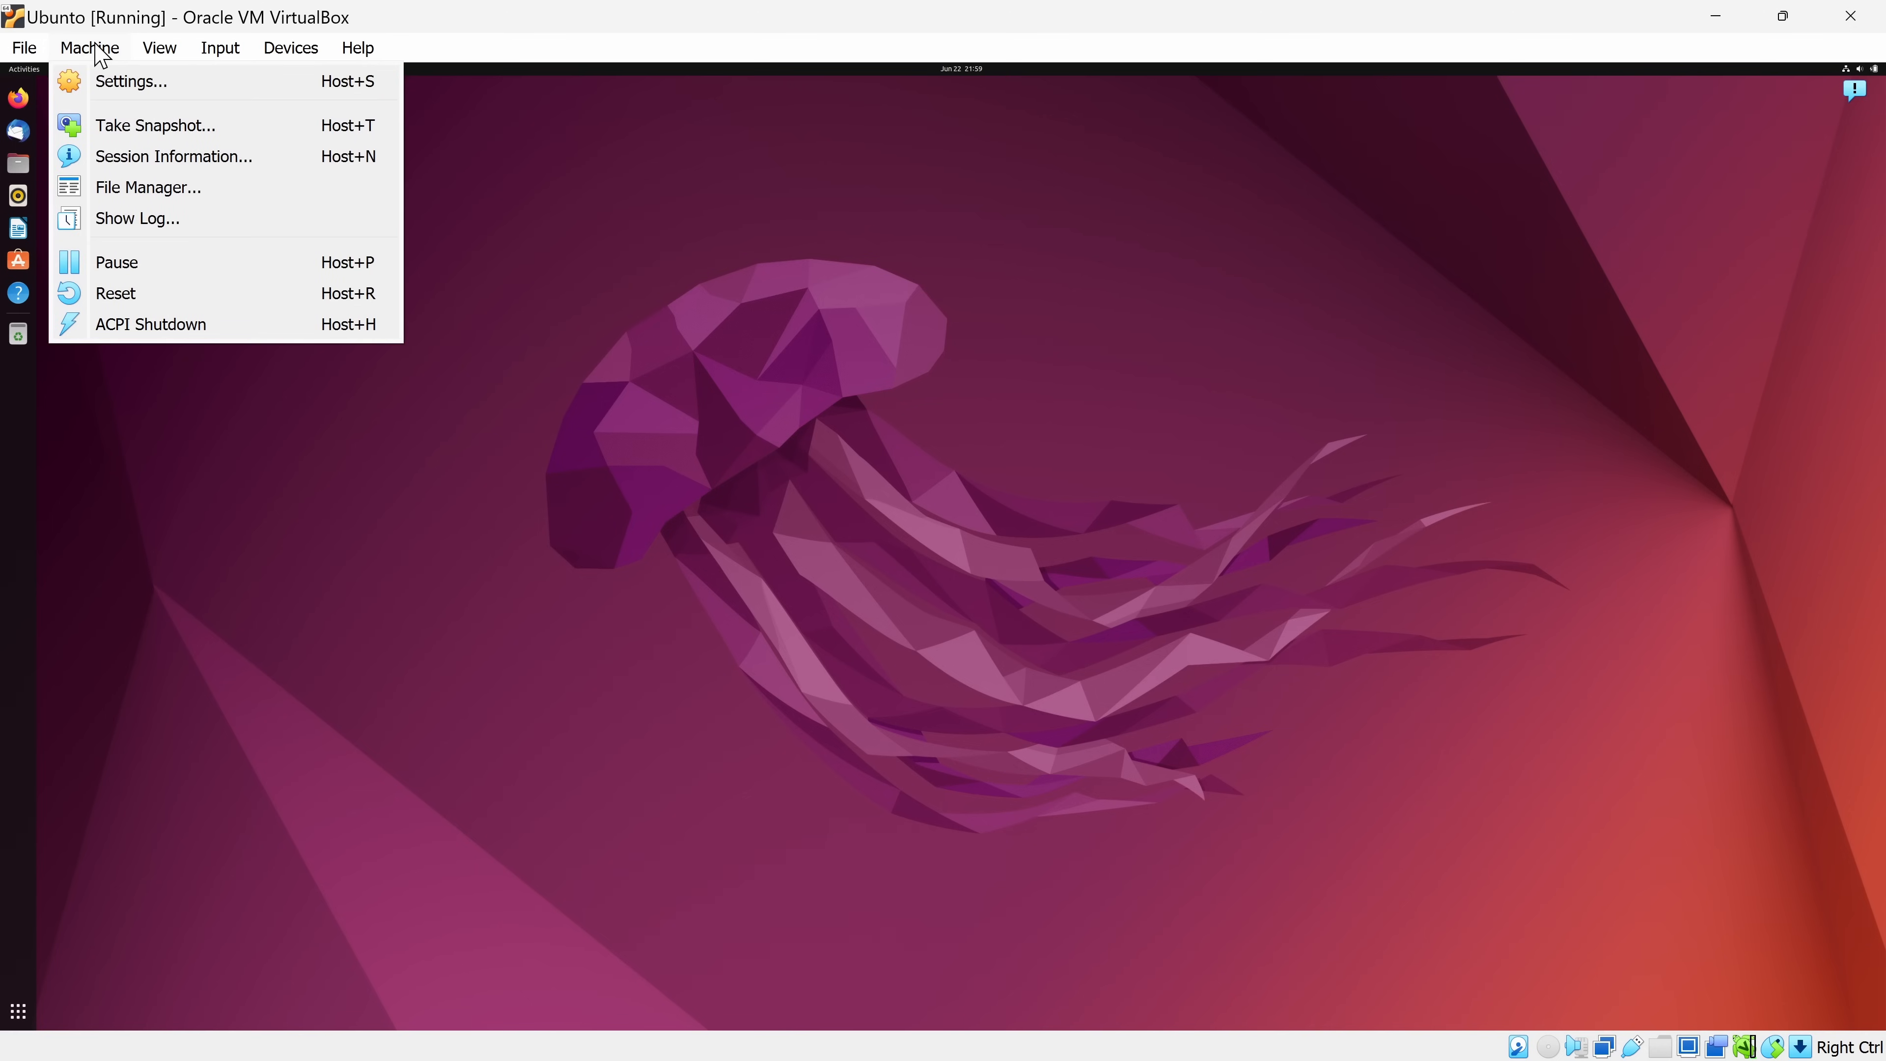
{"action": "mouse_move", "coordinate": [149, 323]}
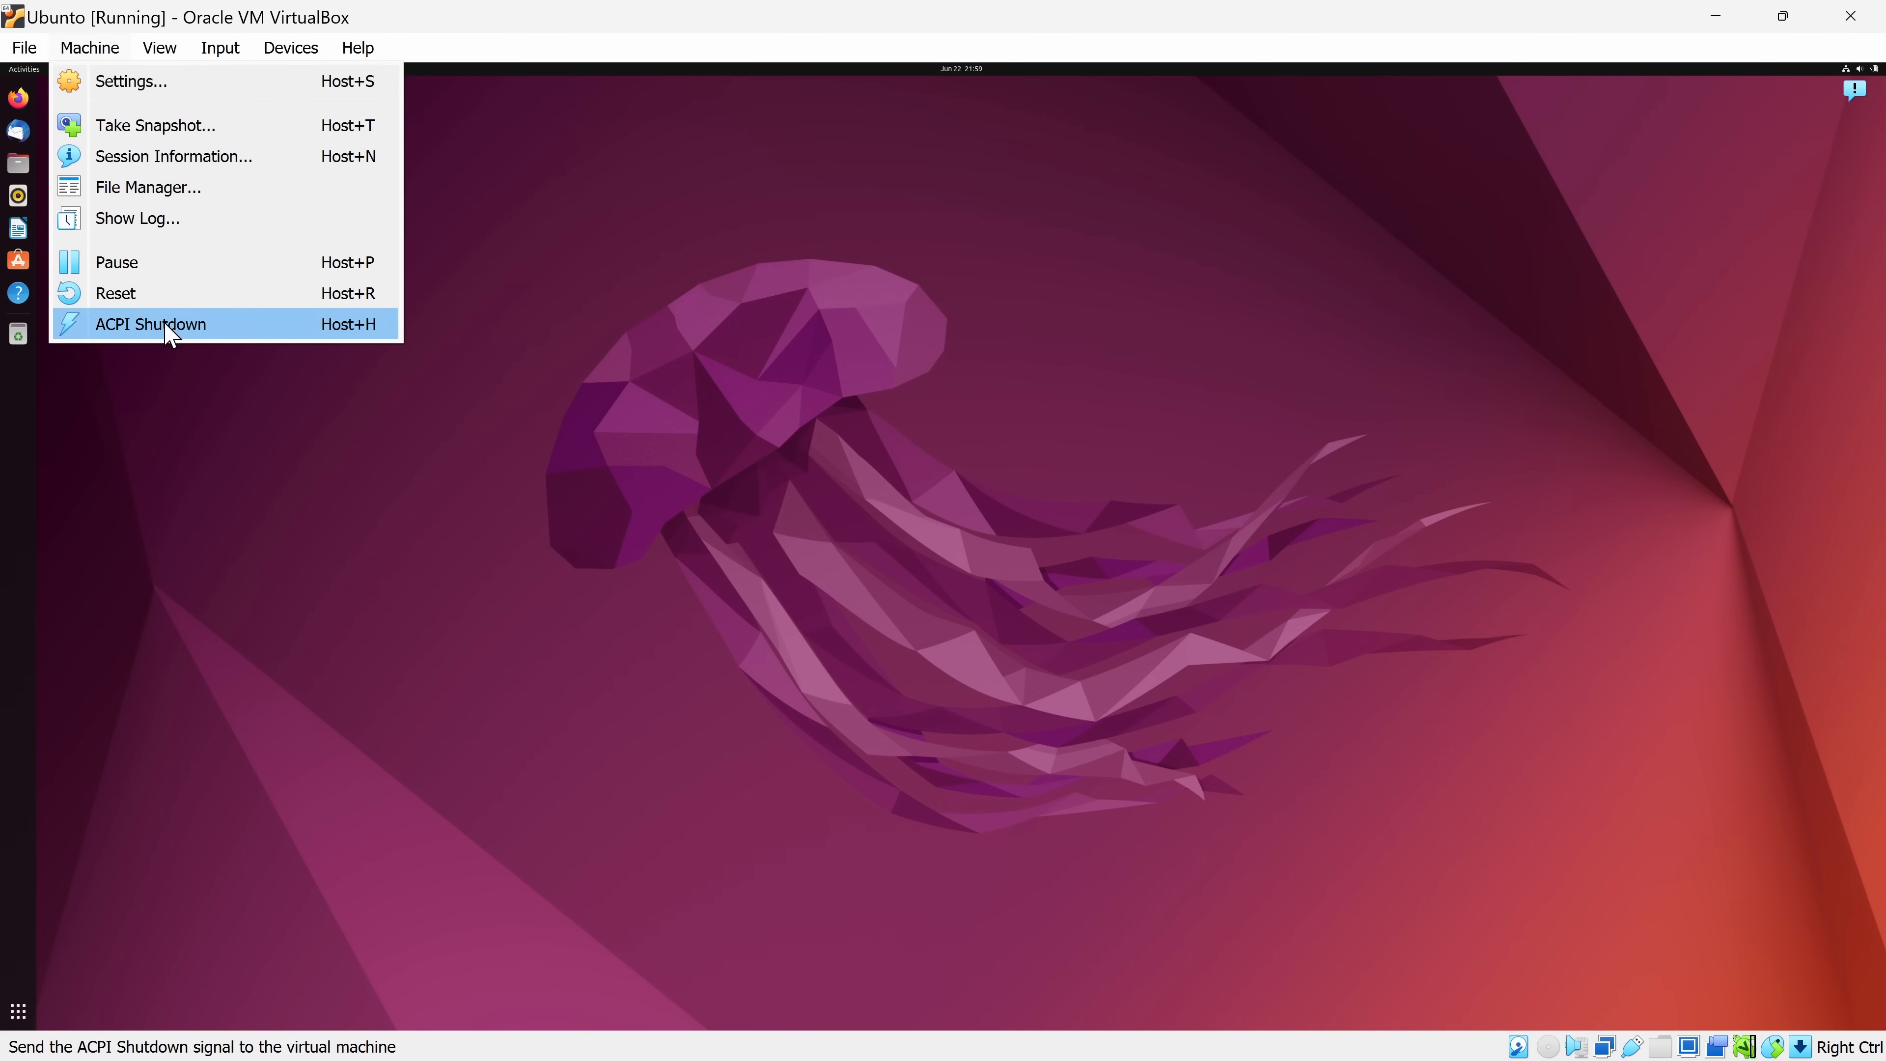
Send ACPI Shutdown so Ubuntu shows Powered Off, then show the Manager's Tools welcome page
{"action": "left_click", "coordinate": [149, 323]}
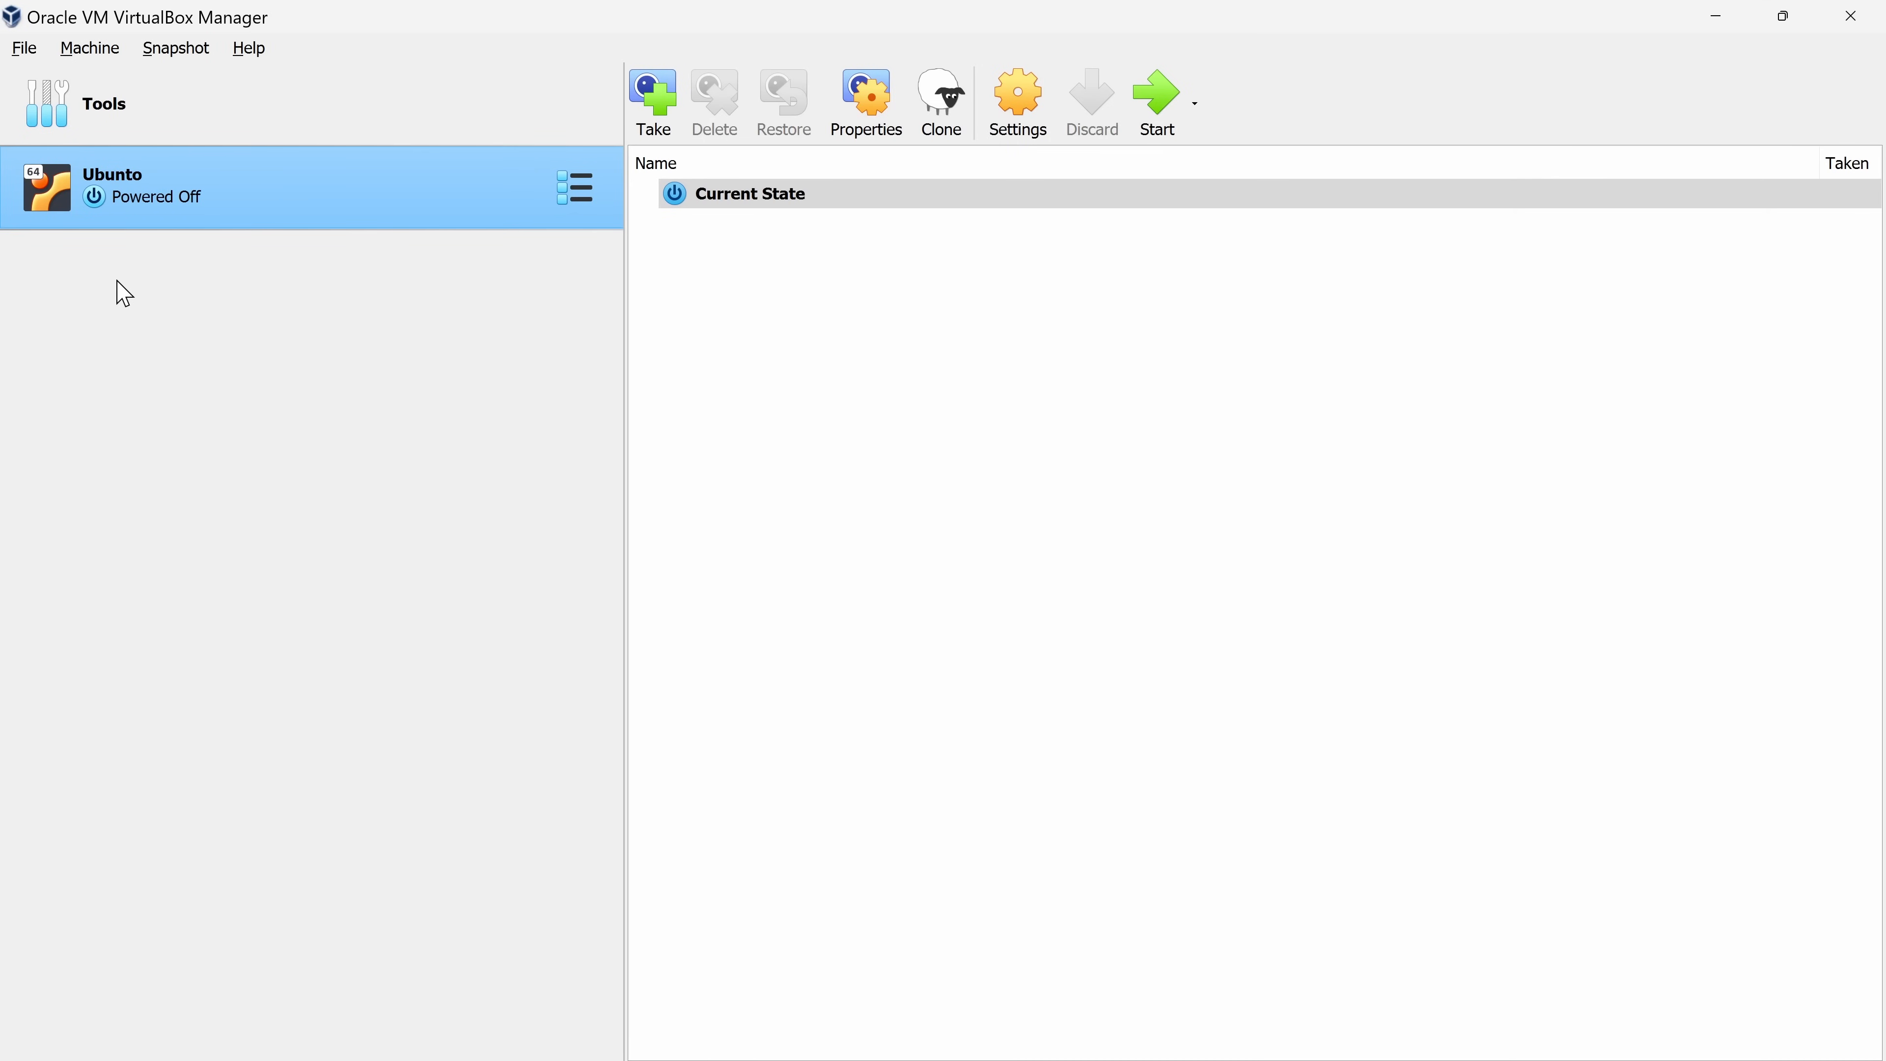
{"action": "mouse_move", "coordinate": [39, 207]}
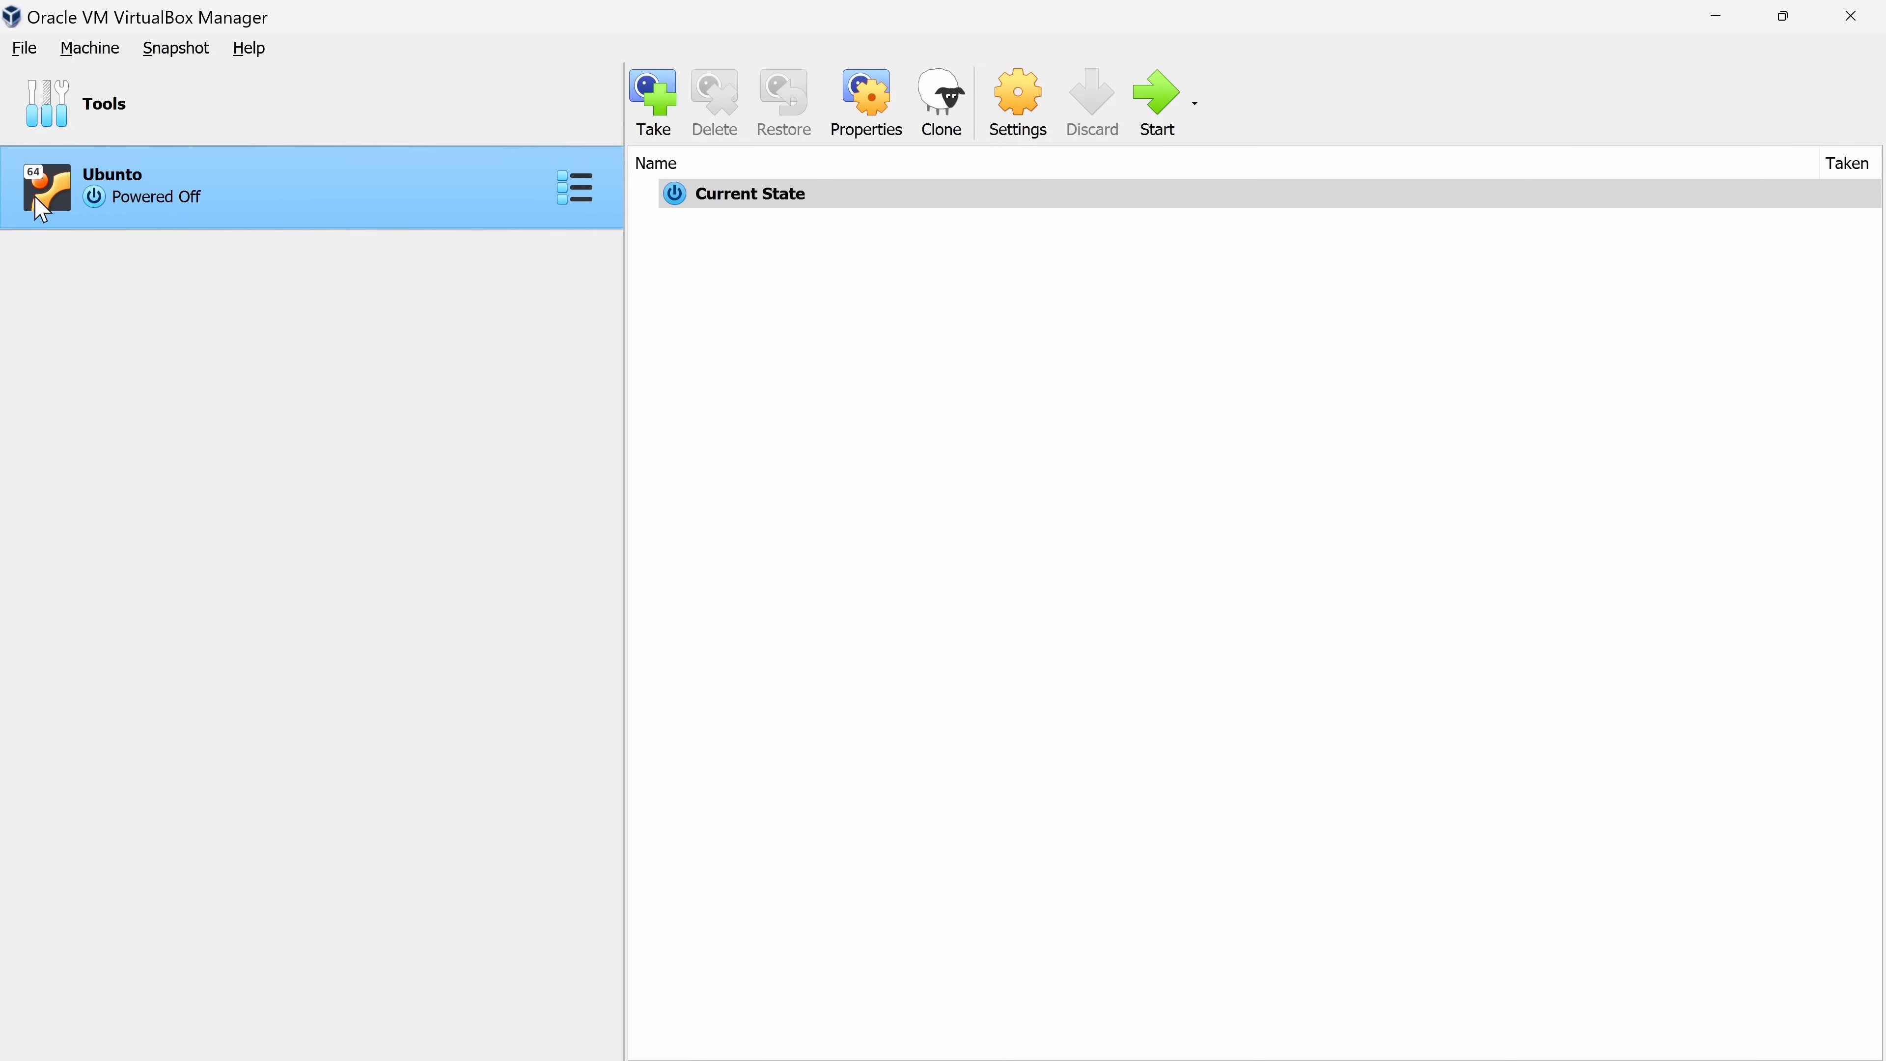
{"action": "mouse_move", "coordinate": [338, 190]}
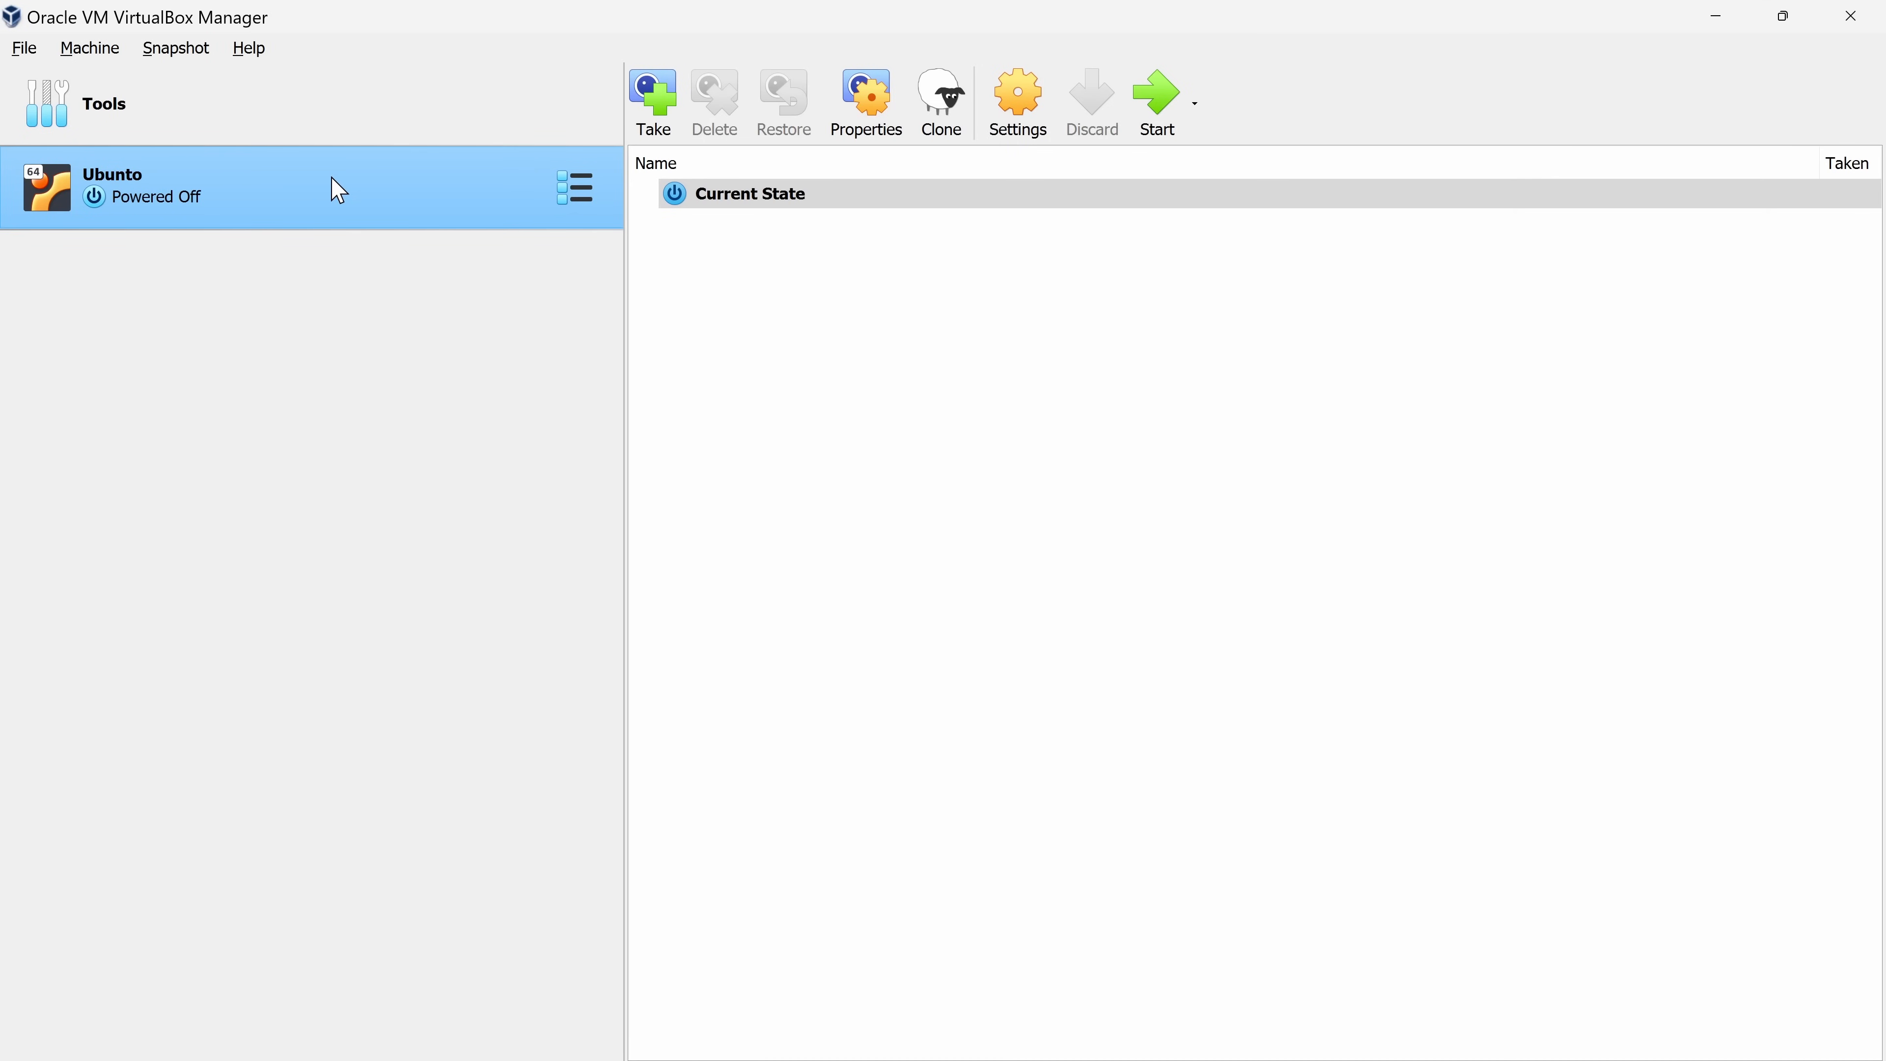
{"action": "mouse_move", "coordinate": [253, 181]}
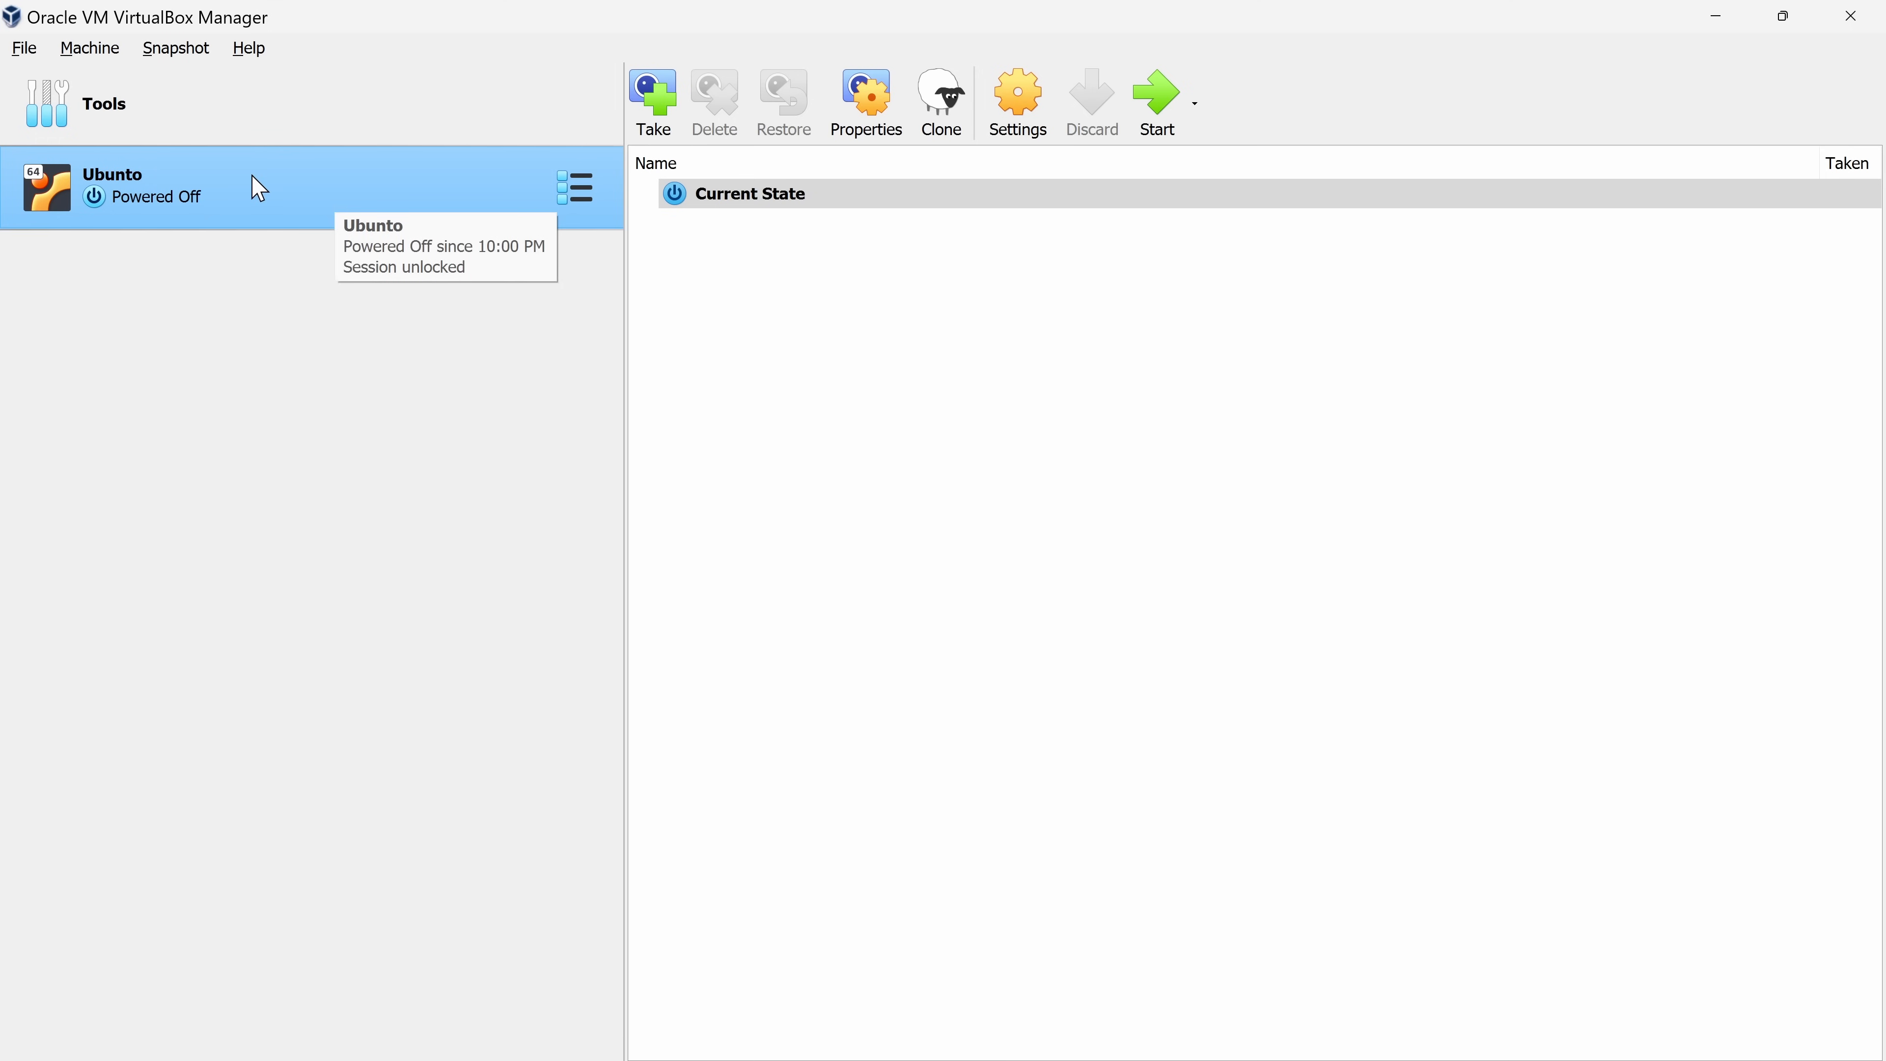
{"action": "left_click", "coordinate": [105, 103]}
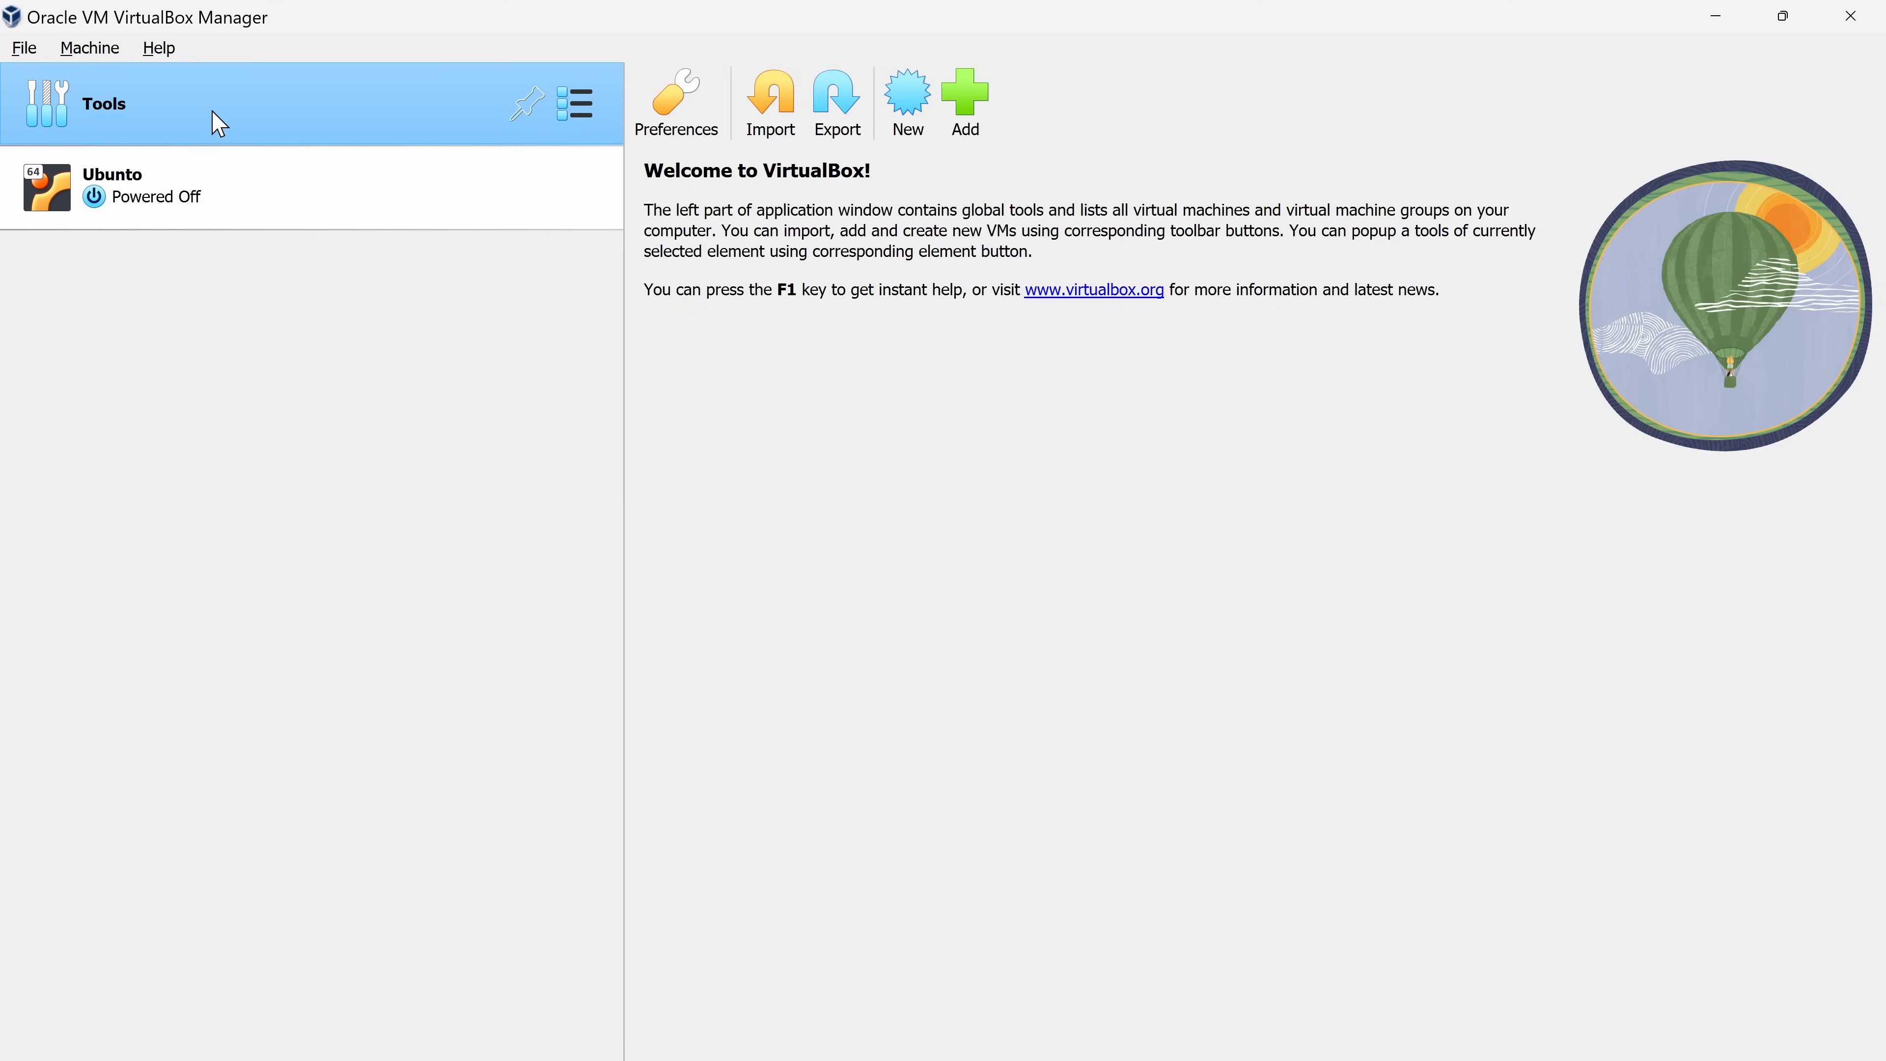
{"action": "mouse_move", "coordinate": [906, 96]}
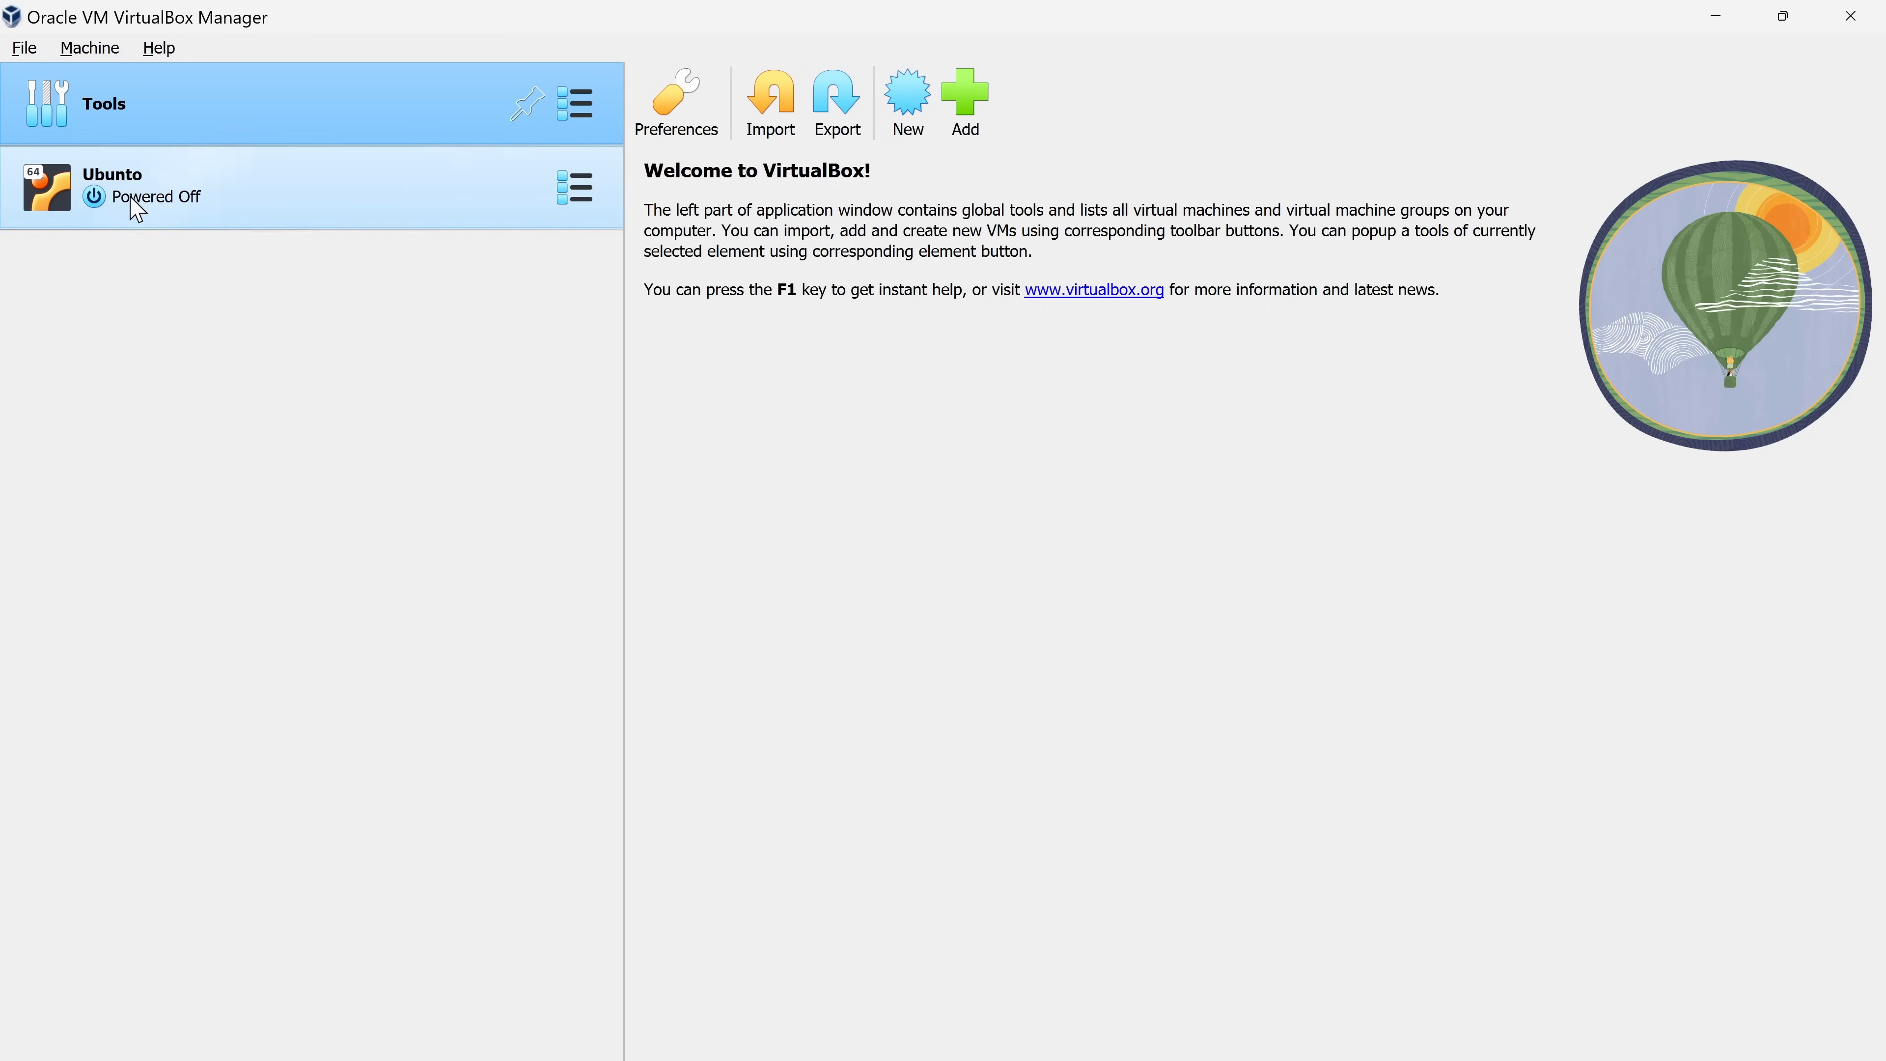
{"action": "left_click", "coordinate": [299, 376]}
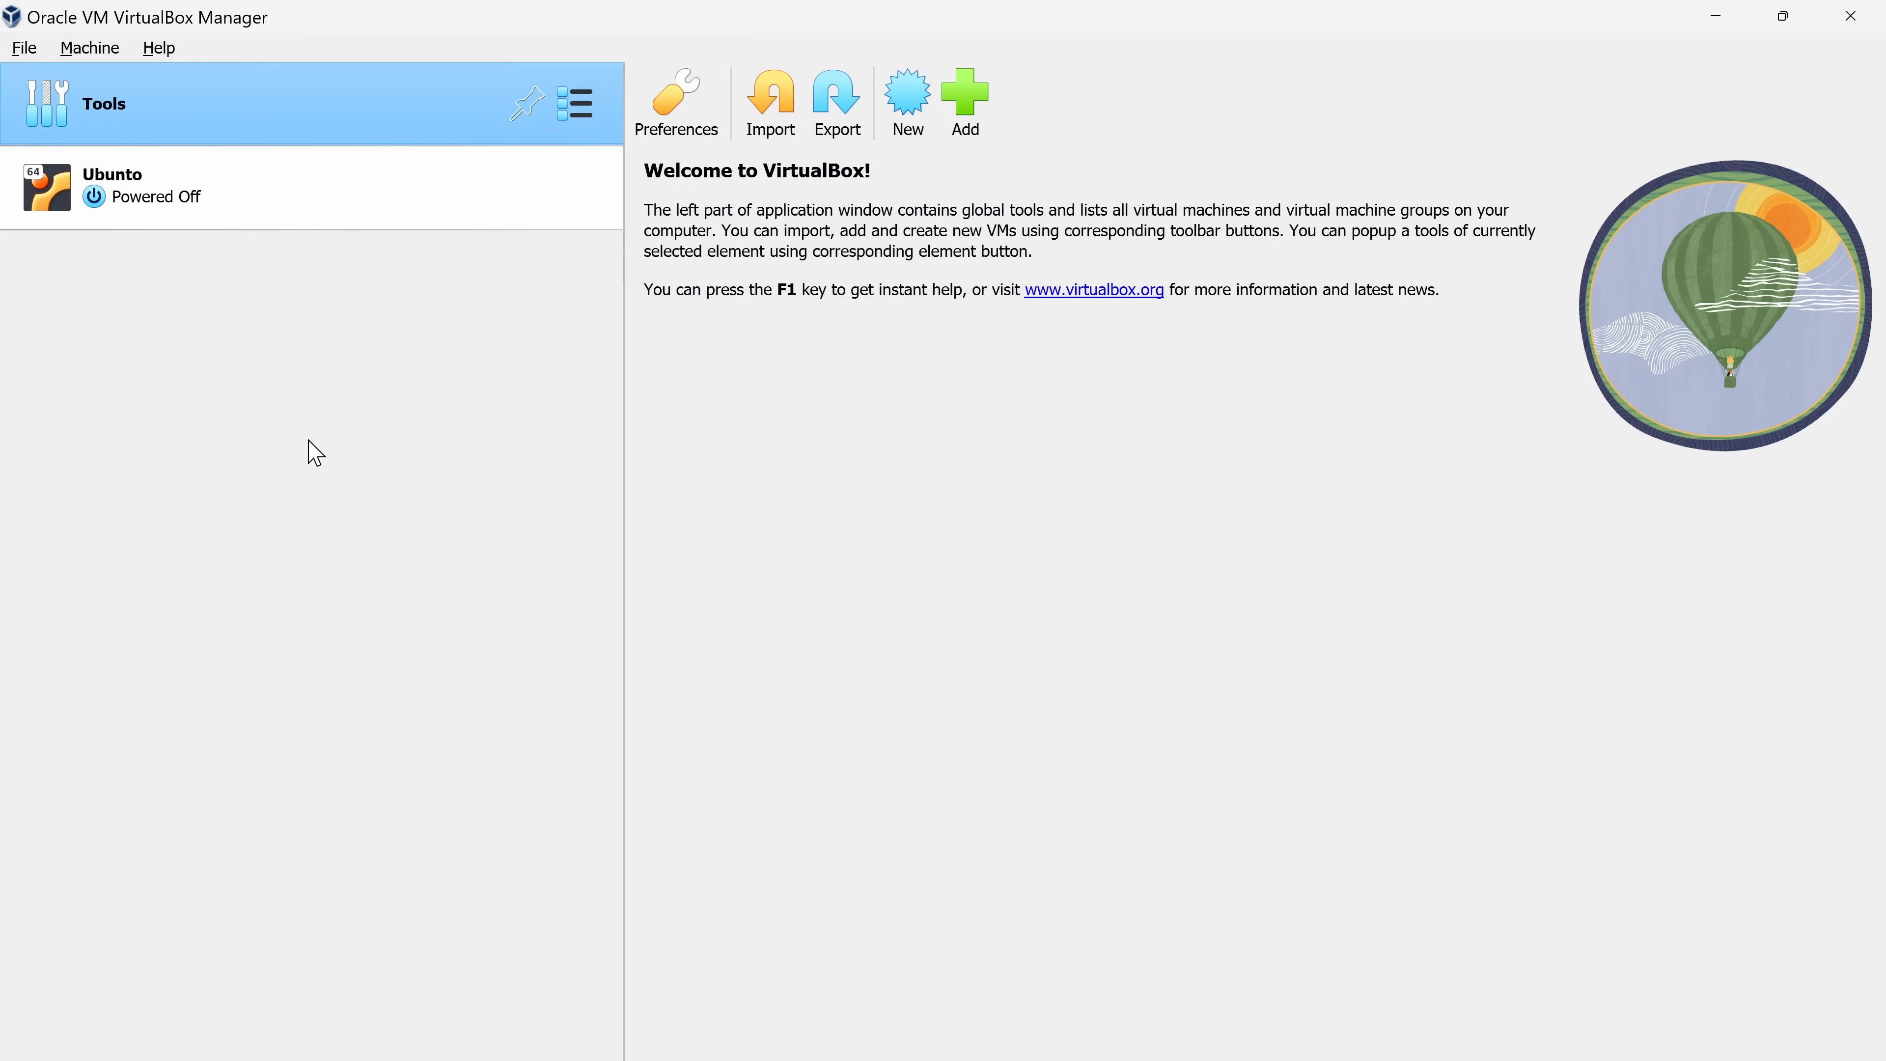
{"action": "mouse_move", "coordinate": [330, 423]}
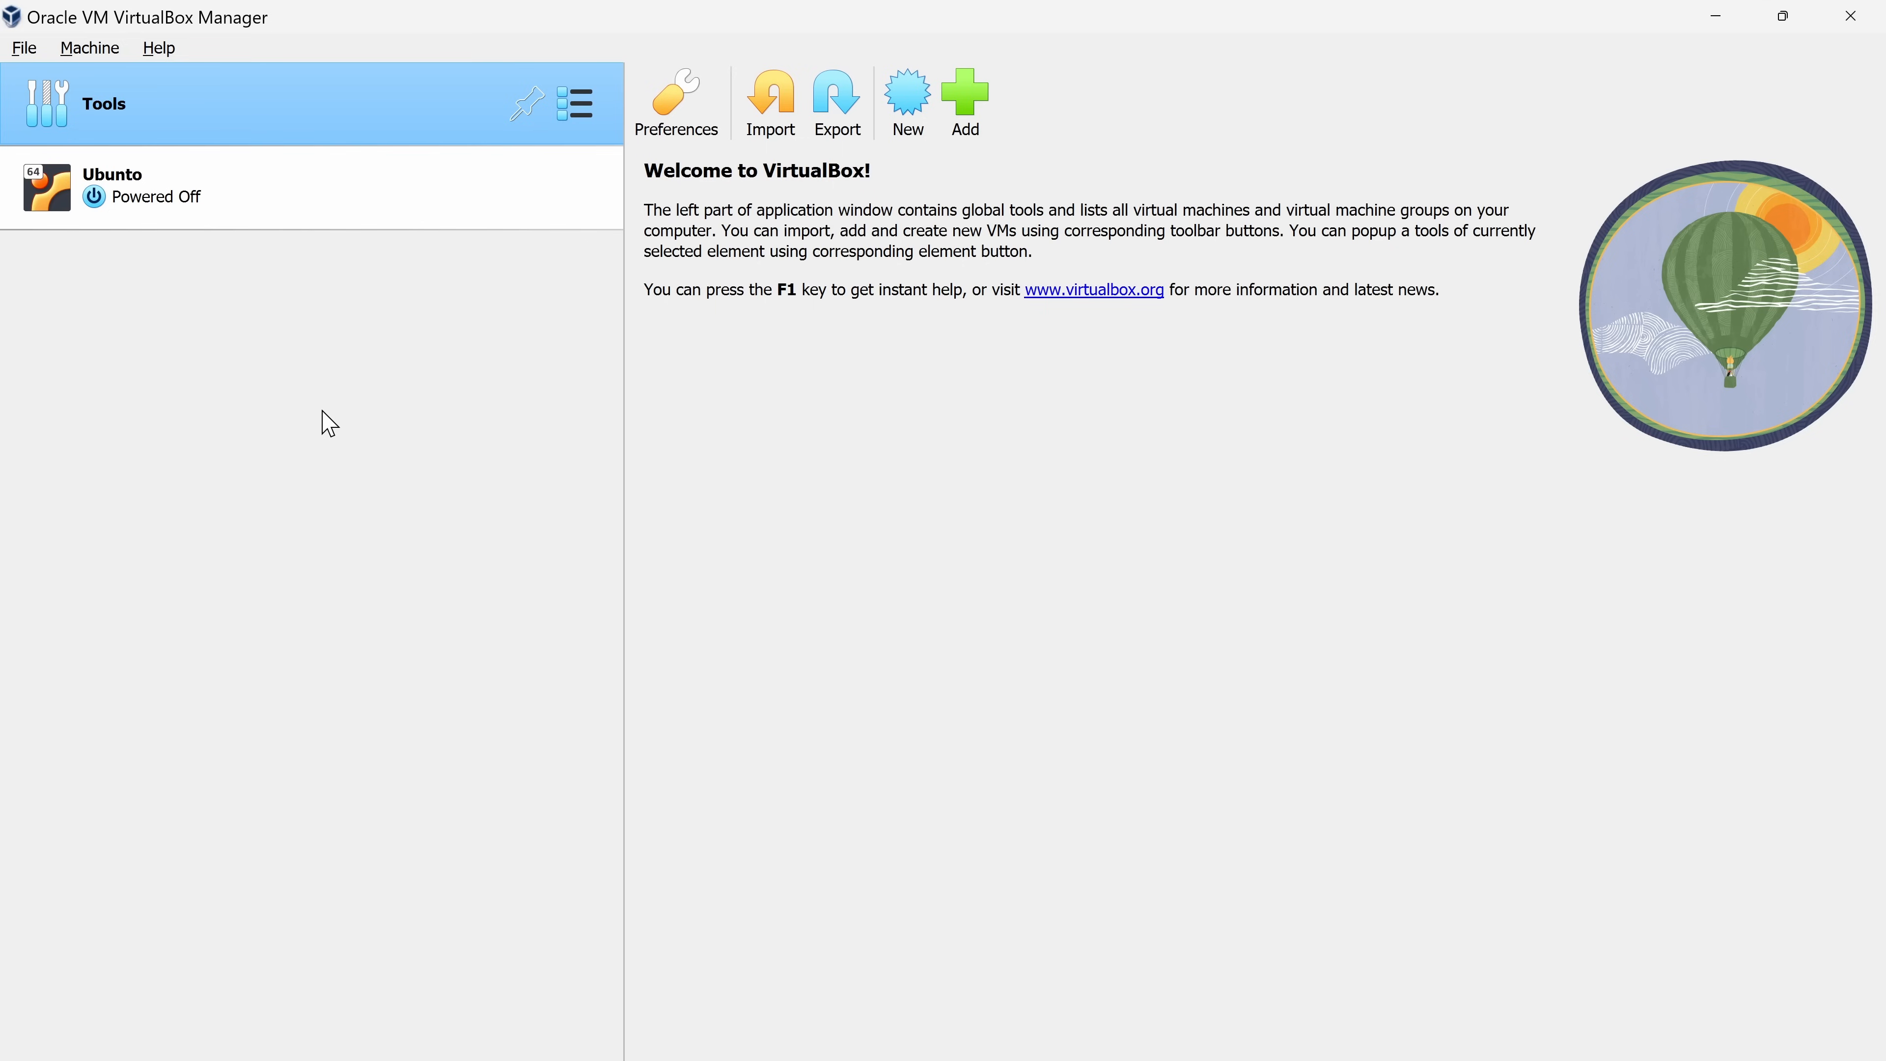
{"action": "mouse_move", "coordinate": [320, 310]}
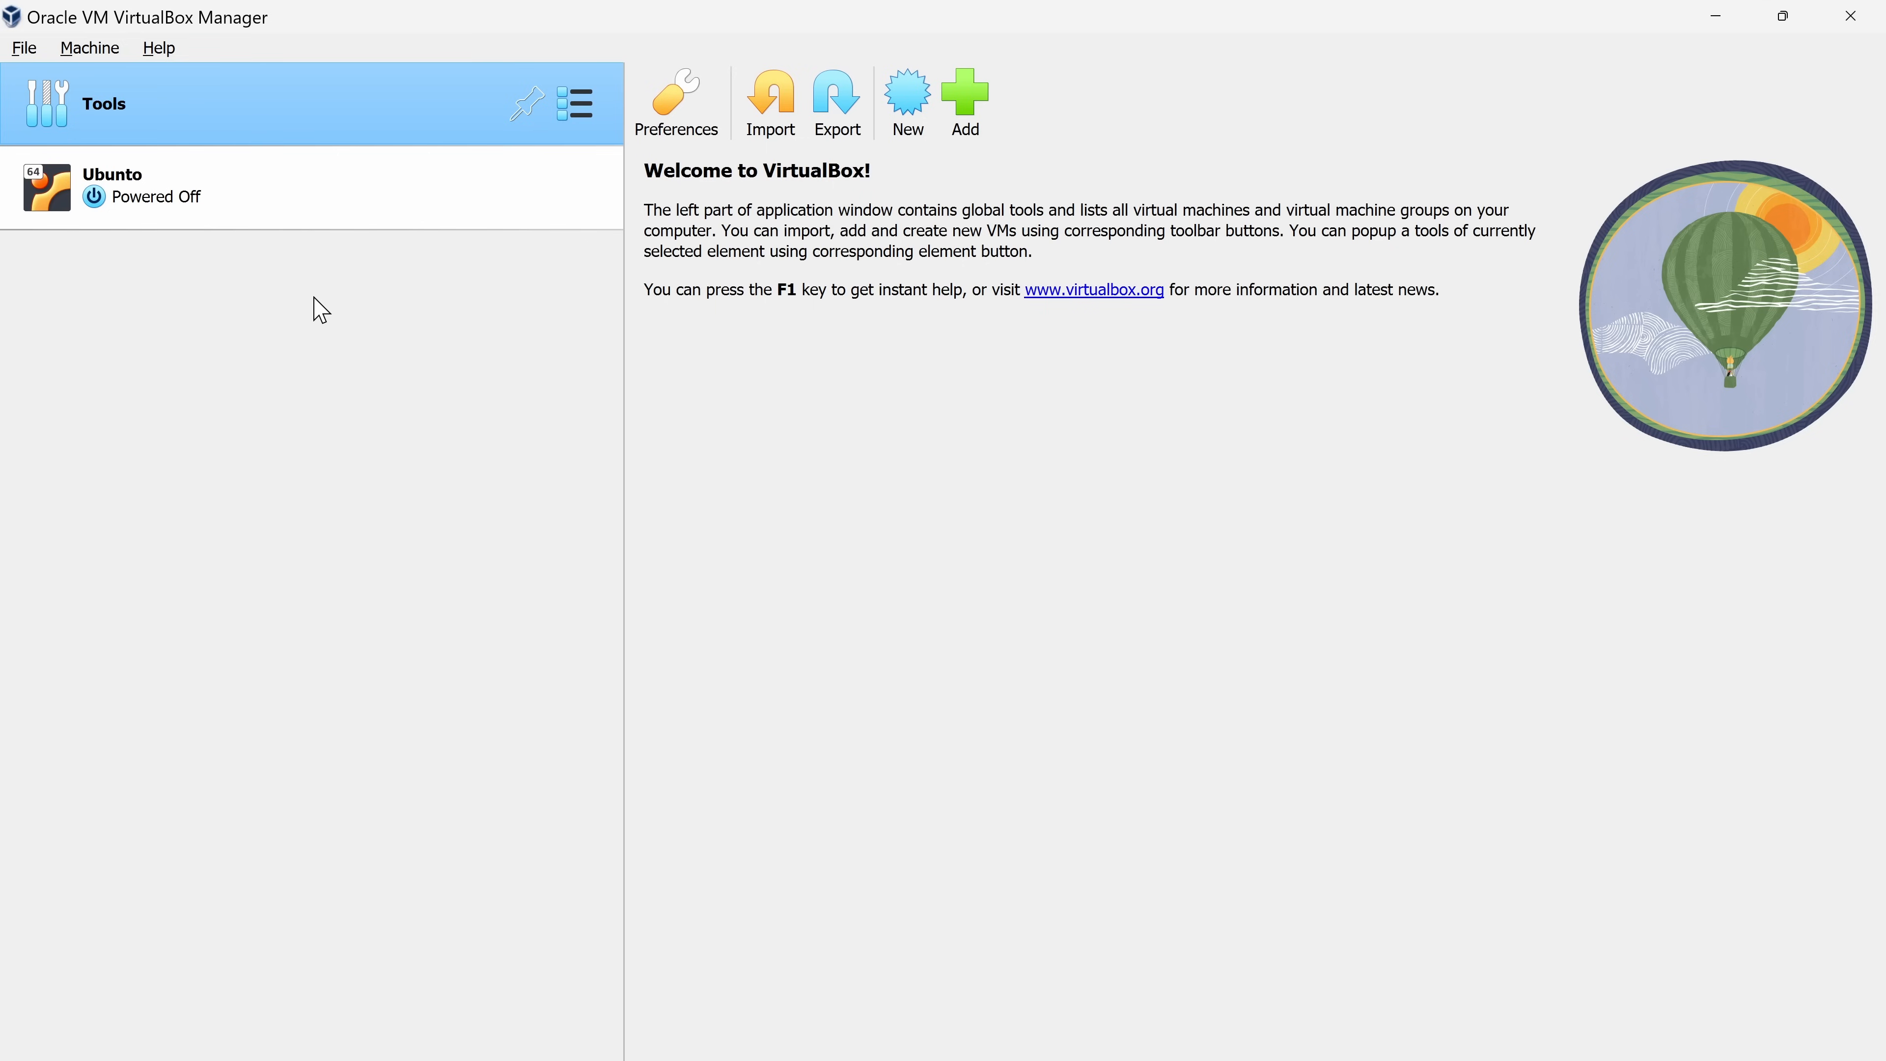
{"action": "mouse_move", "coordinate": [348, 198]}
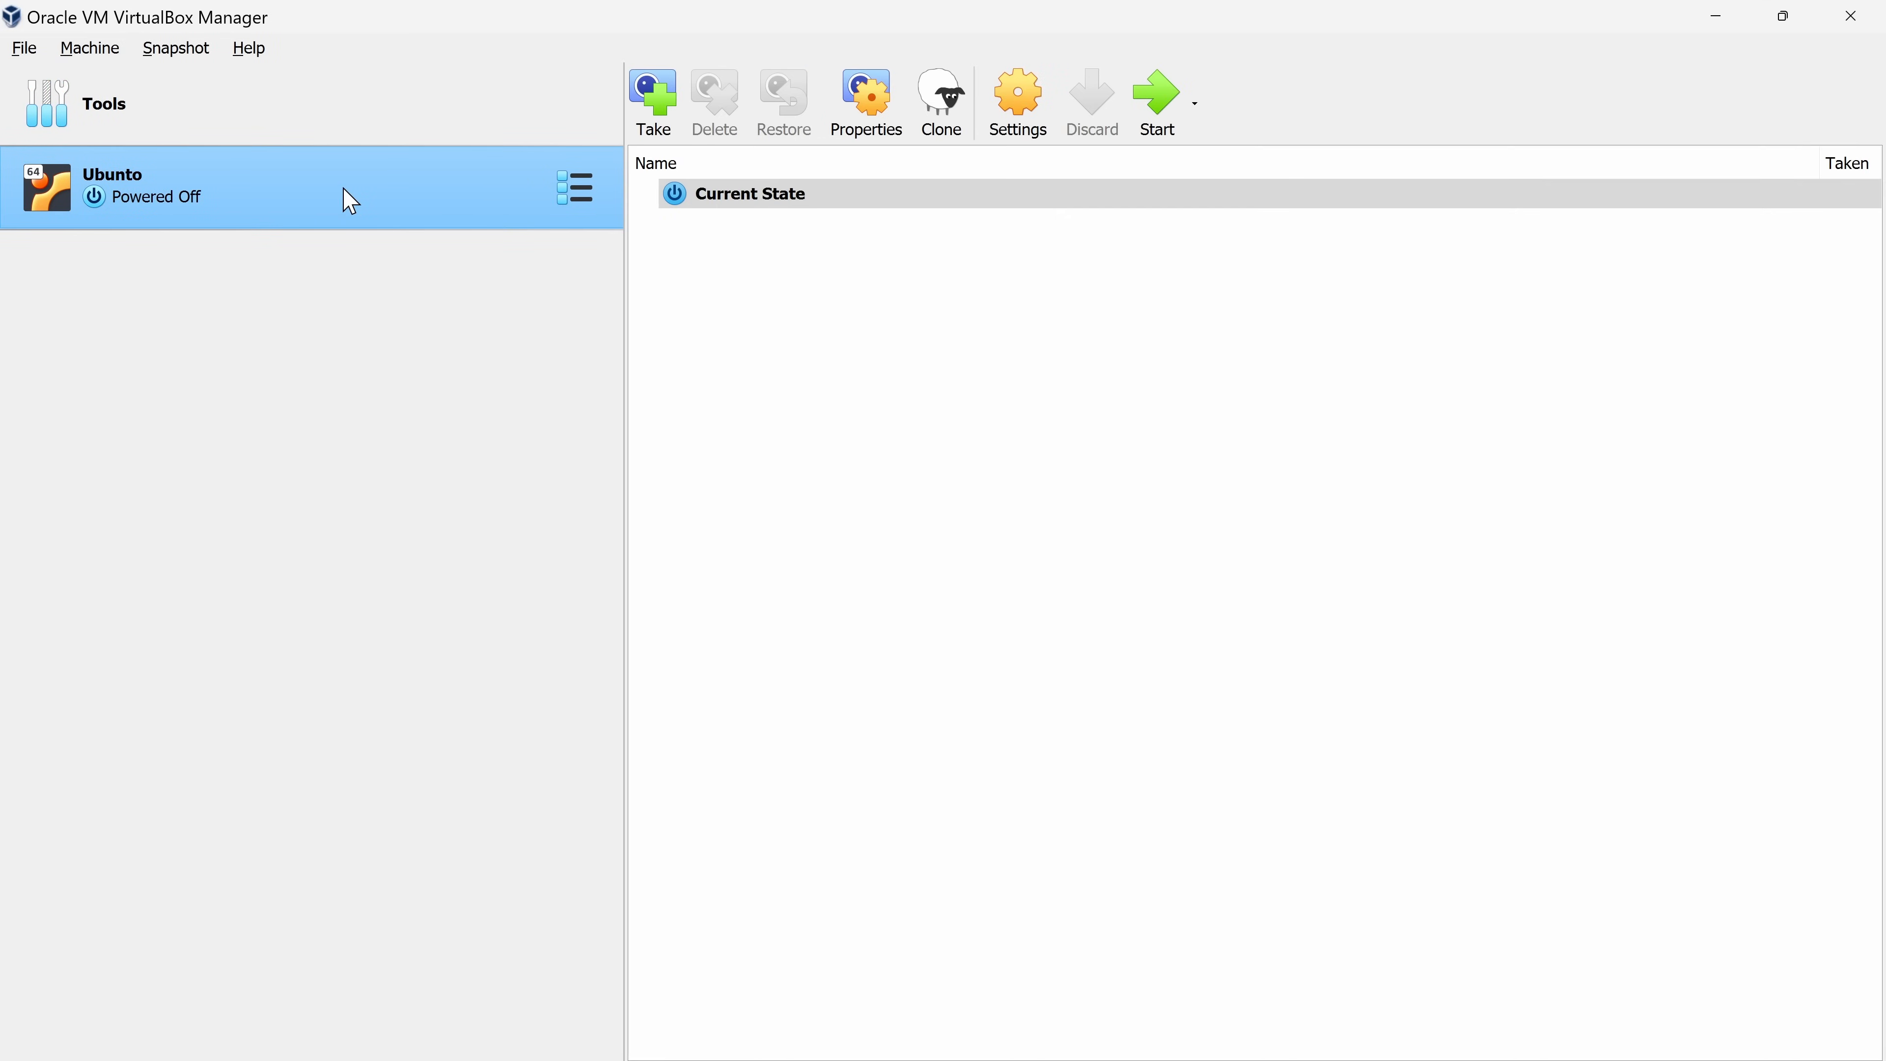
{"action": "mouse_move", "coordinate": [231, 196]}
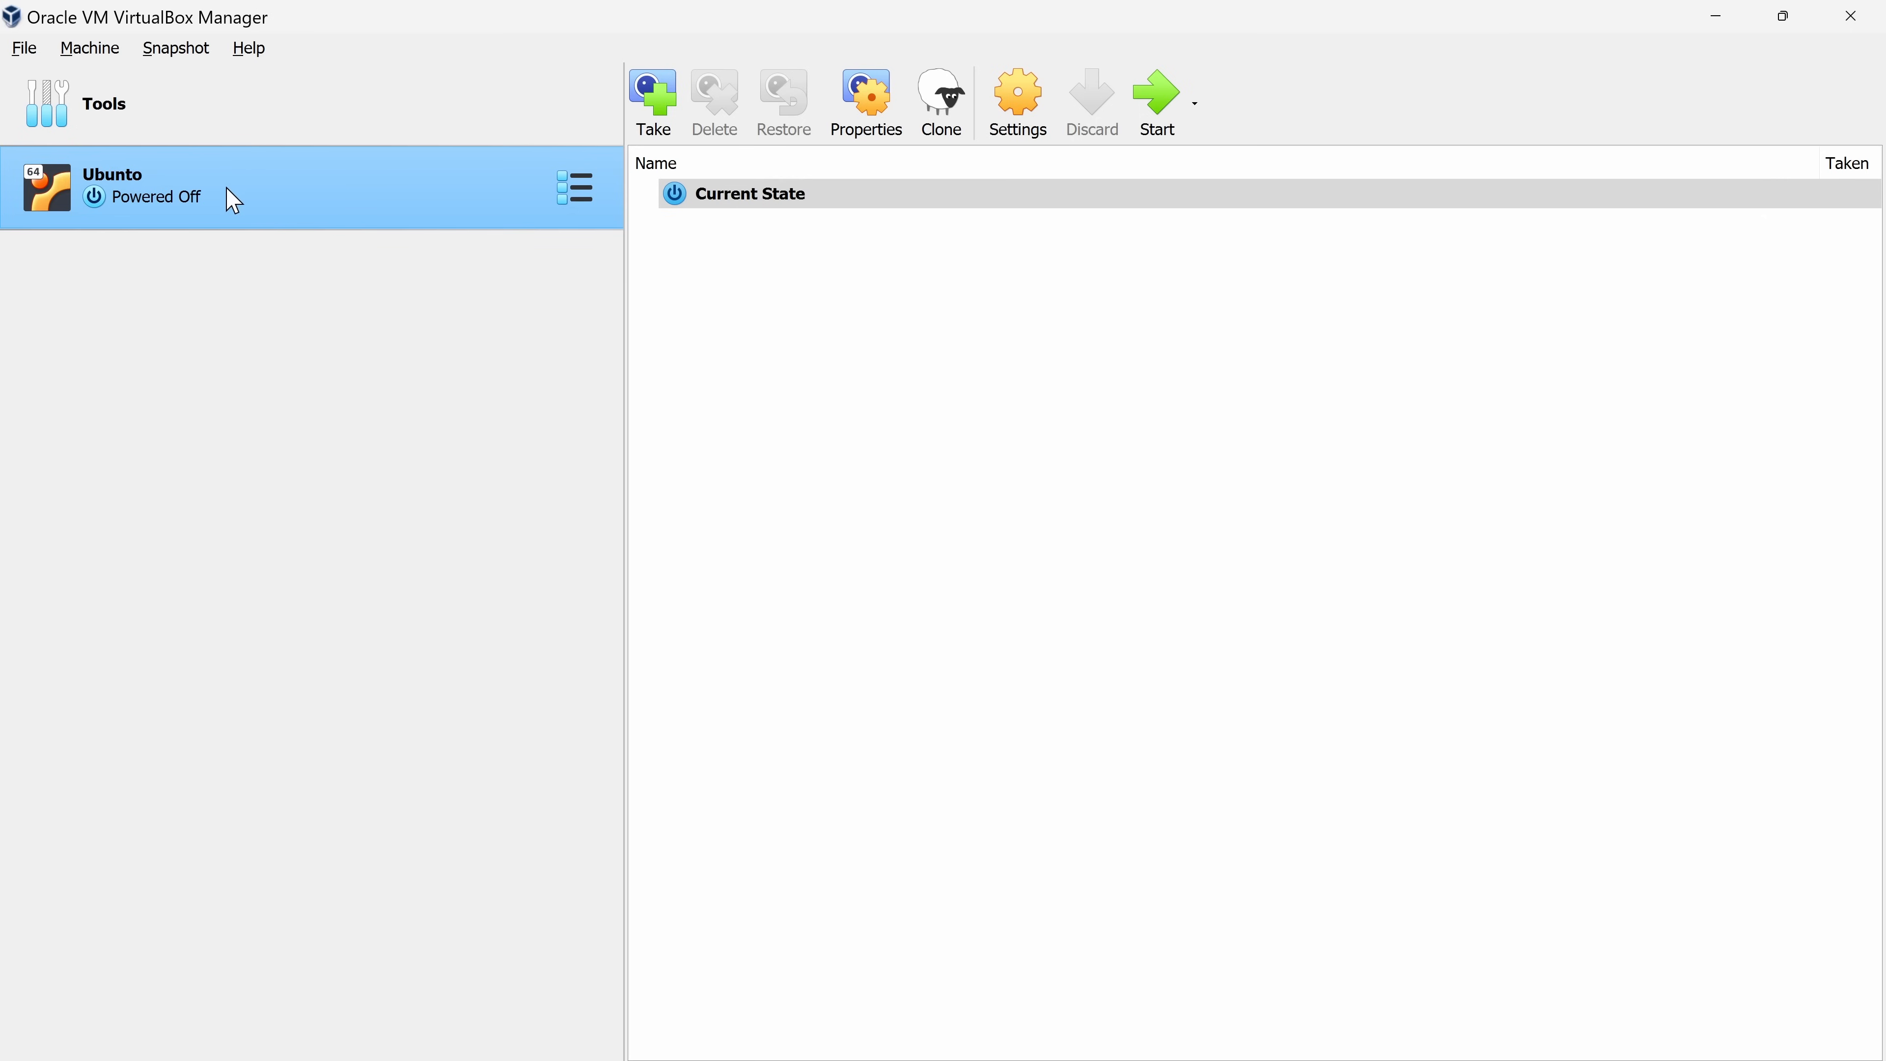
{"action": "mouse_move", "coordinate": [347, 198]}
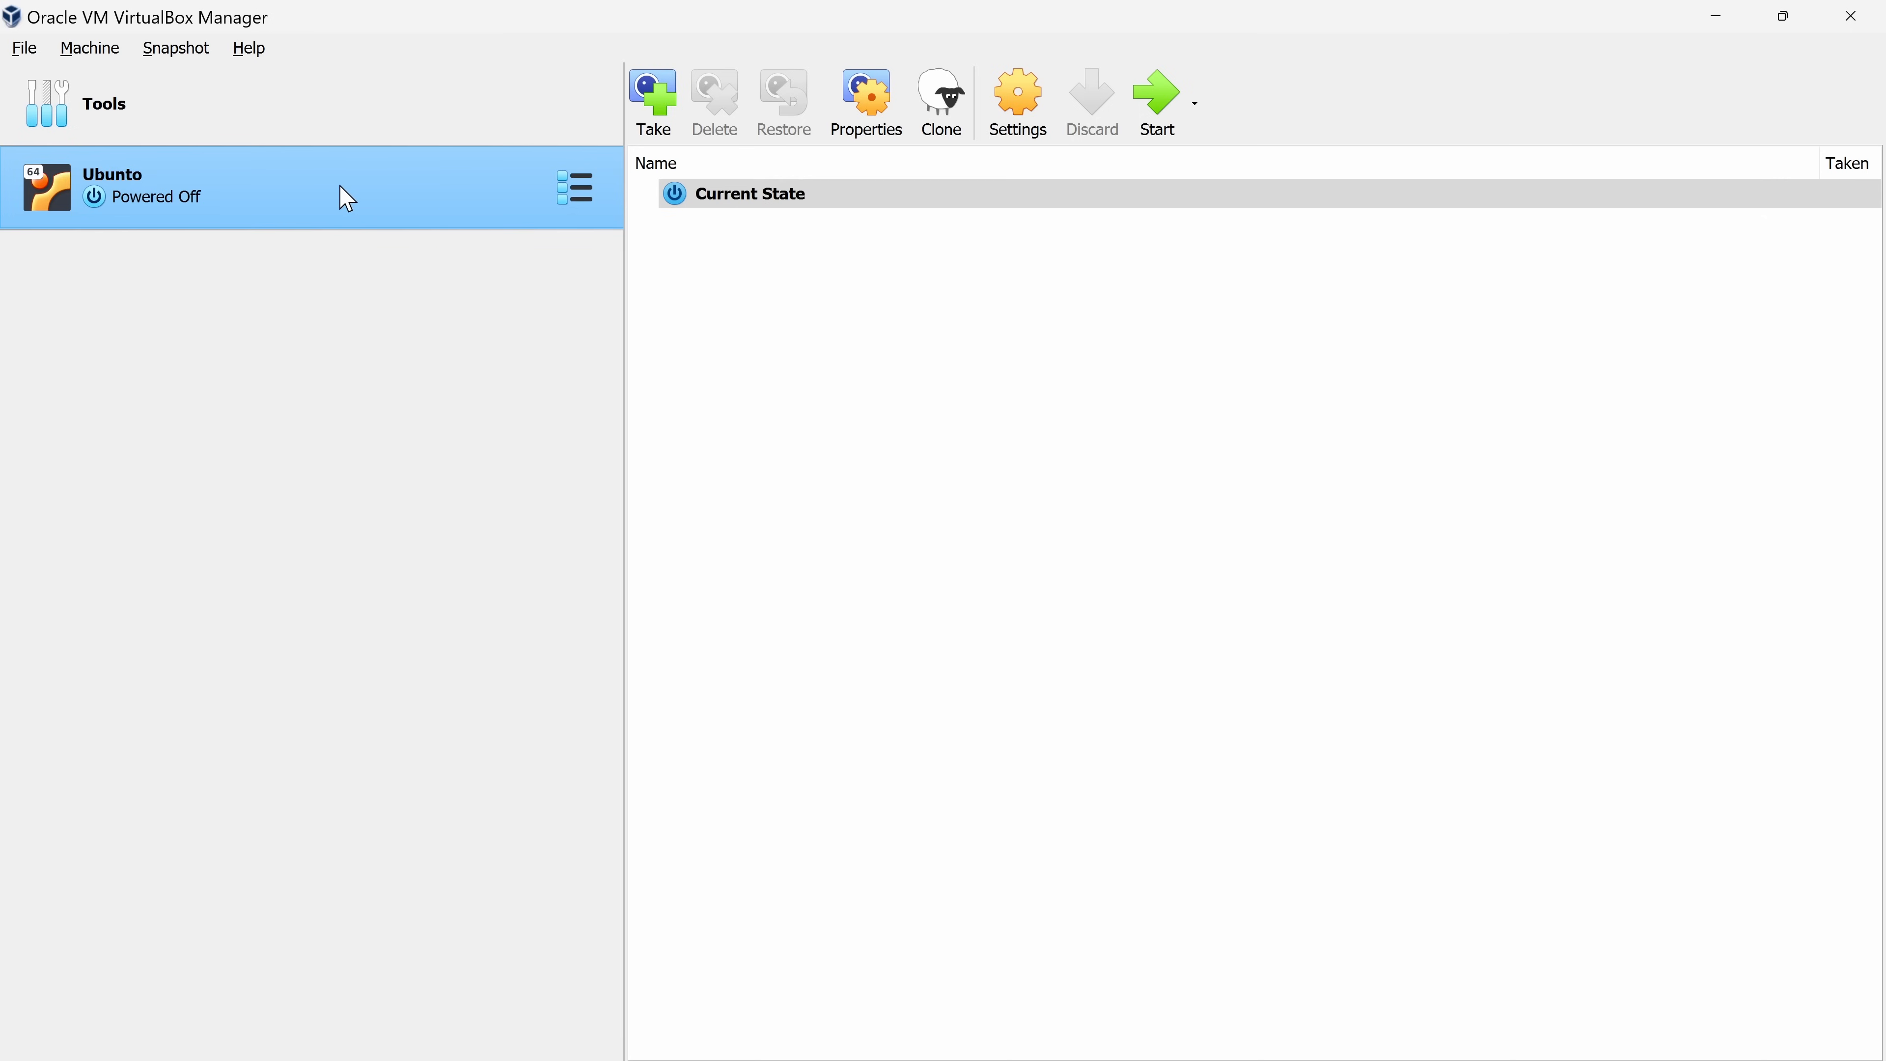
{"action": "mouse_move", "coordinate": [347, 197]}
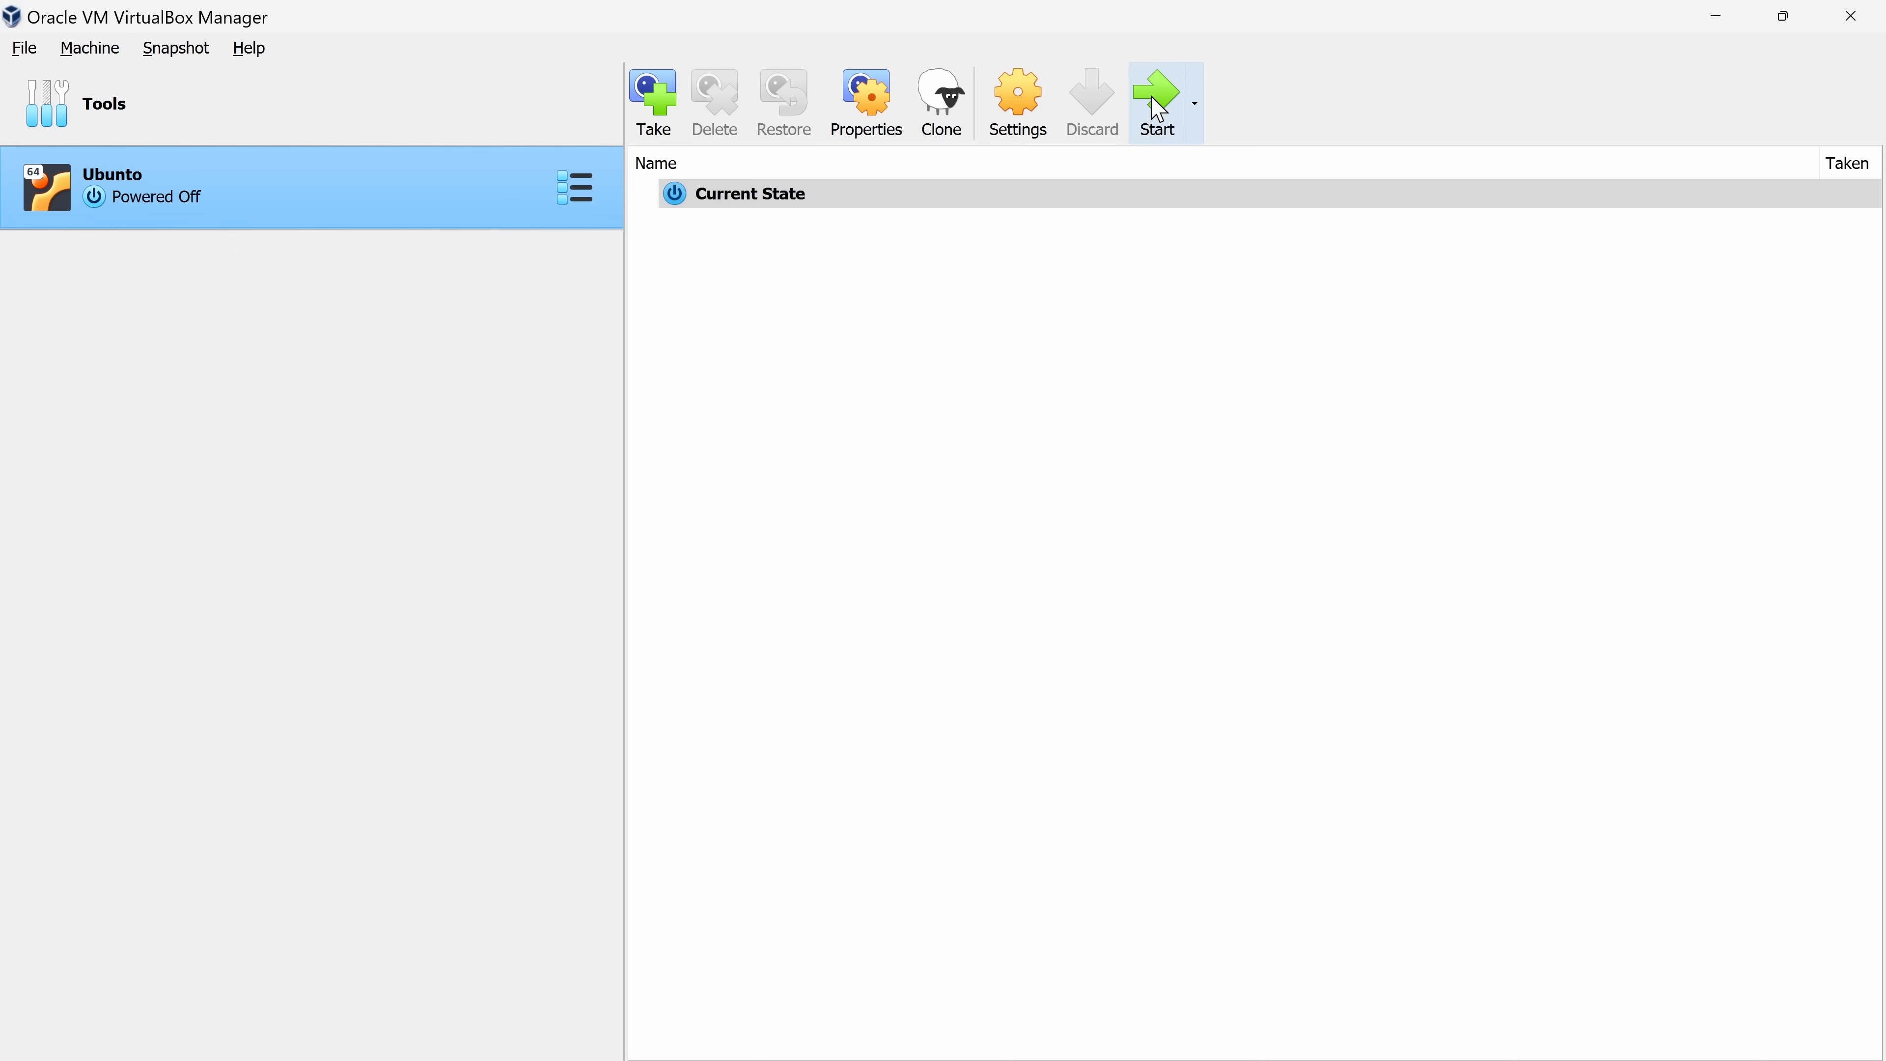
{"action": "mouse_move", "coordinate": [620, 240]}
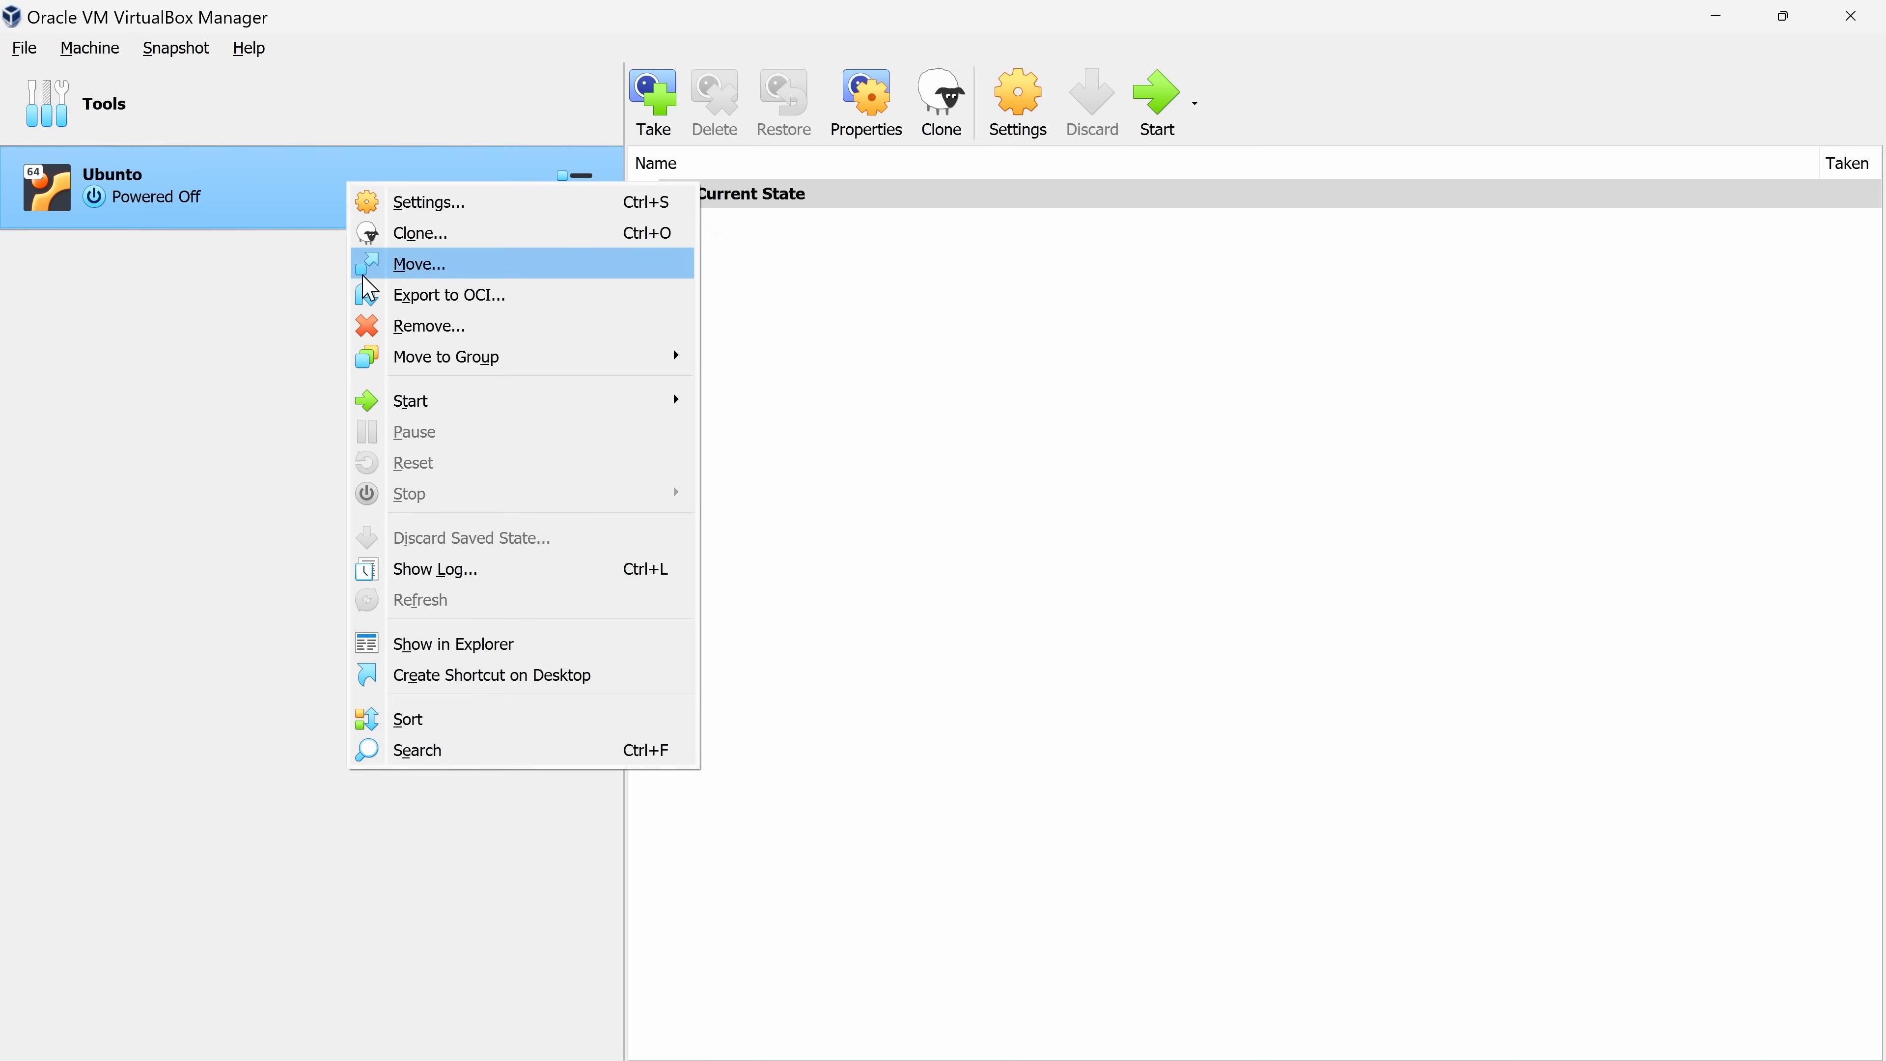
{"action": "mouse_move", "coordinate": [409, 401]}
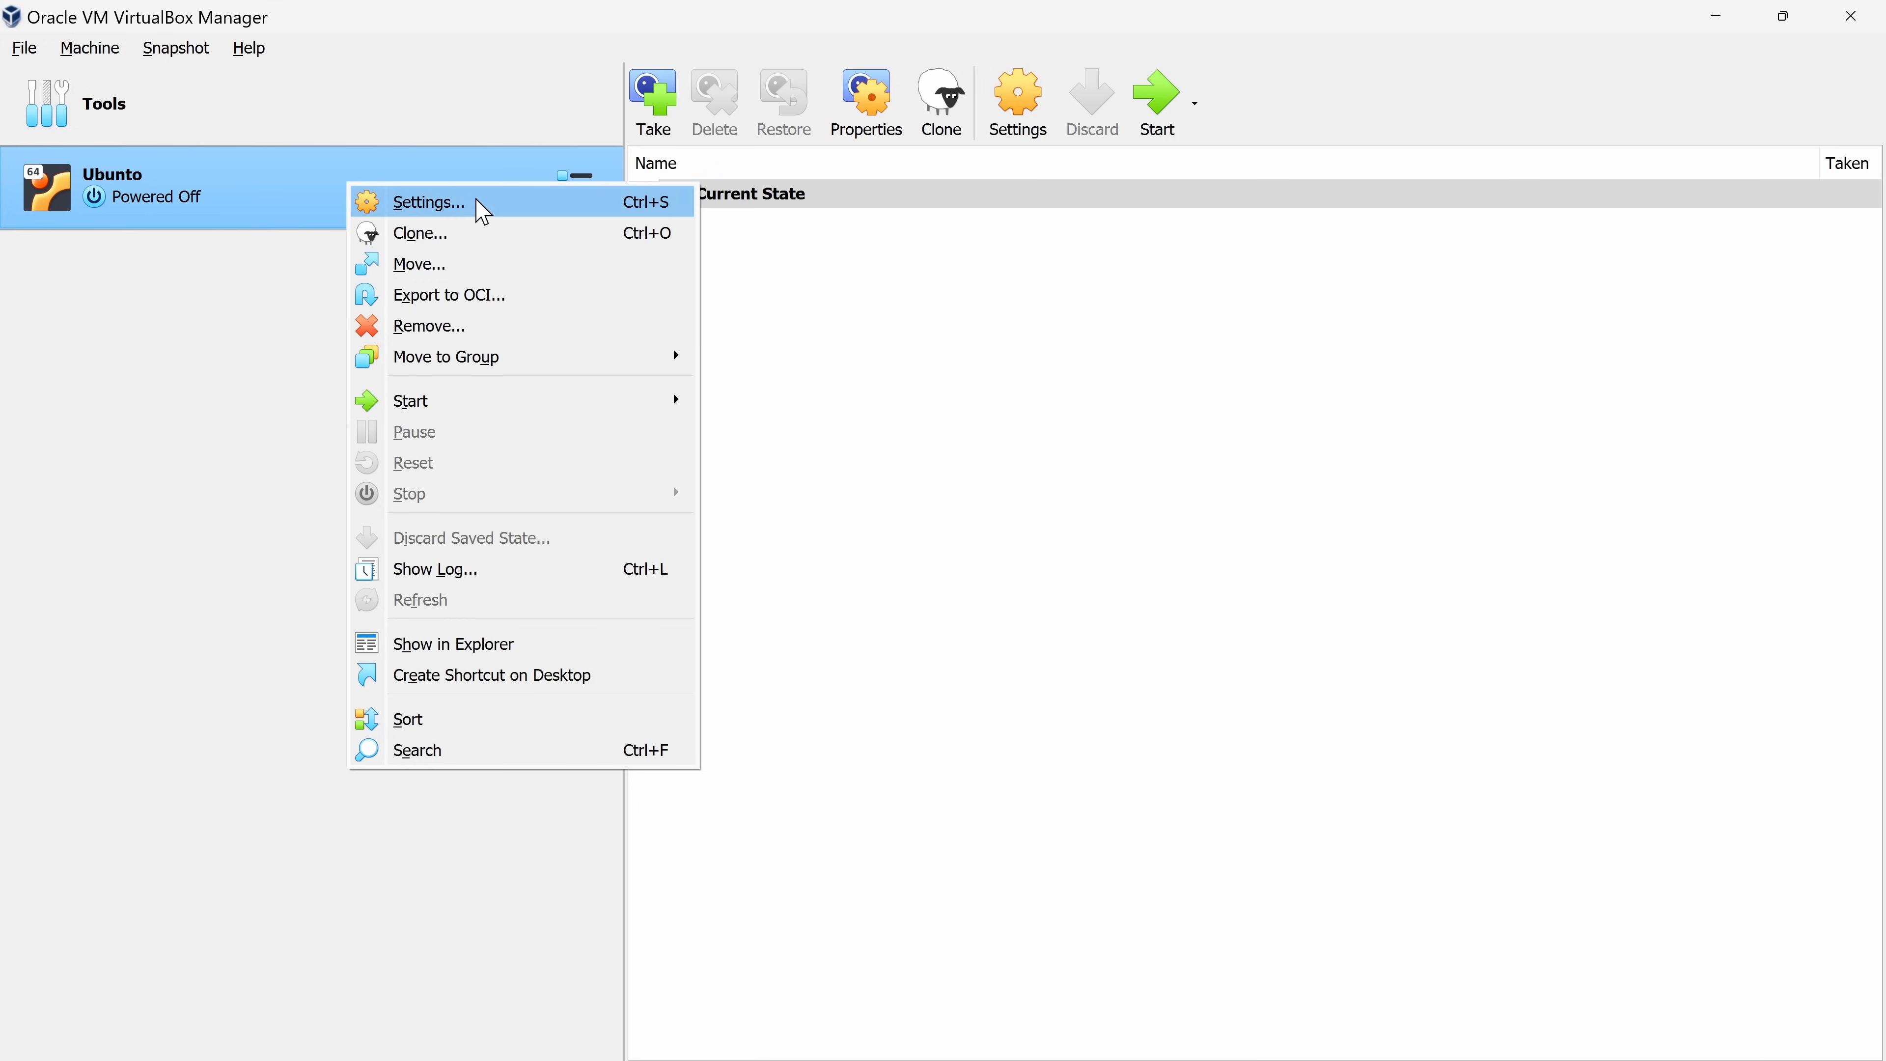
Review the Ubuntu settings: General, System motherboard and processor, and Display pages
{"action": "left_click", "coordinate": [428, 200]}
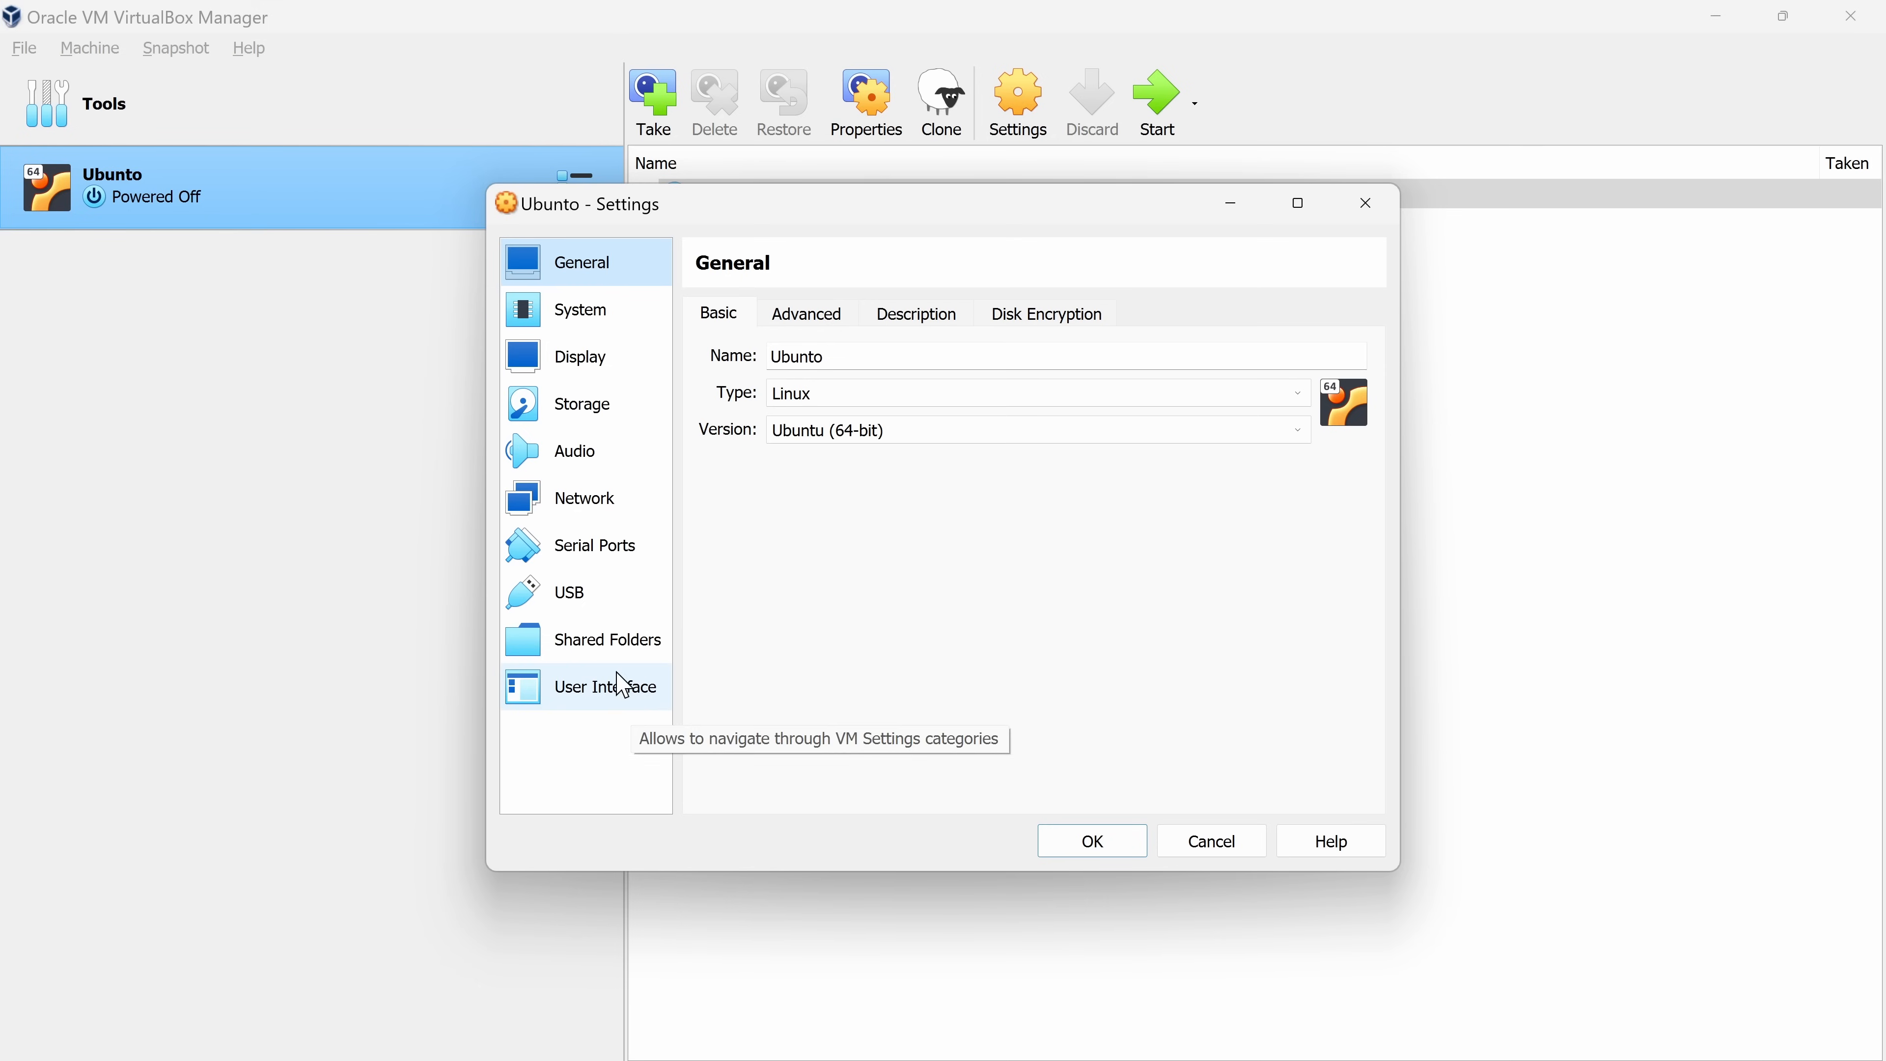
{"action": "left_click", "coordinate": [580, 310]}
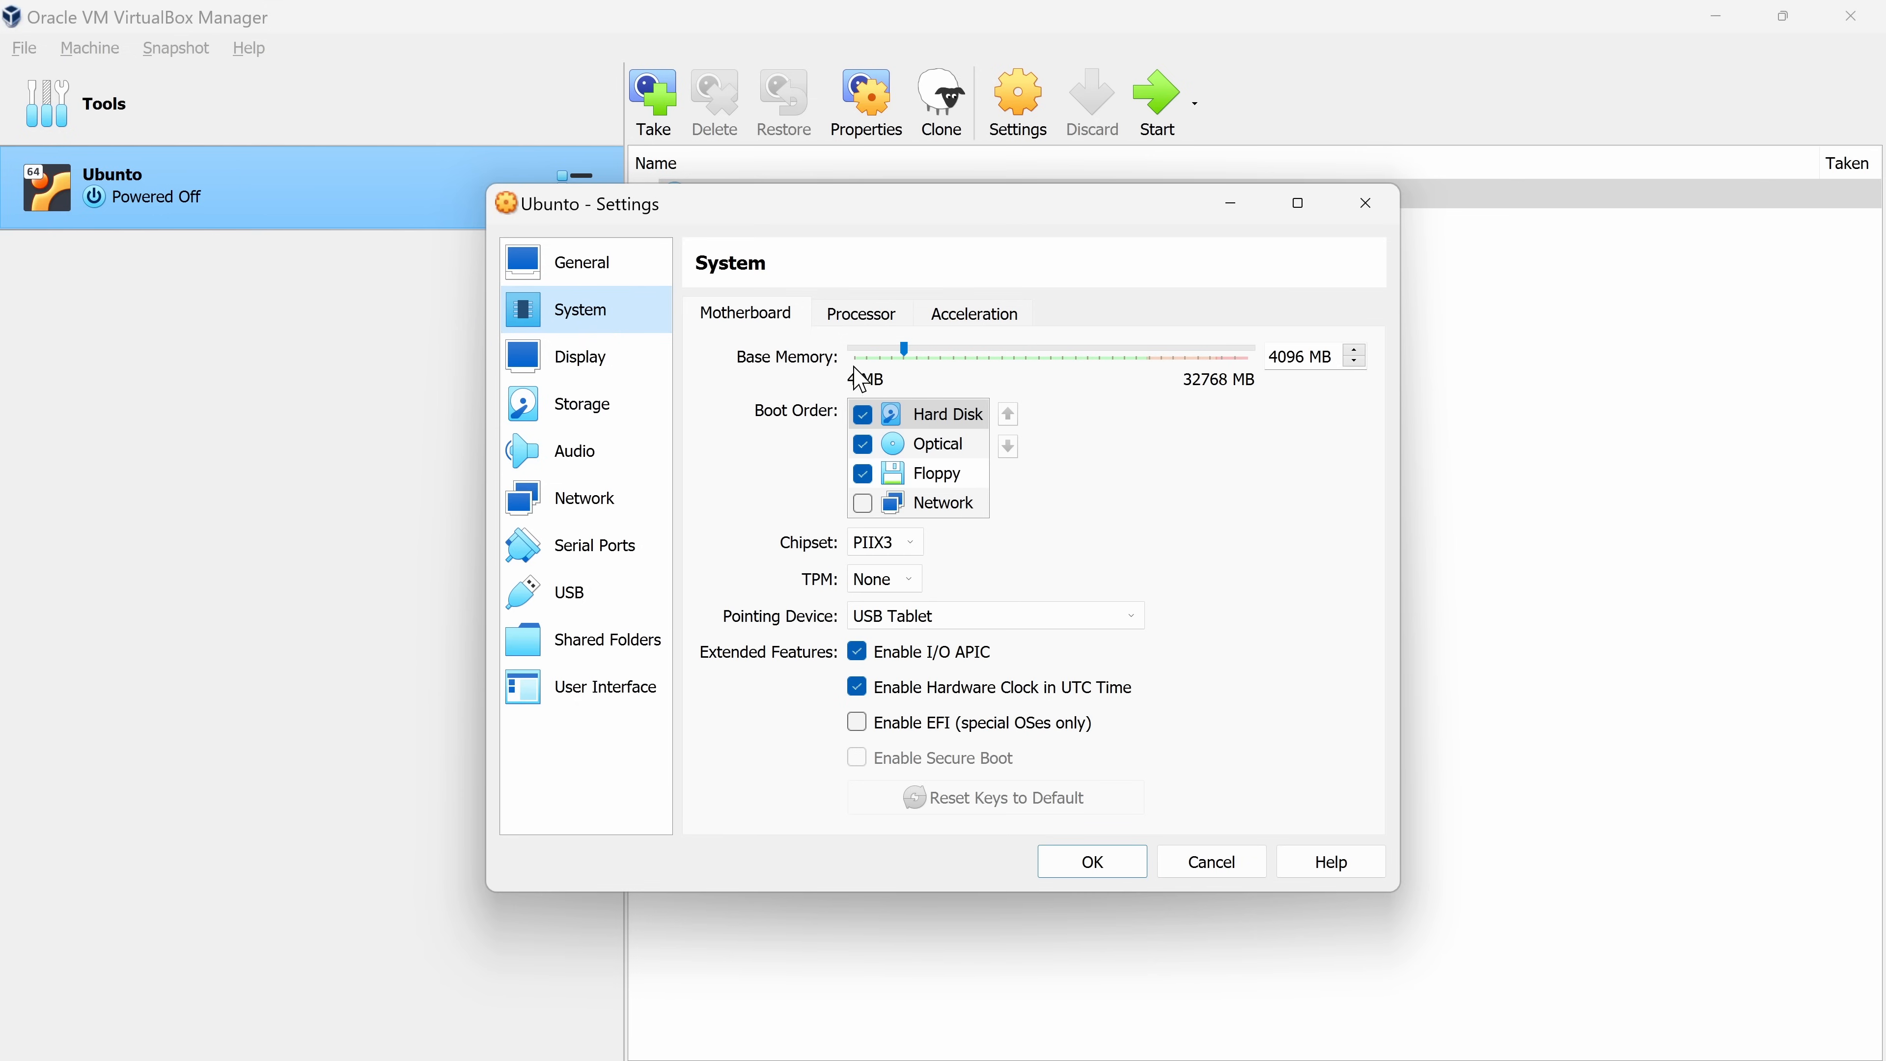
{"action": "mouse_move", "coordinate": [906, 358]}
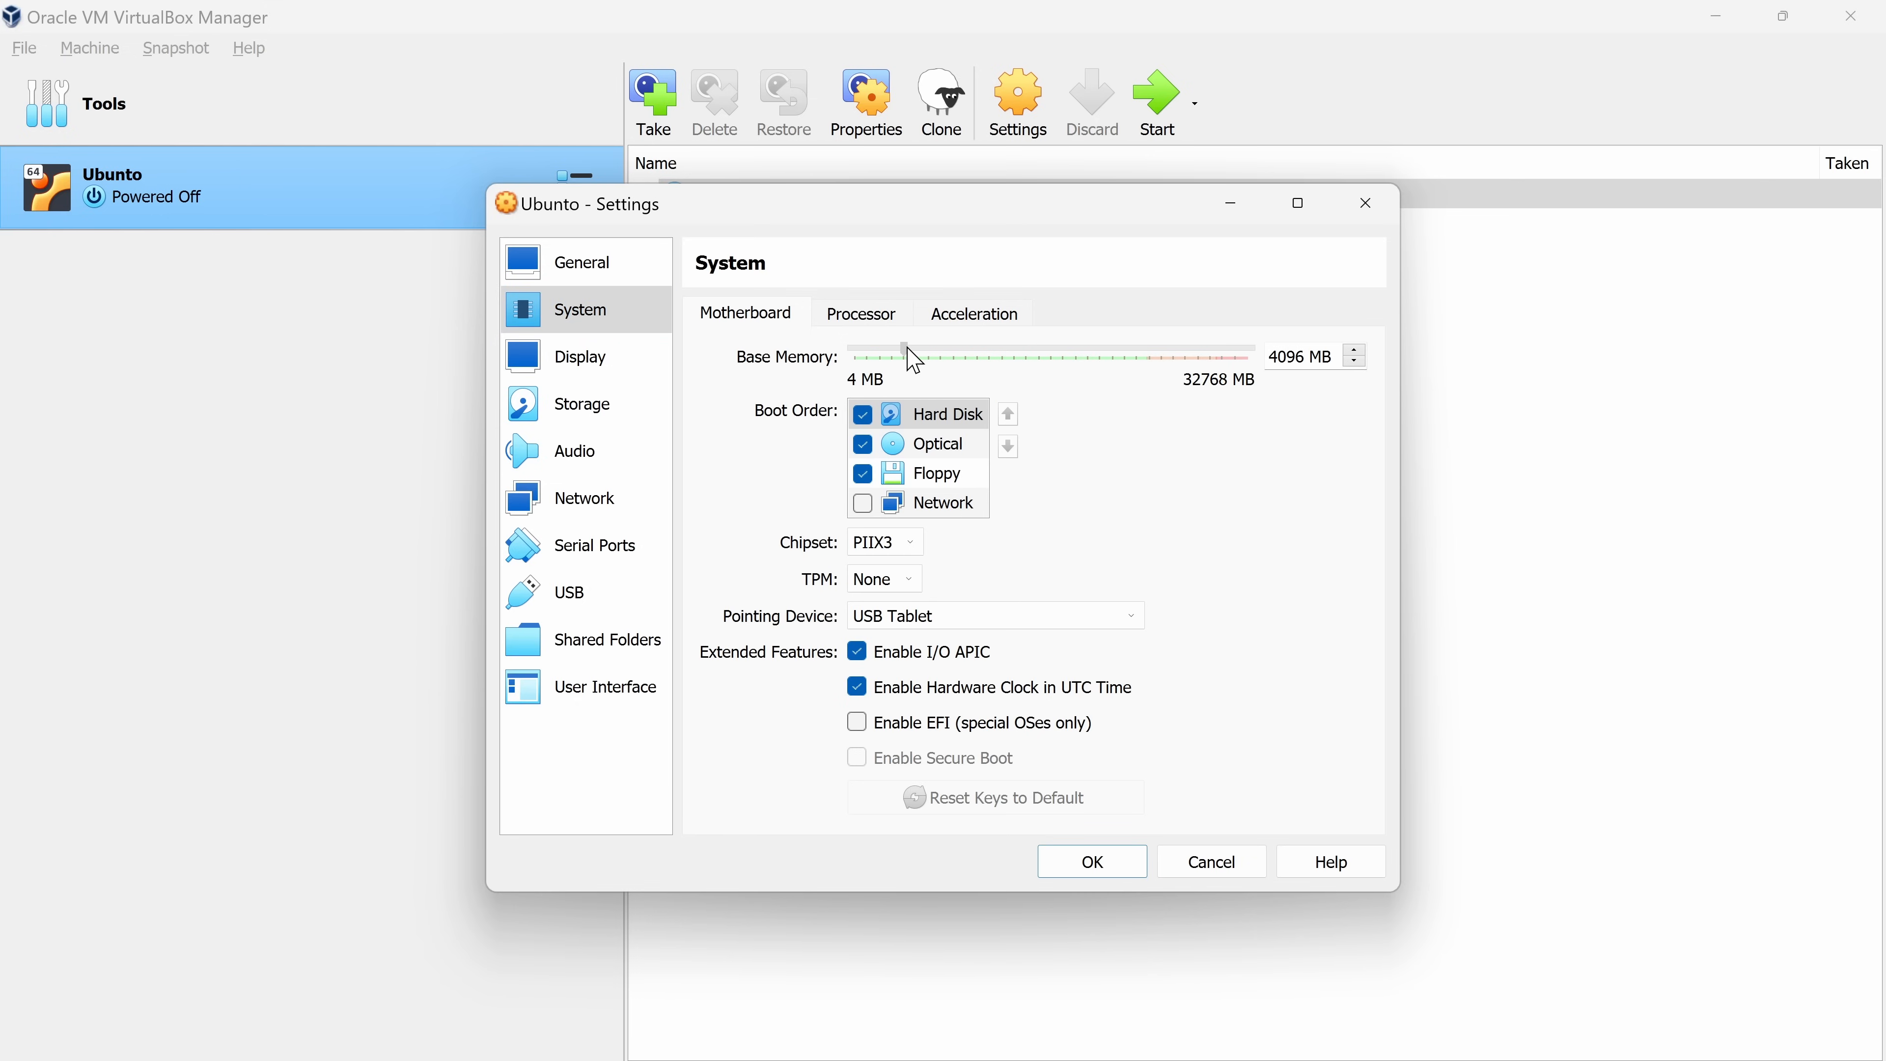
{"action": "left_click", "coordinate": [861, 315]}
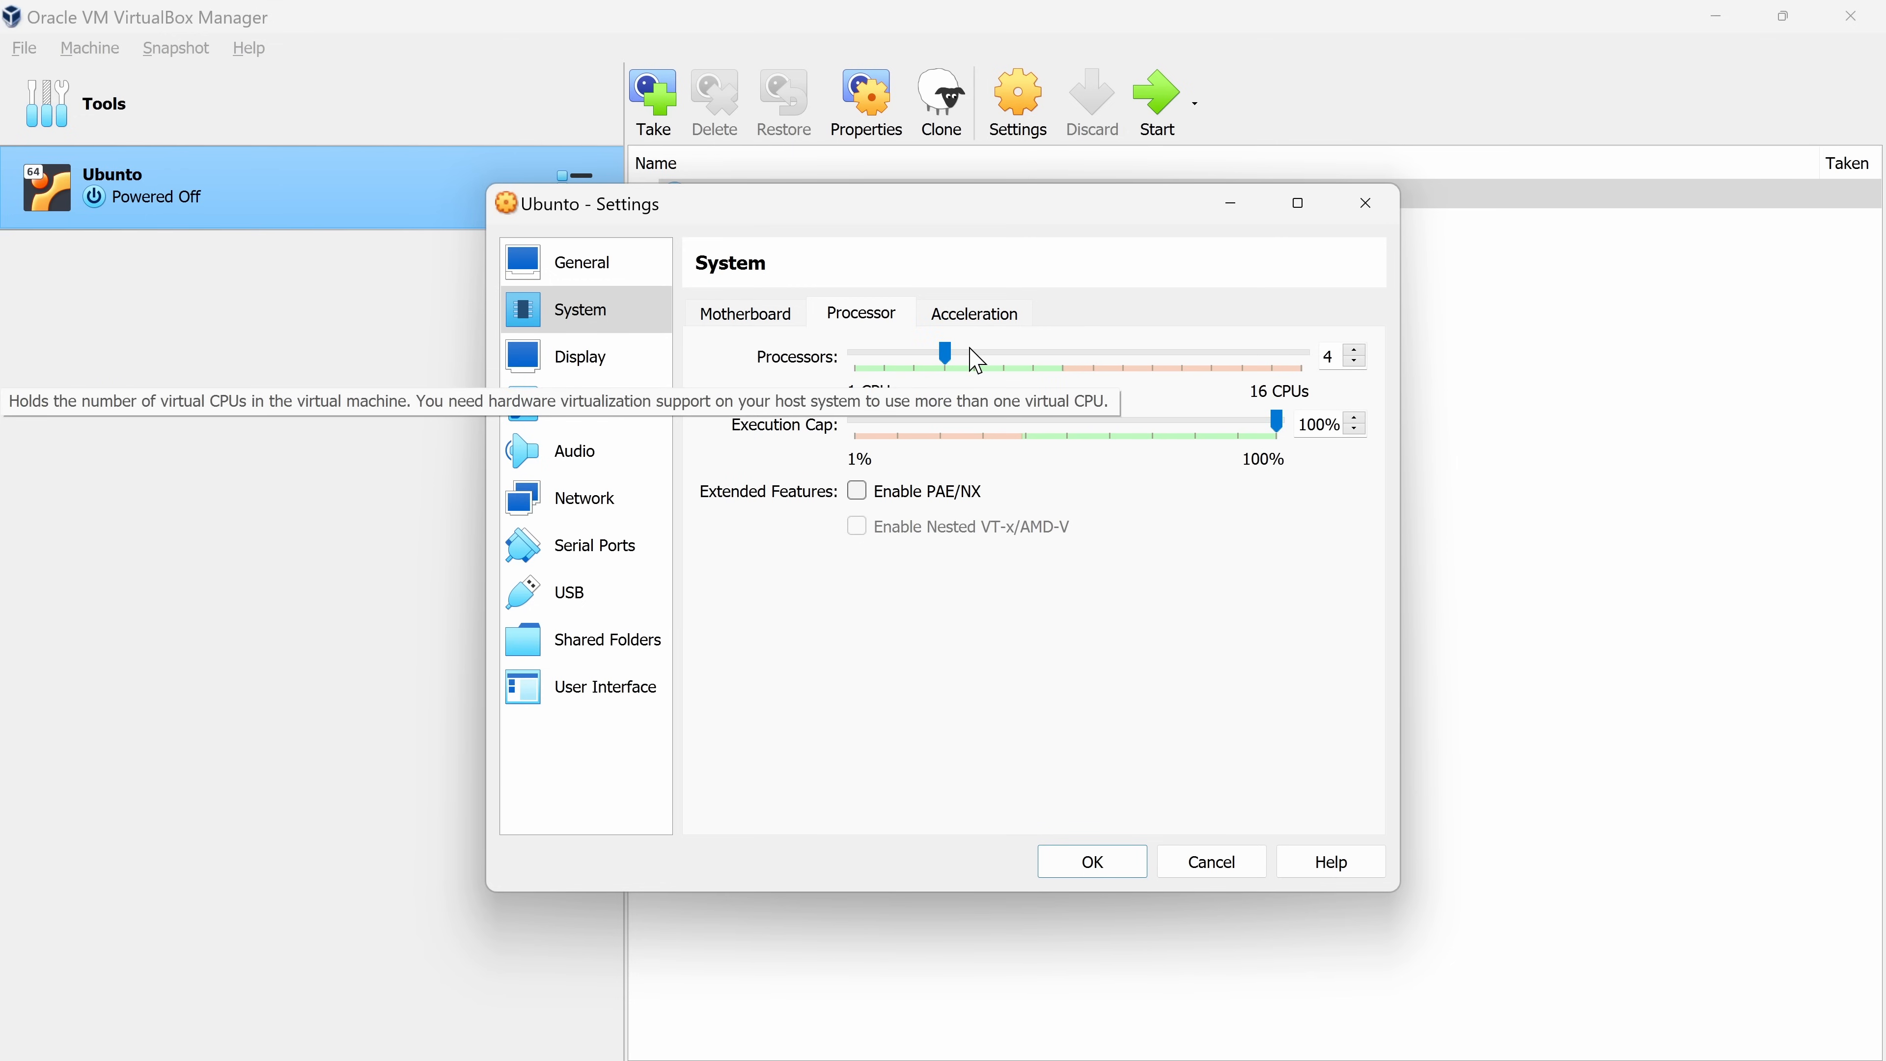
{"action": "left_click", "coordinate": [580, 356]}
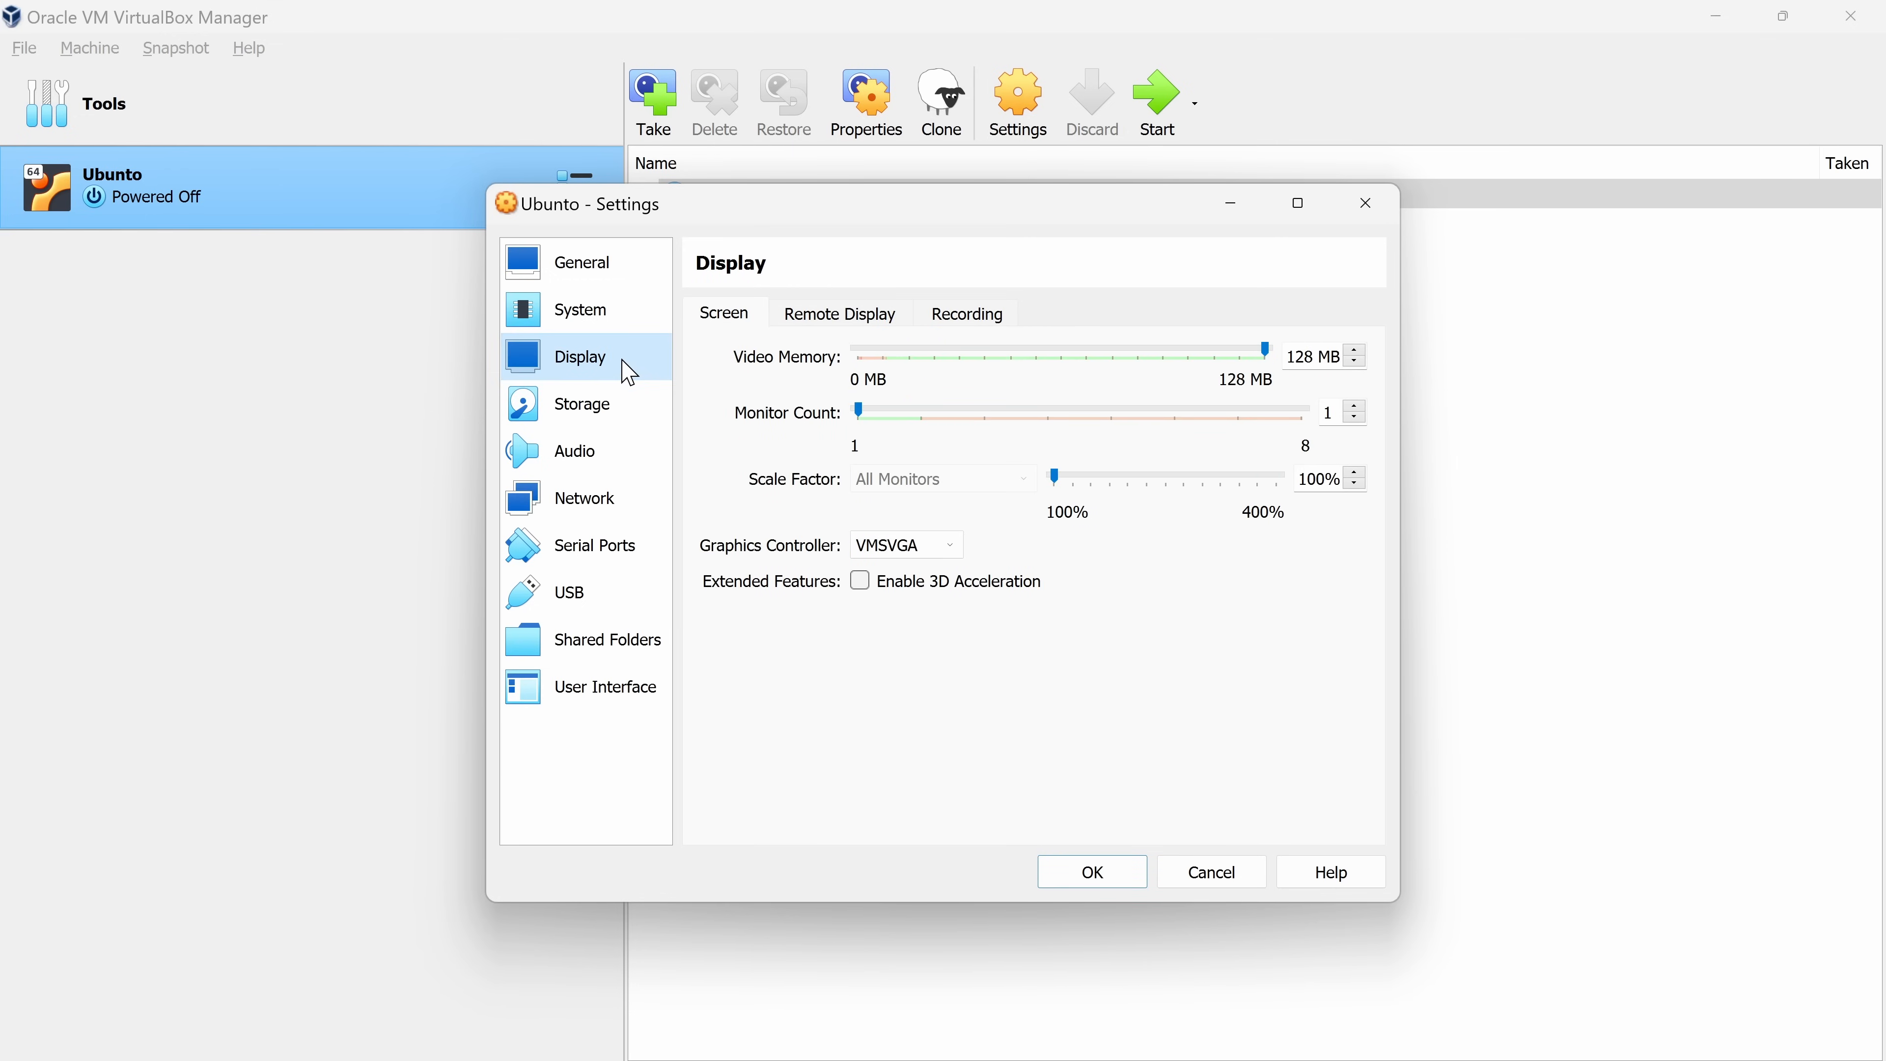
{"action": "mouse_move", "coordinate": [594, 366]}
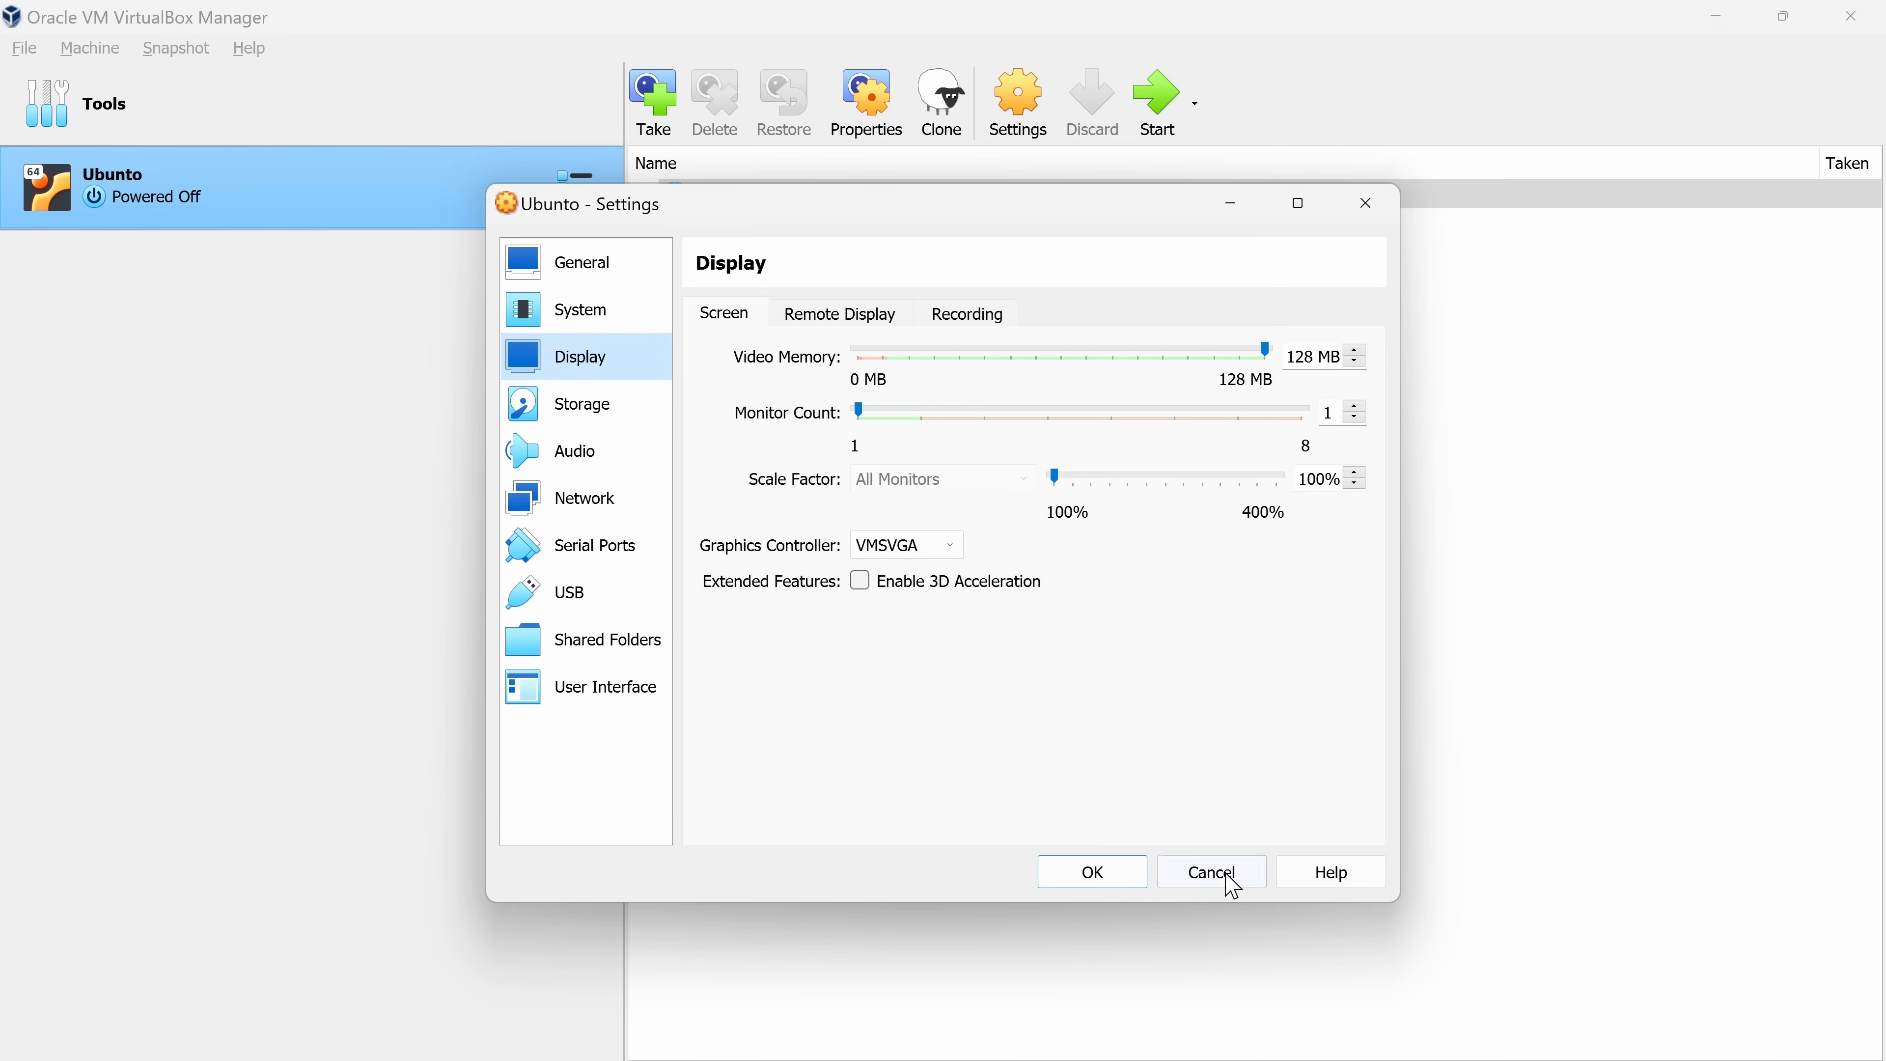
Cancel the Settings dialog, then browse the Manager's File and Machine menus
{"action": "left_click", "coordinate": [1210, 872]}
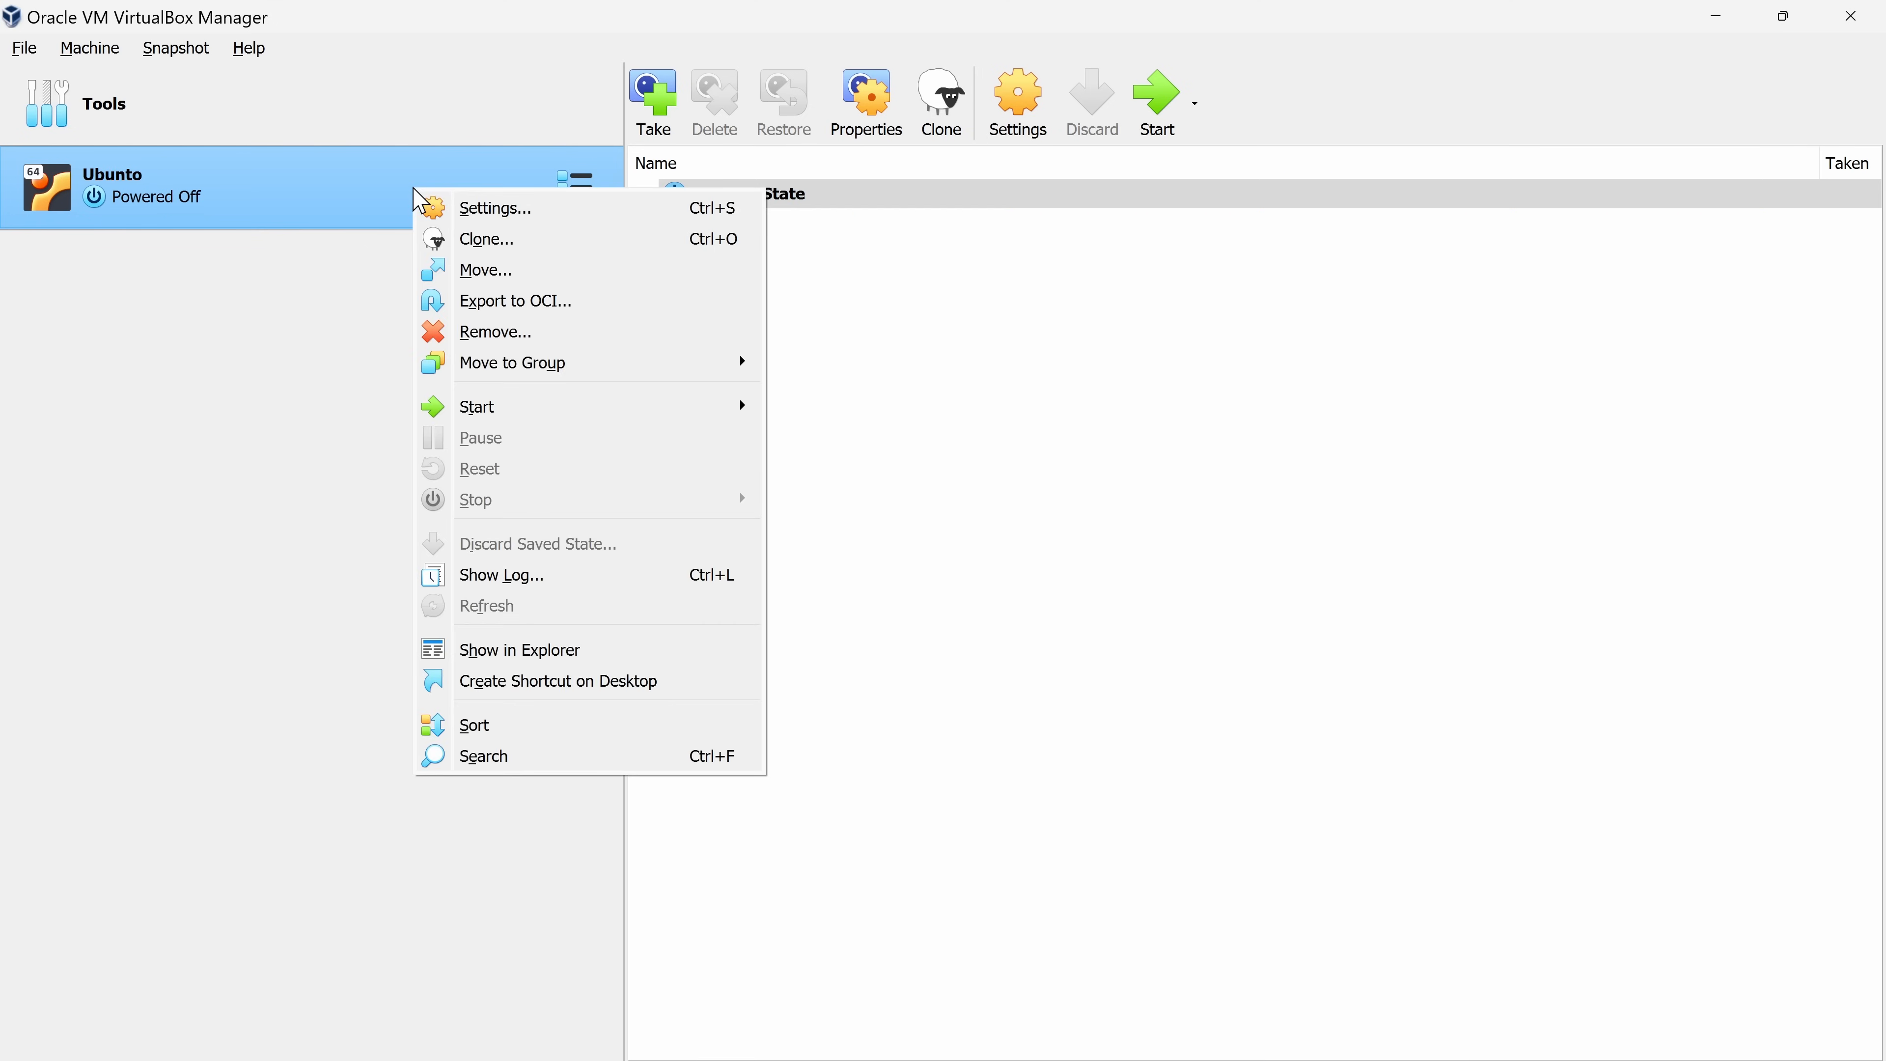
{"action": "mouse_move", "coordinate": [493, 332]}
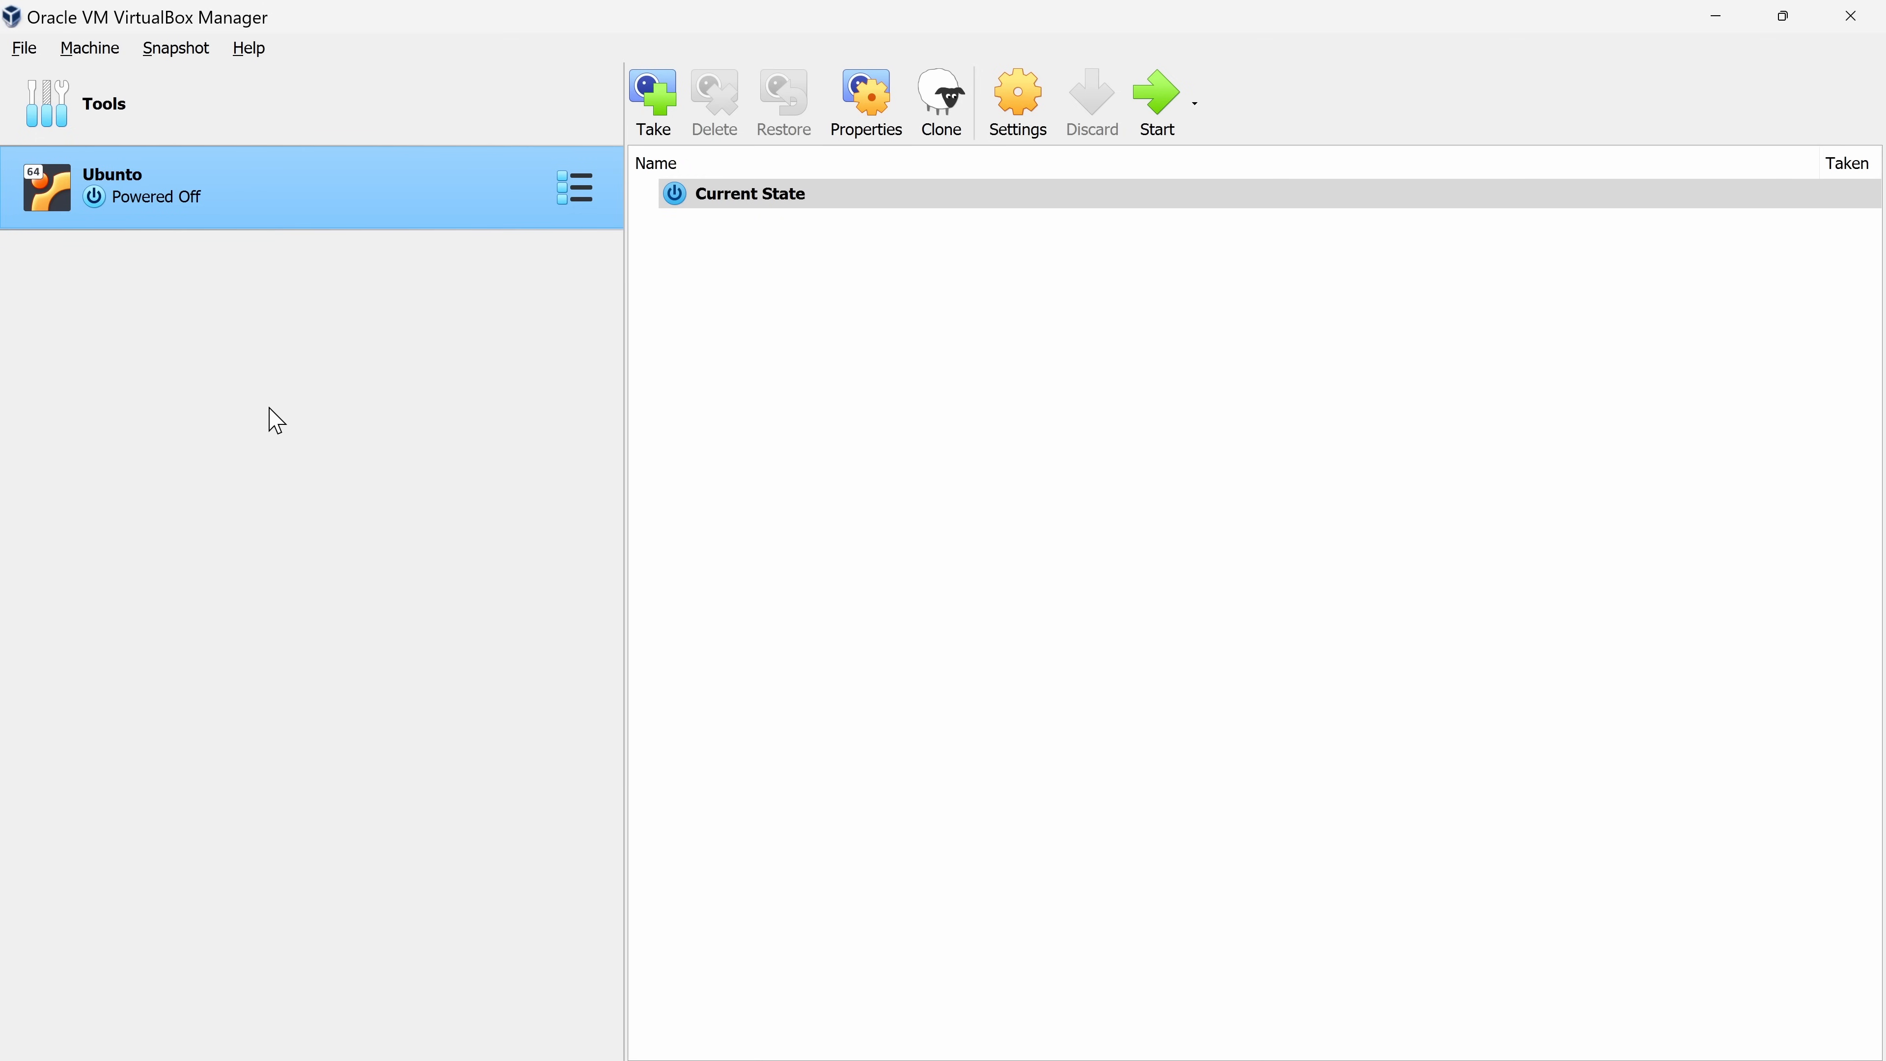
{"action": "left_click", "coordinate": [23, 48]}
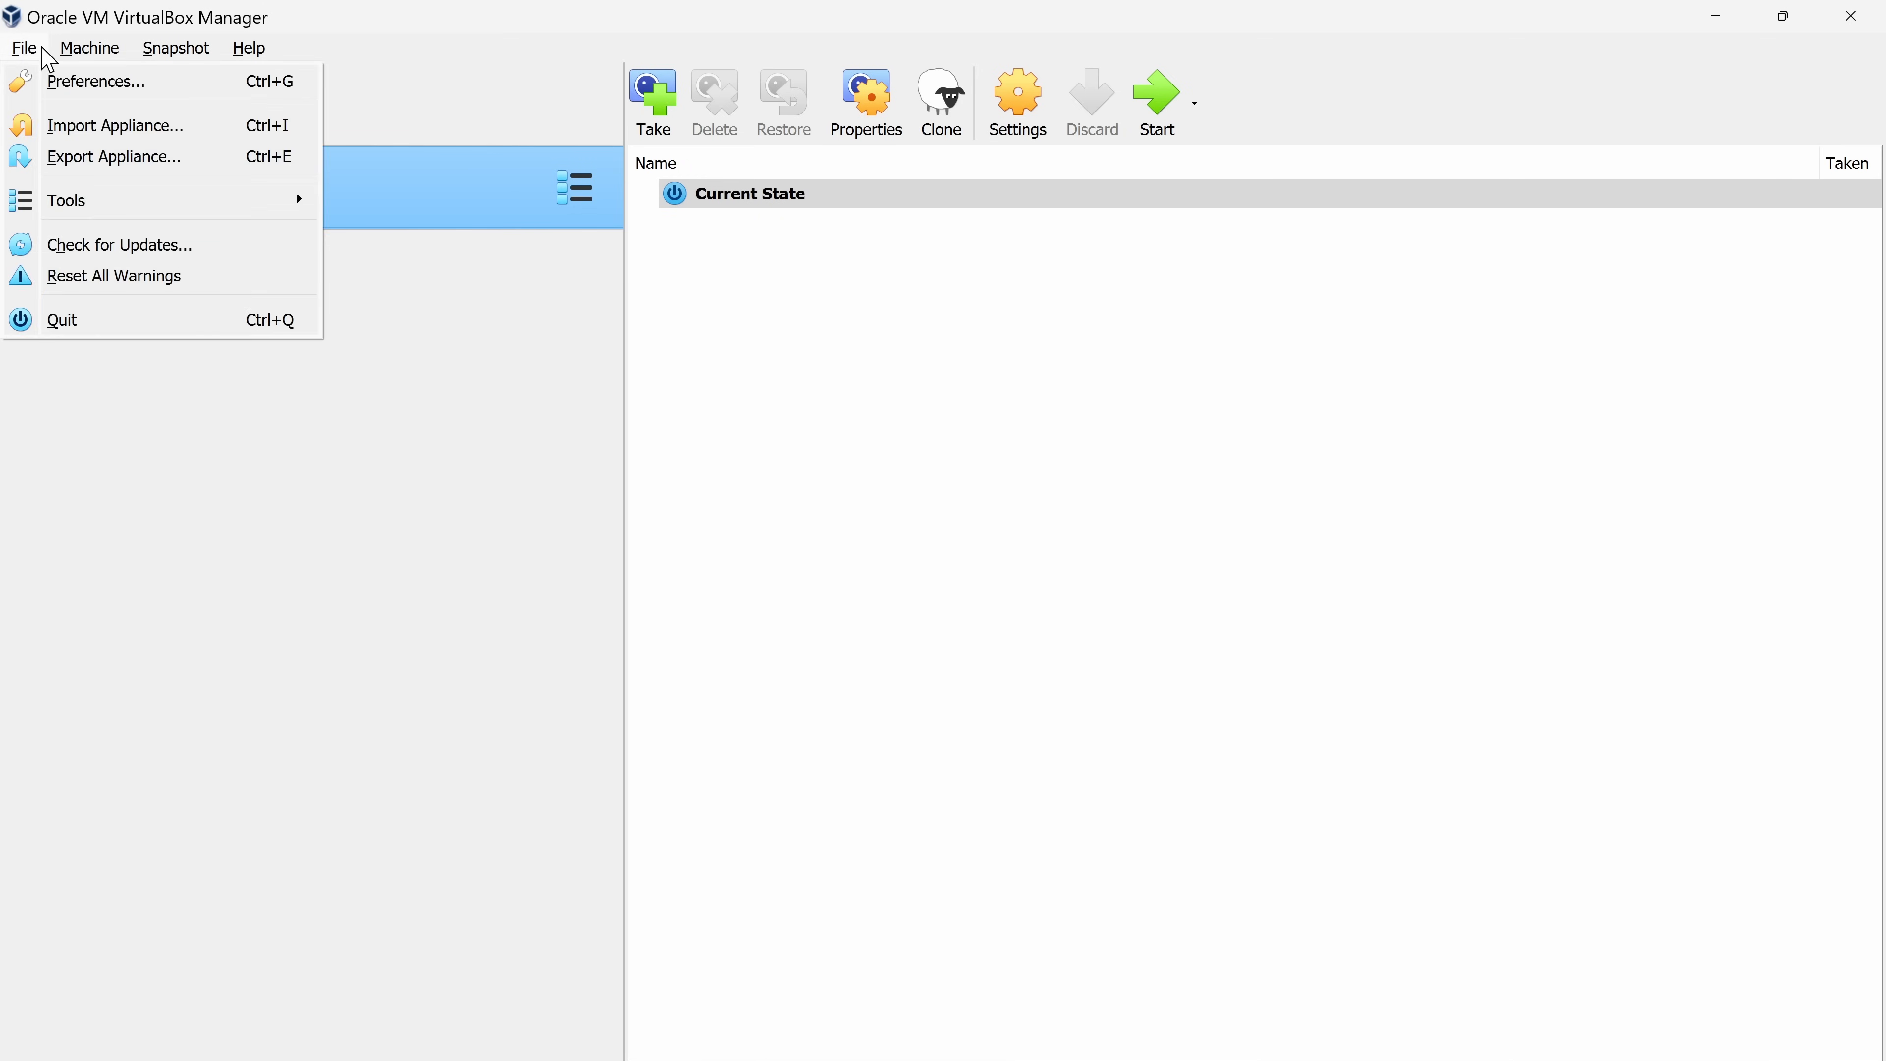
{"action": "left_click", "coordinate": [90, 48]}
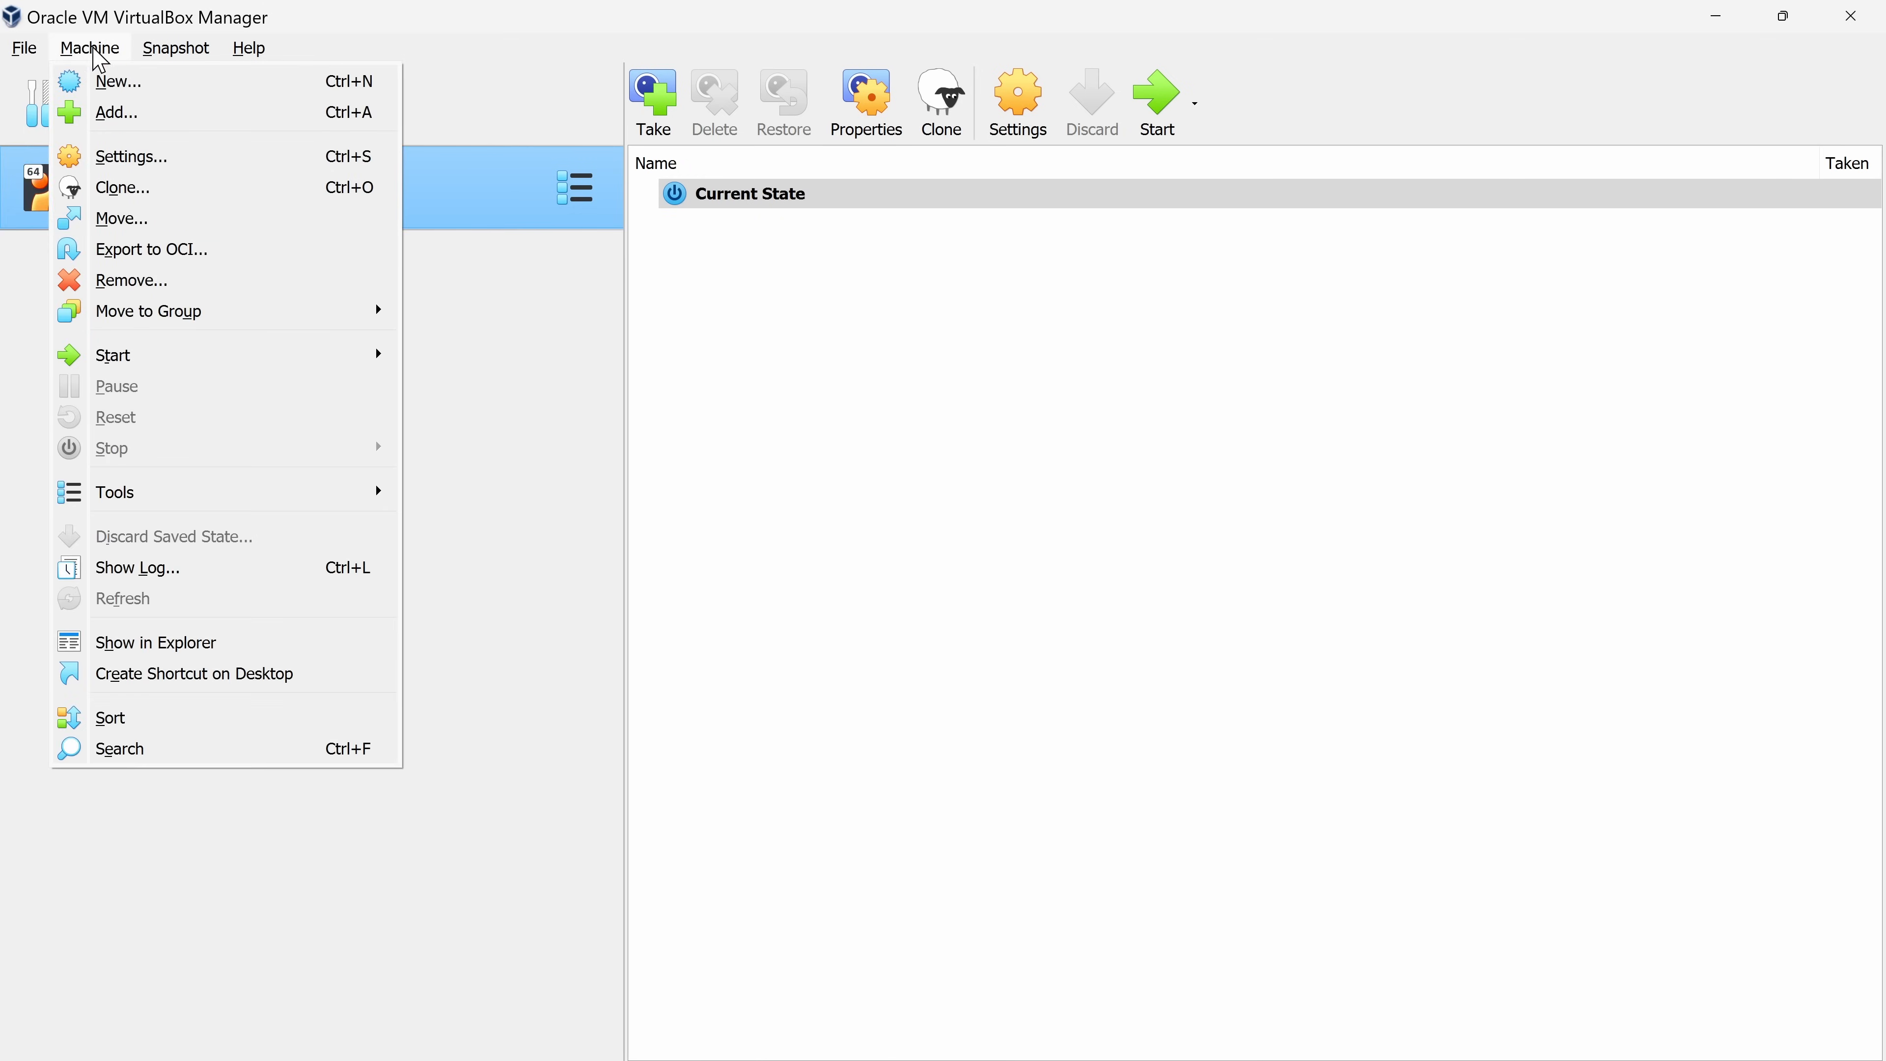